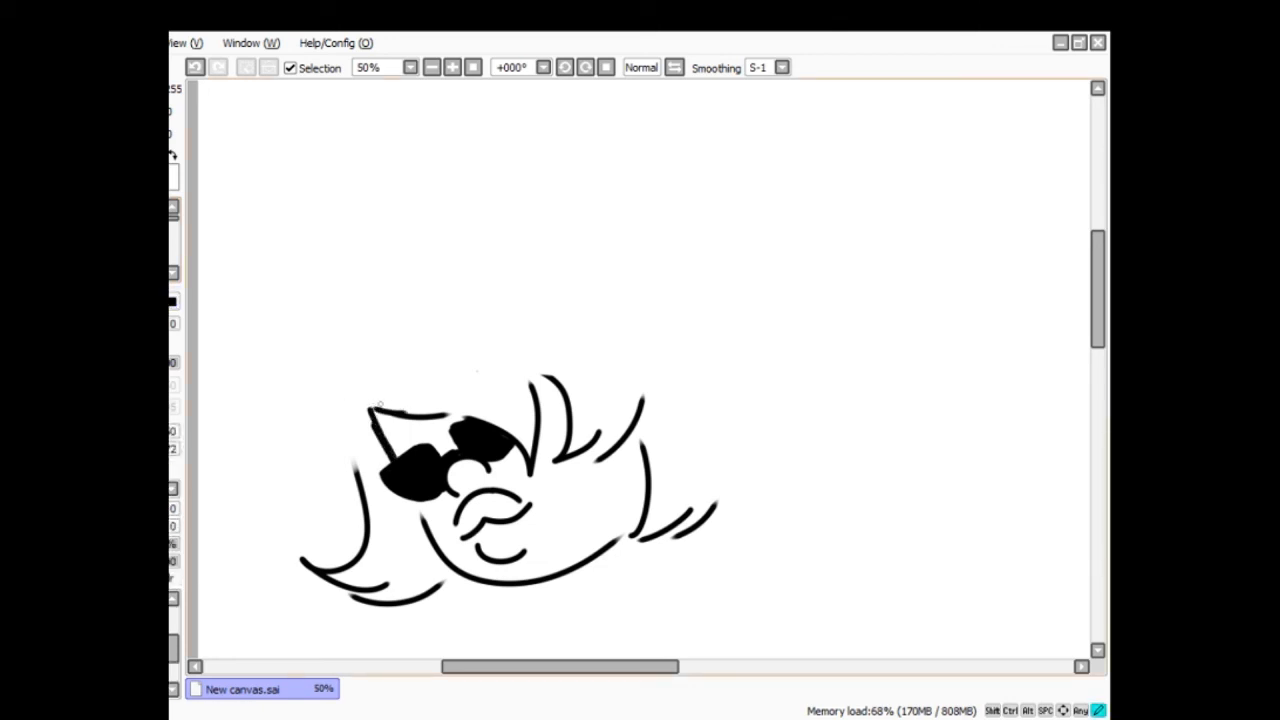
# - Add messy hair strokes and a long rightward strand, then start a hand below the face
pyautogui.moveTo(300, 350); pyautogui.dragTo(244, 460)
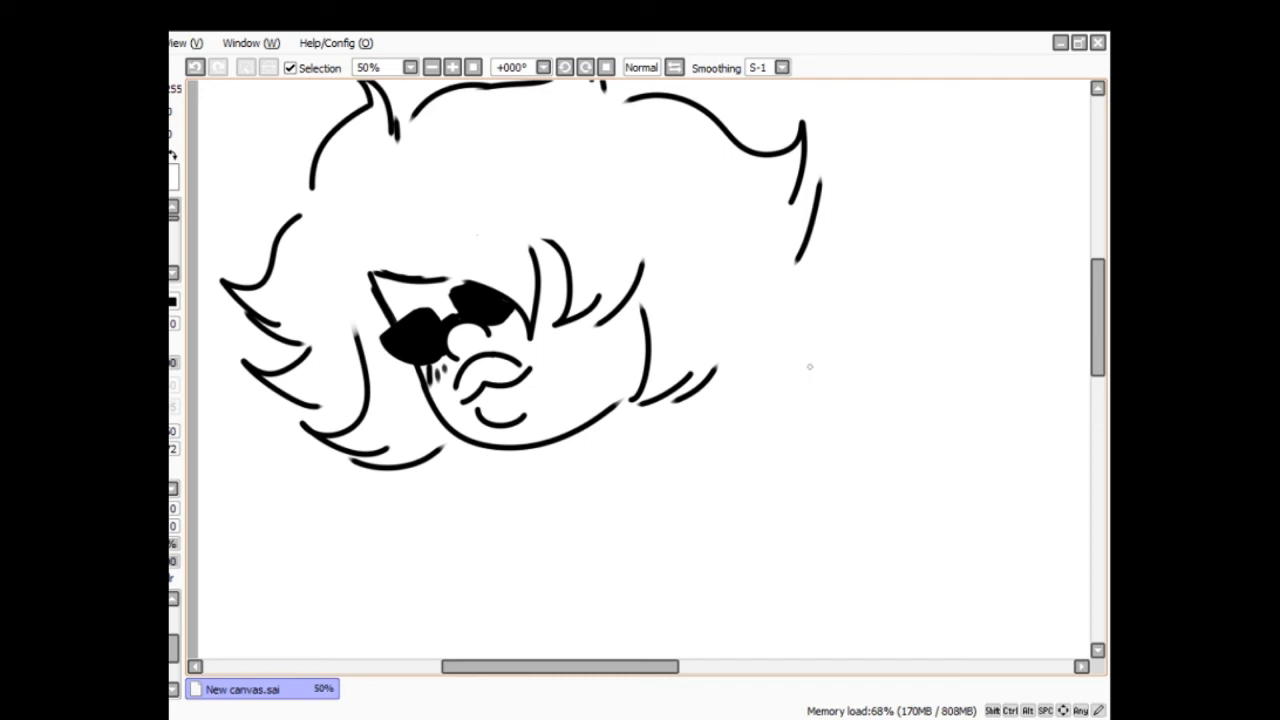
pyautogui.moveTo(860, 276)
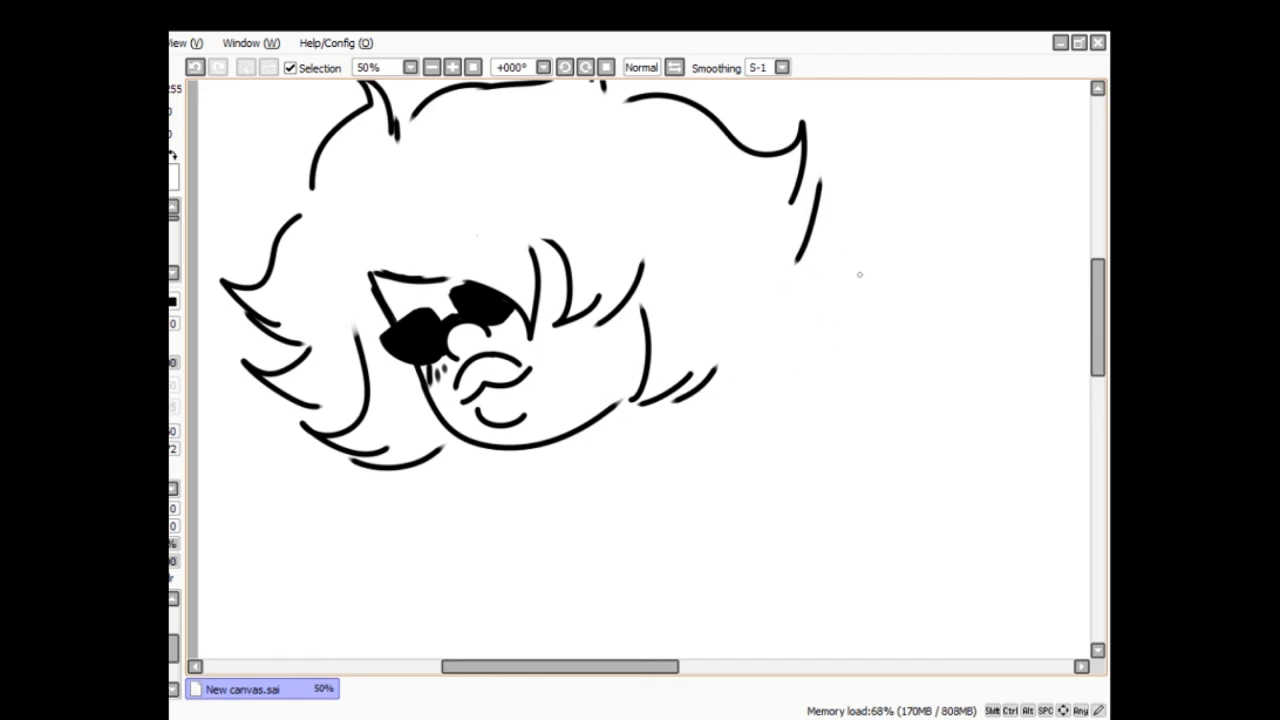
pyautogui.moveTo(470, 450); pyautogui.dragTo(440, 630)
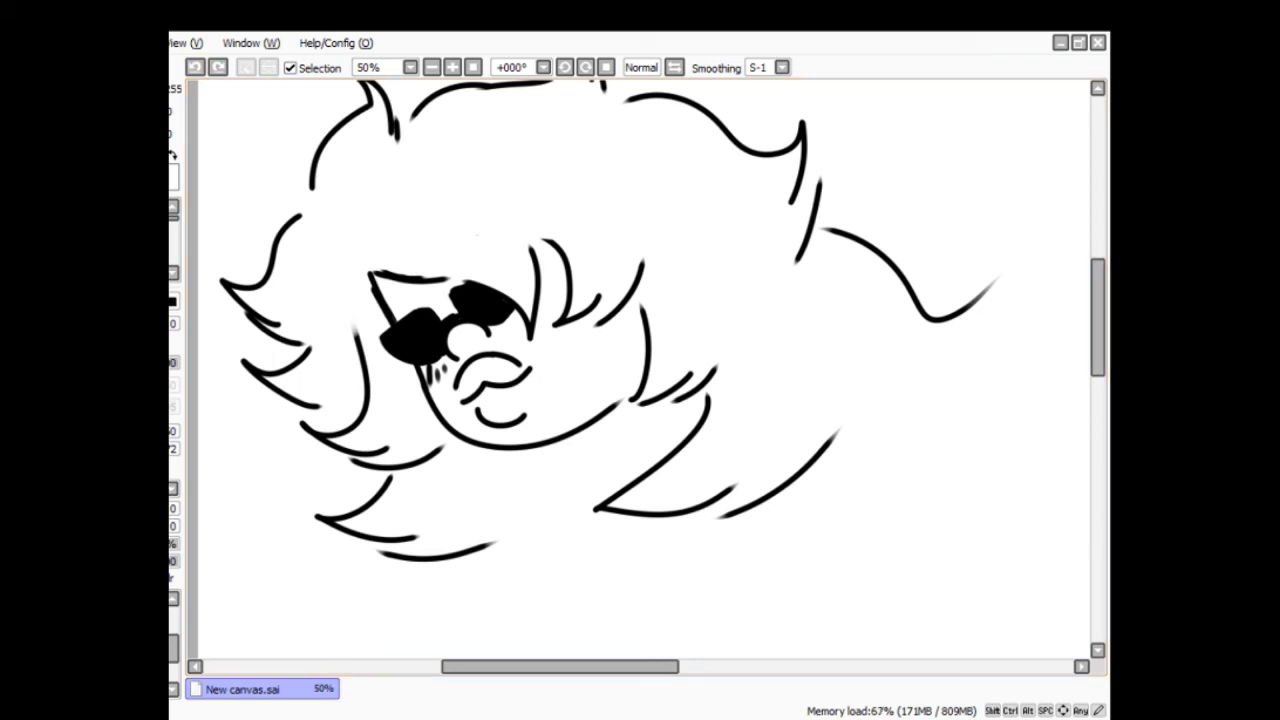
pyautogui.scroll(-3)
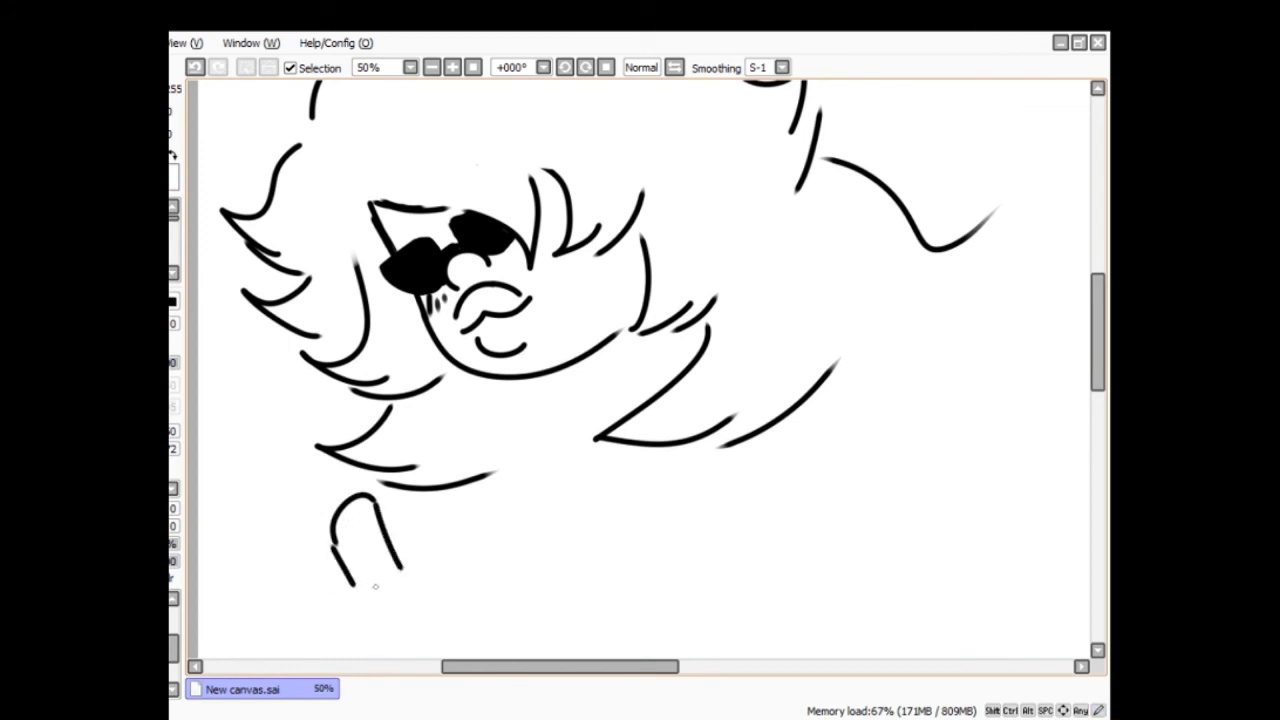
pyautogui.moveTo(340, 560); pyautogui.dragTo(380, 610)
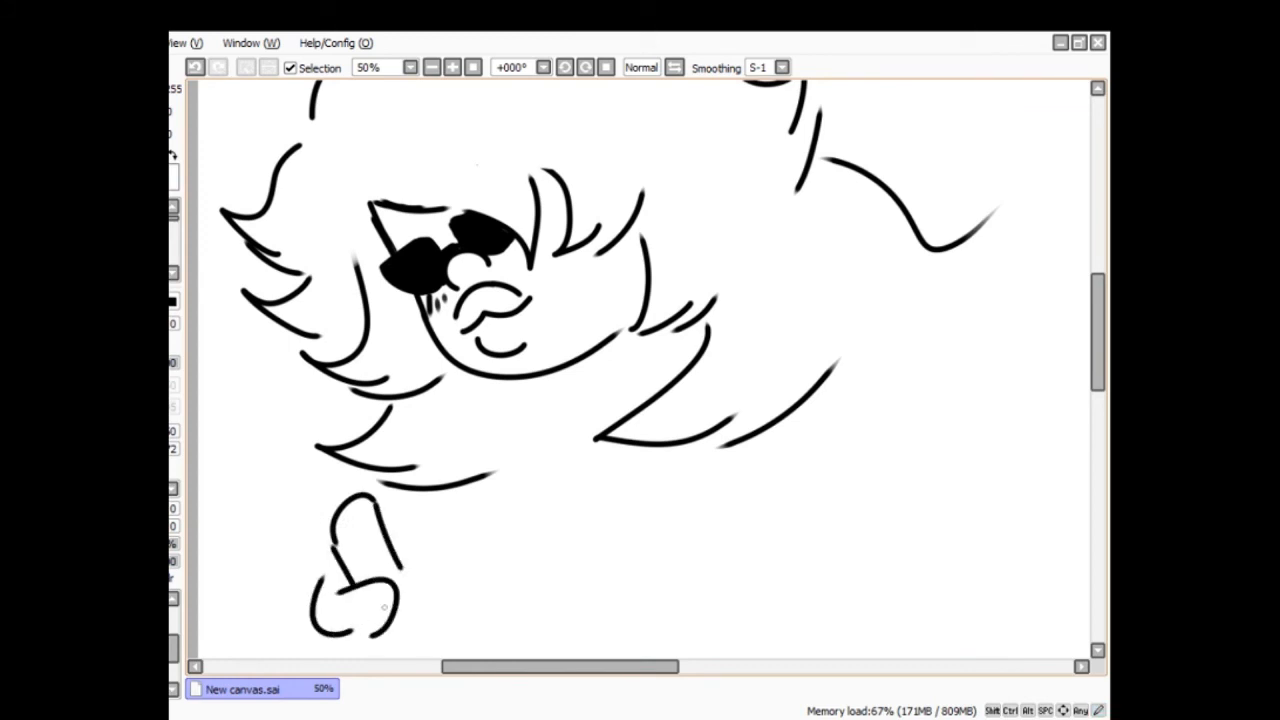
# - Finish the thumbs-up hand and draw the body and shoulder lines beneath the hair
pyautogui.scroll(-3)
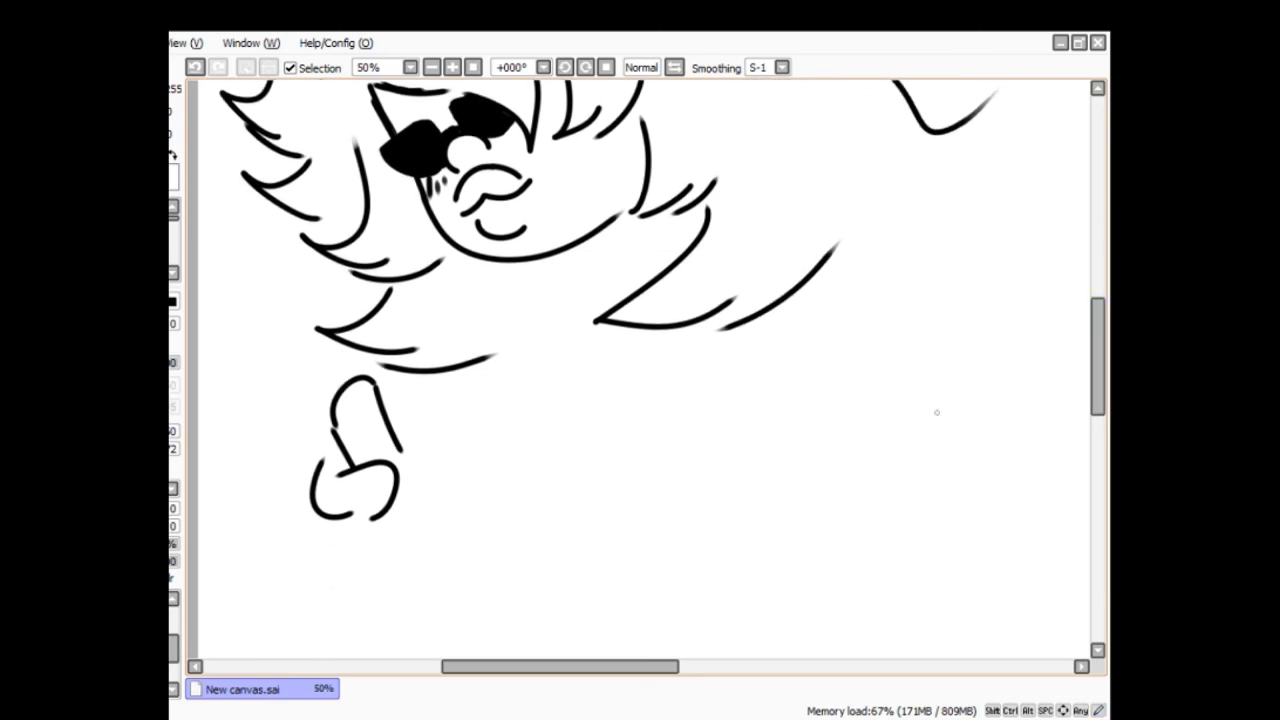
pyautogui.moveTo(330, 500); pyautogui.dragTo(400, 556)
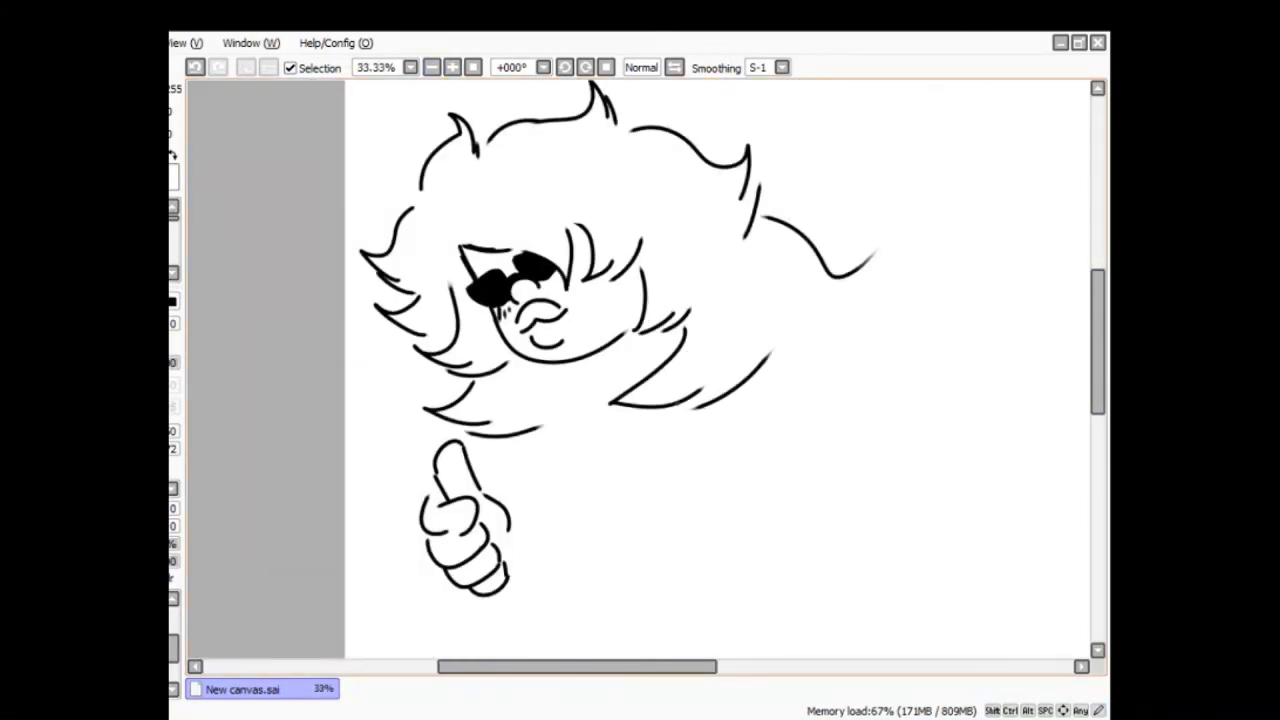
pyautogui.moveTo(536, 360); pyautogui.dragTo(520, 500)
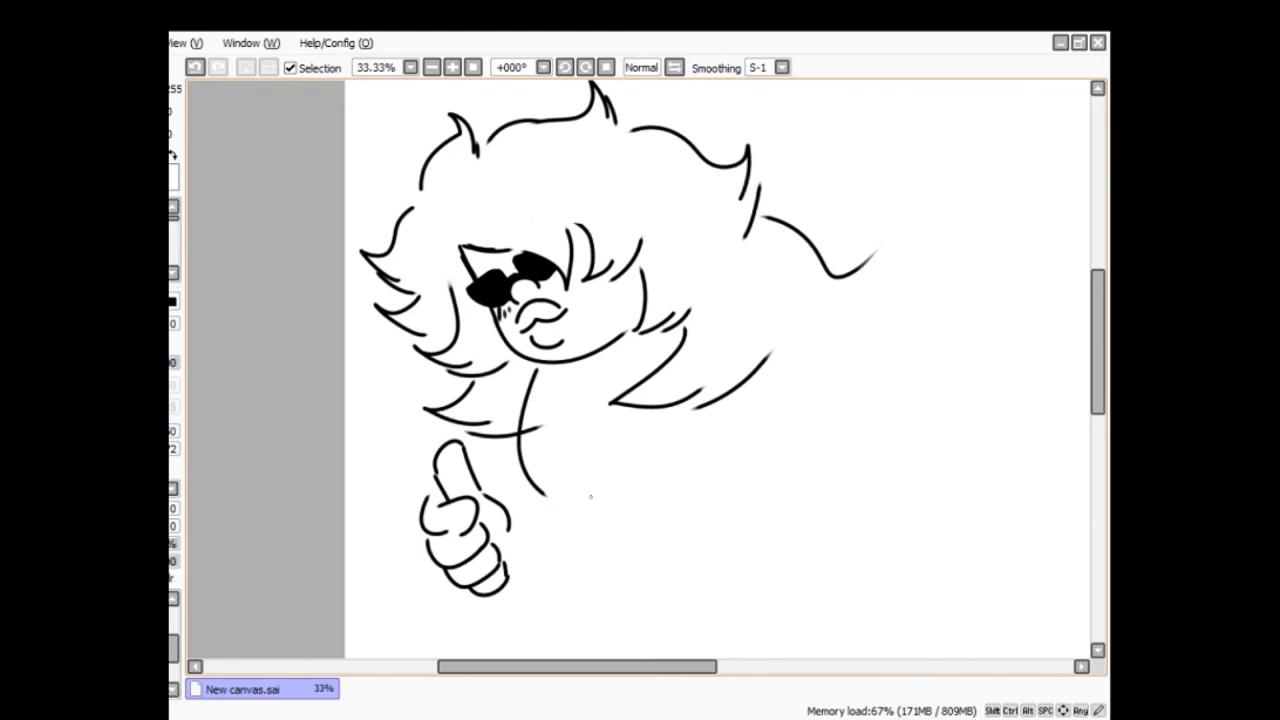
pyautogui.moveTo(578, 498); pyautogui.dragTo(704, 450)
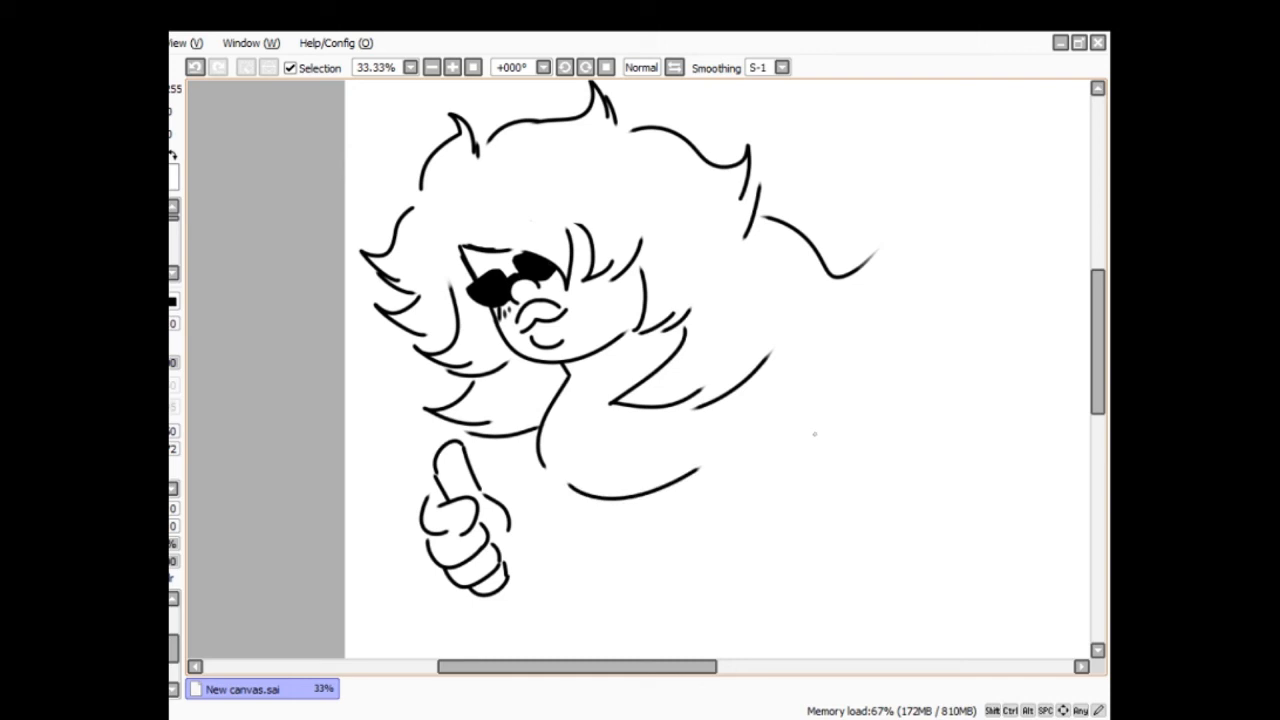
pyautogui.moveTo(480, 490); pyautogui.dragTo(536, 458)
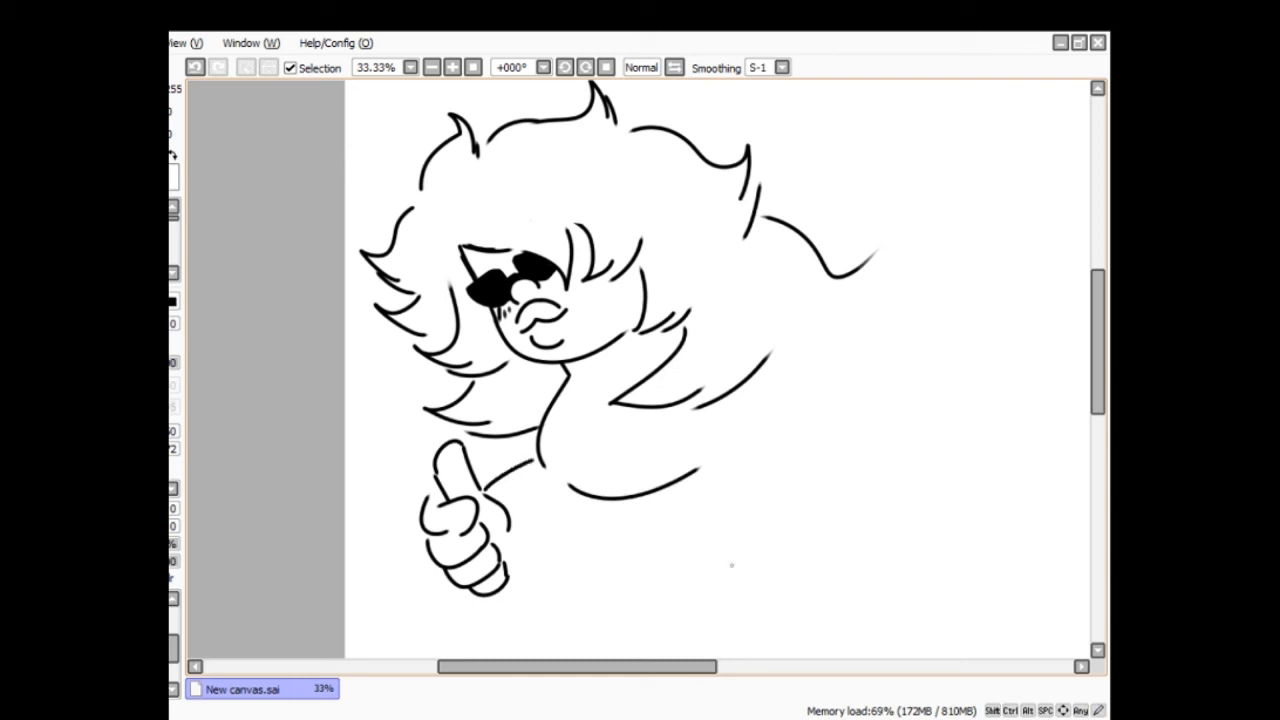
pyautogui.moveTo(840, 634)
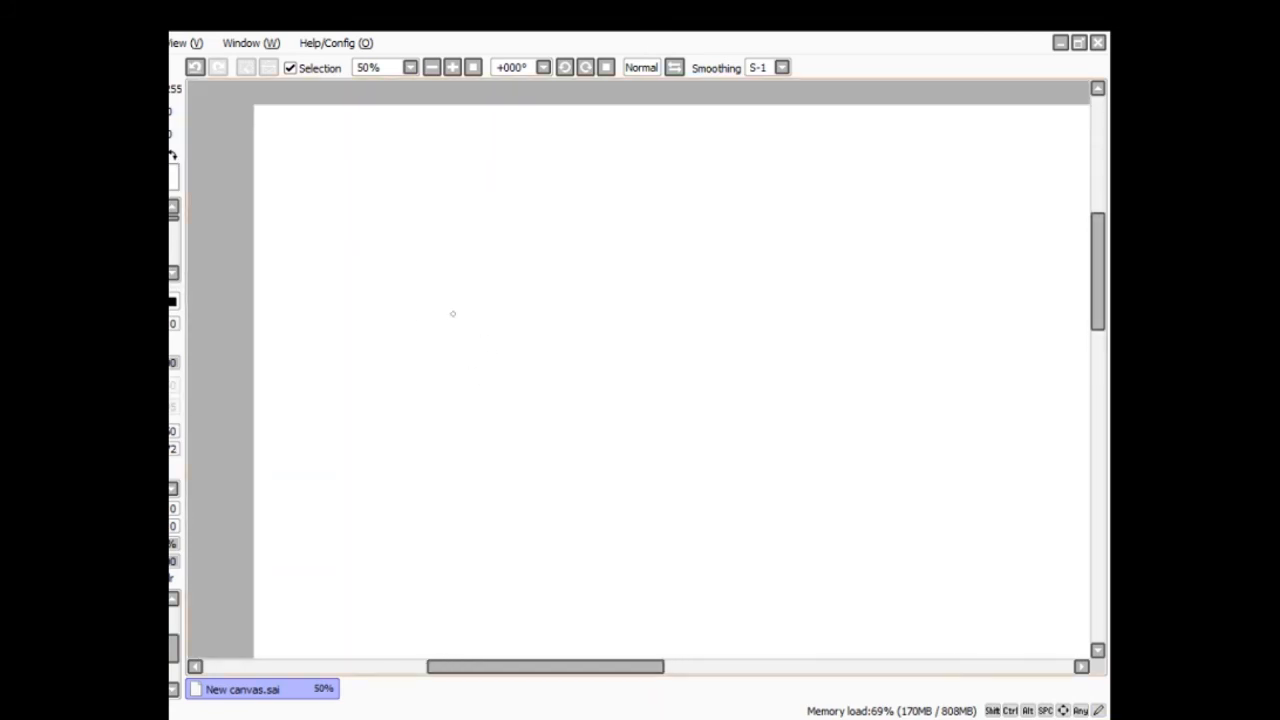
# - Hand-letter LADY with FRENZ scrawled large underneath it
pyautogui.moveTo(316, 196); pyautogui.dragTo(444, 370)
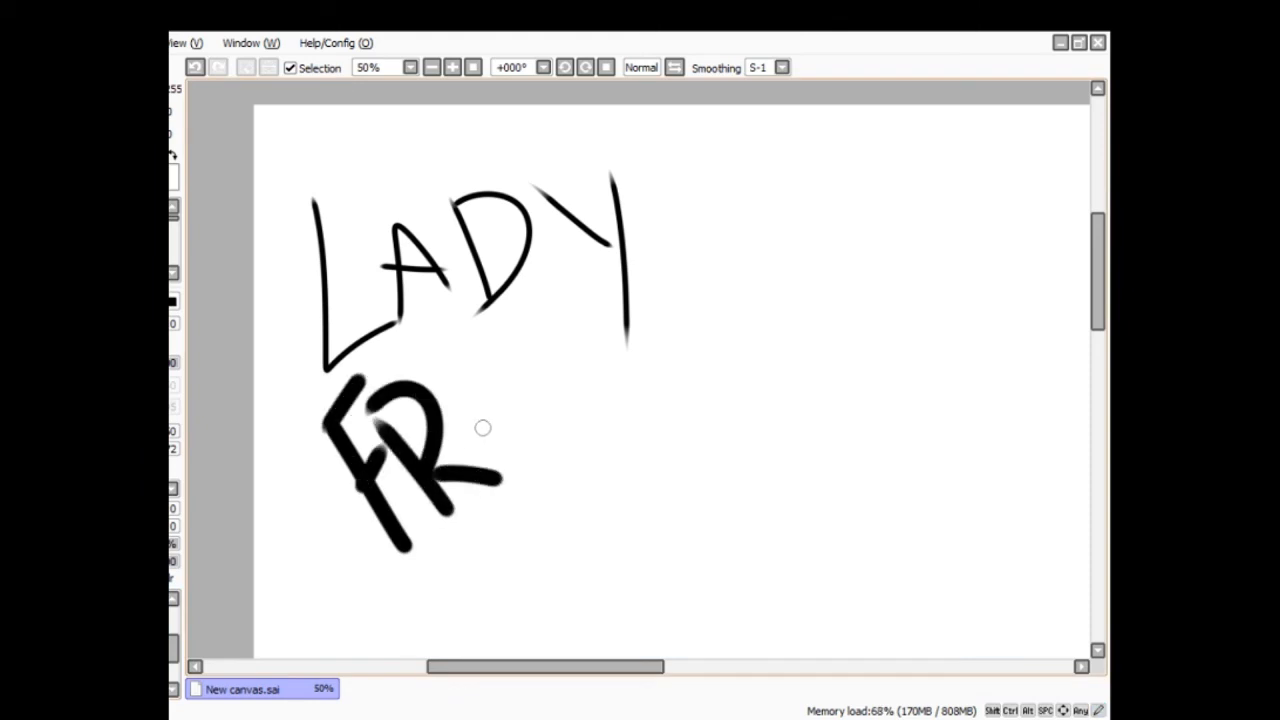
pyautogui.moveTo(480, 360); pyautogui.dragTo(520, 486)
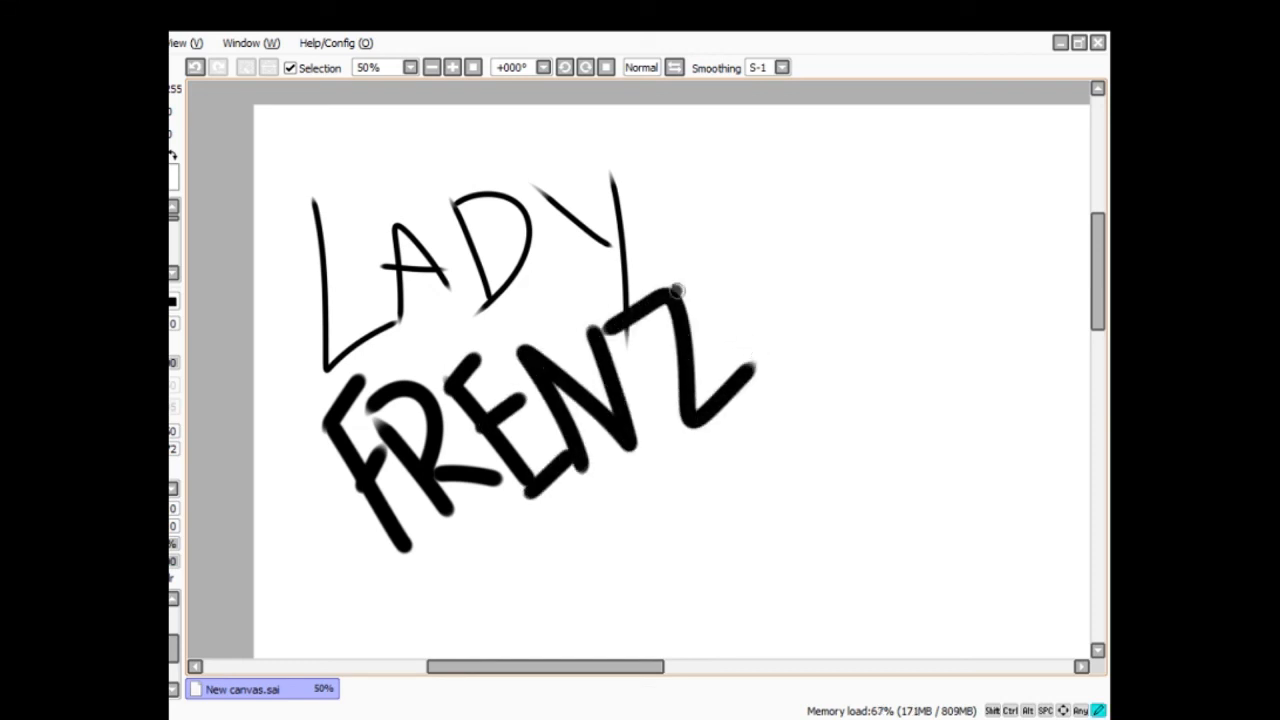
pyautogui.moveTo(680, 290); pyautogui.dragTo(860, 420)
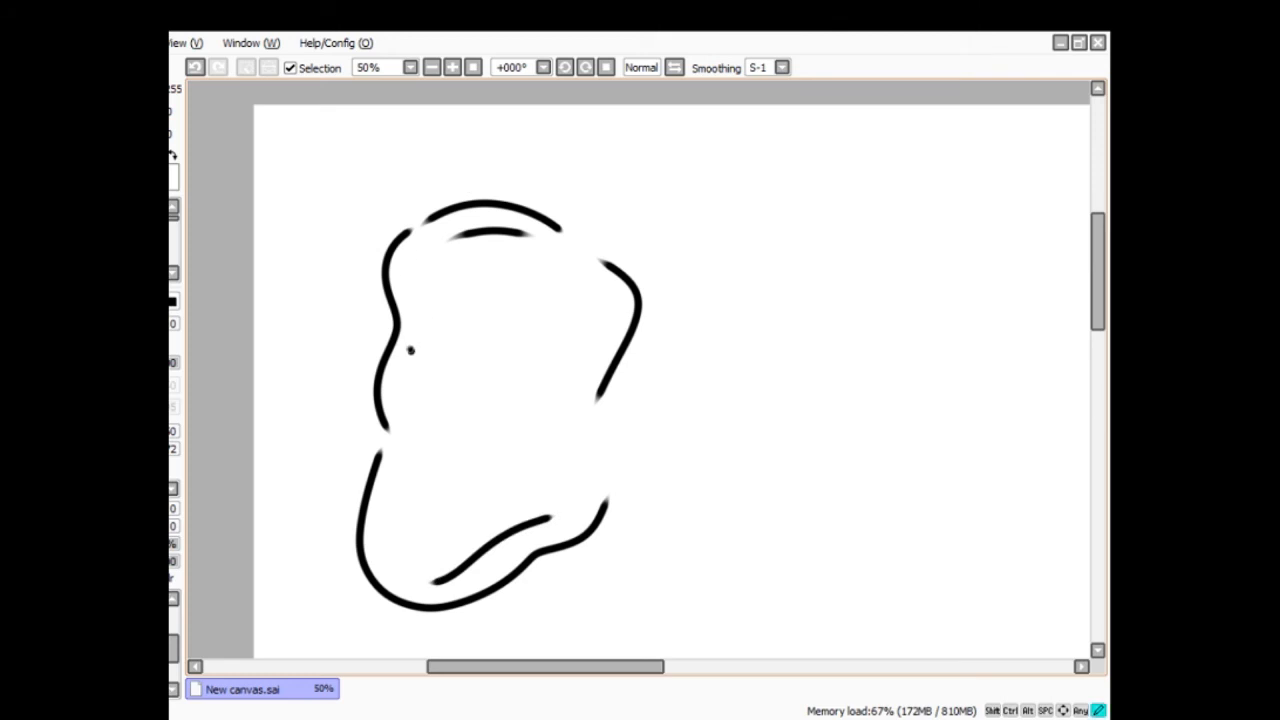
# - Outline the head and give it two closed eyes with lashes and forehead strands
pyautogui.moveTo(410, 350); pyautogui.dragTo(456, 316)
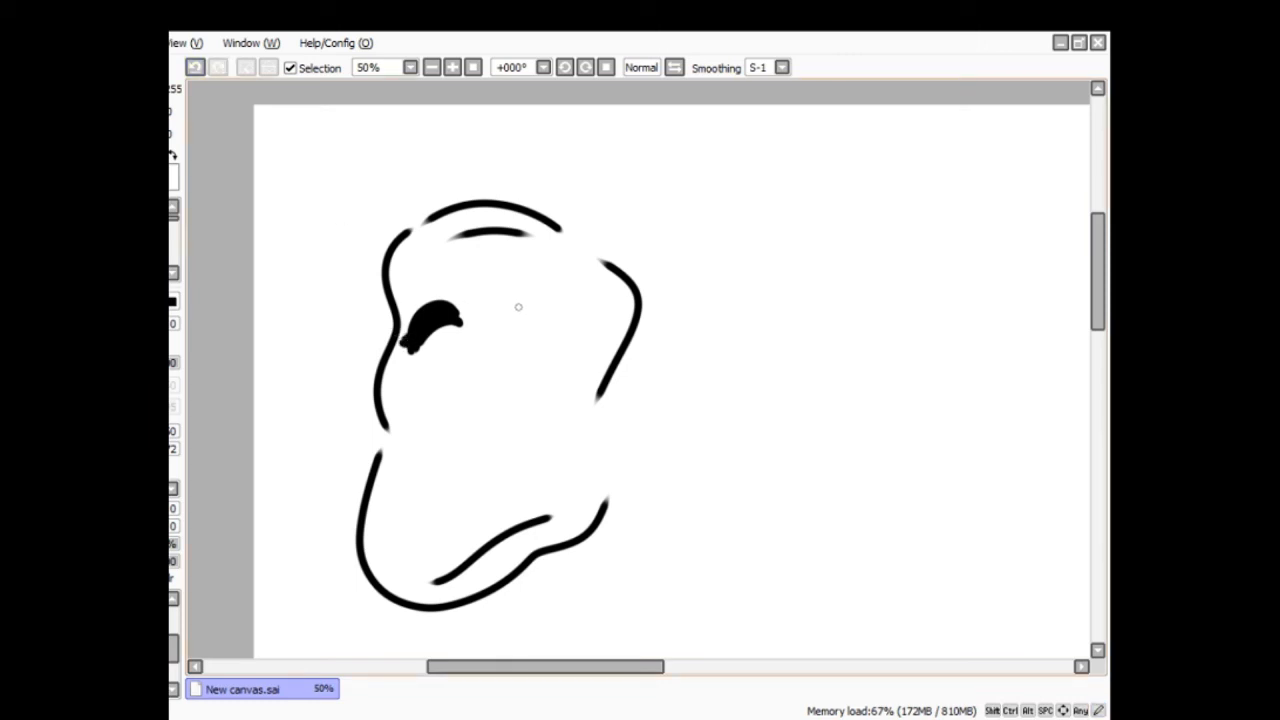
pyautogui.moveTo(510, 316); pyautogui.dragTo(576, 304)
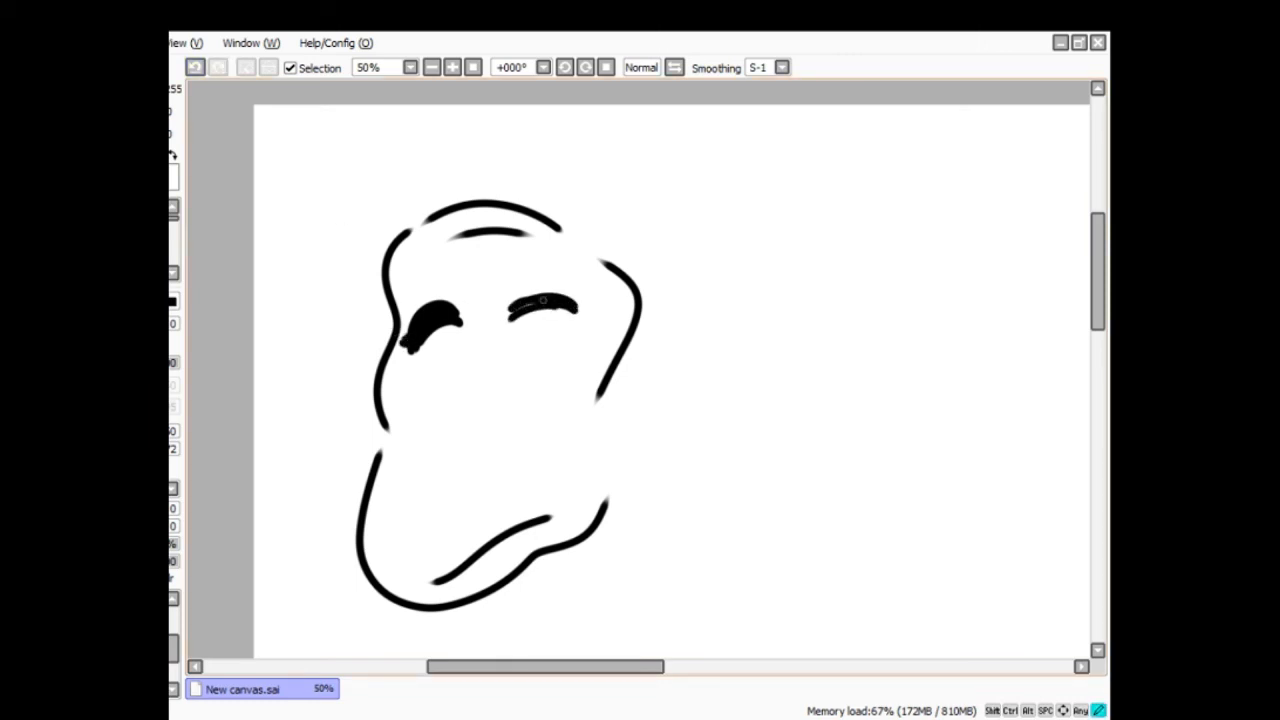
pyautogui.moveTo(516, 308); pyautogui.dragTo(576, 300)
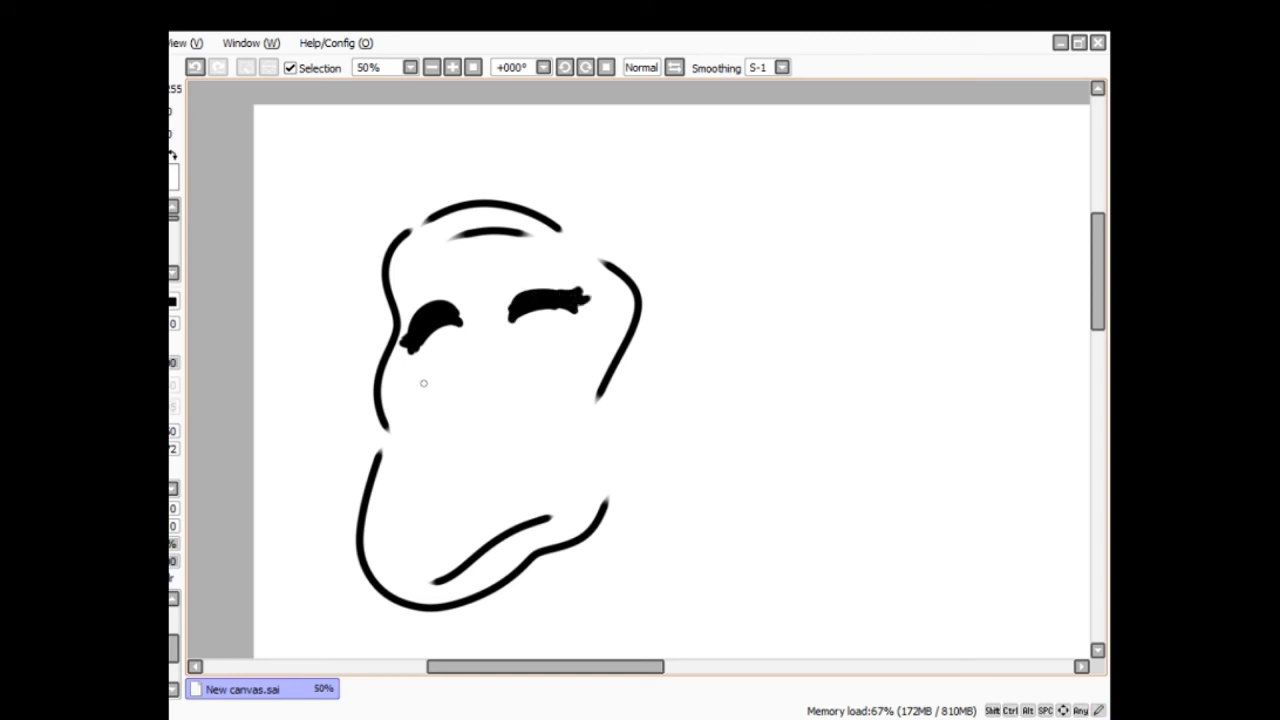
pyautogui.moveTo(408, 380)
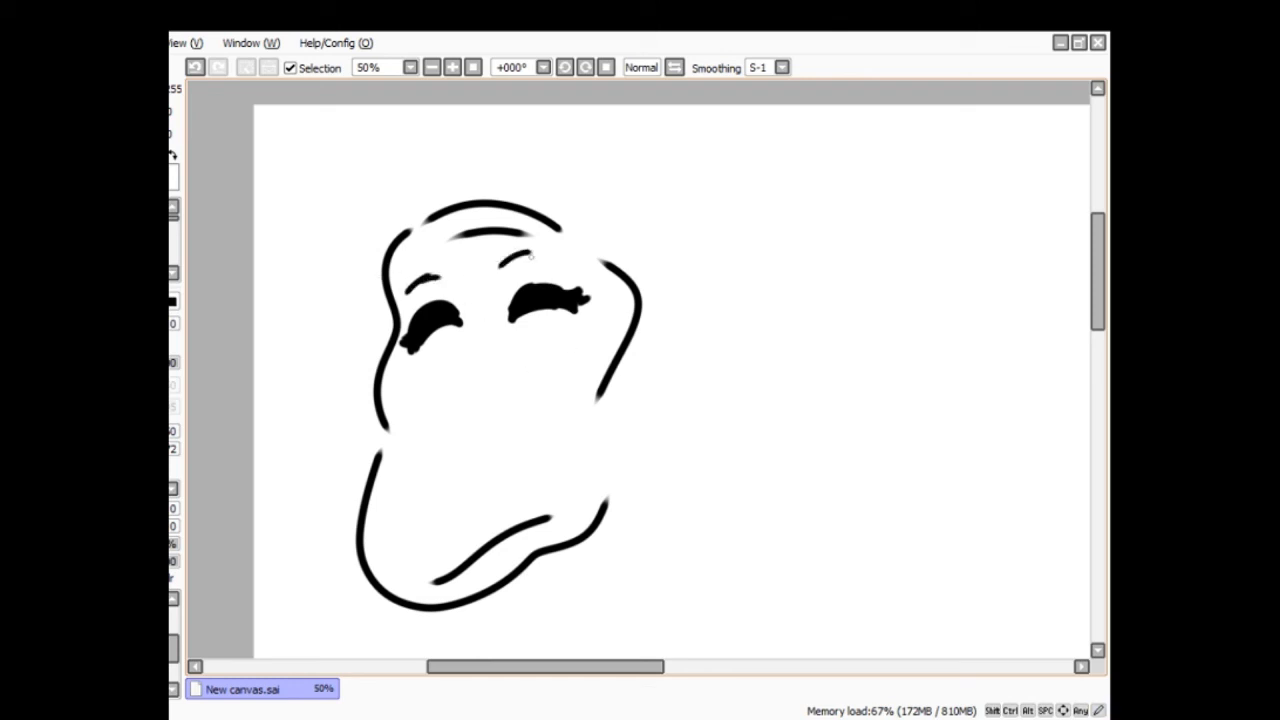
pyautogui.moveTo(440, 270); pyautogui.dragTo(500, 320)
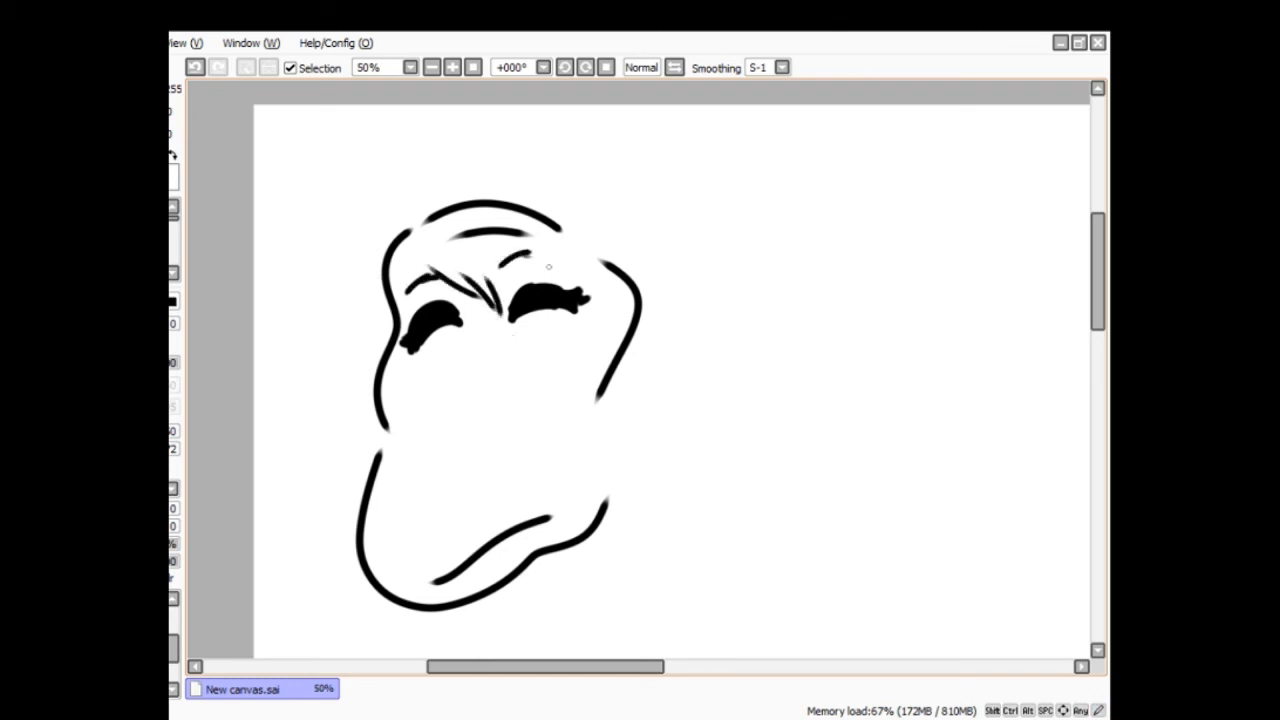
pyautogui.moveTo(530, 250); pyautogui.dragTo(600, 310)
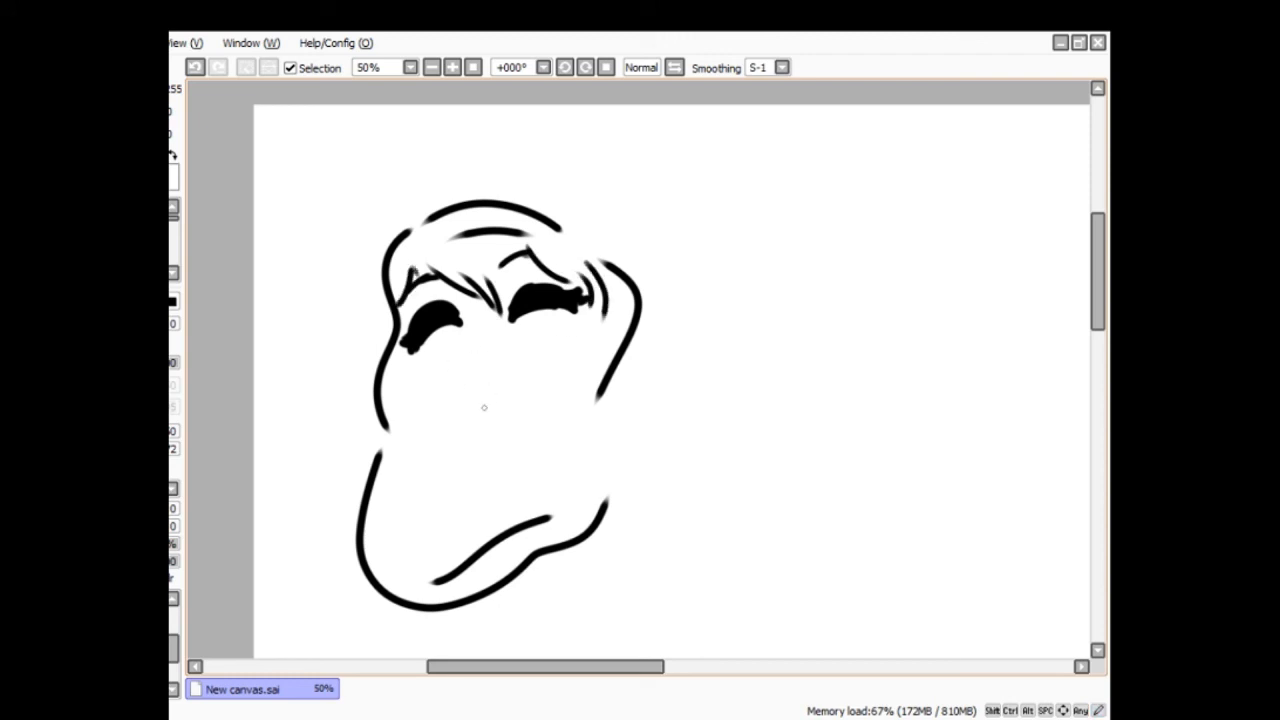
pyautogui.moveTo(458, 316); pyautogui.dragTo(450, 376)
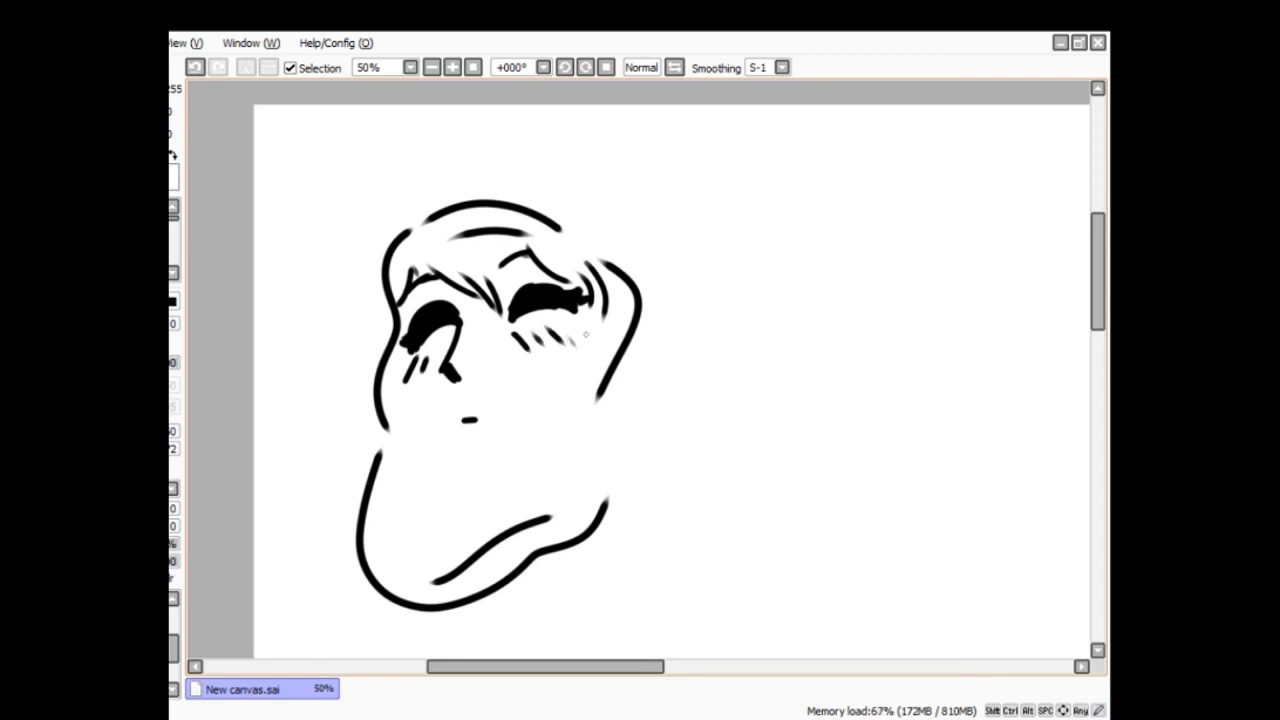
# - Add the nose and mouth marks and a small handwritten caption beside the head
pyautogui.moveTo(618, 396); pyautogui.dragTo(620, 490)
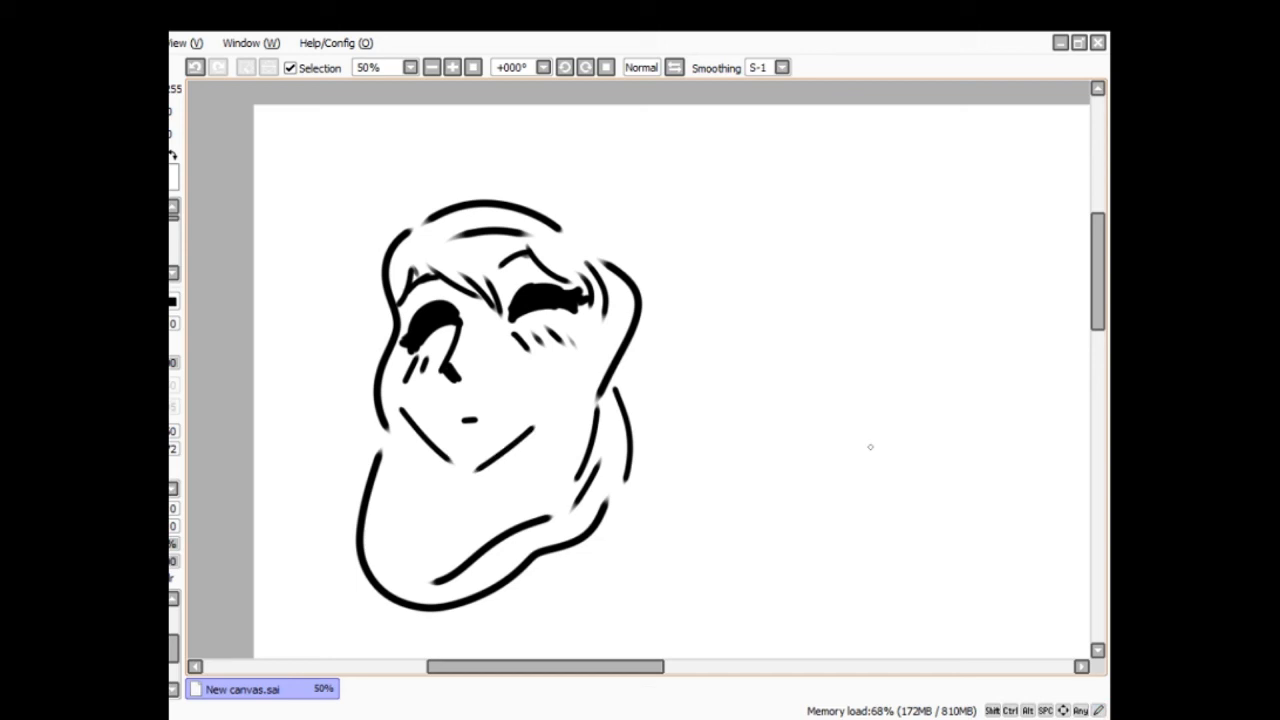
pyautogui.moveTo(476, 310)
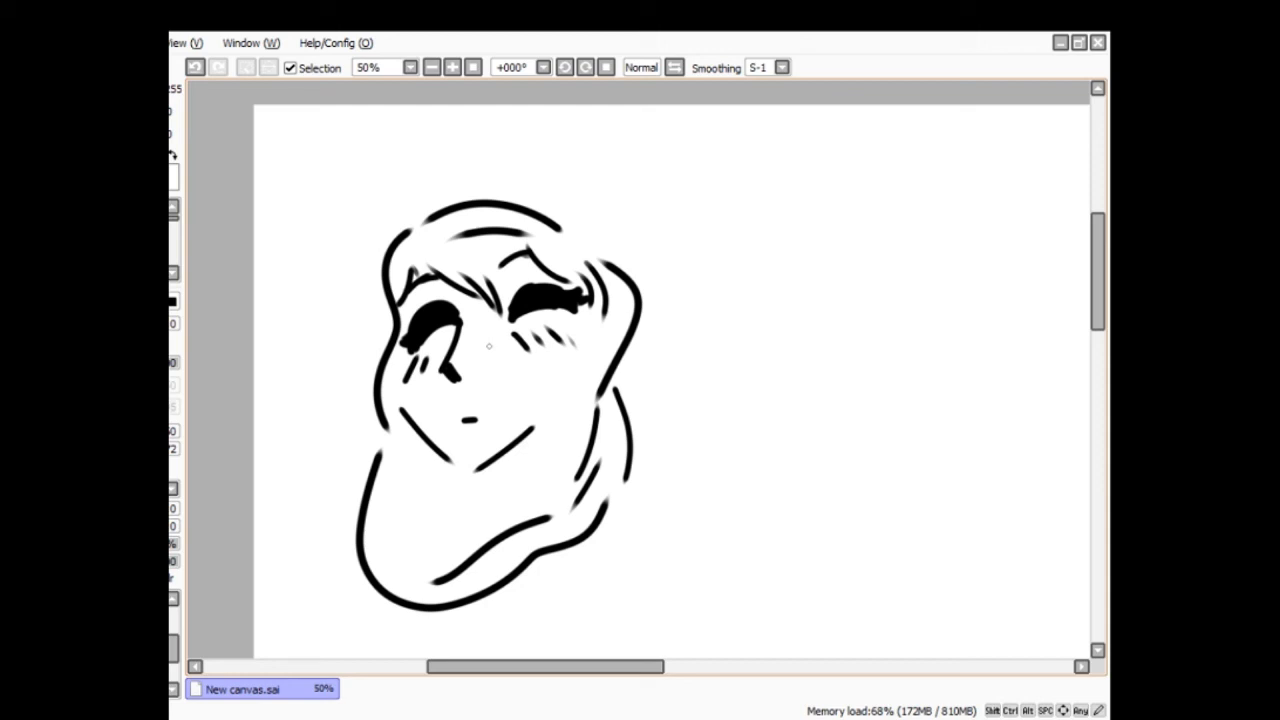
pyautogui.moveTo(688, 600)
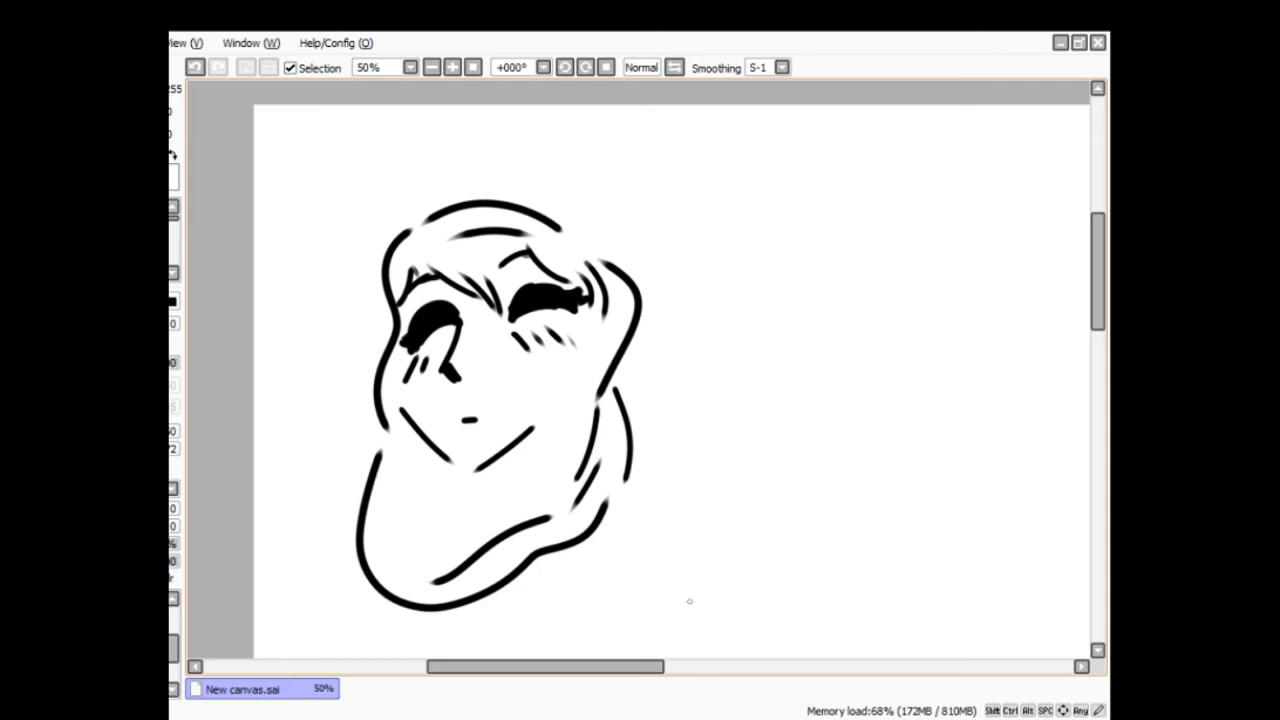
pyautogui.moveTo(332, 318)
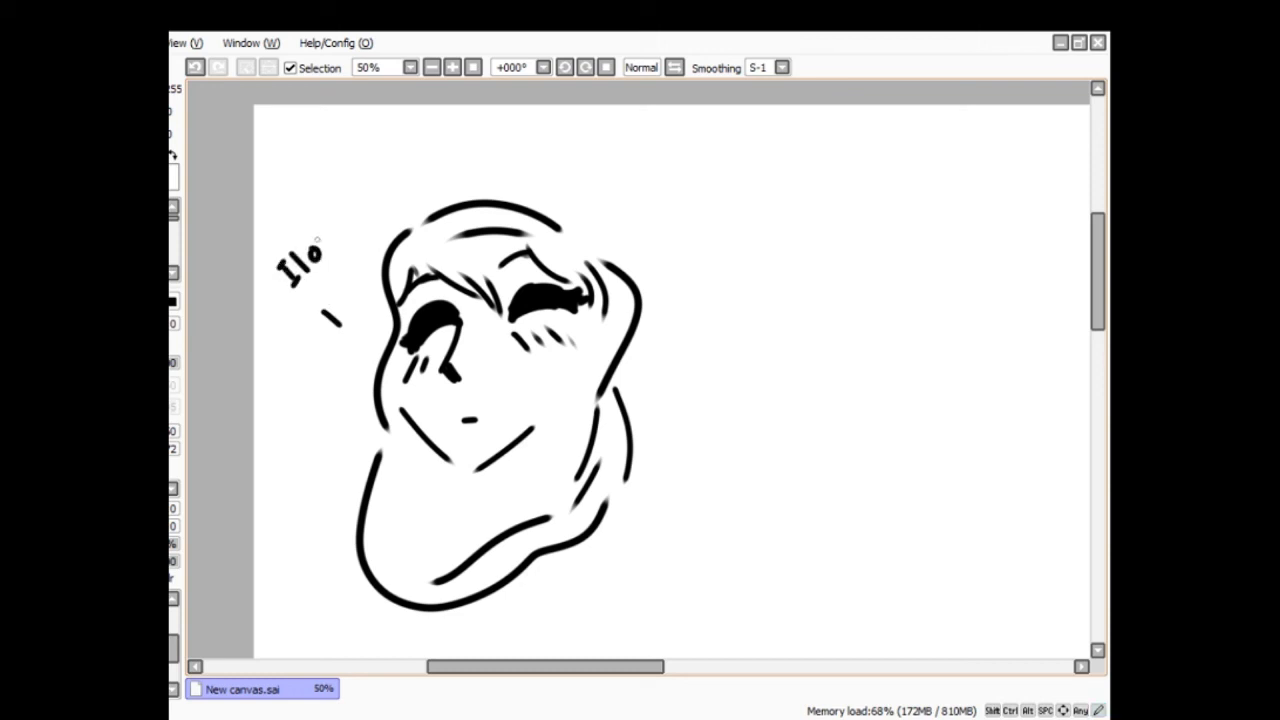
pyautogui.moveTo(320, 240); pyautogui.dragTo(370, 240)
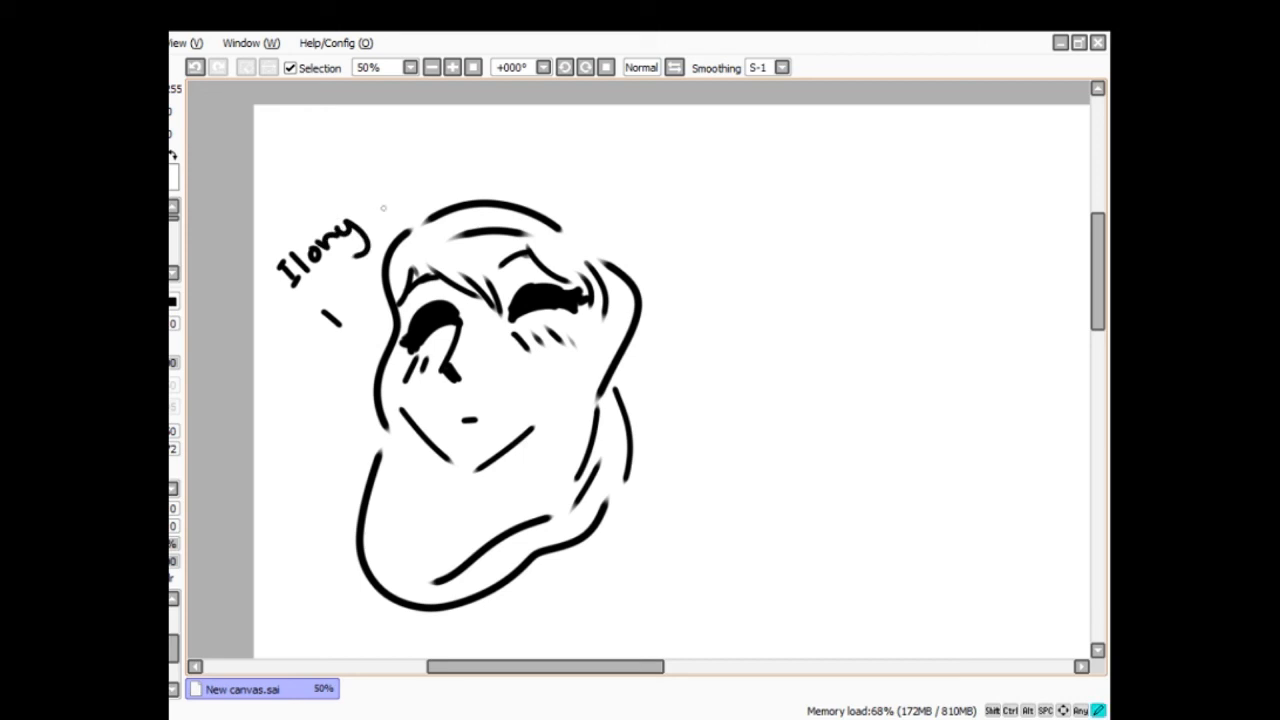
pyautogui.moveTo(376, 210); pyautogui.dragTo(416, 200)
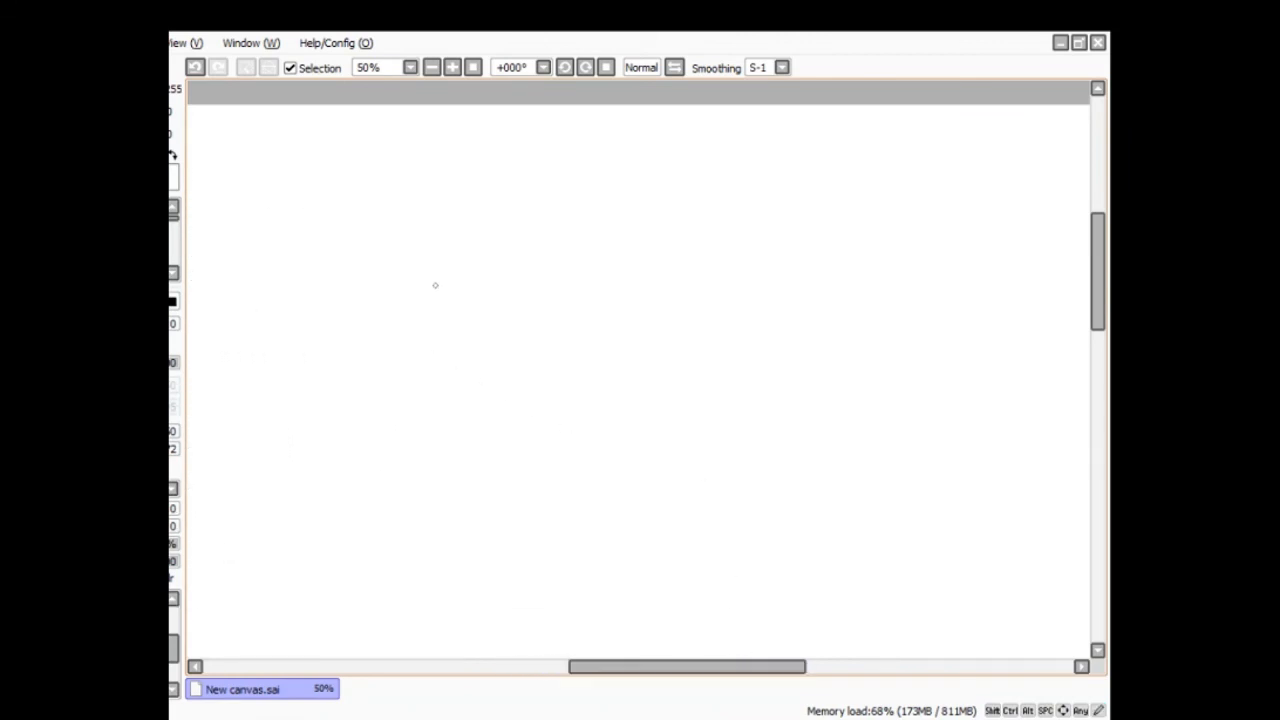
pyautogui.moveTo(472, 438)
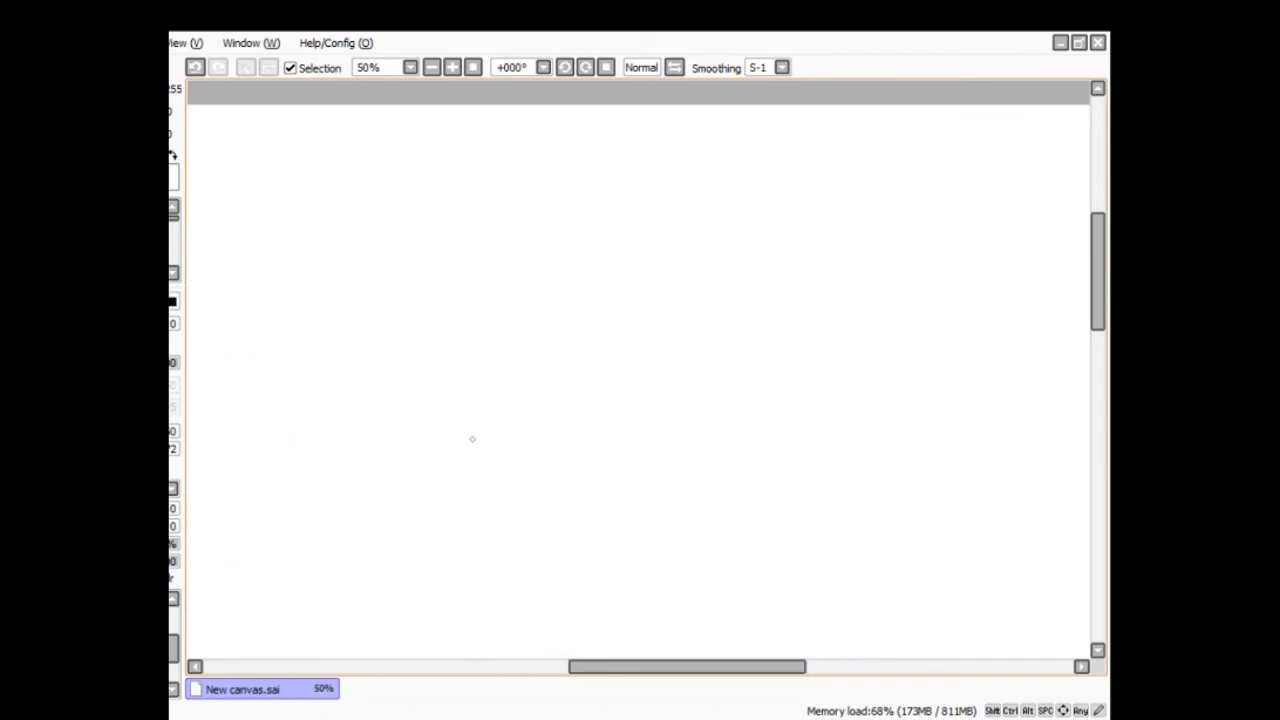
pyautogui.moveTo(568, 322)
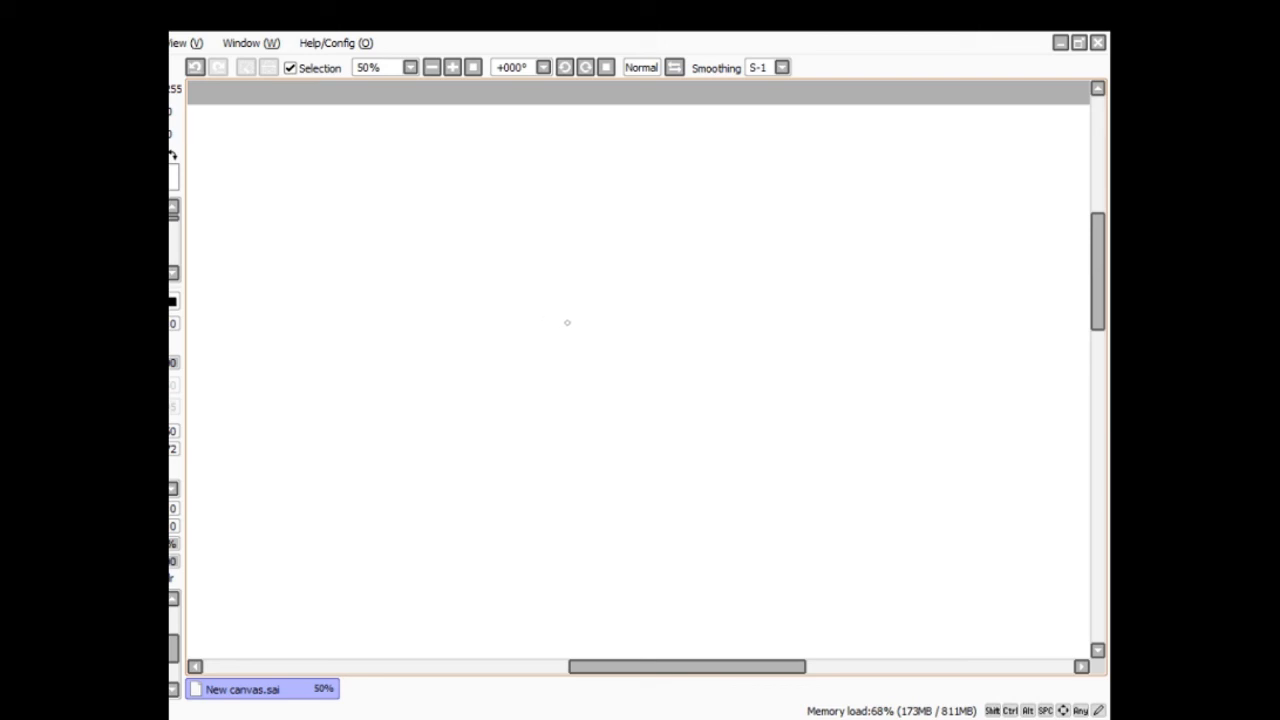
# - Sketch a rounded clenched fist with a cuff band, finger lines and a knuckle crease
pyautogui.moveTo(320, 344); pyautogui.dragTo(380, 464)
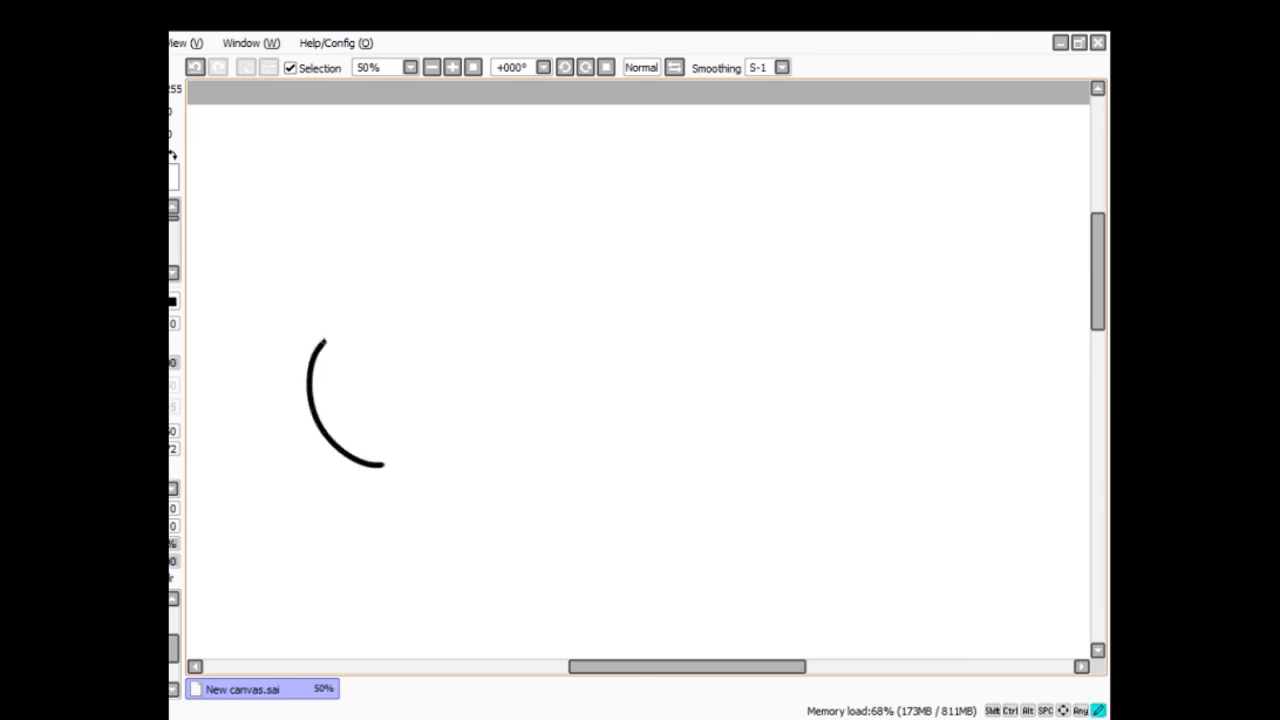
pyautogui.moveTo(320, 344); pyautogui.dragTo(560, 316)
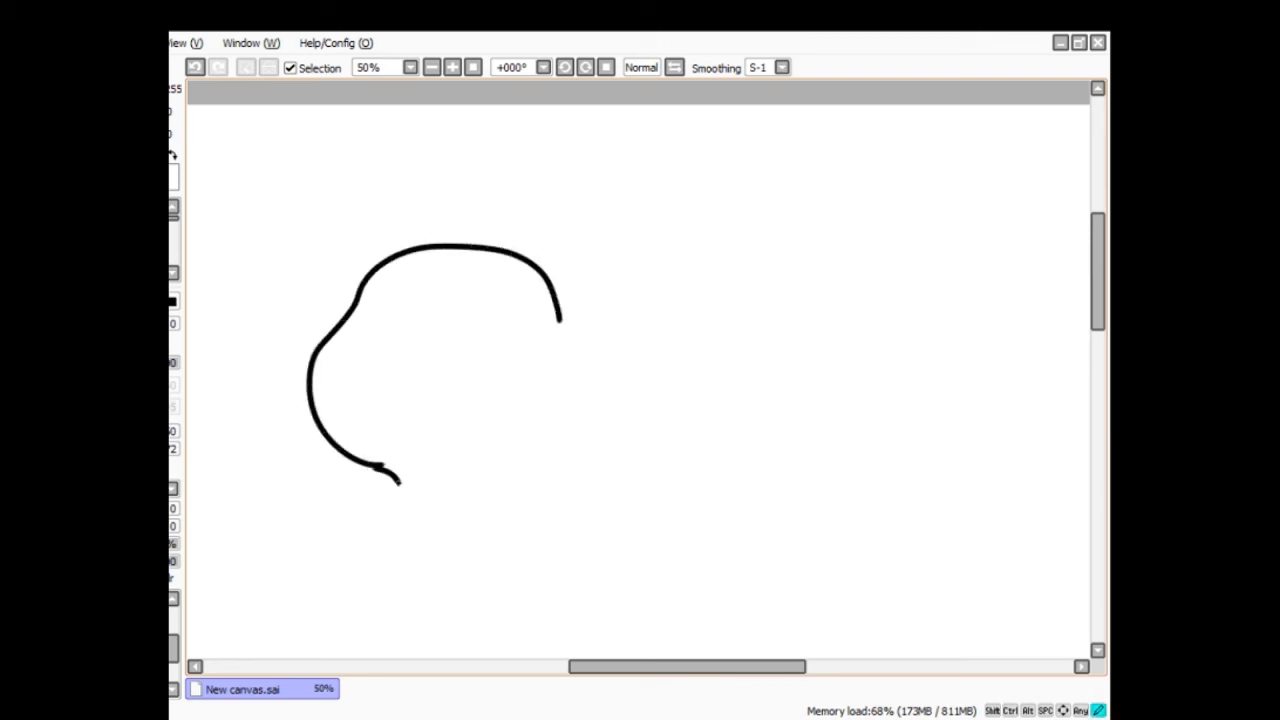
pyautogui.moveTo(560, 316); pyautogui.dragTo(456, 504)
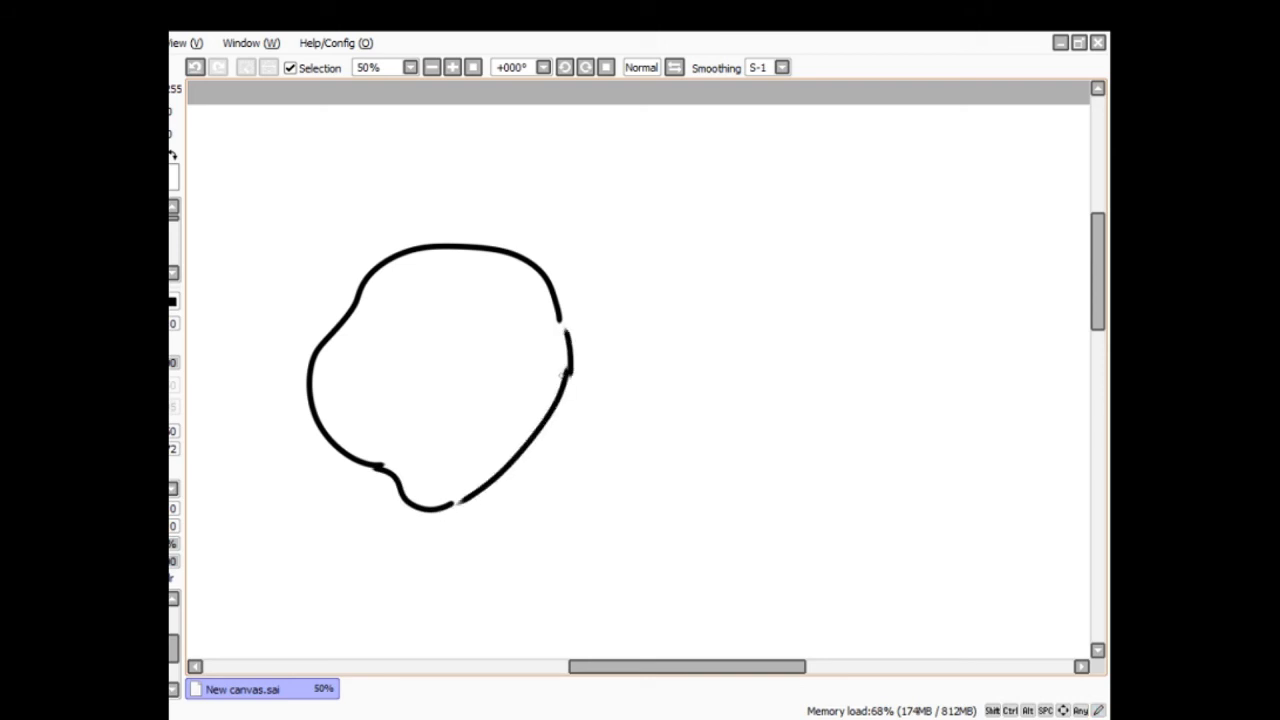
pyautogui.moveTo(450, 500); pyautogui.dragTo(484, 540)
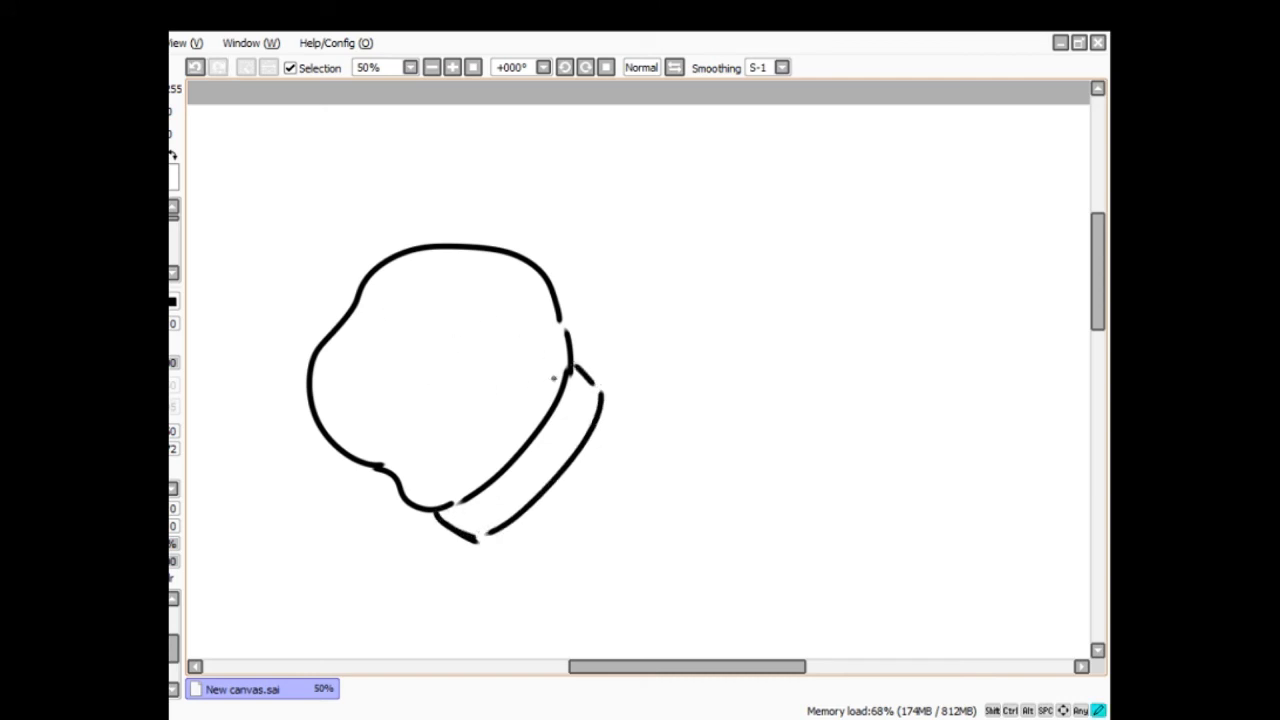
pyautogui.moveTo(510, 324); pyautogui.dragTo(576, 376)
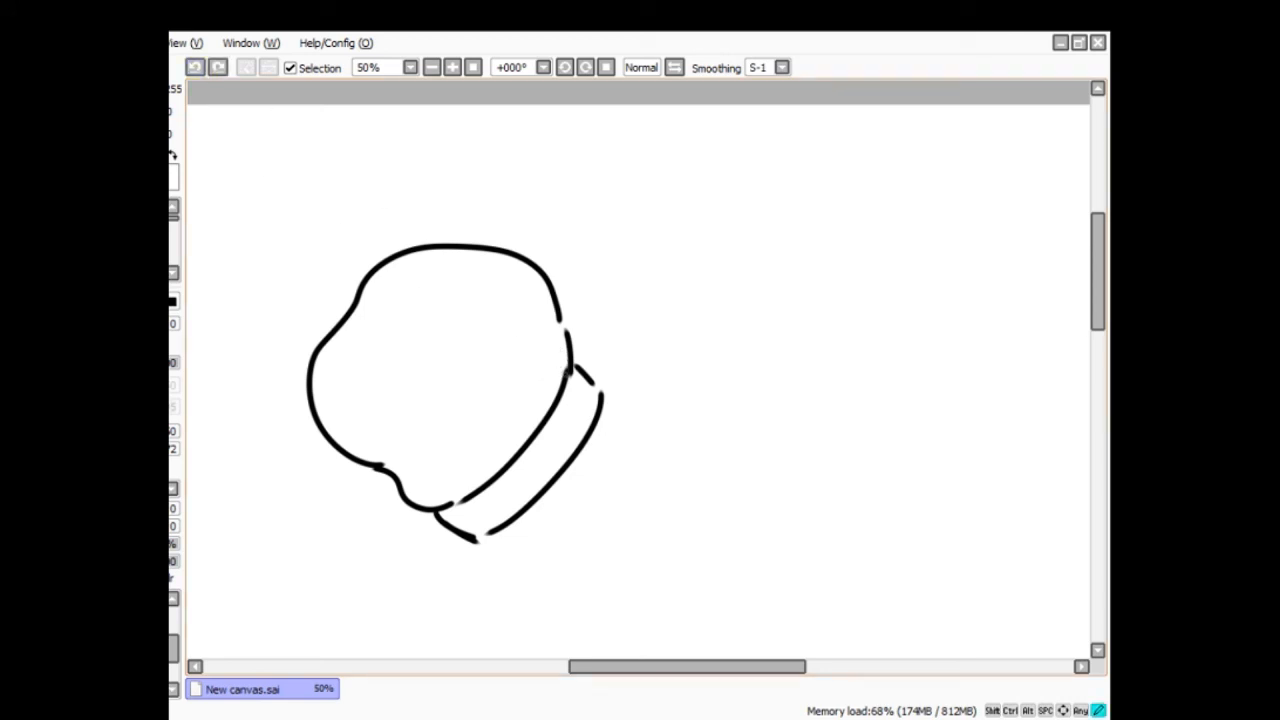
pyautogui.moveTo(524, 300); pyautogui.dragTo(570, 376)
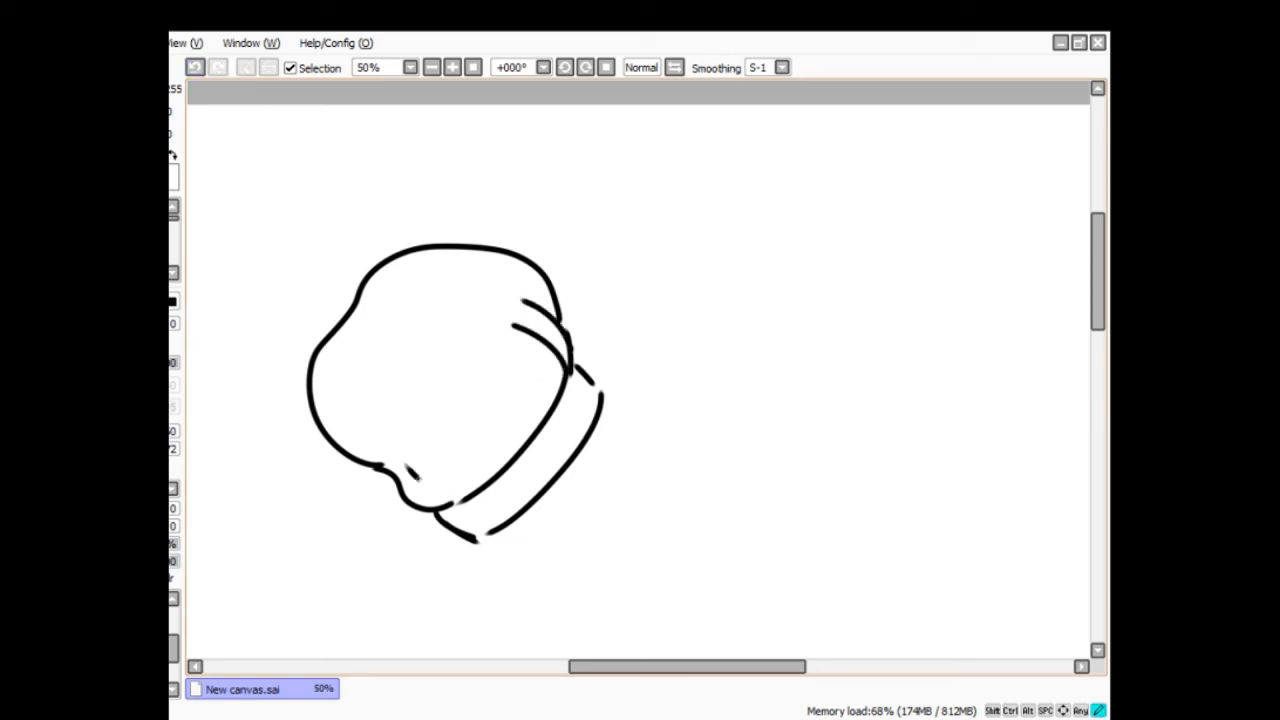
pyautogui.moveTo(410, 464); pyautogui.dragTo(470, 496)
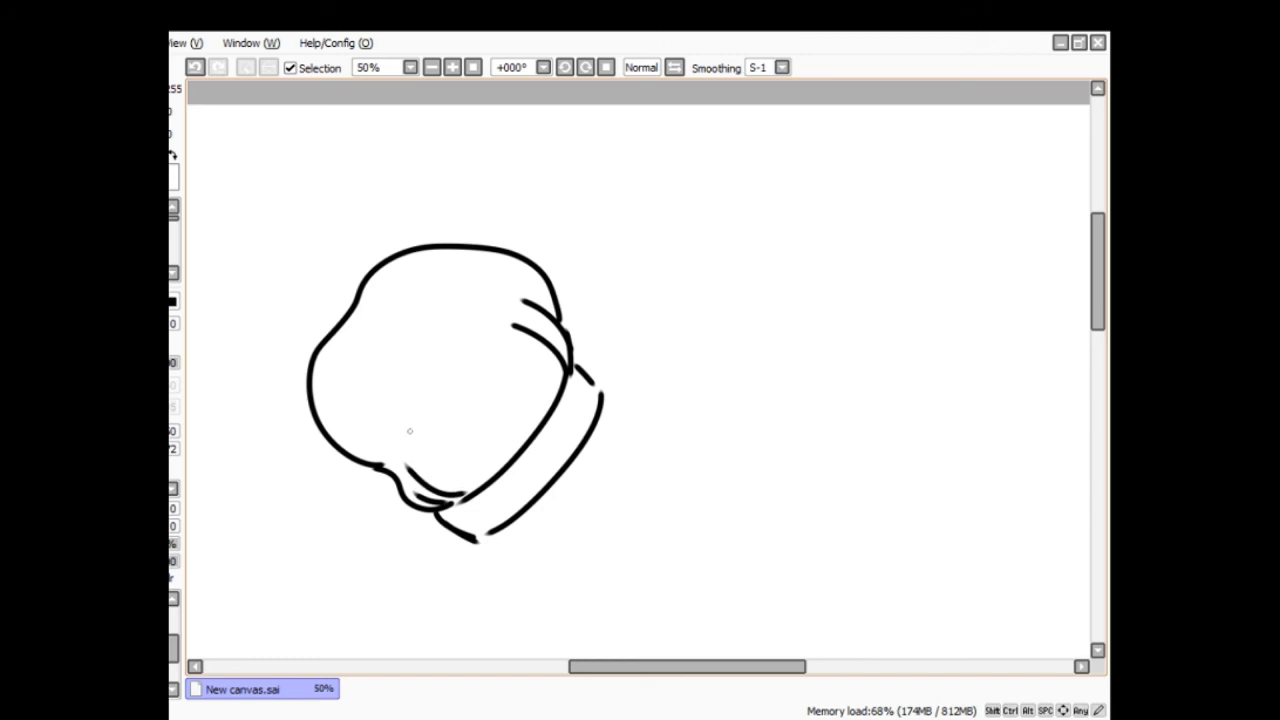
pyautogui.moveTo(416, 400)
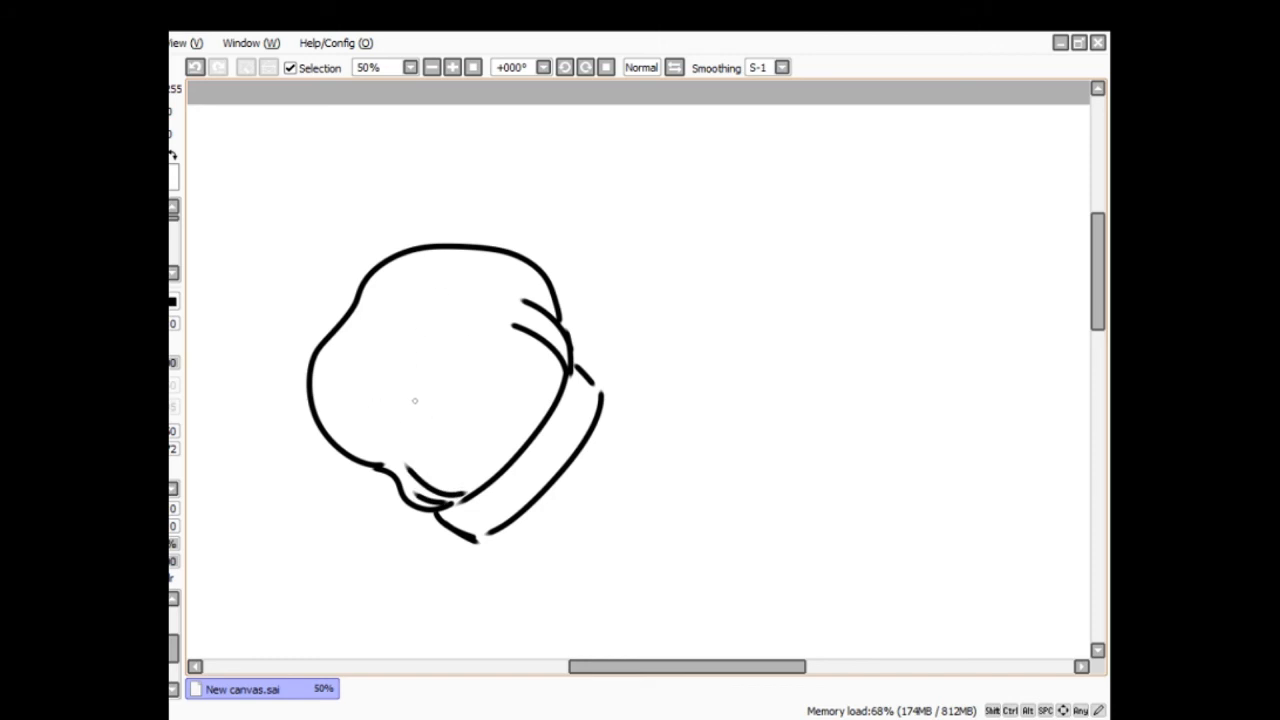
pyautogui.moveTo(390, 388)
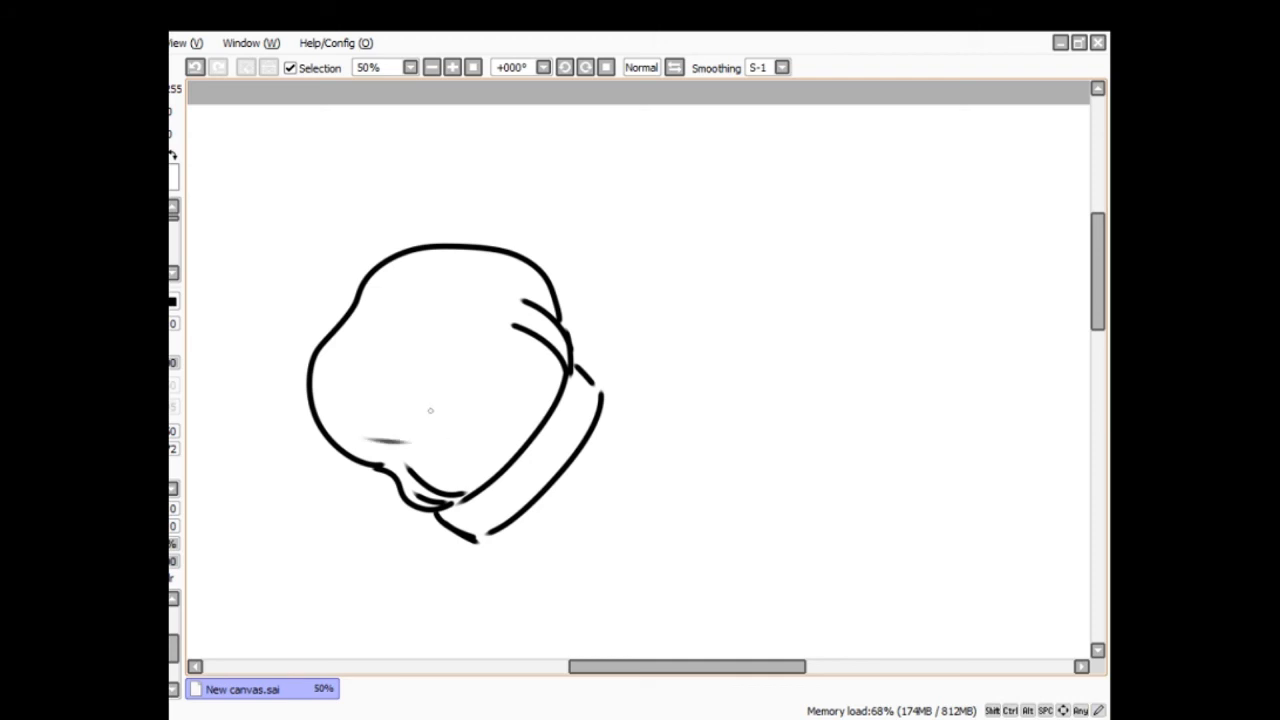
pyautogui.moveTo(372, 404)
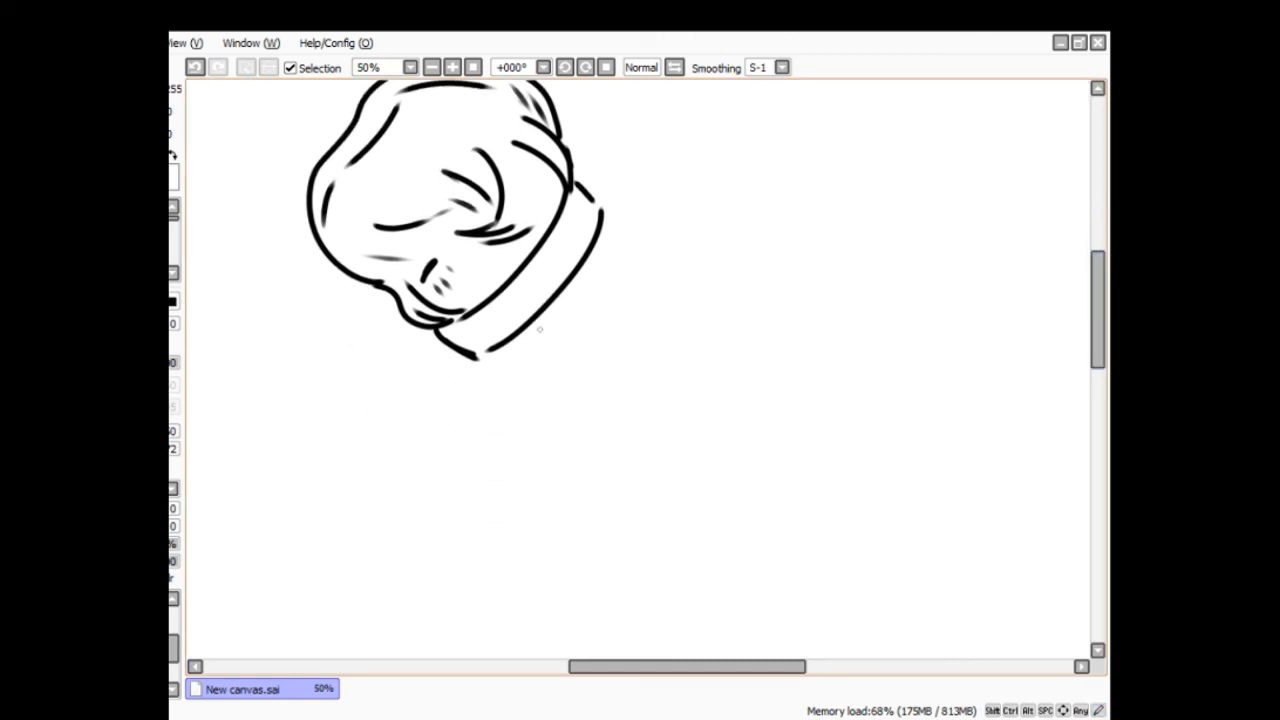
# - Add wrinkle folds to the fist and draw the large sack body with fold strokes
pyautogui.moveTo(470, 360); pyautogui.dragTo(530, 530)
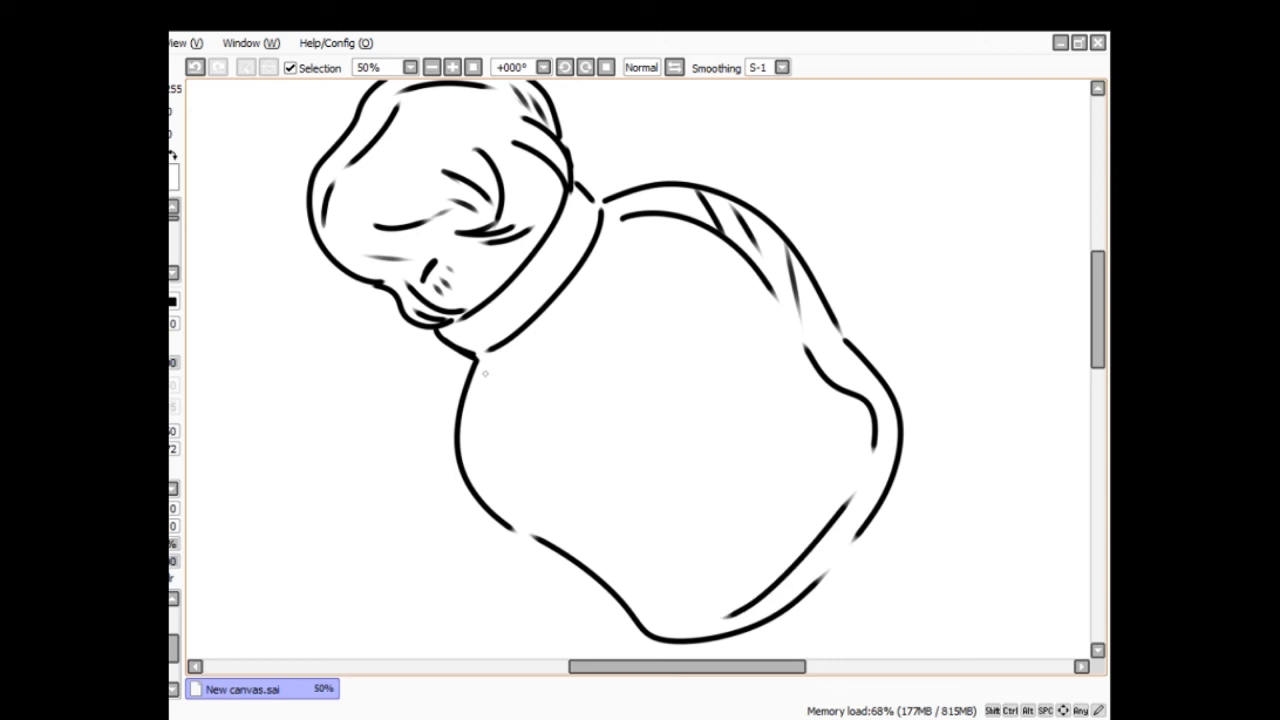
pyautogui.moveTo(484, 376); pyautogui.dragTo(510, 500)
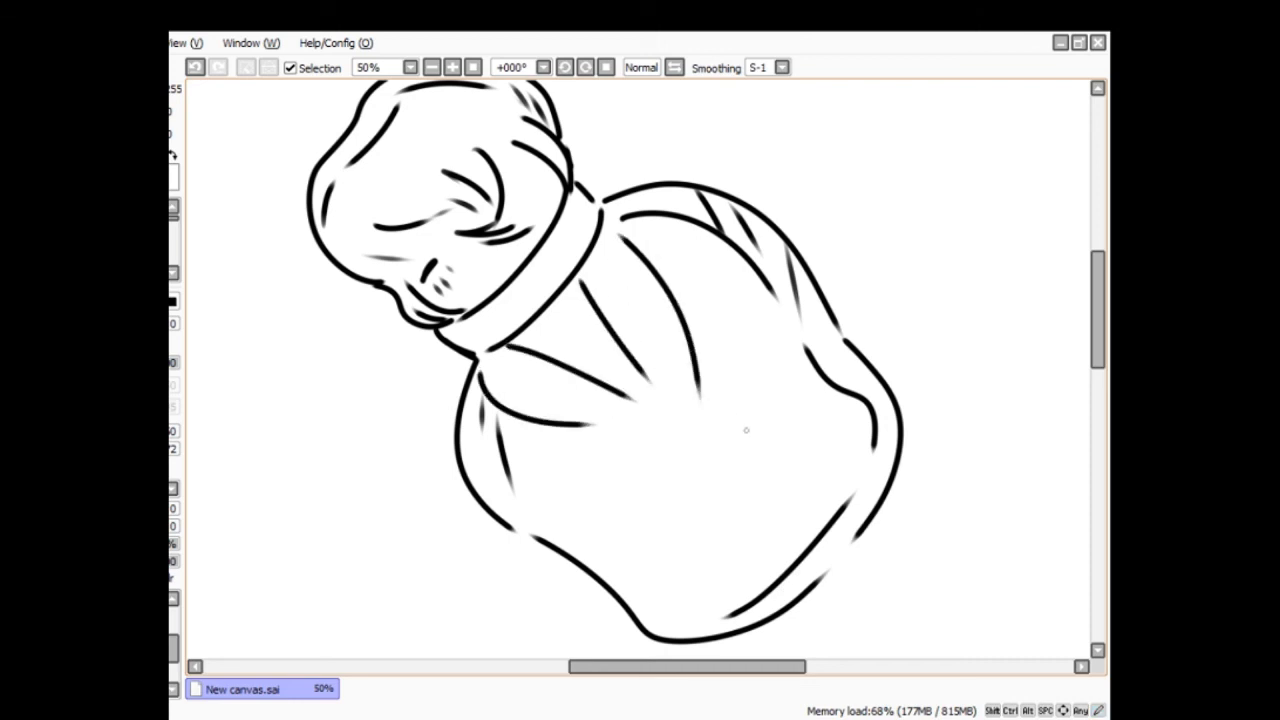
pyautogui.moveTo(588, 432); pyautogui.dragTo(672, 596)
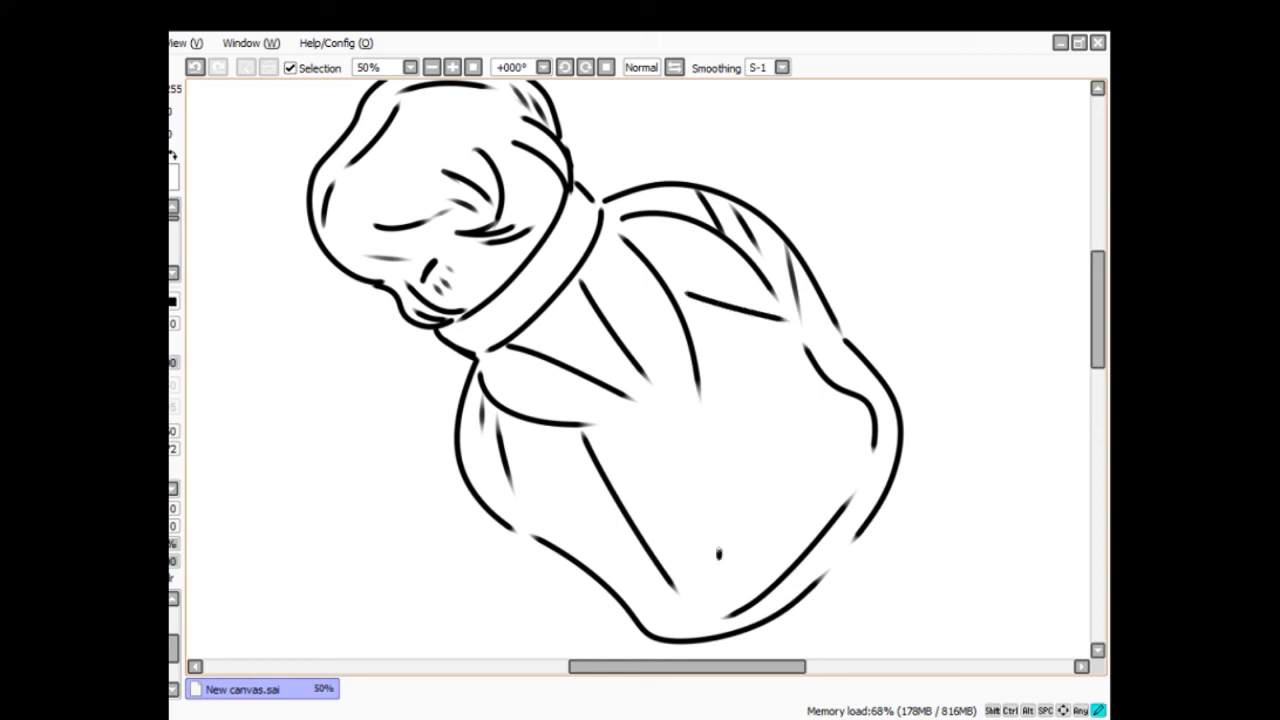
pyautogui.moveTo(722, 556); pyautogui.dragTo(808, 436)
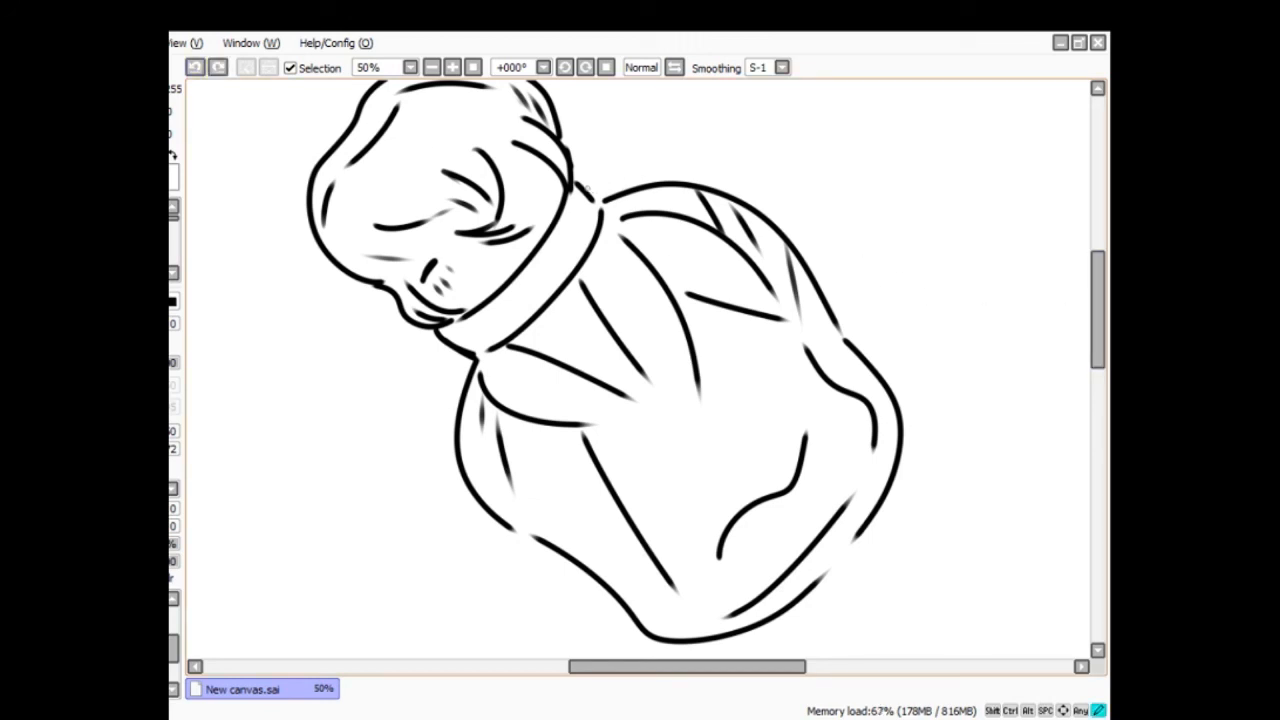
pyautogui.moveTo(590, 196); pyautogui.dragTo(700, 136)
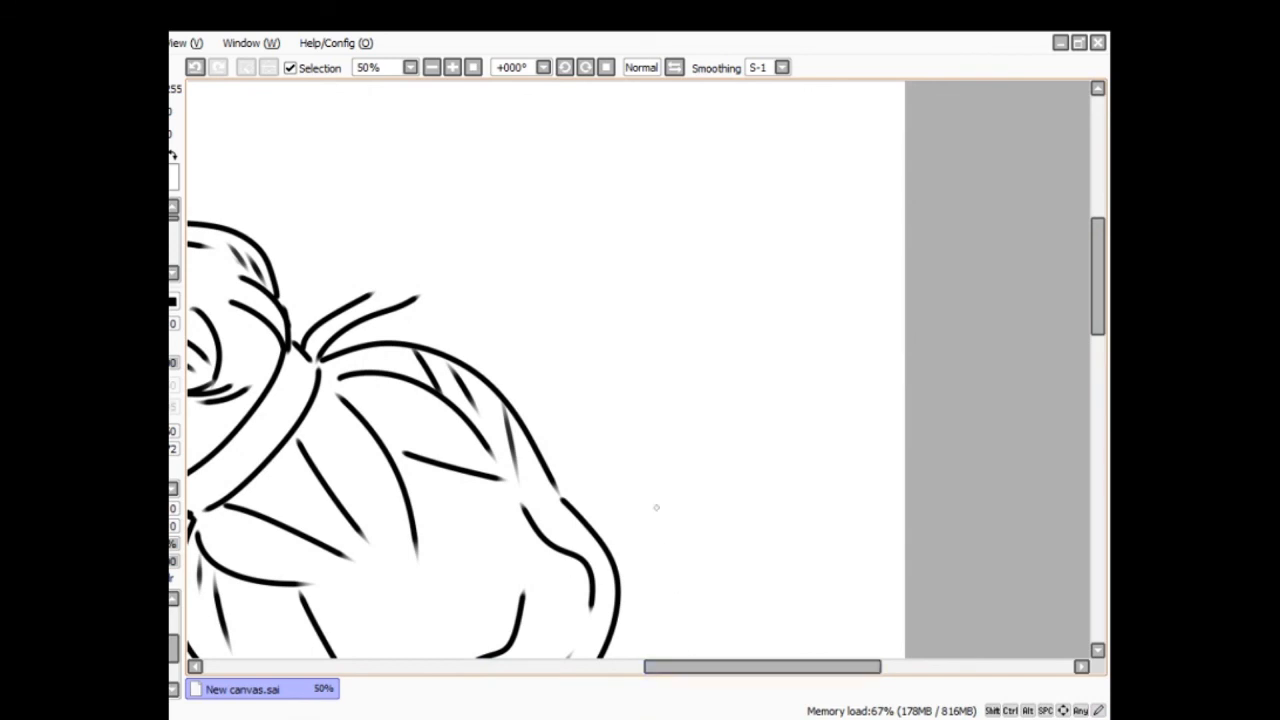
# - Draw a long arm reaching to the upper right, ending in a small fist
pyautogui.moveTo(370, 290); pyautogui.dragTo(518, 250)
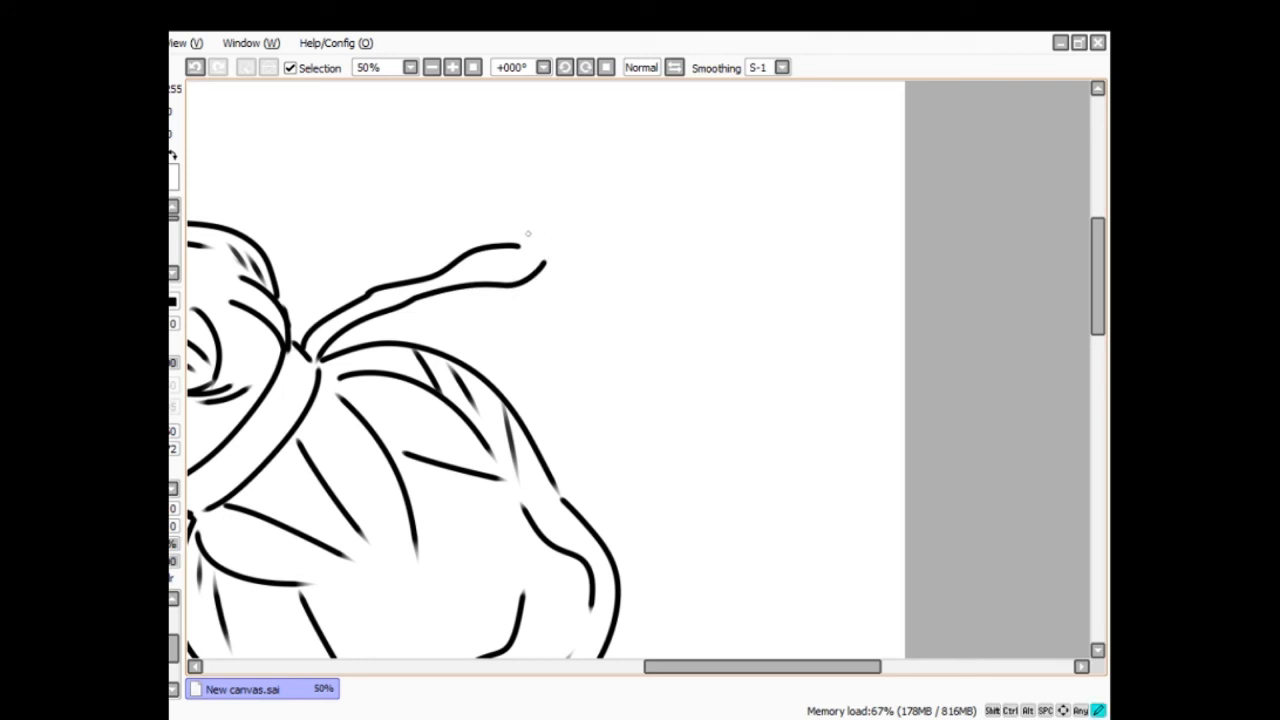
pyautogui.moveTo(528, 236); pyautogui.dragTo(610, 216)
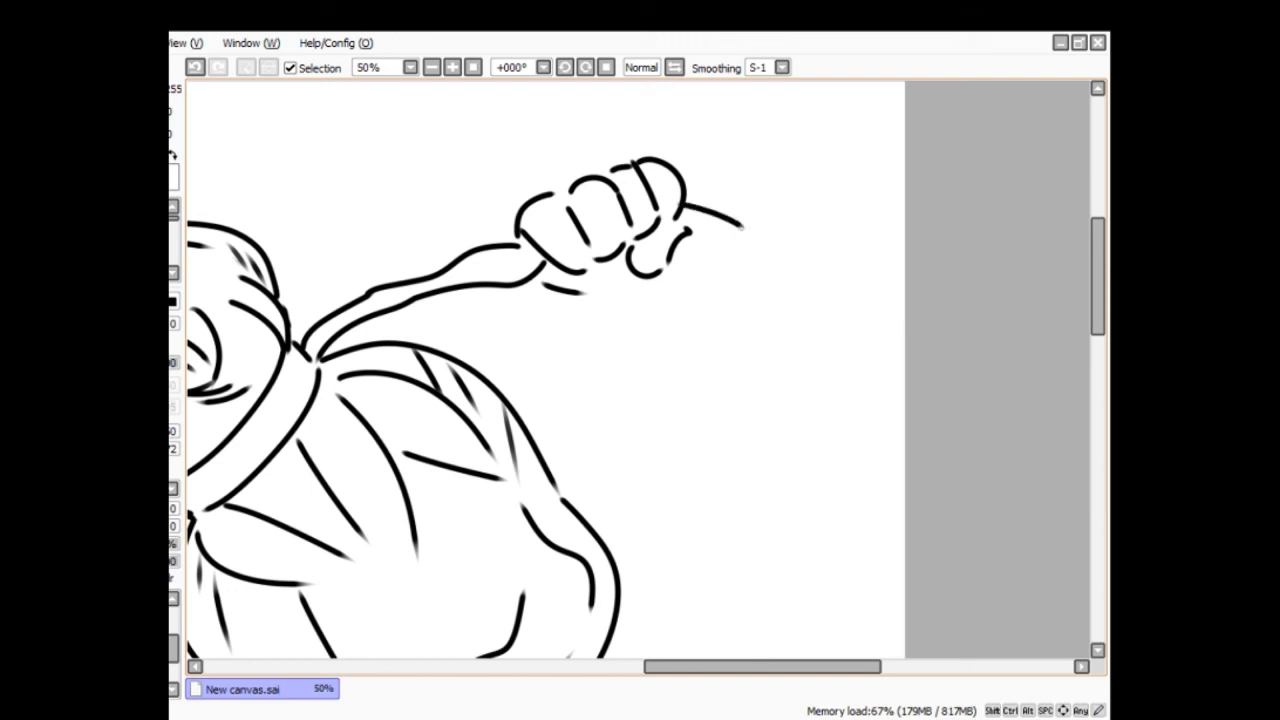
pyautogui.moveTo(690, 184); pyautogui.dragTo(770, 210)
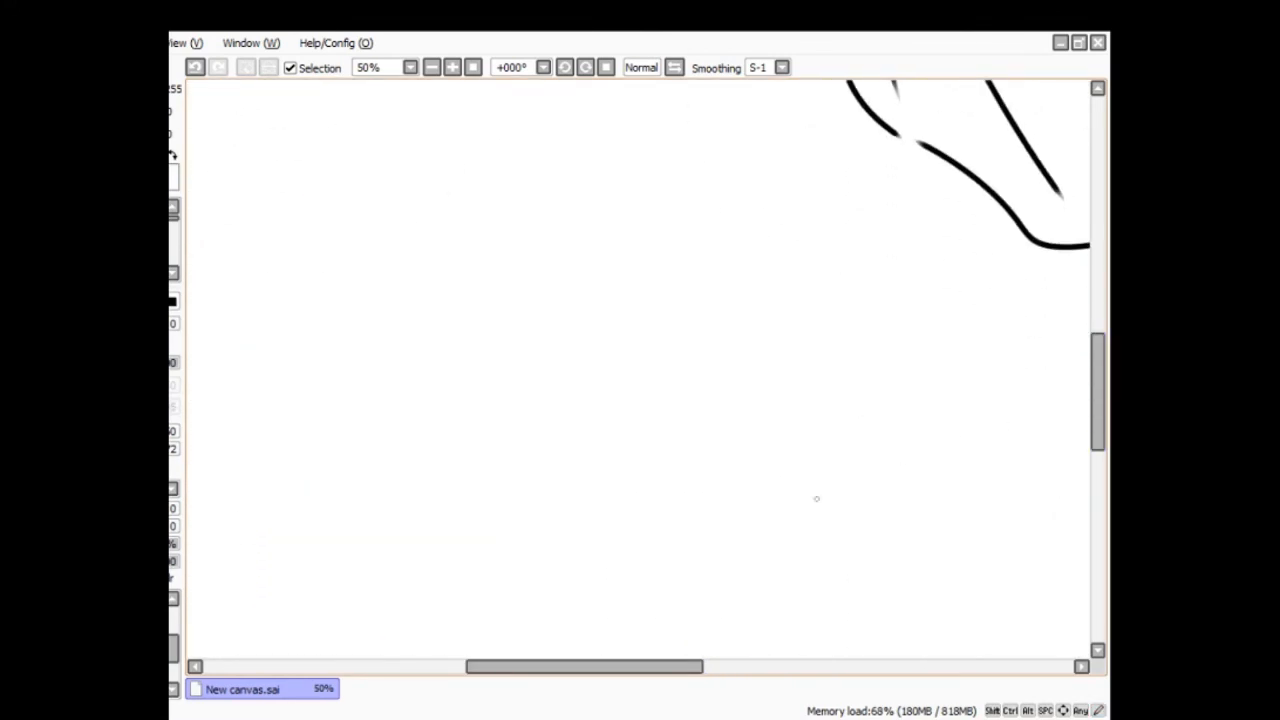
# - Draw the man's face profile with nose and lips, then the hairline and swept-up hair
pyautogui.scroll(-3)
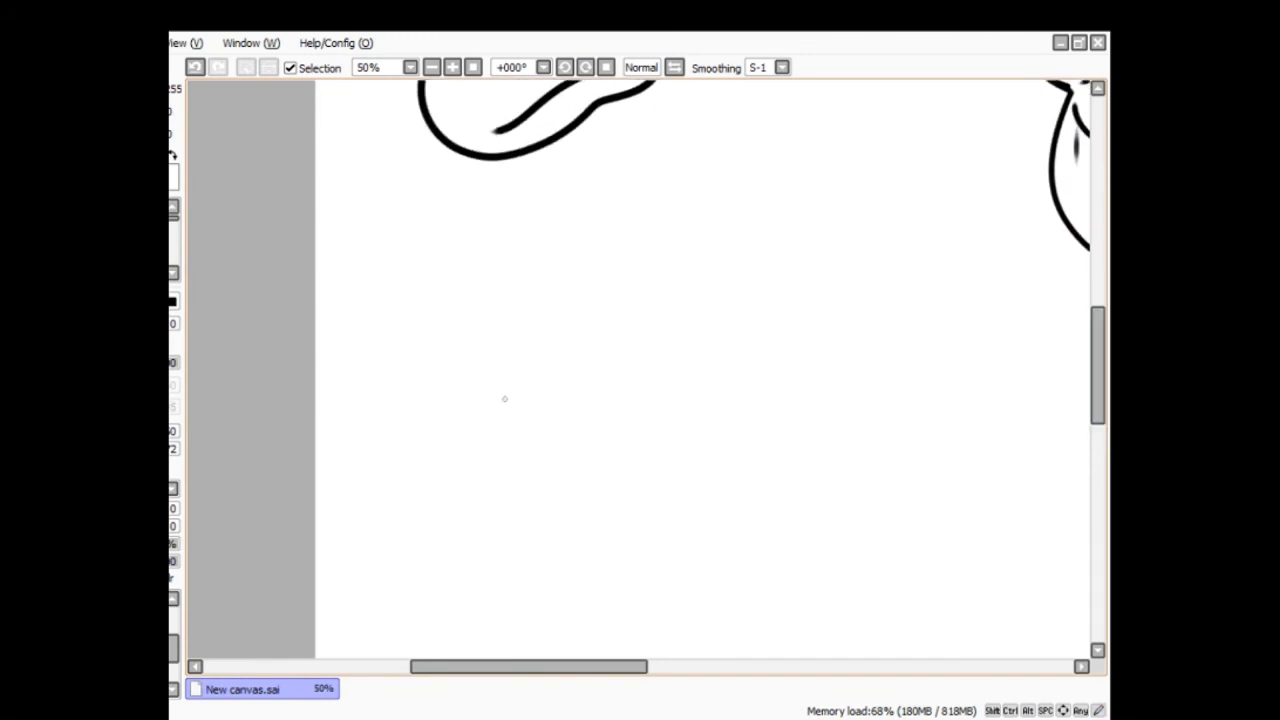
pyautogui.moveTo(430, 352); pyautogui.dragTo(440, 396)
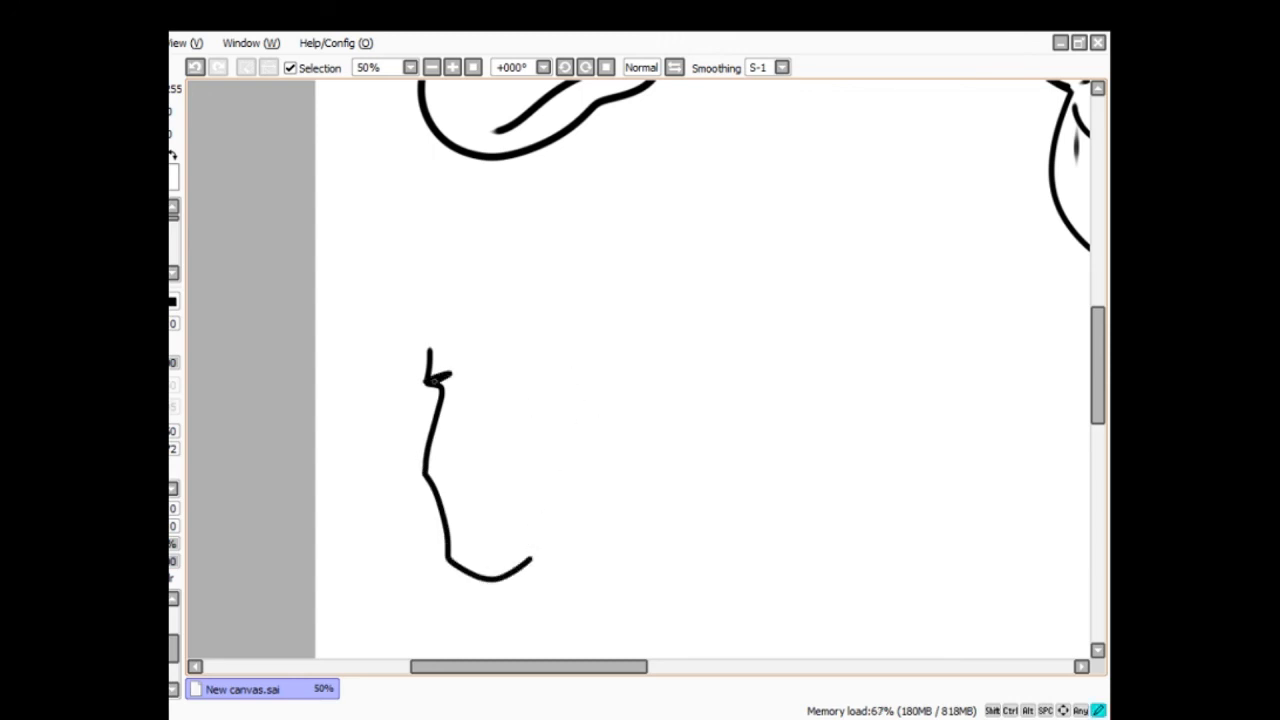
pyautogui.moveTo(460, 376); pyautogui.dragTo(440, 456)
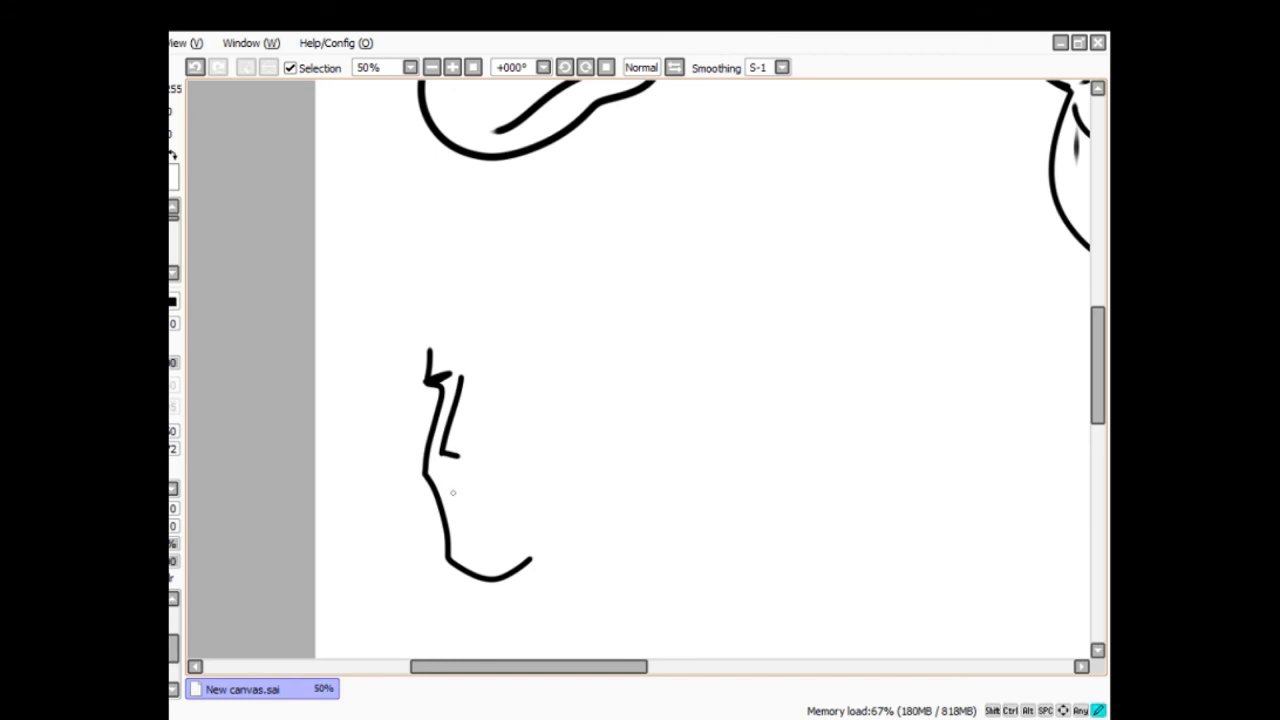
pyautogui.moveTo(450, 496); pyautogui.dragTo(490, 504)
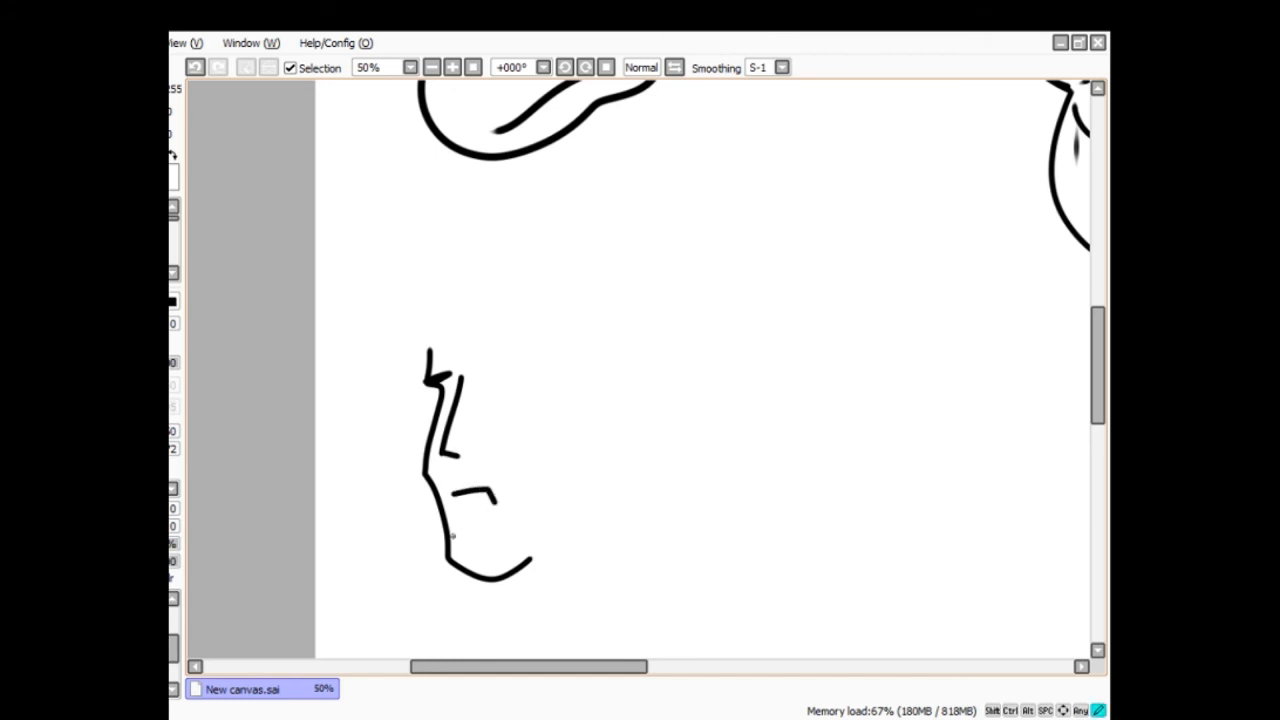
pyautogui.moveTo(460, 500); pyautogui.dragTo(504, 536)
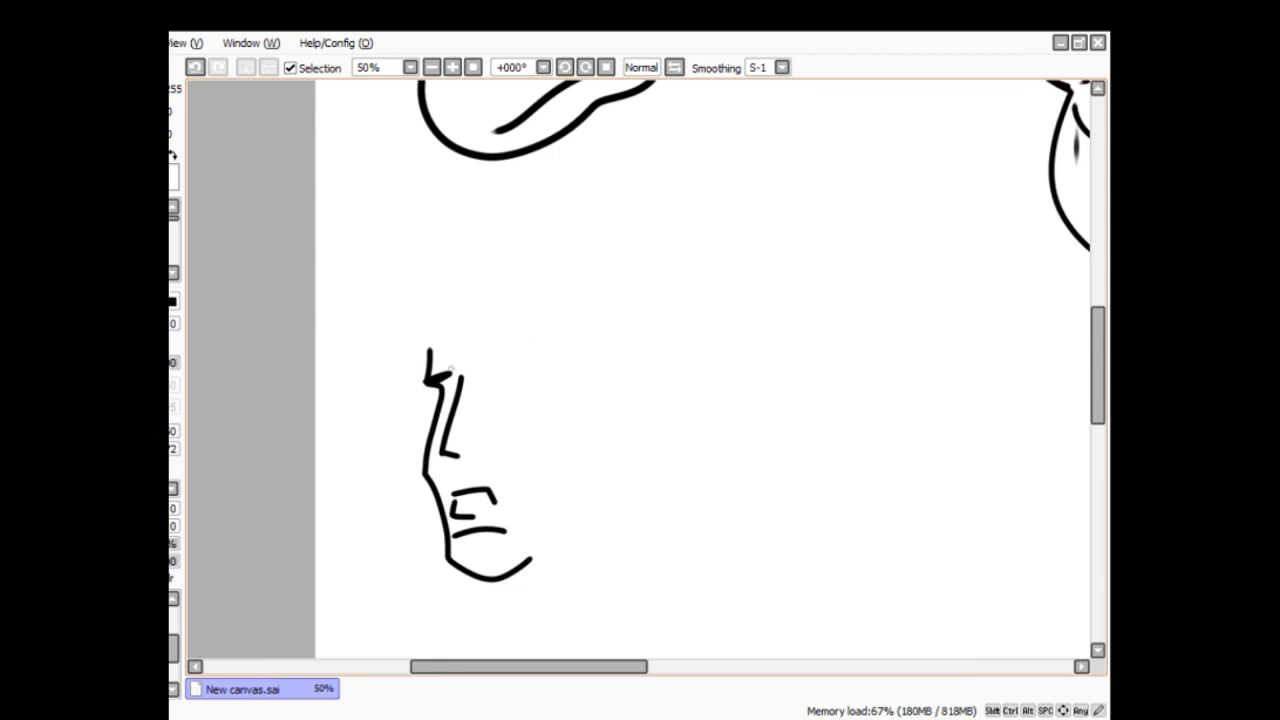
pyautogui.moveTo(430, 350); pyautogui.dragTo(584, 288)
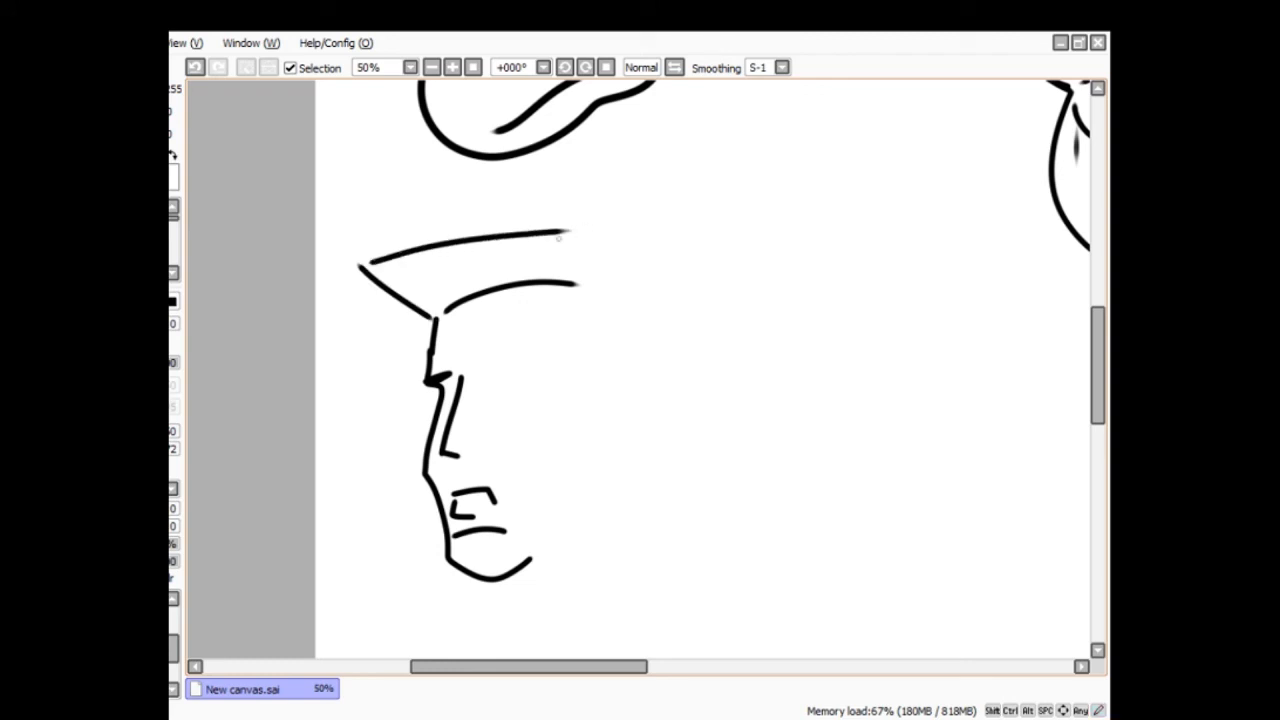
pyautogui.moveTo(370, 262); pyautogui.dragTo(444, 304)
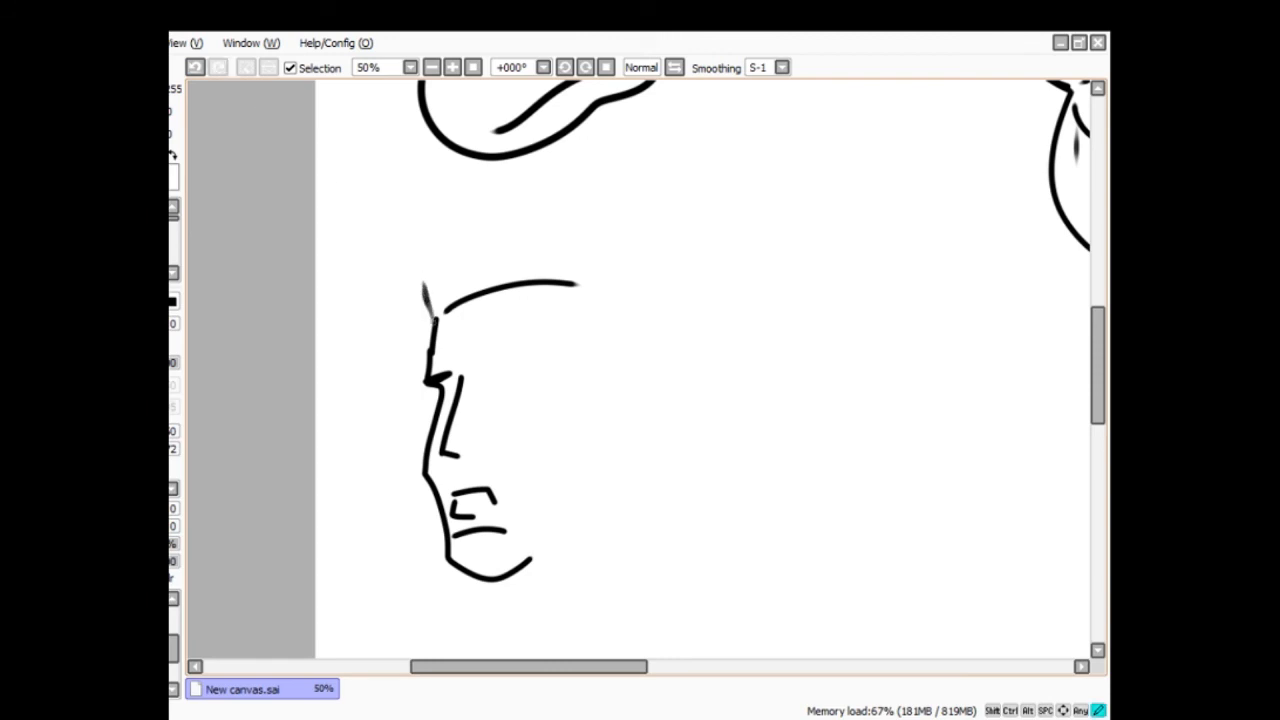
pyautogui.moveTo(428, 290); pyautogui.dragTo(576, 244)
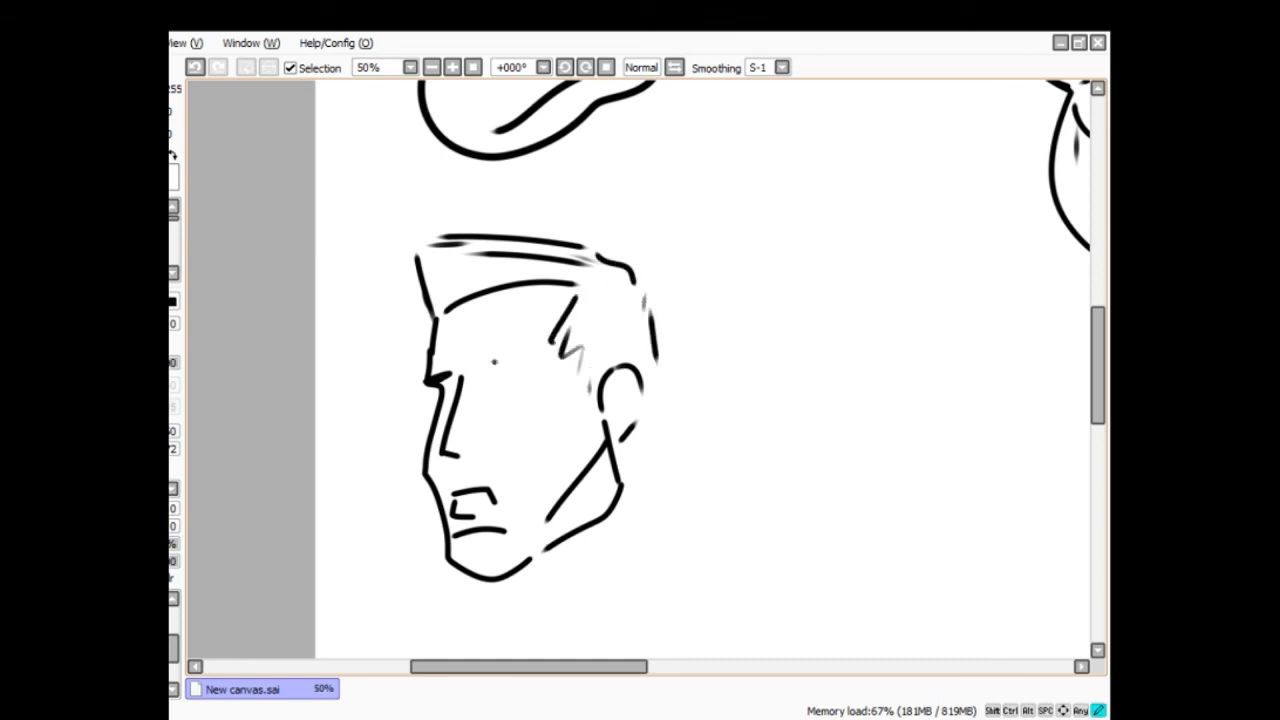
# - Add the eyebrow, eye and reworked ear, plus stubble and the neck line below the jaw
pyautogui.moveTo(500, 352); pyautogui.dragTo(536, 348)
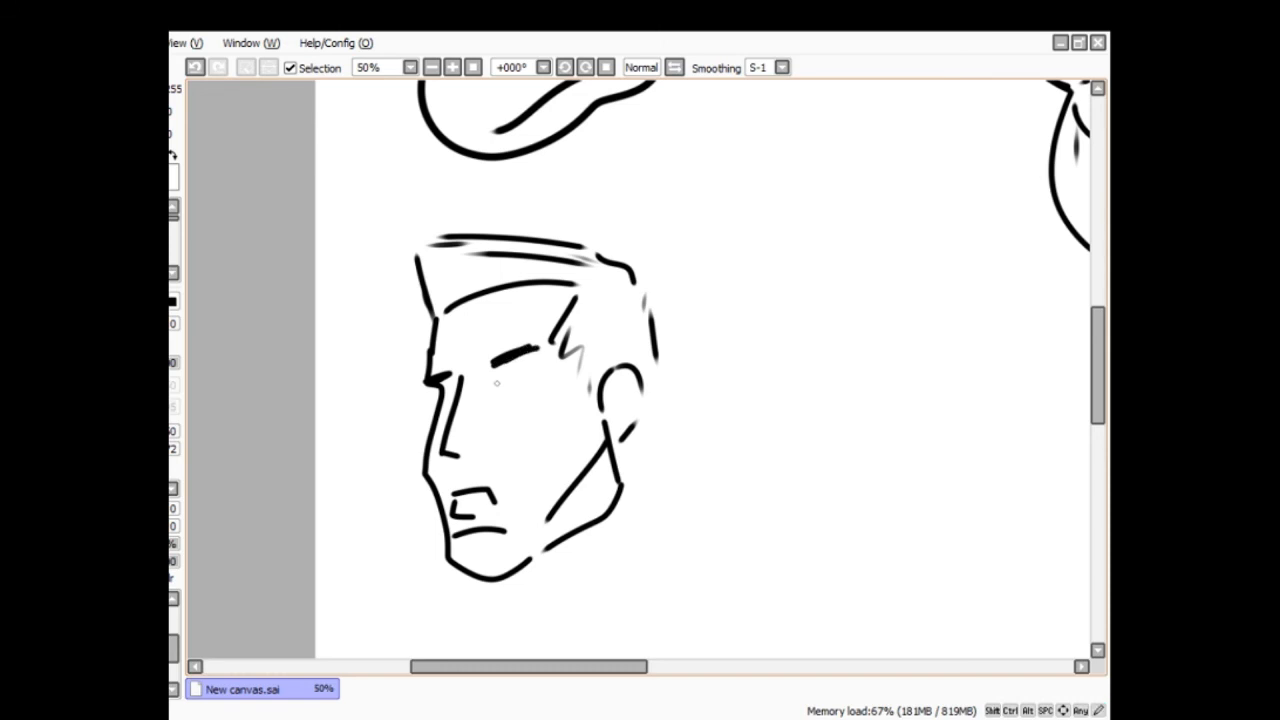
pyautogui.moveTo(484, 390); pyautogui.dragTo(528, 370)
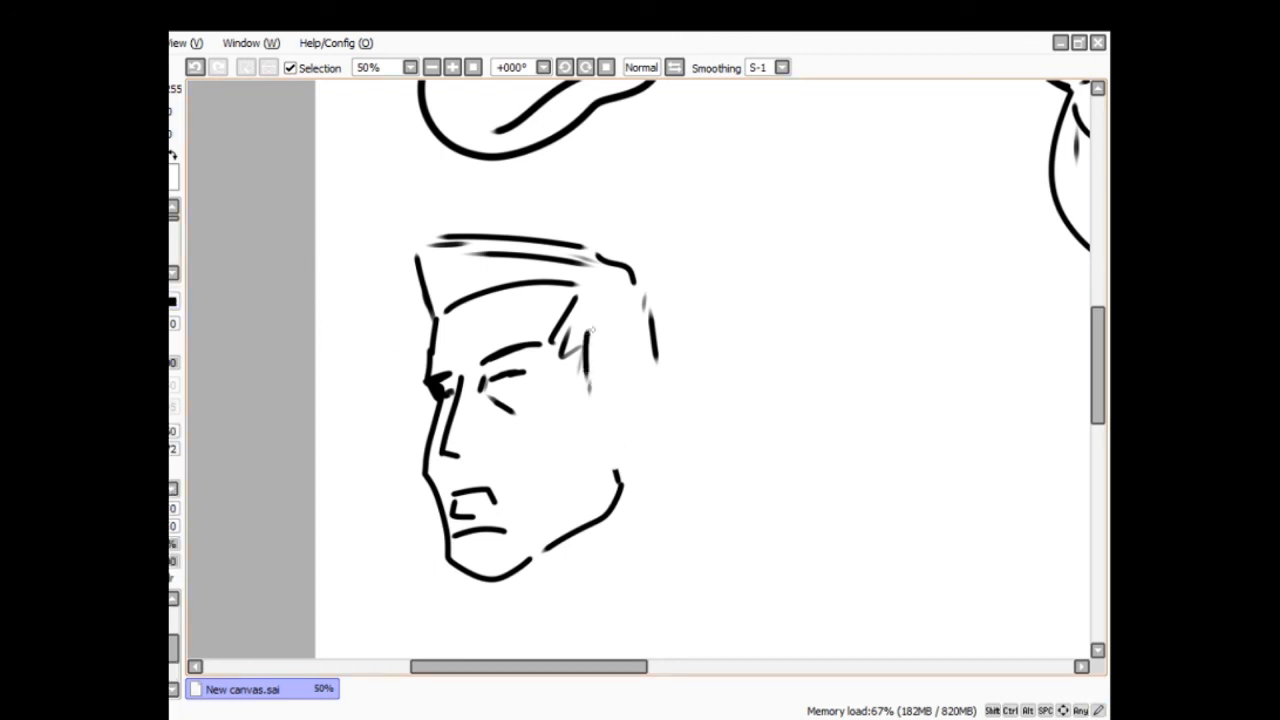
pyautogui.moveTo(600, 330); pyautogui.dragTo(616, 480)
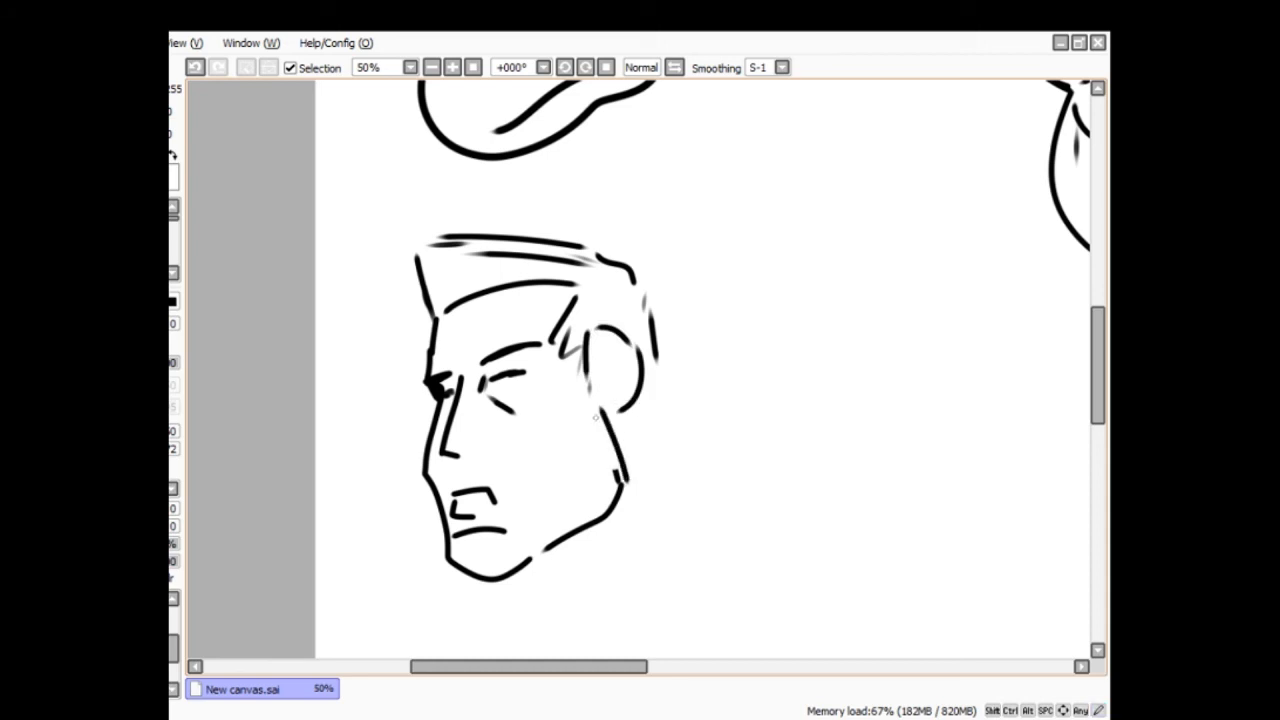
pyautogui.moveTo(600, 414); pyautogui.dragTo(550, 496)
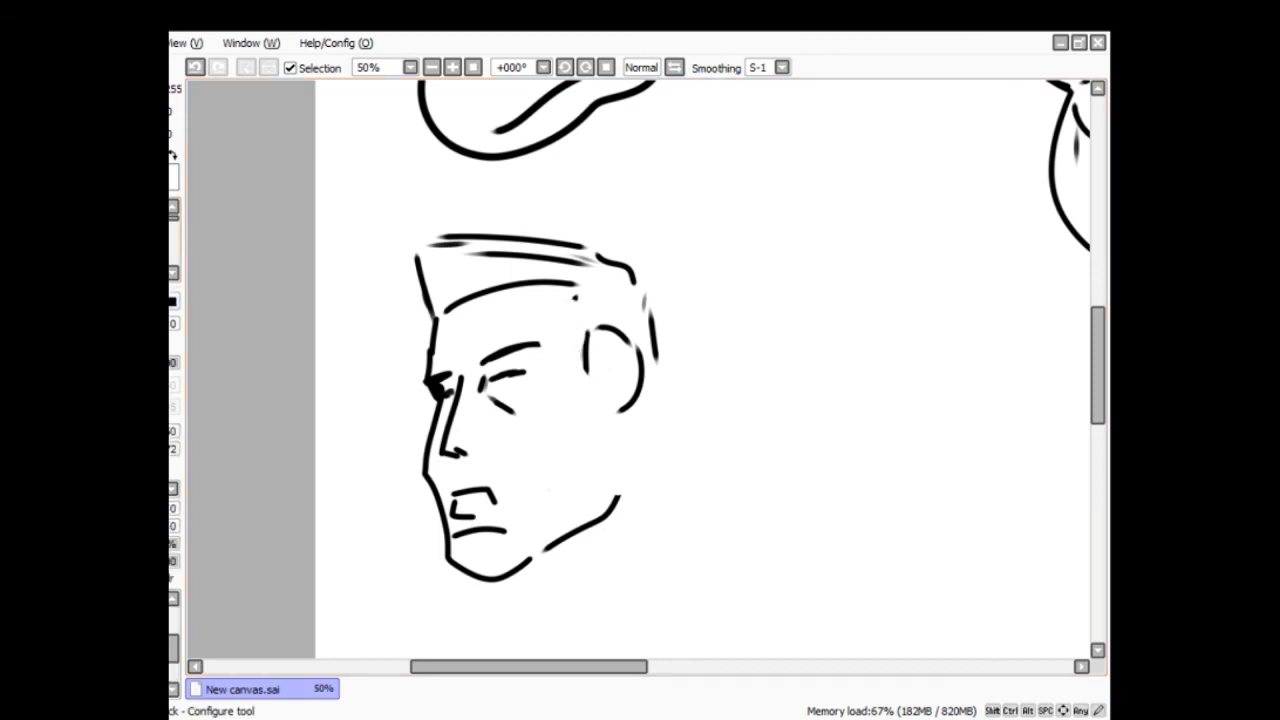
pyautogui.moveTo(564, 320); pyautogui.dragTo(584, 376)
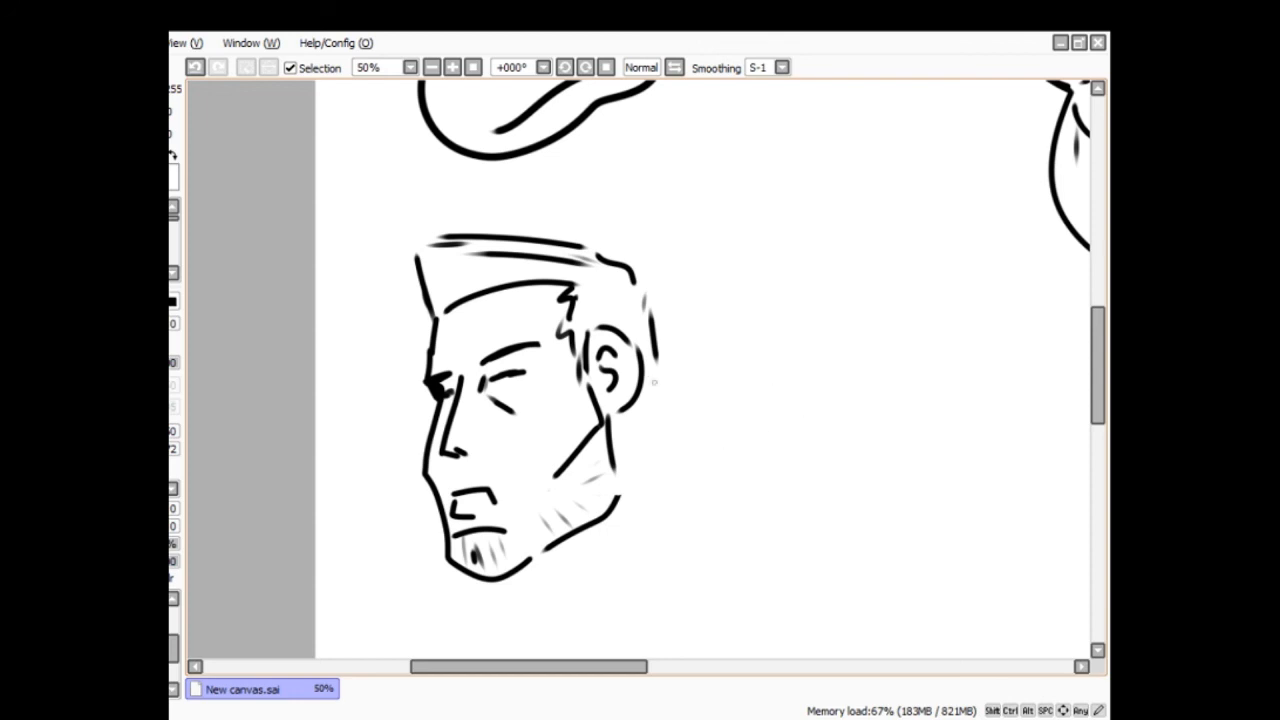
pyautogui.moveTo(660, 370); pyautogui.dragTo(650, 440)
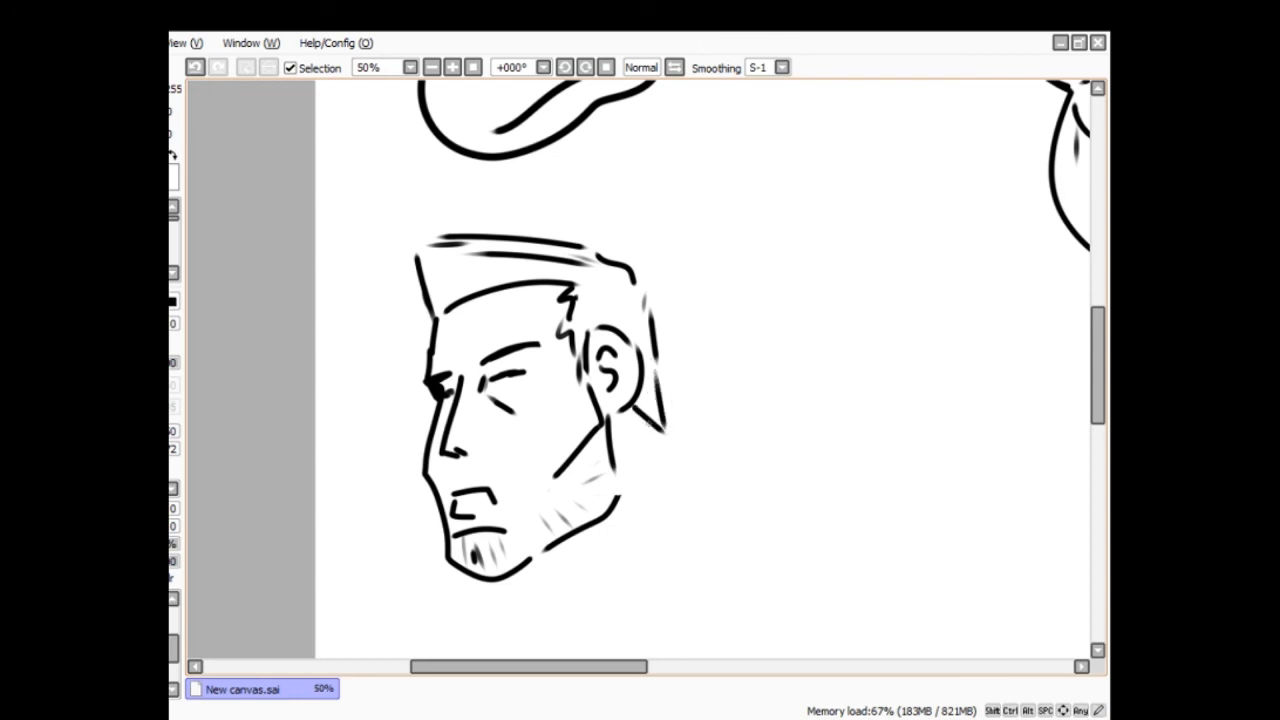
pyautogui.moveTo(620, 410); pyautogui.dragTo(720, 490)
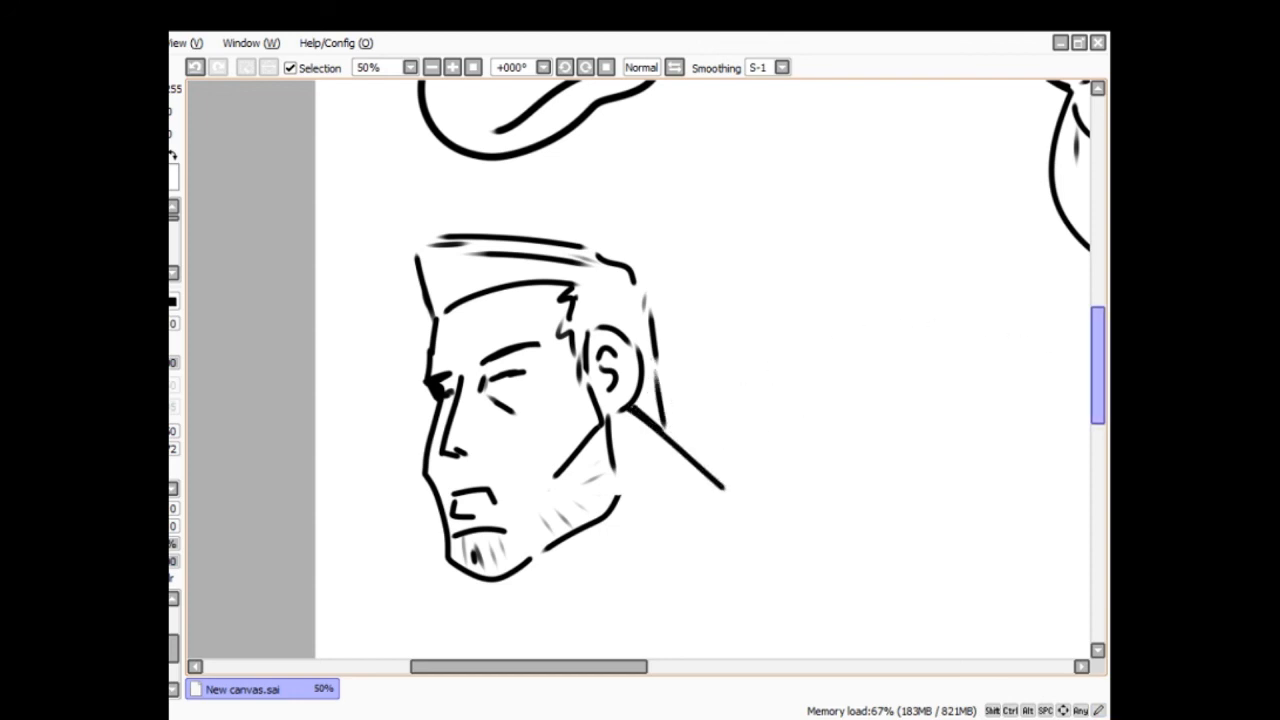
pyautogui.scroll(-3)
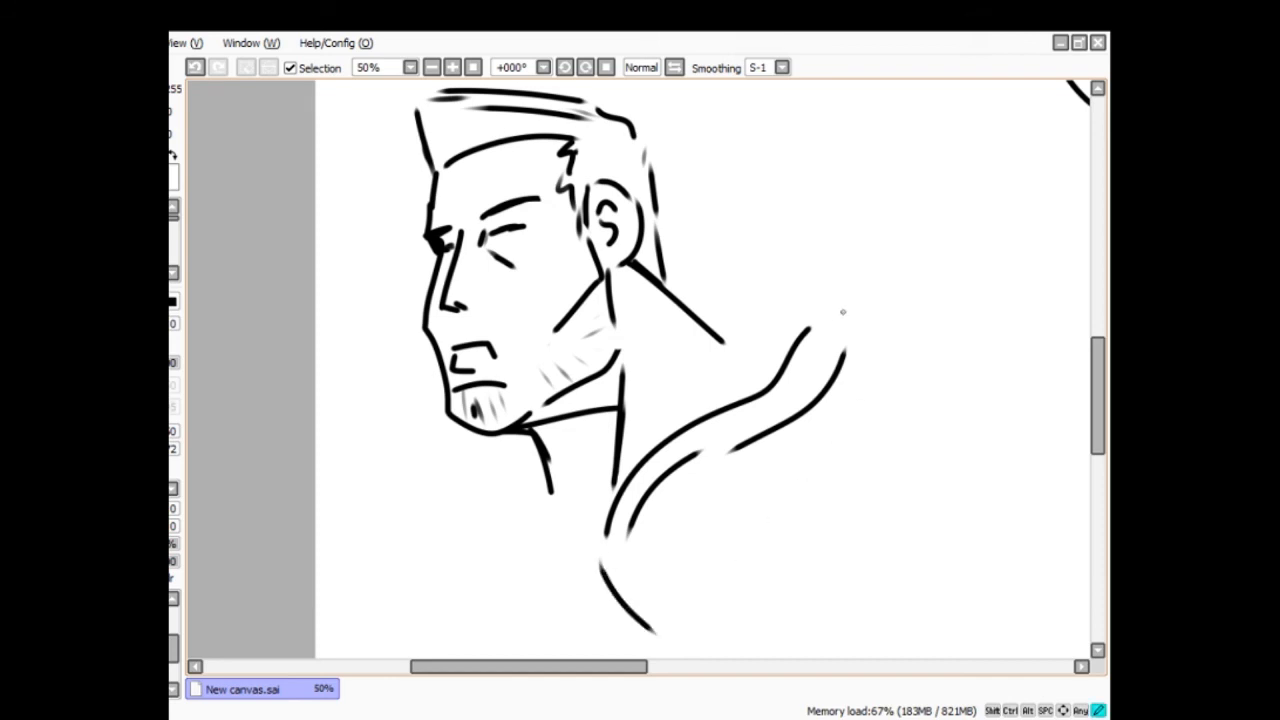
# - Draw the shoulder curve, back muscle lines and the chest curve below the chin
pyautogui.moveTo(844, 312); pyautogui.dragTo(964, 378)
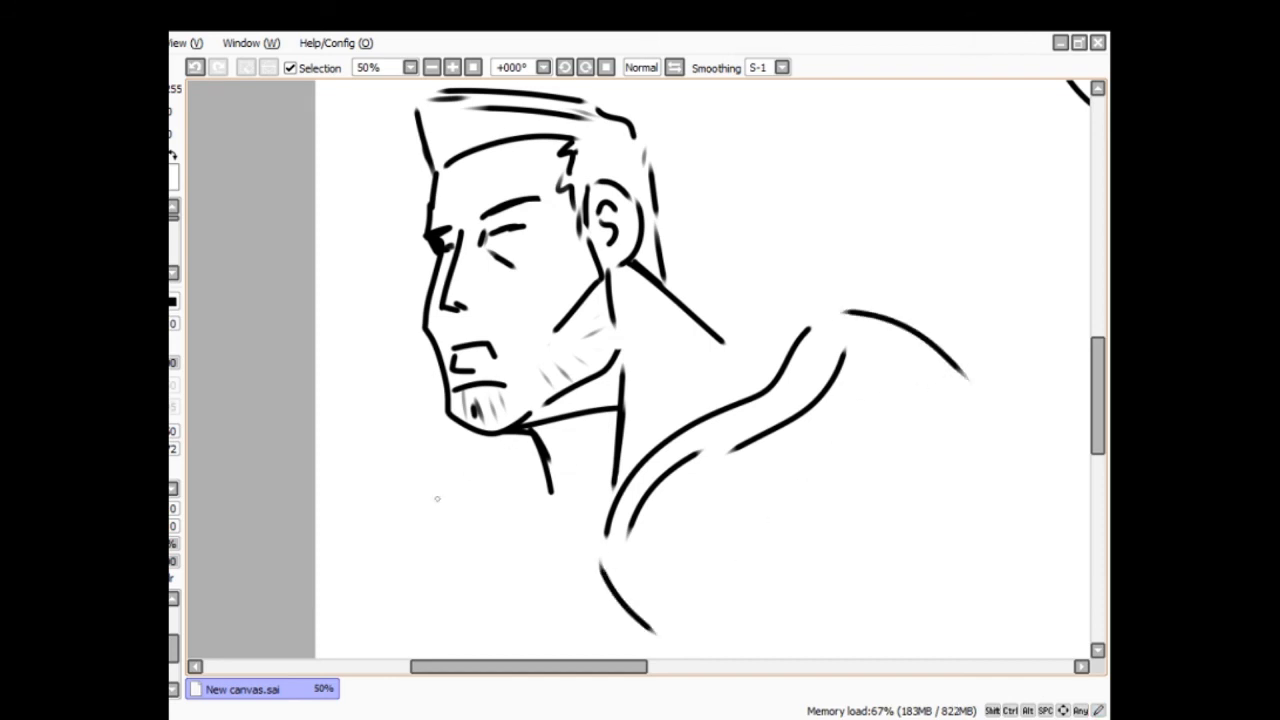
pyautogui.moveTo(462, 418); pyautogui.dragTo(398, 530)
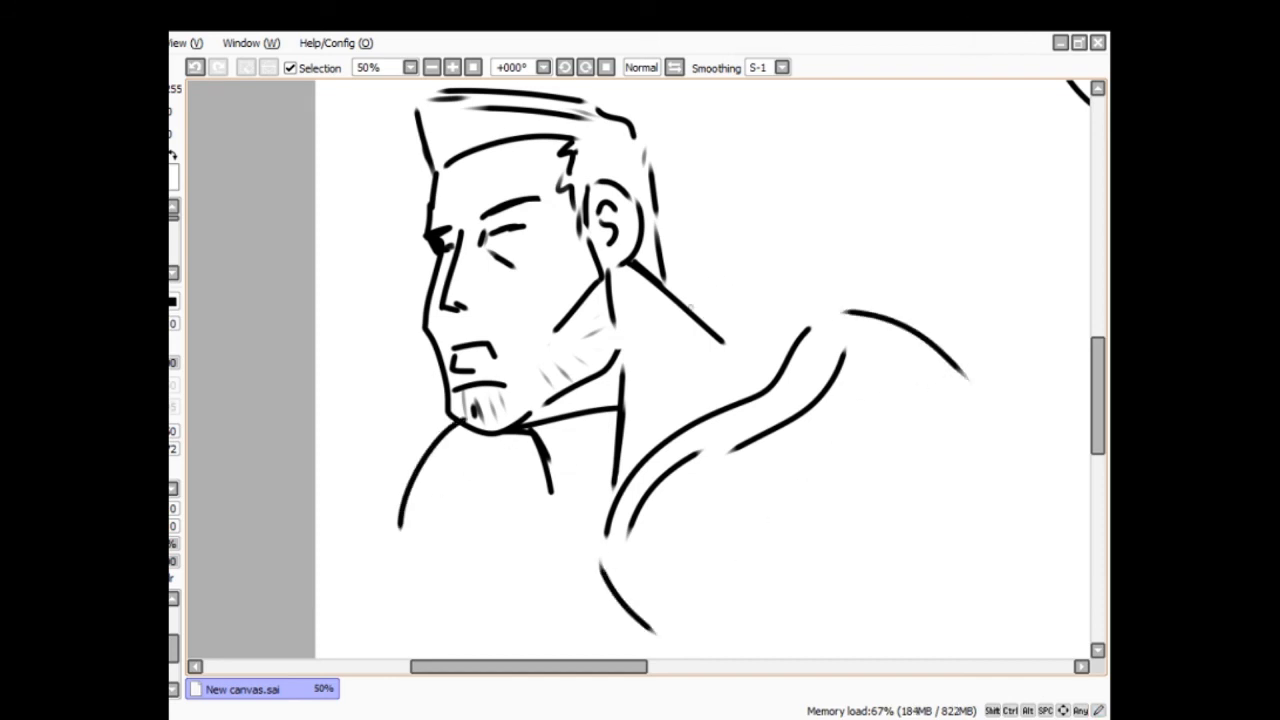
pyautogui.moveTo(690, 308); pyautogui.dragTo(960, 276)
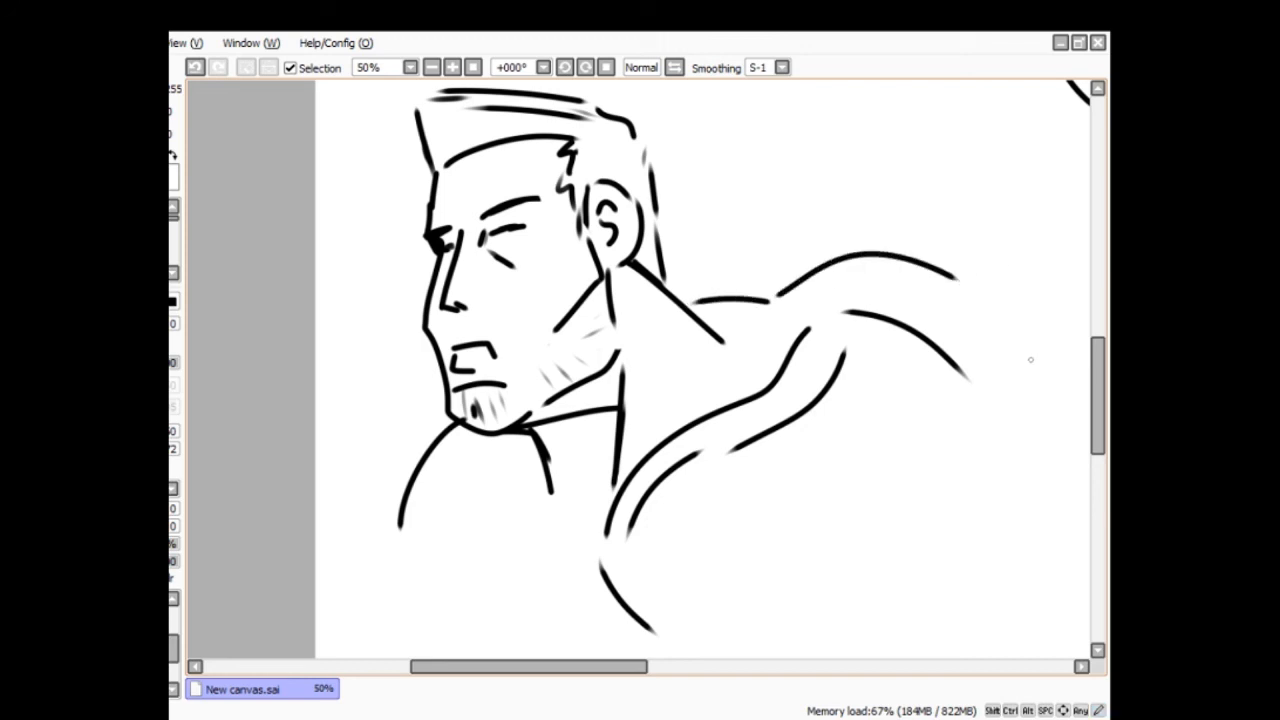
pyautogui.scroll(-3)
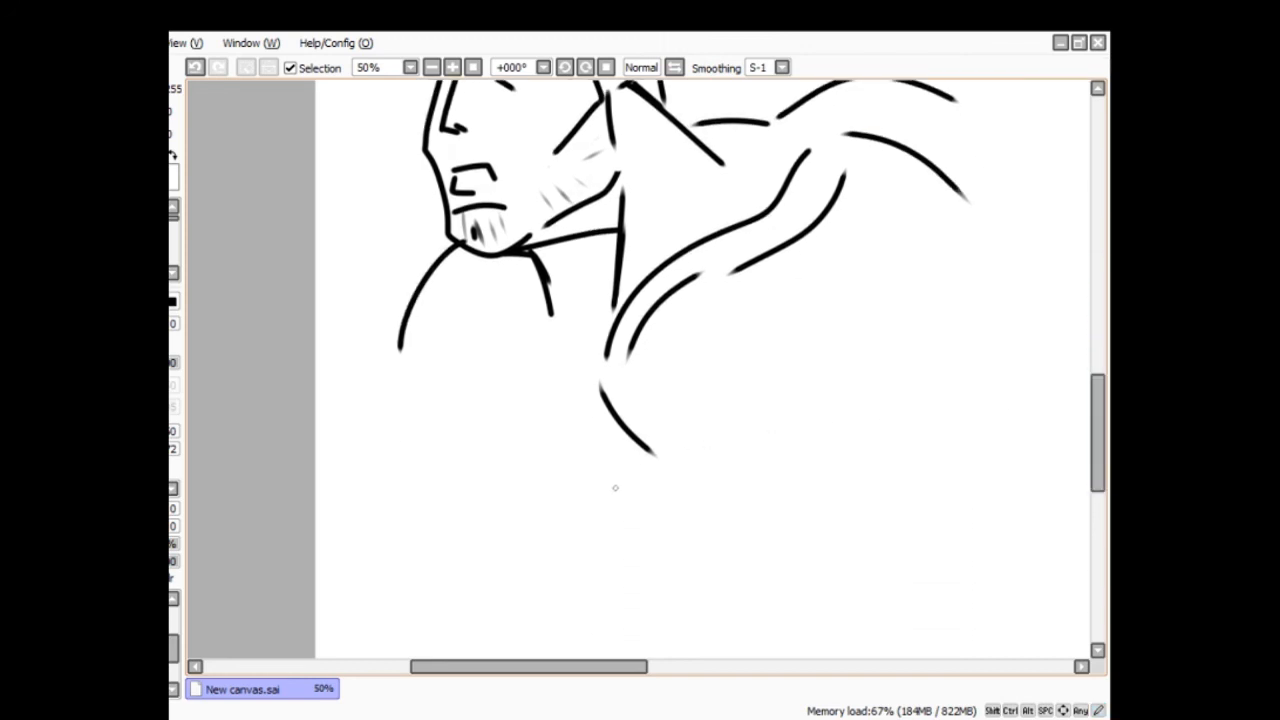
pyautogui.moveTo(400, 330); pyautogui.dragTo(444, 460)
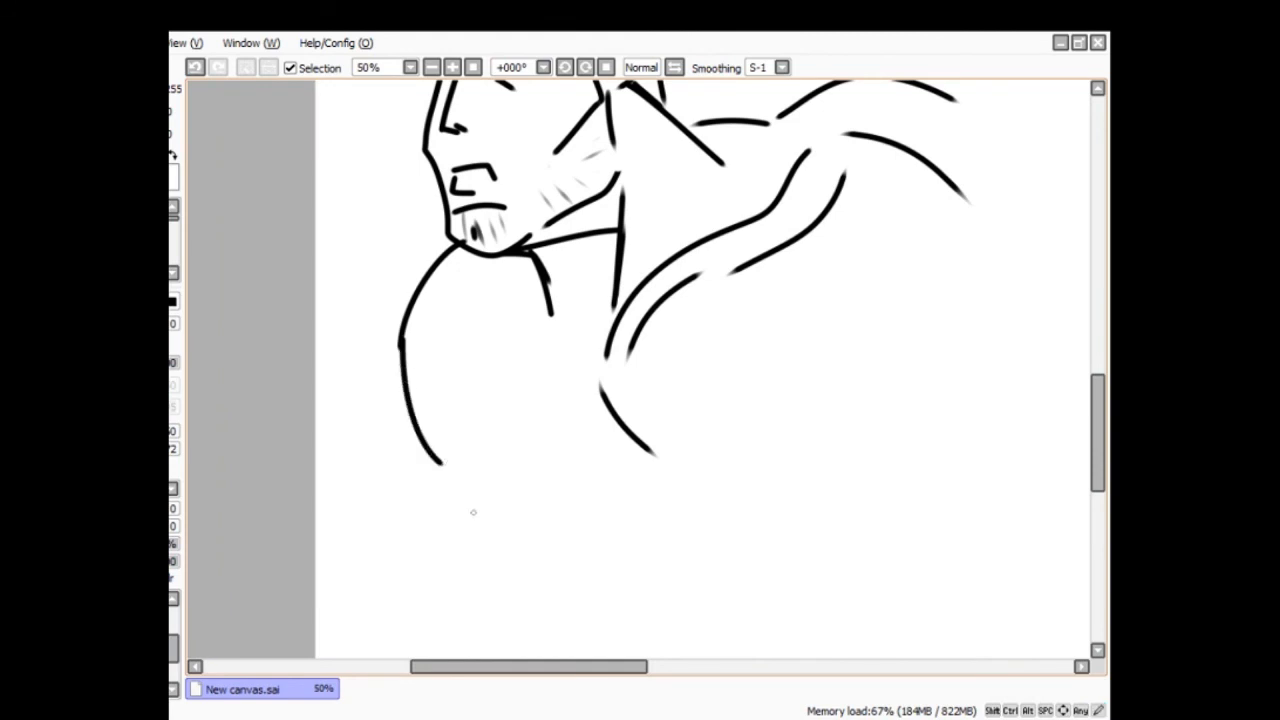
pyautogui.moveTo(530, 624); pyautogui.dragTo(780, 408)
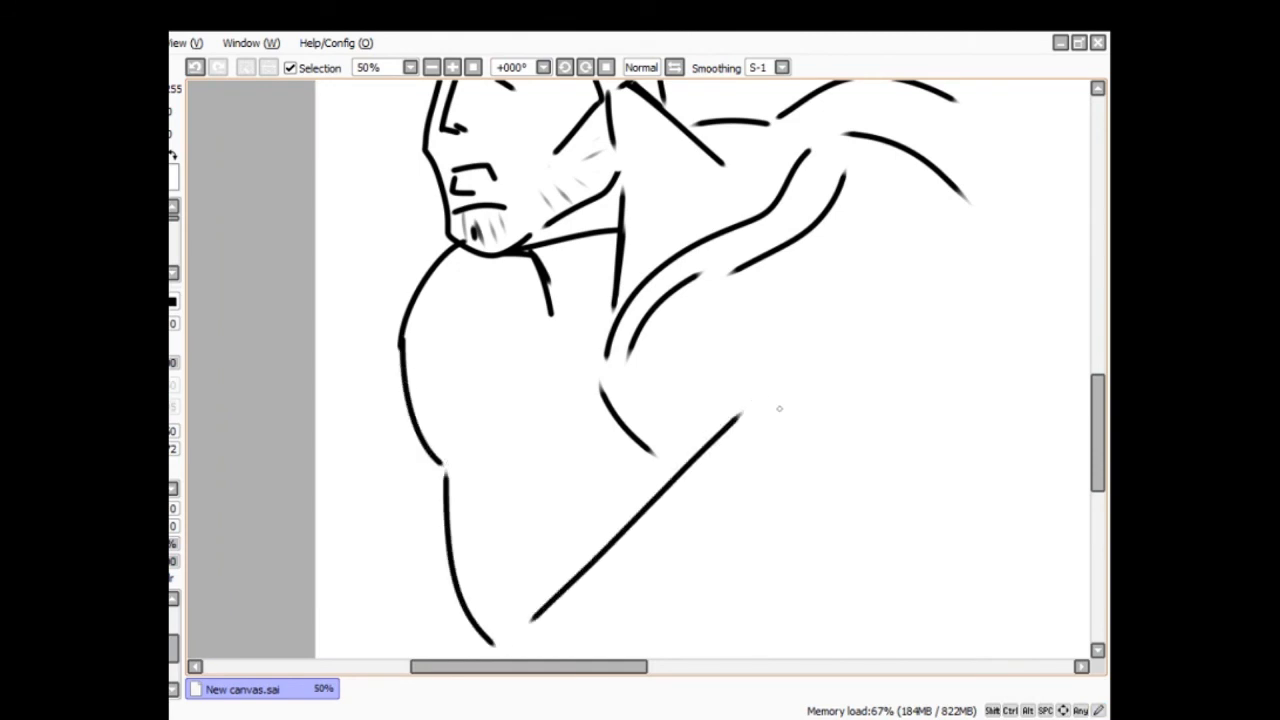
# - Add the long arm line with inner contour and extend the upper back outline
pyautogui.moveTo(644, 490); pyautogui.dragTo(800, 400)
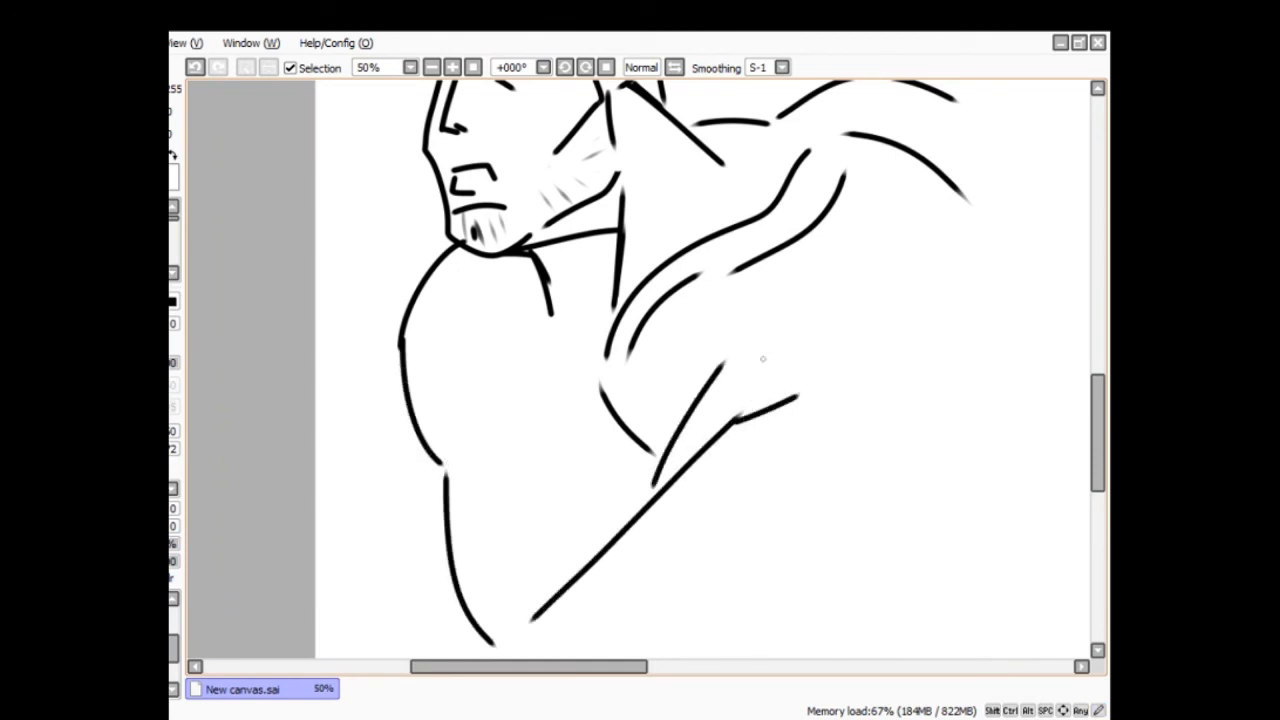
pyautogui.moveTo(760, 356); pyautogui.dragTo(996, 264)
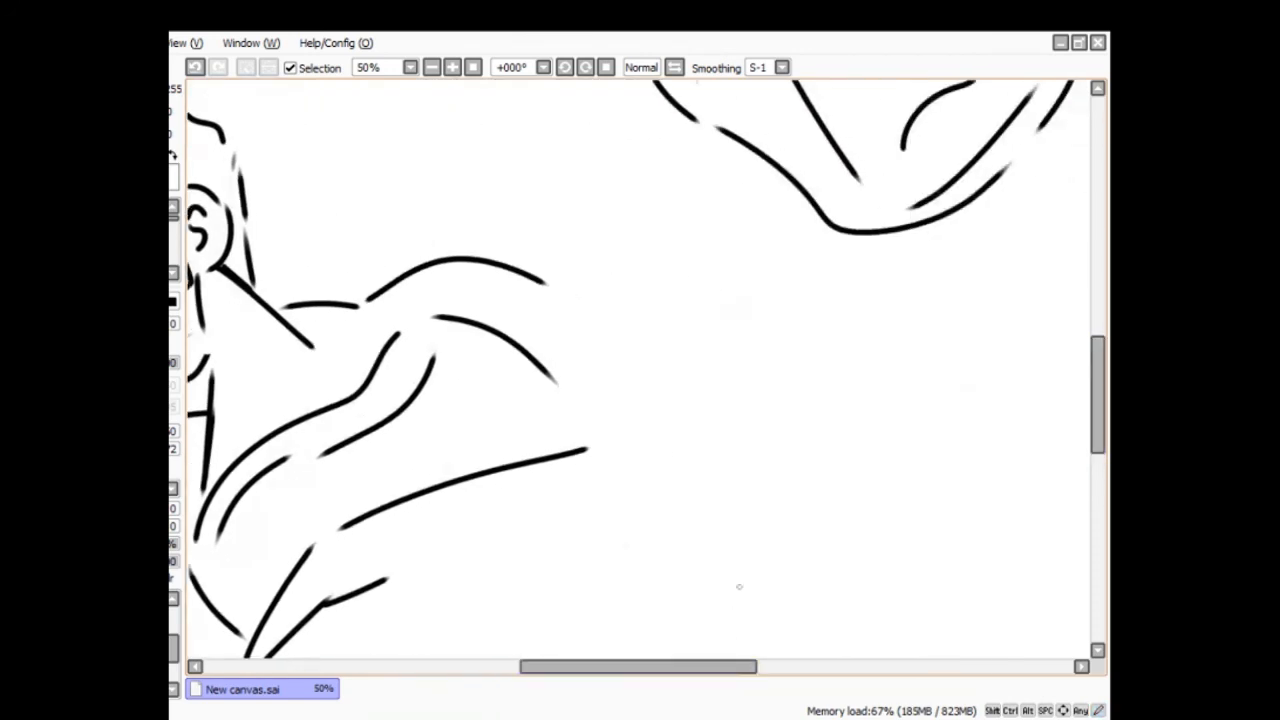
pyautogui.moveTo(520, 284); pyautogui.dragTo(636, 360)
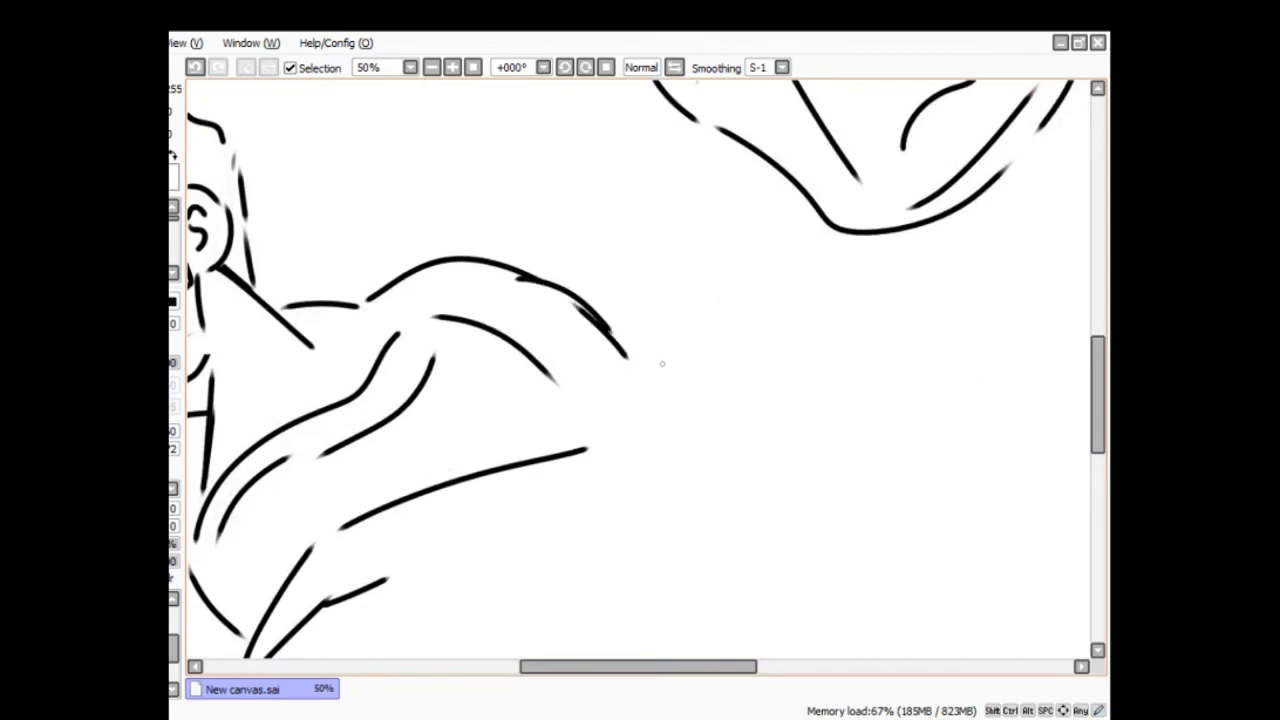
pyautogui.moveTo(630, 370); pyautogui.dragTo(756, 440)
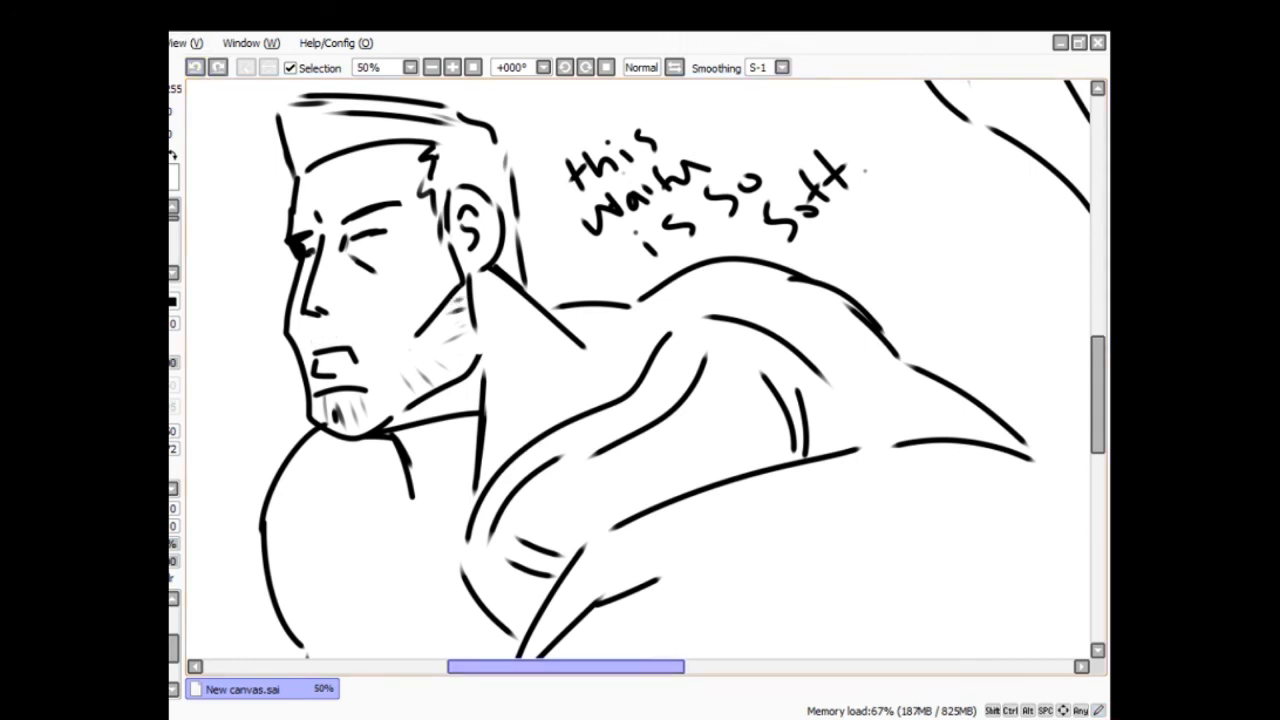
# - Wipe the man sketch from the canvas and reset the view
pyautogui.hscroll(-3)
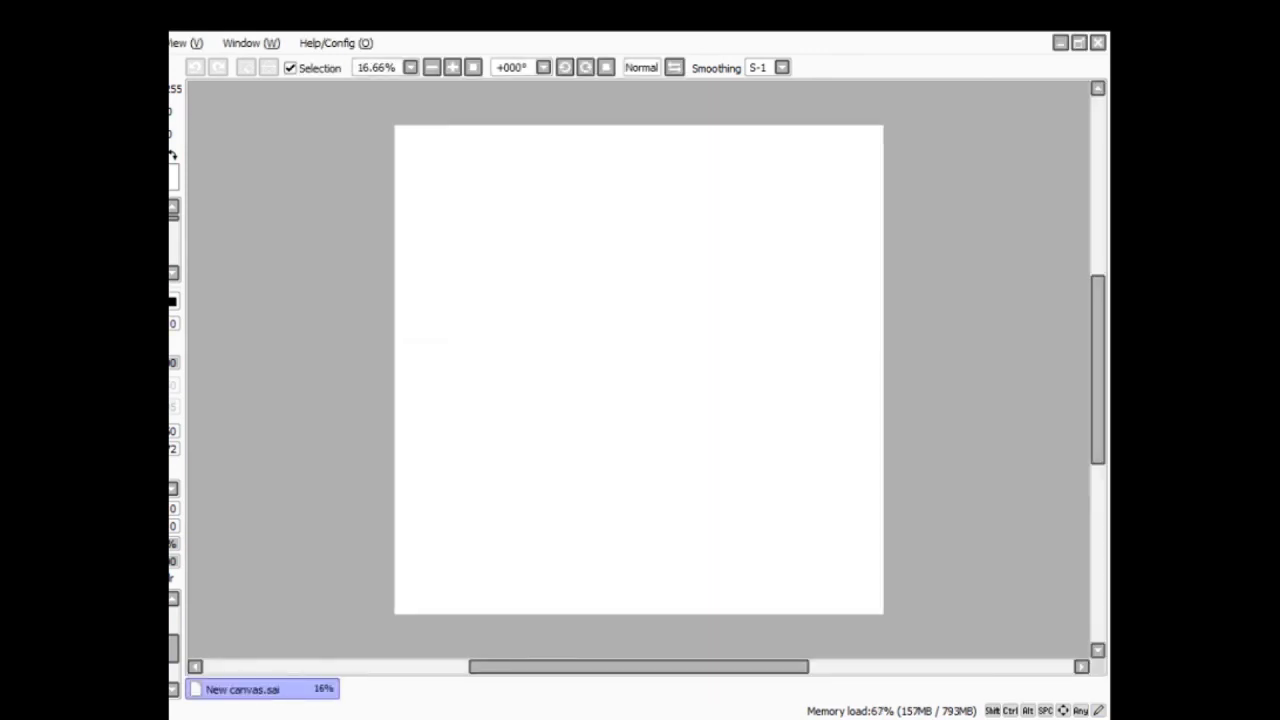
pyautogui.click(452, 68)
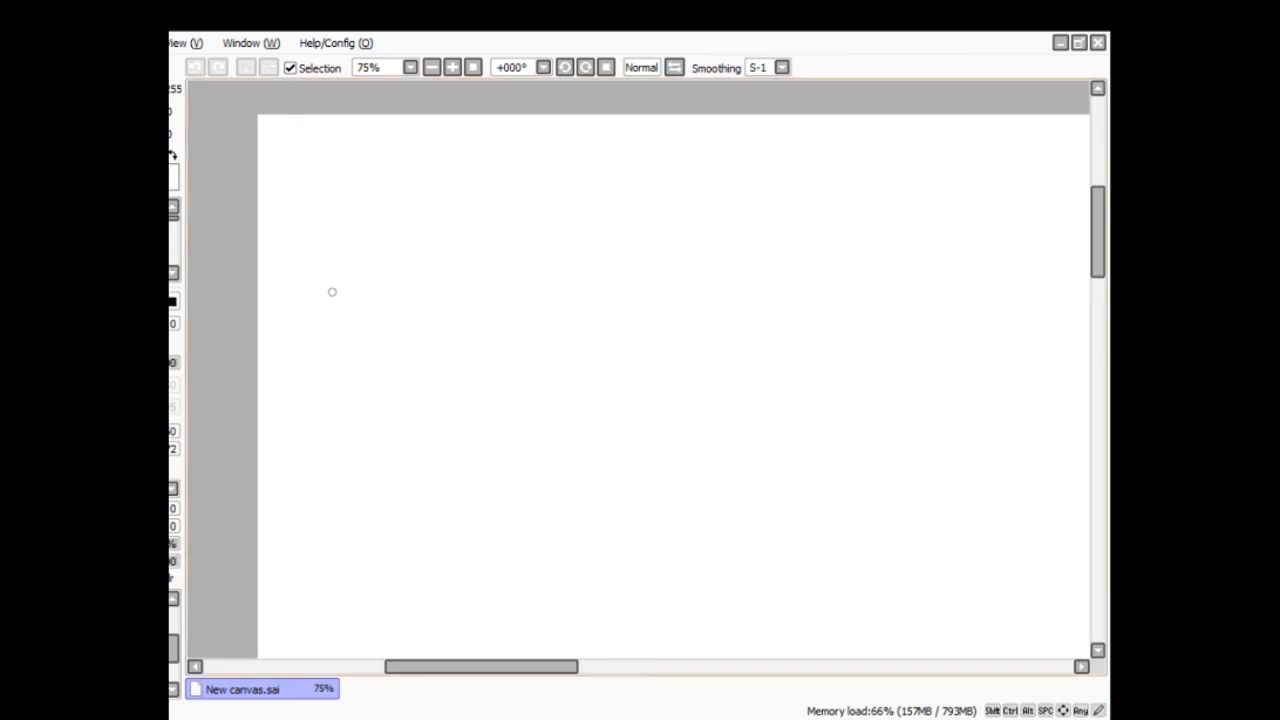
pyautogui.moveTo(320, 280); pyautogui.dragTo(376, 236)
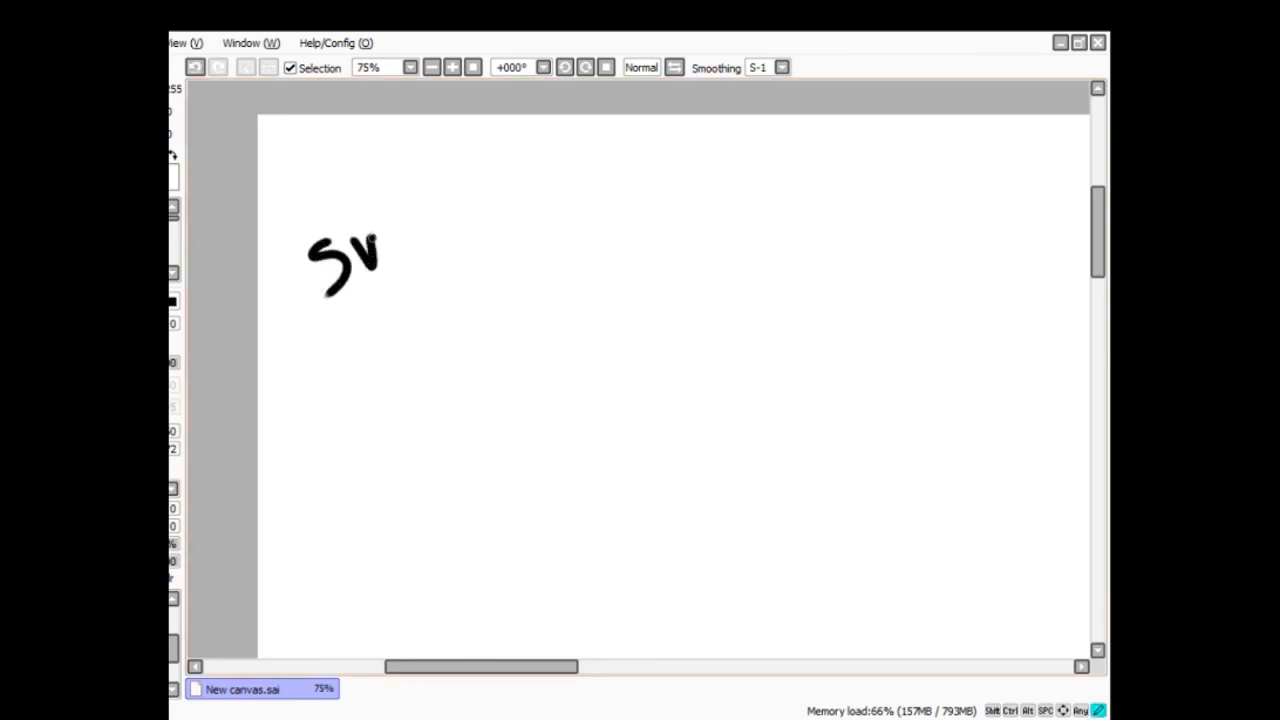
pyautogui.moveTo(380, 250); pyautogui.dragTo(464, 230)
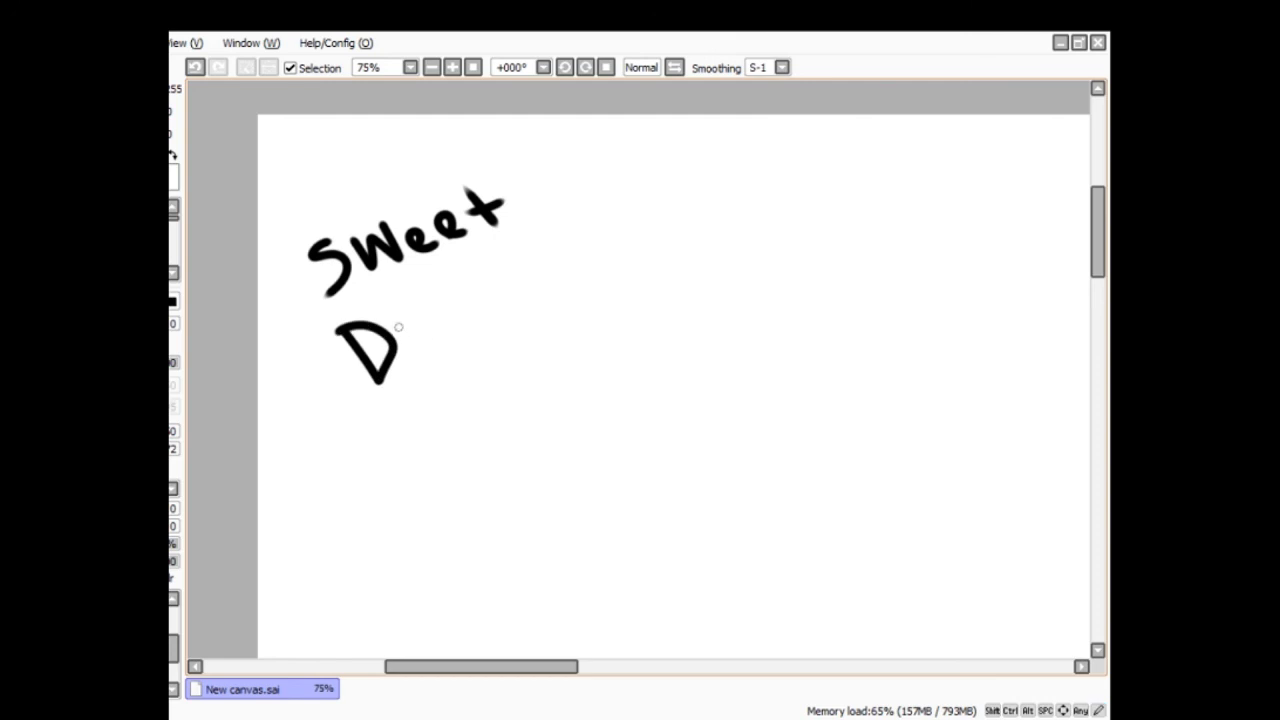
pyautogui.moveTo(410, 320); pyautogui.dragTo(484, 316)
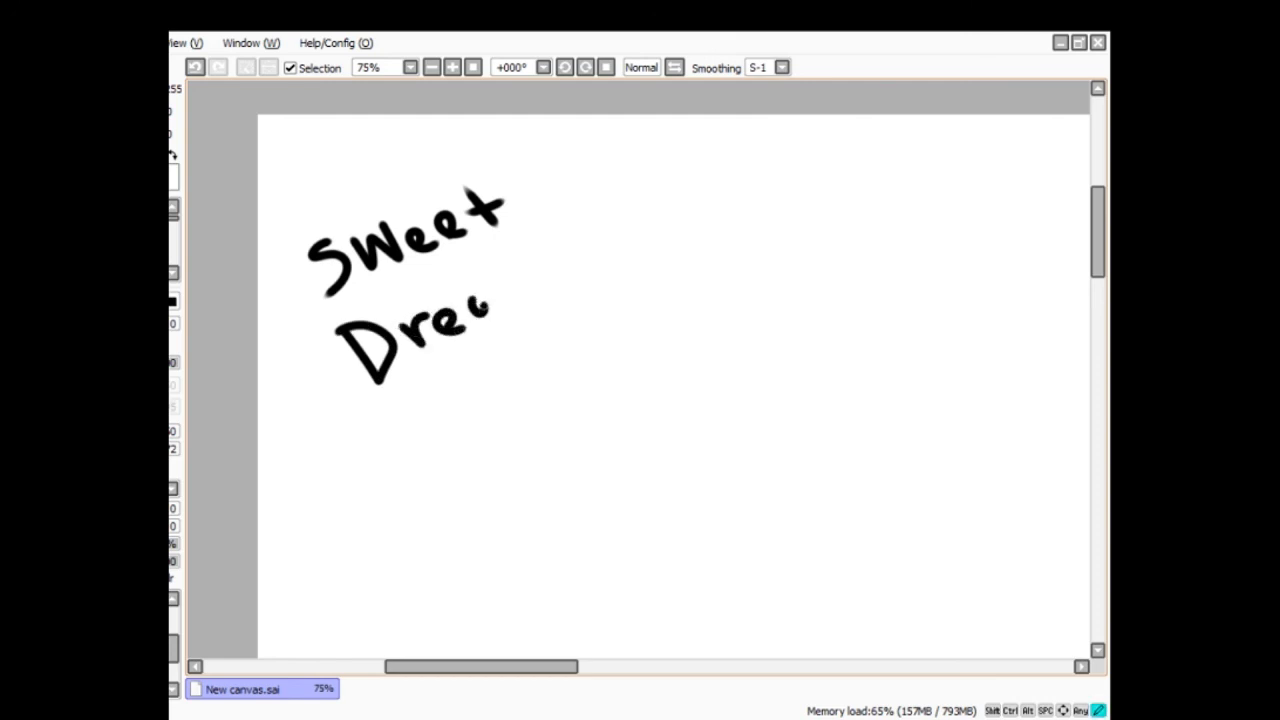
pyautogui.moveTo(484, 310); pyautogui.dragTo(560, 260)
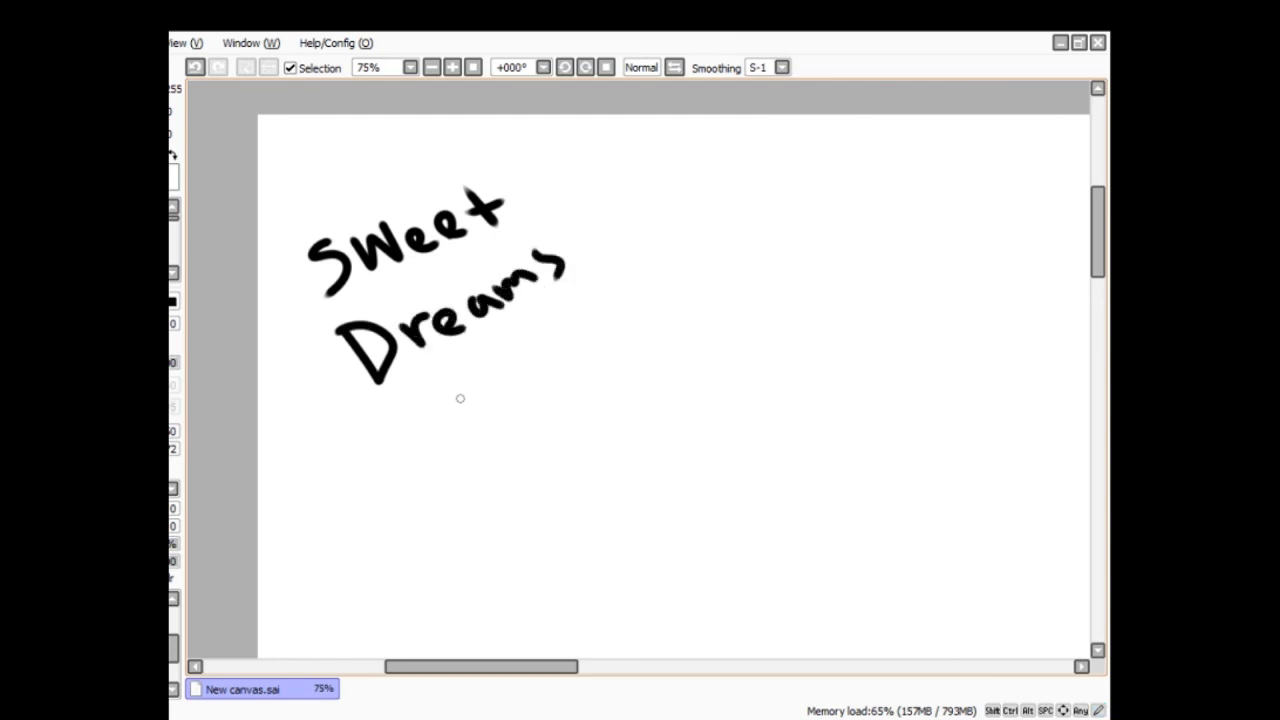
pyautogui.moveTo(380, 400); pyautogui.dragTo(456, 400)
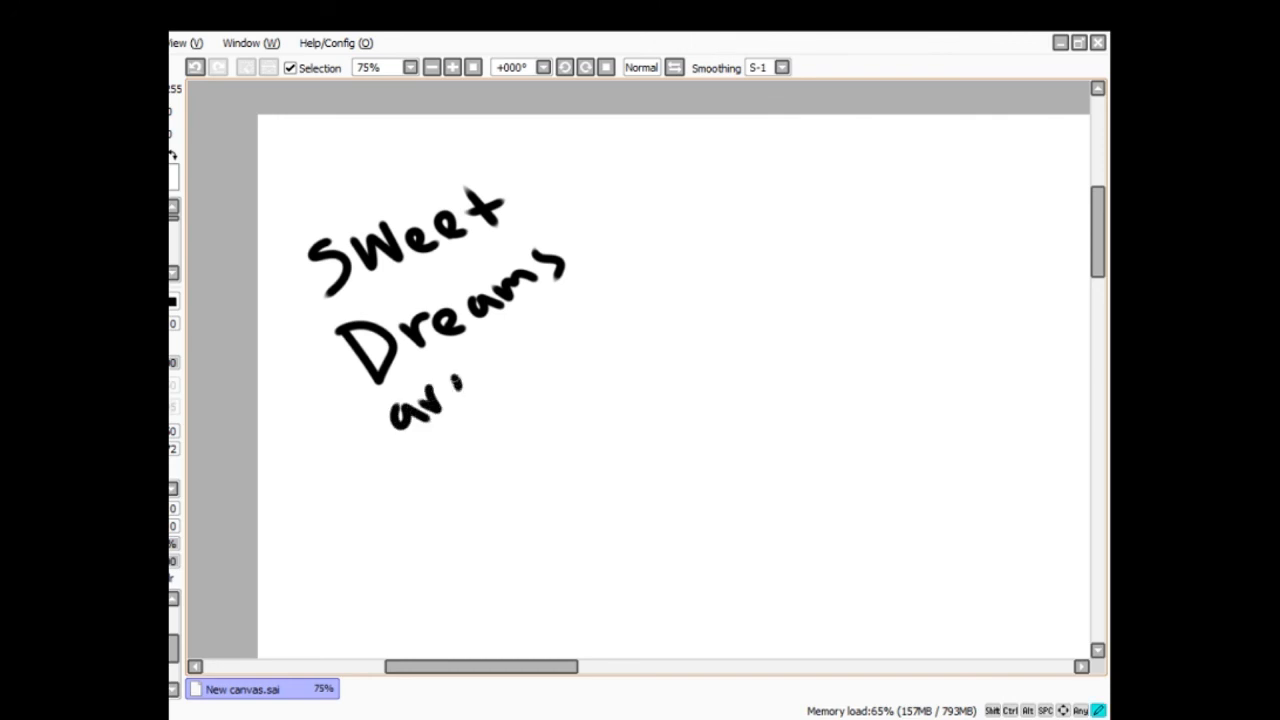
pyautogui.moveTo(460, 384); pyautogui.dragTo(584, 320)
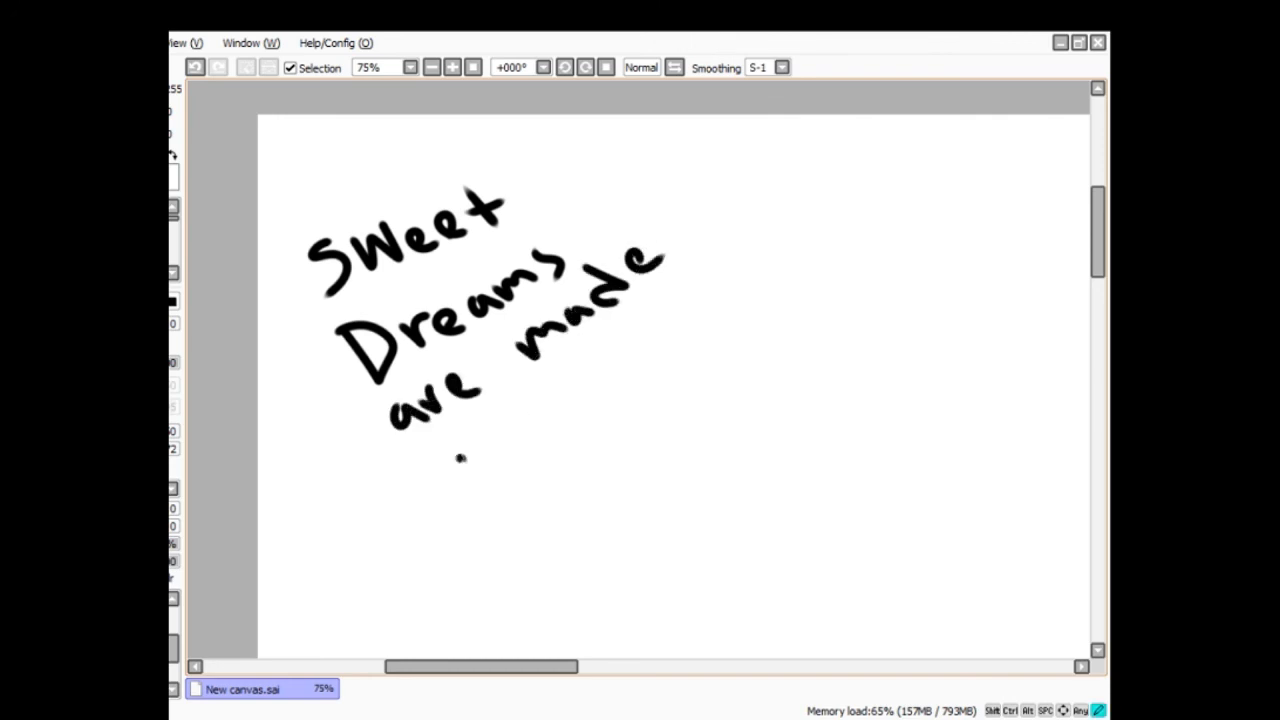
pyautogui.moveTo(460, 430); pyautogui.dragTo(490, 480)
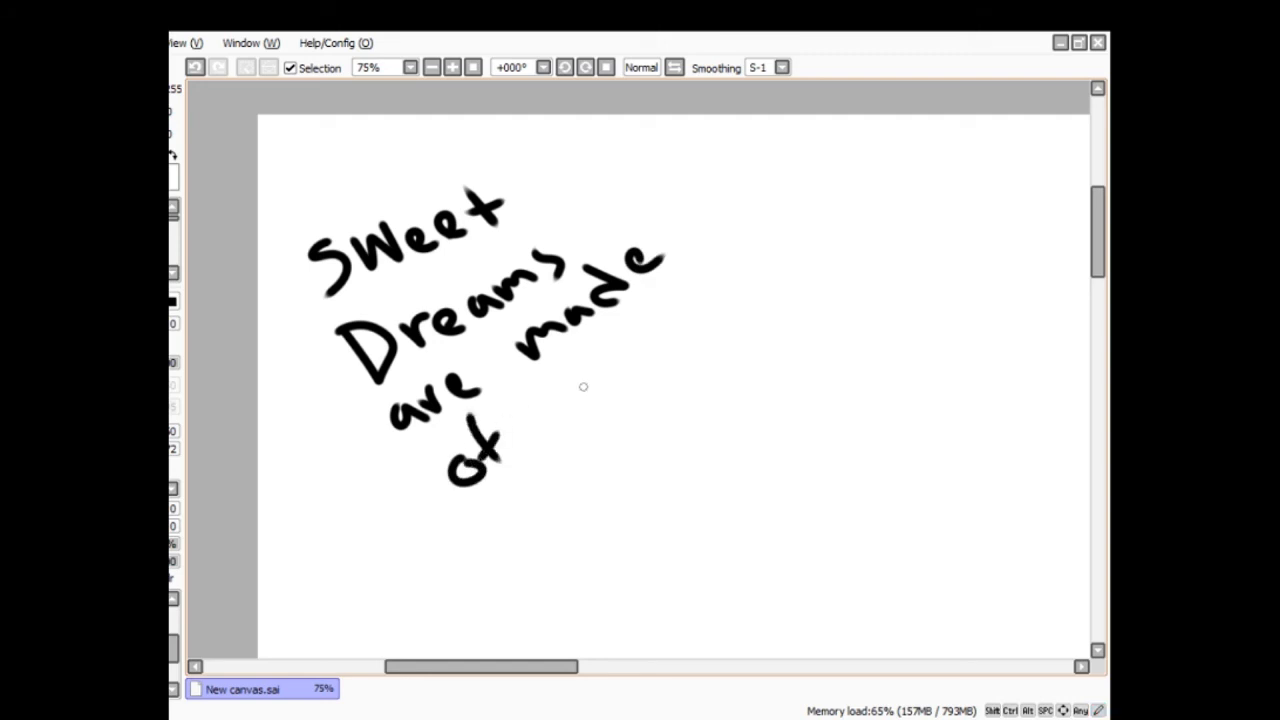
pyautogui.moveTo(584, 404)
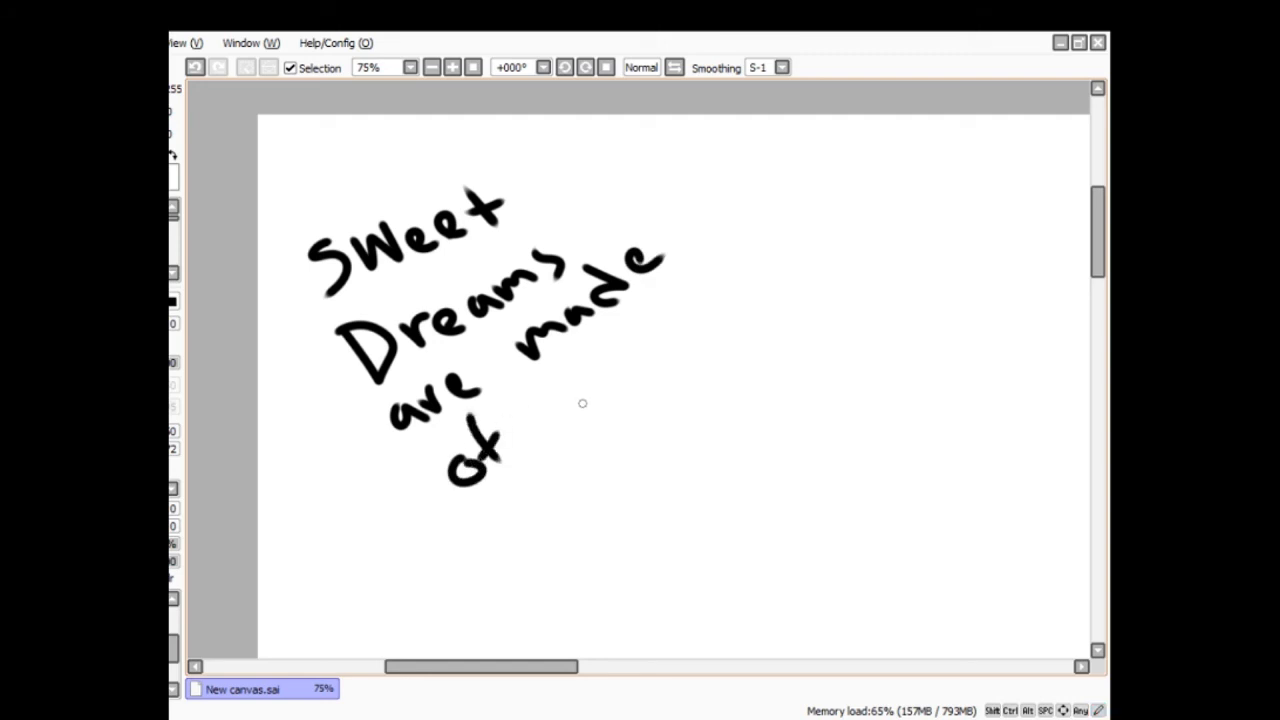
pyautogui.moveTo(568, 378)
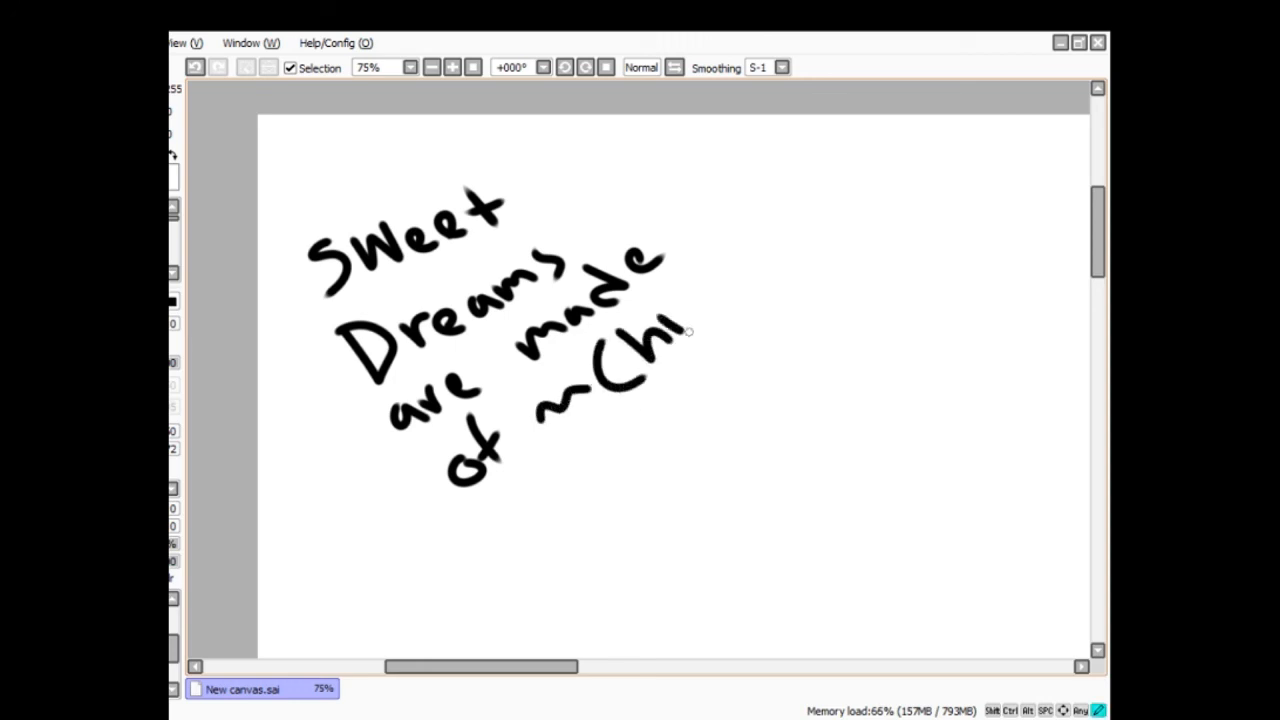
pyautogui.moveTo(680, 330); pyautogui.dragTo(760, 250)
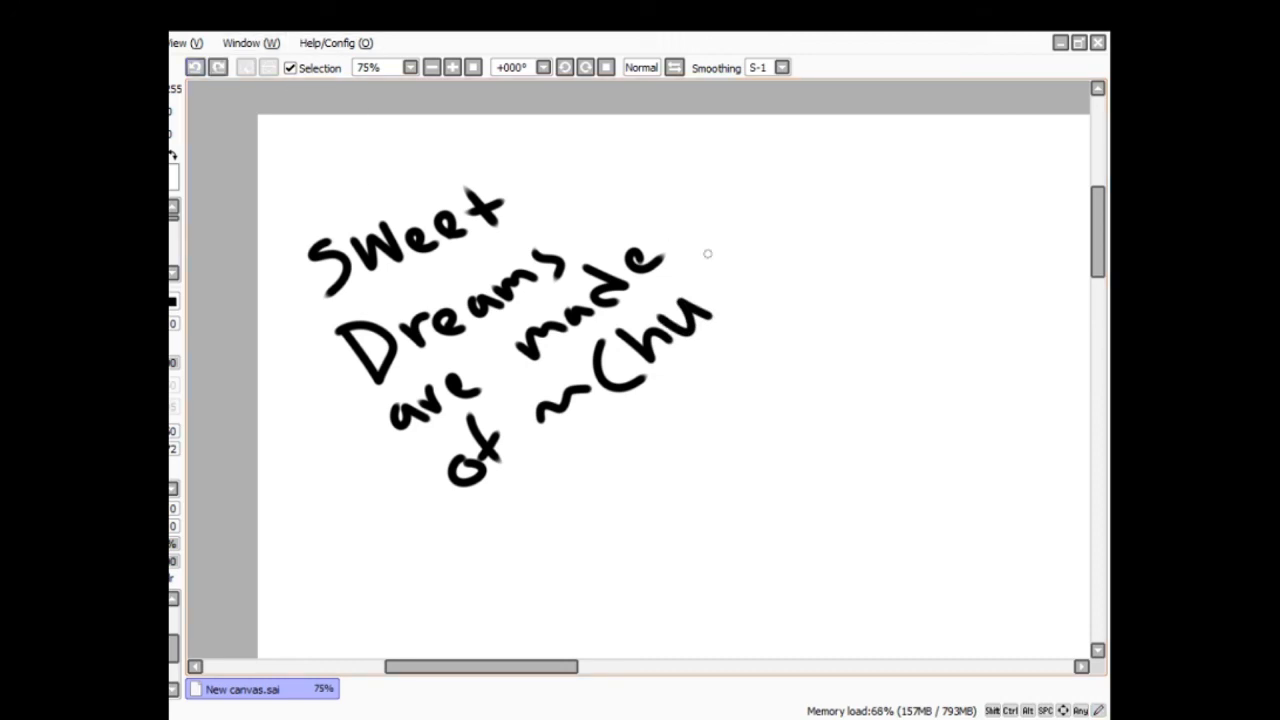
pyautogui.moveTo(708, 252); pyautogui.dragTo(776, 232)
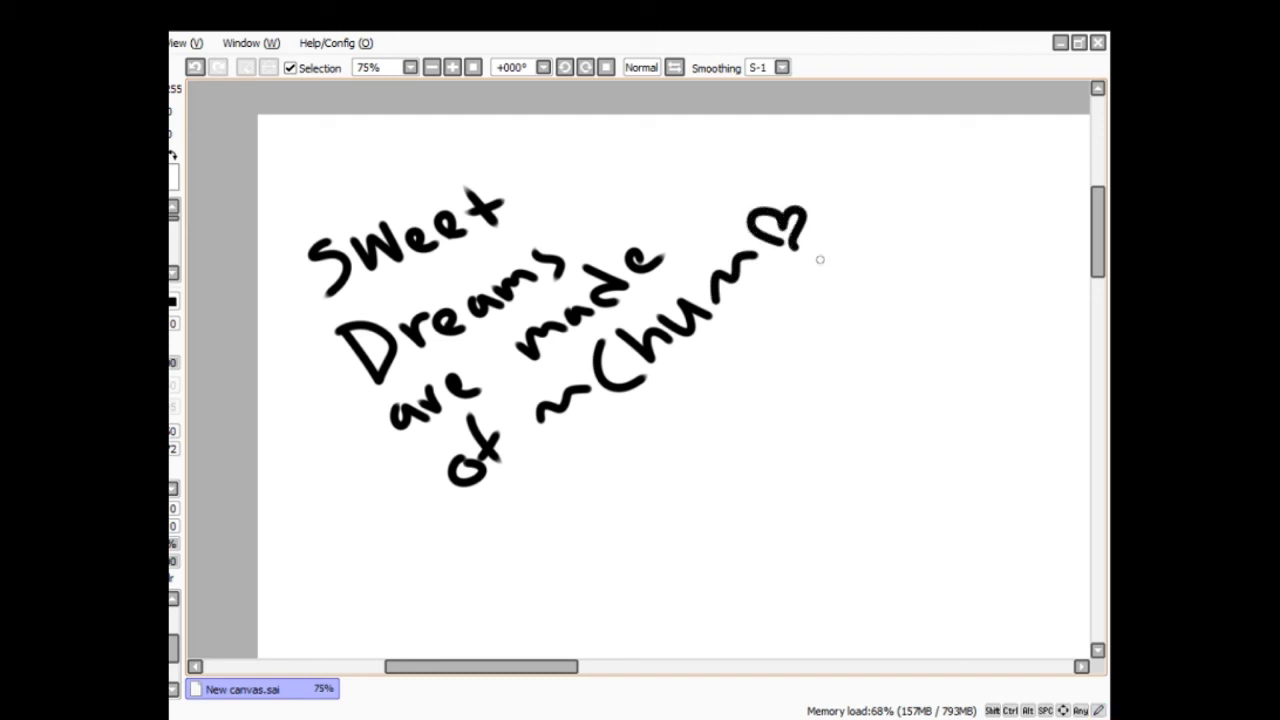
pyautogui.moveTo(1032, 440)
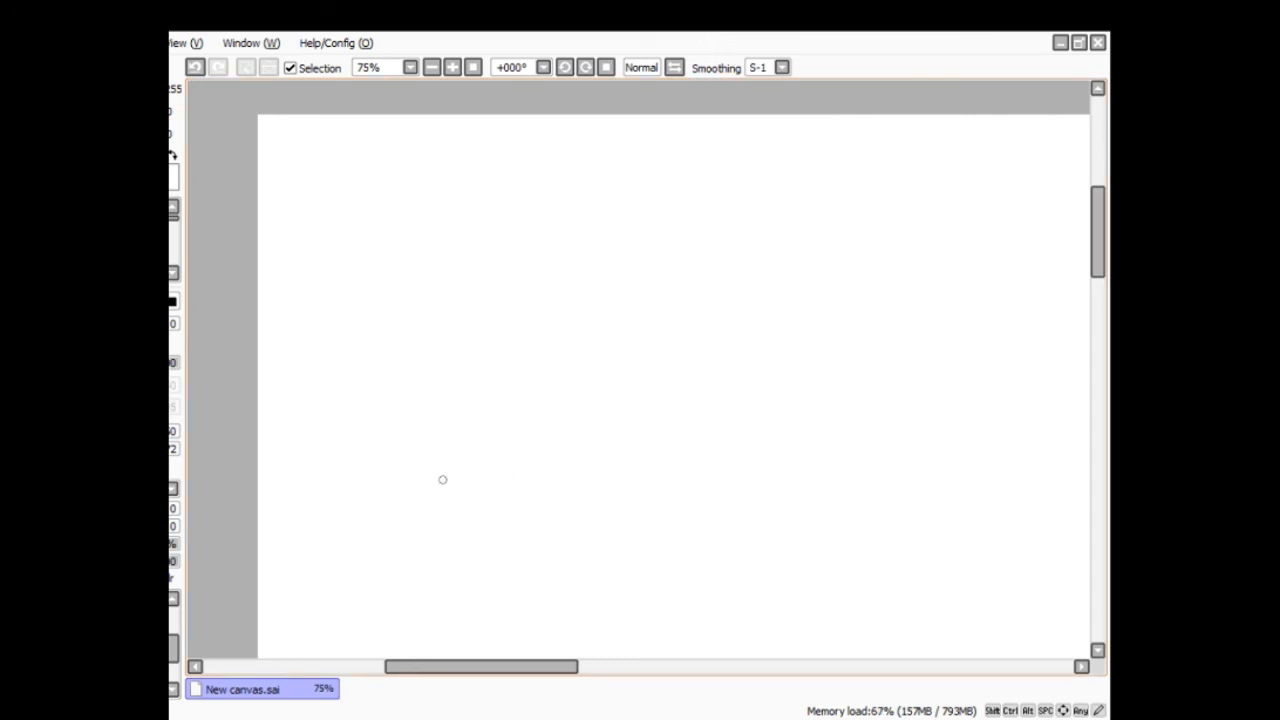
pyautogui.moveTo(388, 256)
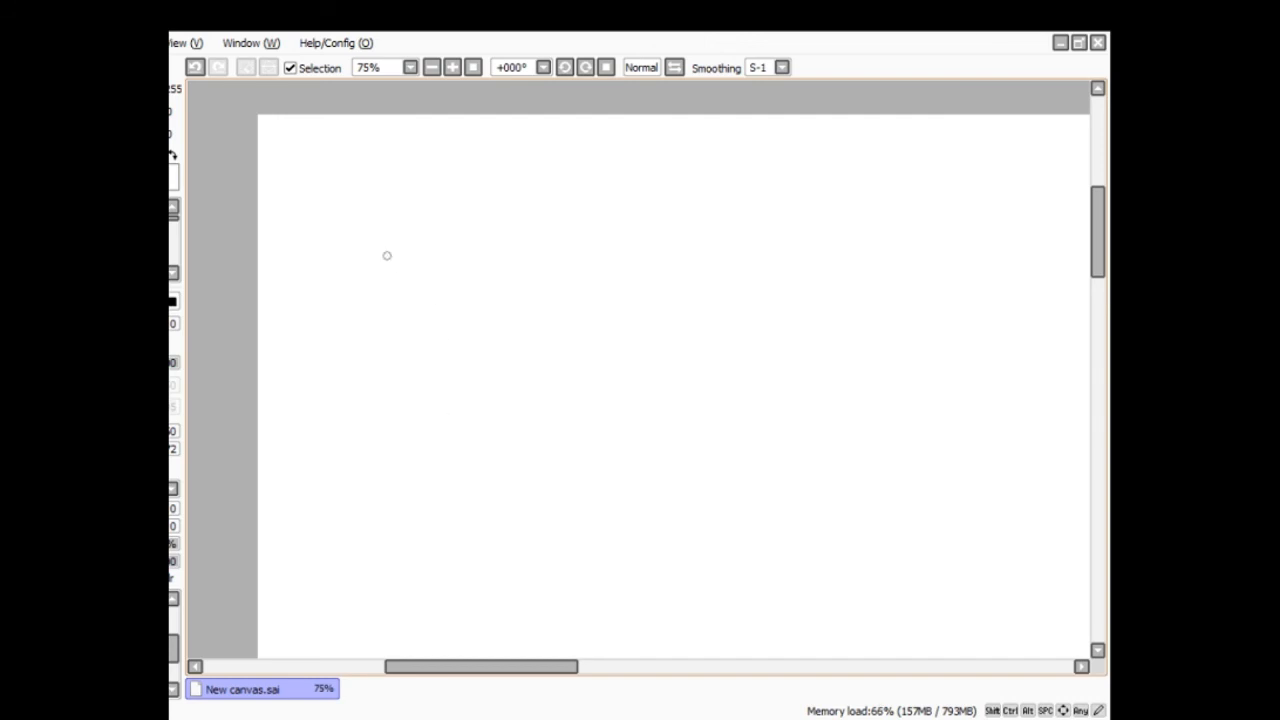
# - Draw a rounded blob outline and a scalloped ear shape with inner detail beside it
pyautogui.moveTo(340, 290); pyautogui.dragTo(550, 208)
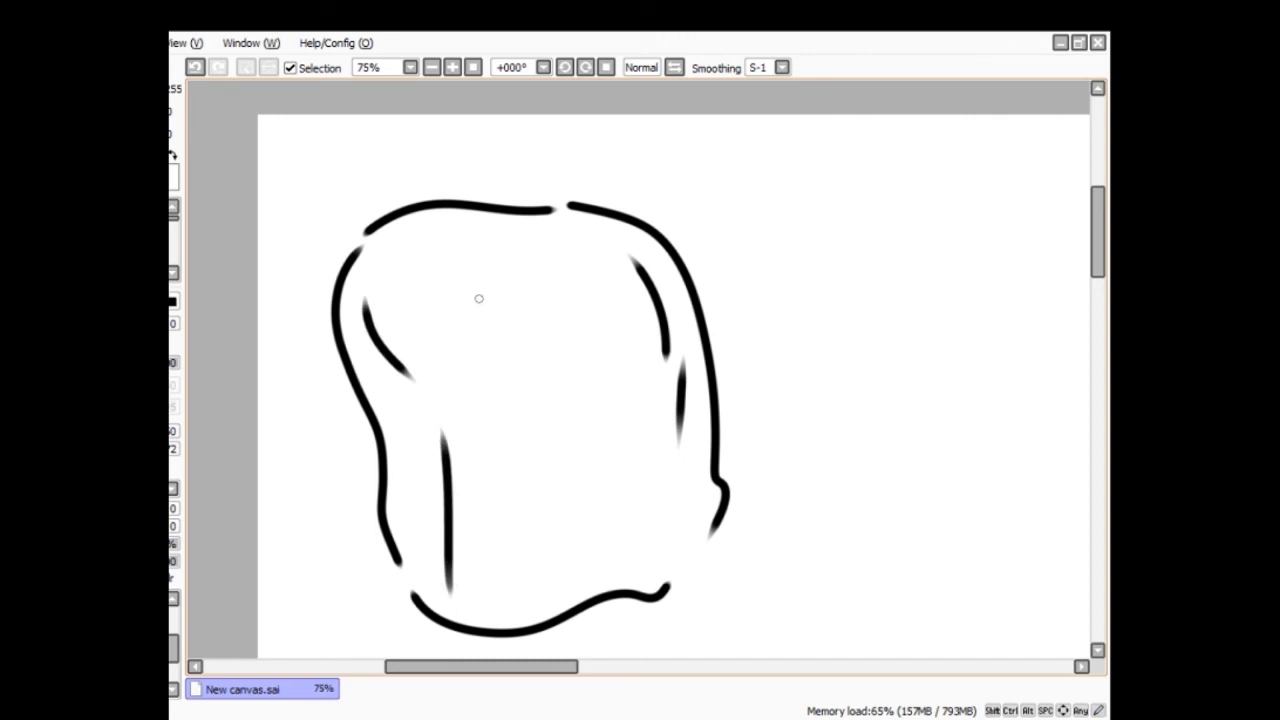
pyautogui.moveTo(476, 348)
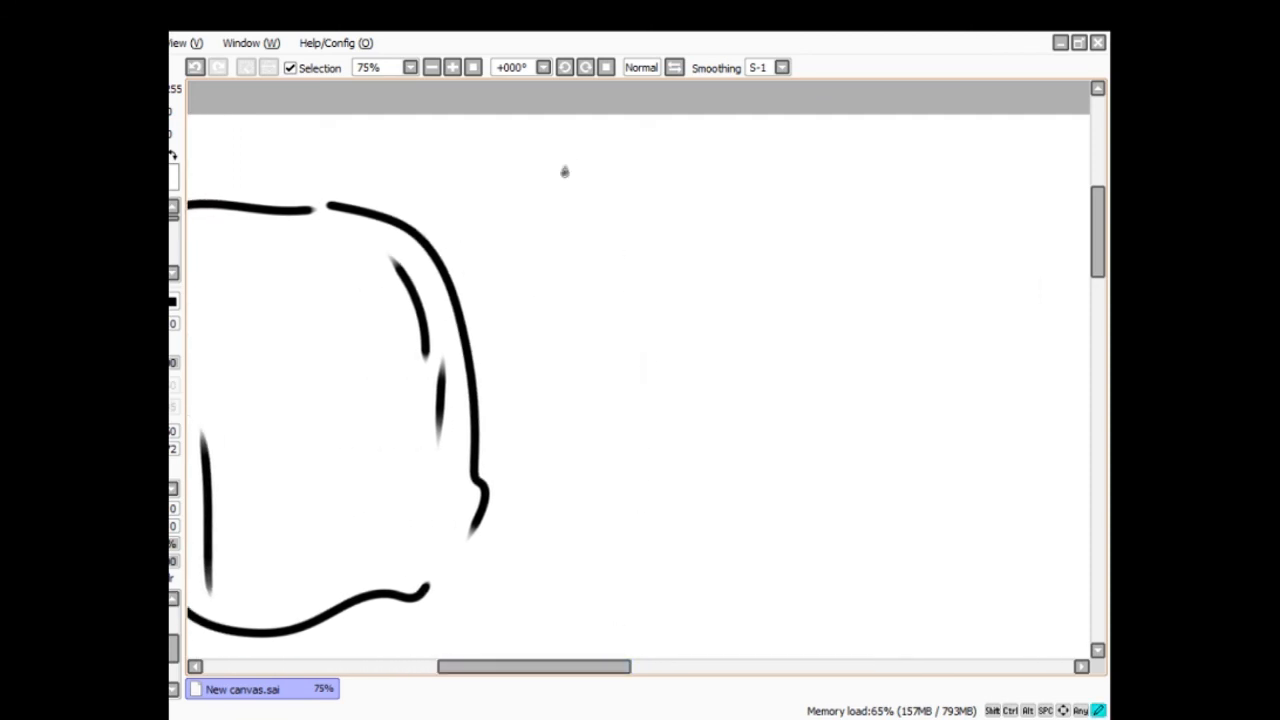
pyautogui.moveTo(564, 170); pyautogui.dragTo(576, 396)
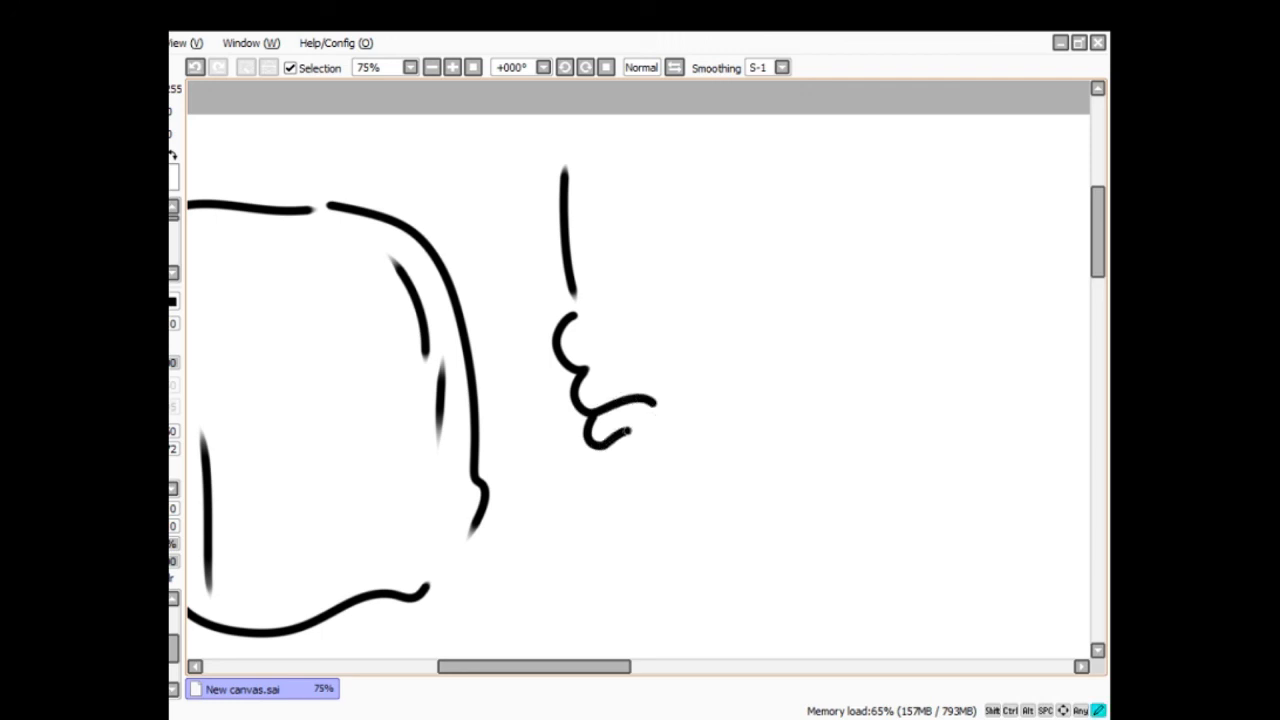
pyautogui.moveTo(620, 410); pyautogui.dragTo(650, 444)
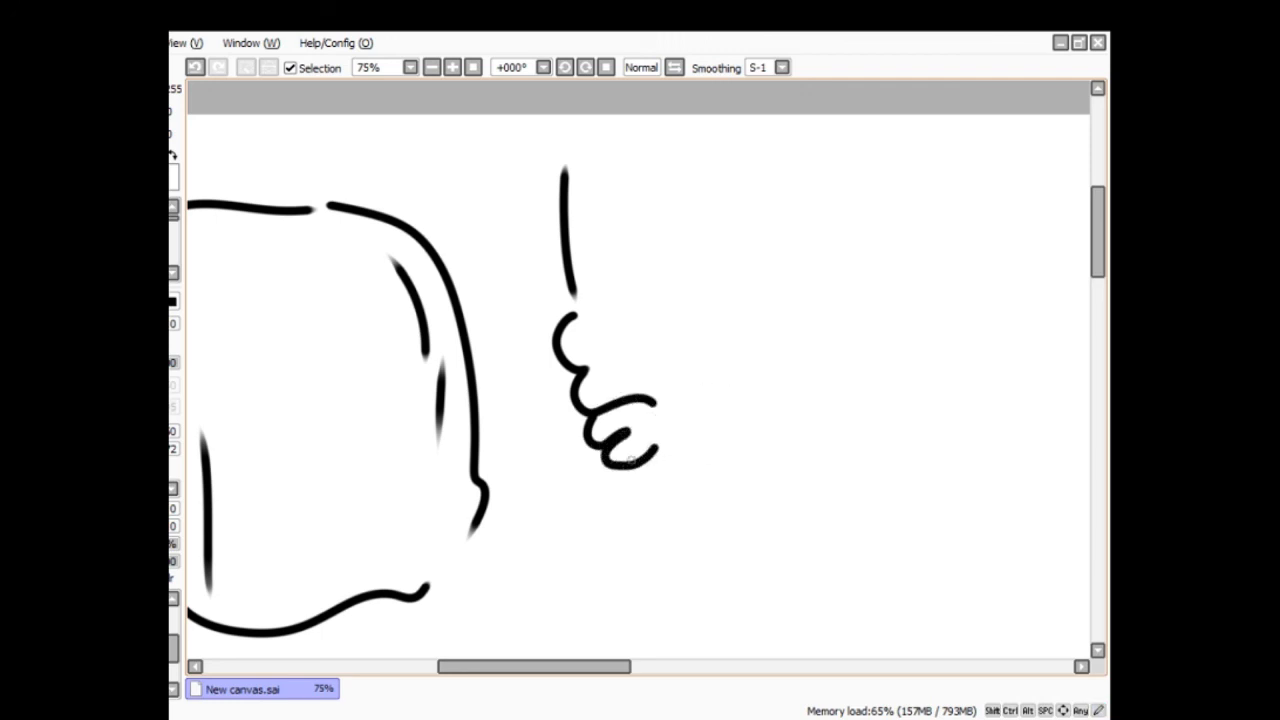
pyautogui.moveTo(636, 464); pyautogui.dragTo(744, 348)
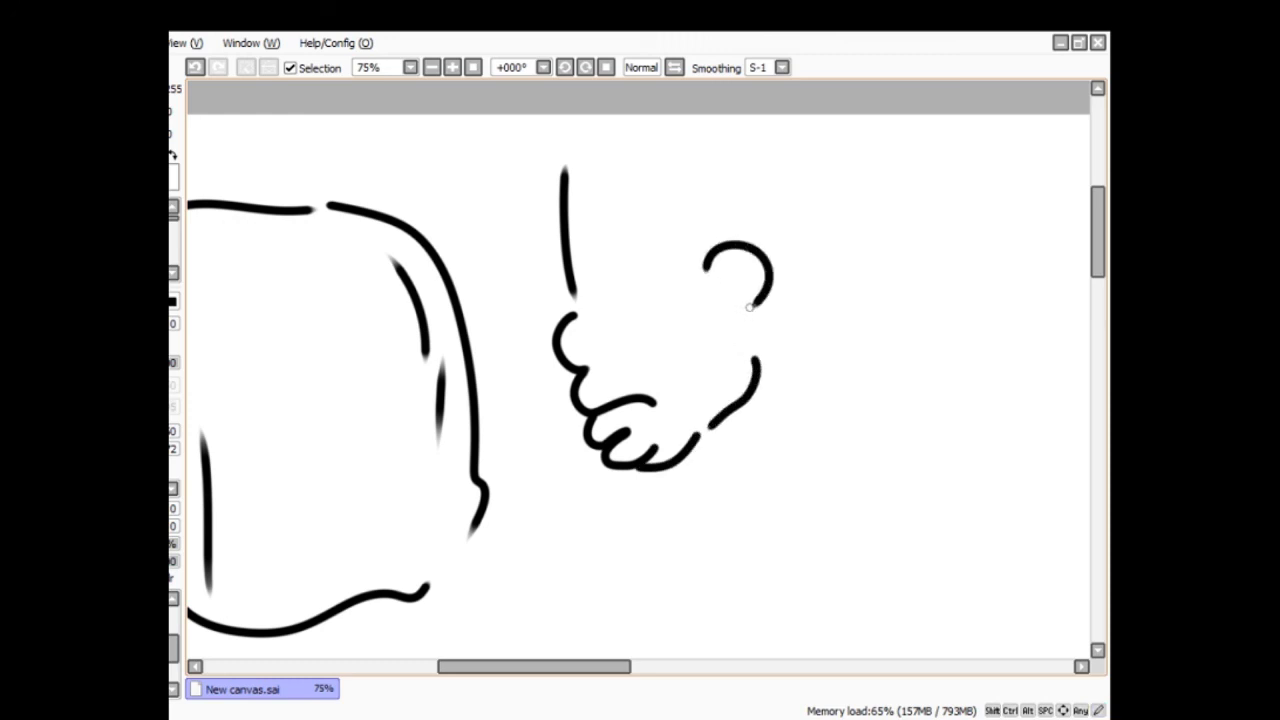
pyautogui.moveTo(750, 304); pyautogui.dragTo(710, 270)
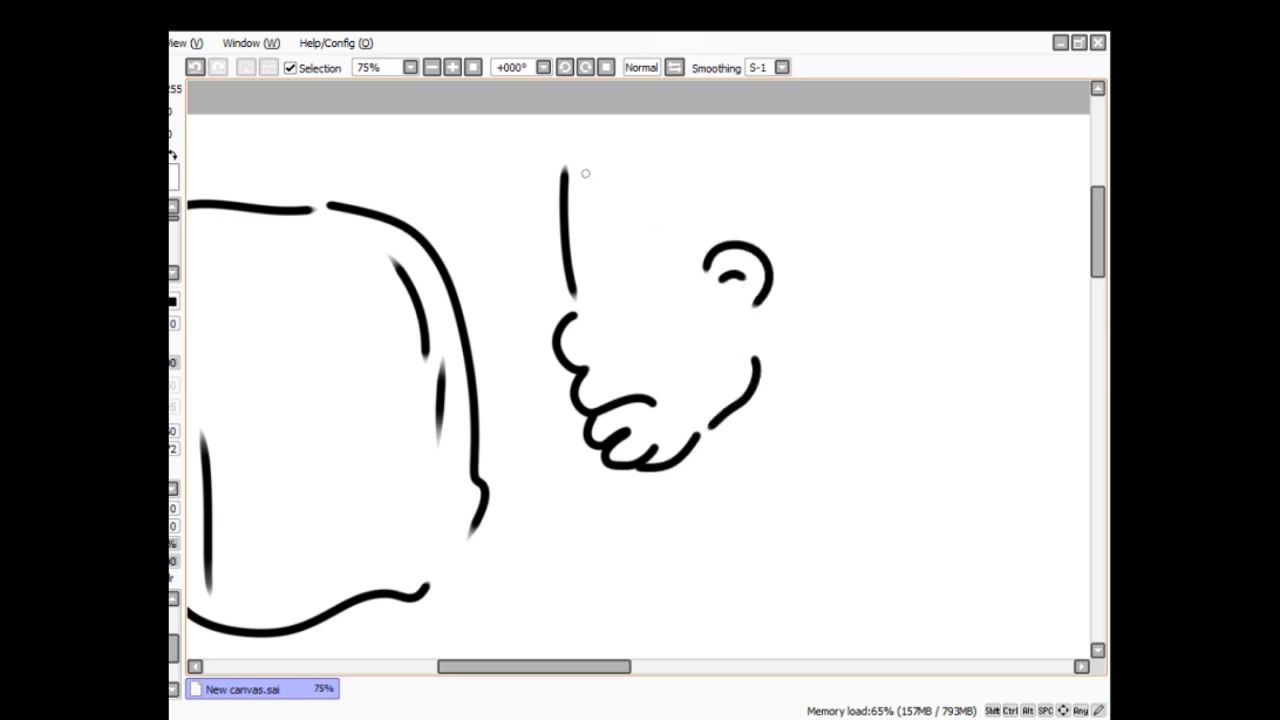
# - Add the brow and eyes, then spiky hair strokes behind the ear
pyautogui.moveTo(564, 176); pyautogui.dragTo(640, 250)
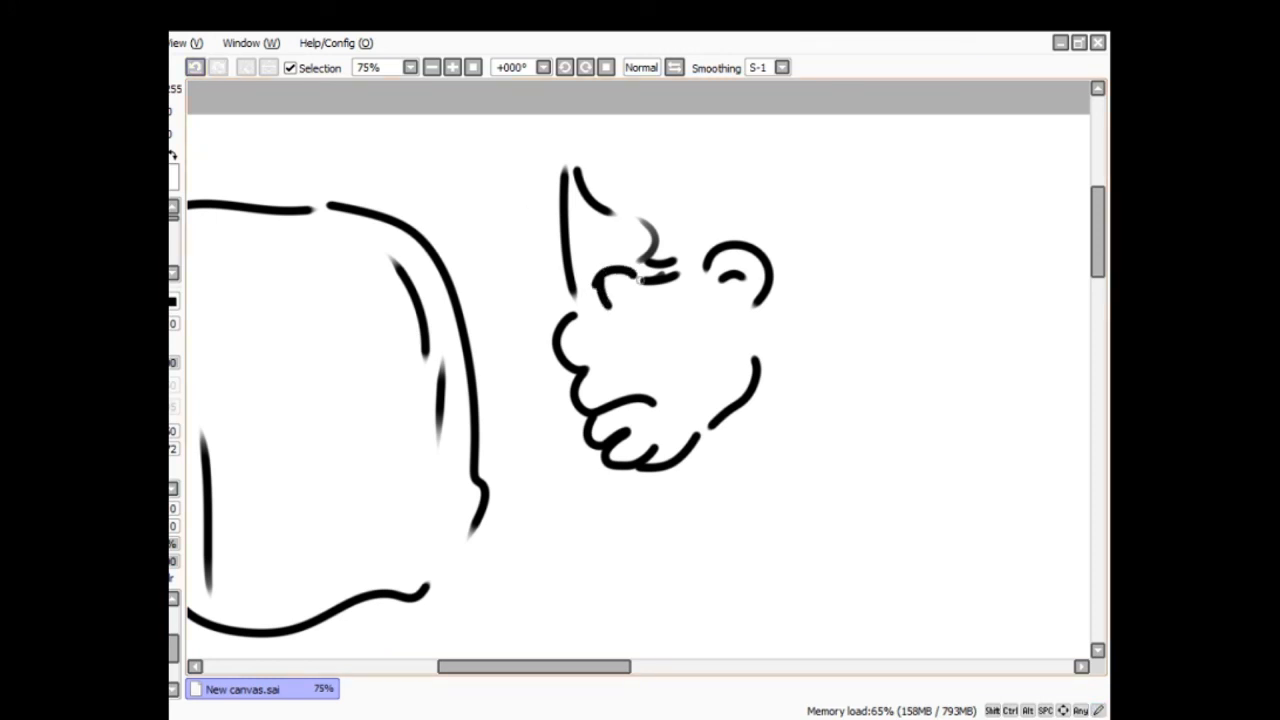
pyautogui.moveTo(596, 256); pyautogui.dragTo(644, 300)
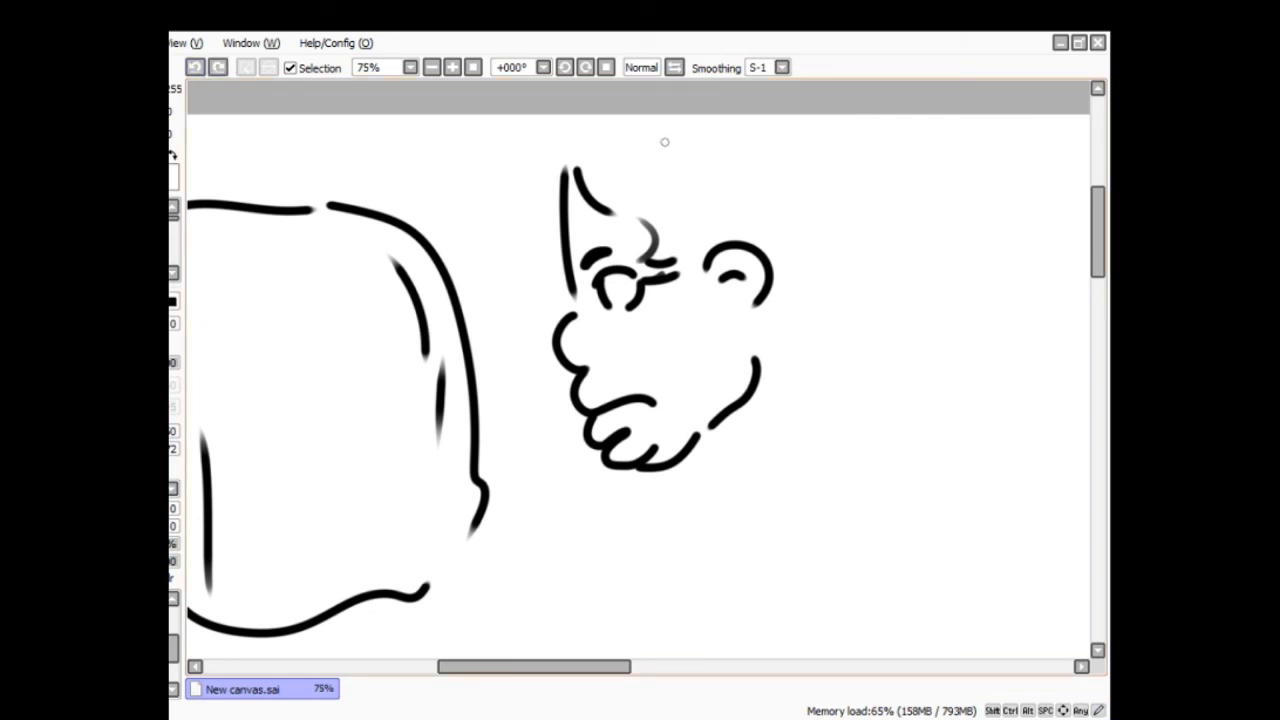
pyautogui.moveTo(724, 124)
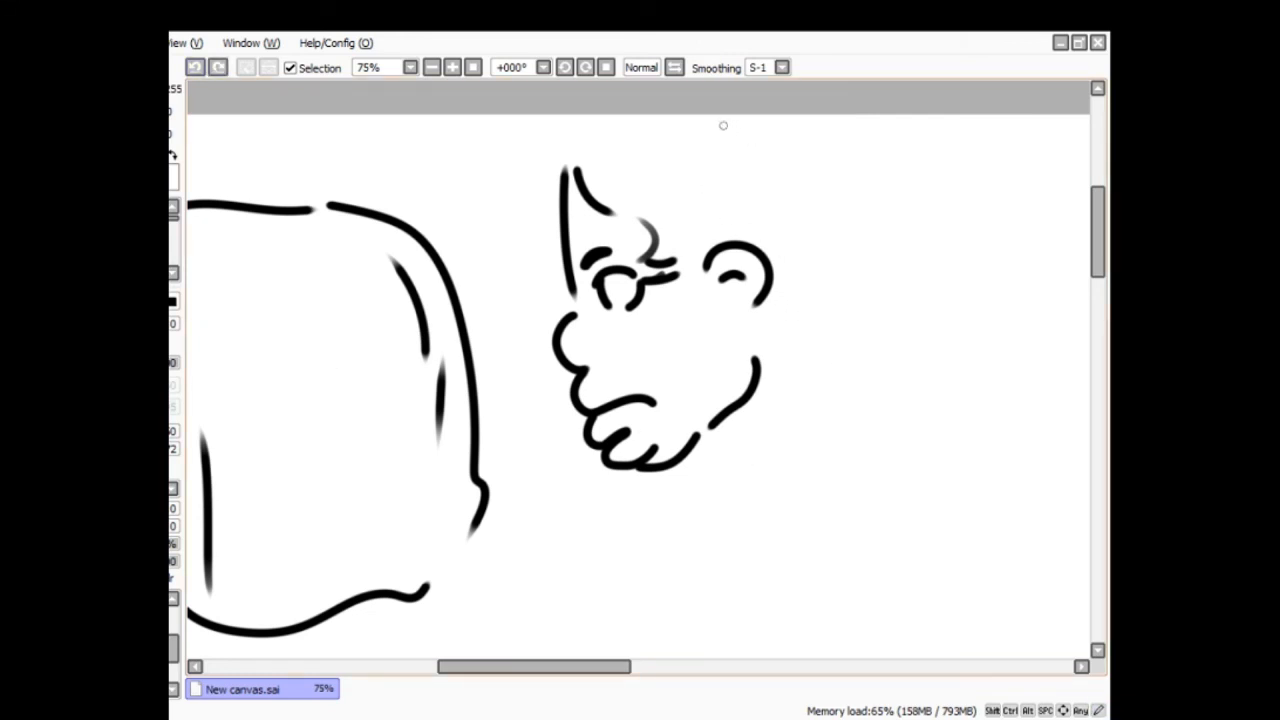
pyautogui.moveTo(724, 124); pyautogui.dragTo(840, 260)
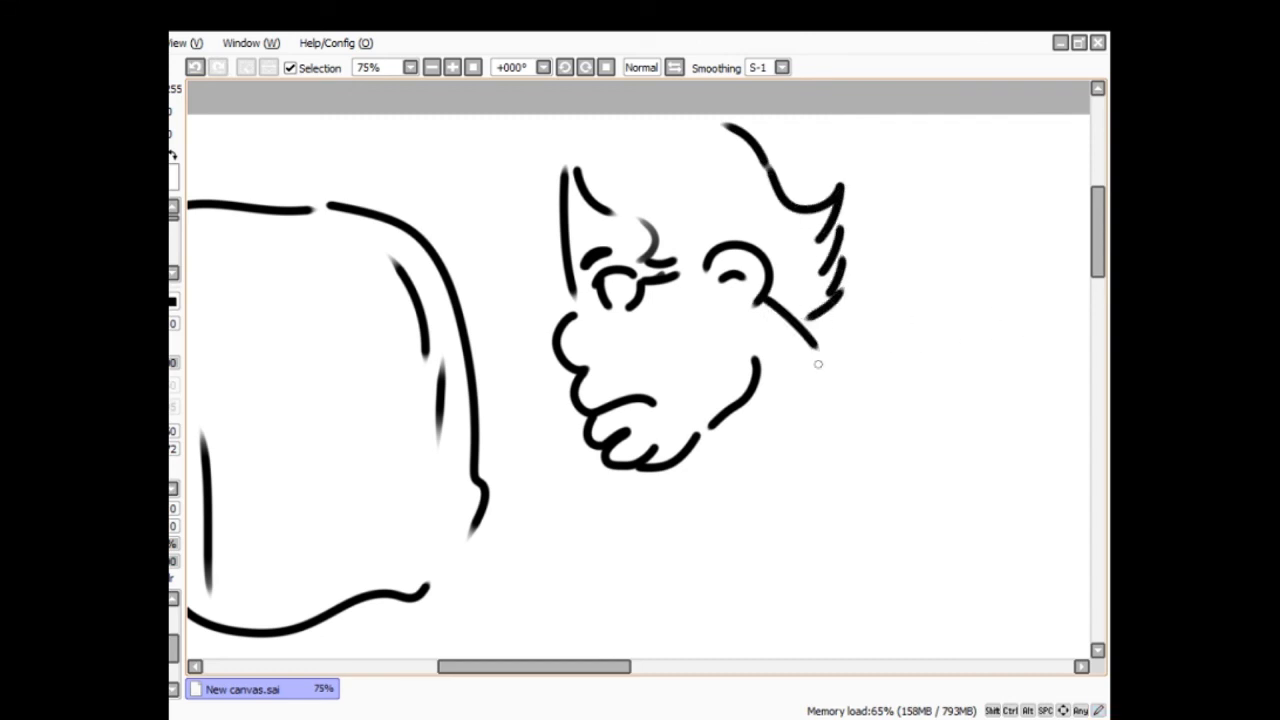
pyautogui.moveTo(700, 456); pyautogui.dragTo(696, 480)
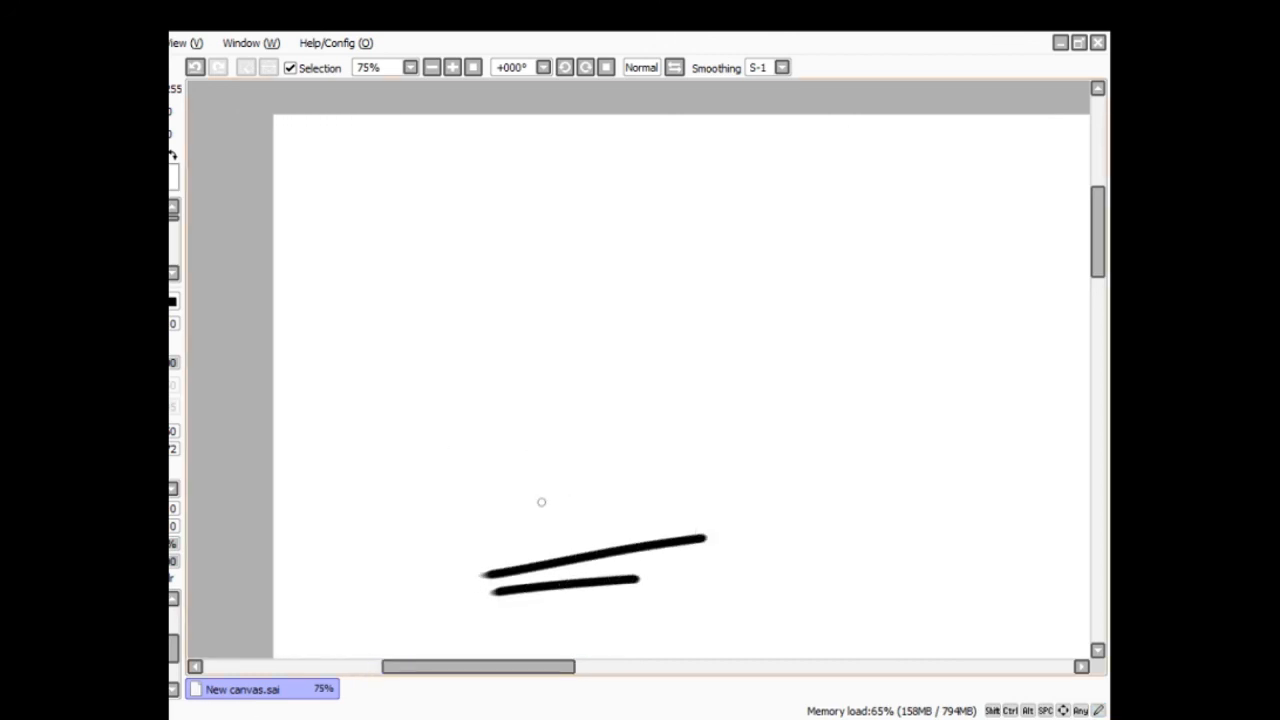
pyautogui.moveTo(388, 556)
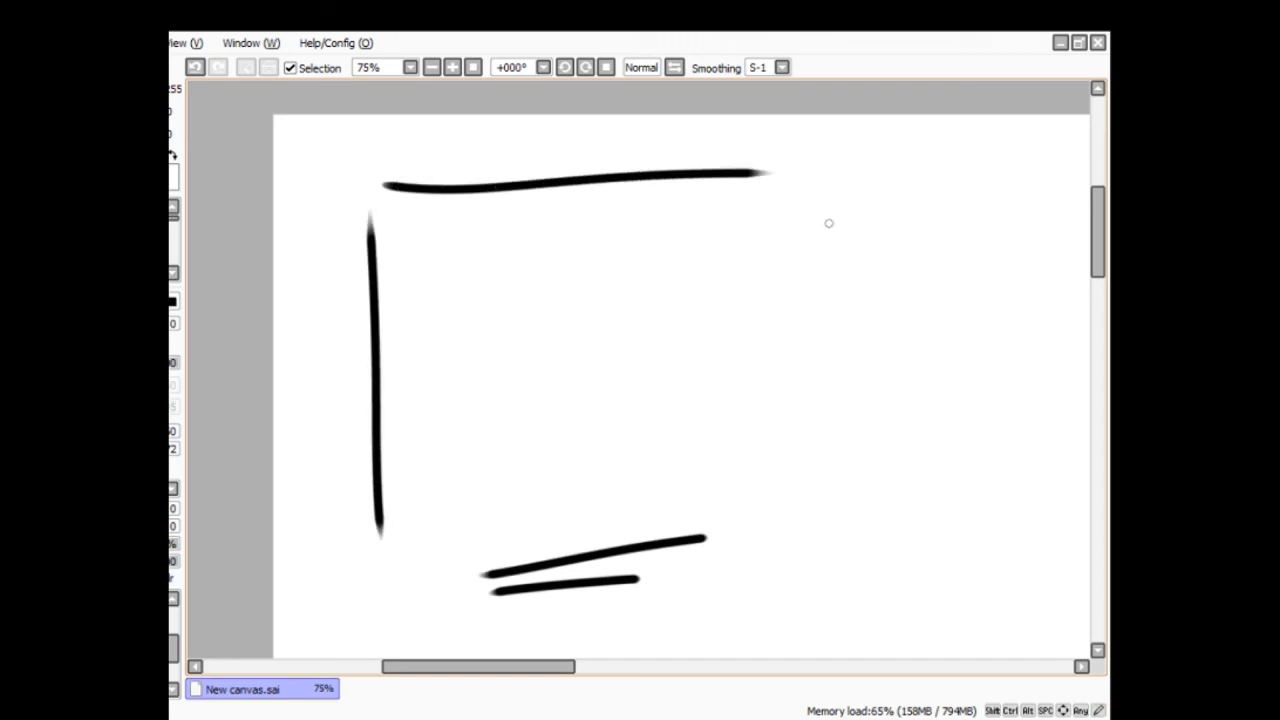
# - Sketch the box frame with its right and bottom edges and outline a rounded pillow inside
pyautogui.moveTo(776, 204); pyautogui.dragTo(784, 476)
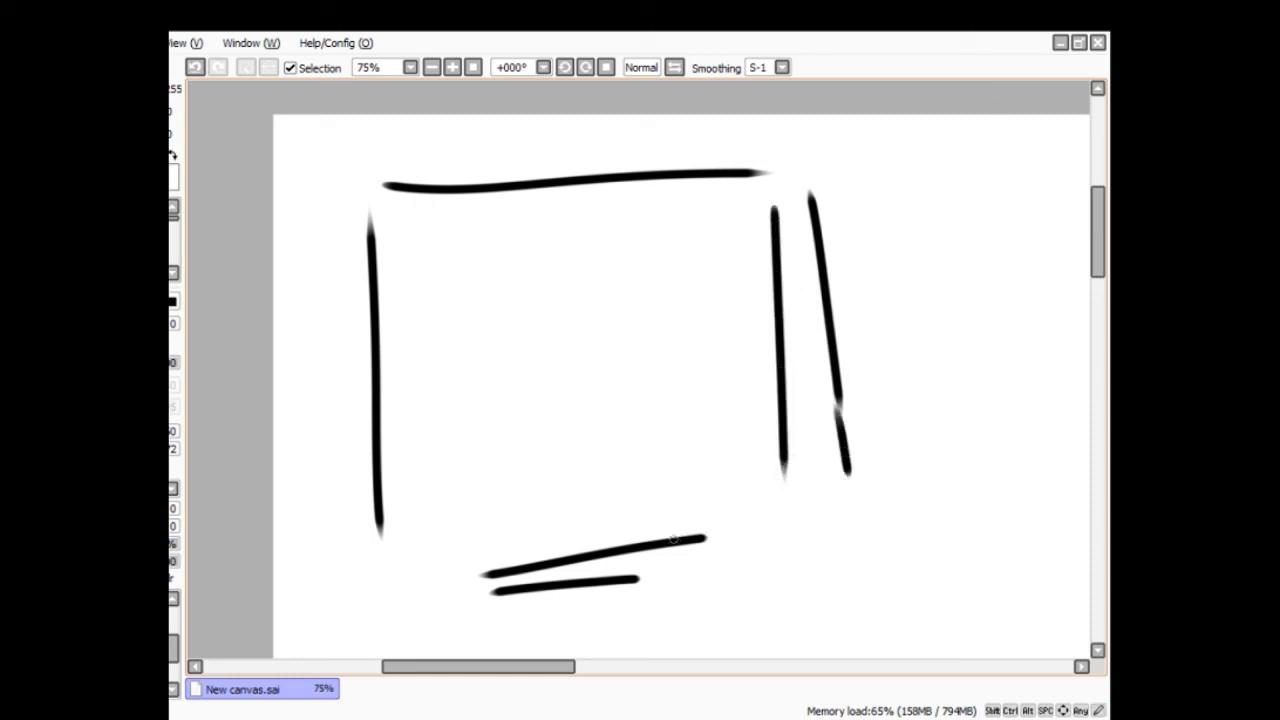
pyautogui.moveTo(670, 540); pyautogui.dragTo(848, 516)
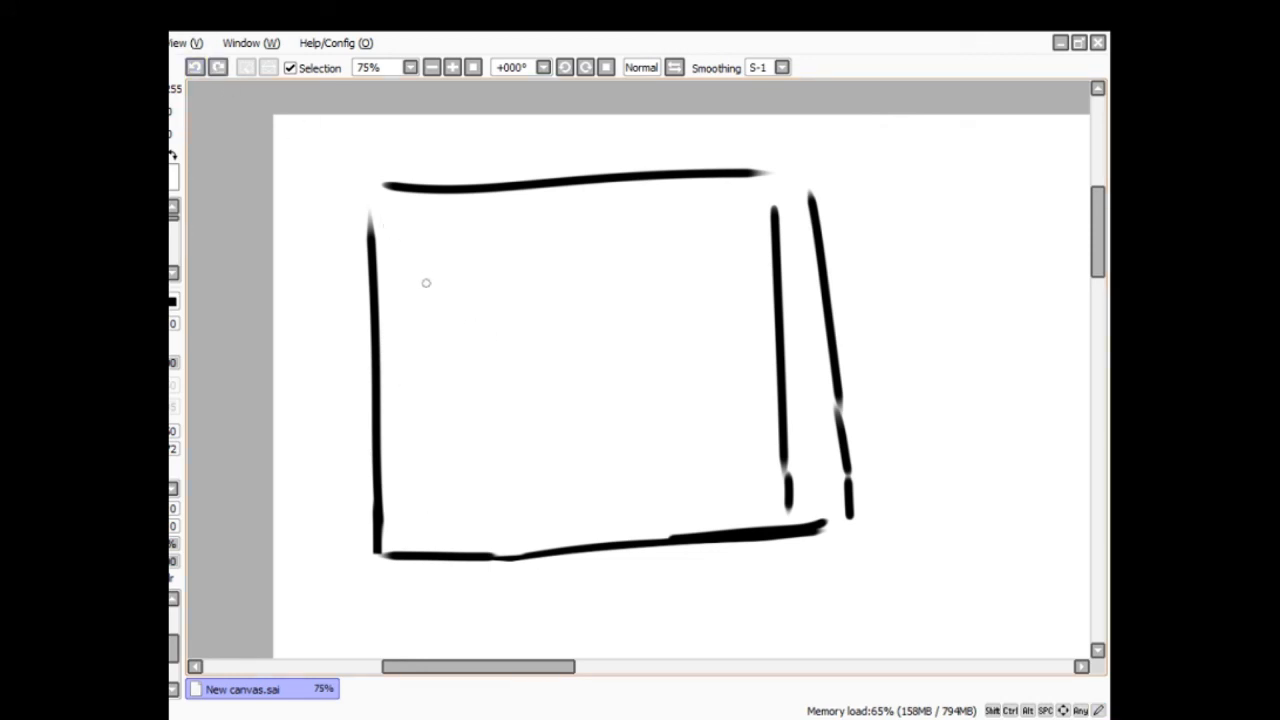
pyautogui.moveTo(388, 210); pyautogui.dragTo(460, 460)
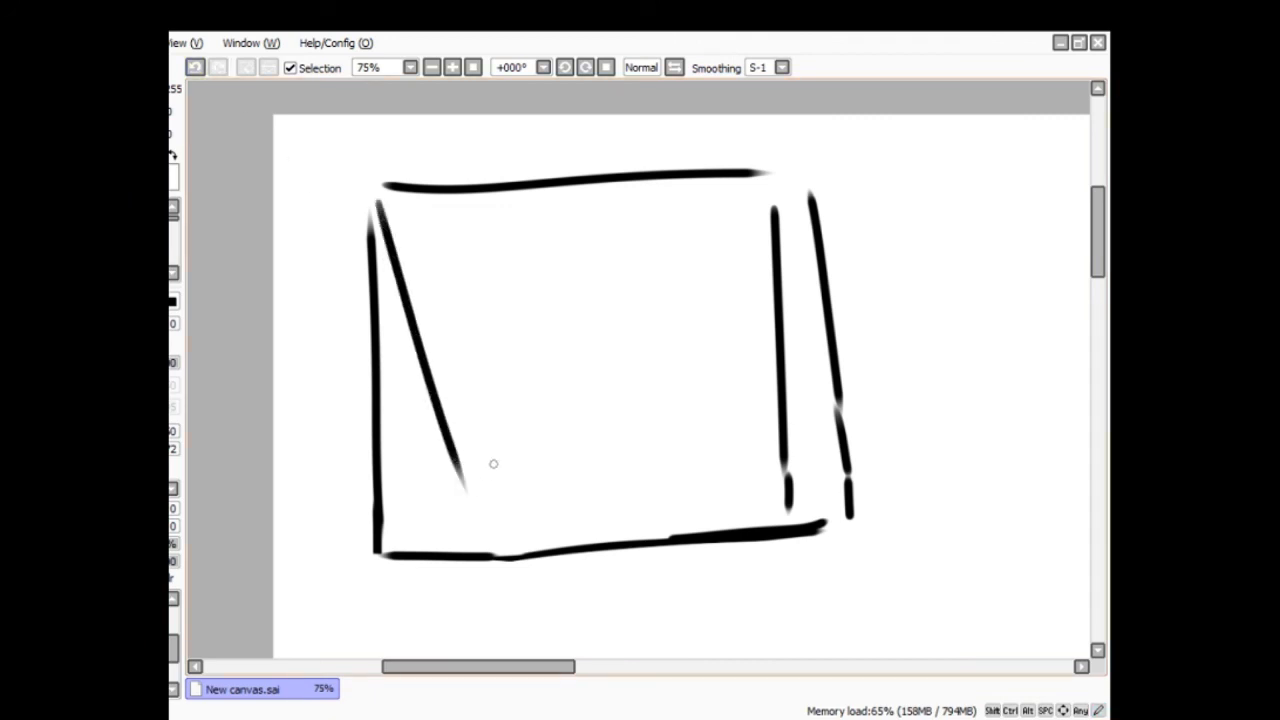
pyautogui.moveTo(464, 398); pyautogui.dragTo(476, 490)
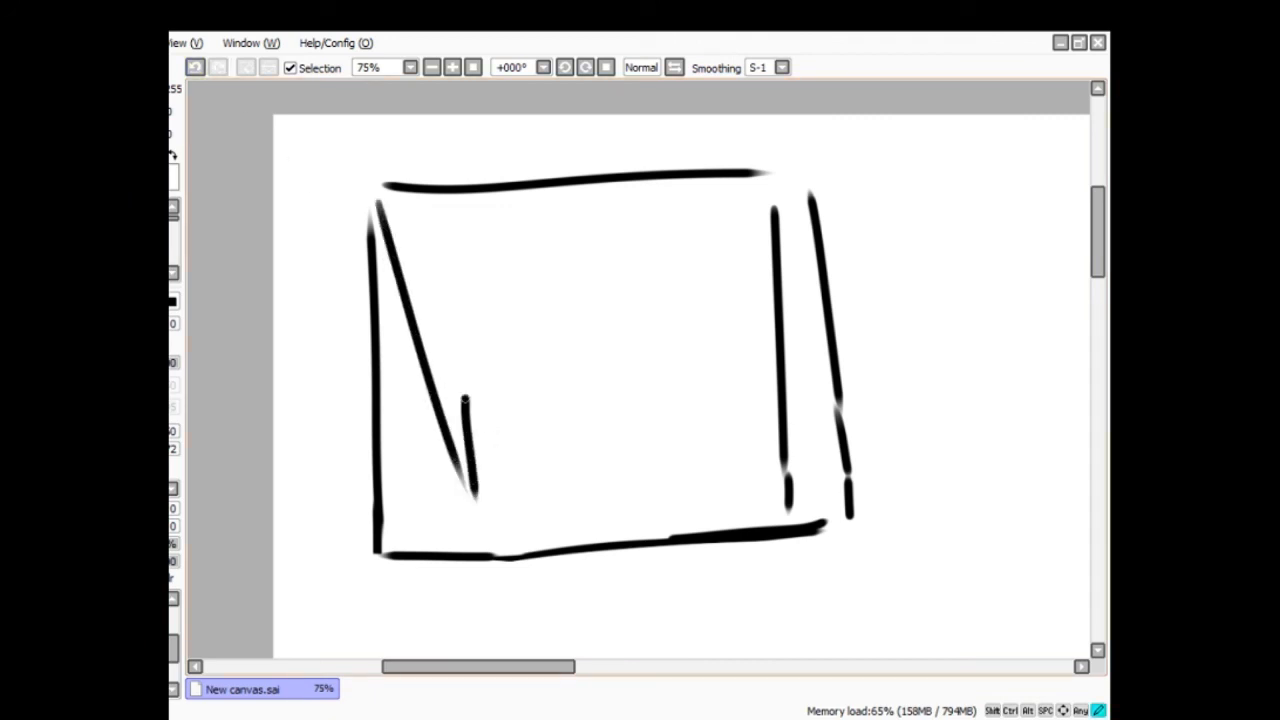
pyautogui.moveTo(484, 230); pyautogui.dragTo(704, 196)
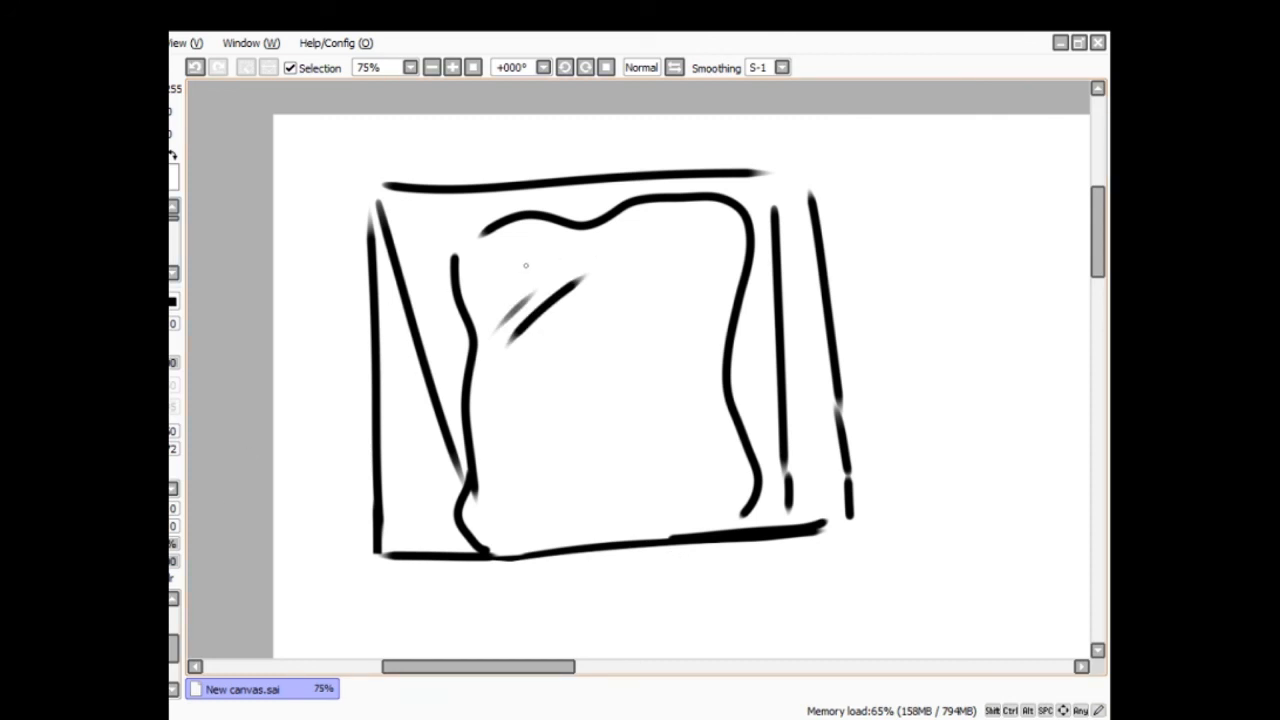
# - Draw the curled-up figure on the pillow, then strike diagonal X lines across the drawing
pyautogui.moveTo(520, 260); pyautogui.dragTo(490, 320)
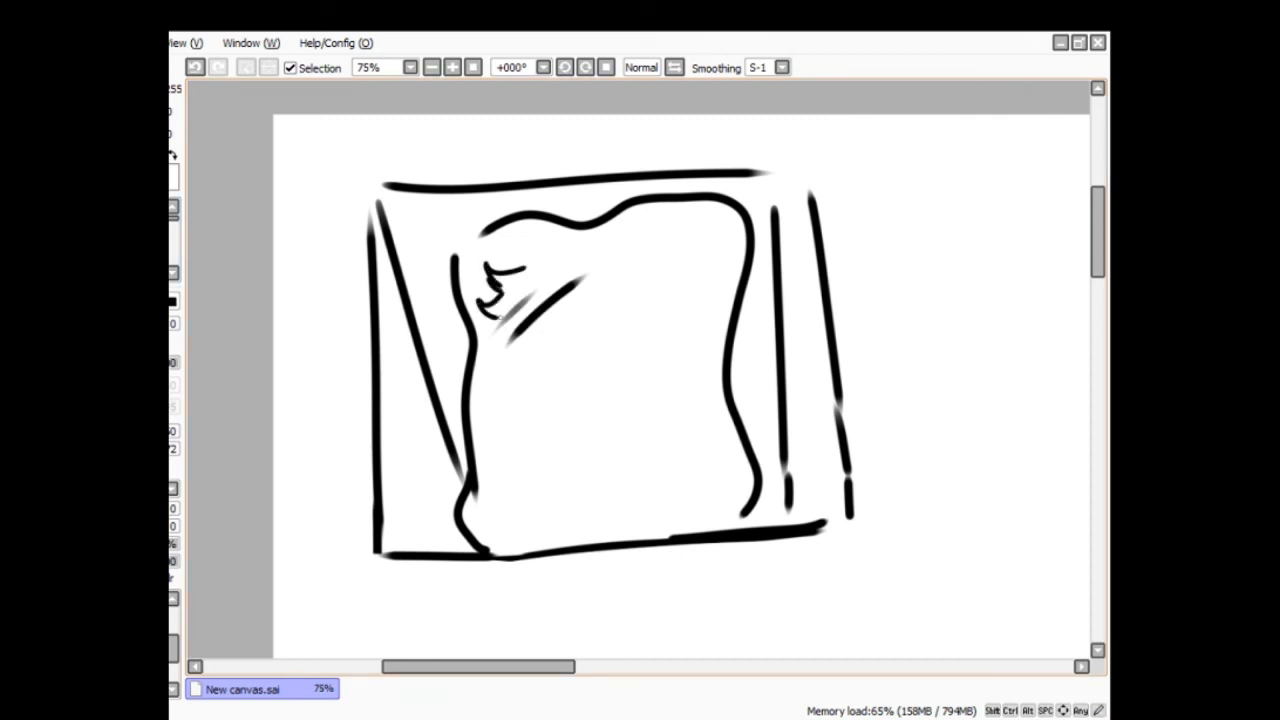
pyautogui.moveTo(500, 310); pyautogui.dragTo(510, 380)
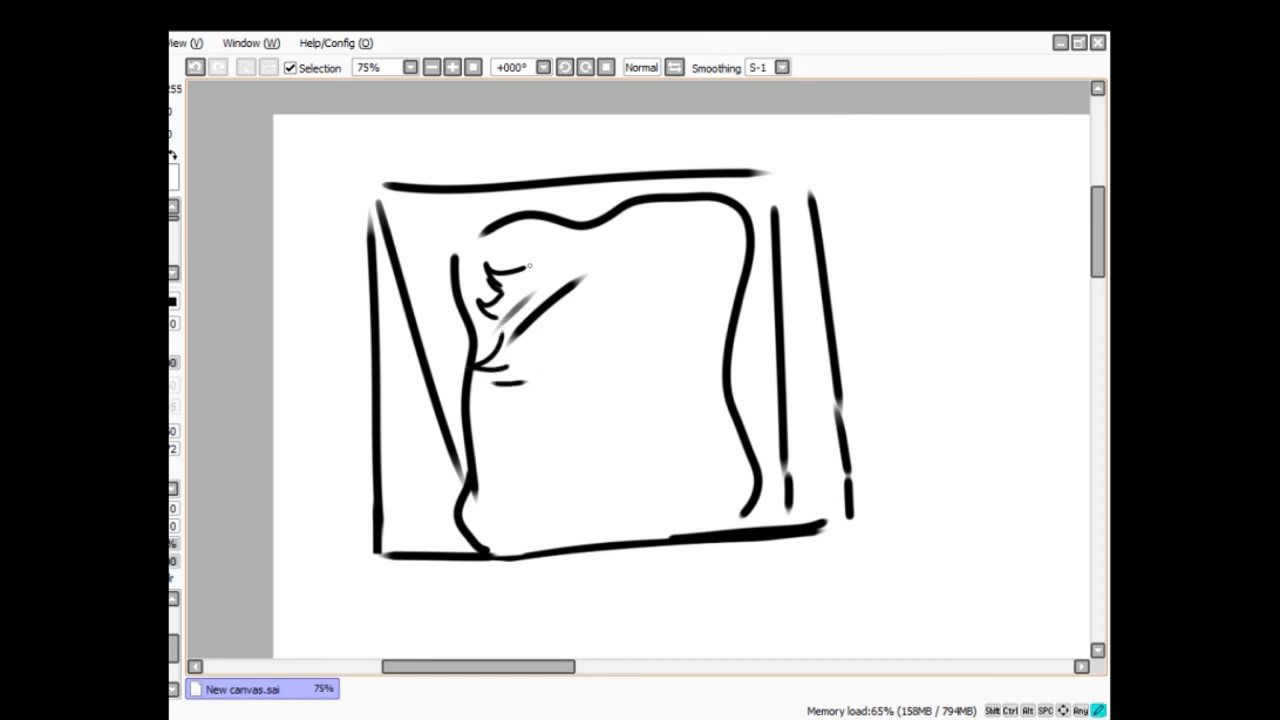
pyautogui.moveTo(530, 260); pyautogui.dragTo(640, 230)
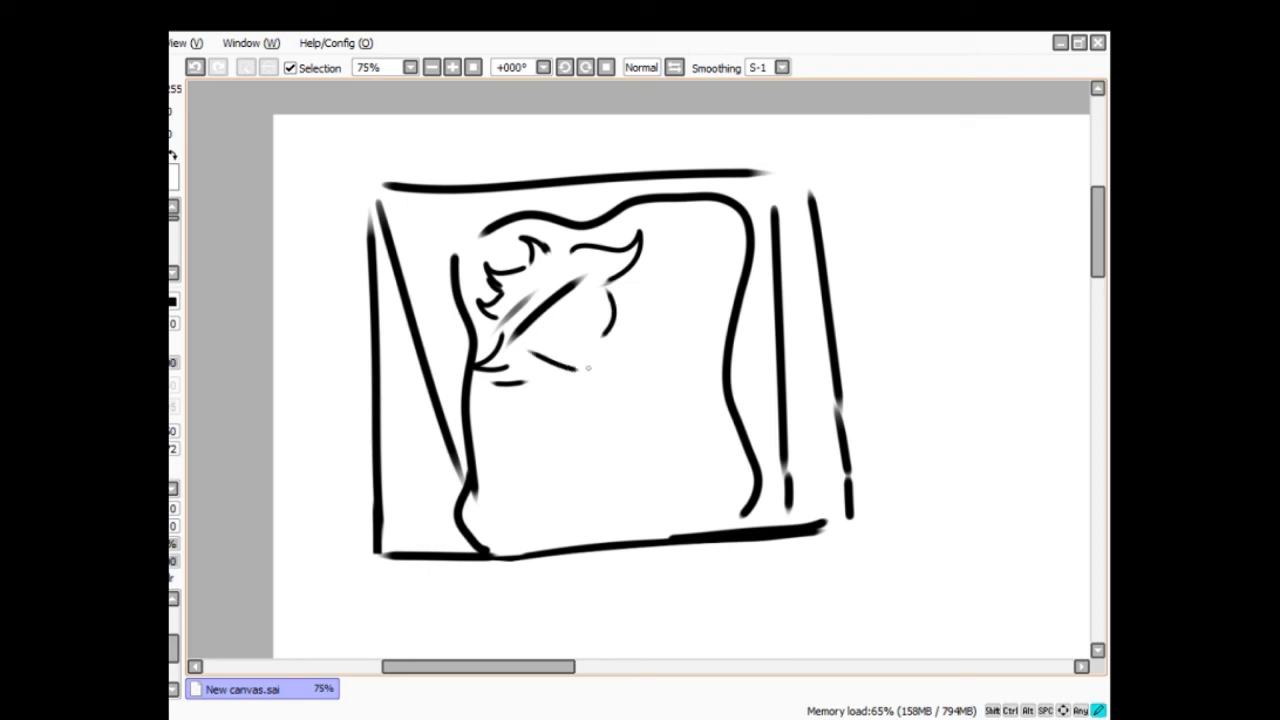
pyautogui.click(196, 68)
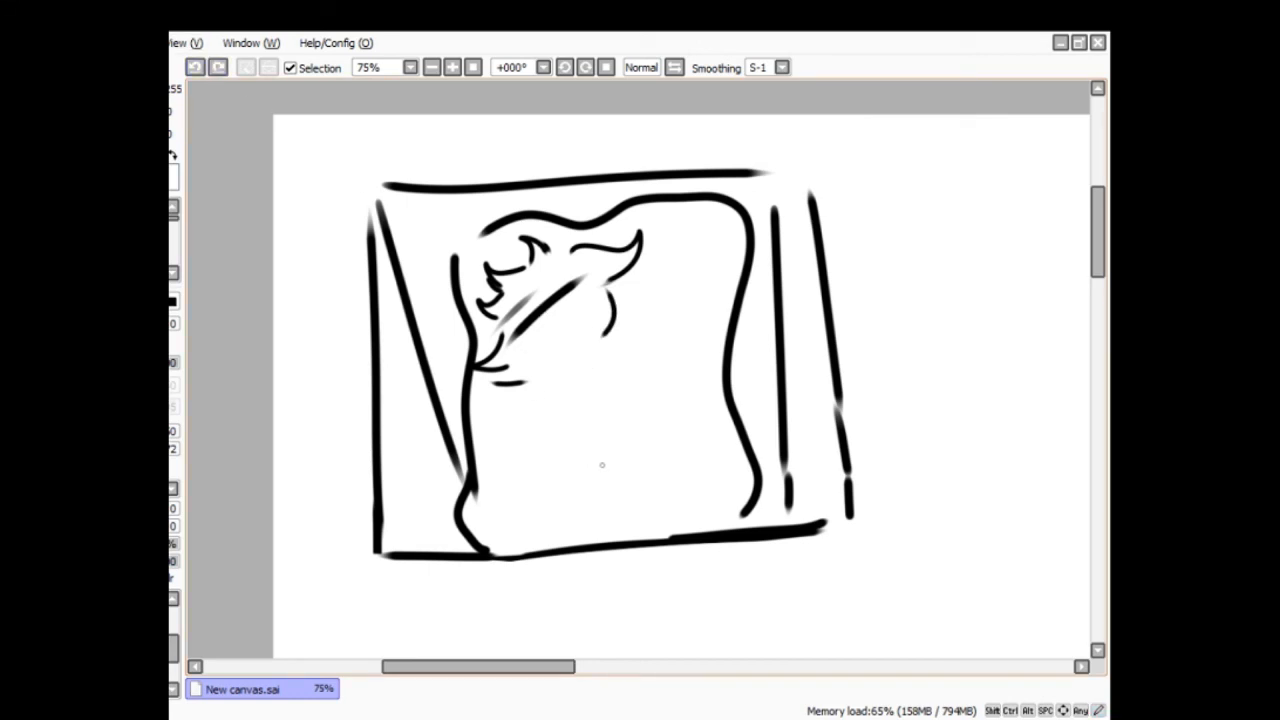
pyautogui.moveTo(796, 468)
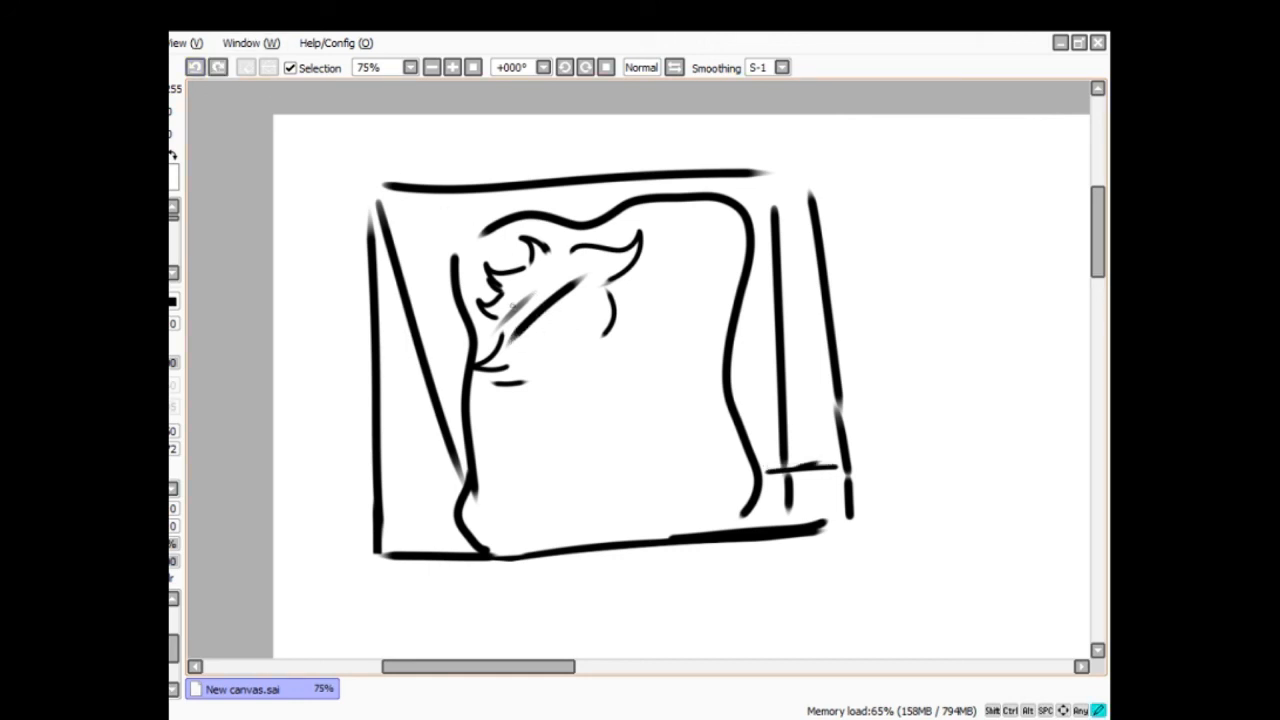
pyautogui.moveTo(510, 304); pyautogui.dragTo(600, 376)
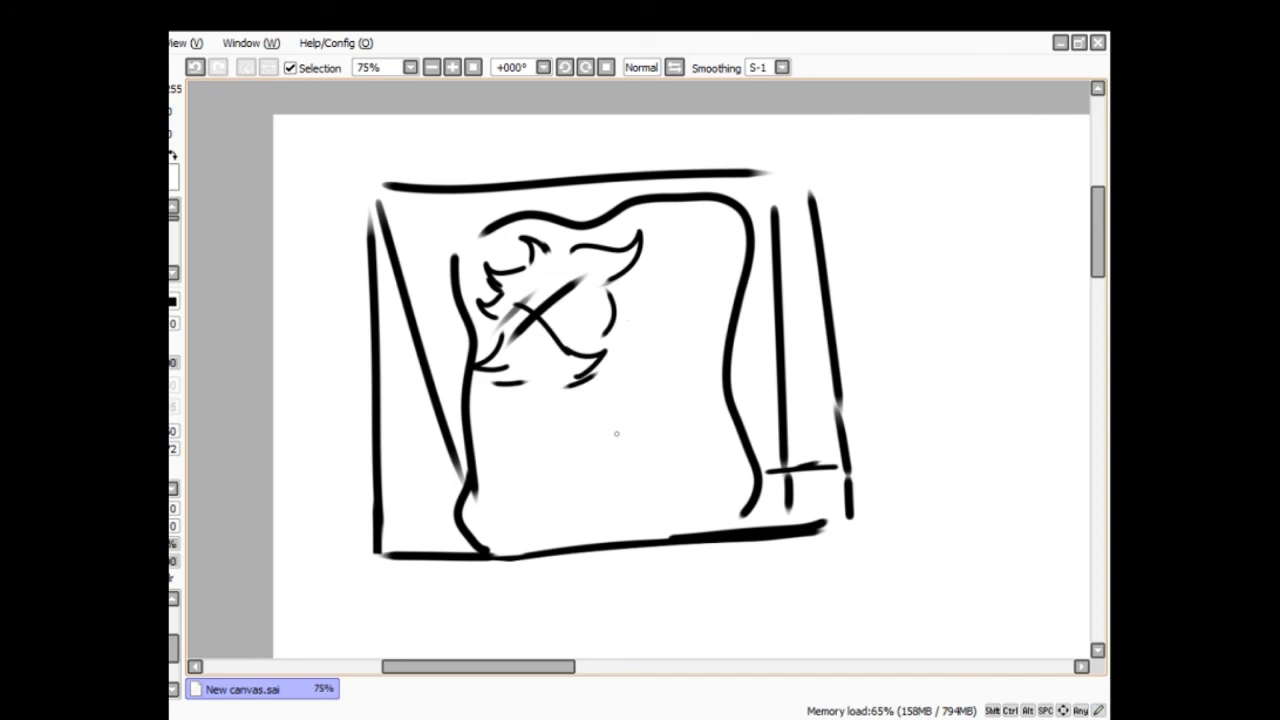
pyautogui.moveTo(490, 380); pyautogui.dragTo(550, 410)
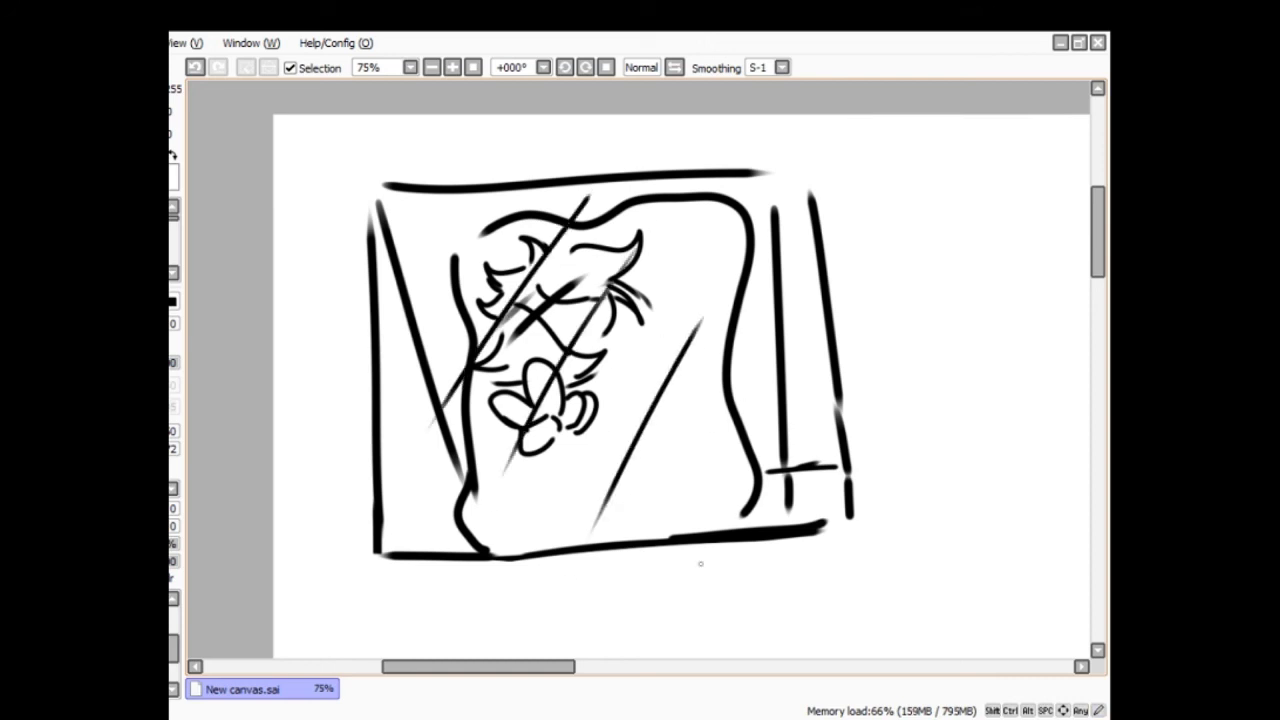
# - Draw a ledge and a wavy shaded table with a leg beneath the box
pyautogui.scroll(-3)
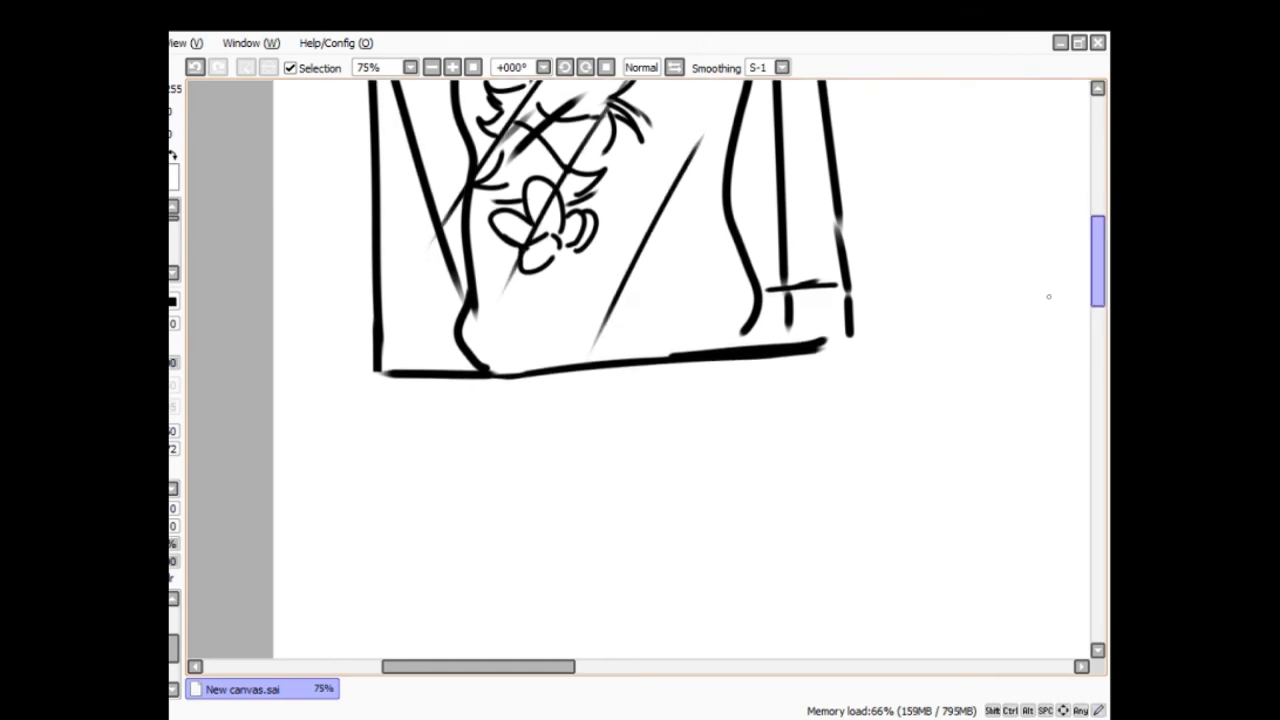
pyautogui.moveTo(290, 436); pyautogui.dragTo(280, 456)
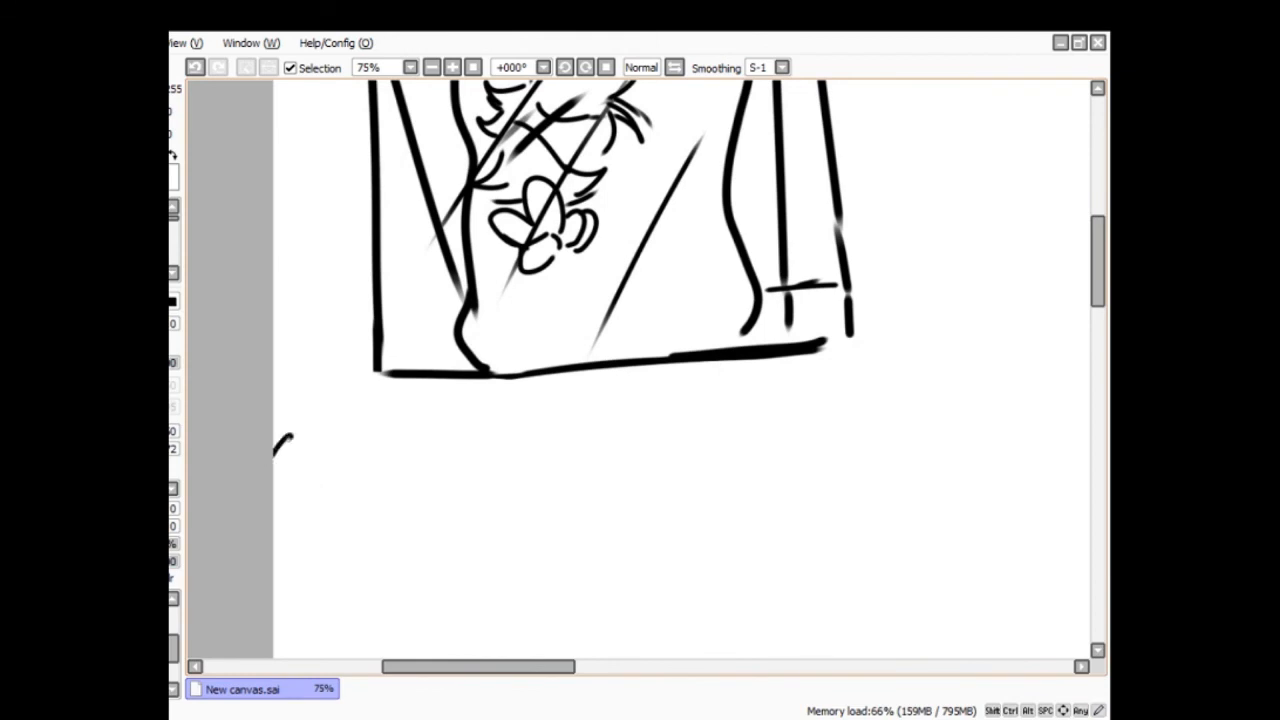
pyautogui.moveTo(376, 376); pyautogui.dragTo(310, 430)
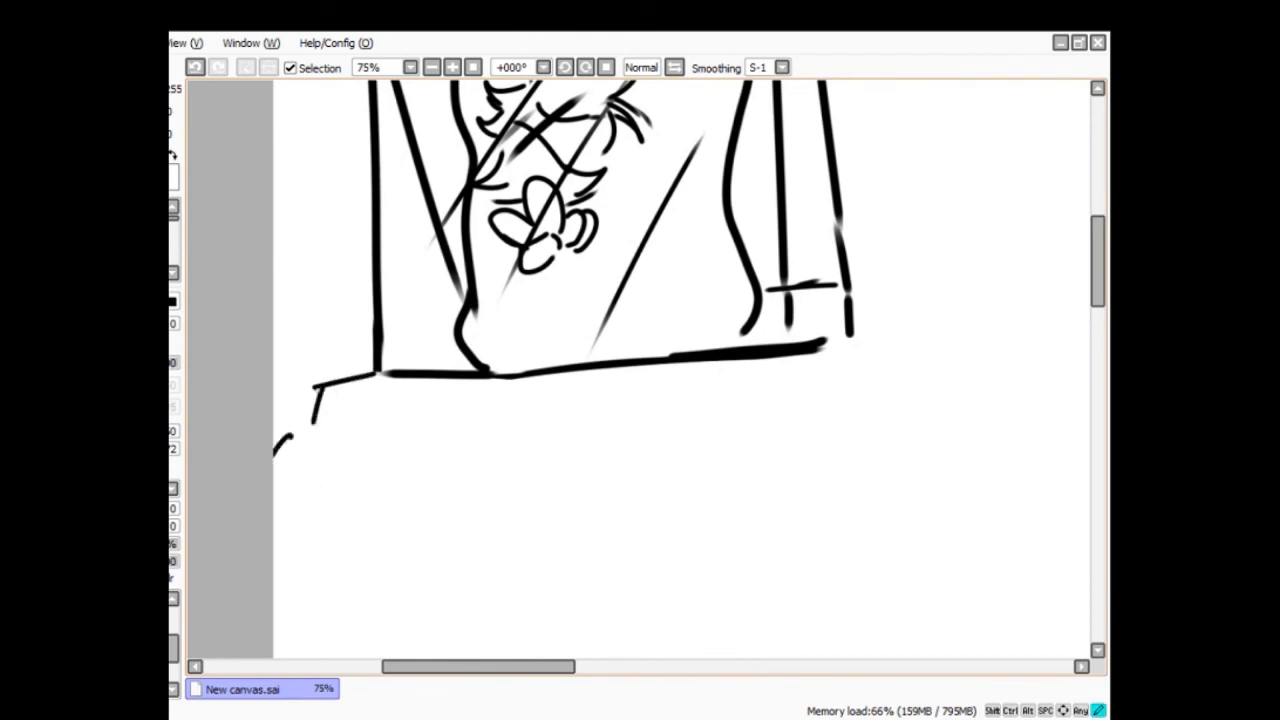
pyautogui.moveTo(856, 336); pyautogui.dragTo(910, 370)
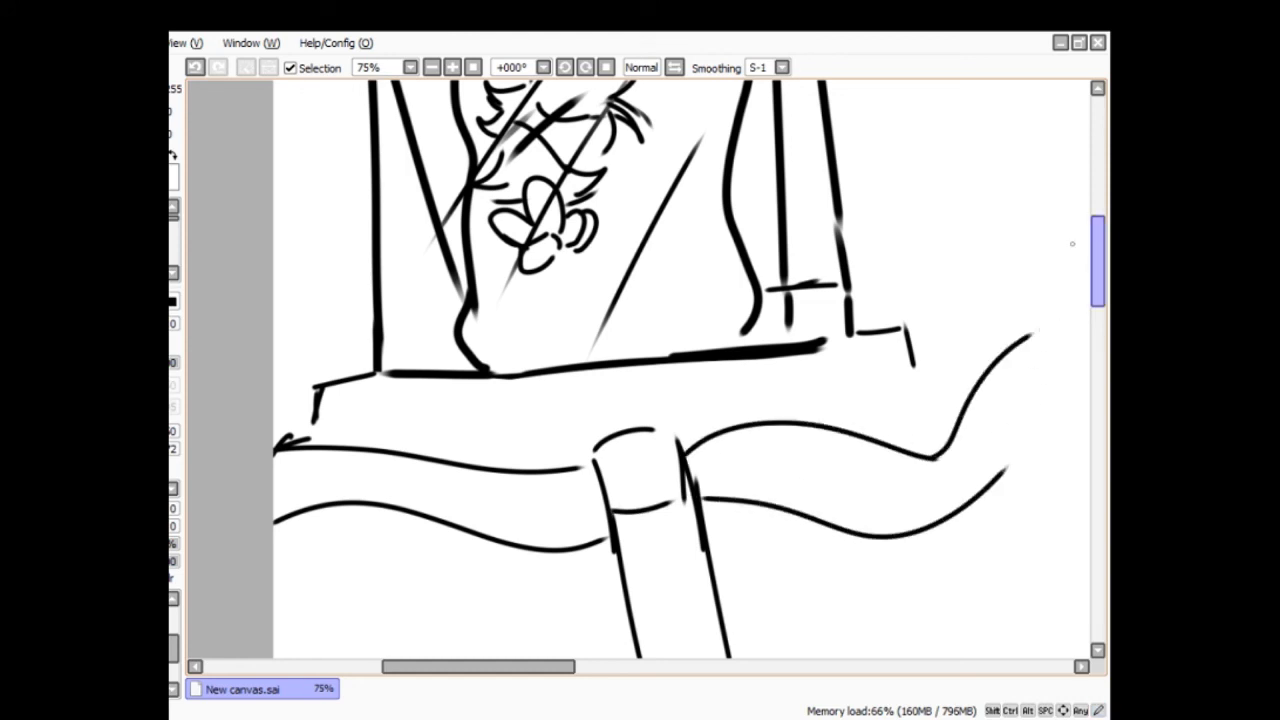
pyautogui.moveTo(820, 490); pyautogui.dragTo(856, 456)
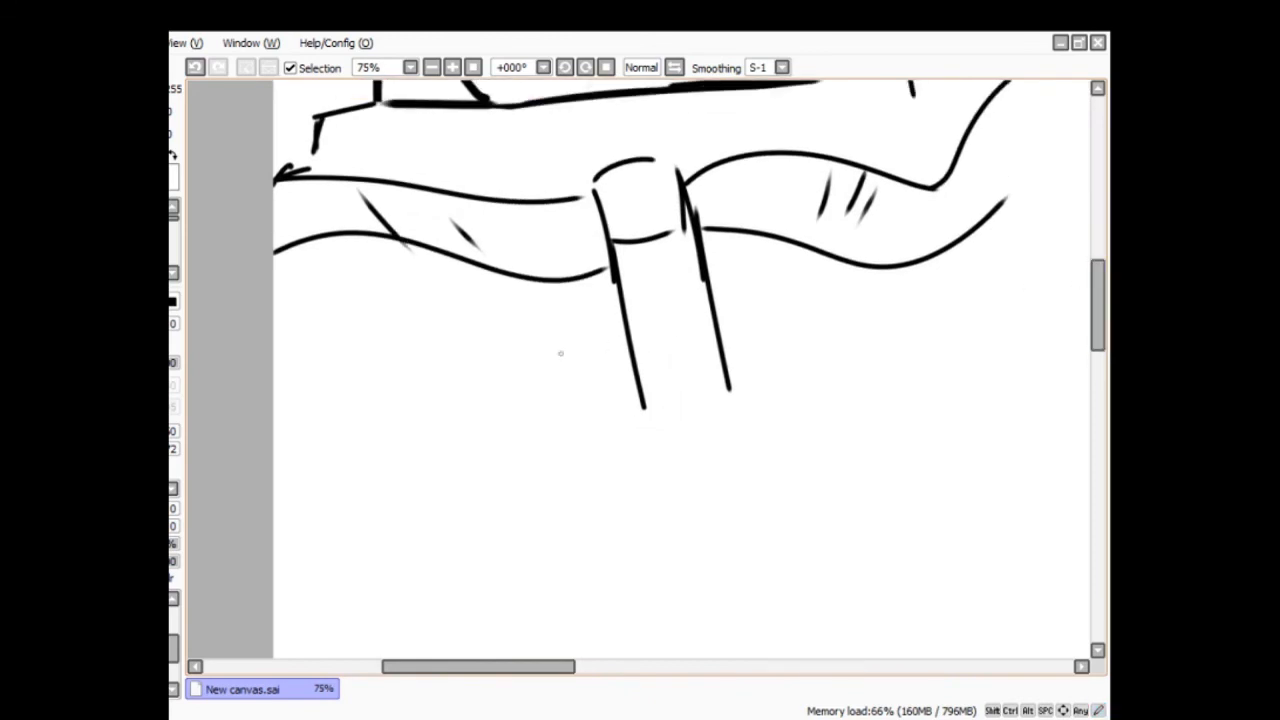
pyautogui.moveTo(316, 244); pyautogui.dragTo(400, 362)
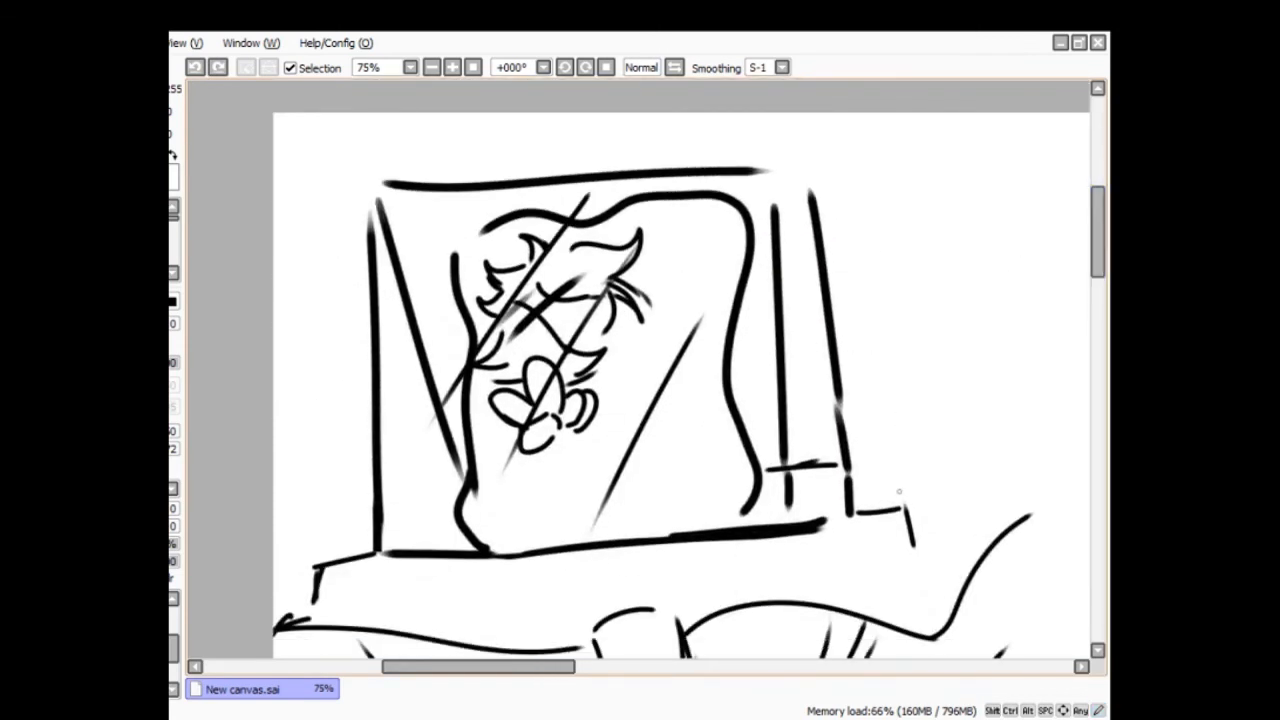
# - Handwrite the caption "No touching!" under the table
pyautogui.moveTo(470, 584); pyautogui.dragTo(516, 584)
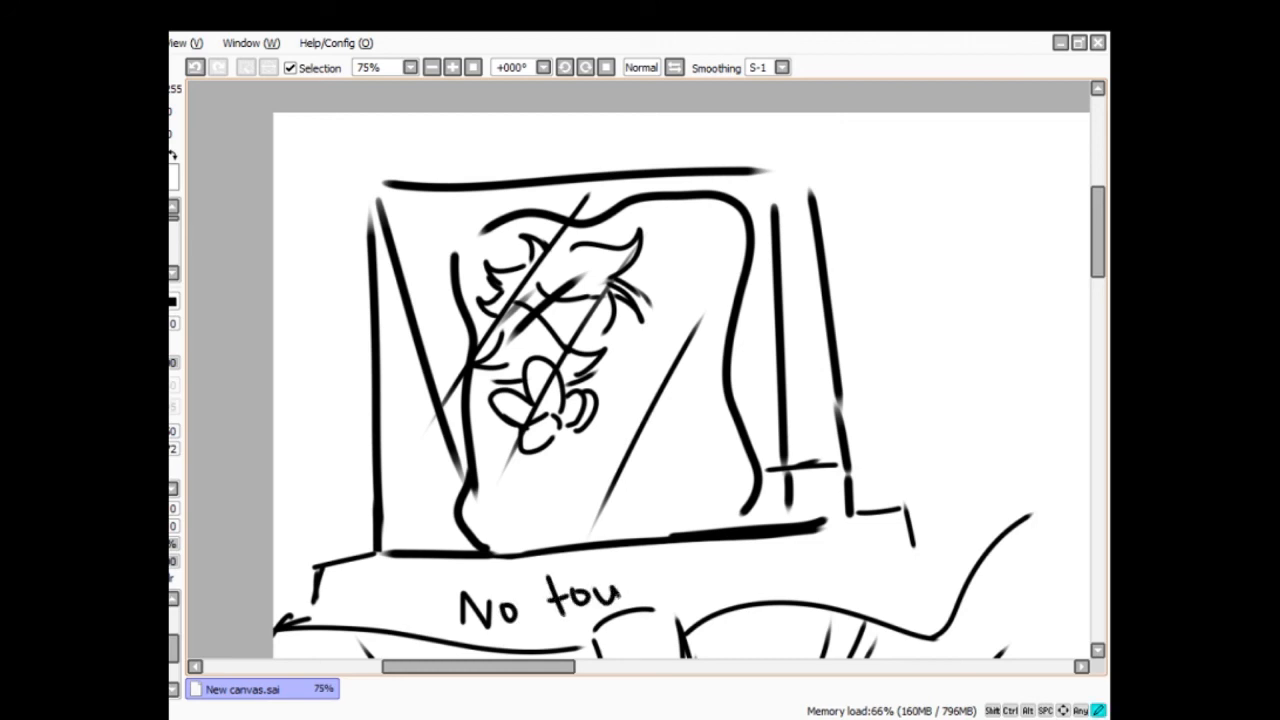
pyautogui.moveTo(600, 600); pyautogui.dragTo(684, 590)
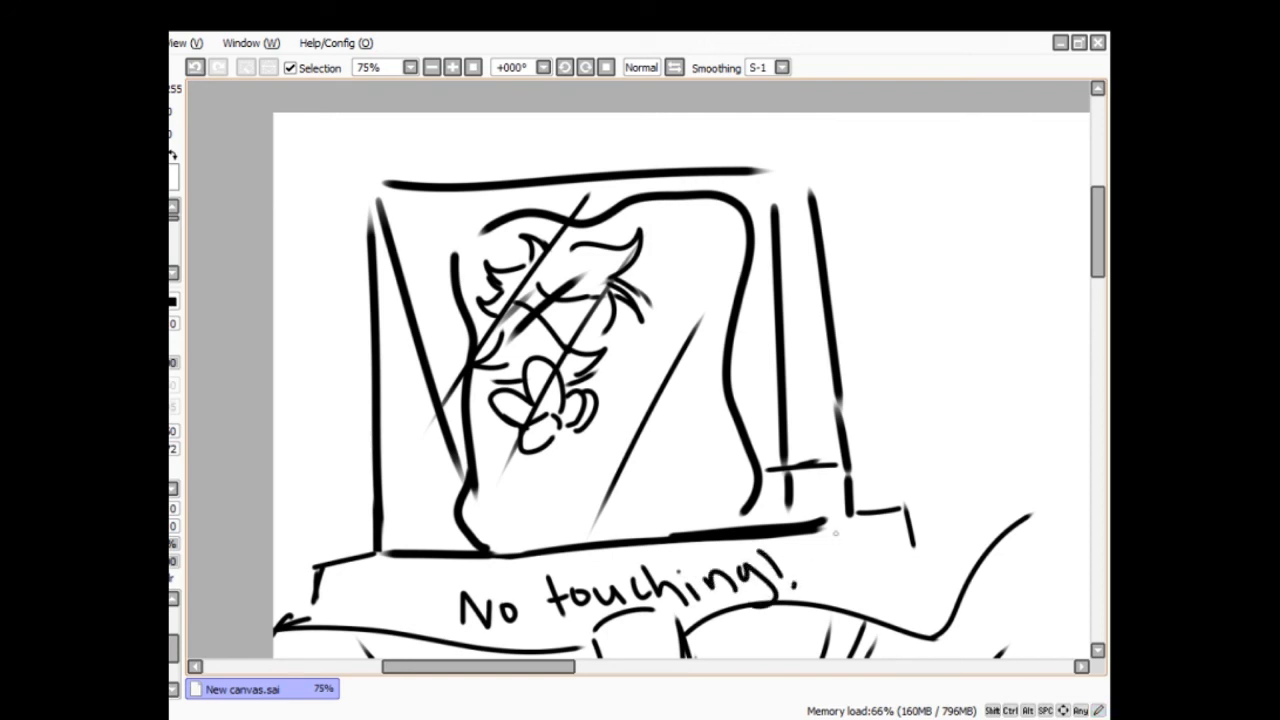
pyautogui.scroll(-3)
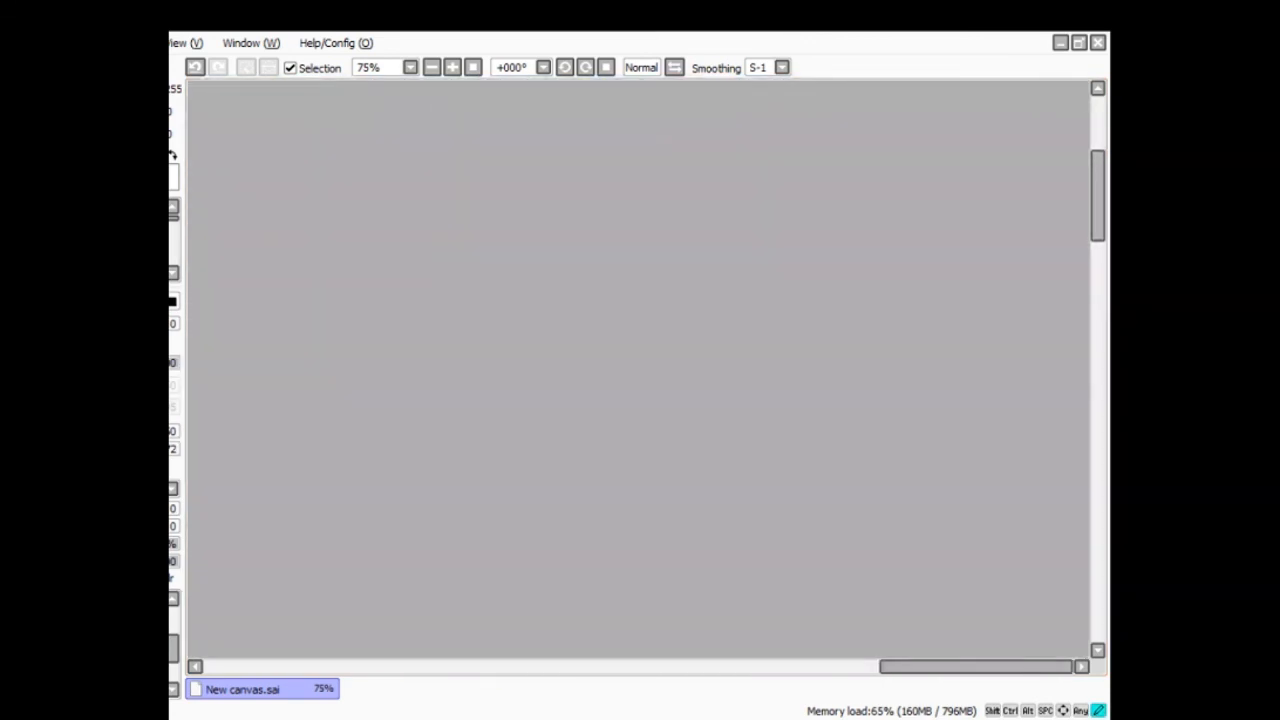
# - Add an exclamation mark to WHAT? and two underlines beneath the caption
pyautogui.scroll(-3)
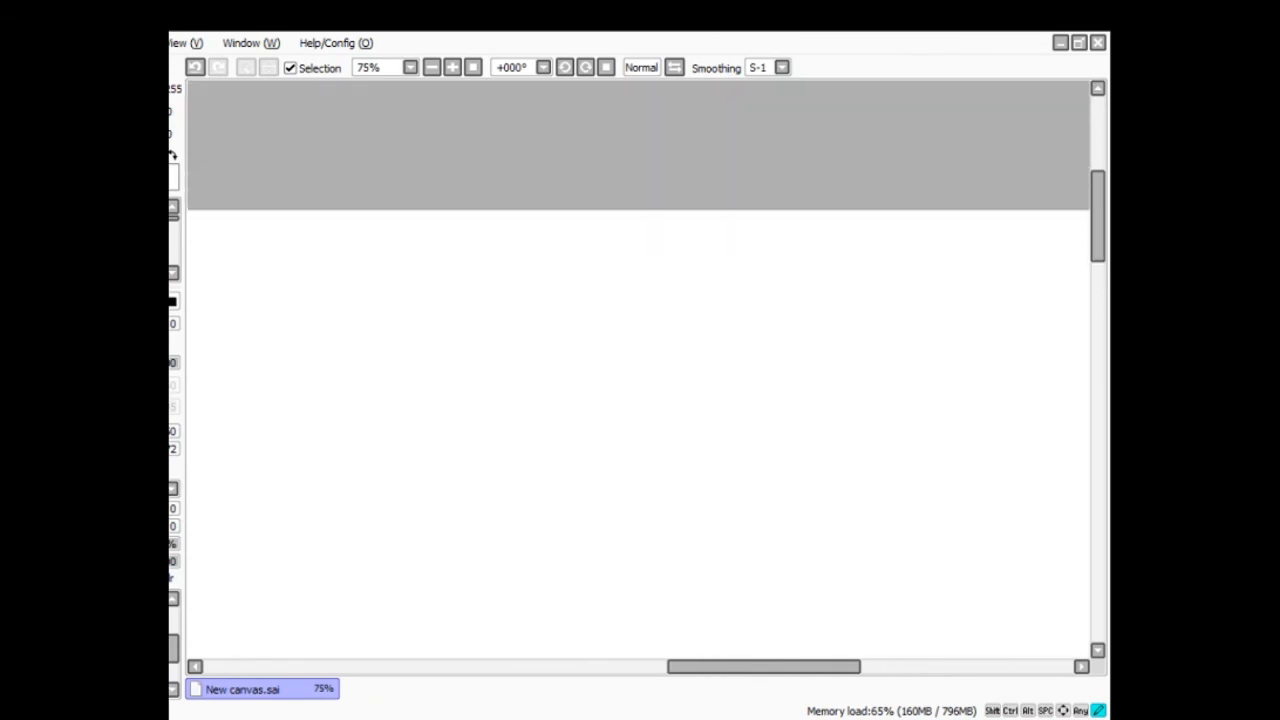
pyautogui.scroll(-3)
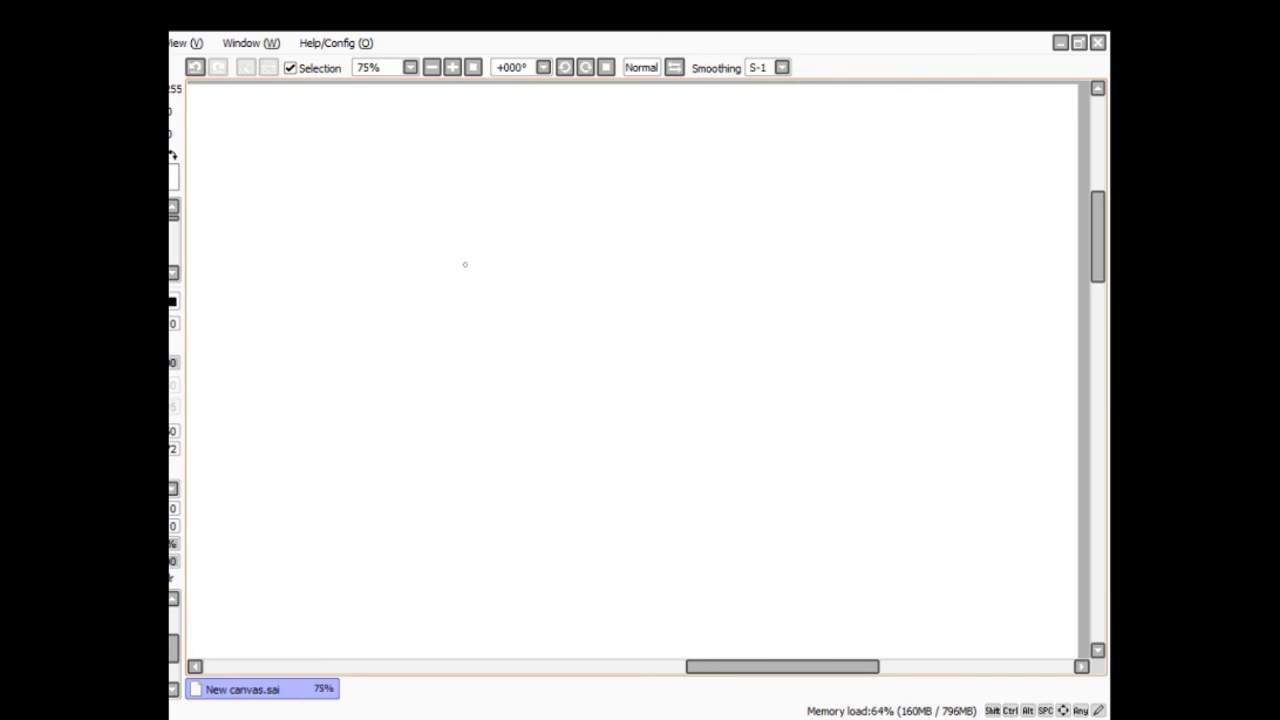
pyautogui.moveTo(388, 244)
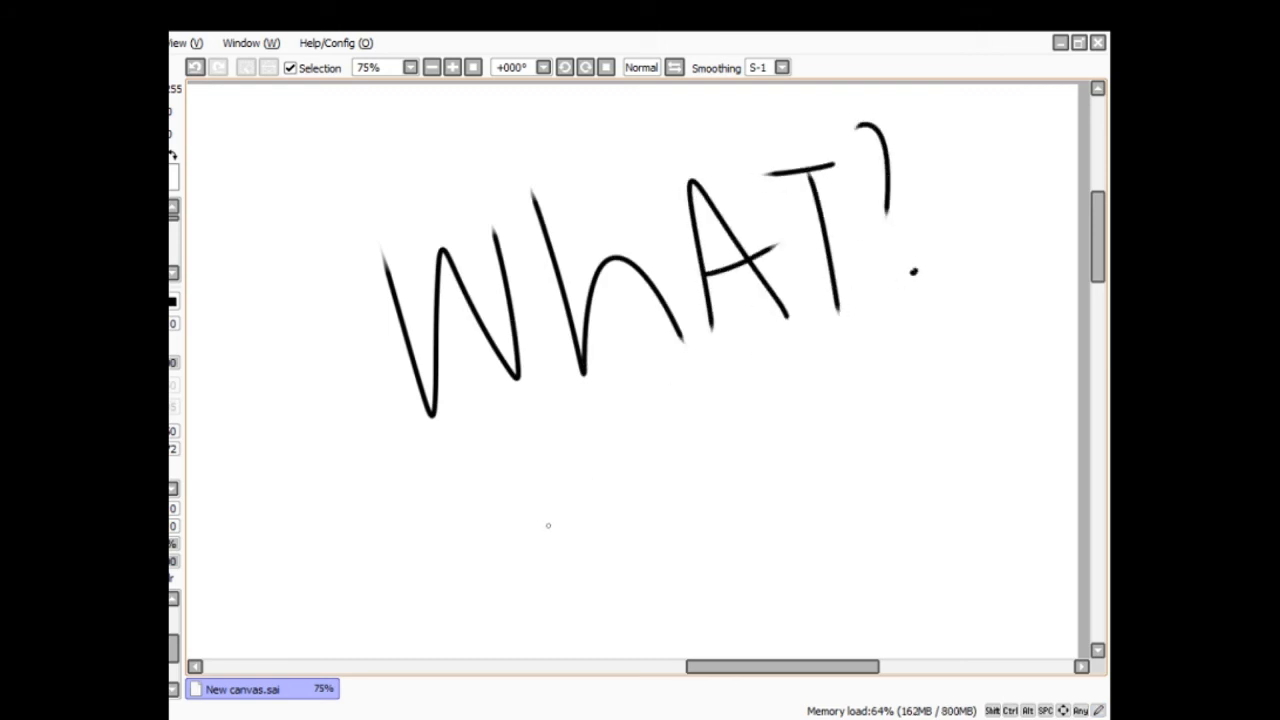
pyautogui.moveTo(984, 114); pyautogui.dragTo(976, 216)
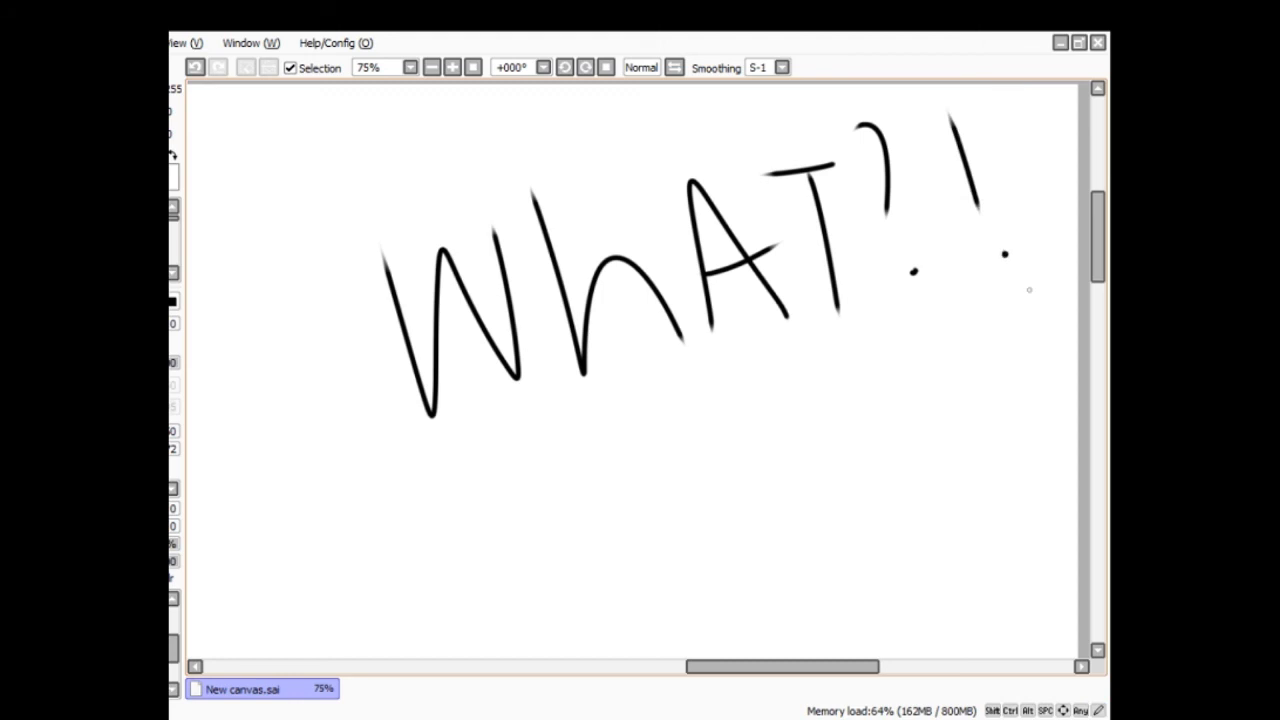
pyautogui.moveTo(560, 450); pyautogui.dragTo(870, 380)
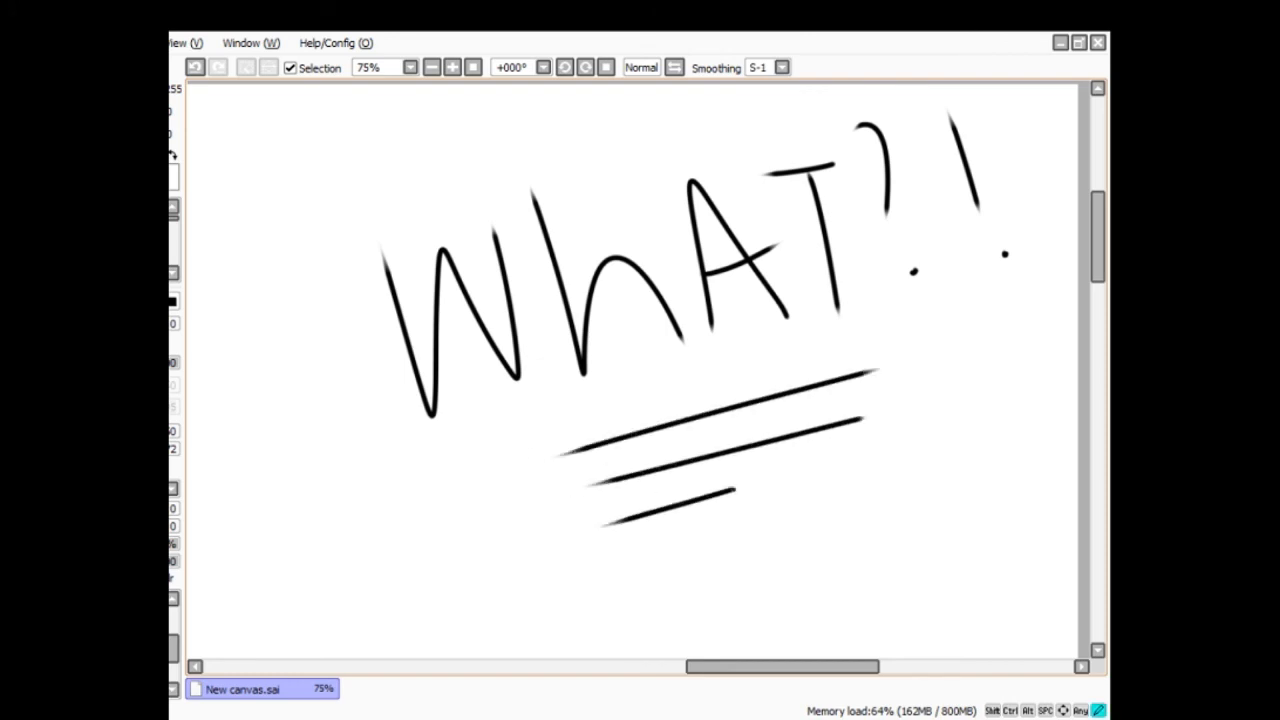
pyautogui.moveTo(730, 490); pyautogui.dragTo(940, 430)
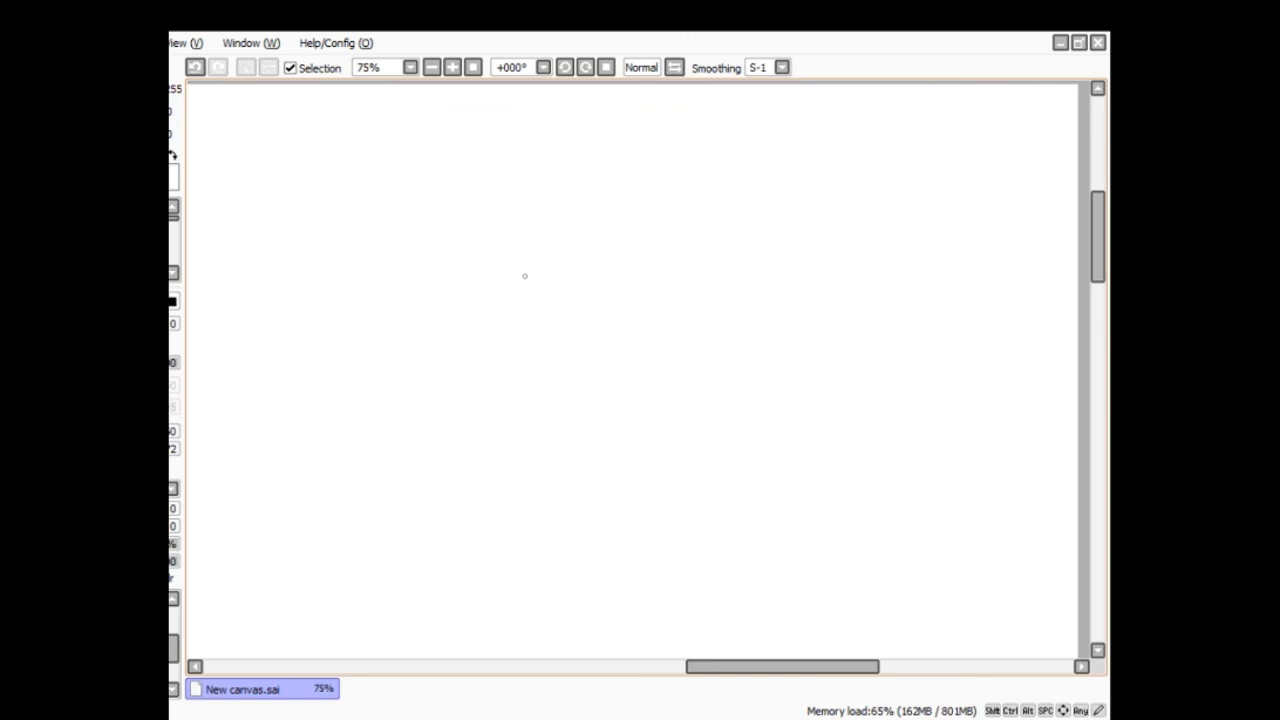
pyautogui.moveTo(532, 306)
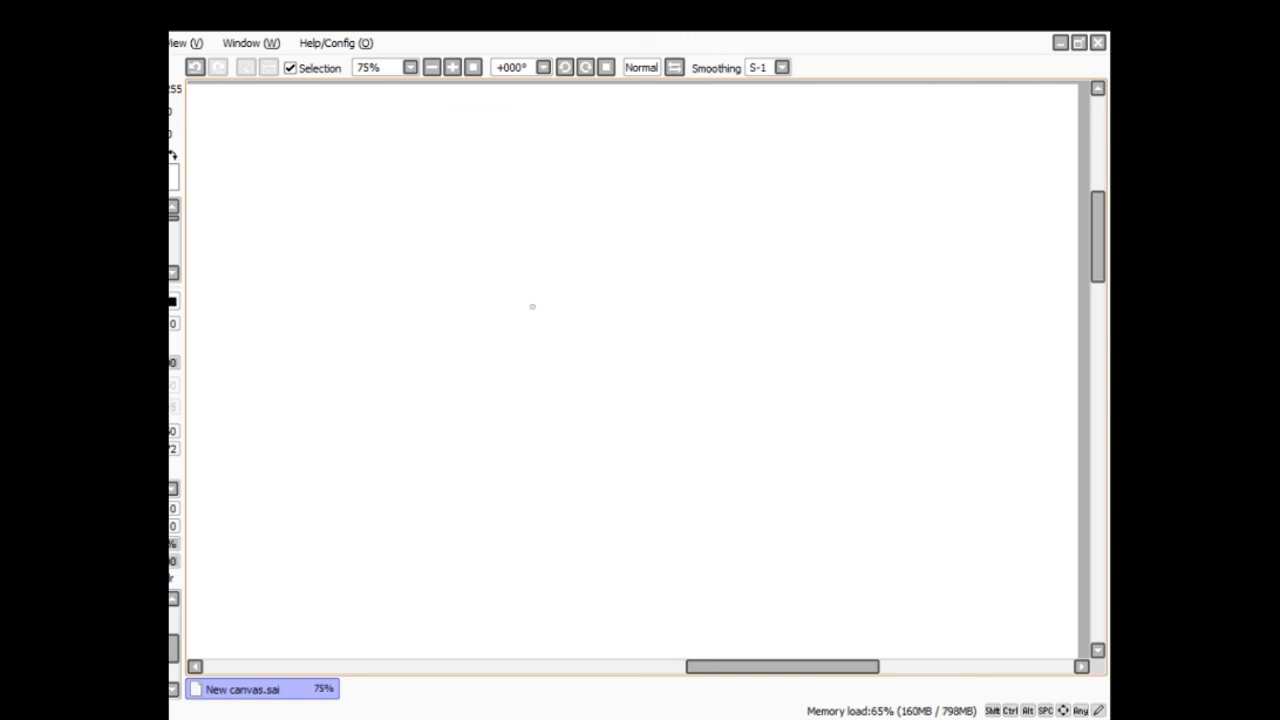
pyautogui.moveTo(364, 368)
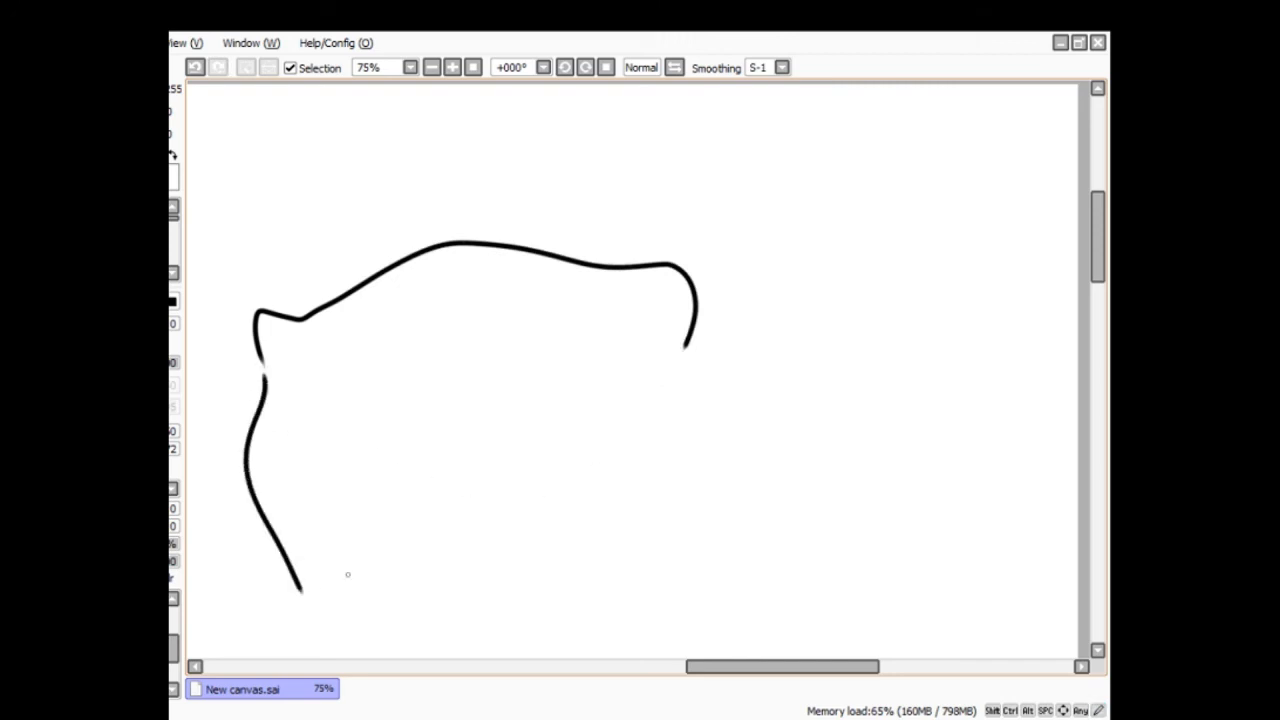
# - Draw the blob's right side and outline a man's head with chin and jaw beside it
pyautogui.moveTo(684, 350); pyautogui.dragTo(684, 590)
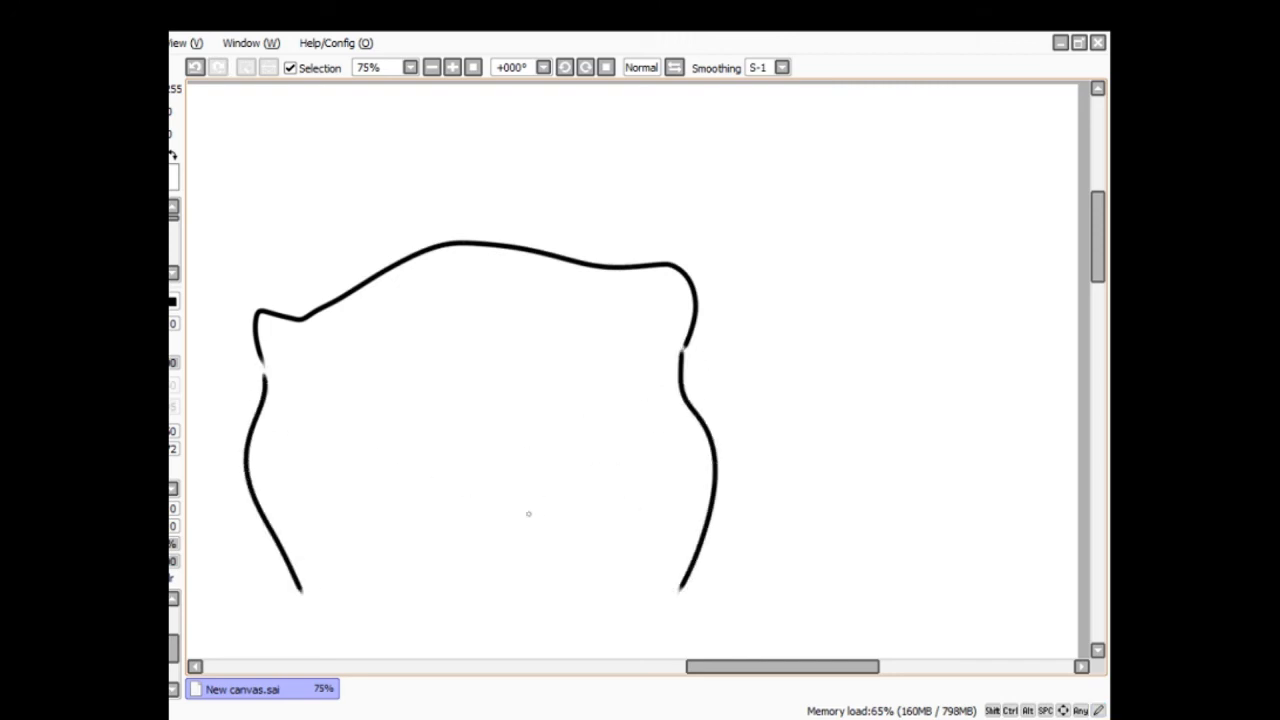
pyautogui.moveTo(680, 352); pyautogui.dragTo(730, 330)
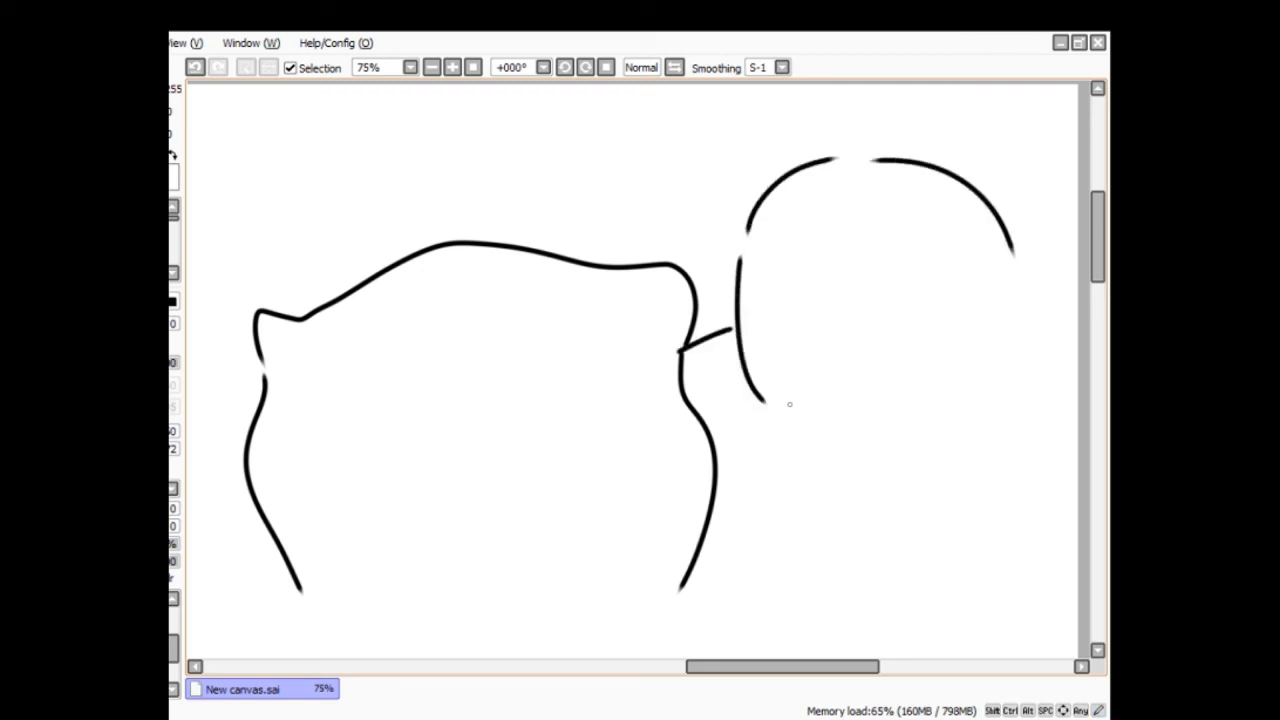
pyautogui.moveTo(790, 400); pyautogui.dragTo(864, 440)
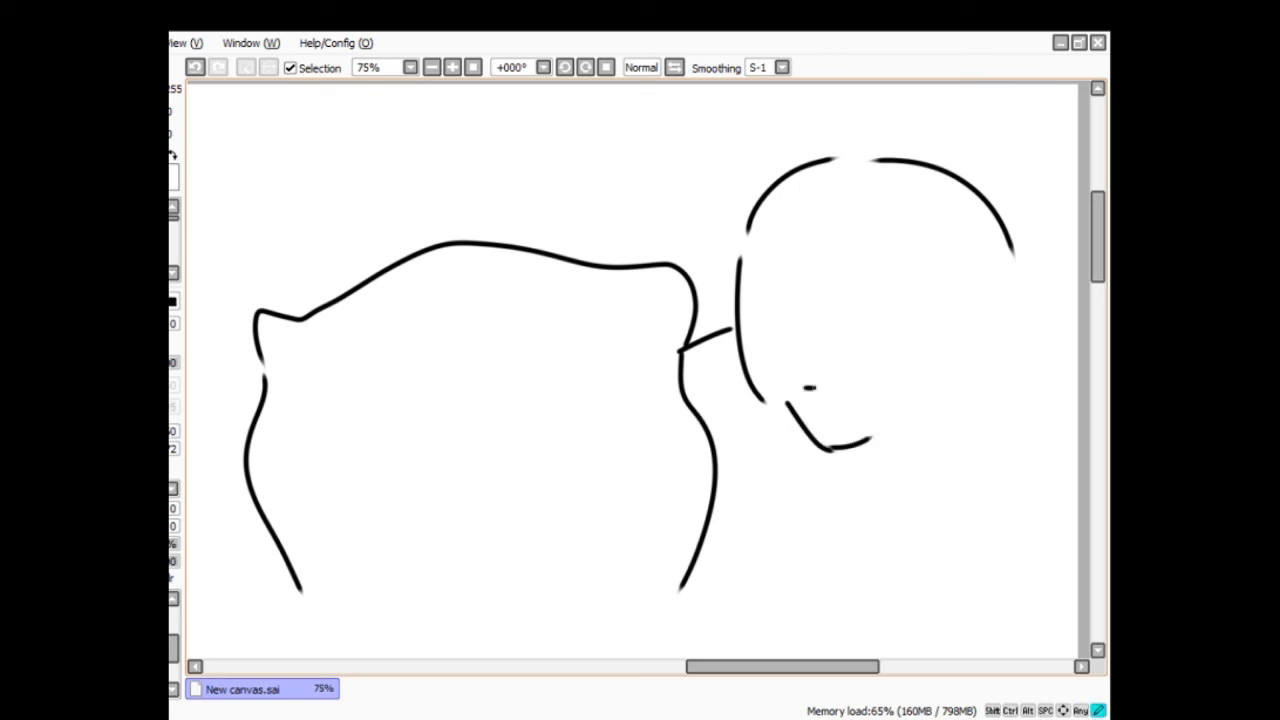
pyautogui.moveTo(810, 390); pyautogui.dragTo(856, 378)
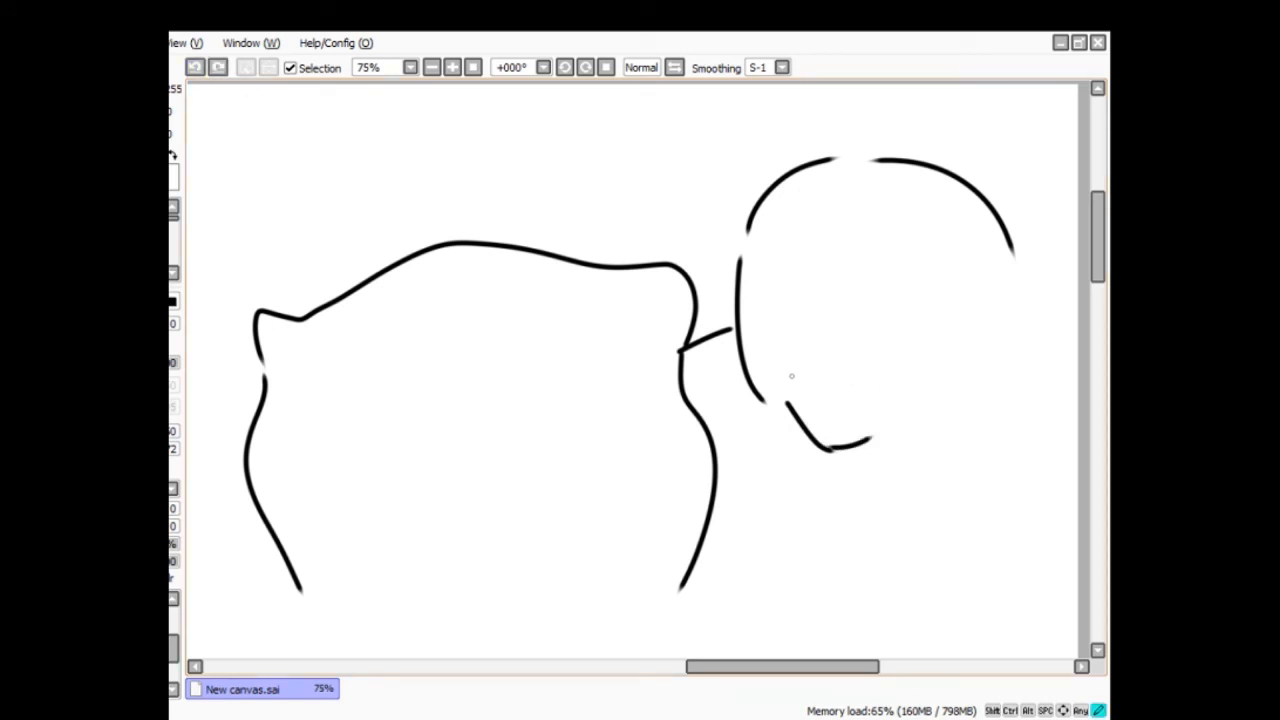
pyautogui.click(796, 374)
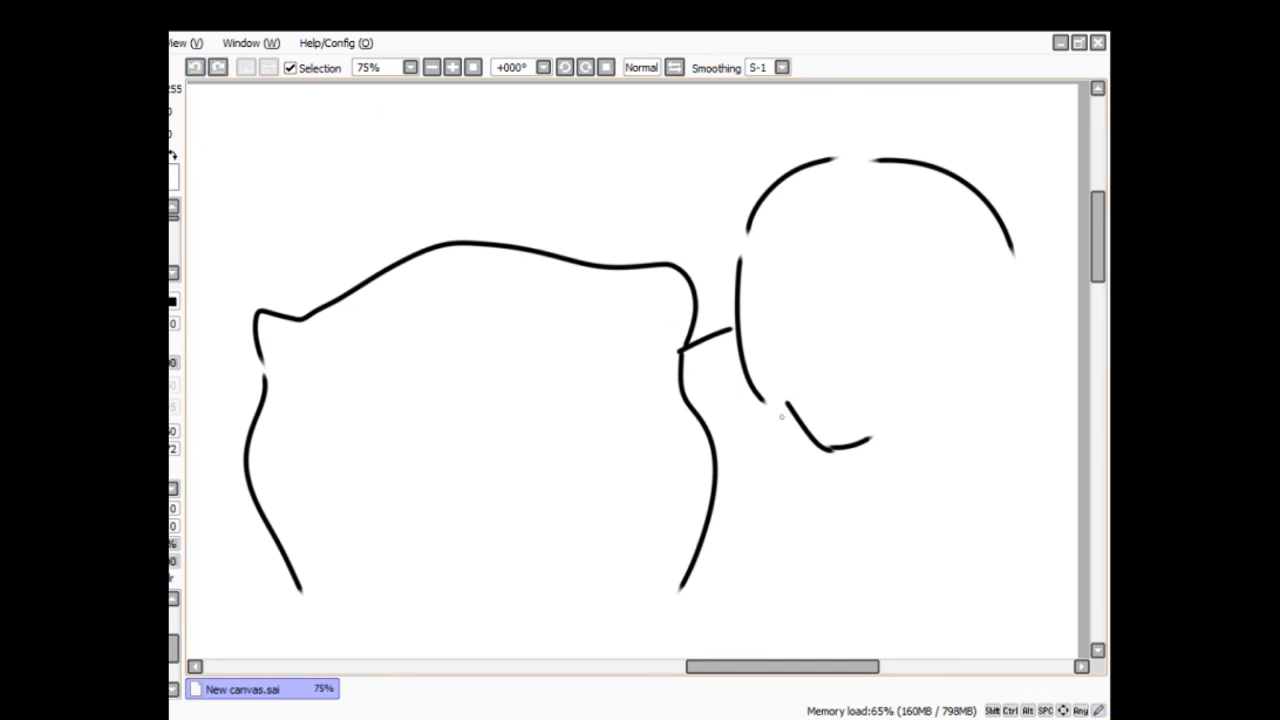
pyautogui.click(792, 388)
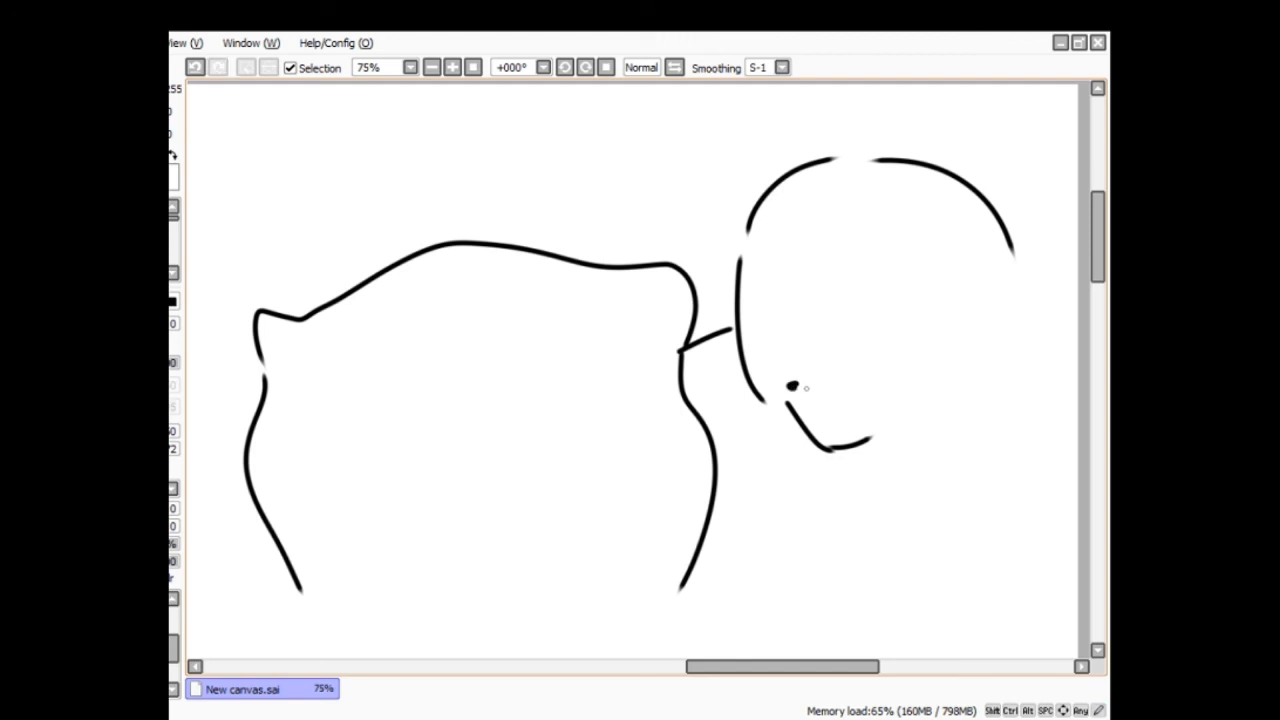
pyautogui.click(792, 388)
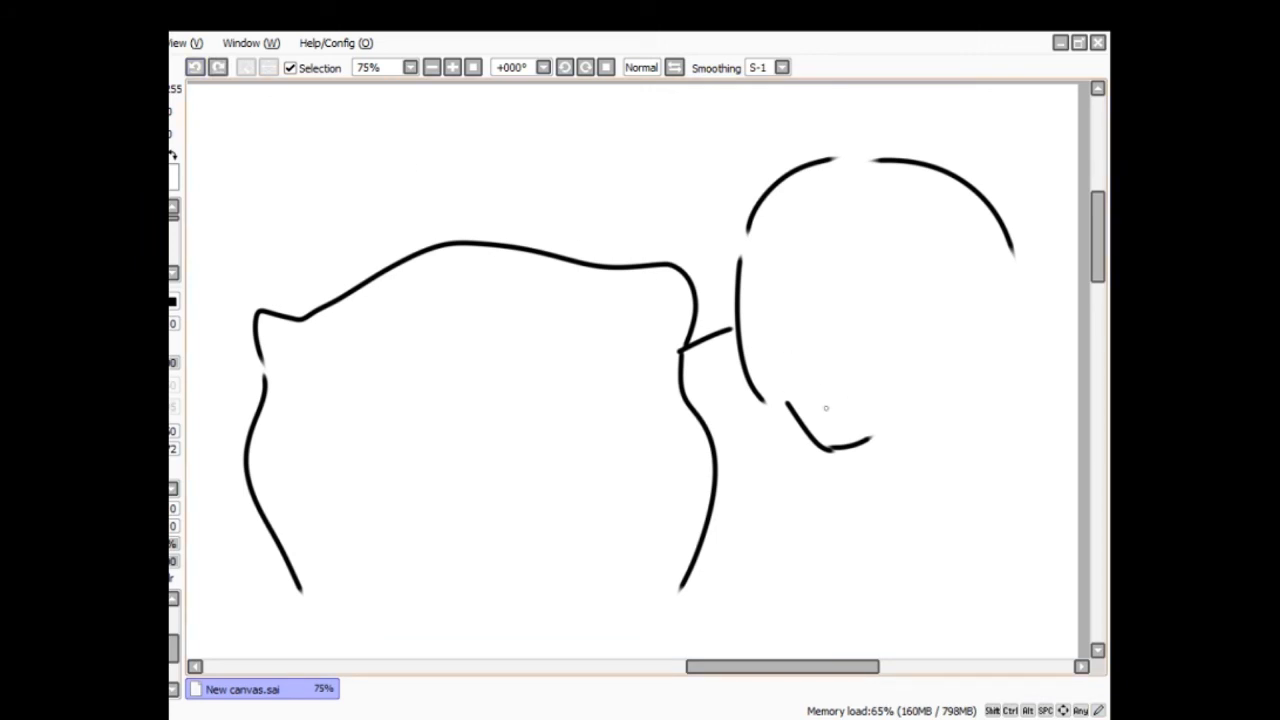
# - Give the head a mouth, two eyes, a nose, hair strokes and an ear
pyautogui.moveTo(796, 384); pyautogui.dragTo(818, 376)
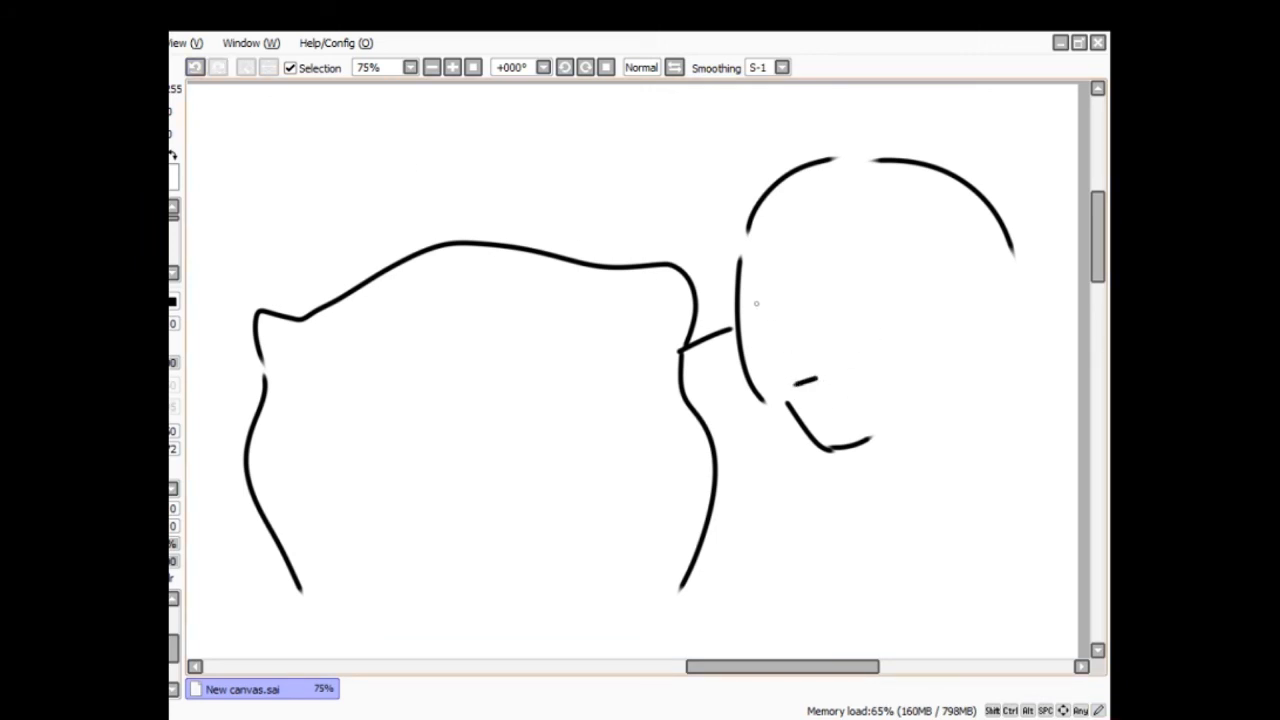
pyautogui.moveTo(760, 300); pyautogui.dragTo(784, 312)
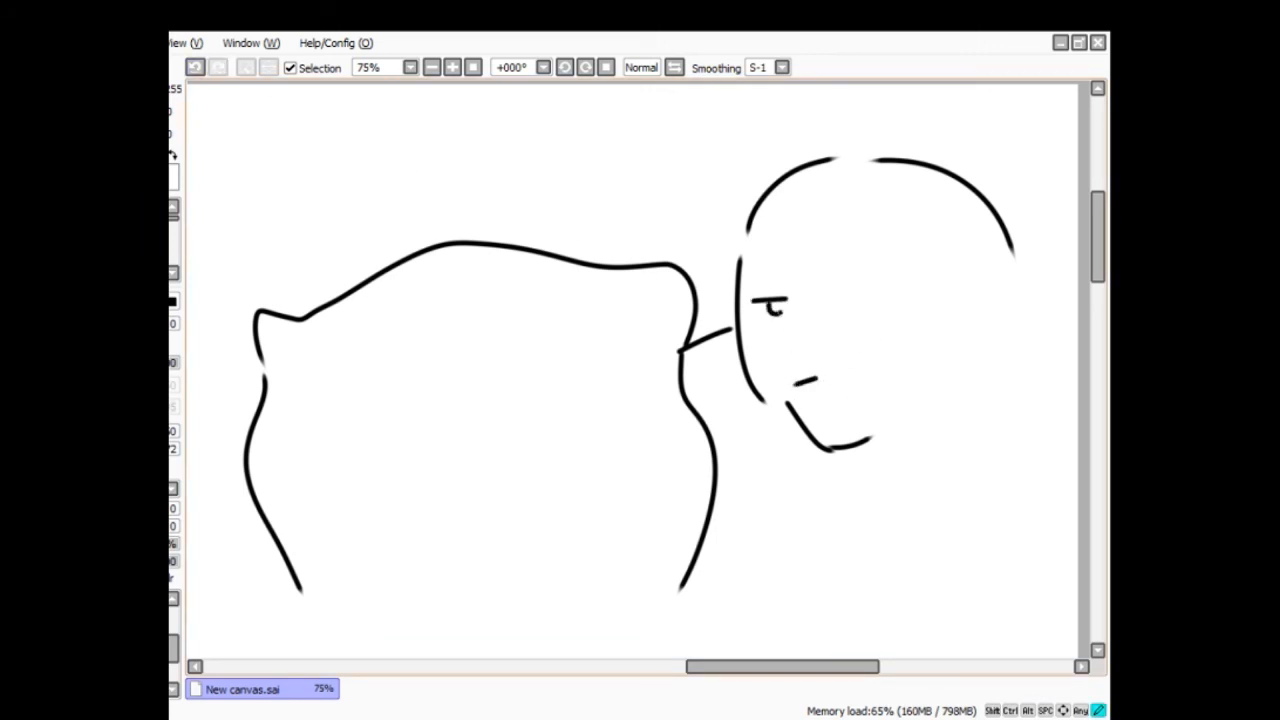
pyautogui.moveTo(840, 290); pyautogui.dragTo(910, 288)
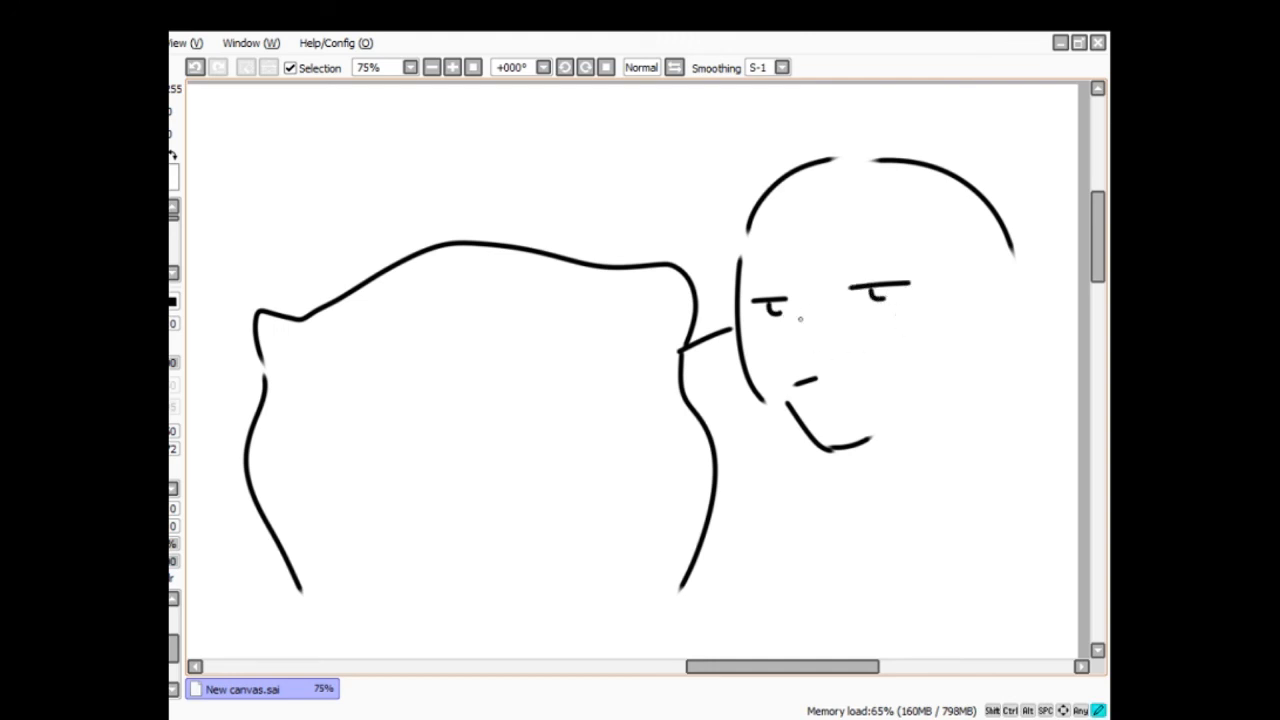
pyautogui.moveTo(800, 324); pyautogui.dragTo(796, 360)
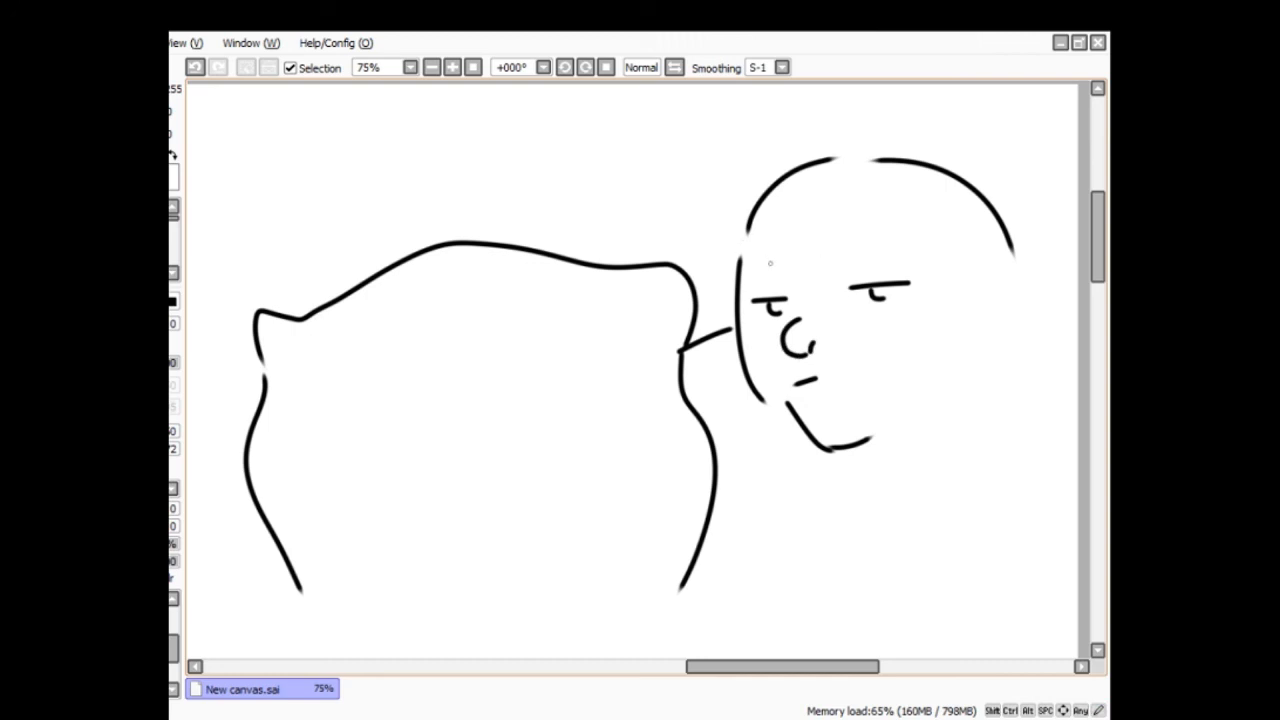
pyautogui.moveTo(804, 198)
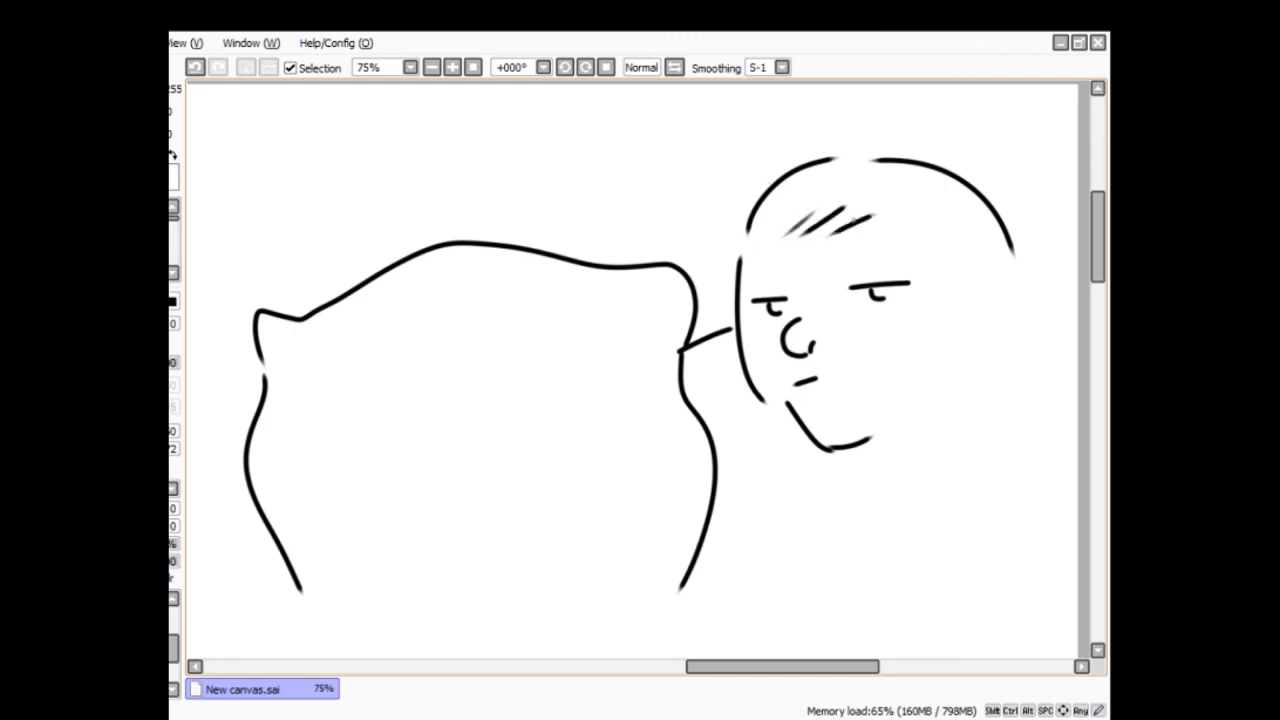
pyautogui.moveTo(870, 216); pyautogui.dragTo(980, 300)
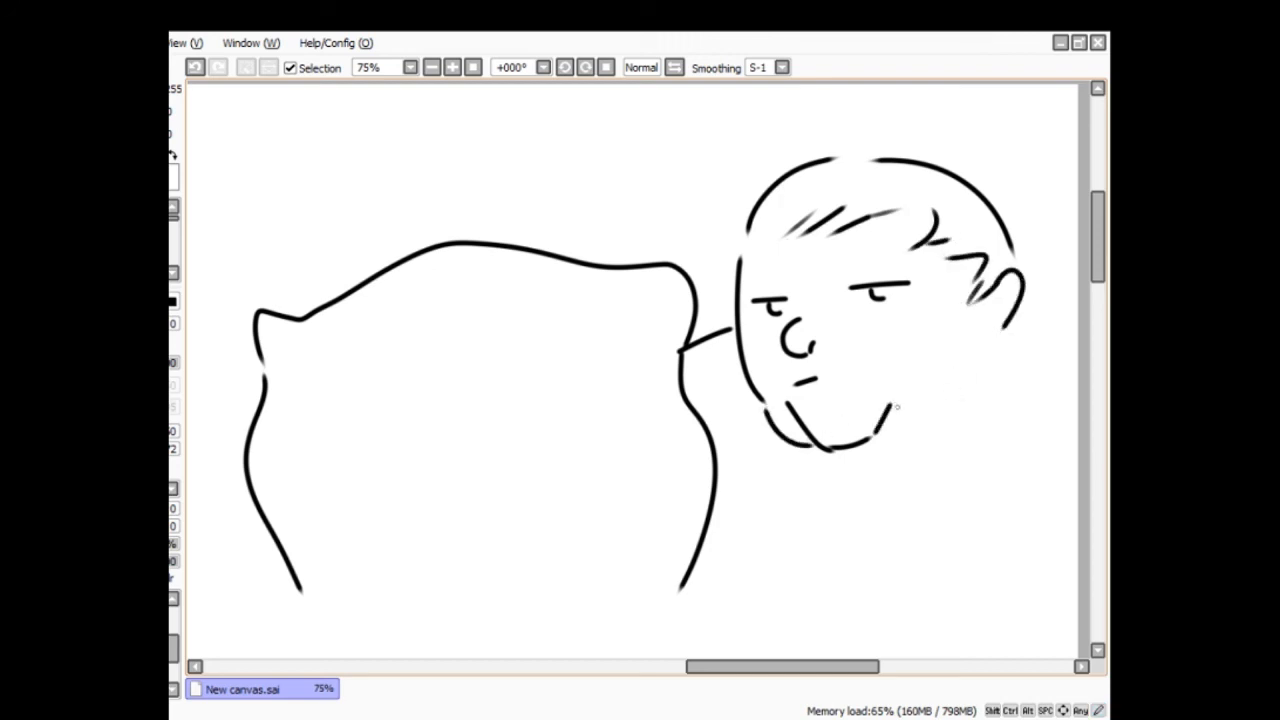
pyautogui.moveTo(884, 412); pyautogui.dragTo(990, 350)
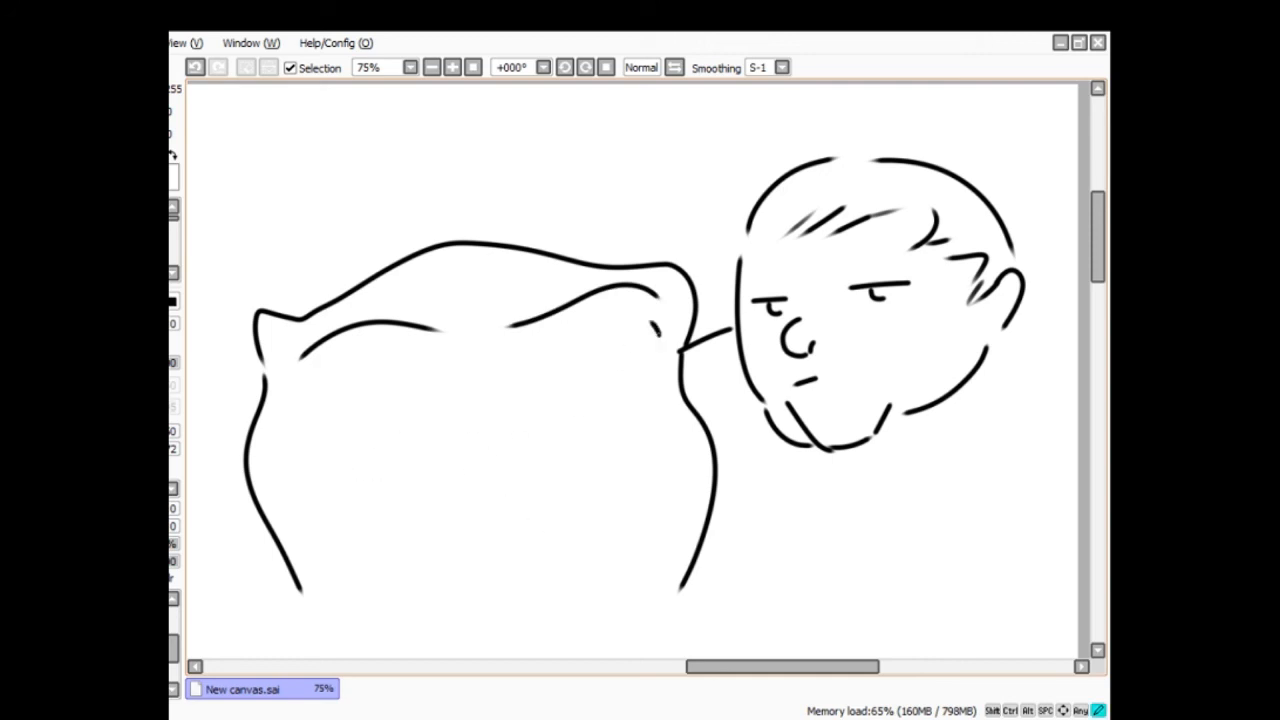
# - Draw an inner fold line and the bottom edge of the blob
pyautogui.moveTo(656, 340); pyautogui.dragTo(660, 560)
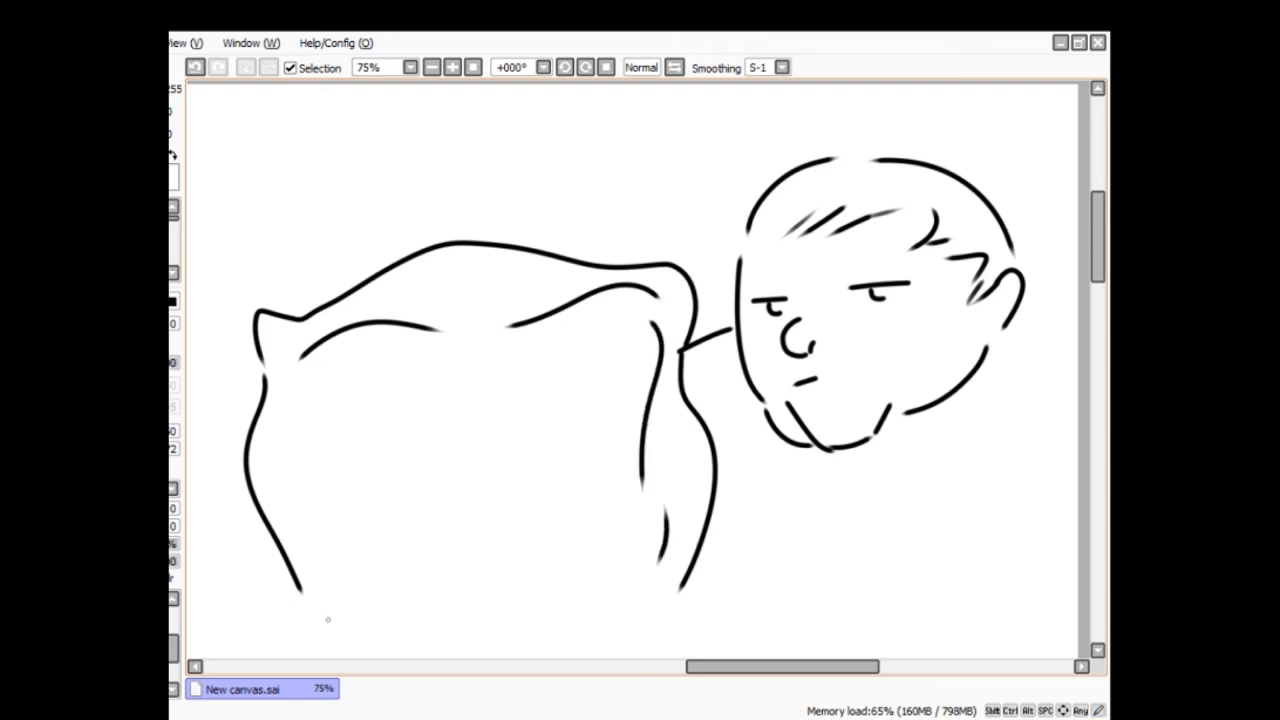
pyautogui.moveTo(324, 620); pyautogui.dragTo(504, 624)
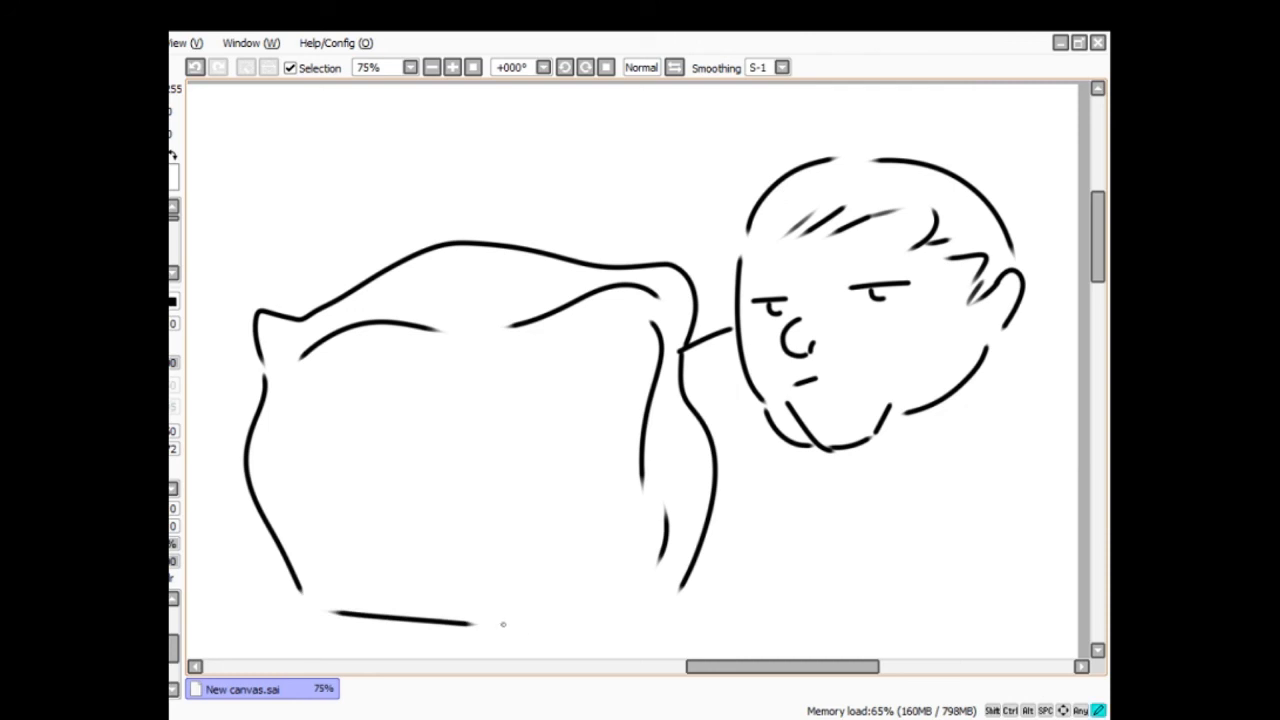
pyautogui.moveTo(500, 622); pyautogui.dragTo(584, 640)
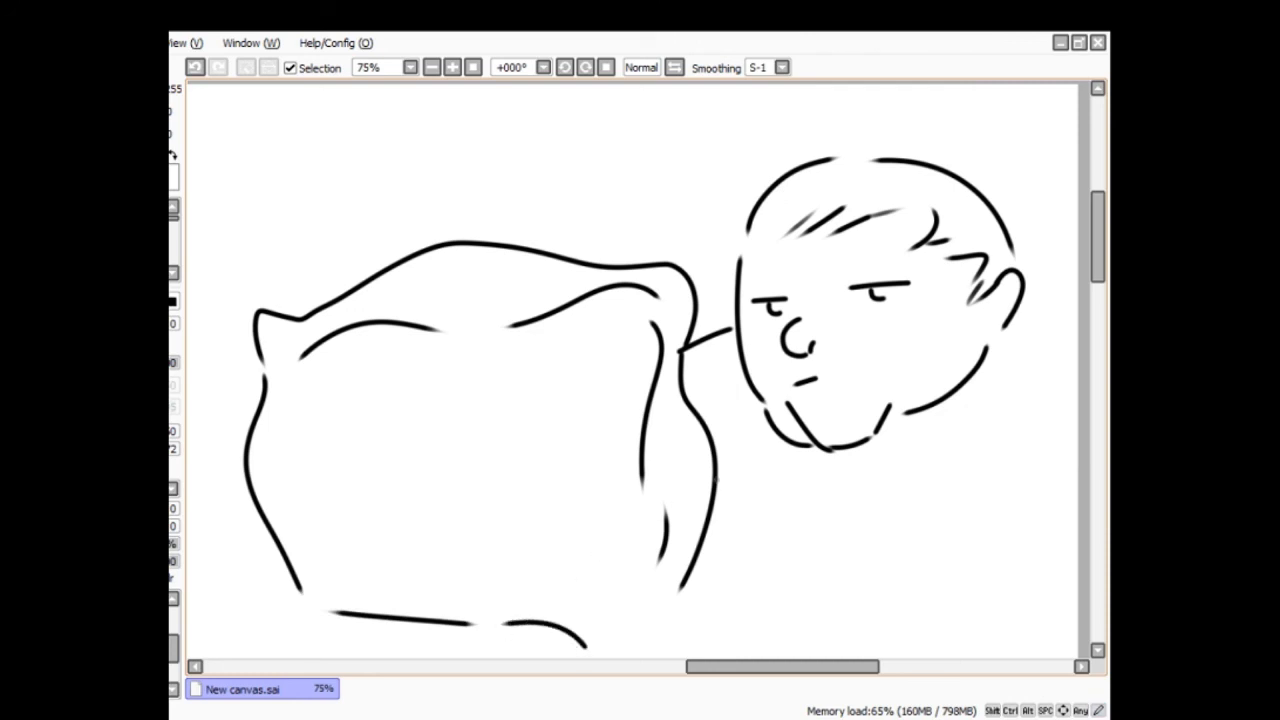
pyautogui.click(196, 68)
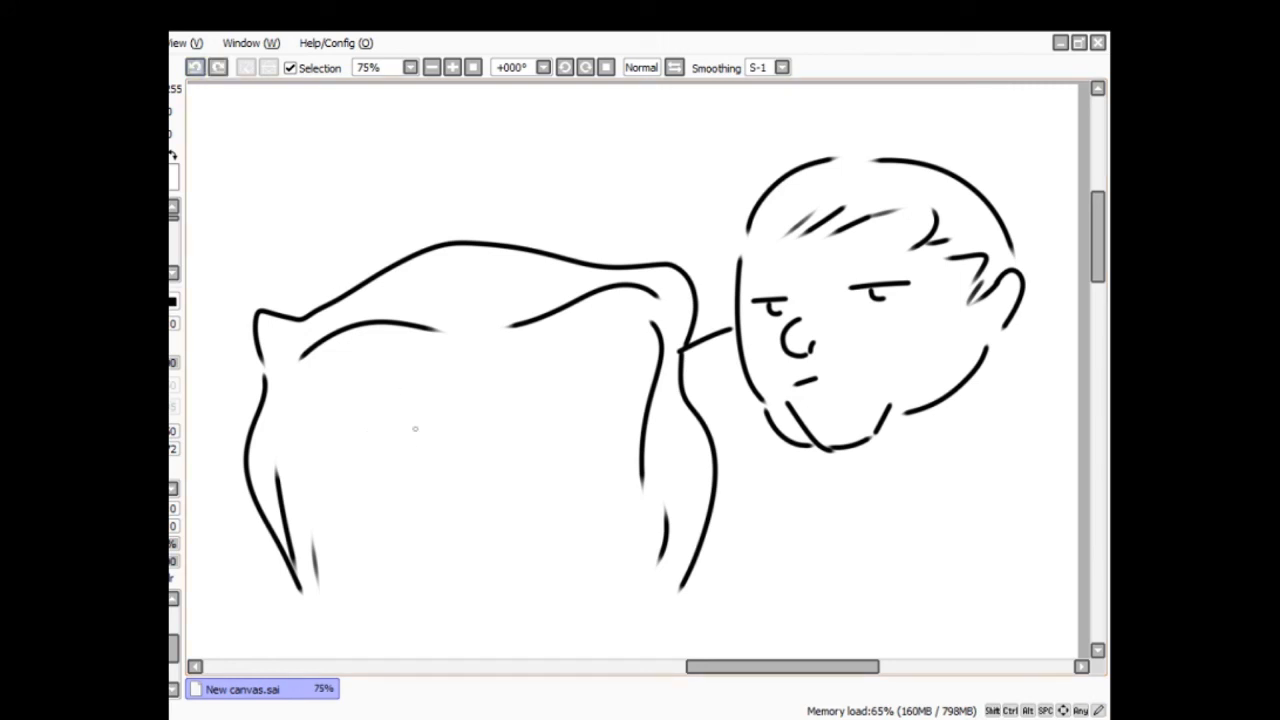
pyautogui.moveTo(374, 504)
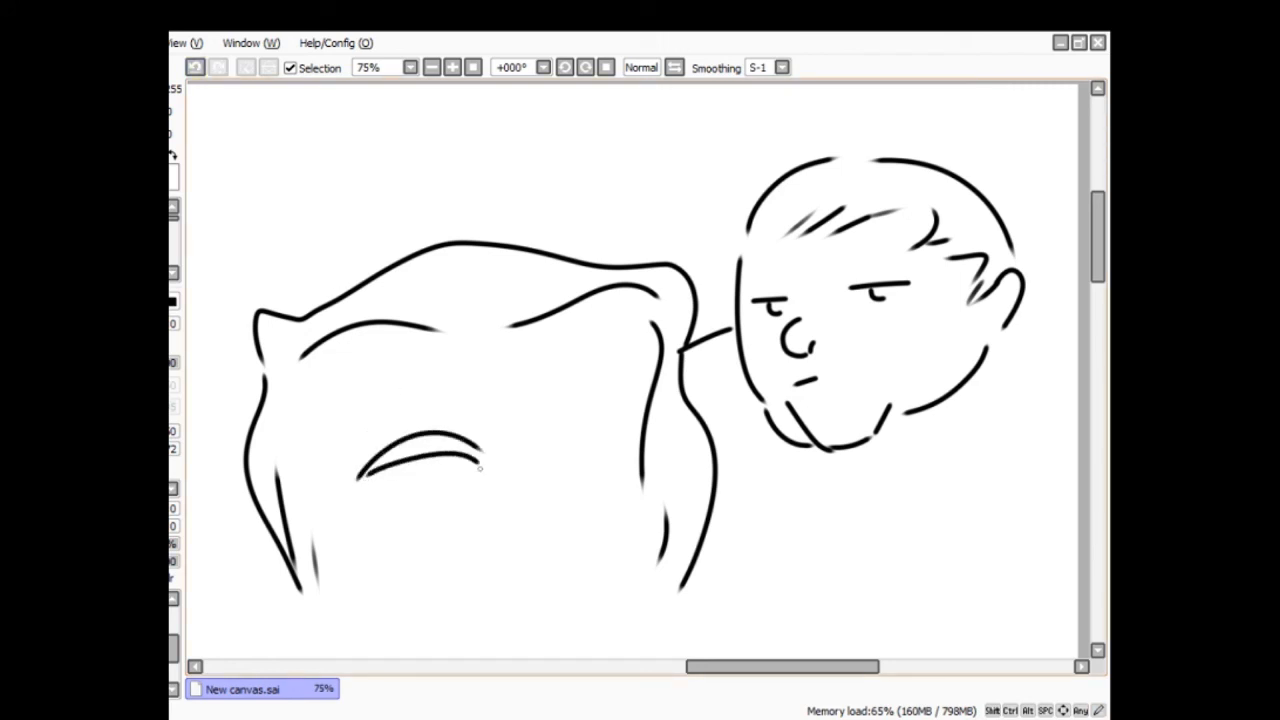
# - Sketch curly hair strands and a round head tucked inside the blob
pyautogui.moveTo(300, 444); pyautogui.dragTo(480, 468)
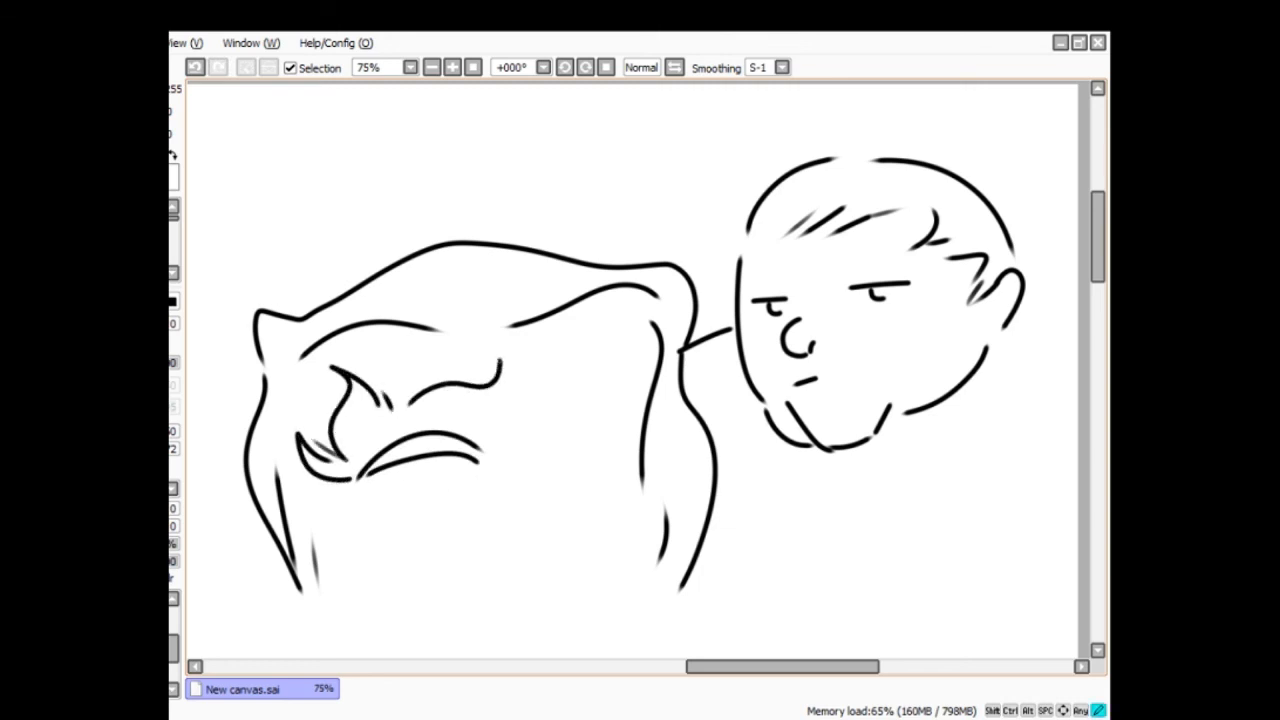
pyautogui.moveTo(490, 360); pyautogui.dragTo(310, 560)
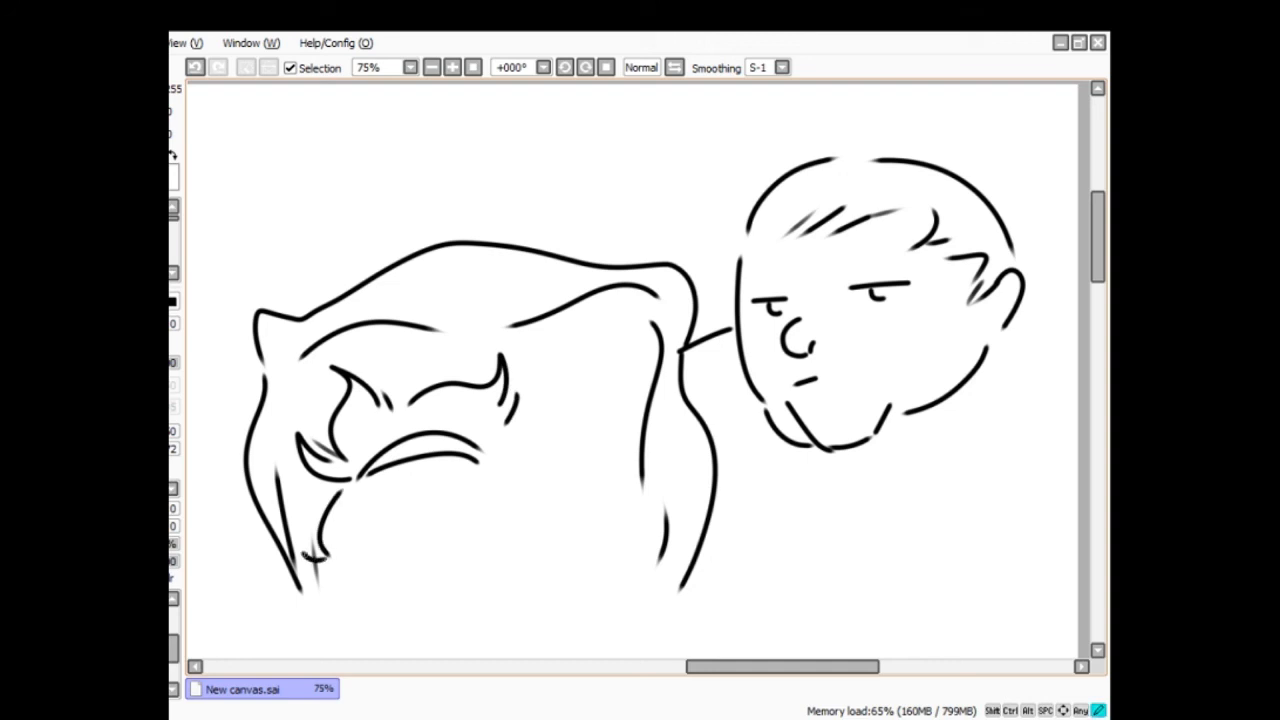
pyautogui.moveTo(380, 490); pyautogui.dragTo(470, 500)
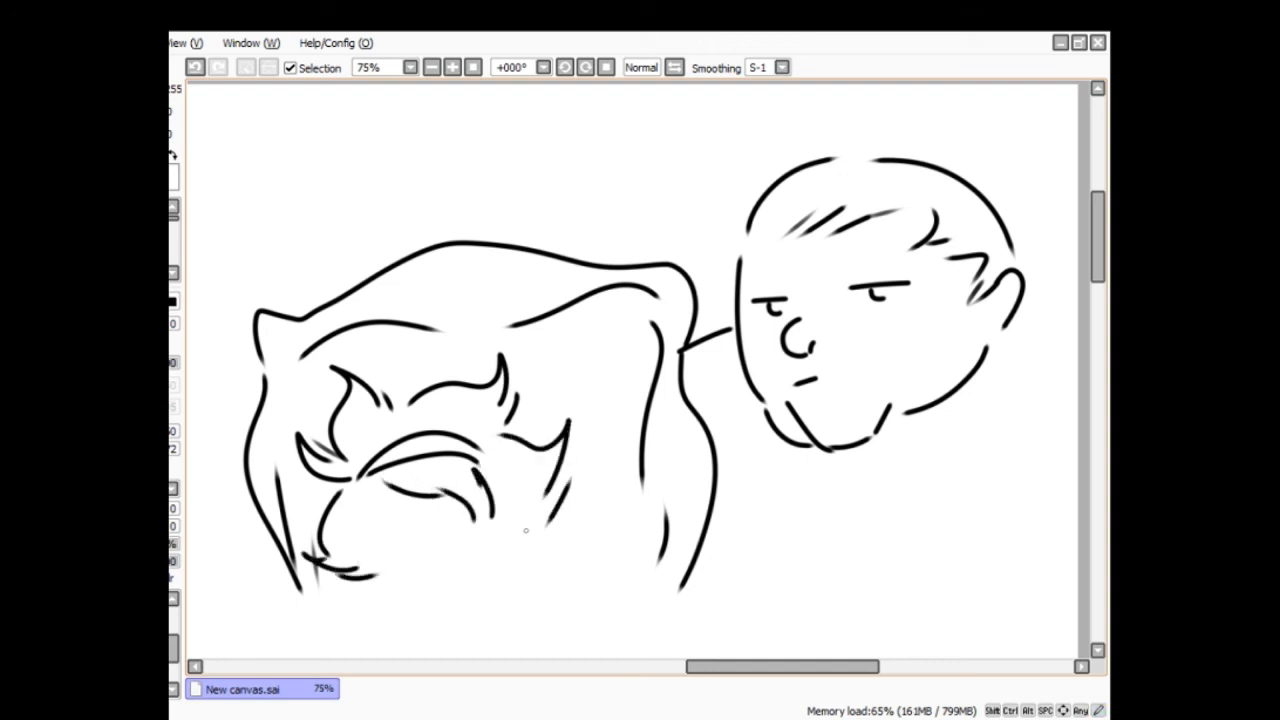
pyautogui.moveTo(360, 520); pyautogui.dragTo(460, 560)
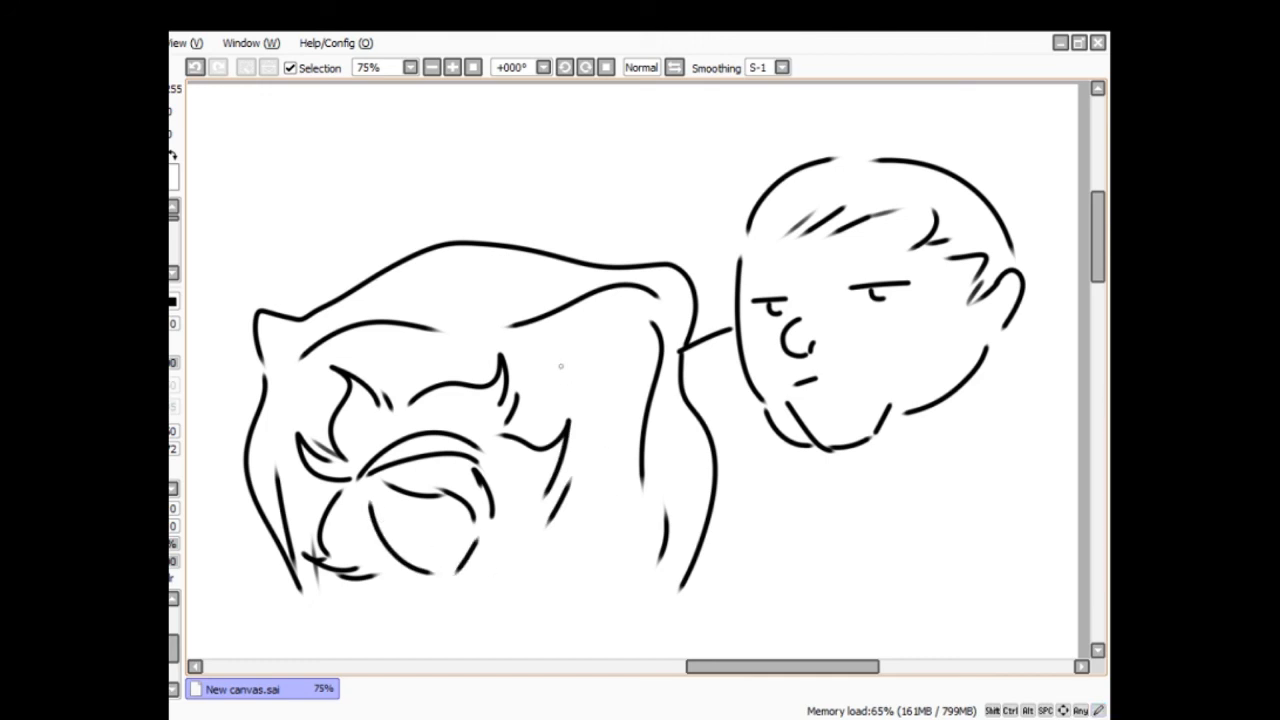
pyautogui.moveTo(570, 336); pyautogui.dragTo(544, 420)
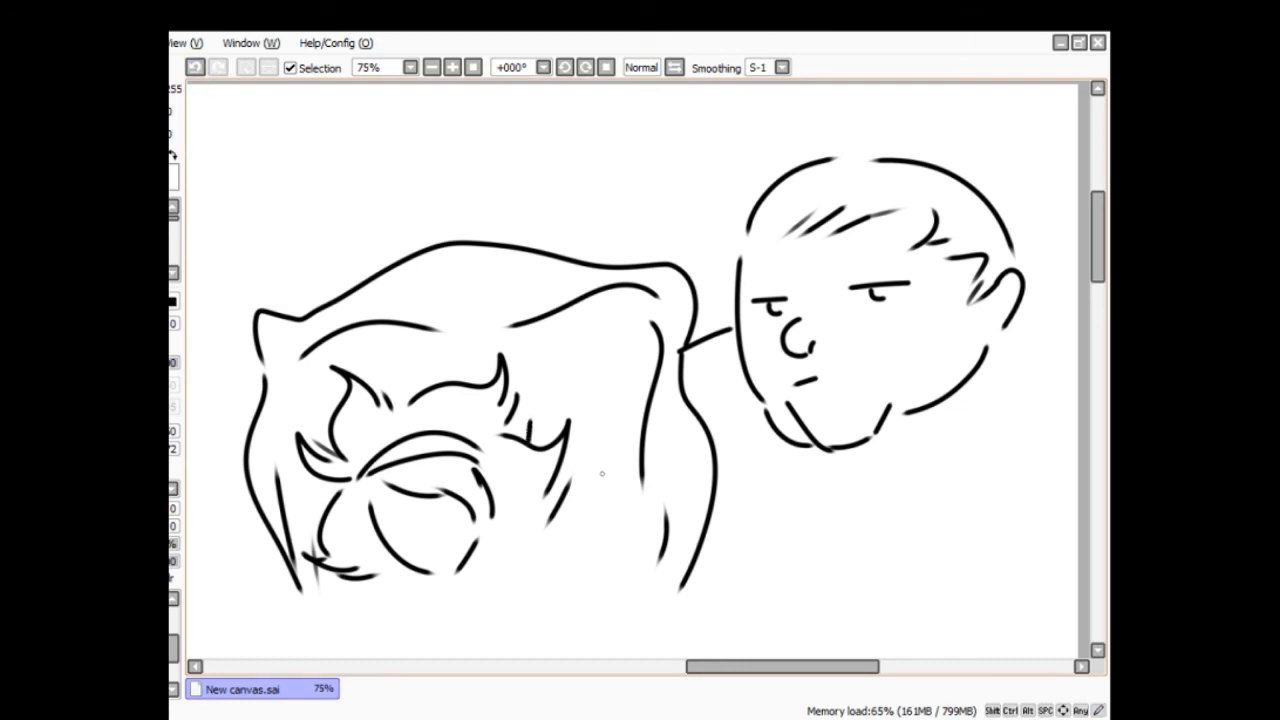
pyautogui.moveTo(602, 474); pyautogui.dragTo(564, 590)
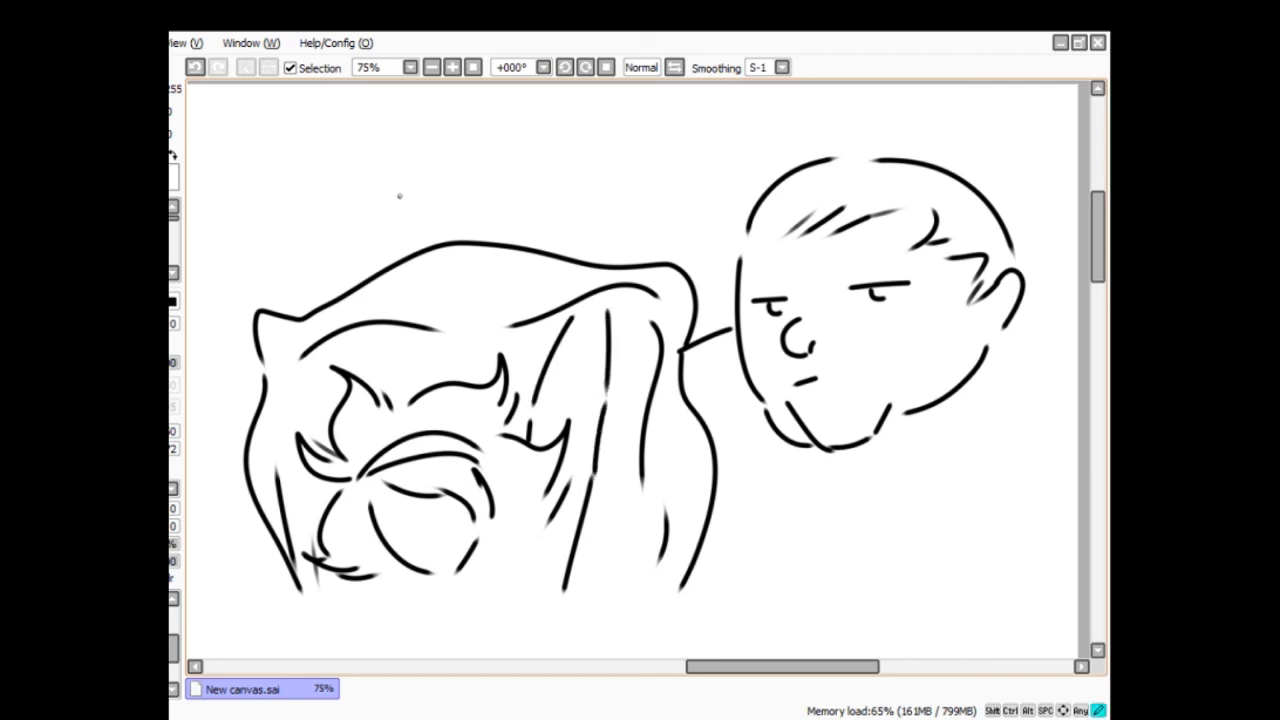
# - Undo the miswritten words and handwrite "I have A Pillow." below "Not gay."
pyautogui.moveTo(400, 180); pyautogui.dragTo(470, 160)
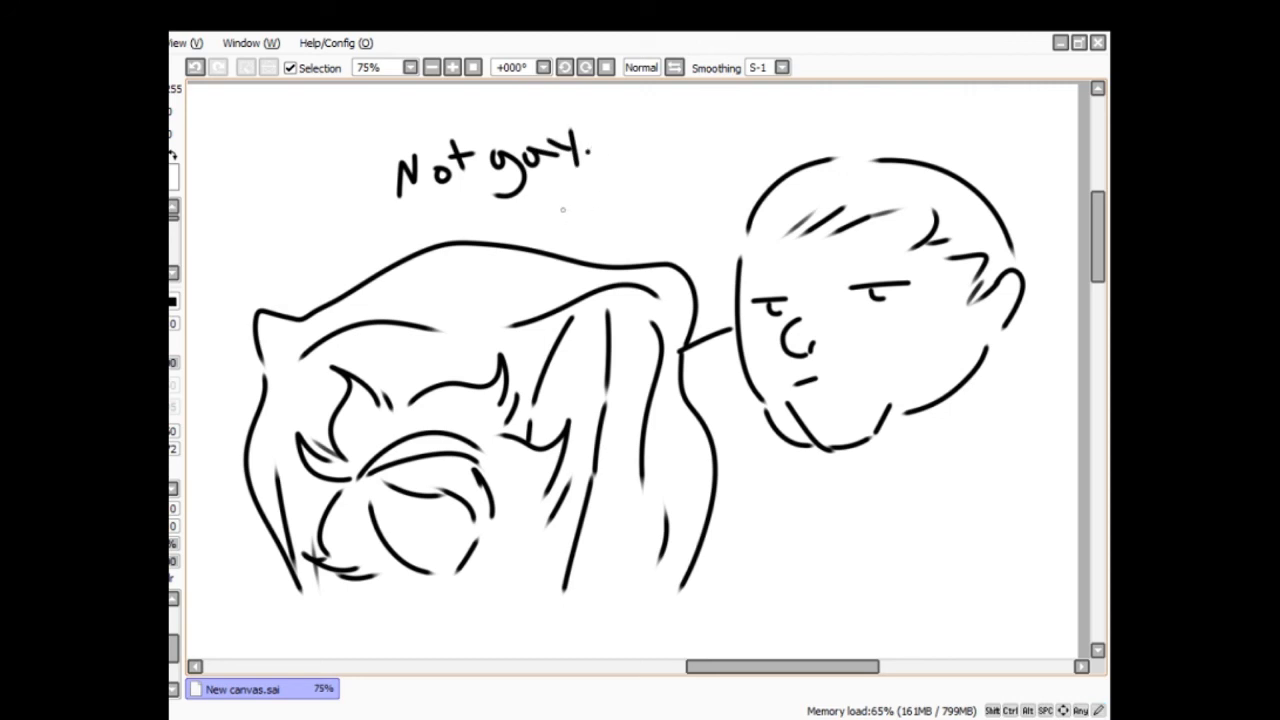
pyautogui.moveTo(604, 198)
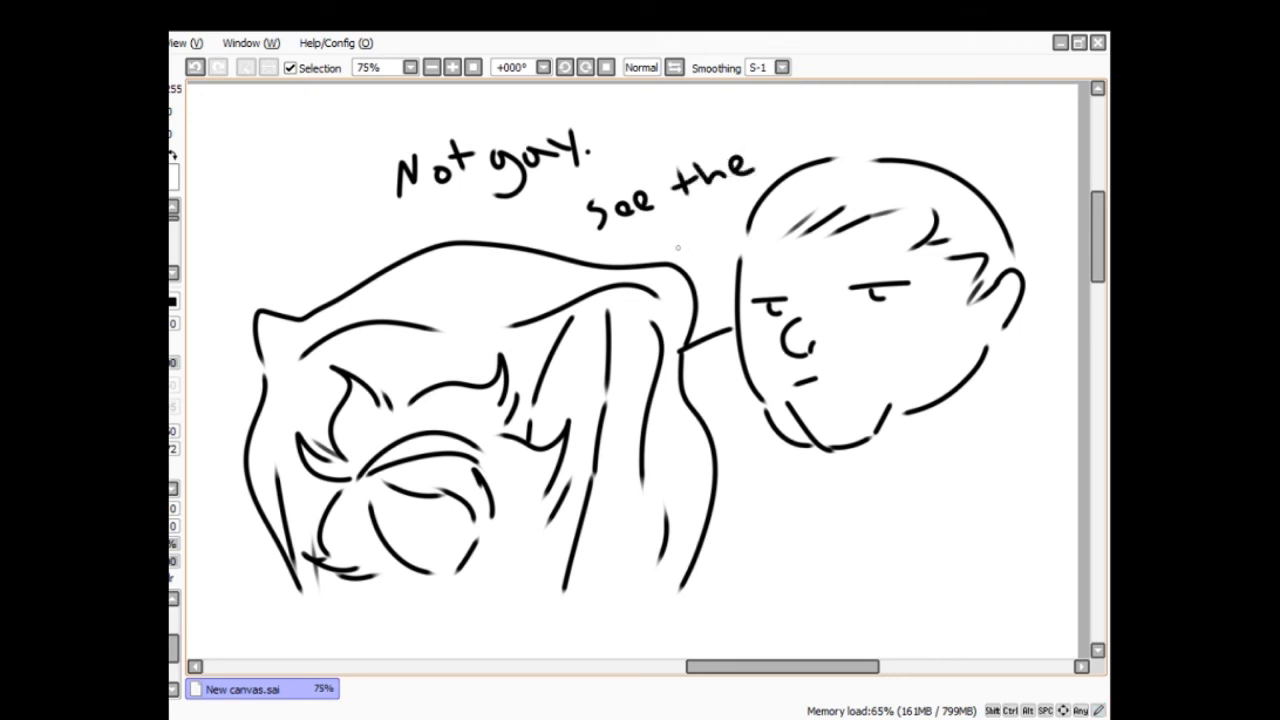
pyautogui.moveTo(664, 236); pyautogui.dragTo(676, 256)
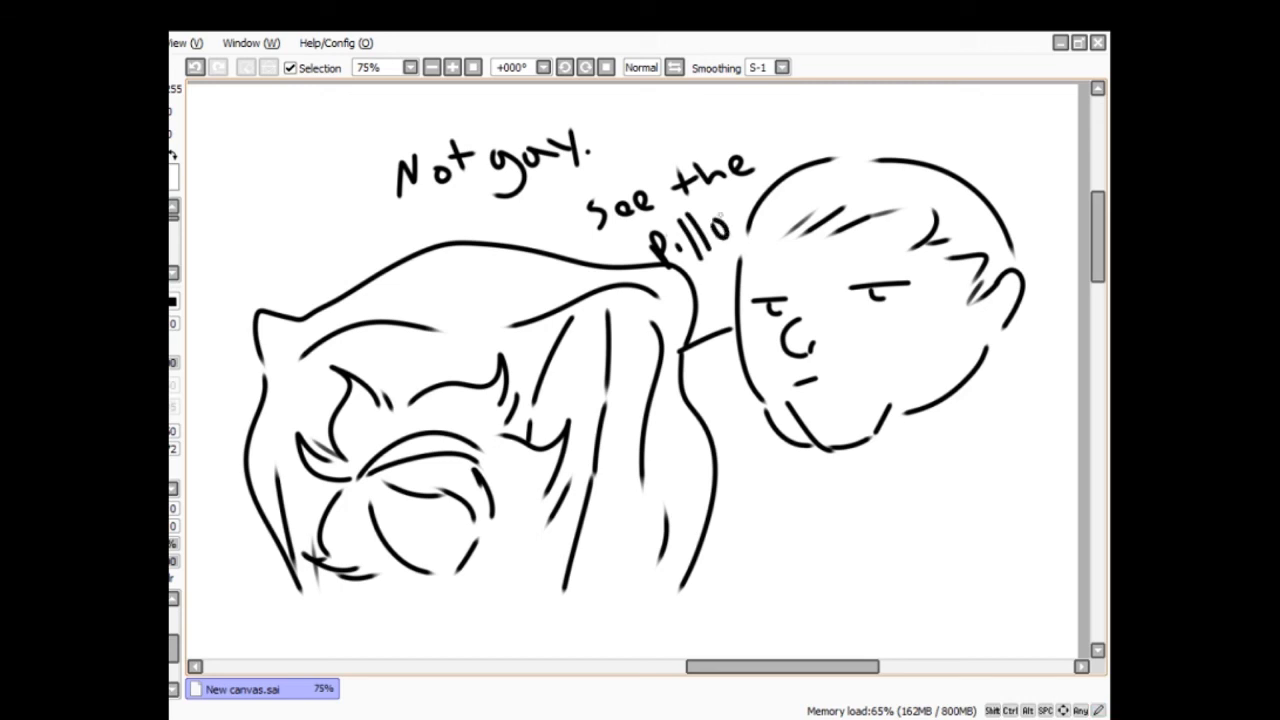
pyautogui.click(196, 68)
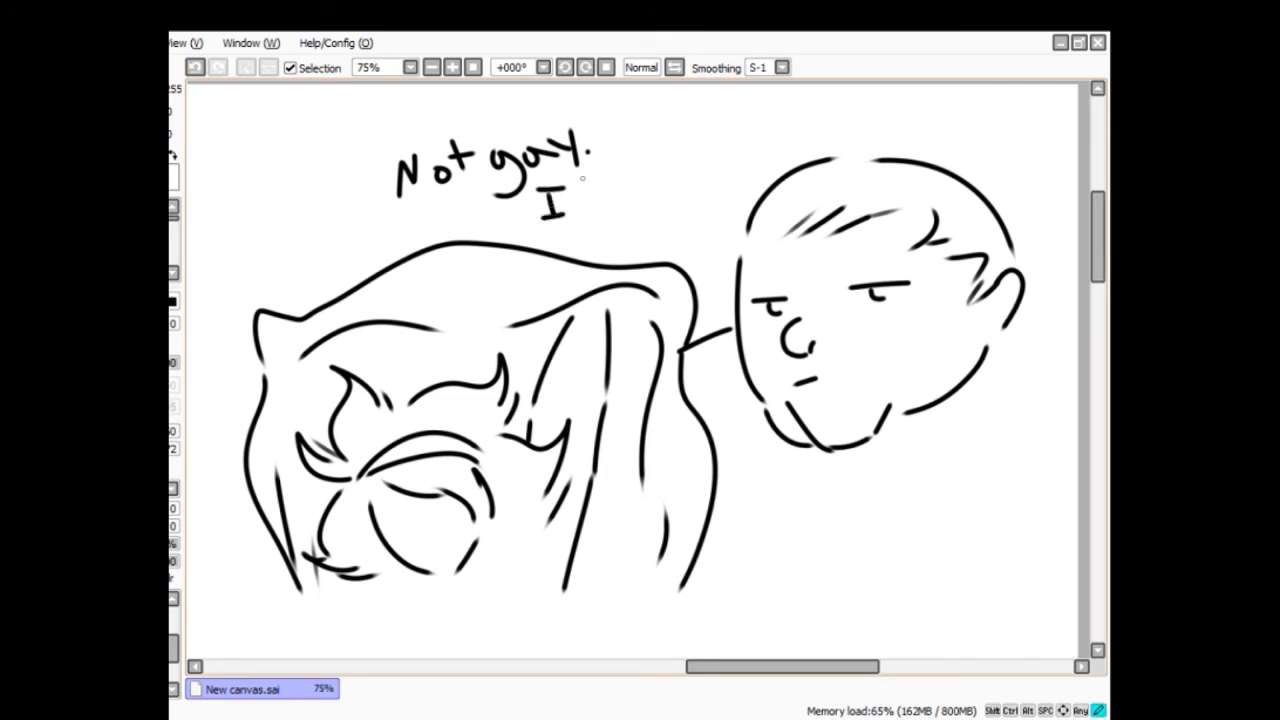
pyautogui.moveTo(590, 180); pyautogui.dragTo(656, 210)
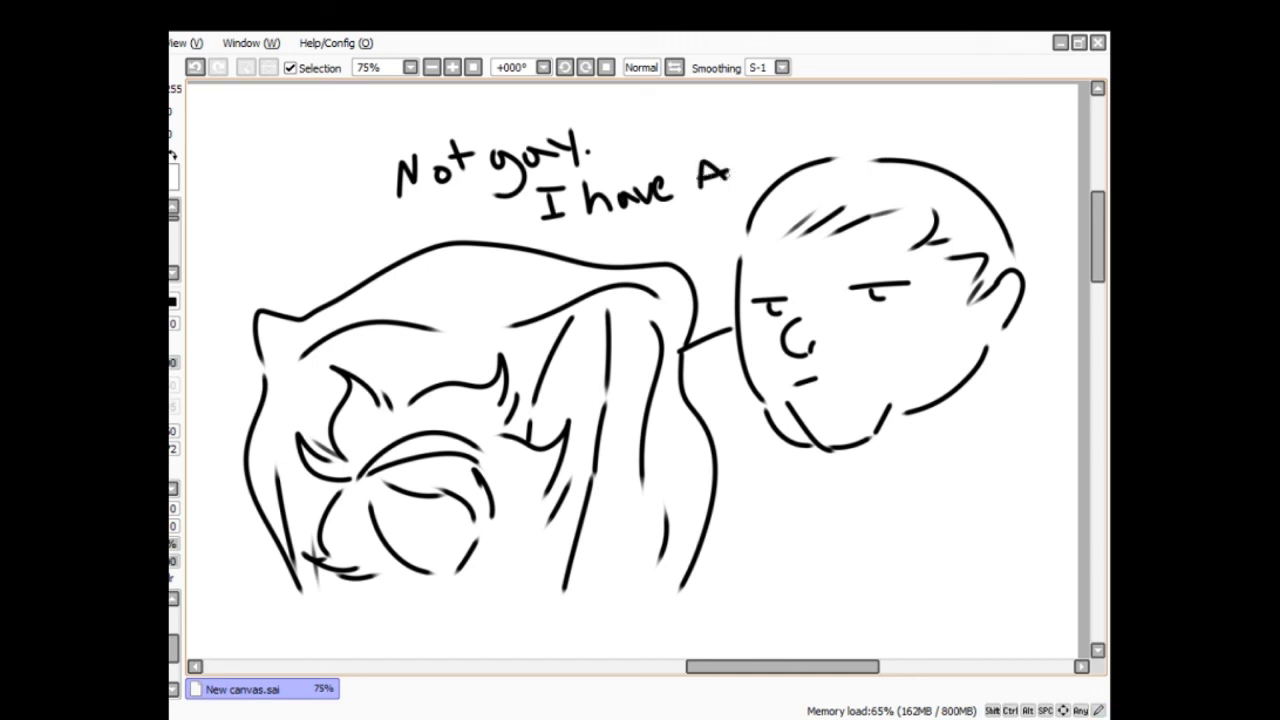
pyautogui.moveTo(604, 224); pyautogui.dragTo(618, 256)
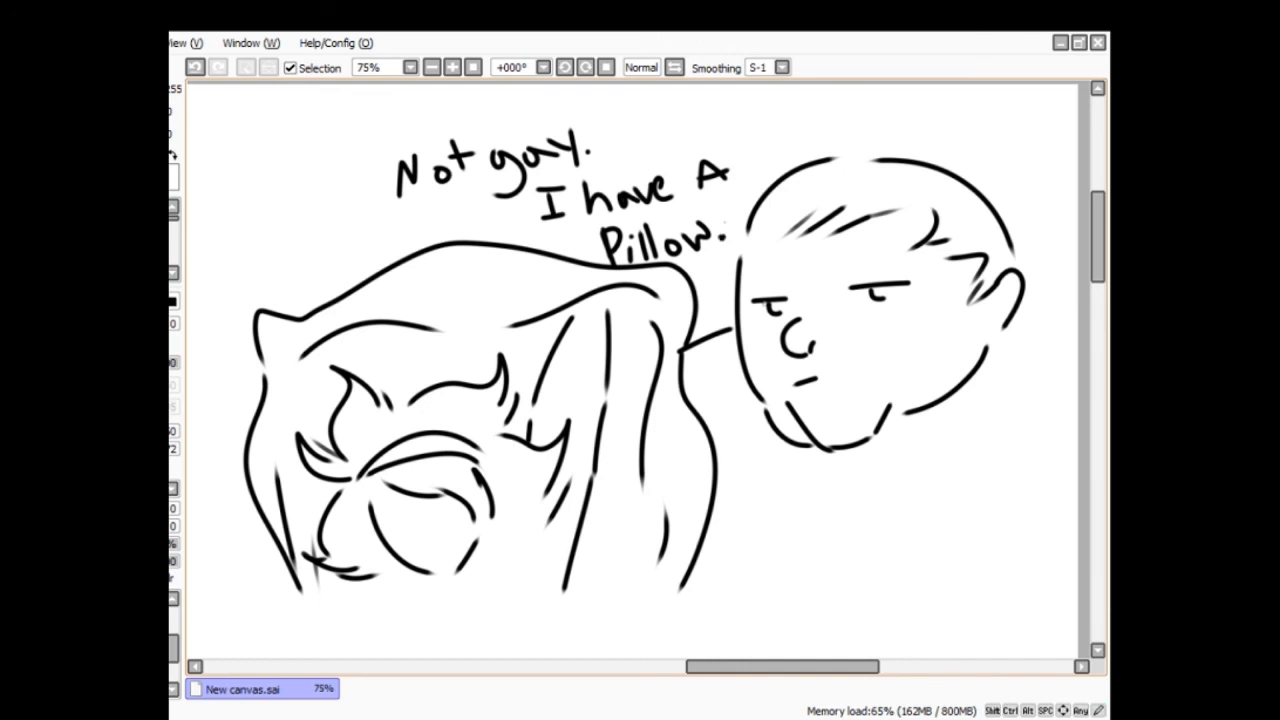
pyautogui.moveTo(730, 348)
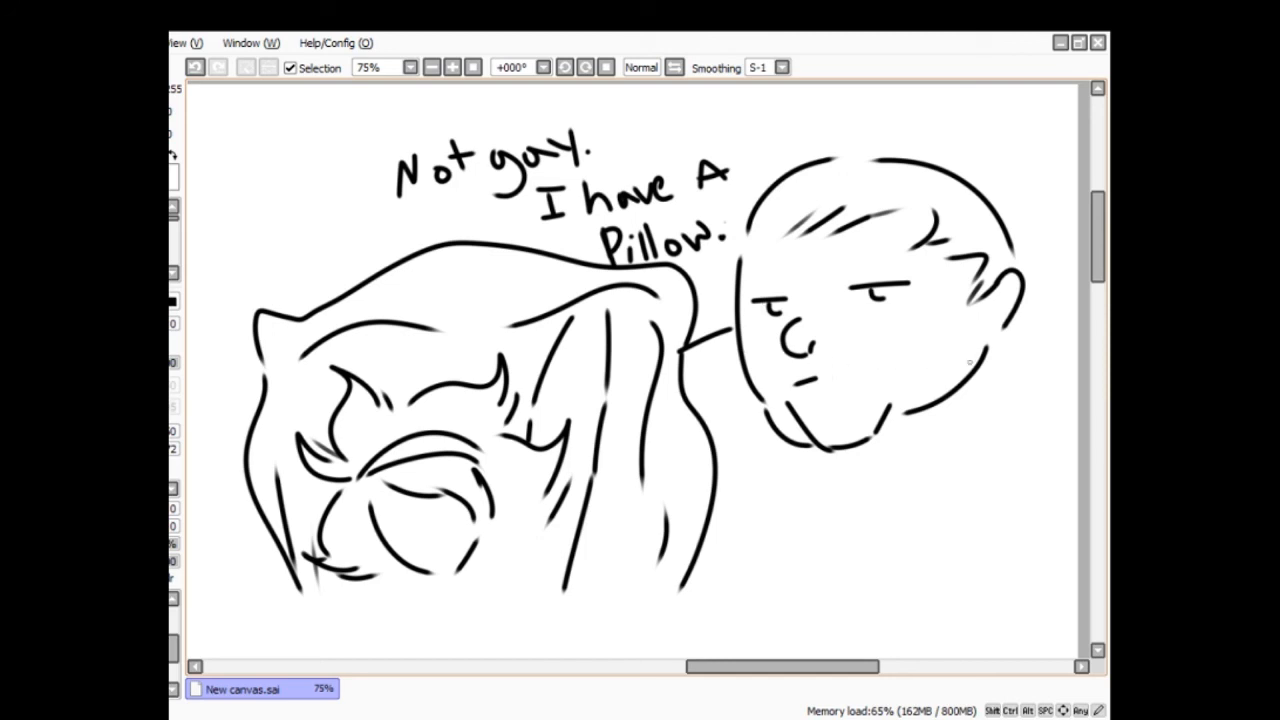
pyautogui.moveTo(420, 516)
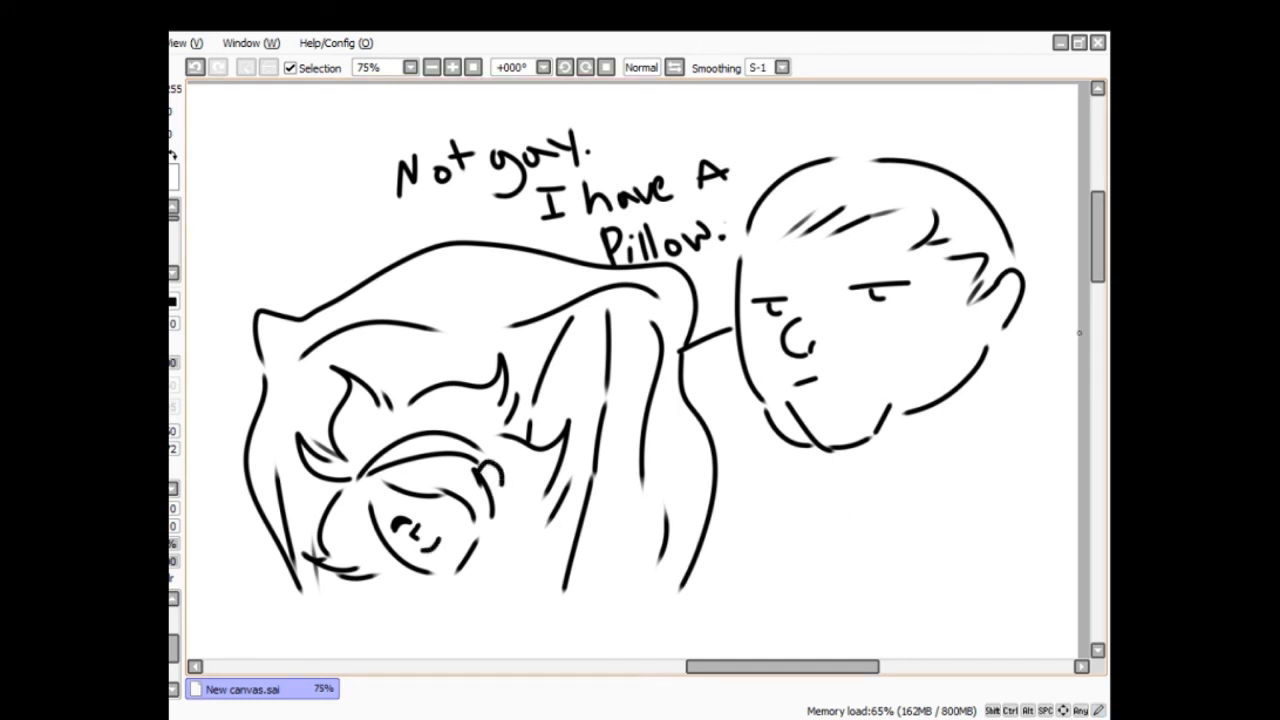
# - Draw the body line and shoulder curve beneath the bald head
pyautogui.scroll(-3)
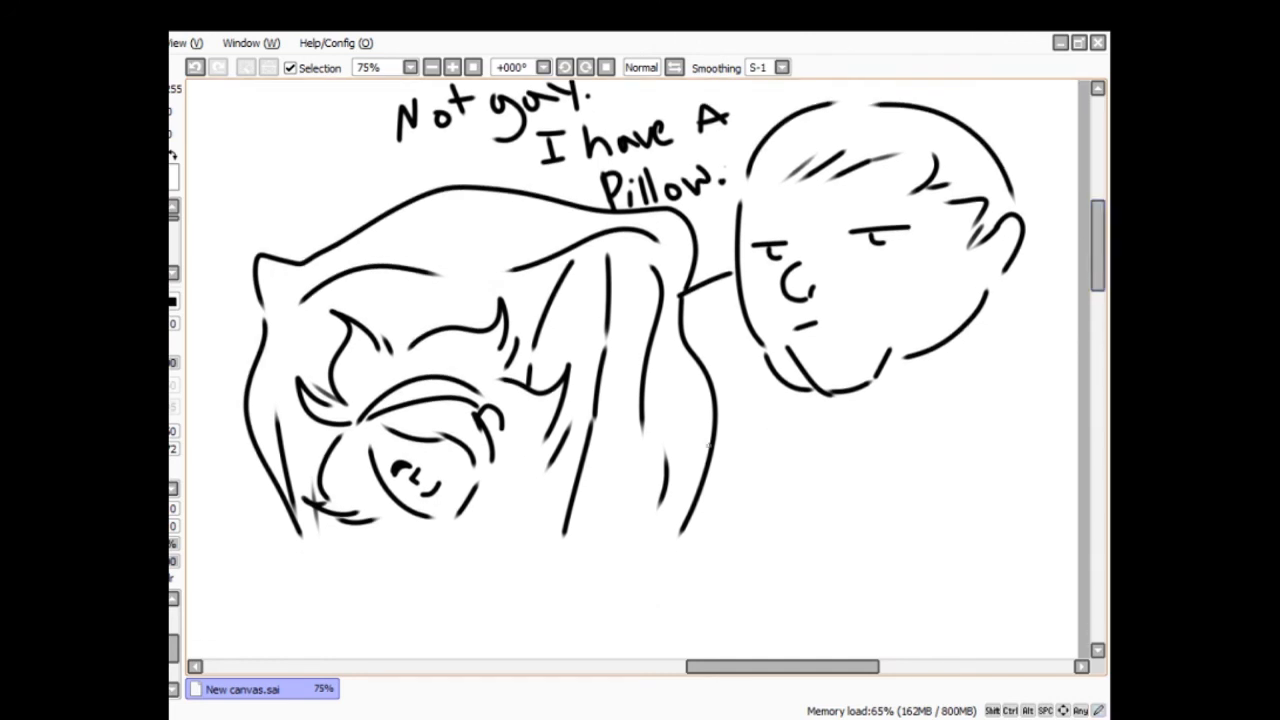
pyautogui.moveTo(710, 500); pyautogui.dragTo(856, 486)
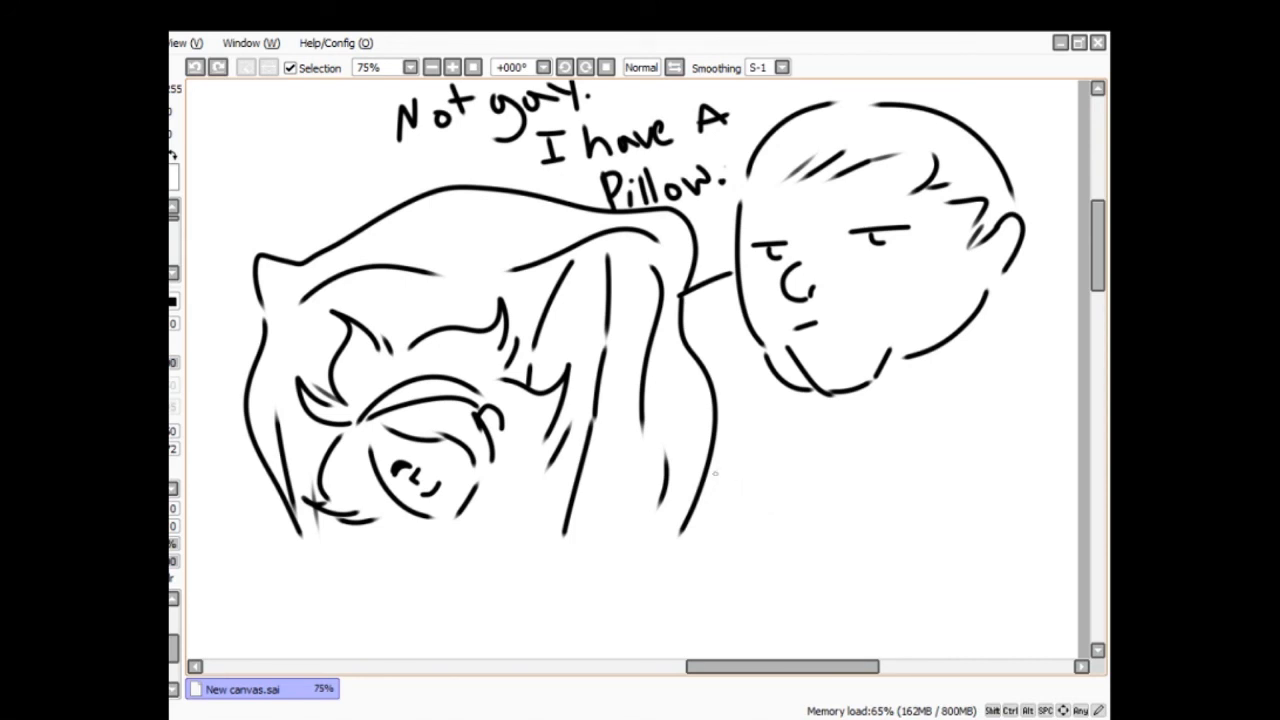
pyautogui.moveTo(710, 480); pyautogui.dragTo(1024, 476)
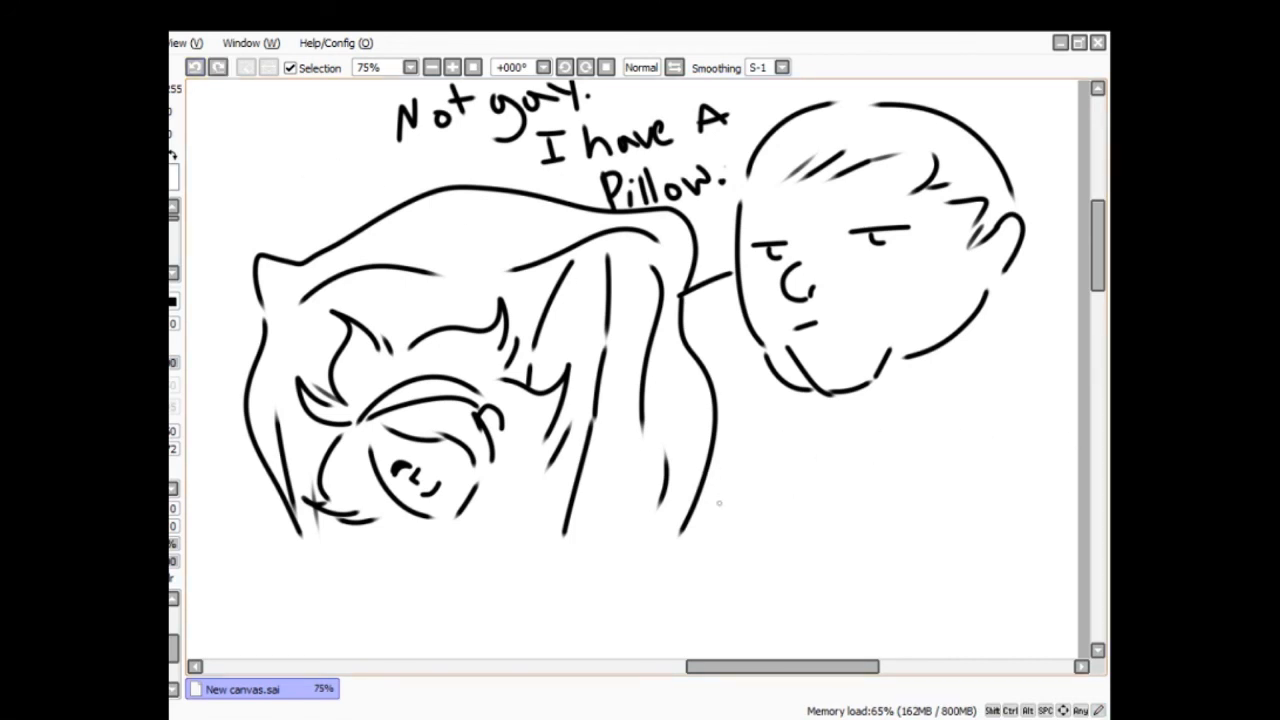
pyautogui.moveTo(736, 486); pyautogui.dragTo(840, 544)
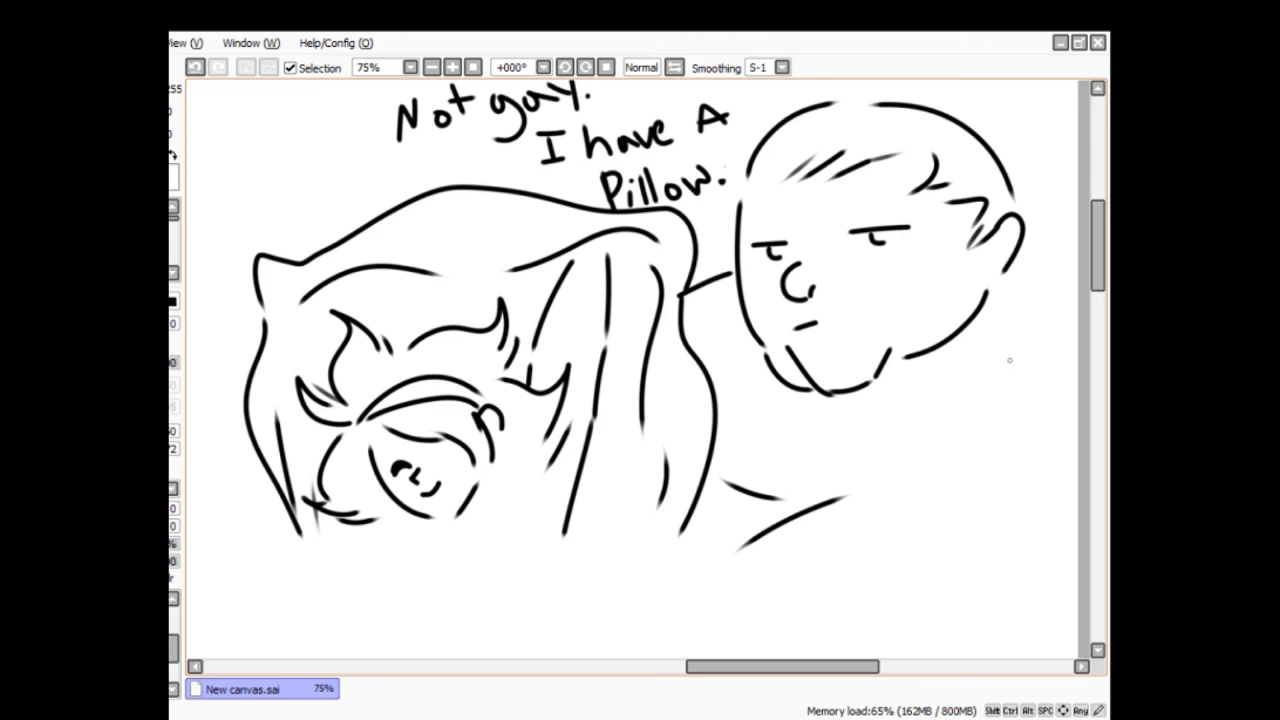
pyautogui.moveTo(1046, 380)
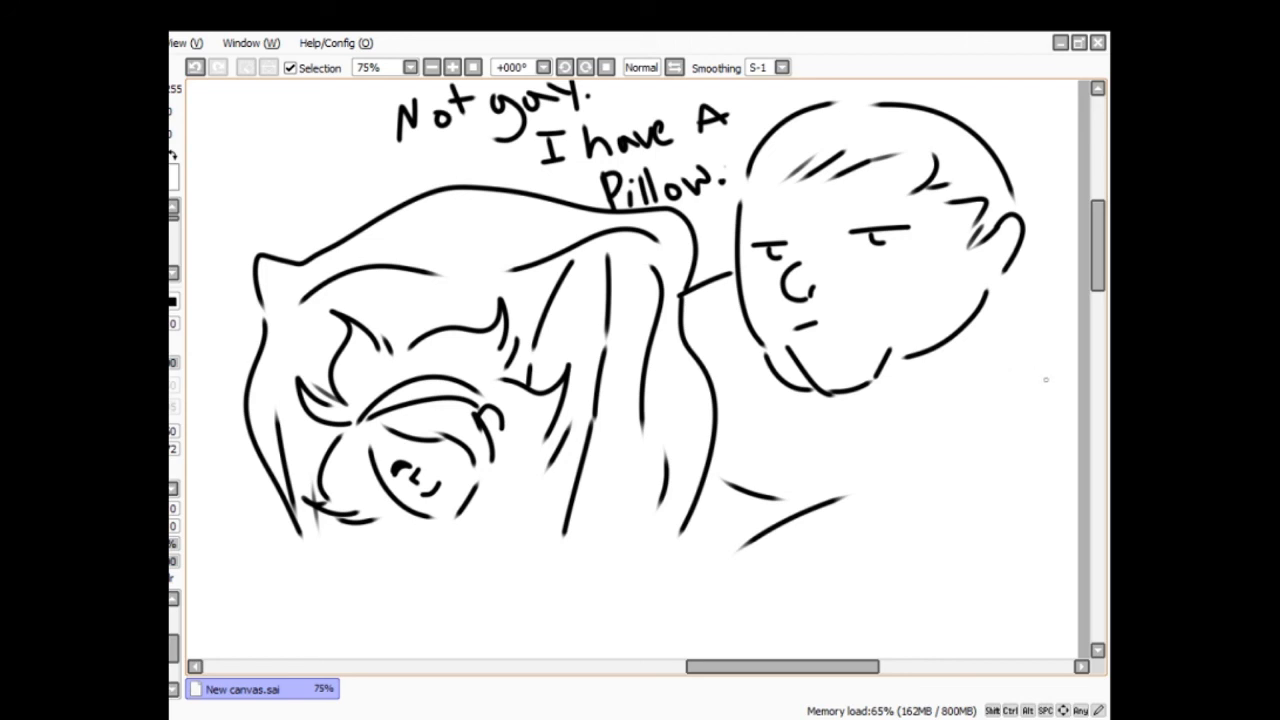
pyautogui.moveTo(756, 570)
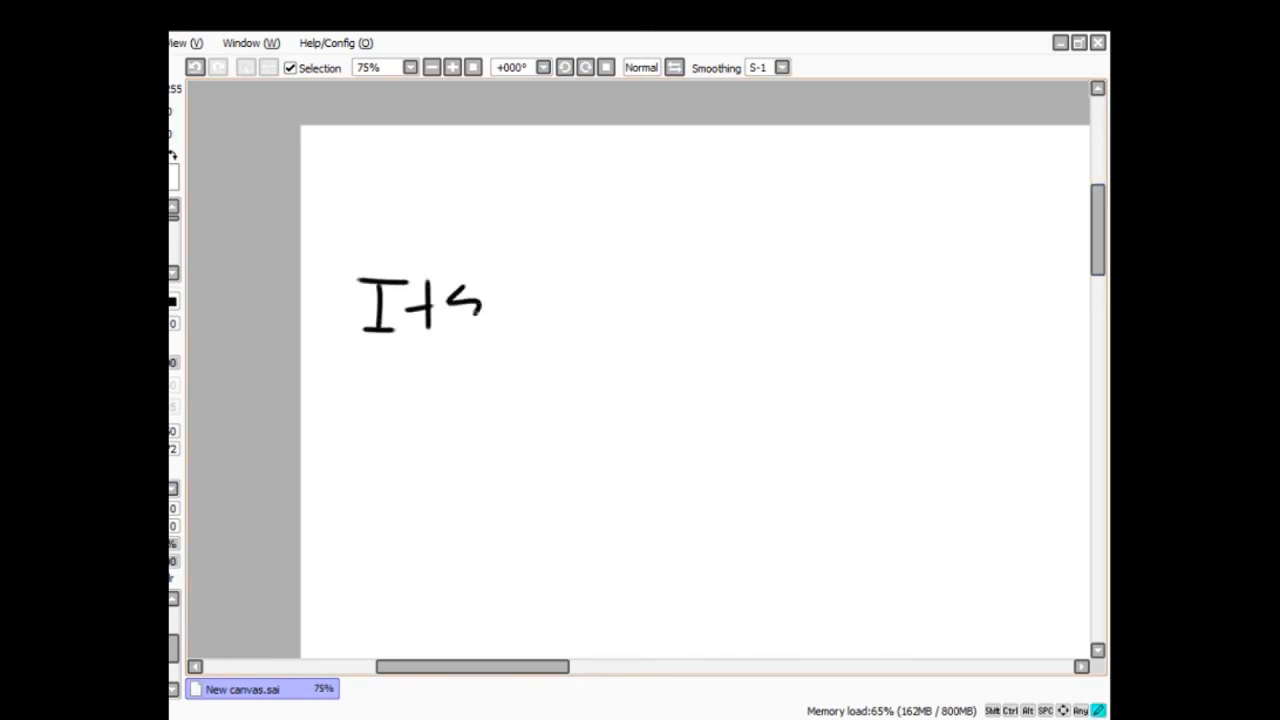
# - Handwrite the first line "Its not homophobia!"
pyautogui.moveTo(520, 276); pyautogui.dragTo(544, 320)
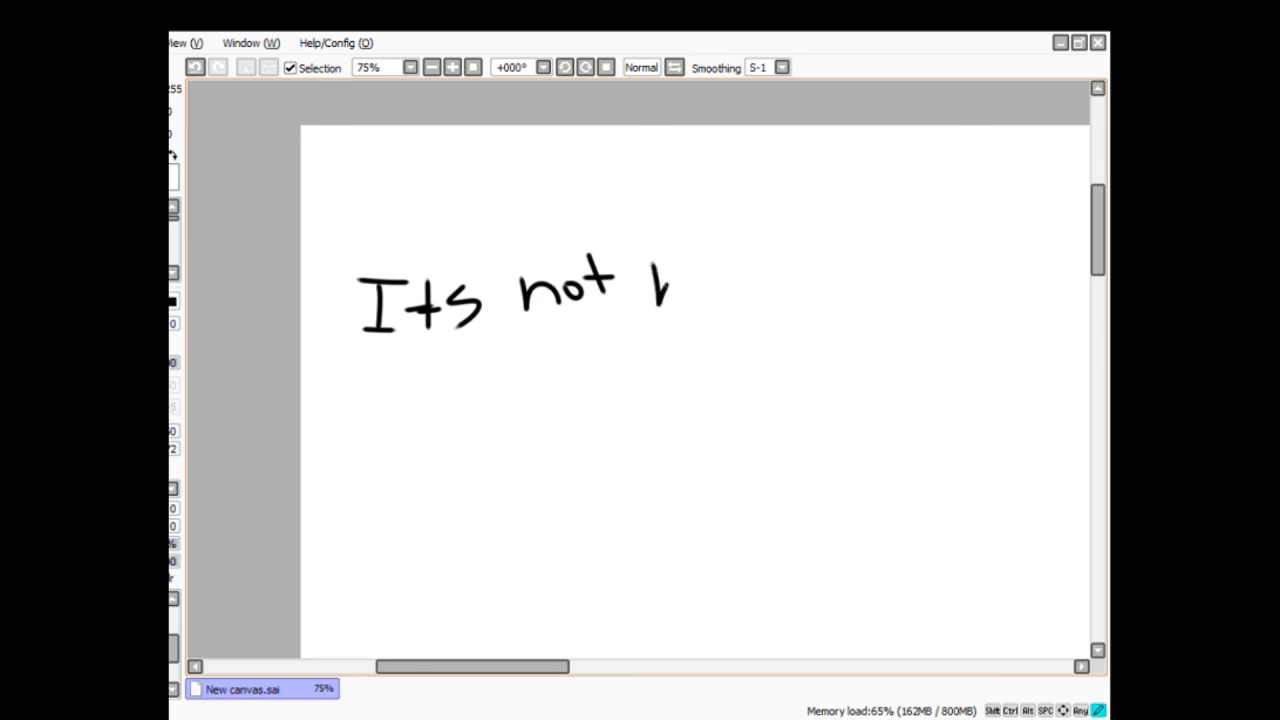
pyautogui.moveTo(650, 280); pyautogui.dragTo(744, 290)
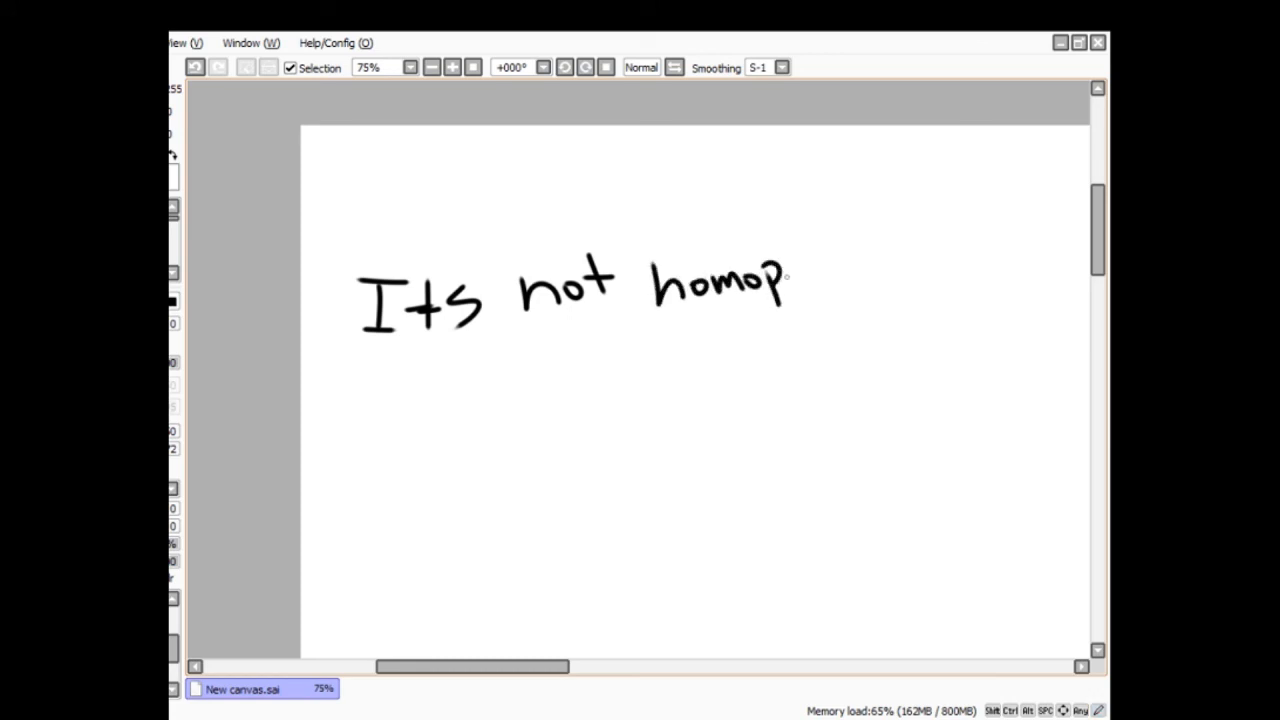
pyautogui.moveTo(790, 264); pyautogui.dragTo(816, 310)
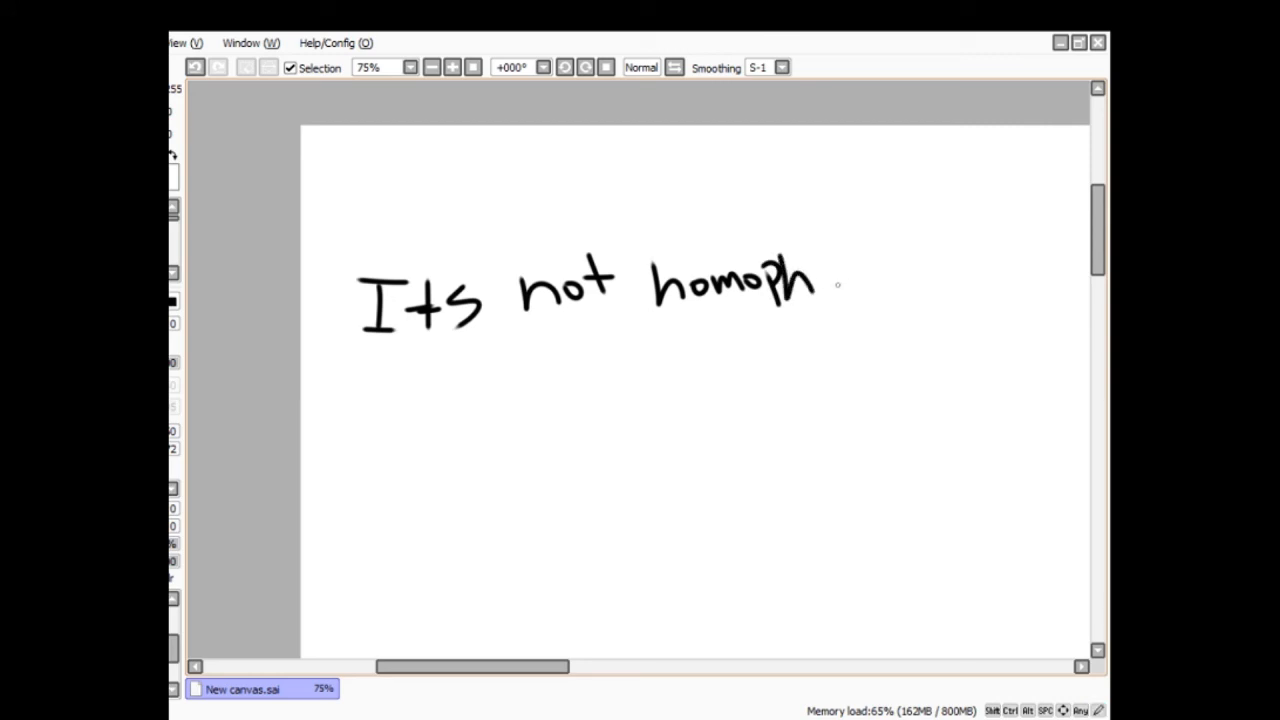
pyautogui.moveTo(820, 284); pyautogui.dragTo(856, 276)
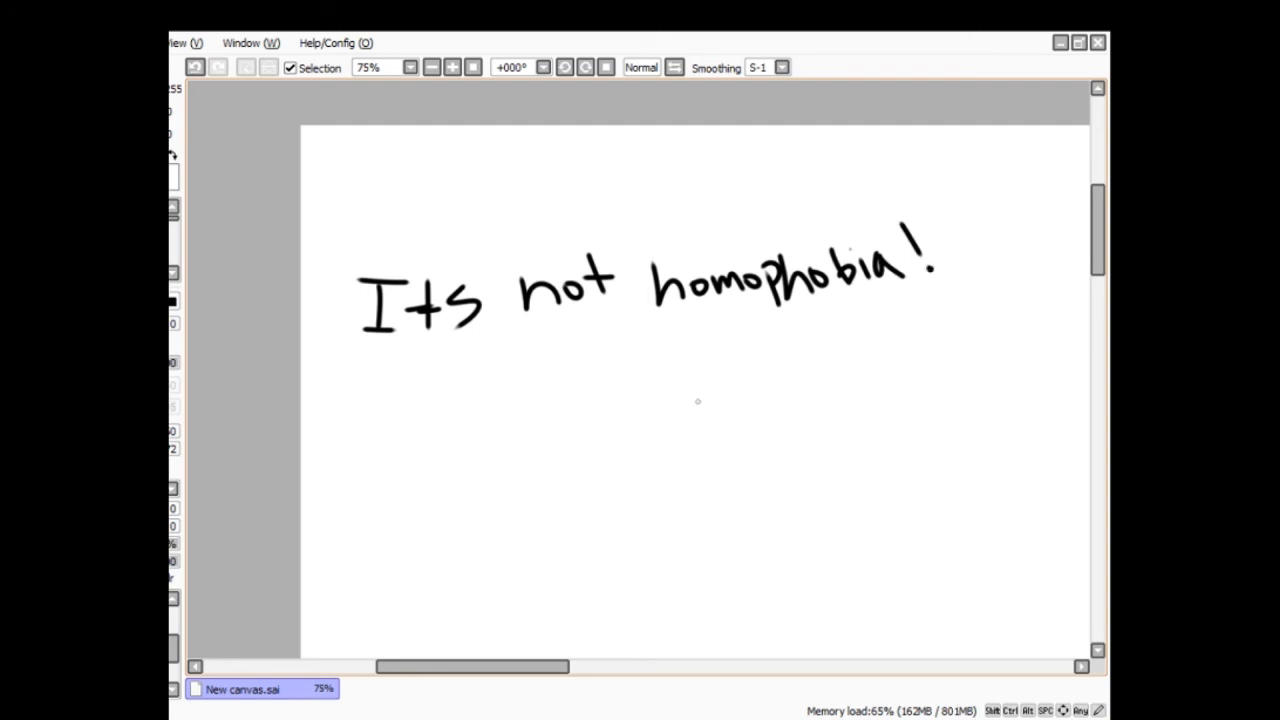
# - Write "They said girl on girl" and "is hot" on the next two lines
pyautogui.moveTo(370, 380); pyautogui.dragTo(400, 420)
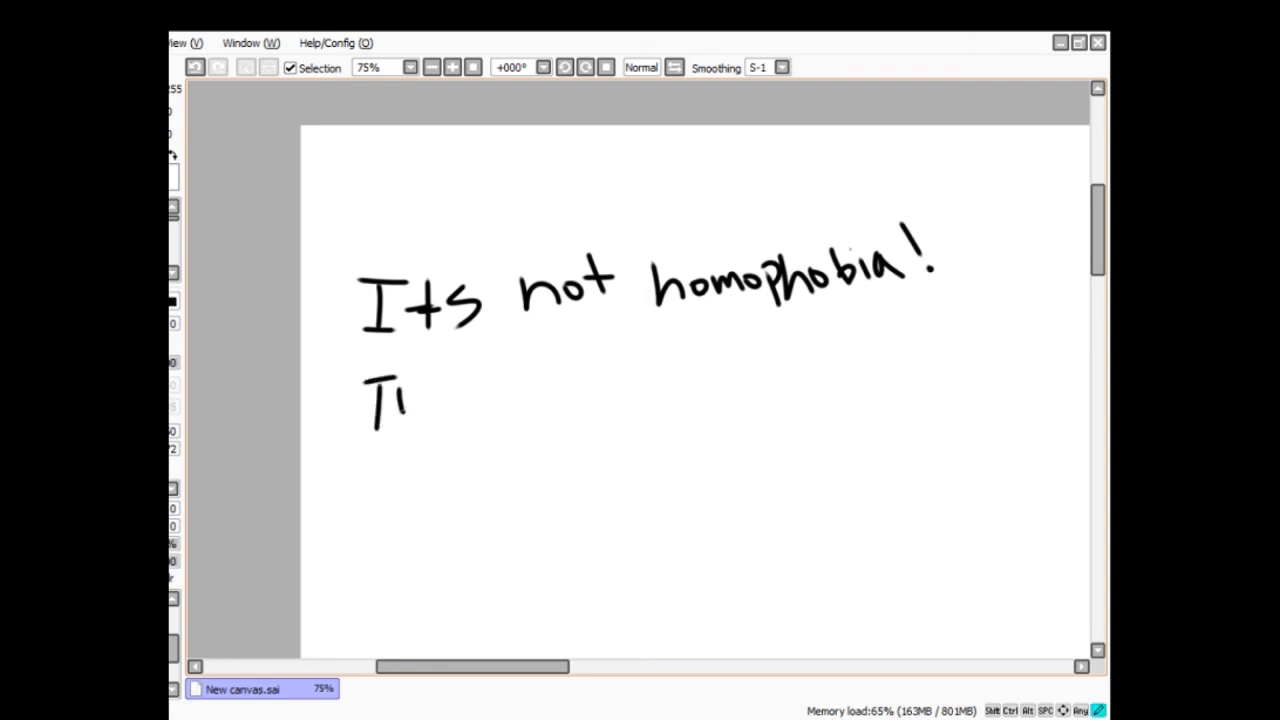
pyautogui.moveTo(390, 390); pyautogui.dragTo(476, 420)
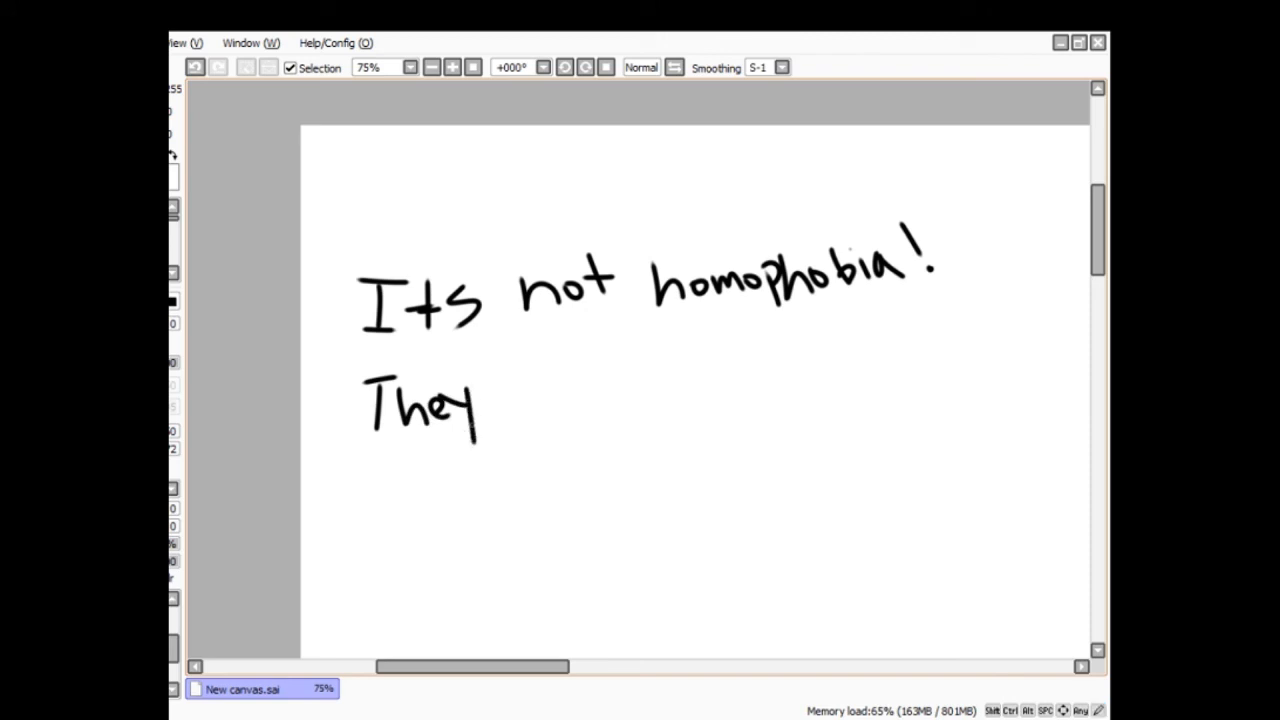
pyautogui.moveTo(516, 370); pyautogui.dragTo(570, 414)
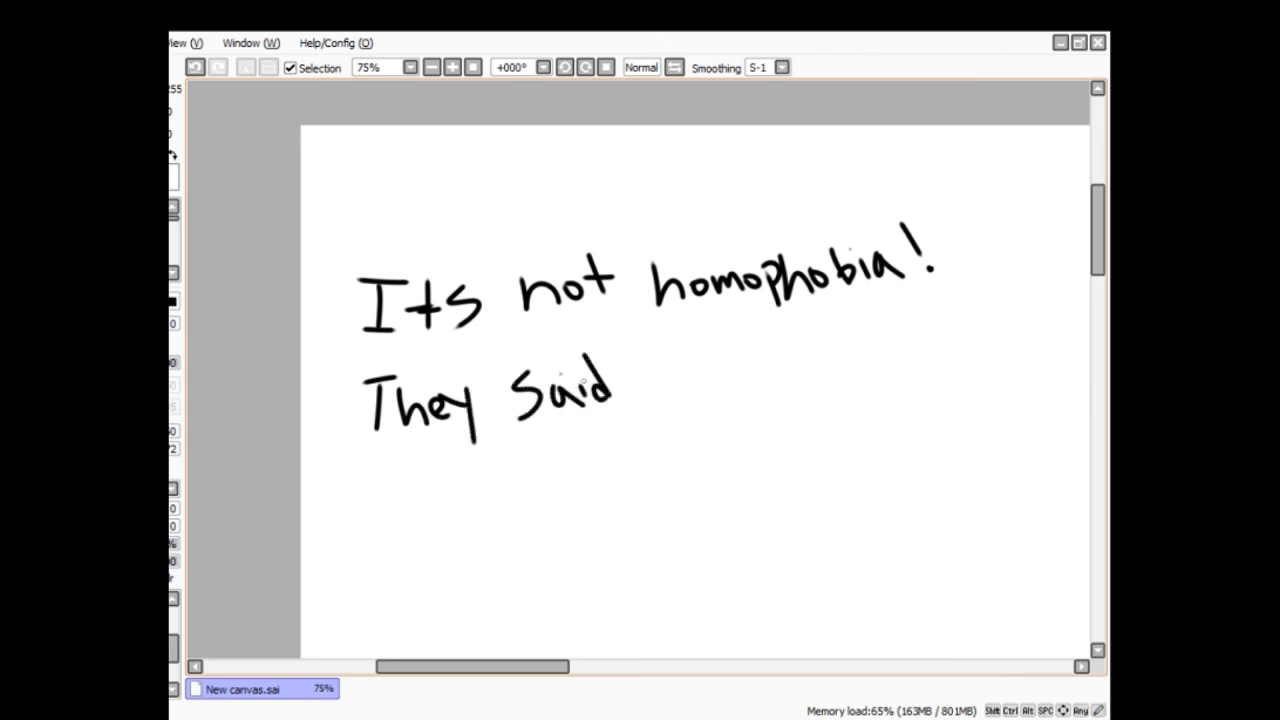
pyautogui.moveTo(660, 370); pyautogui.dragTo(680, 410)
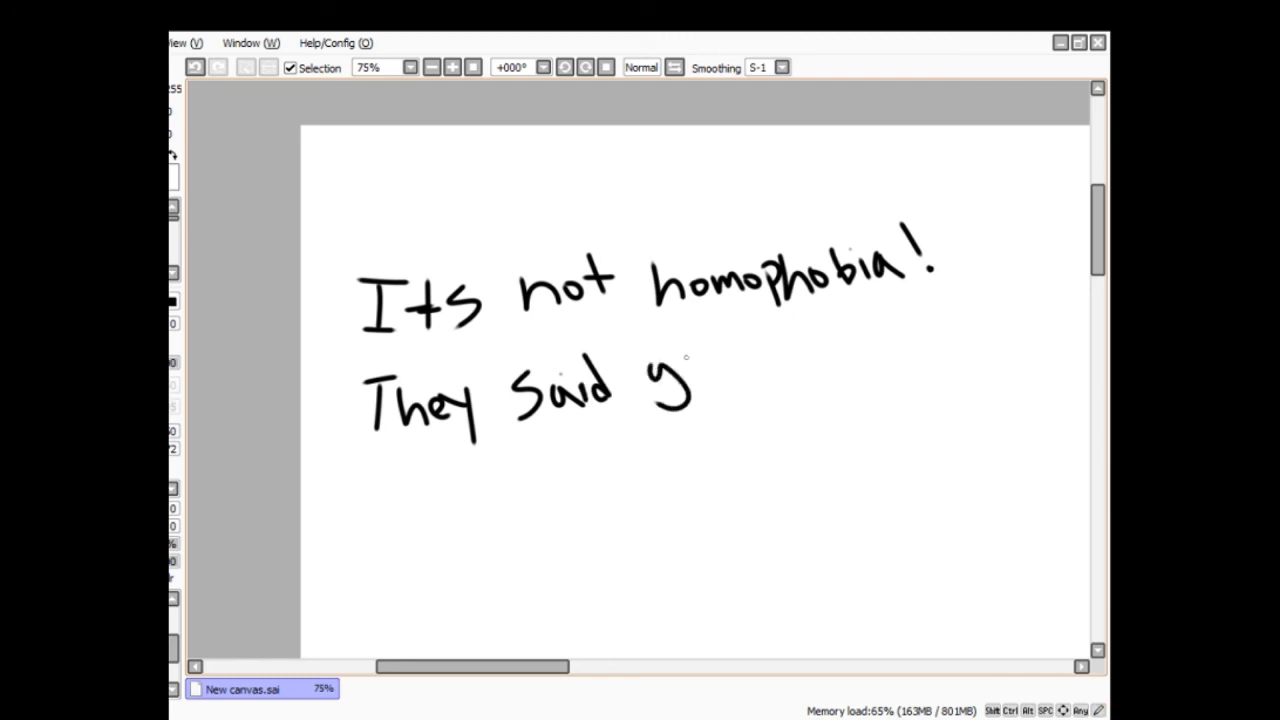
pyautogui.moveTo(688, 384); pyautogui.dragTo(744, 360)
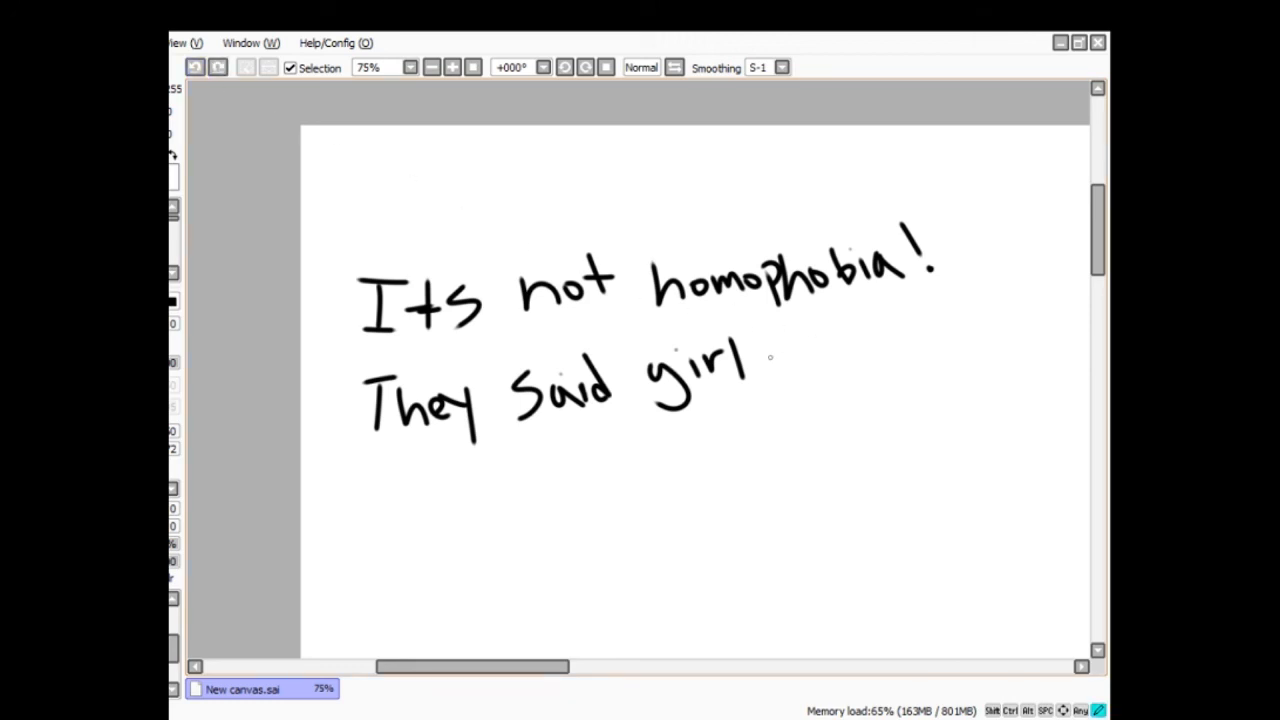
pyautogui.moveTo(764, 376); pyautogui.dragTo(884, 344)
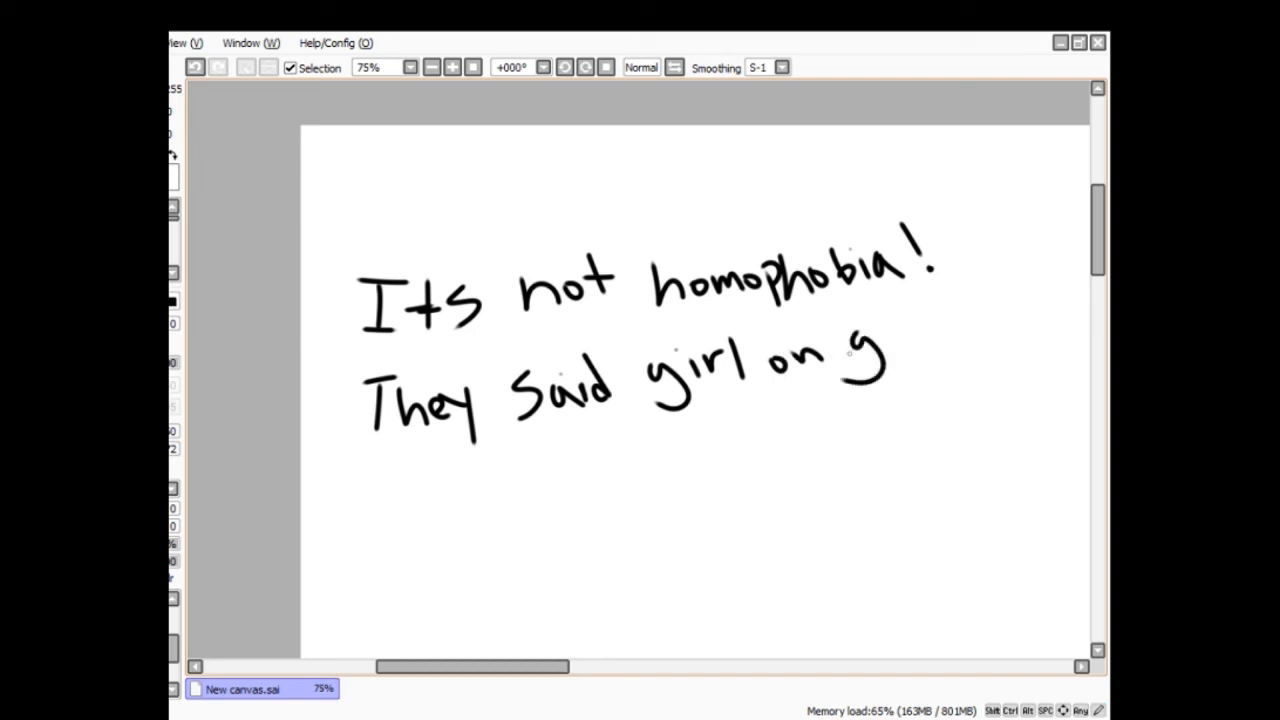
pyautogui.moveTo(860, 360); pyautogui.dragTo(940, 320)
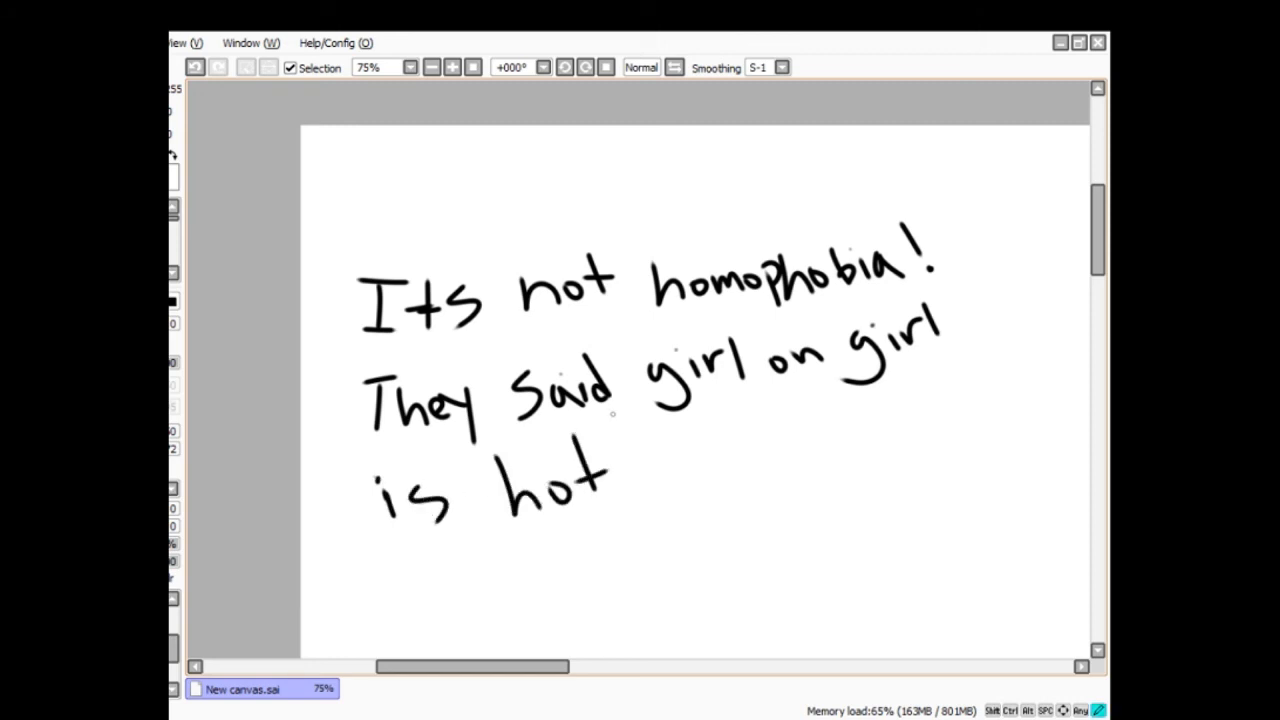
pyautogui.moveTo(614, 414); pyautogui.dragTo(644, 496)
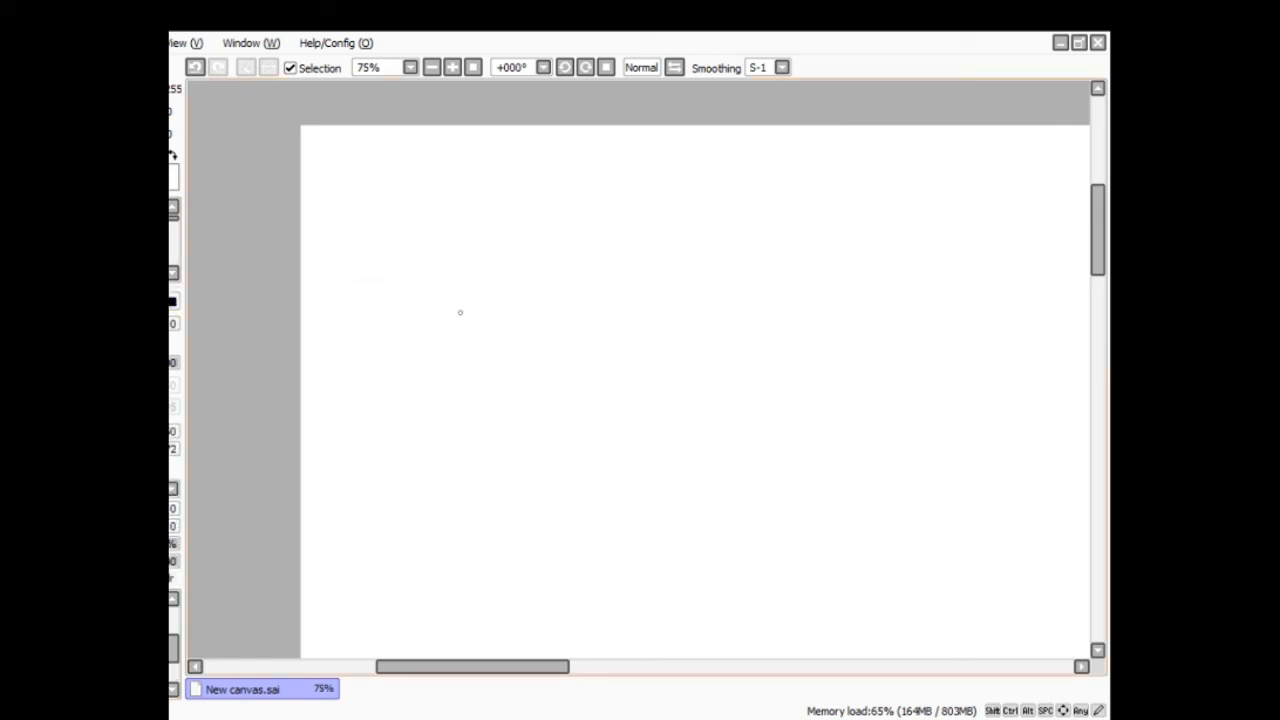
pyautogui.moveTo(452, 338)
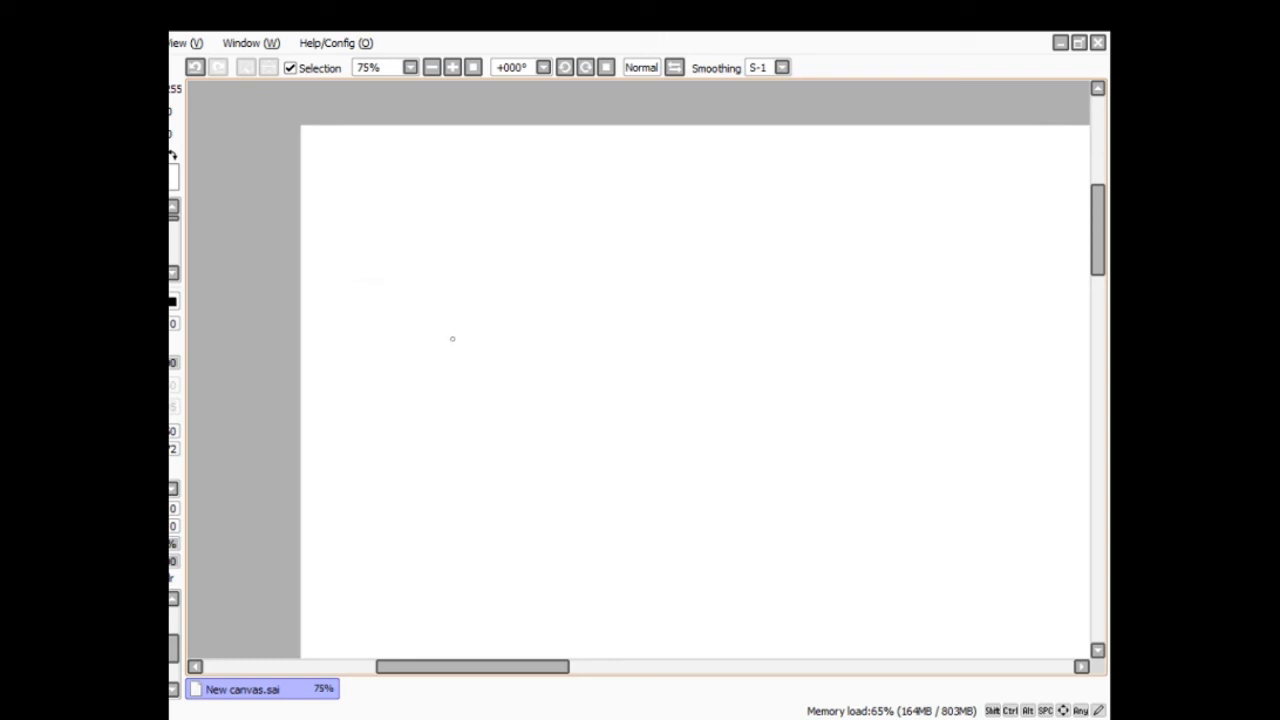
pyautogui.moveTo(416, 326)
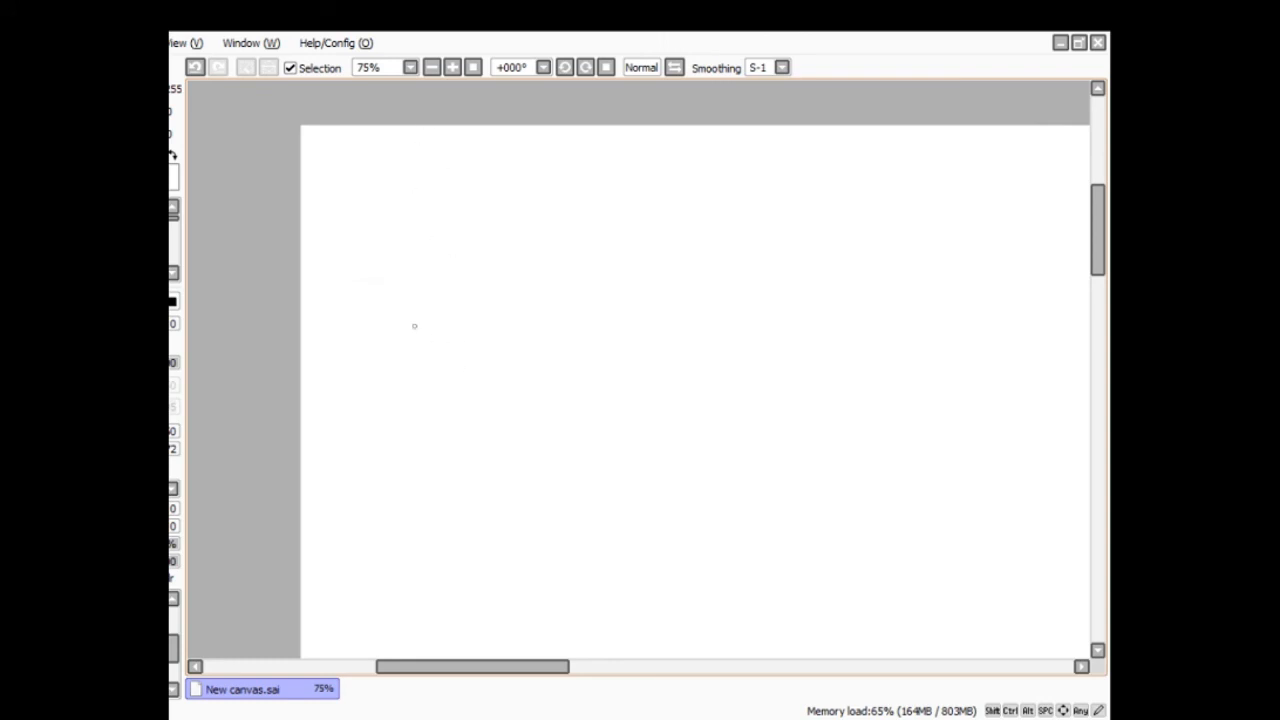
pyautogui.moveTo(500, 340)
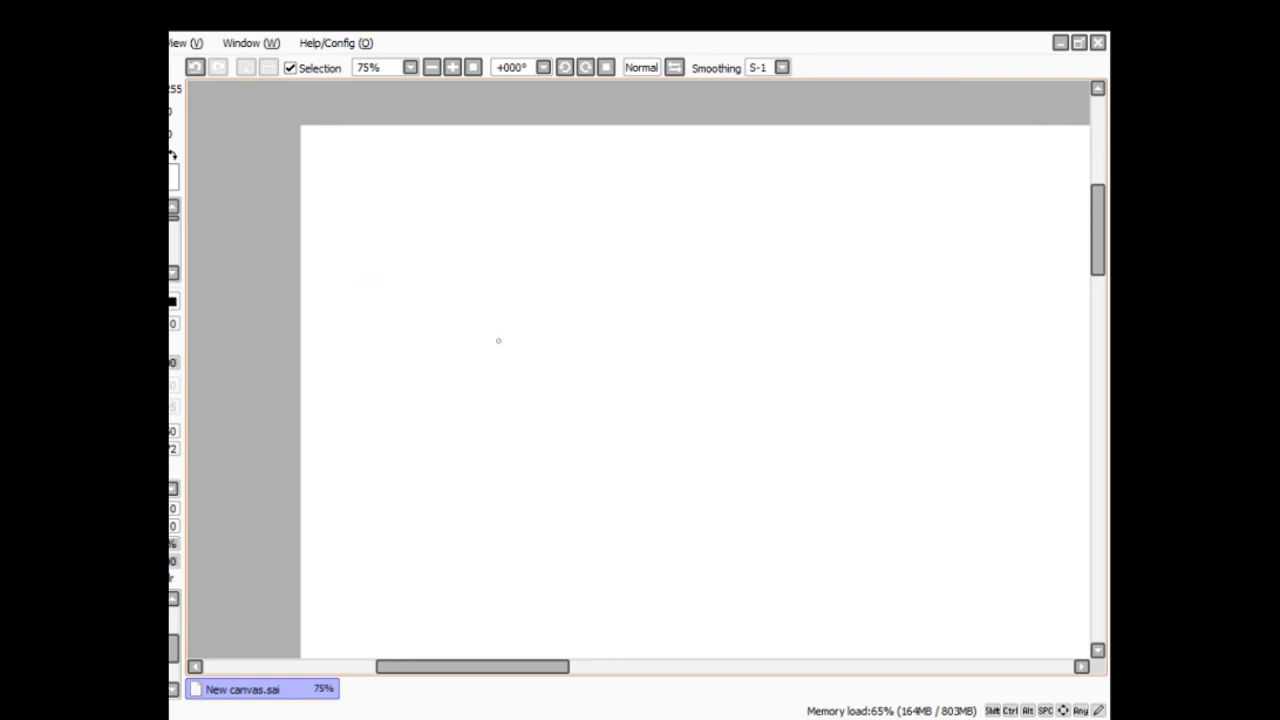
pyautogui.moveTo(418, 378)
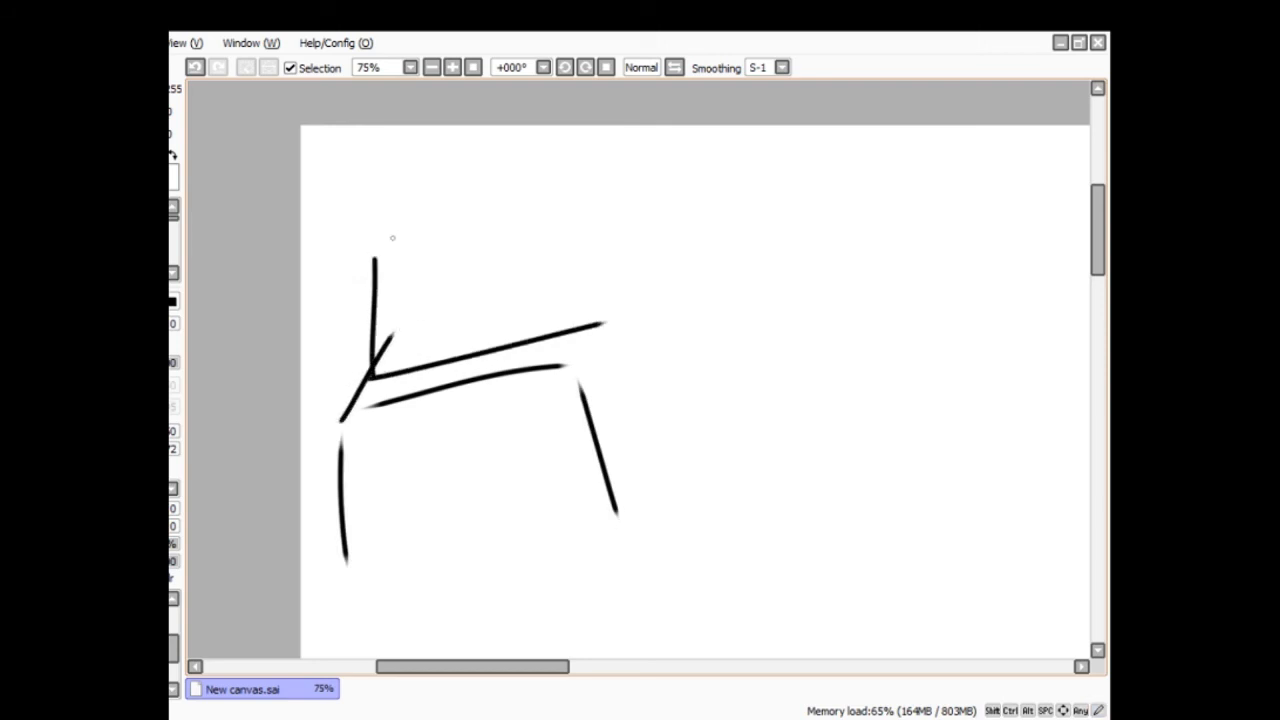
# - Outline the boxy shape's top and add its right side edge down to the legs
pyautogui.moveTo(380, 230); pyautogui.dragTo(600, 310)
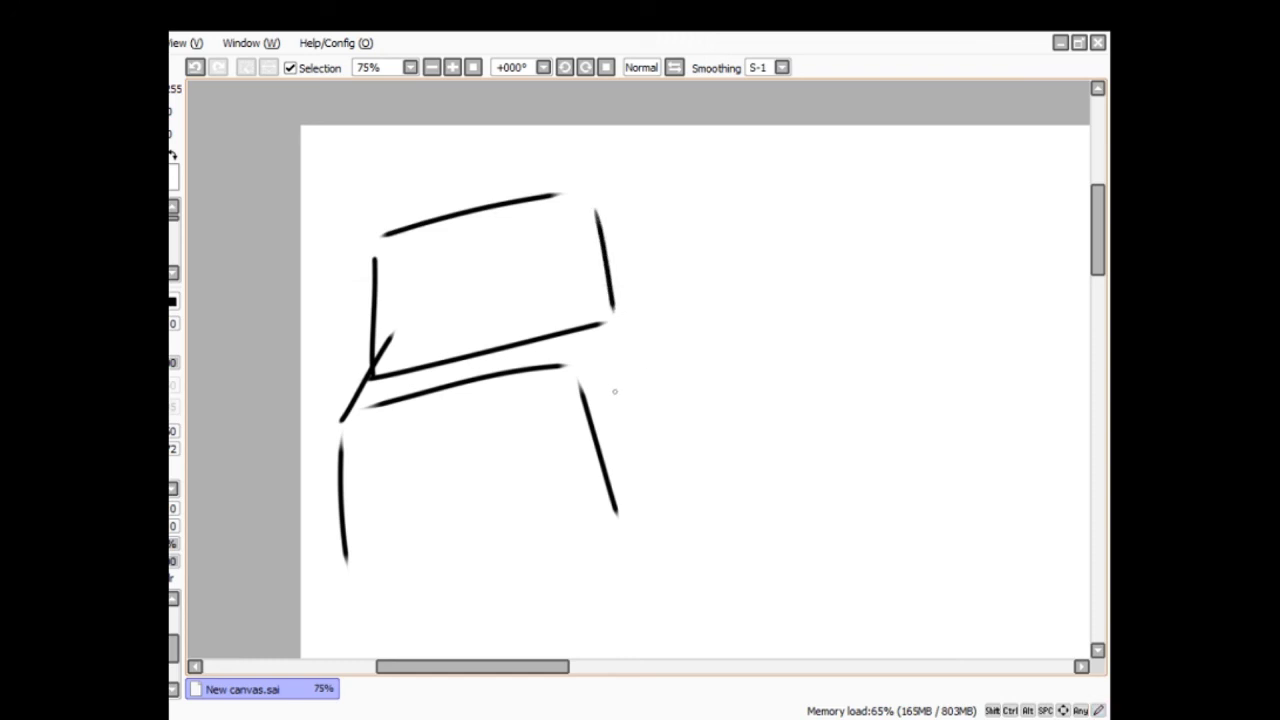
pyautogui.moveTo(640, 320); pyautogui.dragTo(716, 516)
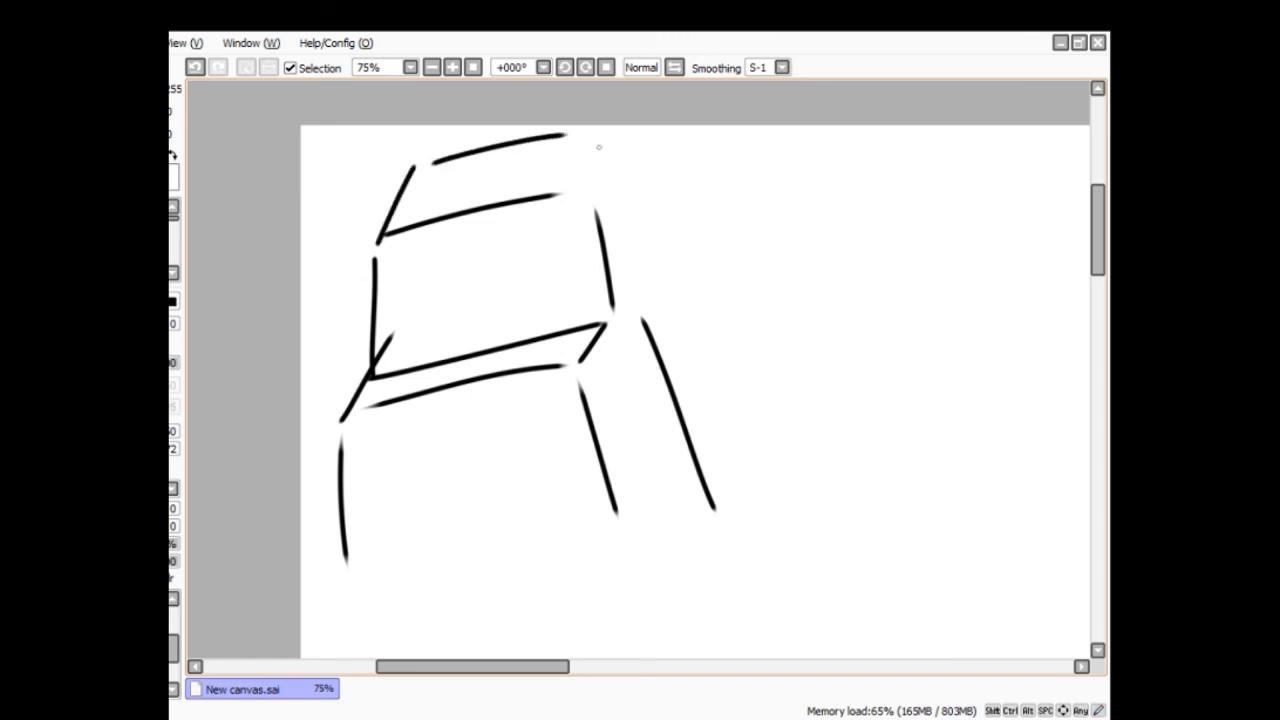
pyautogui.moveTo(596, 150); pyautogui.dragTo(644, 284)
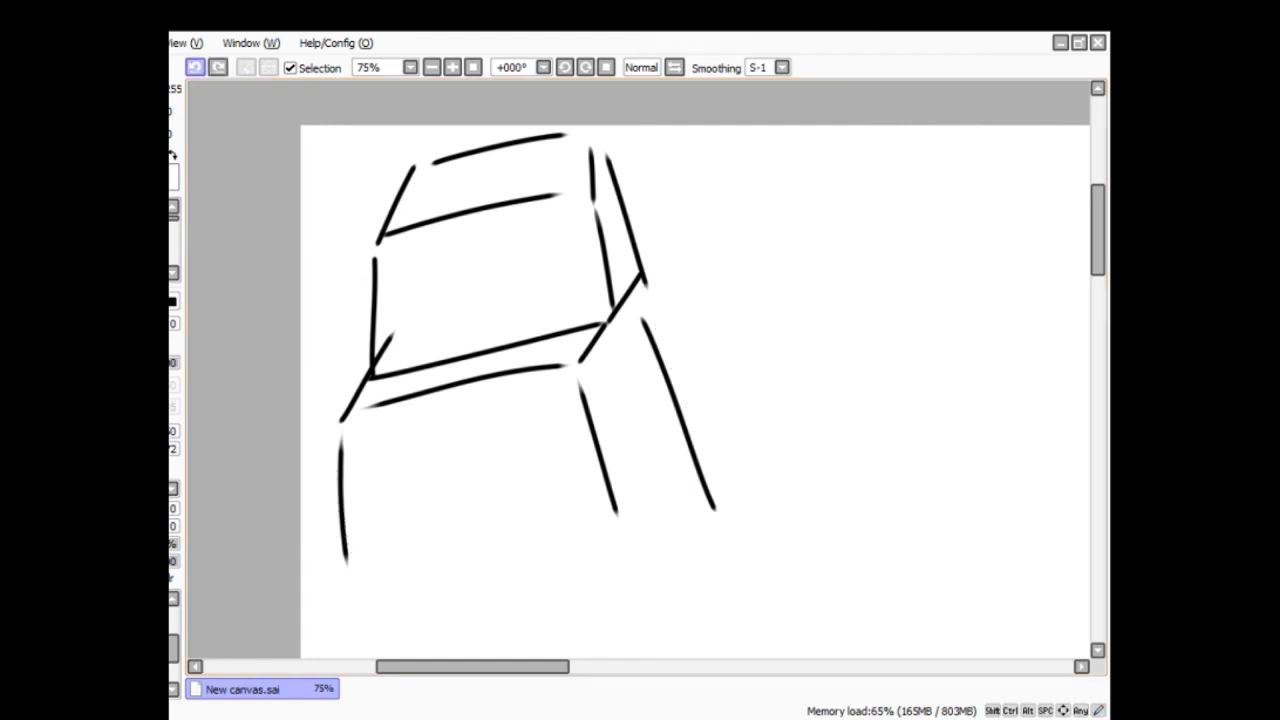
pyautogui.moveTo(636, 280); pyautogui.dragTo(740, 470)
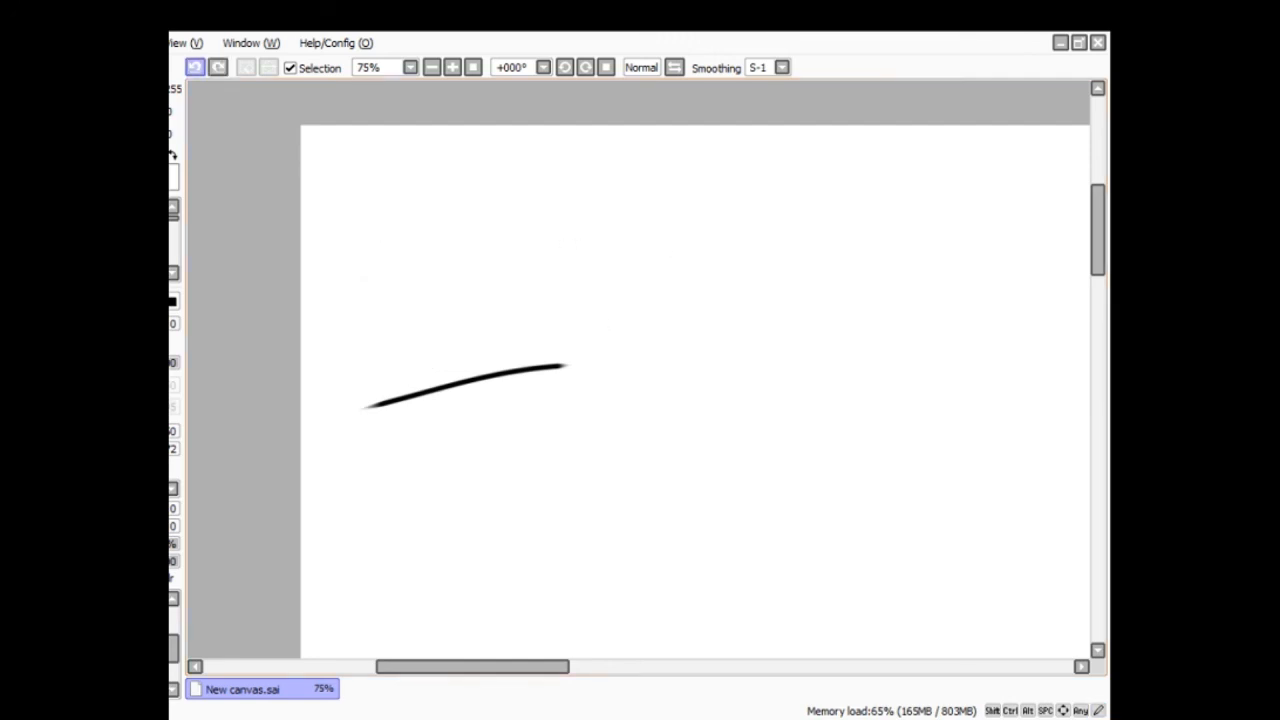
# - Clear the stray stroke, draw a long horizontal line with tick marks and caption it "Pervert Scale"
pyautogui.click(196, 68)
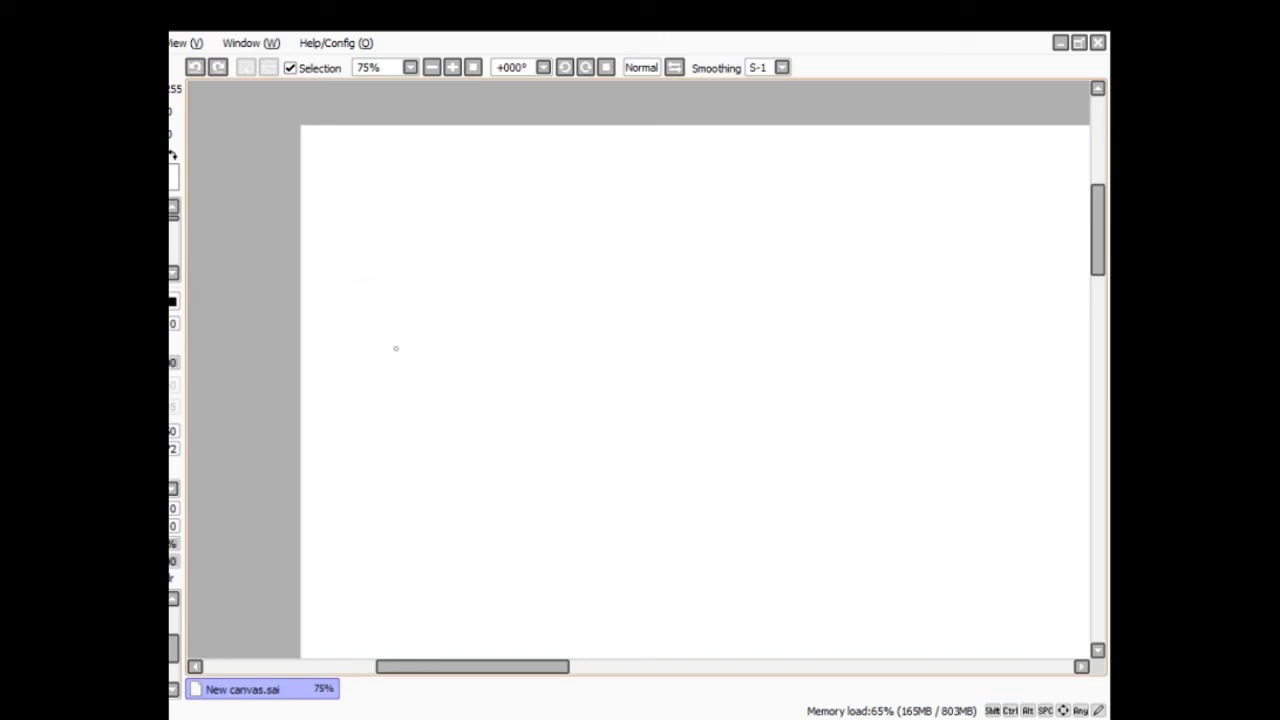
pyautogui.moveTo(412, 412)
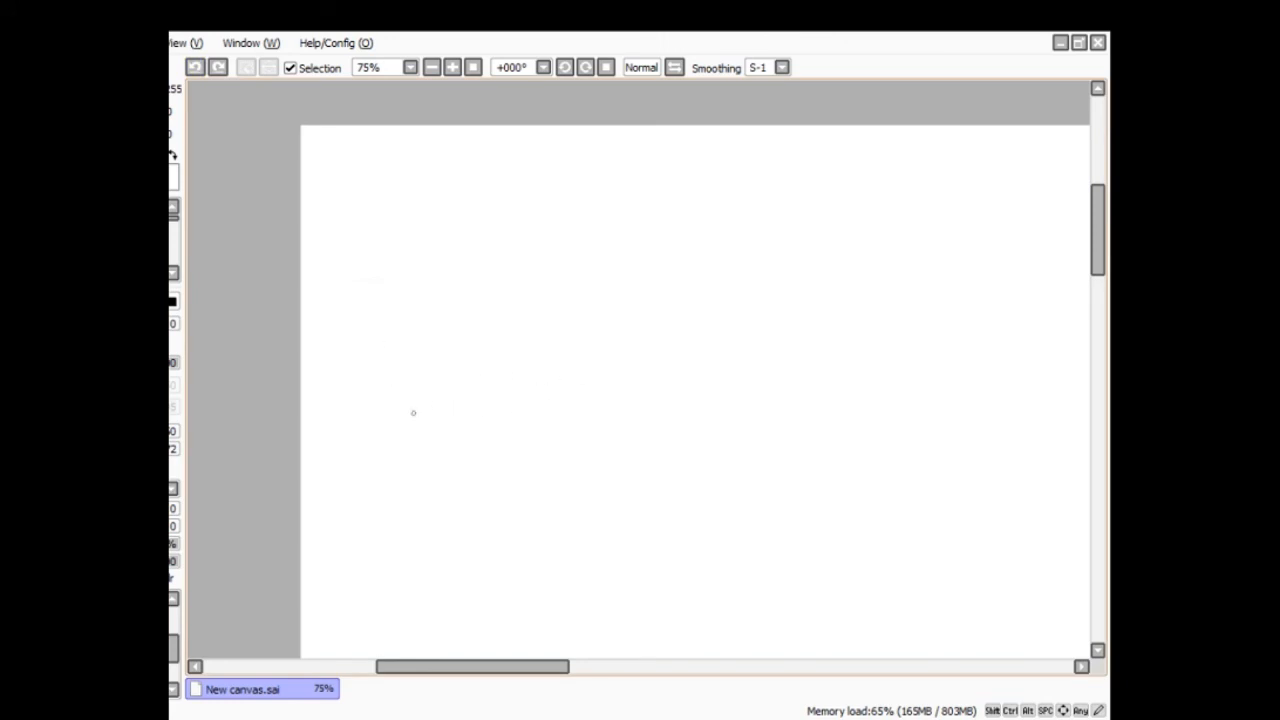
pyautogui.moveTo(356, 428); pyautogui.dragTo(938, 404)
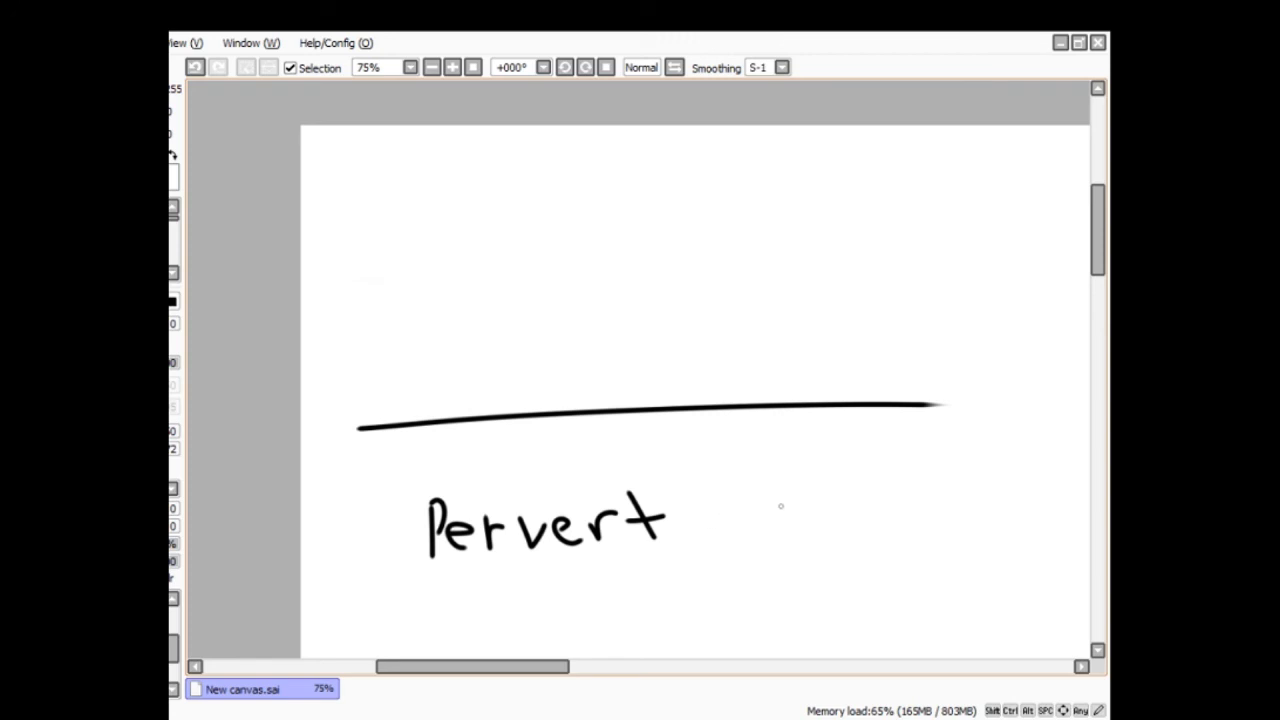
pyautogui.moveTo(744, 510); pyautogui.dragTo(804, 540)
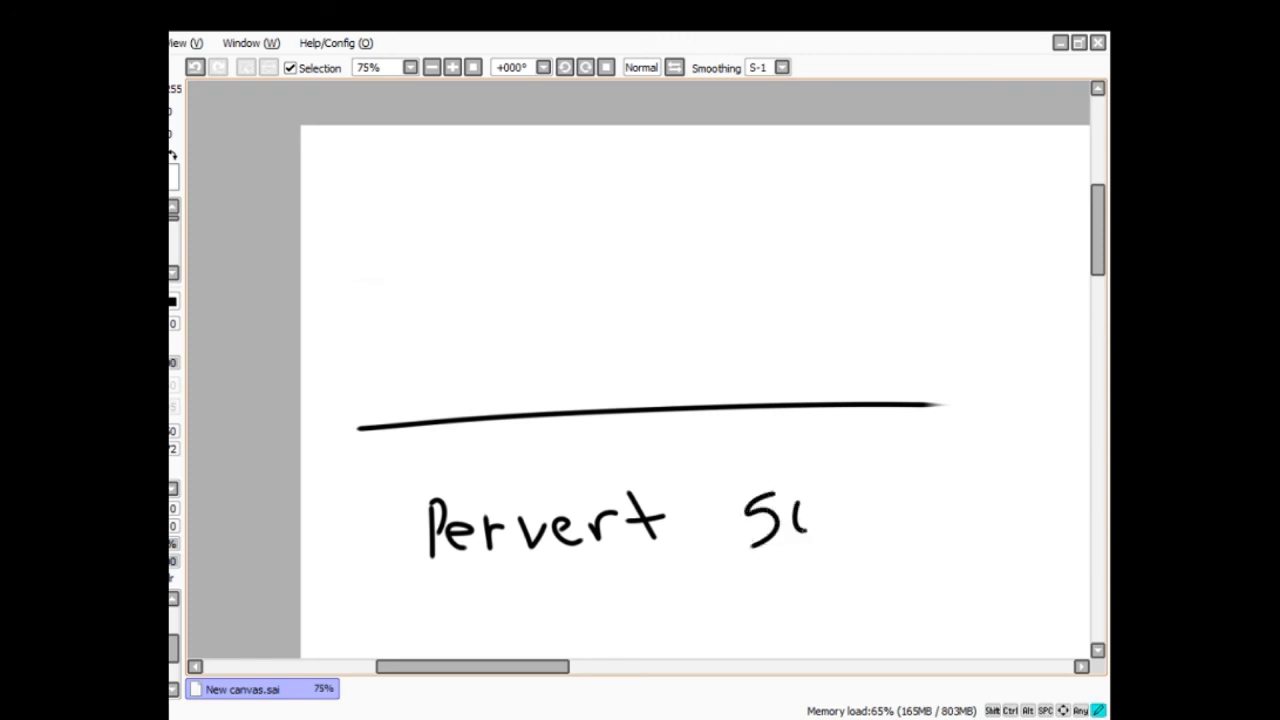
pyautogui.moveTo(800, 520); pyautogui.dragTo(880, 500)
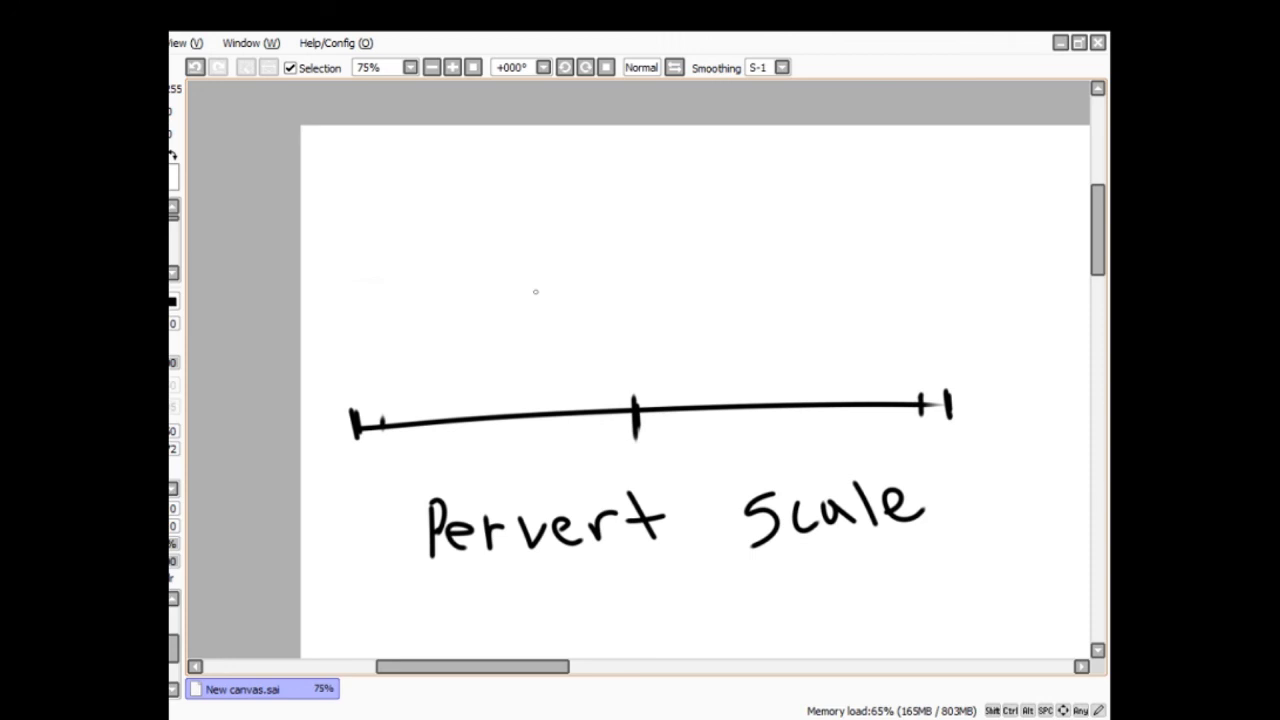
pyautogui.moveTo(640, 370)
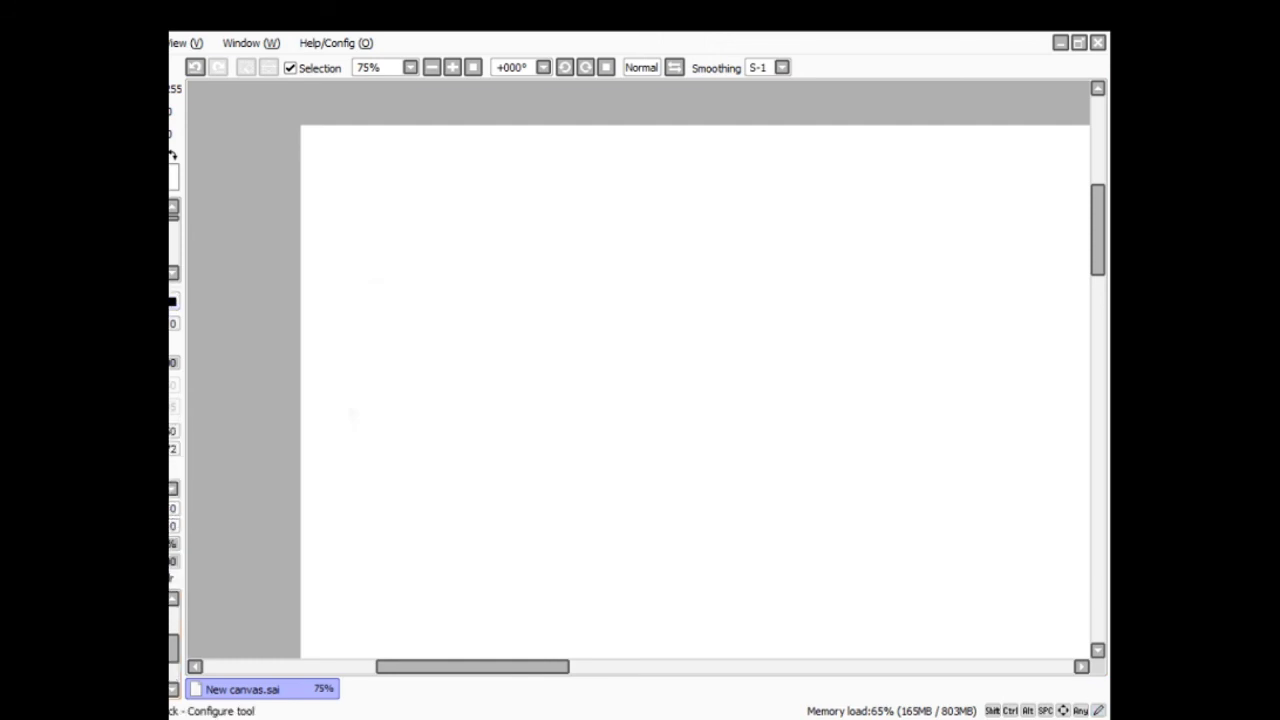
pyautogui.moveTo(264, 408)
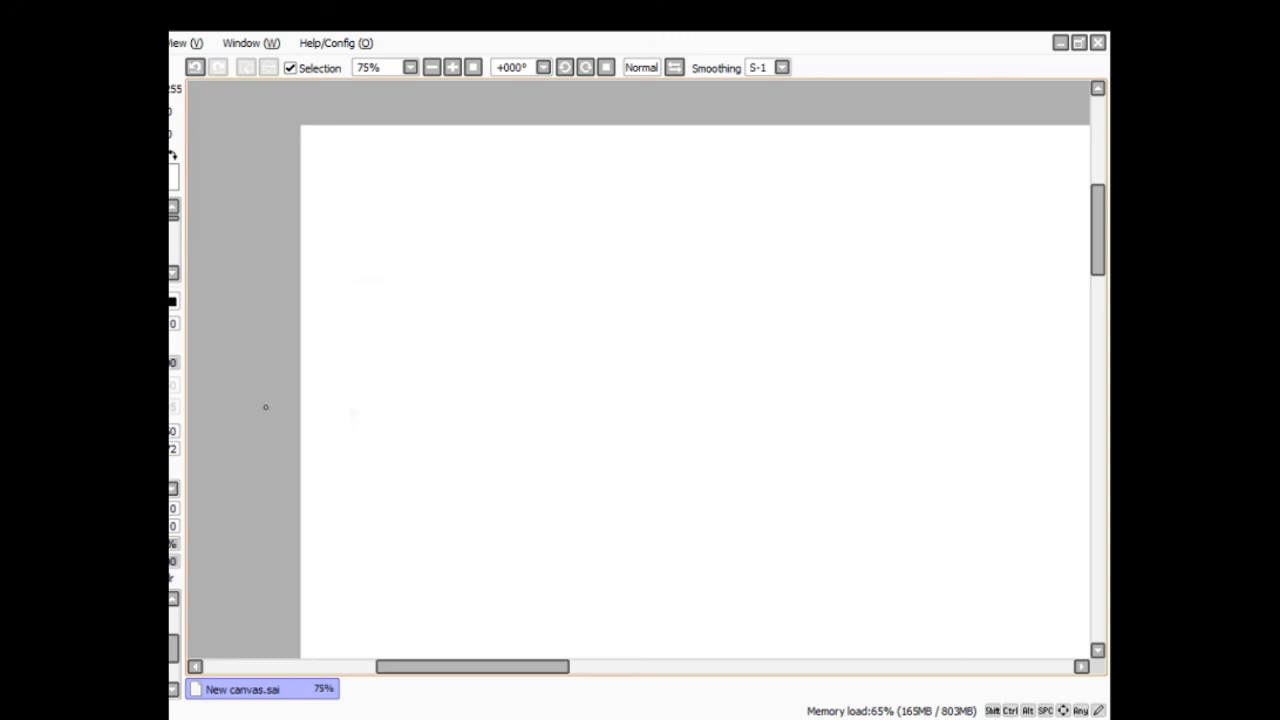
pyautogui.moveTo(498, 392)
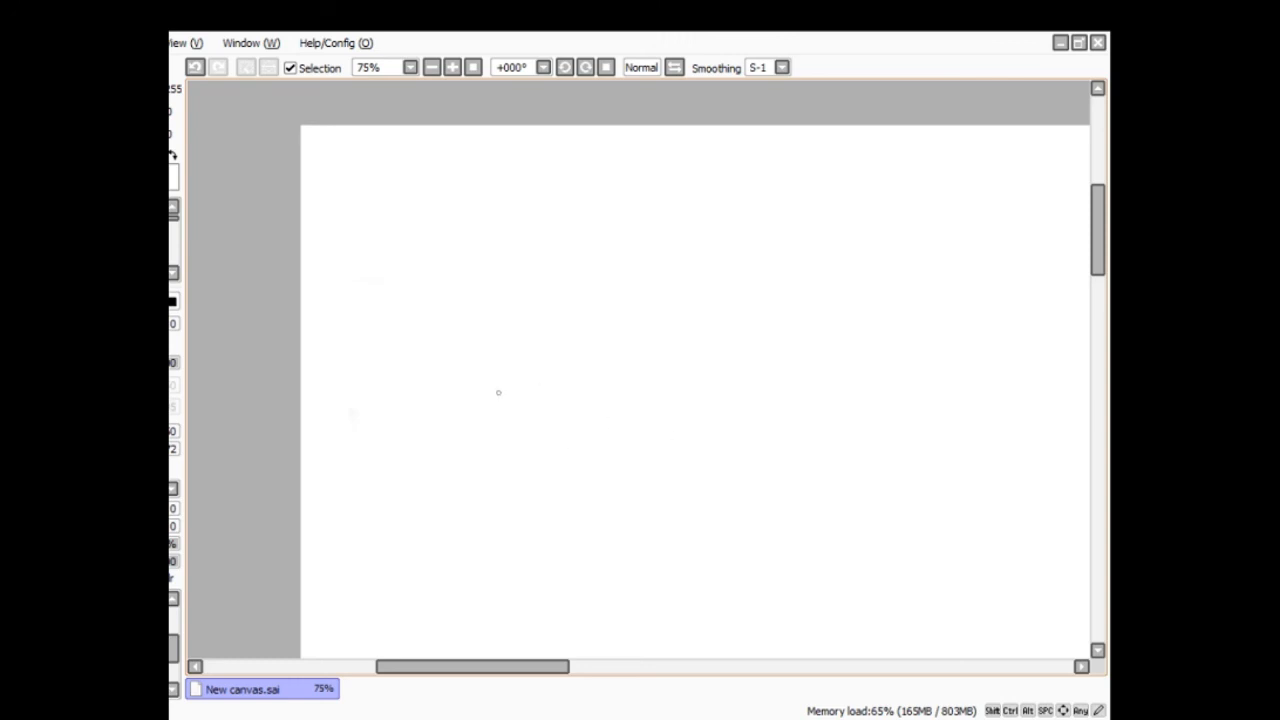
# - Sketch a bumpy cloud-like outline curving down to its bottom edge
pyautogui.moveTo(456, 430); pyautogui.dragTo(540, 350)
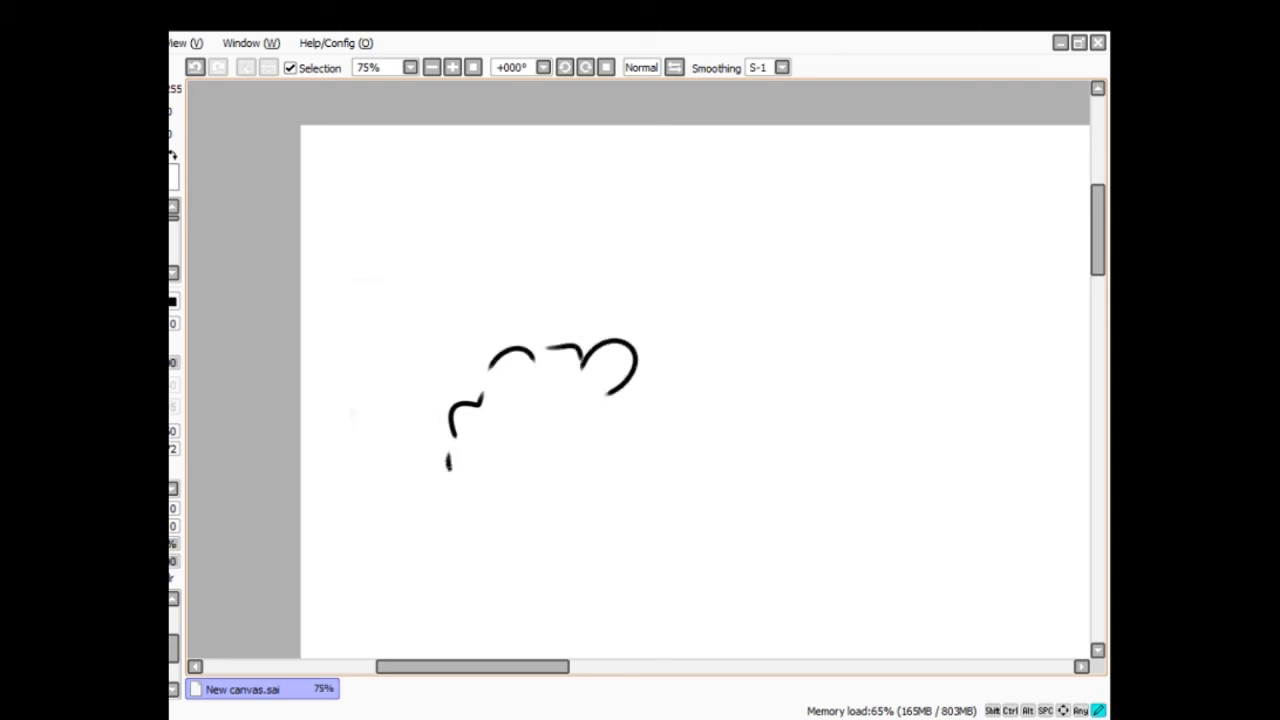
pyautogui.moveTo(450, 464); pyautogui.dragTo(436, 576)
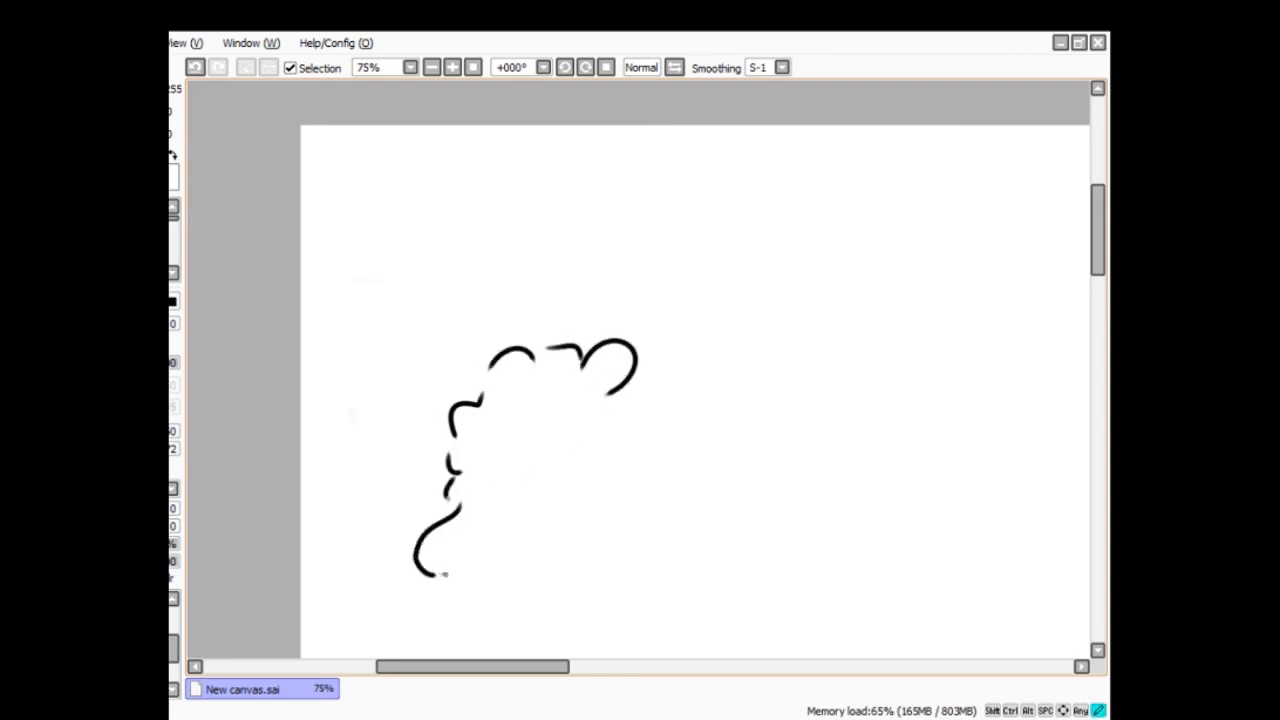
pyautogui.moveTo(424, 576); pyautogui.dragTo(536, 540)
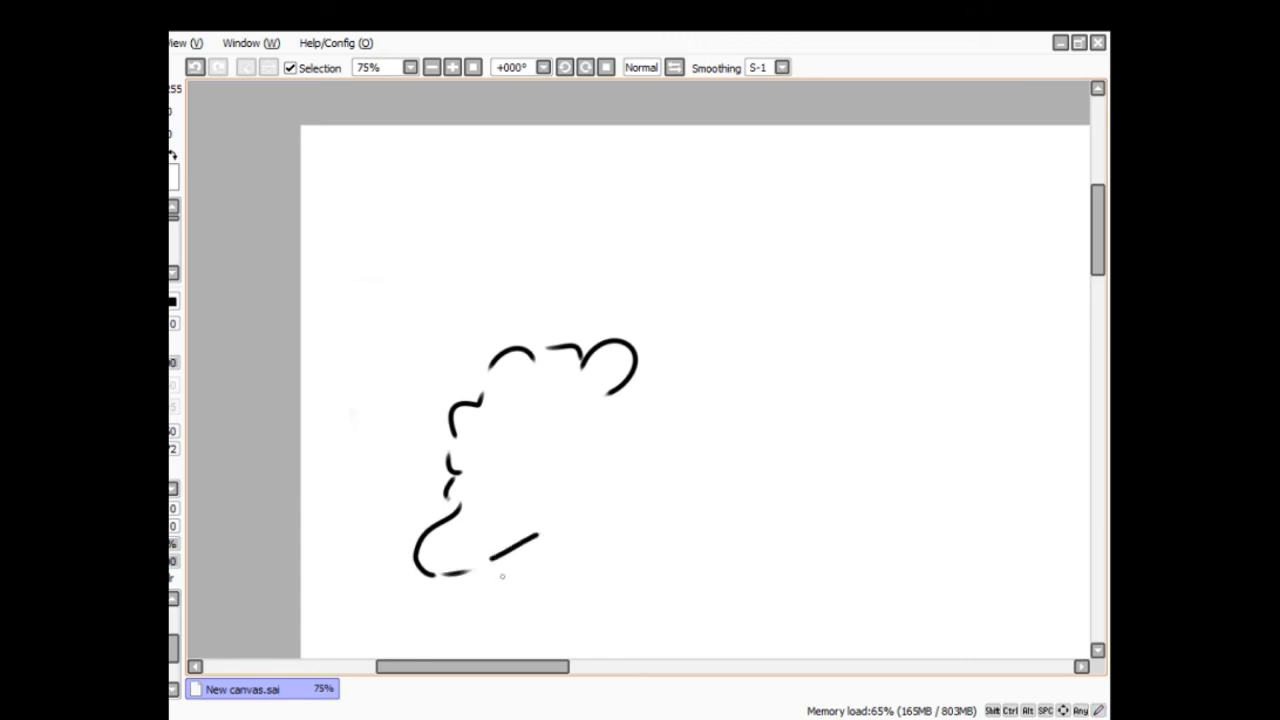
# - Remove the outline's bottom strokes and redraw the lower bumps
pyautogui.moveTo(490, 570); pyautogui.dragTo(530, 590)
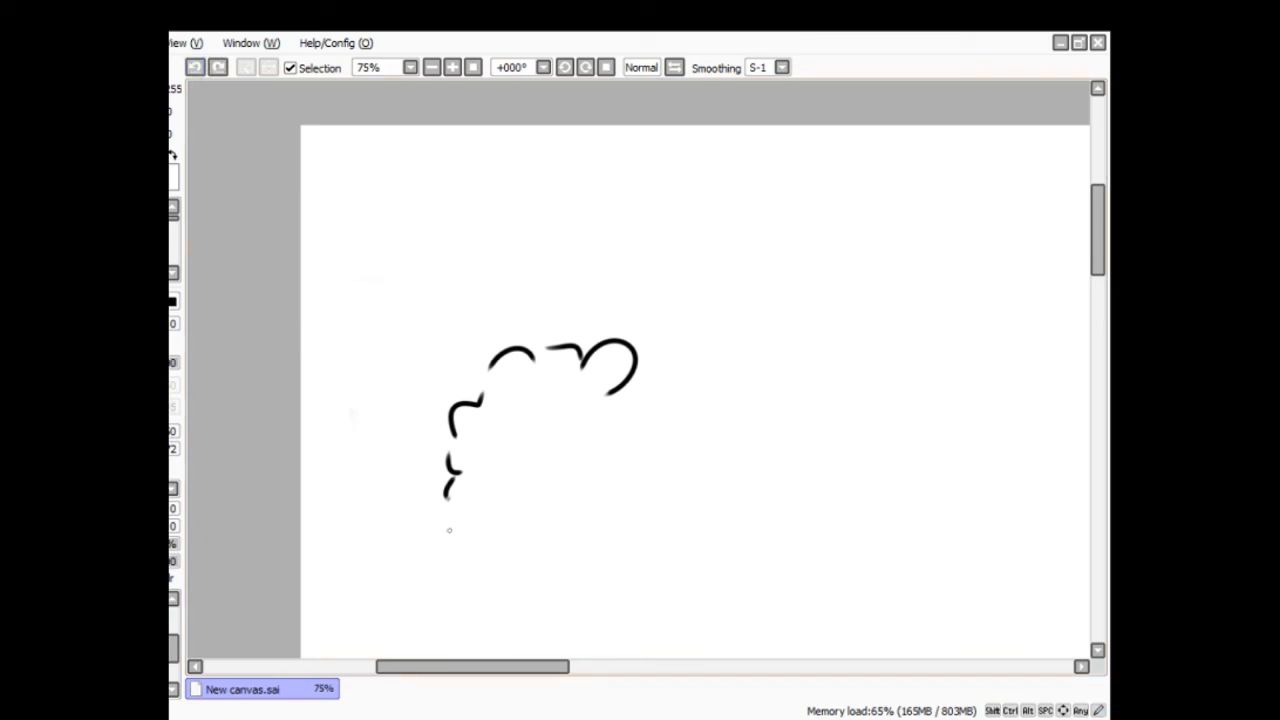
pyautogui.moveTo(444, 490); pyautogui.dragTo(476, 544)
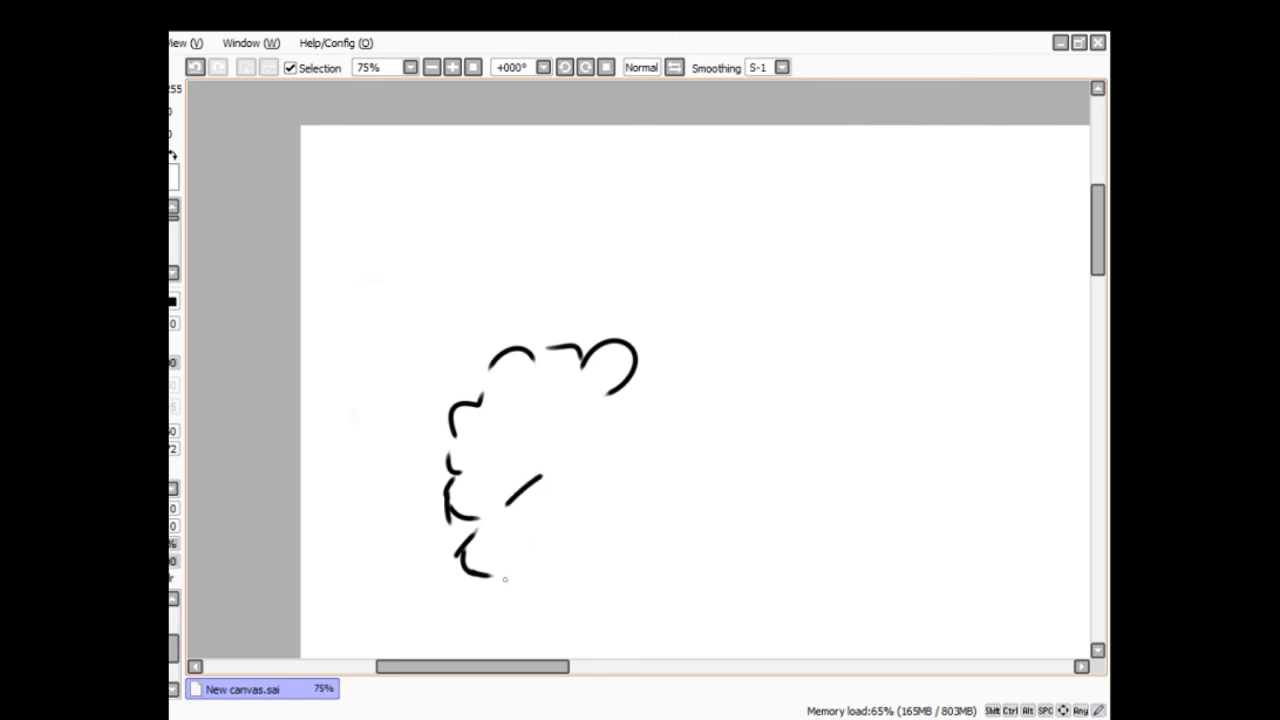
pyautogui.moveTo(484, 576); pyautogui.dragTo(564, 530)
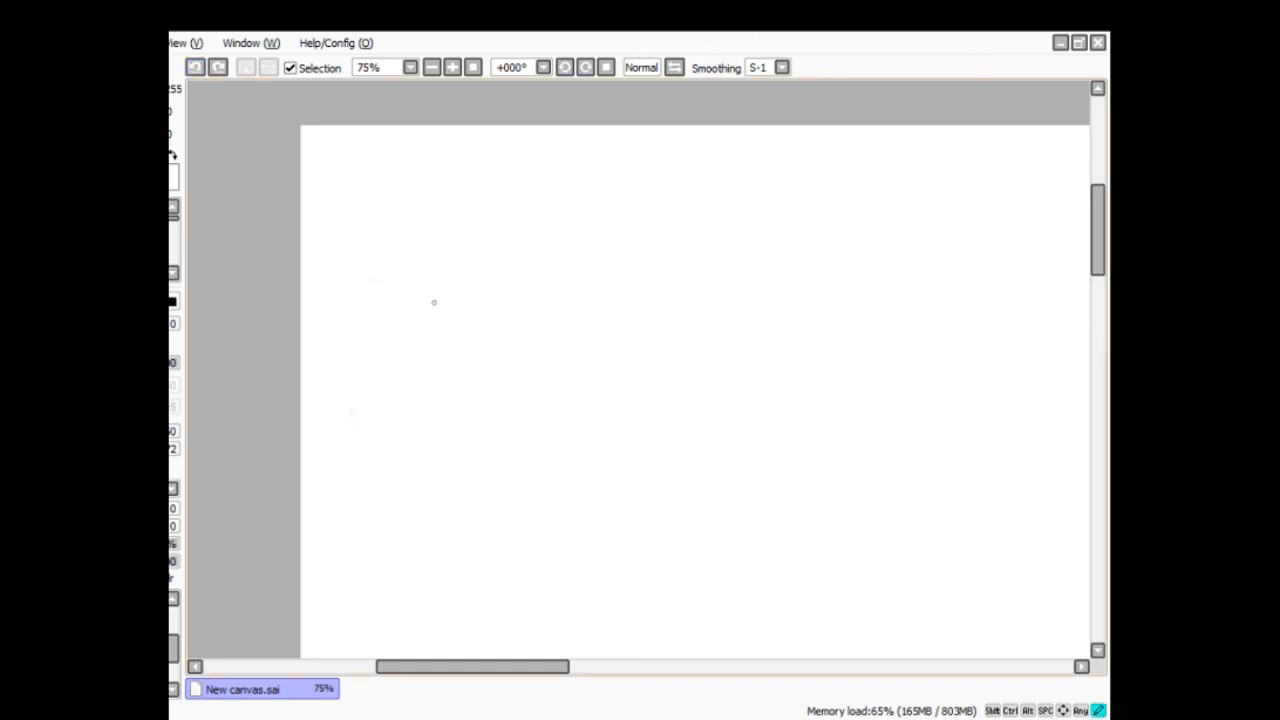
# - Handwrite the four-line caption "Does Rush Limbaugh have a fuck pillow?" in black
pyautogui.moveTo(436, 300); pyautogui.dragTo(516, 344)
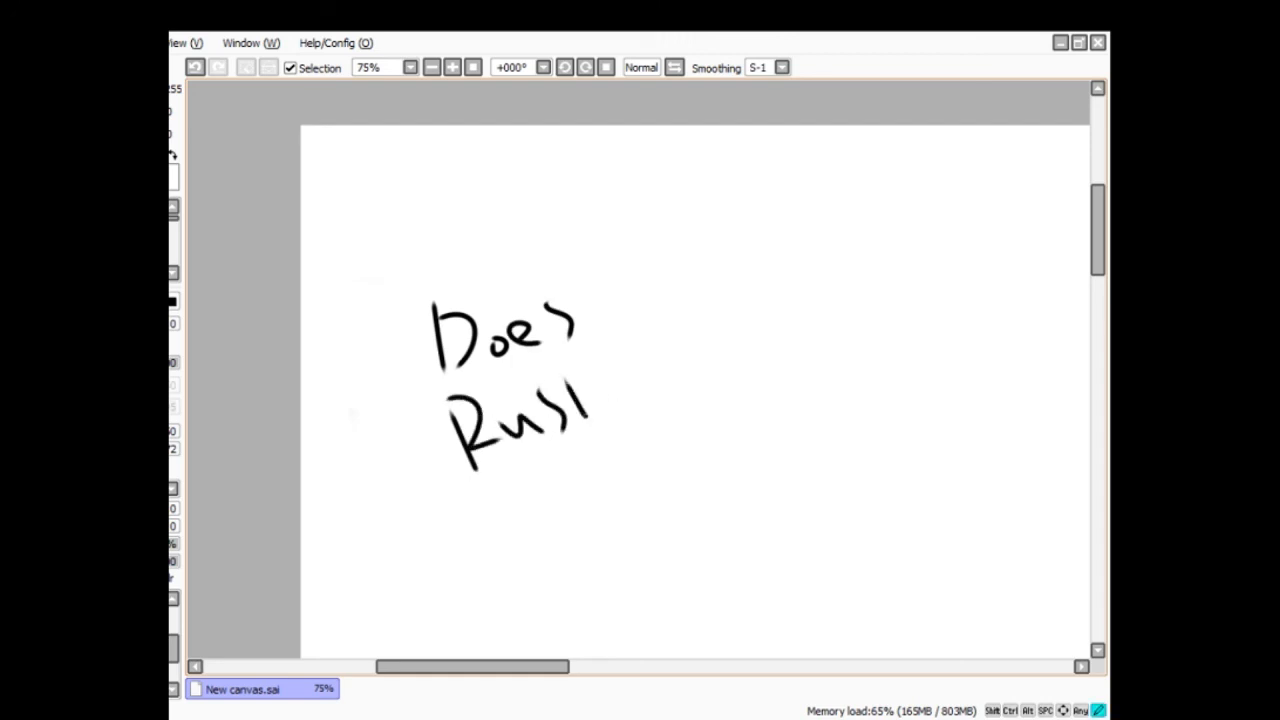
pyautogui.moveTo(620, 400); pyautogui.dragTo(700, 360)
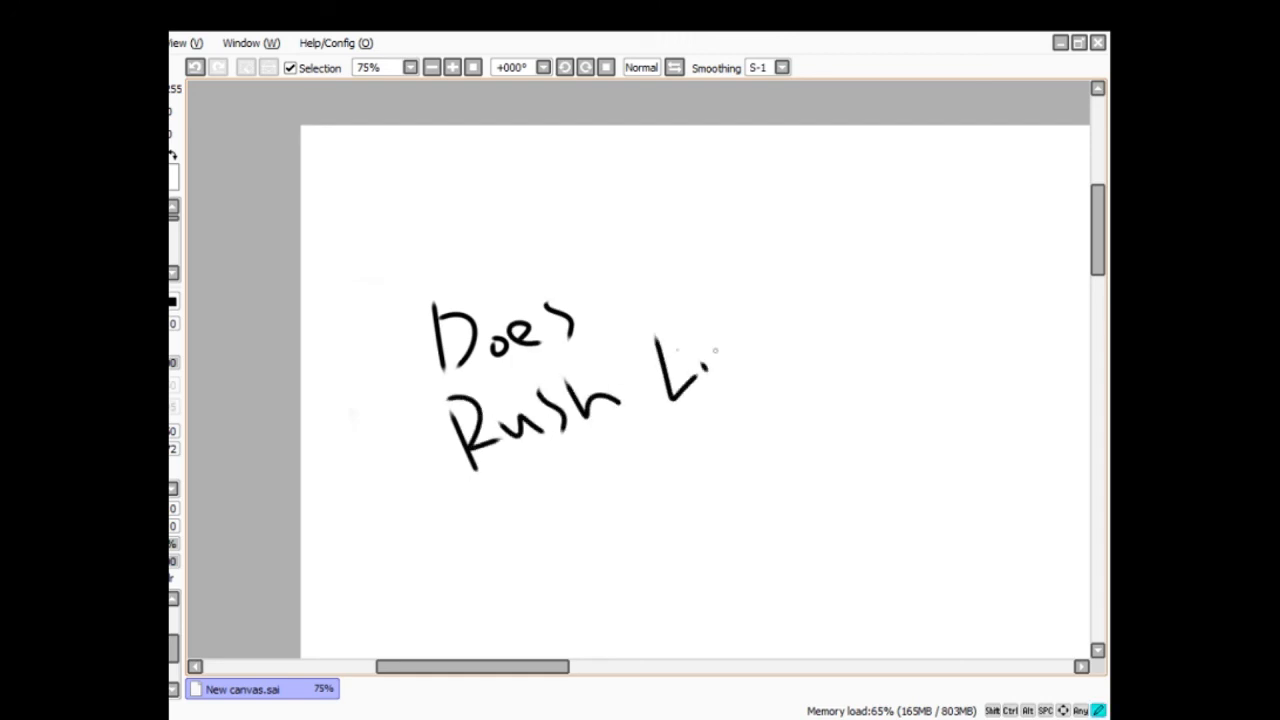
pyautogui.moveTo(710, 356); pyautogui.dragTo(810, 340)
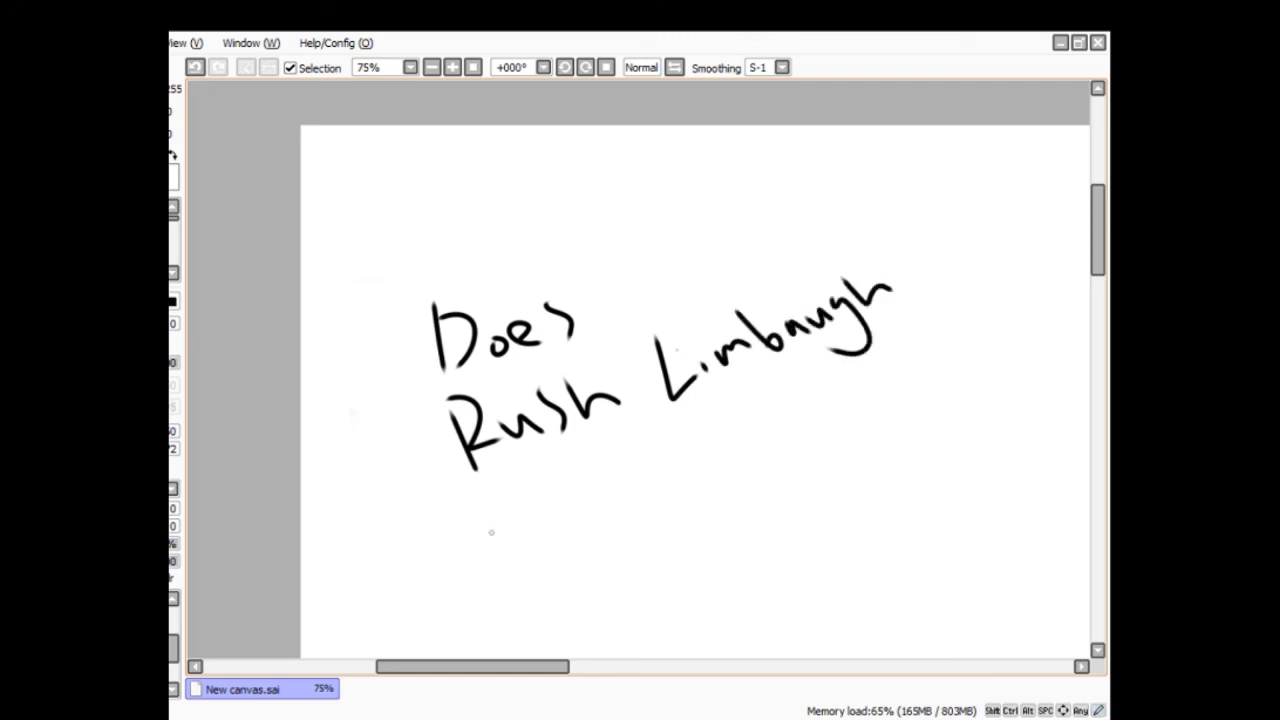
pyautogui.moveTo(490, 490); pyautogui.dragTo(600, 520)
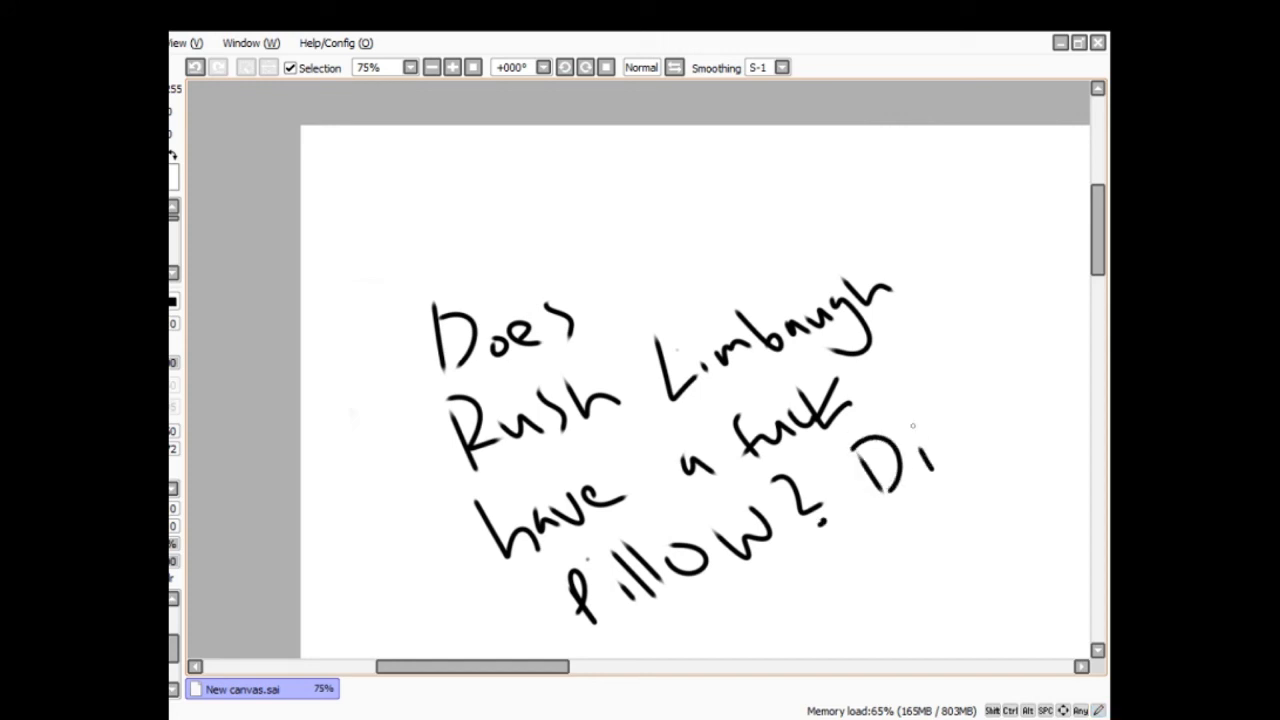
pyautogui.moveTo(920, 470); pyautogui.dragTo(1016, 390)
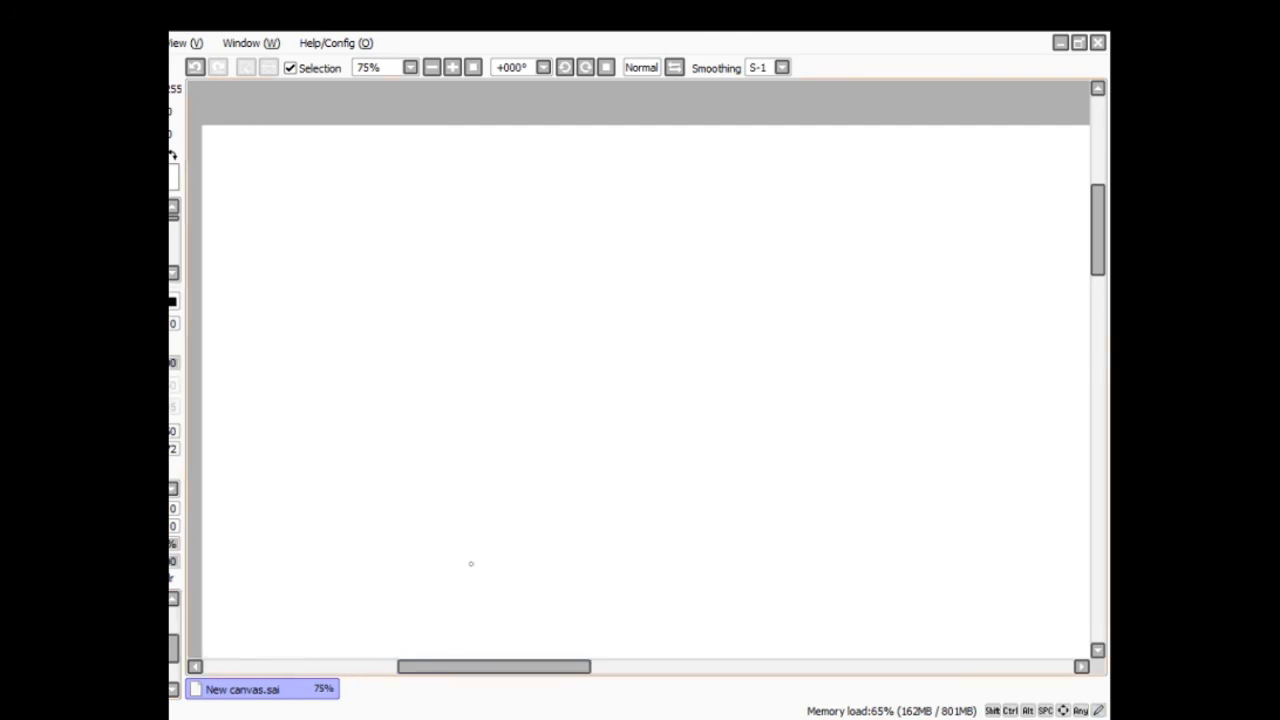
pyautogui.moveTo(348, 518)
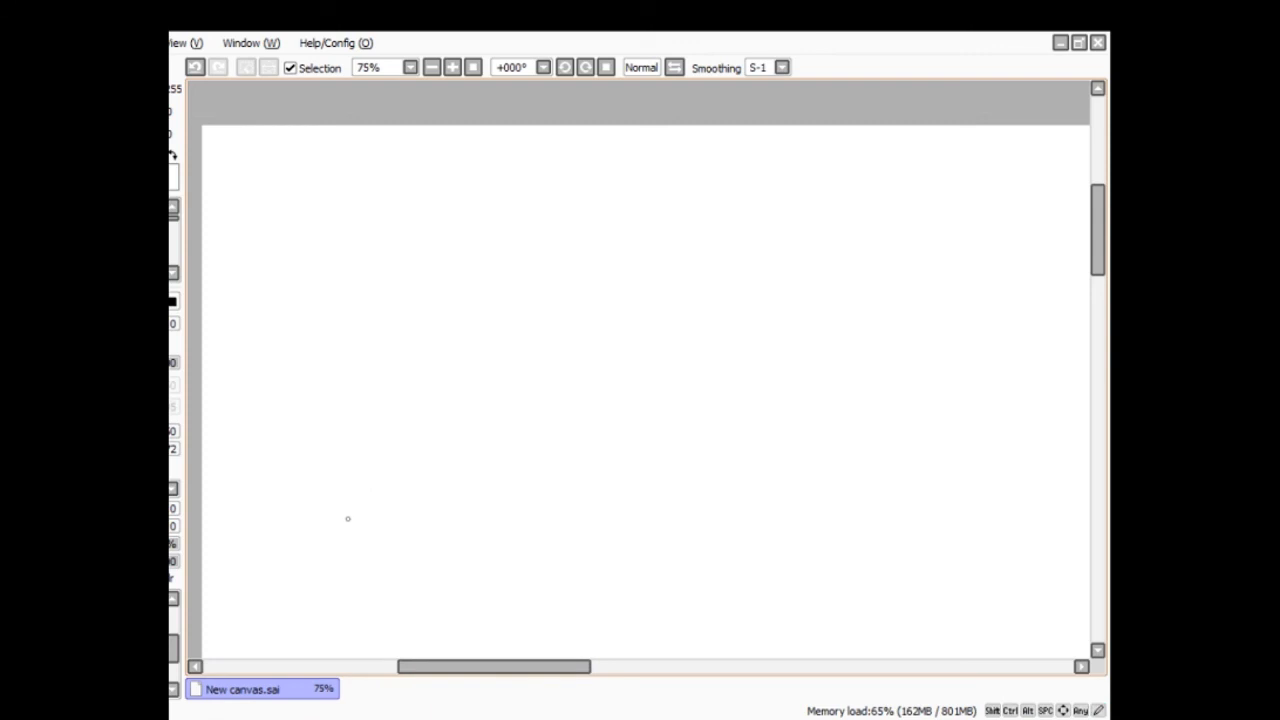
pyautogui.moveTo(332, 456)
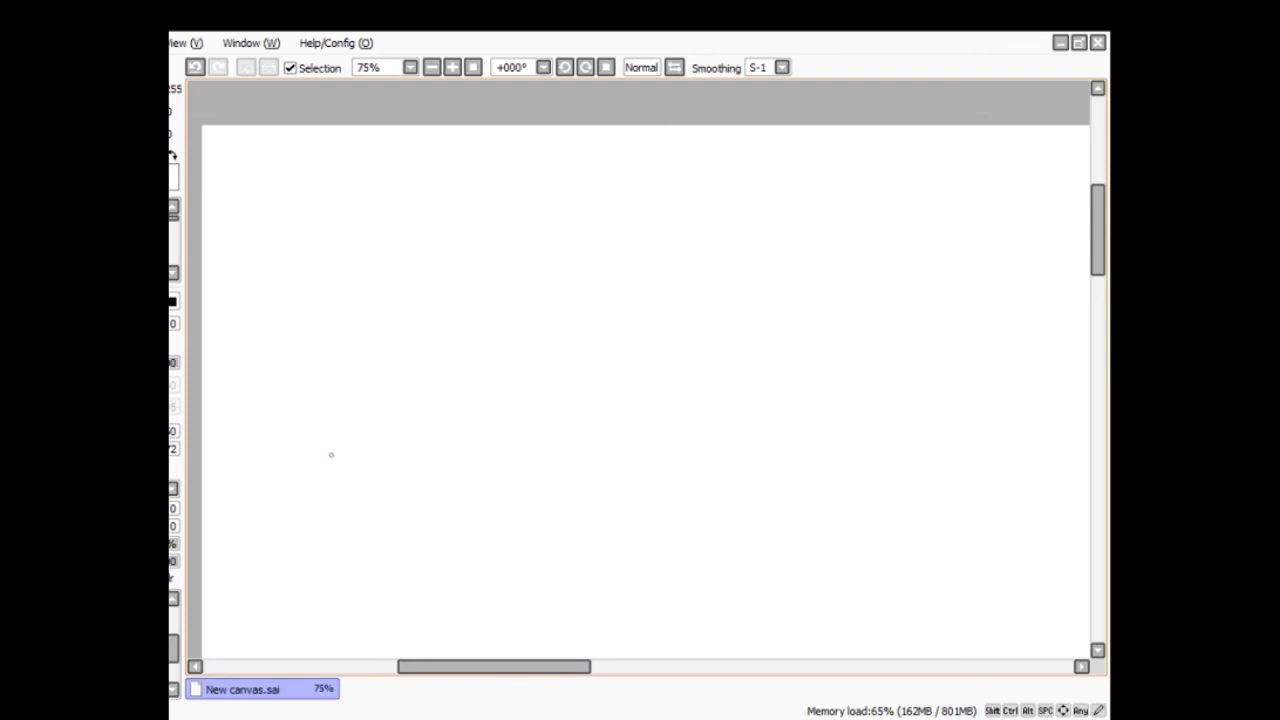
pyautogui.moveTo(304, 532)
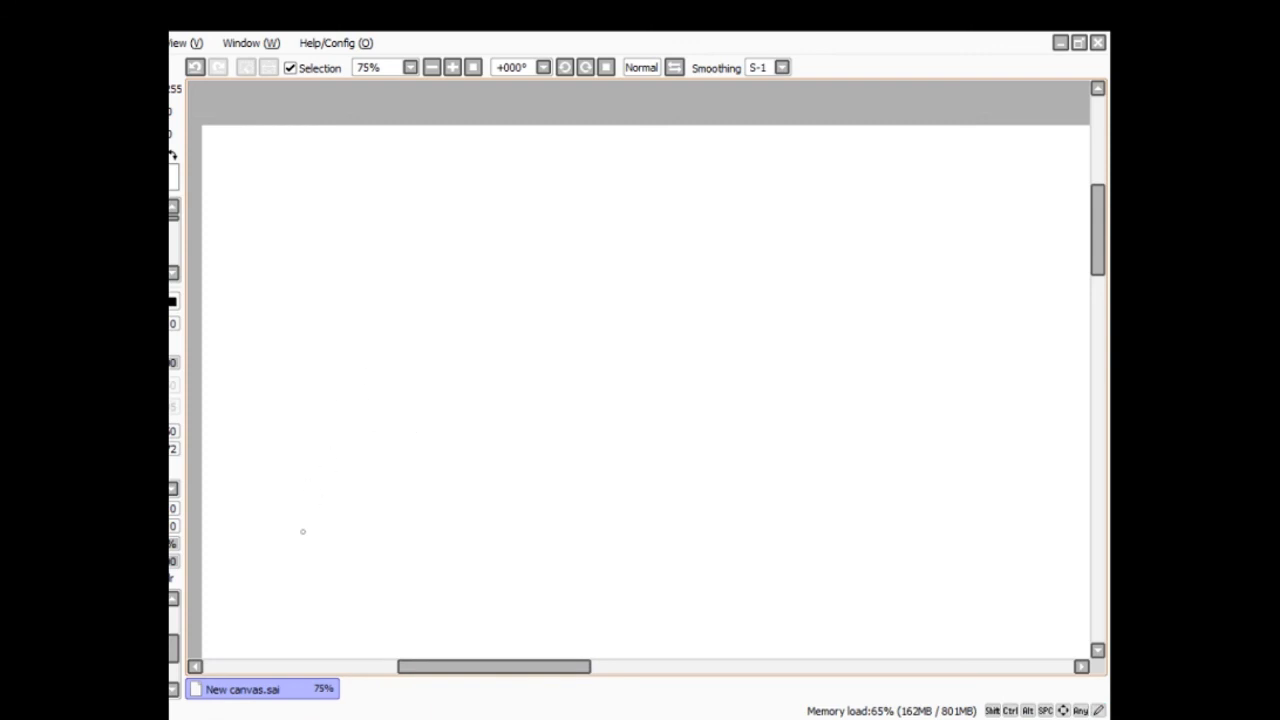
# - Draw a wobbly square pillow outline with fold lines and creases inside
pyautogui.moveTo(290, 464); pyautogui.dragTo(364, 616)
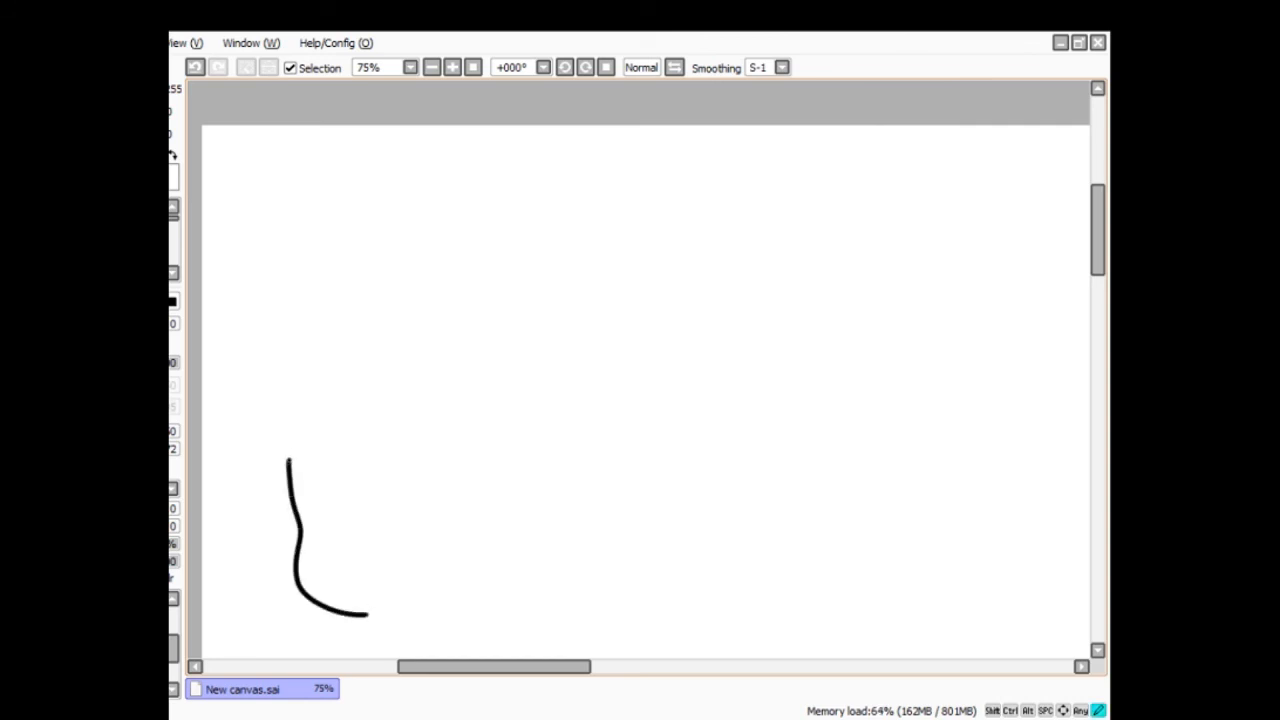
pyautogui.moveTo(290, 456); pyautogui.dragTo(644, 352)
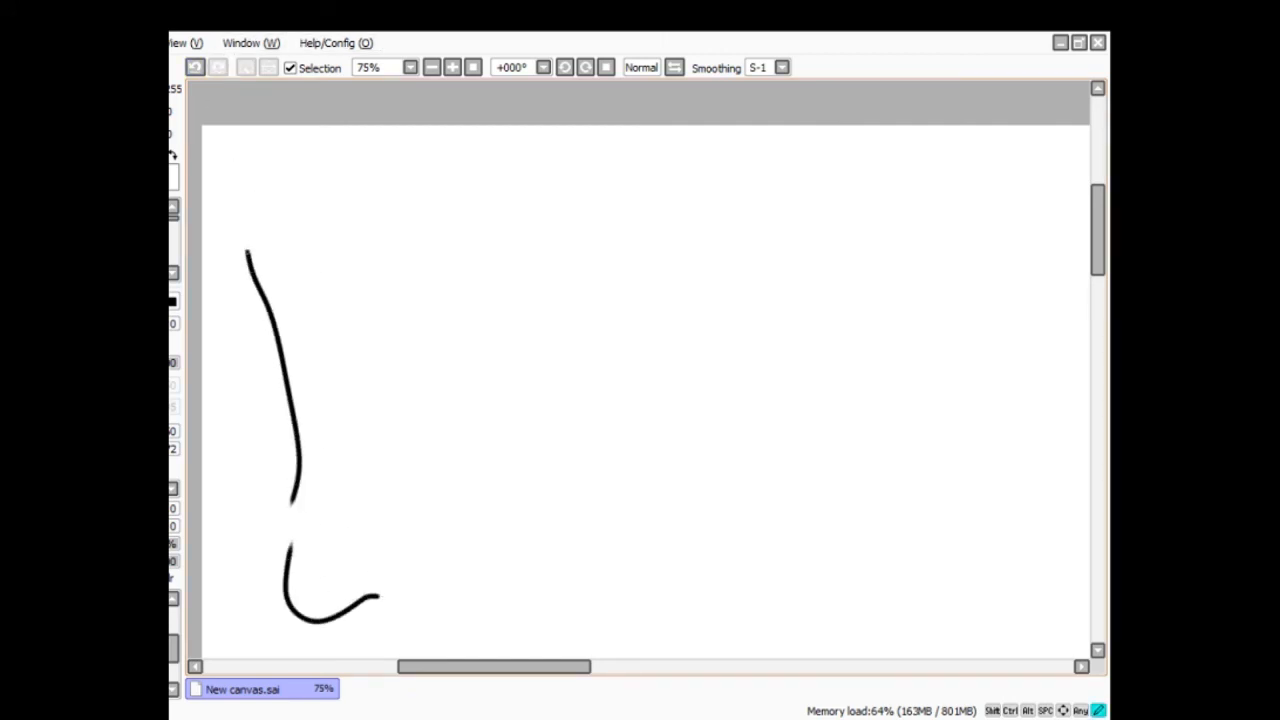
pyautogui.moveTo(250, 240); pyautogui.dragTo(610, 490)
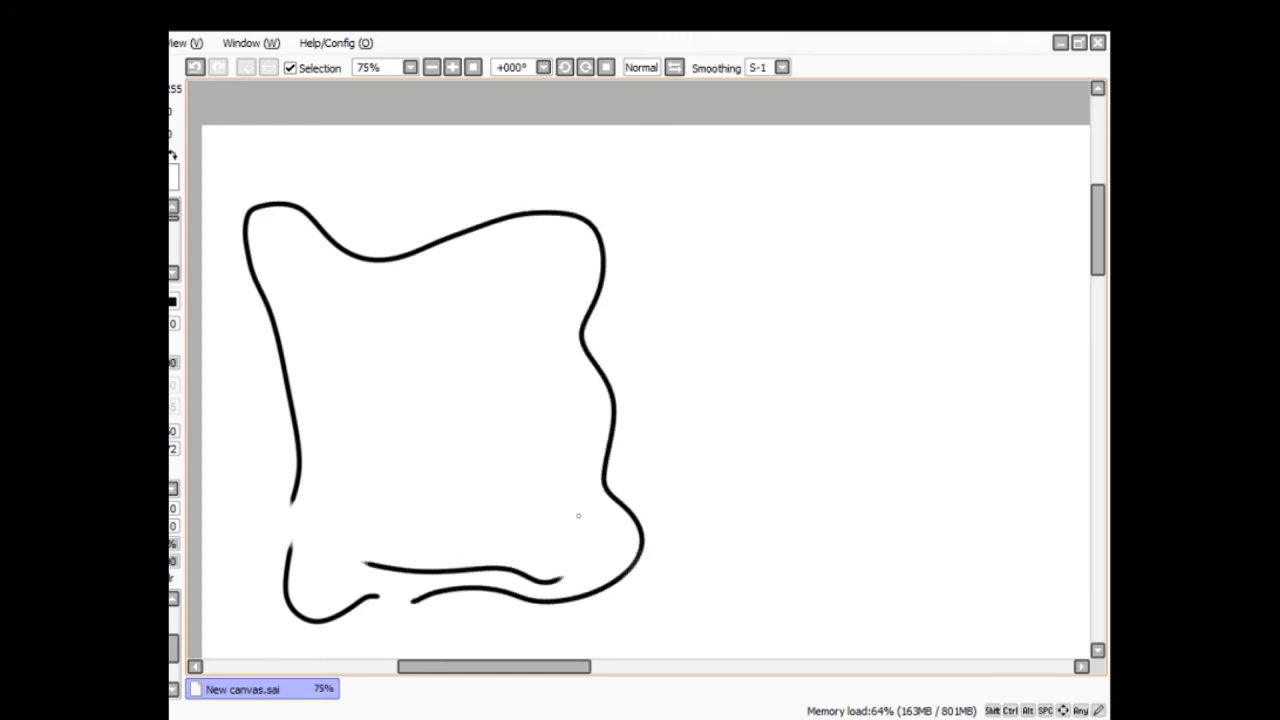
pyautogui.moveTo(532, 264); pyautogui.dragTo(536, 524)
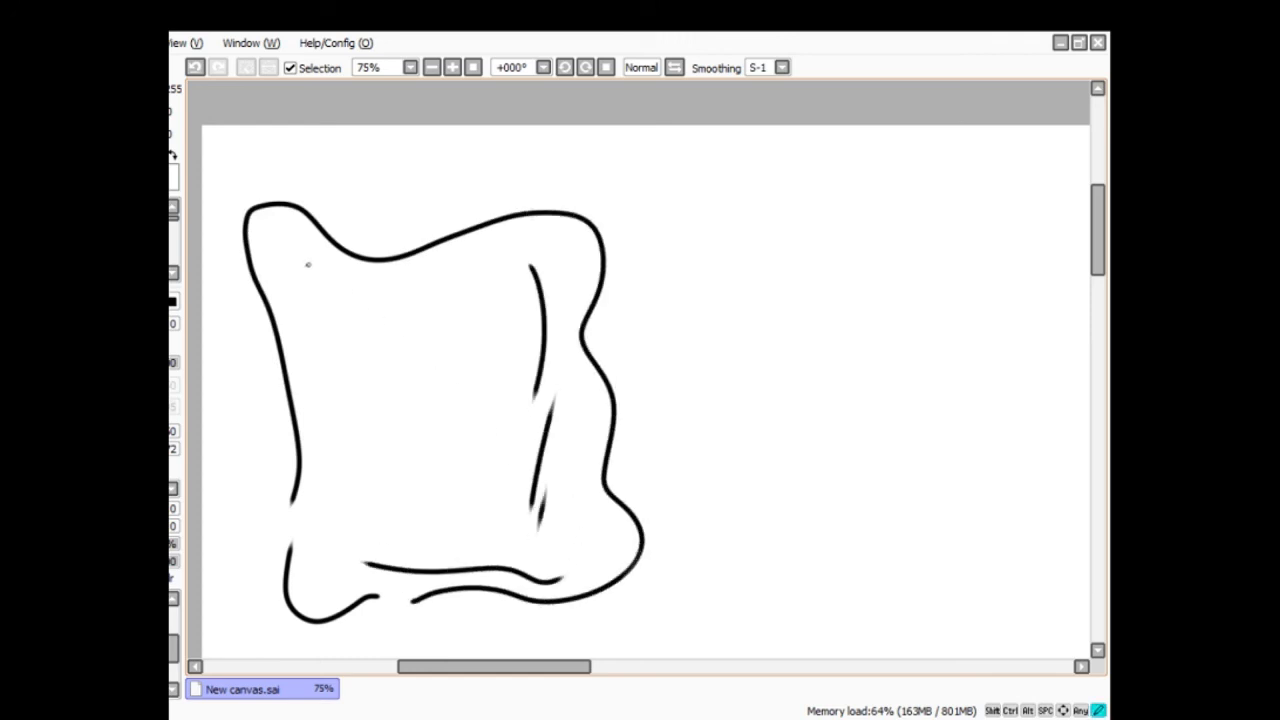
pyautogui.moveTo(310, 264); pyautogui.dragTo(510, 290)
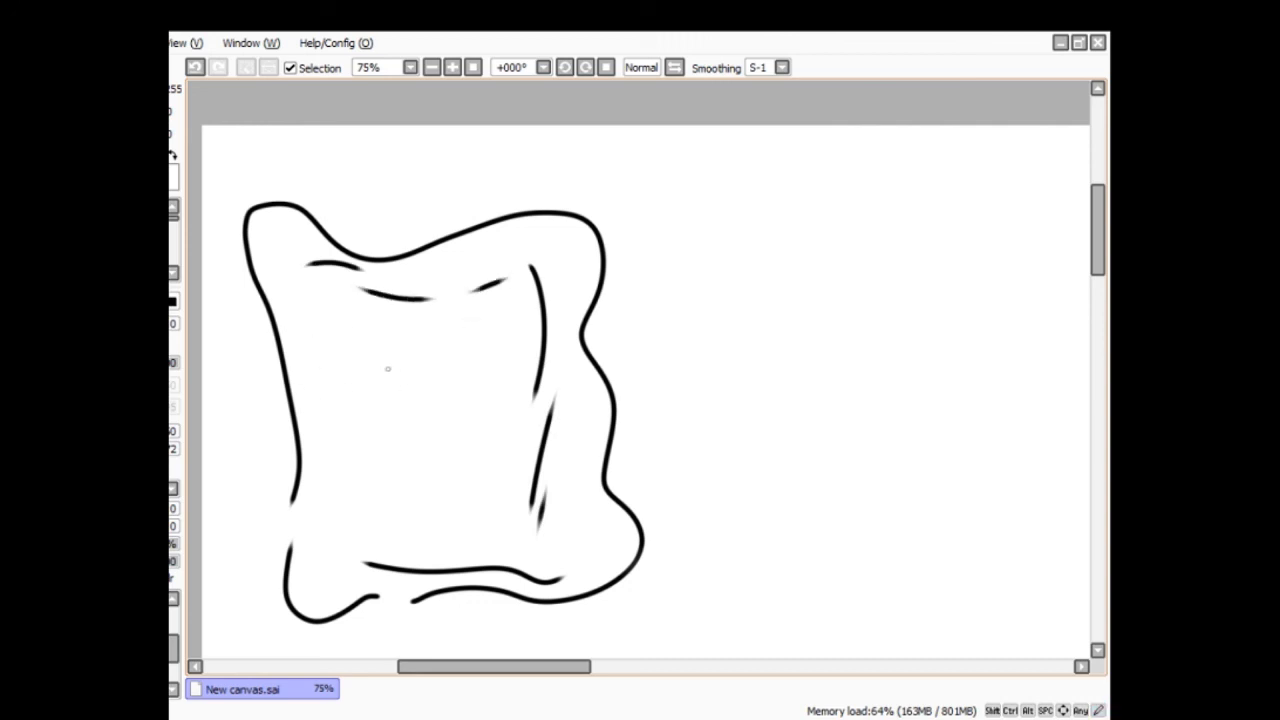
pyautogui.moveTo(368, 358); pyautogui.dragTo(404, 420)
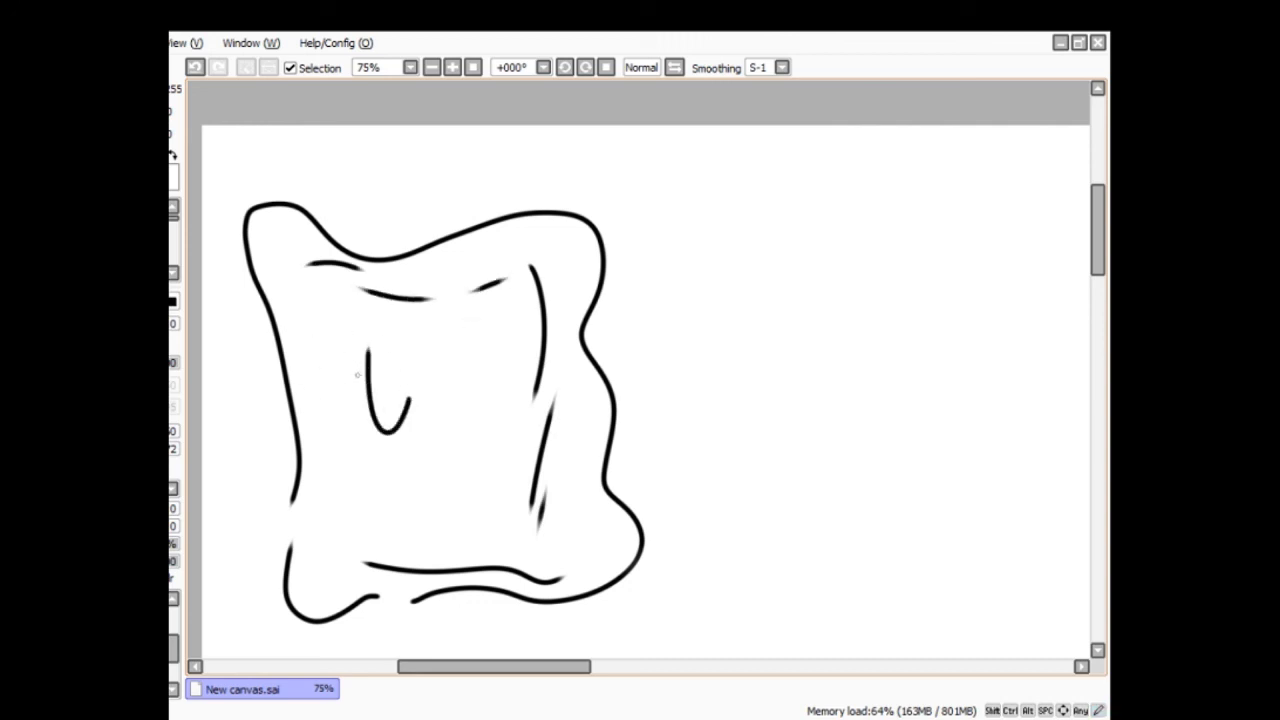
pyautogui.moveTo(316, 300); pyautogui.dragTo(356, 376)
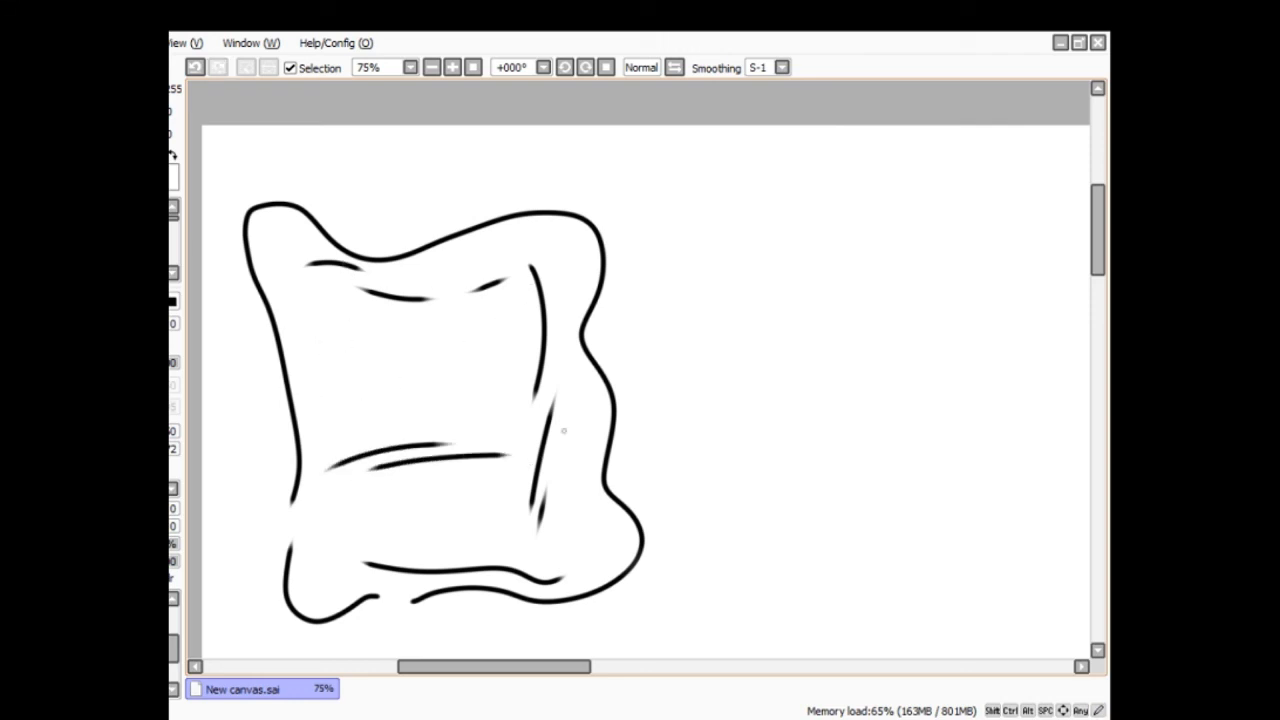
# - Sketch the woman's face, flowing hair, arm and body on the cushion, and begin "She" beside it
pyautogui.moveTo(360, 340); pyautogui.dragTo(348, 404)
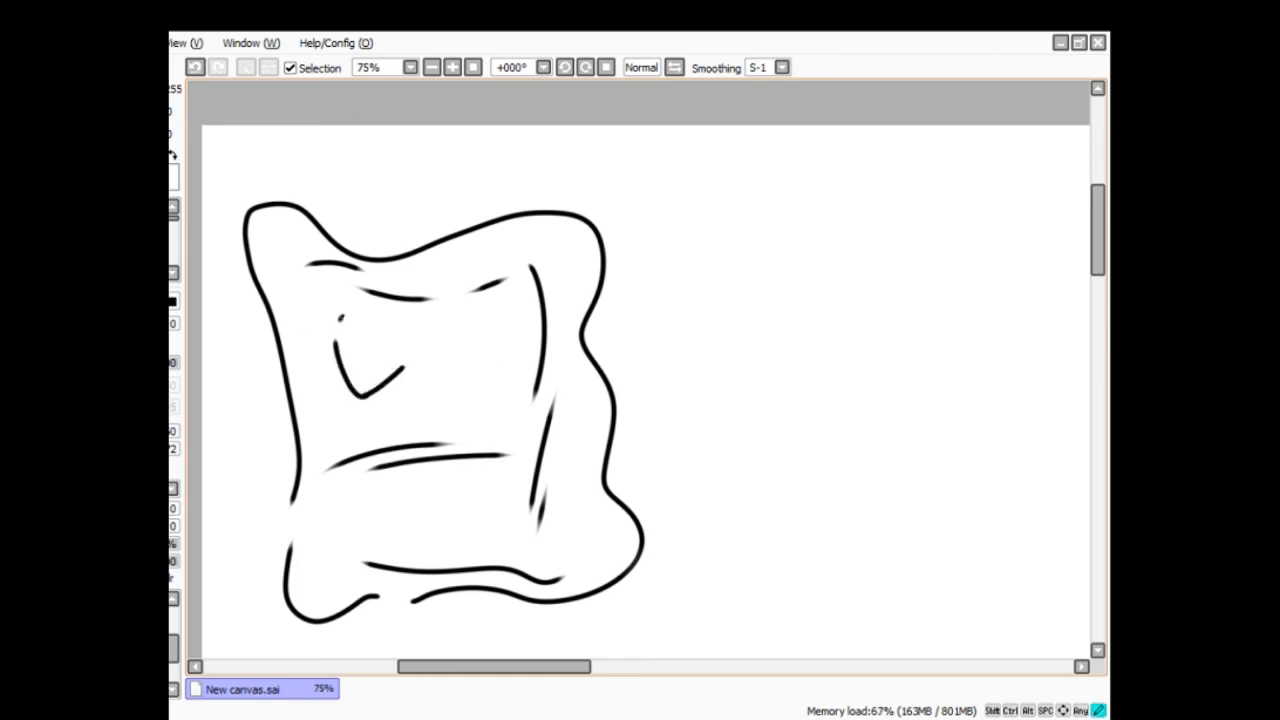
pyautogui.moveTo(344, 310); pyautogui.dragTo(430, 384)
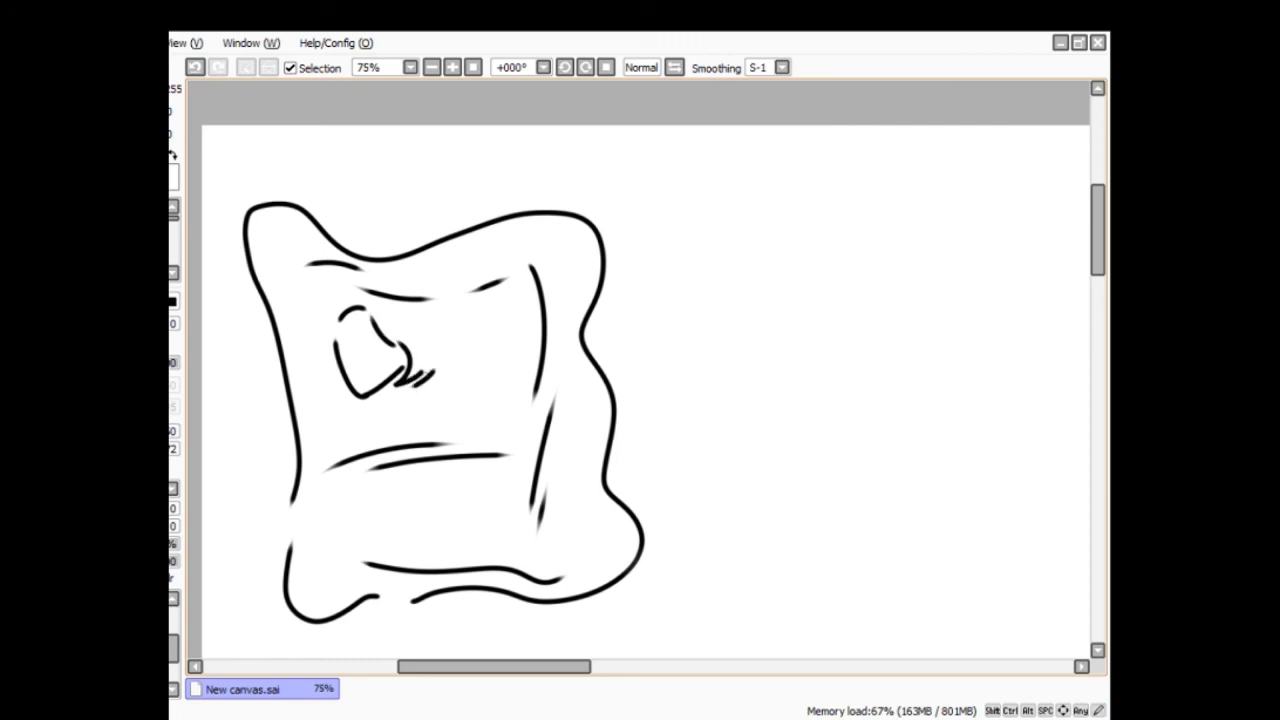
pyautogui.moveTo(410, 320); pyautogui.dragTo(470, 300)
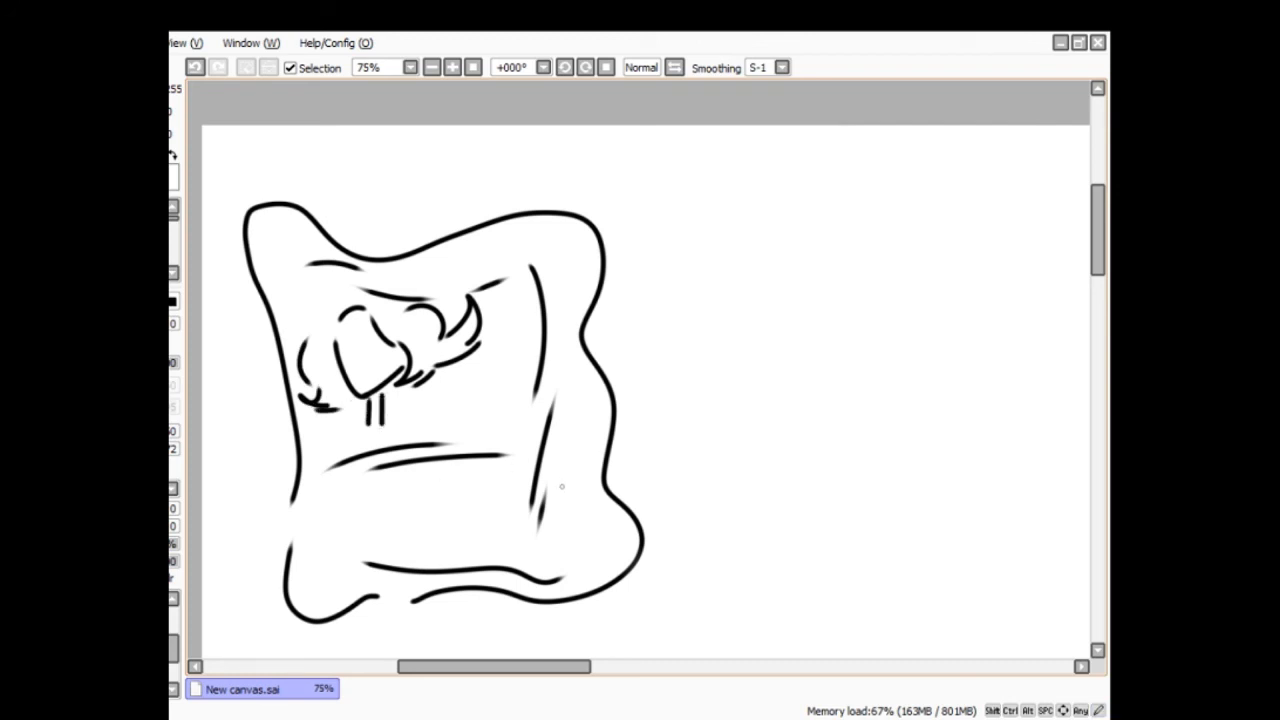
pyautogui.moveTo(468, 572)
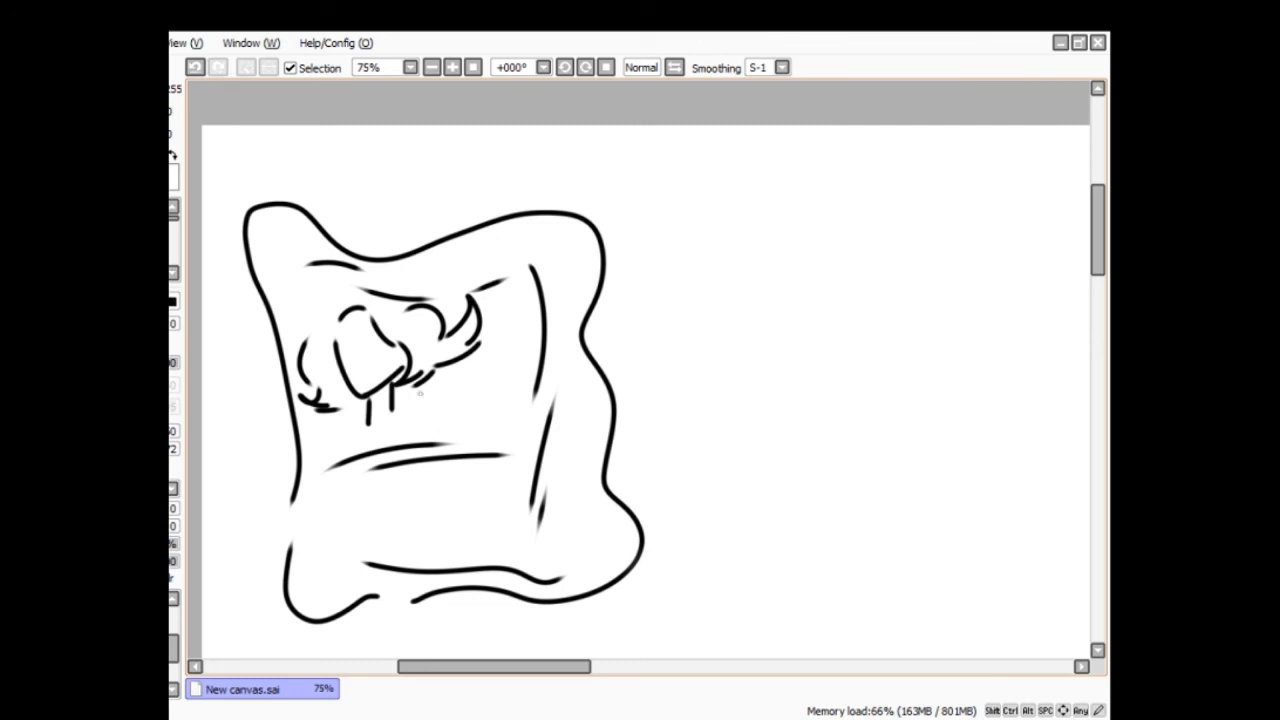
pyautogui.moveTo(356, 456); pyautogui.dragTo(422, 392)
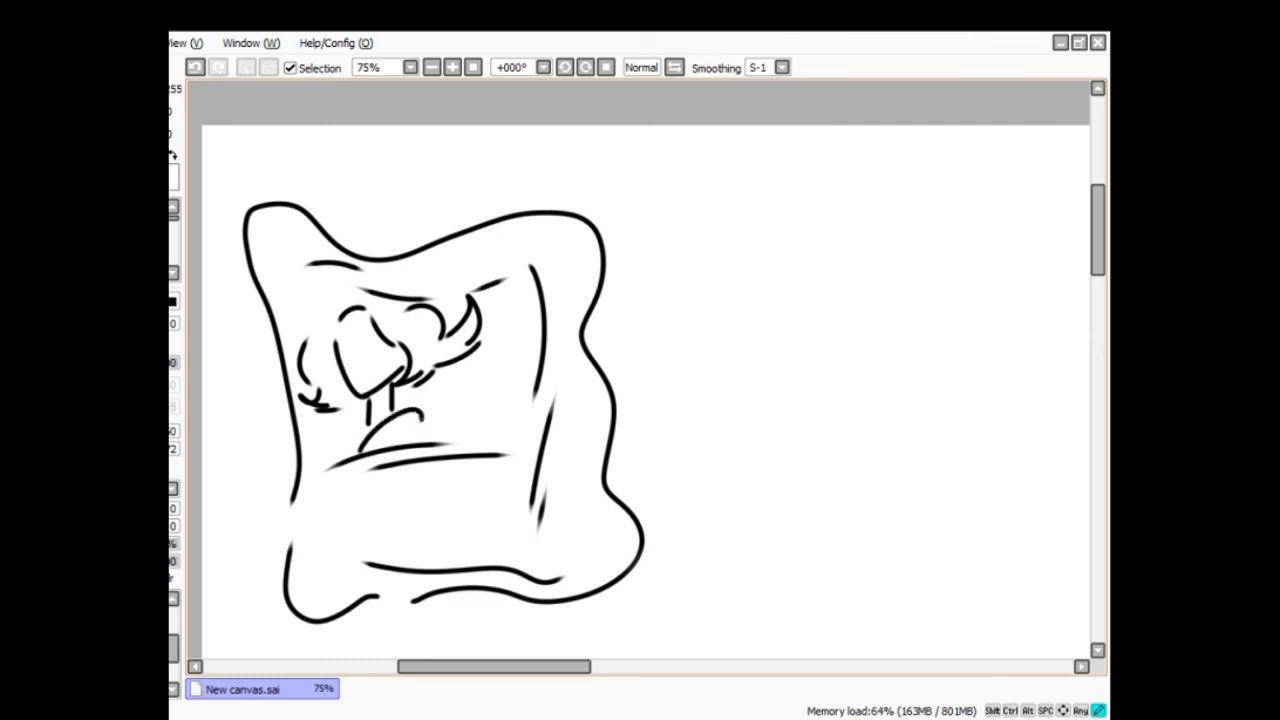
pyautogui.moveTo(320, 420); pyautogui.dragTo(400, 456)
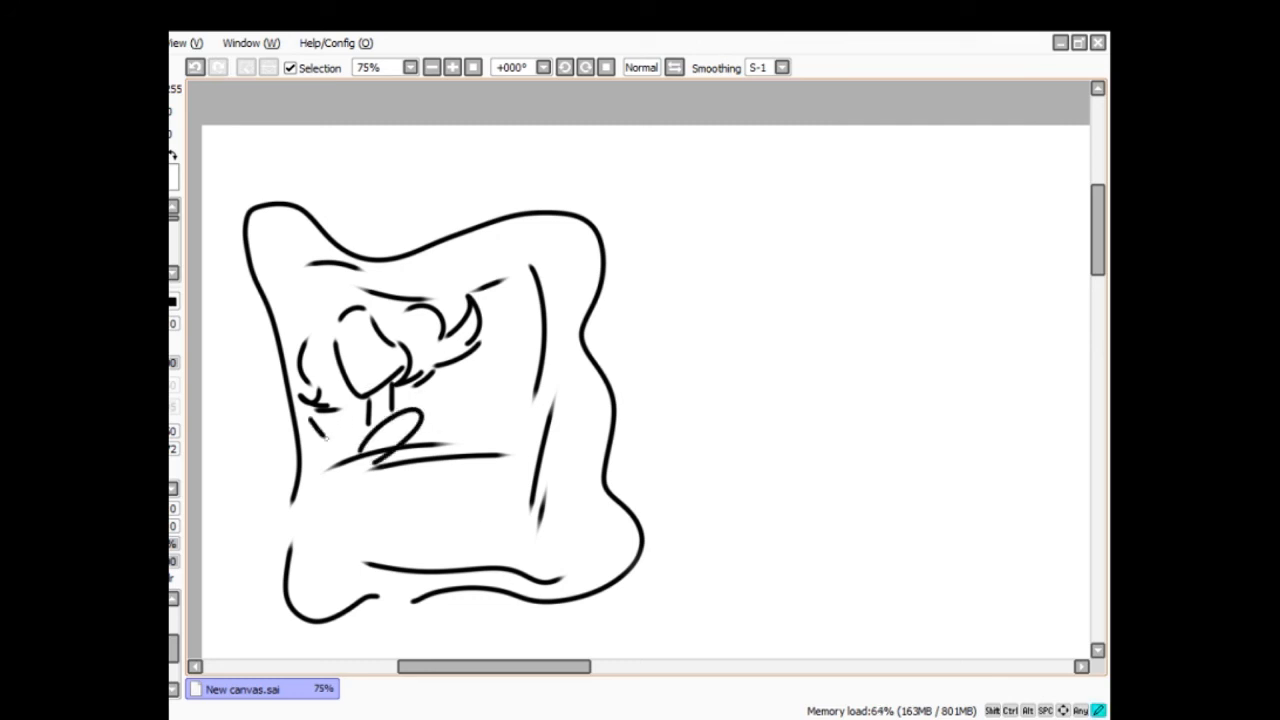
pyautogui.moveTo(300, 414); pyautogui.dragTo(350, 450)
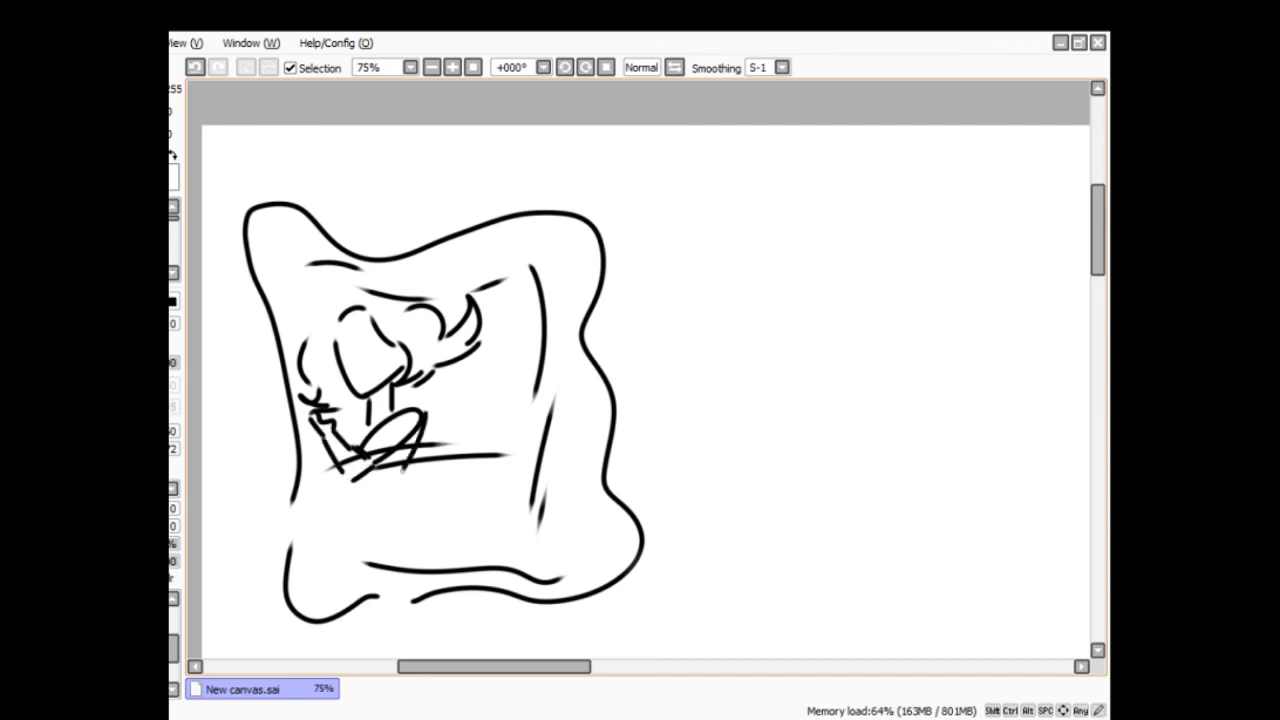
pyautogui.moveTo(410, 470); pyautogui.dragTo(444, 564)
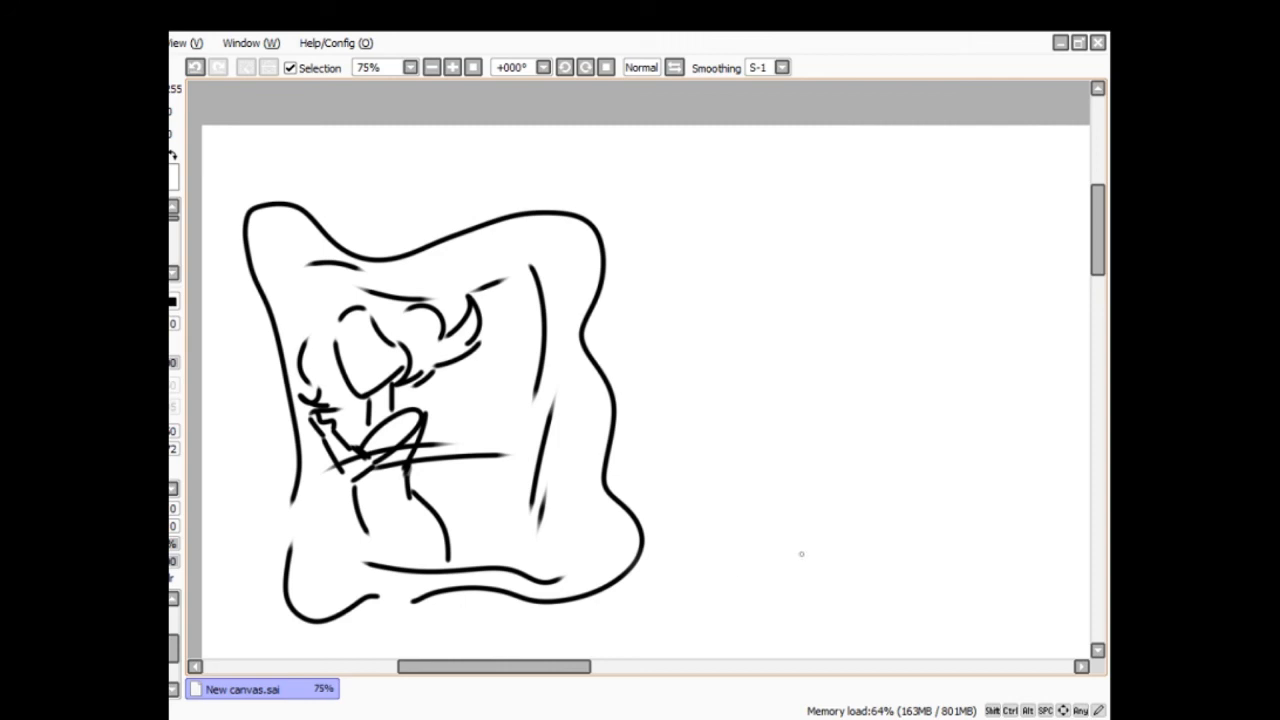
pyautogui.moveTo(656, 320); pyautogui.dragTo(684, 360)
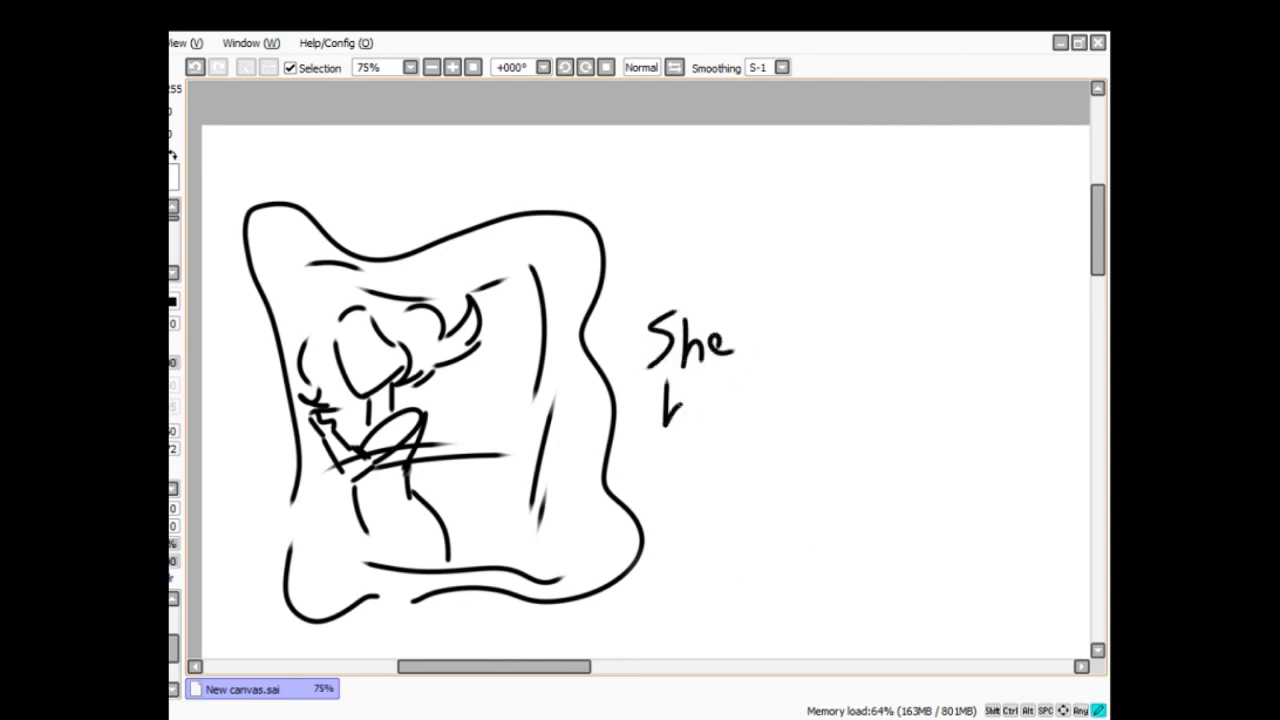
# - Write "has more cushion for the Pushin'" under "She", then clear the cushion doodle
pyautogui.moveTo(664, 404); pyautogui.dragTo(756, 410)
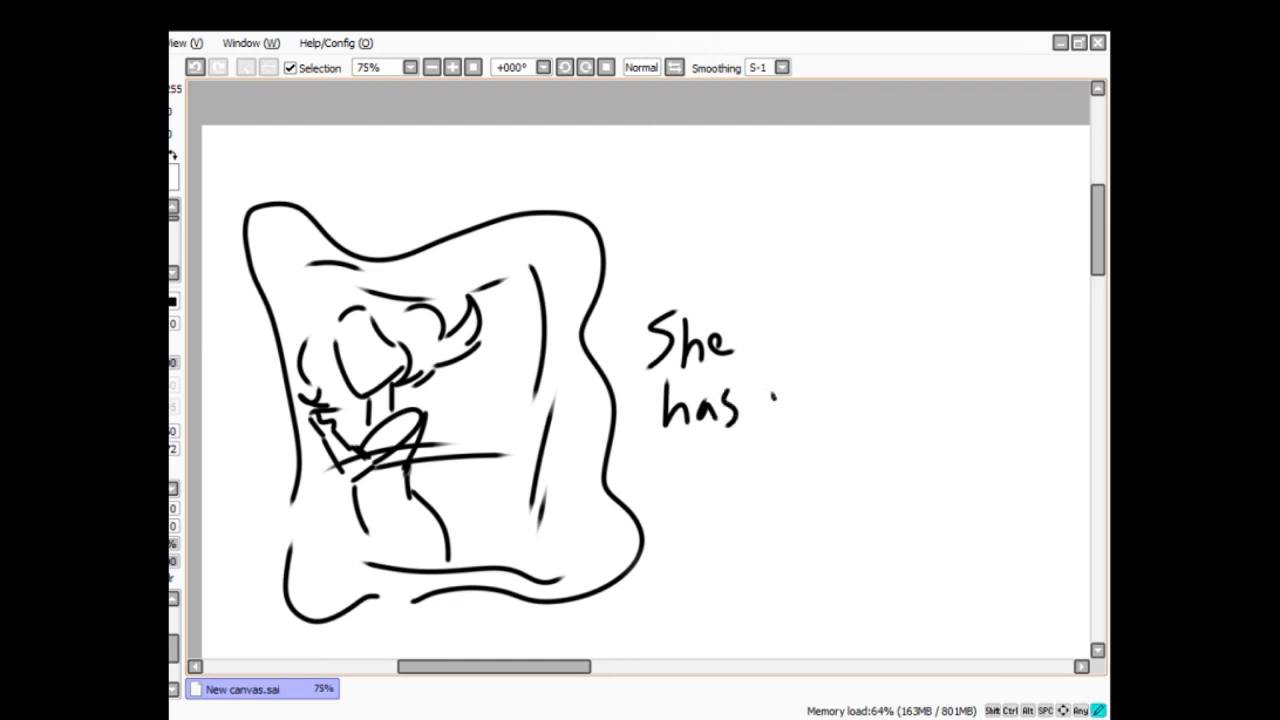
pyautogui.moveTo(770, 404); pyautogui.dragTo(876, 404)
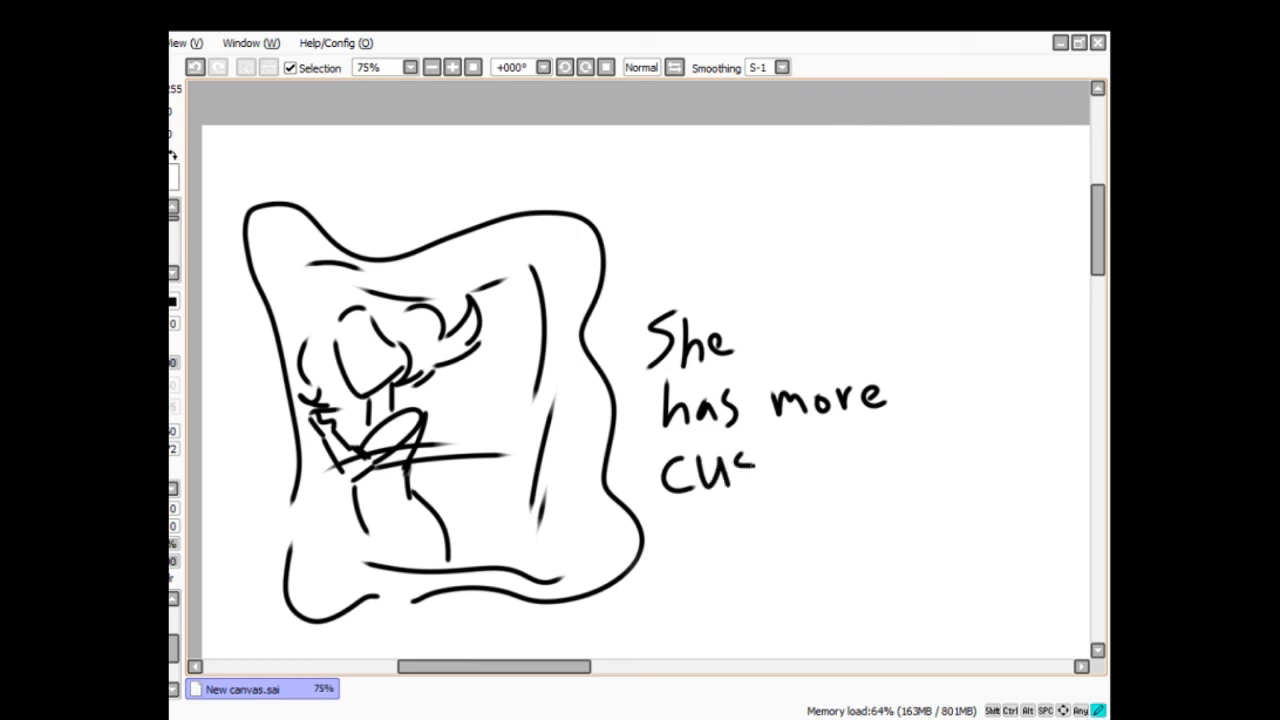
pyautogui.moveTo(744, 470); pyautogui.dragTo(844, 464)
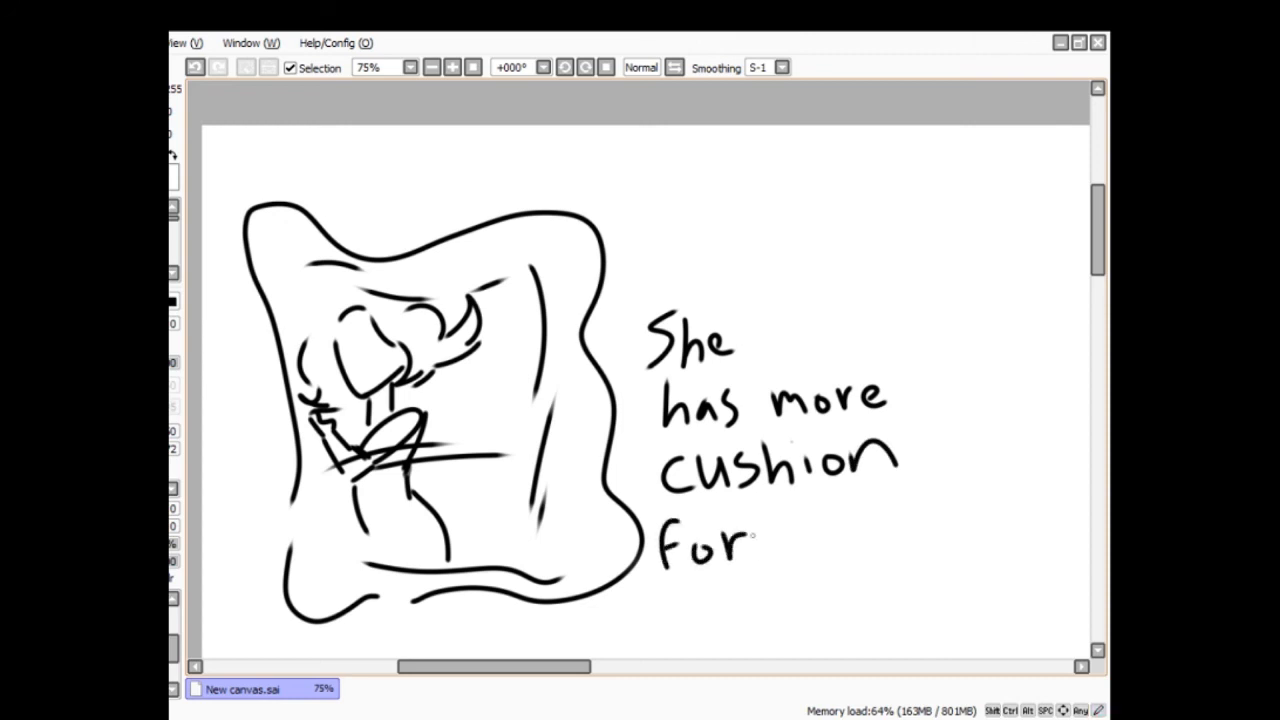
pyautogui.moveTo(770, 530); pyautogui.dragTo(840, 550)
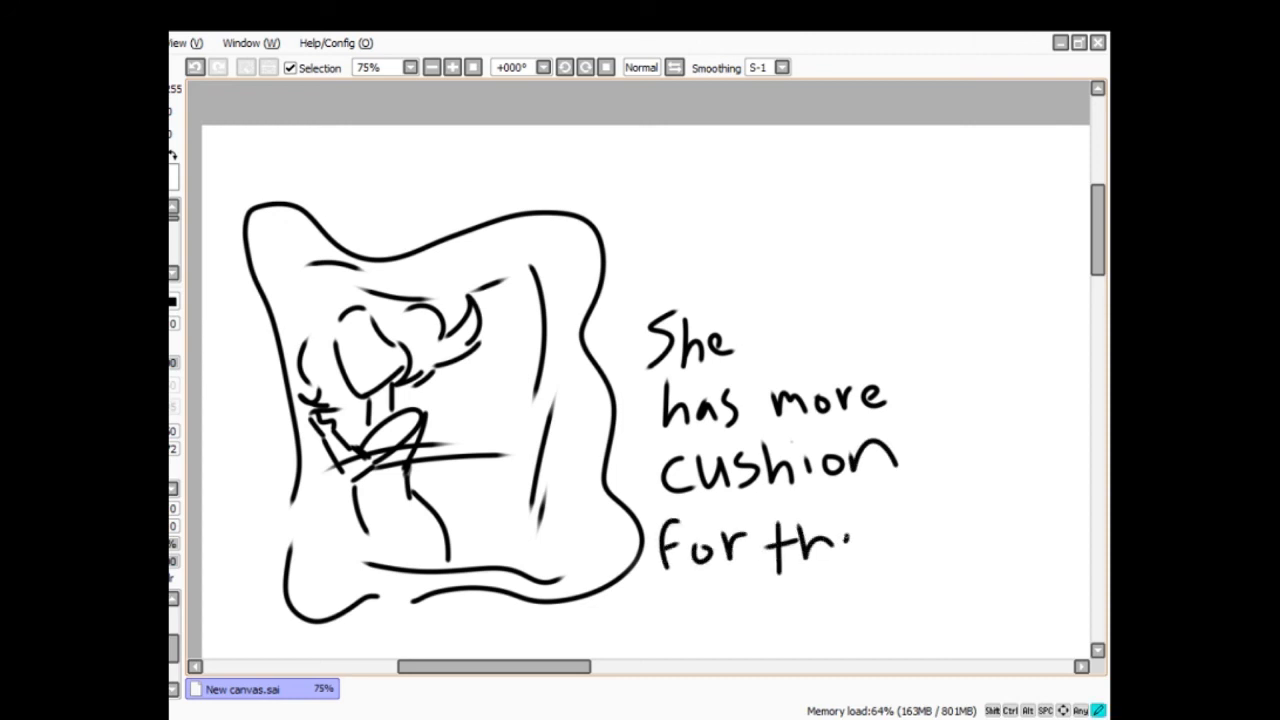
pyautogui.moveTo(820, 540); pyautogui.dragTo(684, 600)
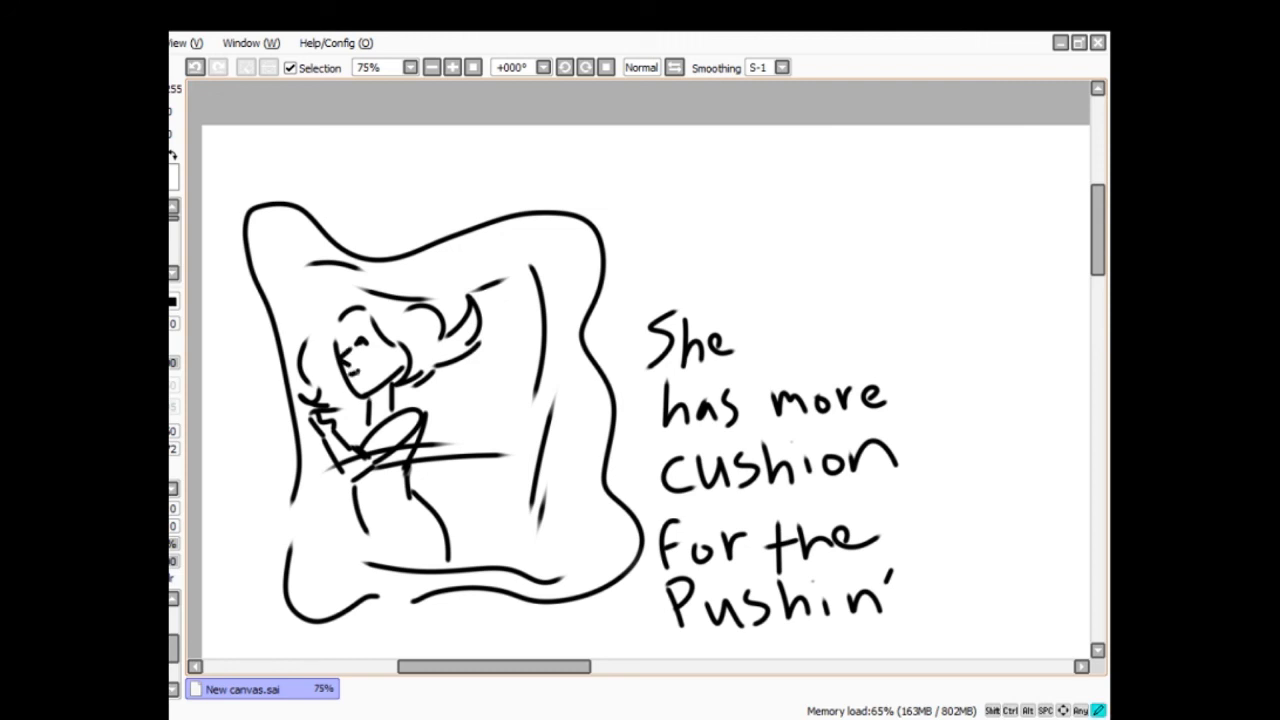
pyautogui.moveTo(324, 330); pyautogui.dragTo(376, 344)
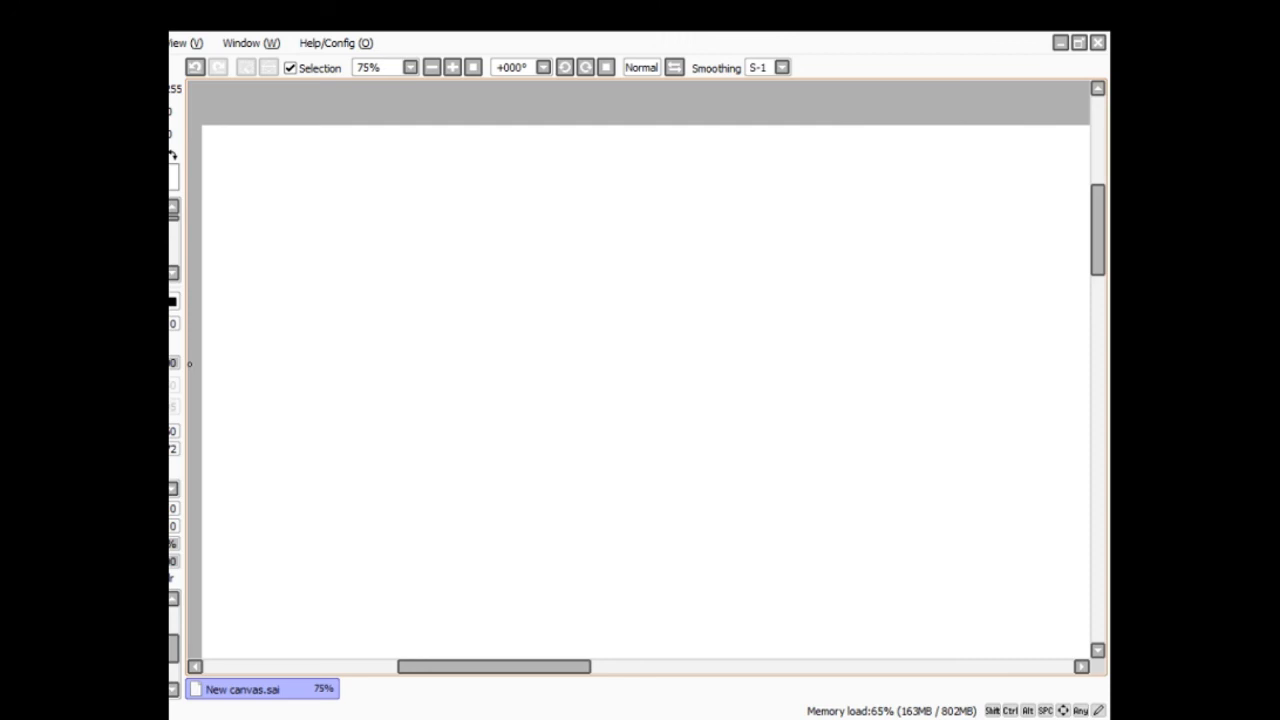
pyautogui.moveTo(616, 390)
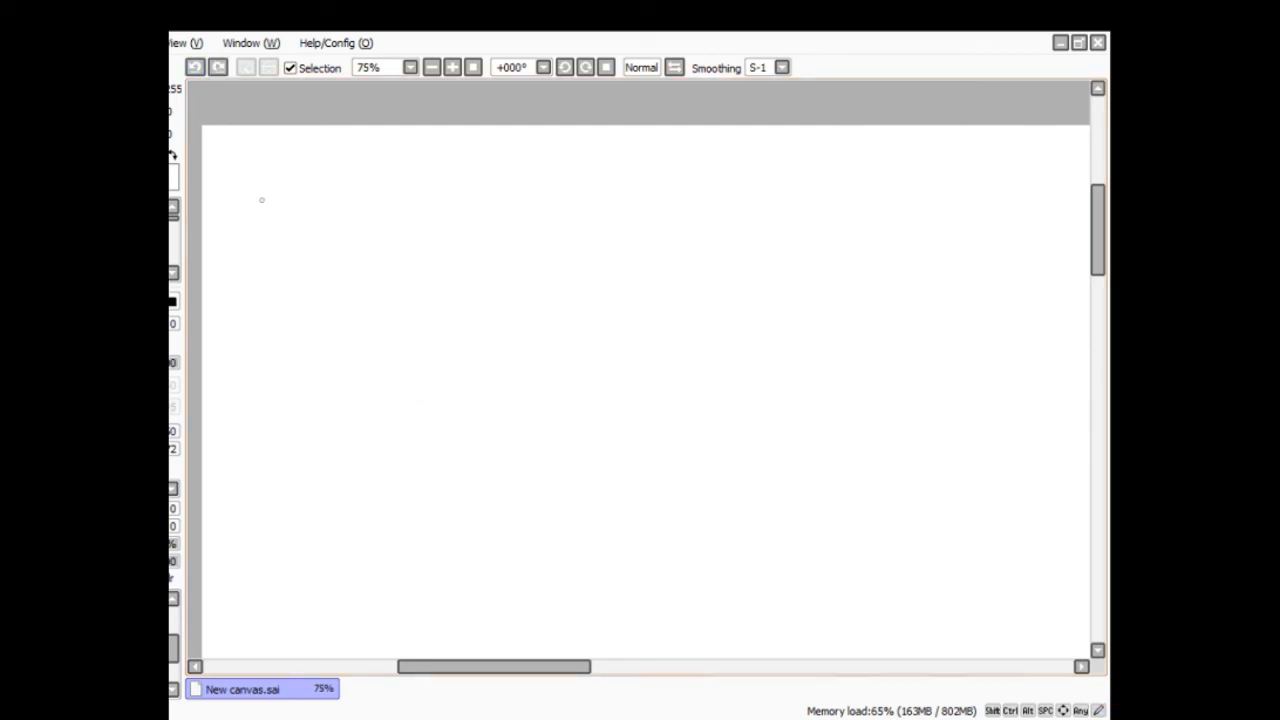
# - Draw the volcano's slopes and ridges with lines bursting from its top
pyautogui.moveTo(416, 350); pyautogui.dragTo(330, 570)
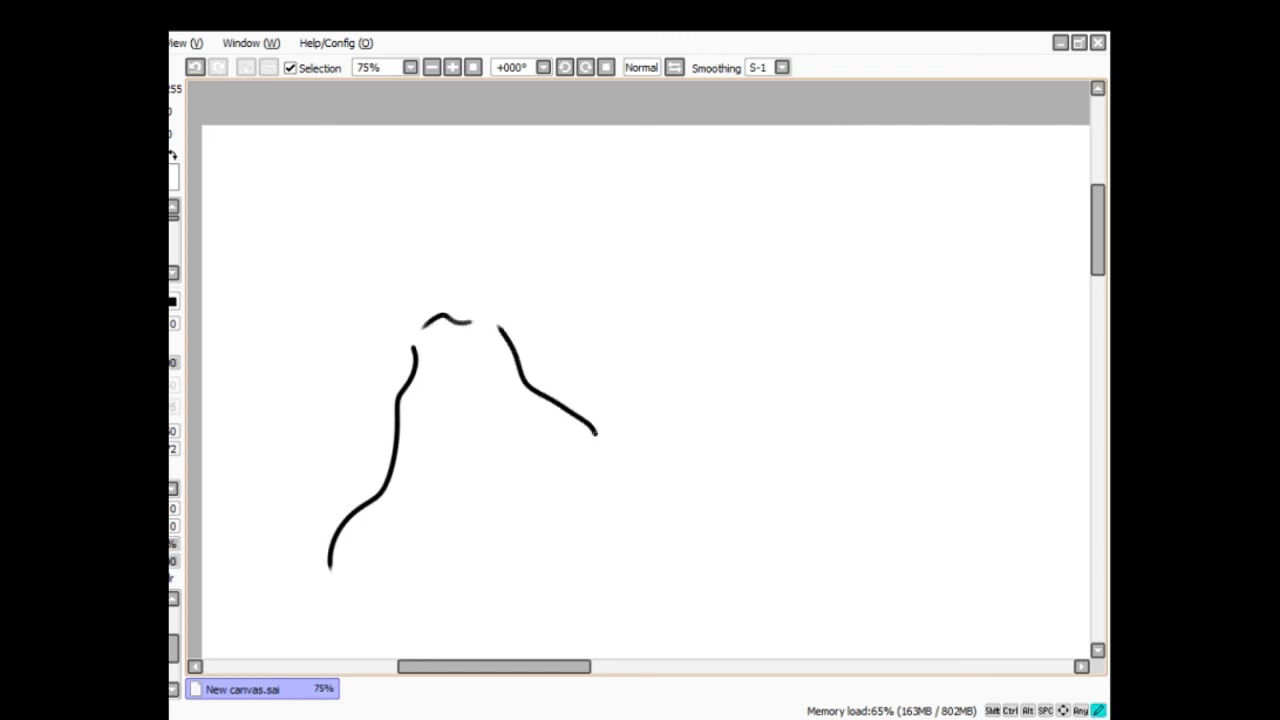
pyautogui.moveTo(504, 340); pyautogui.dragTo(720, 550)
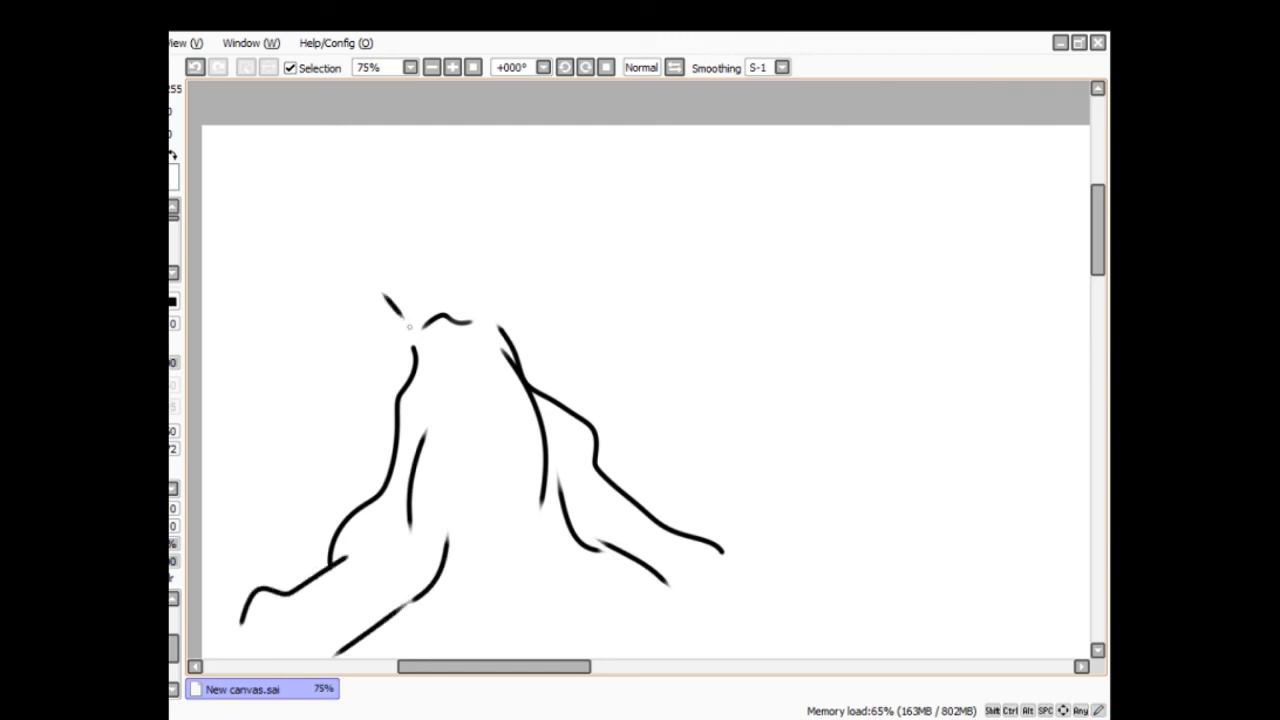
pyautogui.moveTo(410, 300); pyautogui.dragTo(444, 230)
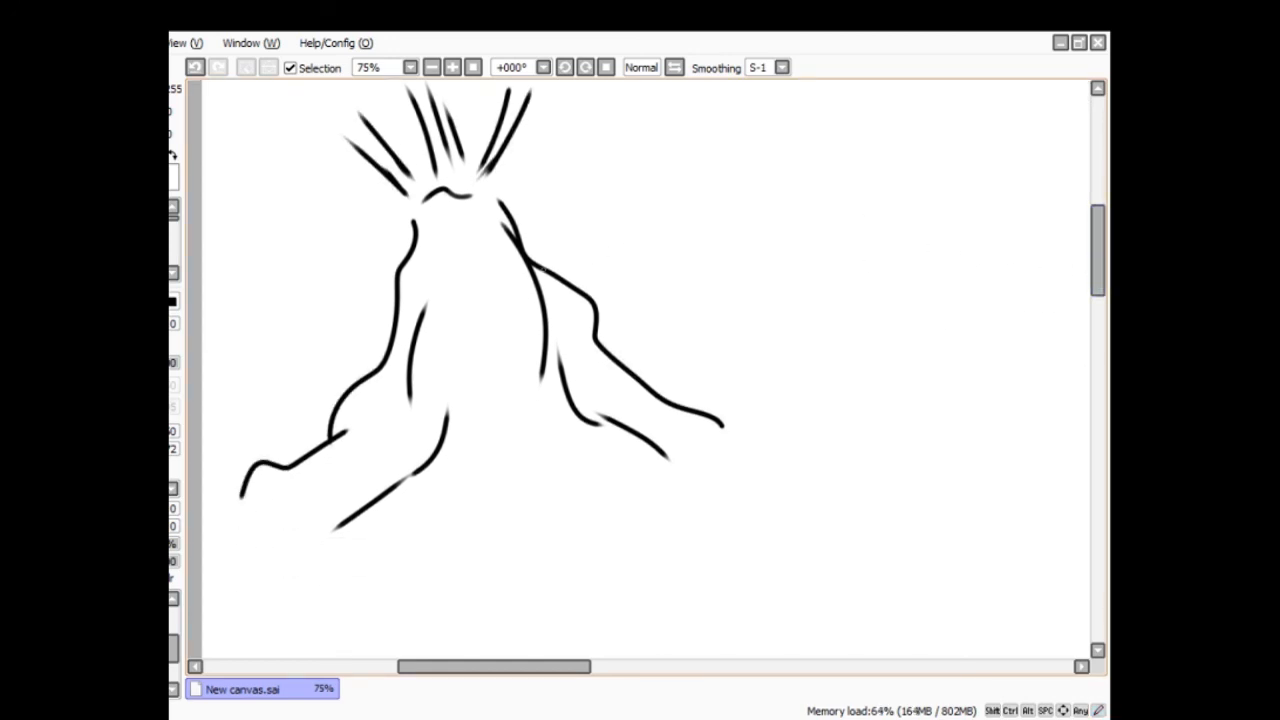
# - Add a stream running down the volcano, removing and redrawing it
pyautogui.moveTo(460, 210); pyautogui.dragTo(450, 300)
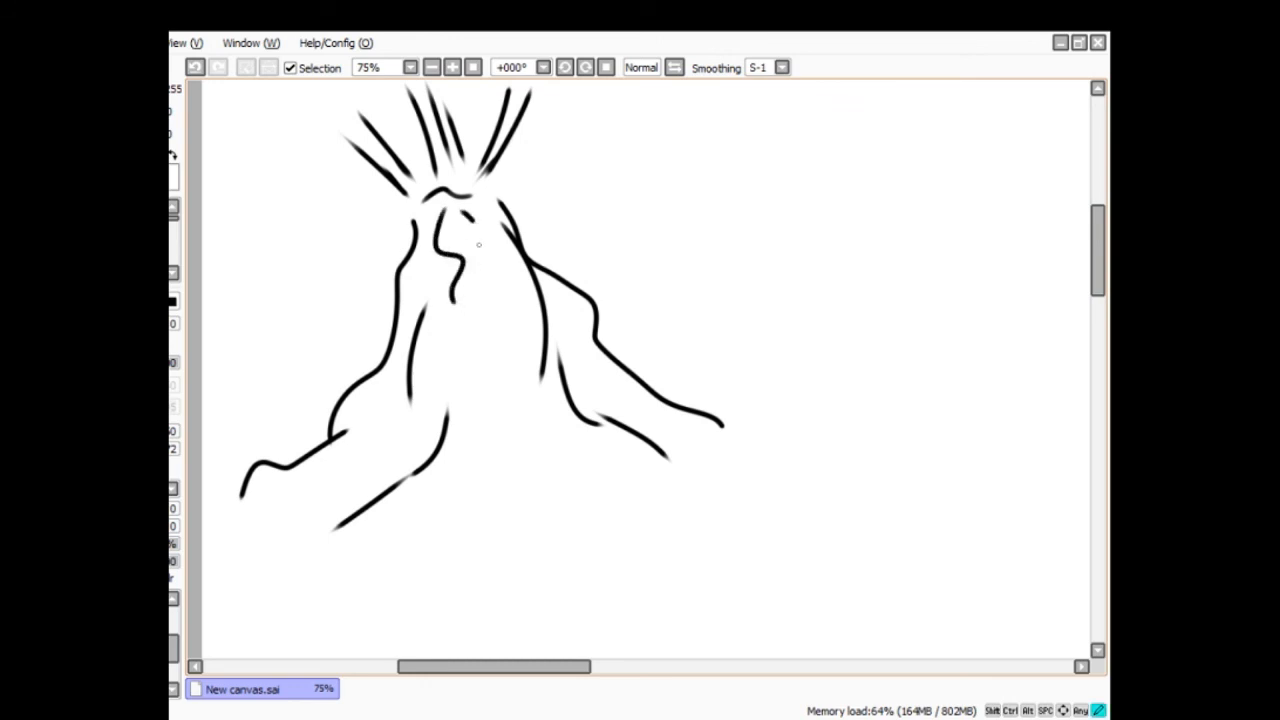
pyautogui.moveTo(456, 216); pyautogui.dragTo(476, 320)
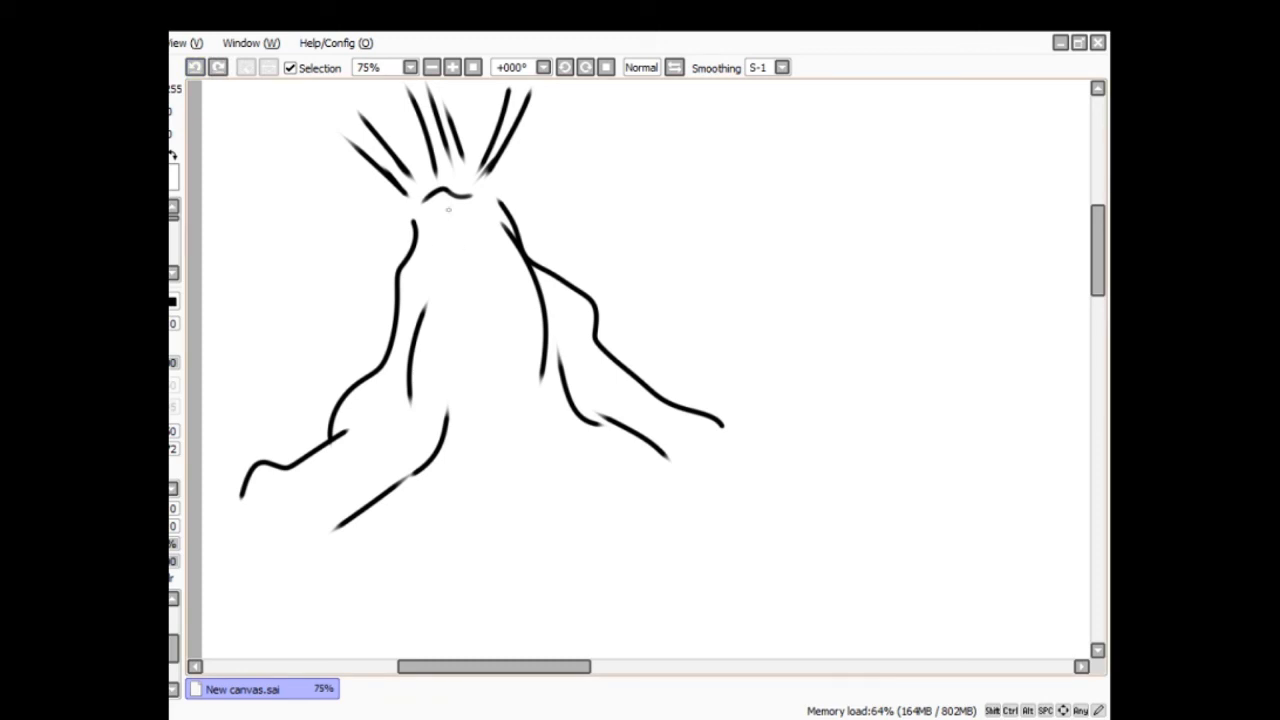
pyautogui.moveTo(448, 200); pyautogui.dragTo(456, 316)
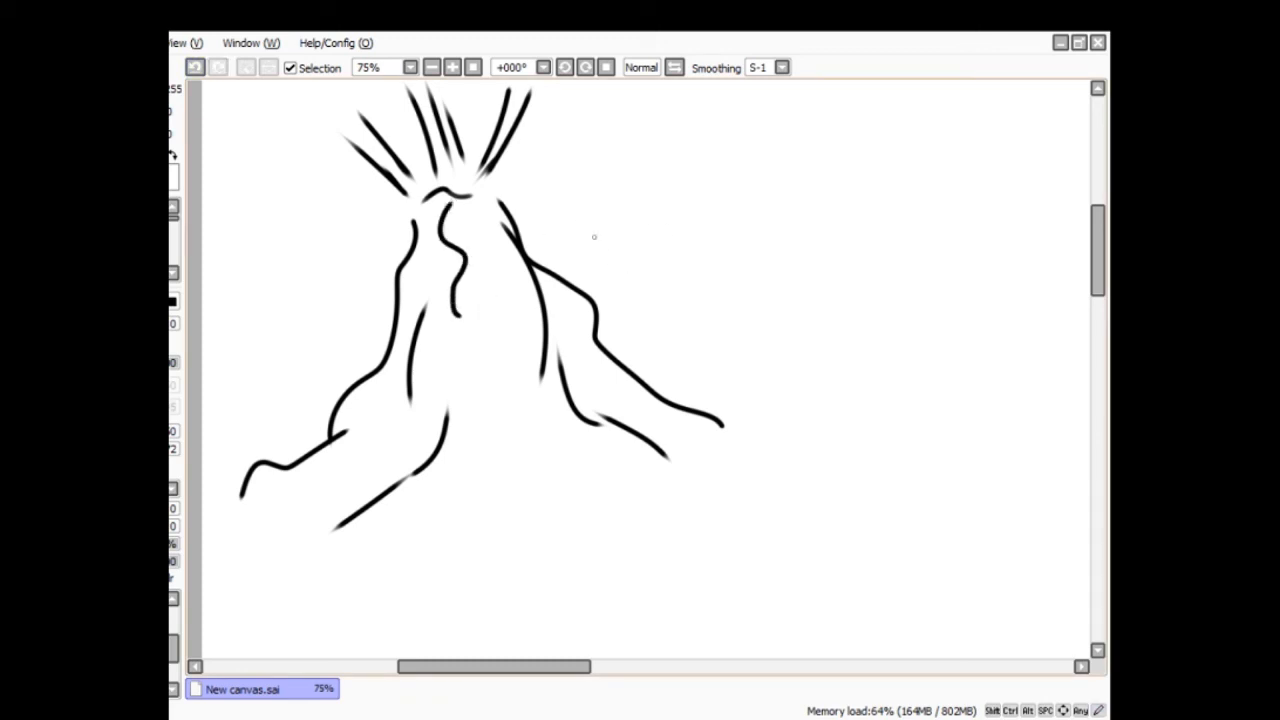
pyautogui.moveTo(476, 236); pyautogui.dragTo(464, 316)
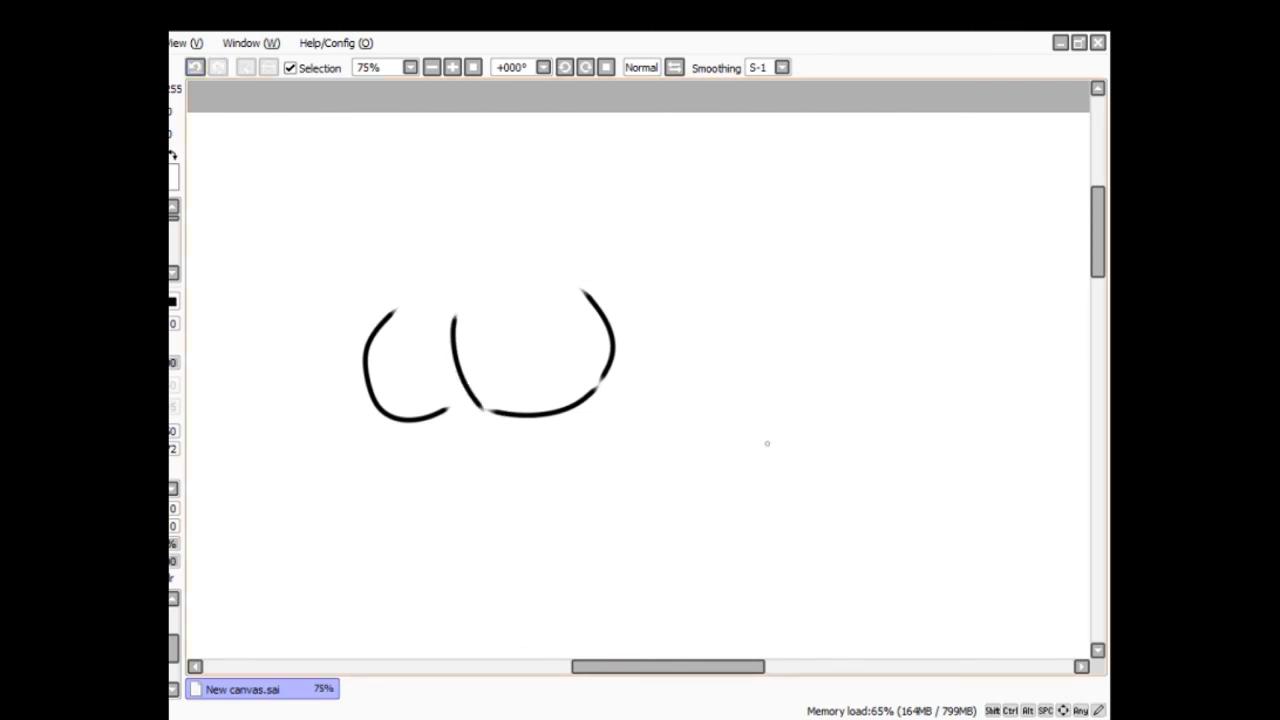
# - Add curves and loops around the rounded shapes, forming the middle figure and an arc above
pyautogui.moveTo(410, 430); pyautogui.dragTo(440, 480)
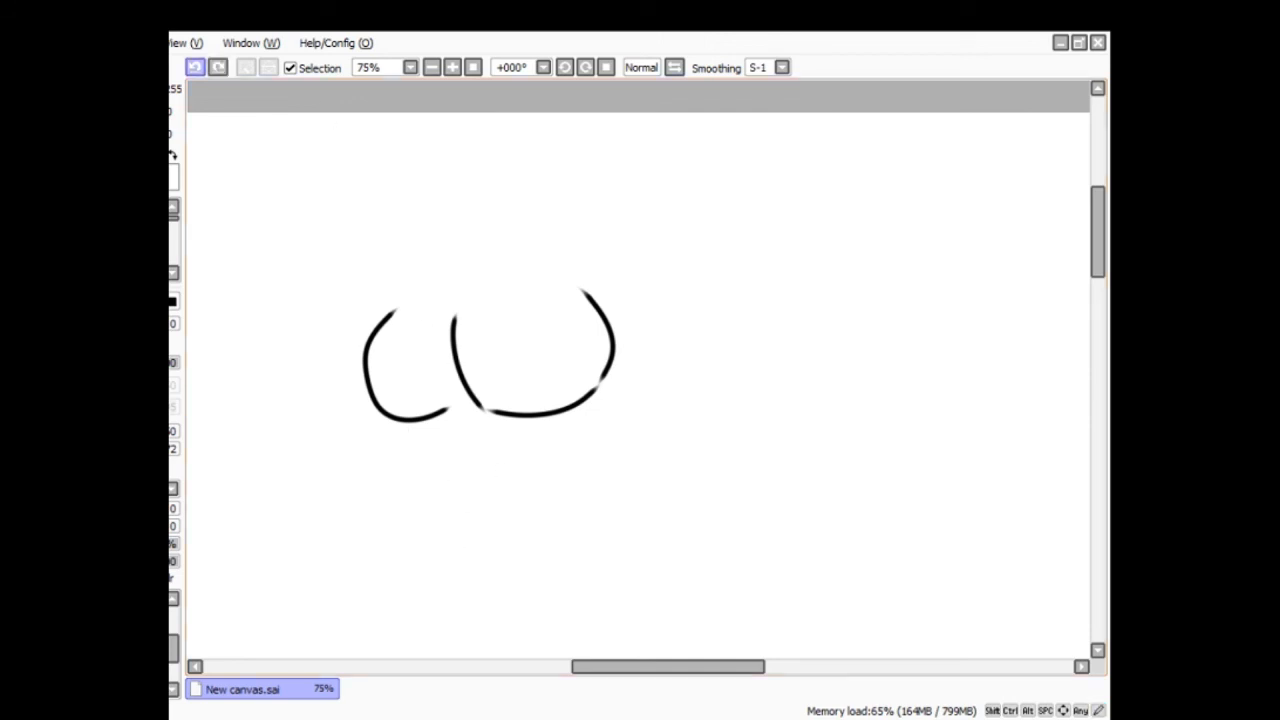
pyautogui.moveTo(416, 430); pyautogui.dragTo(468, 552)
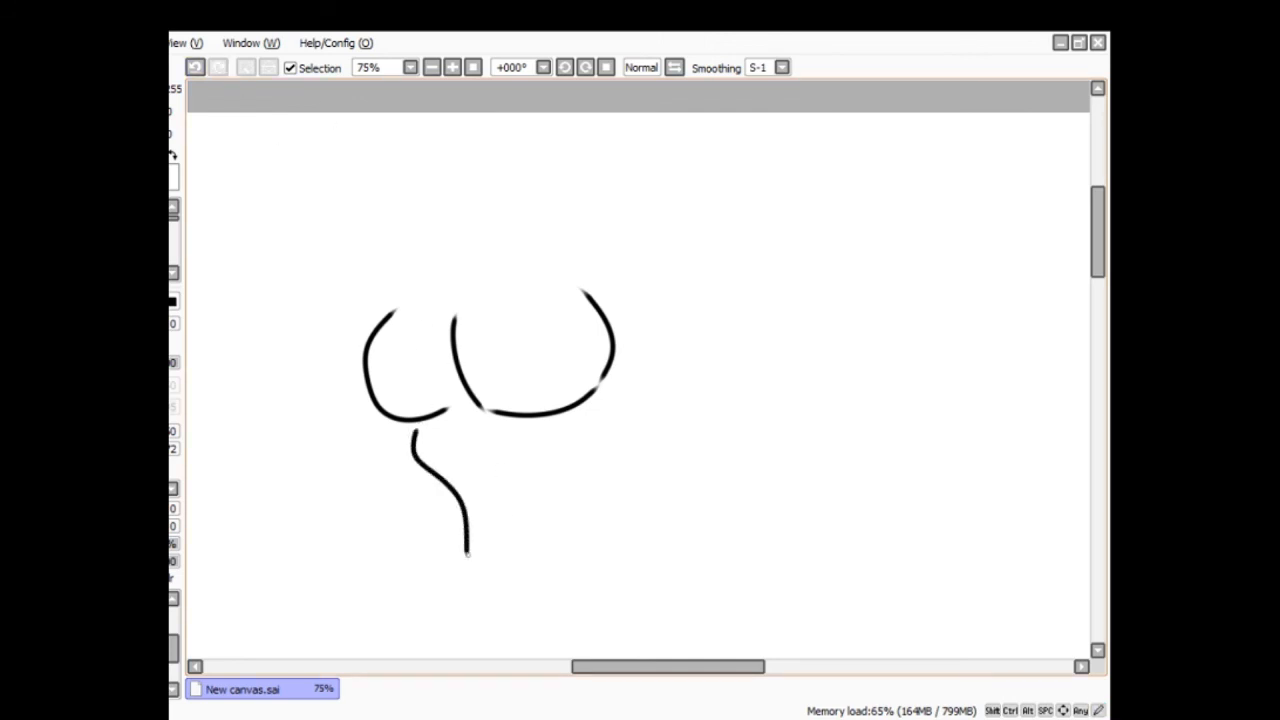
pyautogui.moveTo(648, 384); pyautogui.dragTo(588, 458)
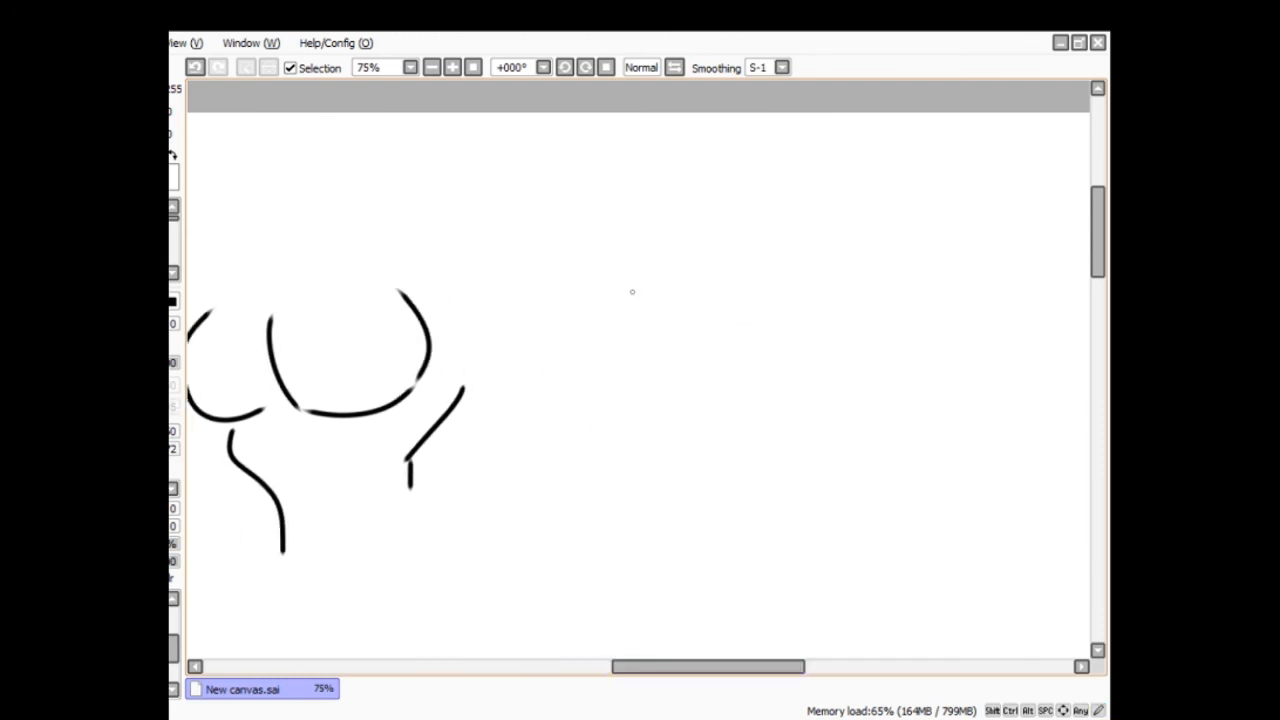
pyautogui.moveTo(616, 300); pyautogui.dragTo(644, 430)
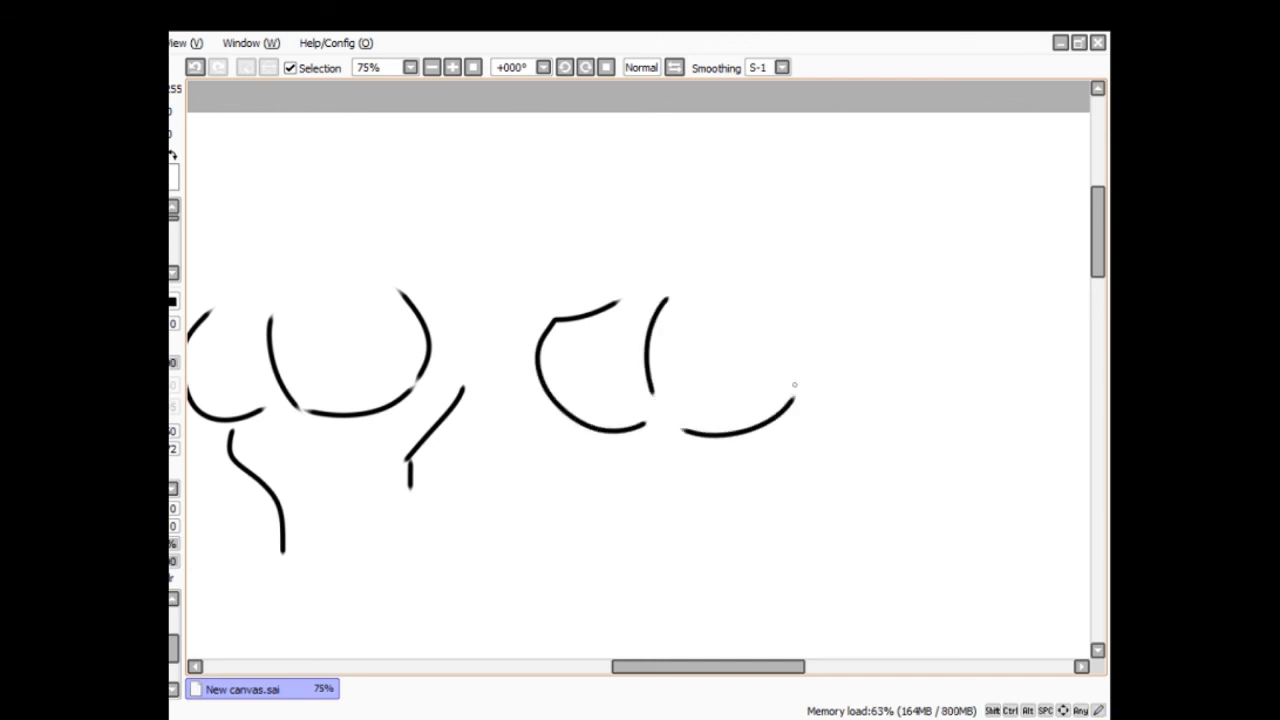
pyautogui.moveTo(588, 428); pyautogui.dragTo(616, 518)
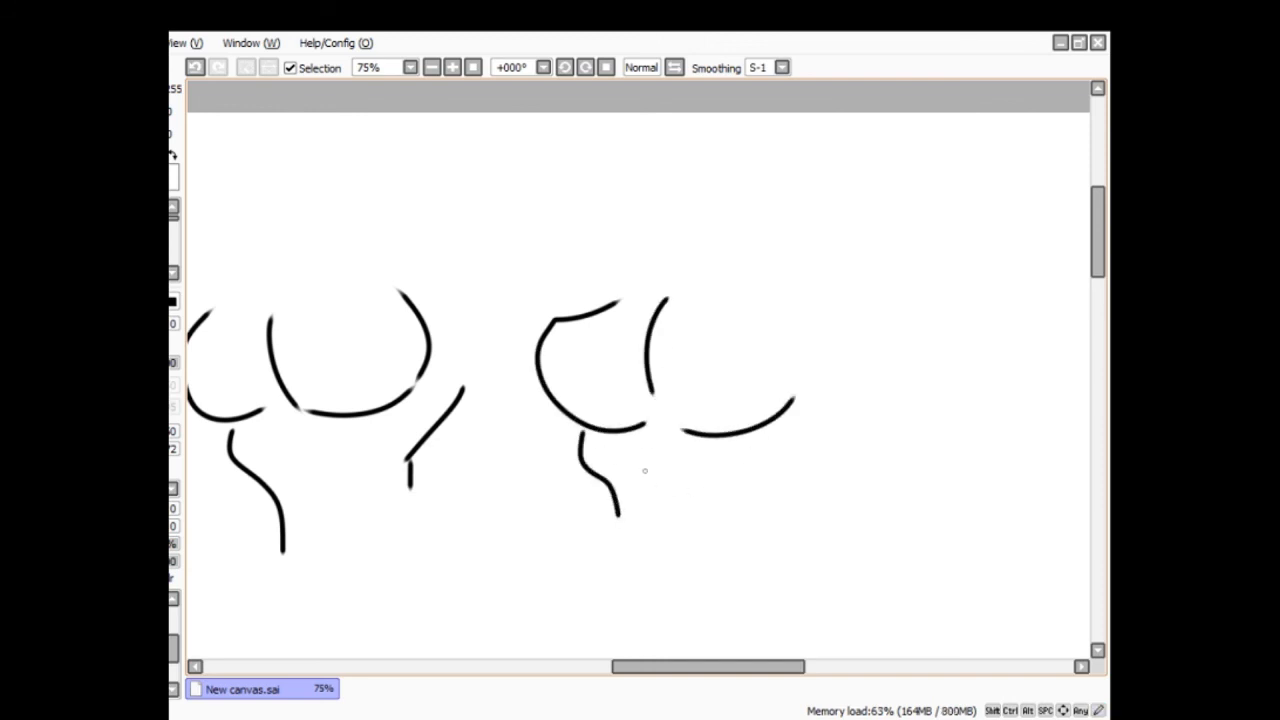
pyautogui.moveTo(570, 300); pyautogui.dragTo(560, 280)
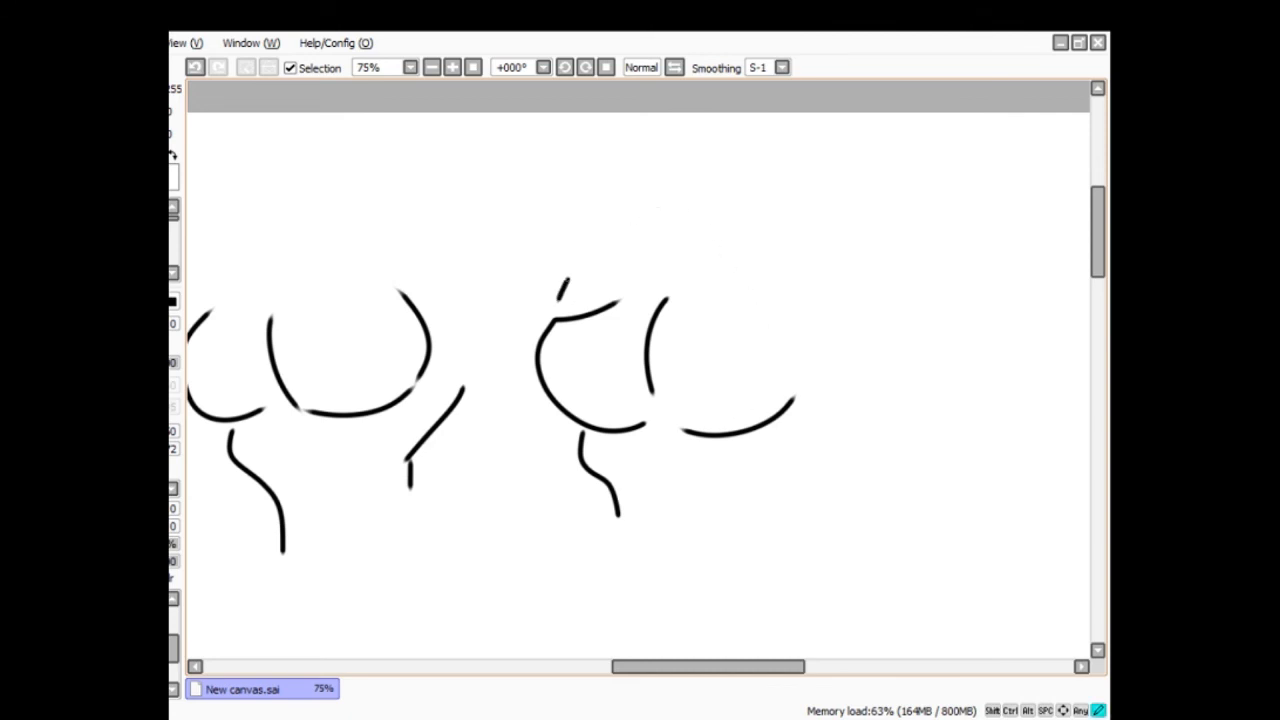
pyautogui.moveTo(564, 290); pyautogui.dragTo(600, 270)
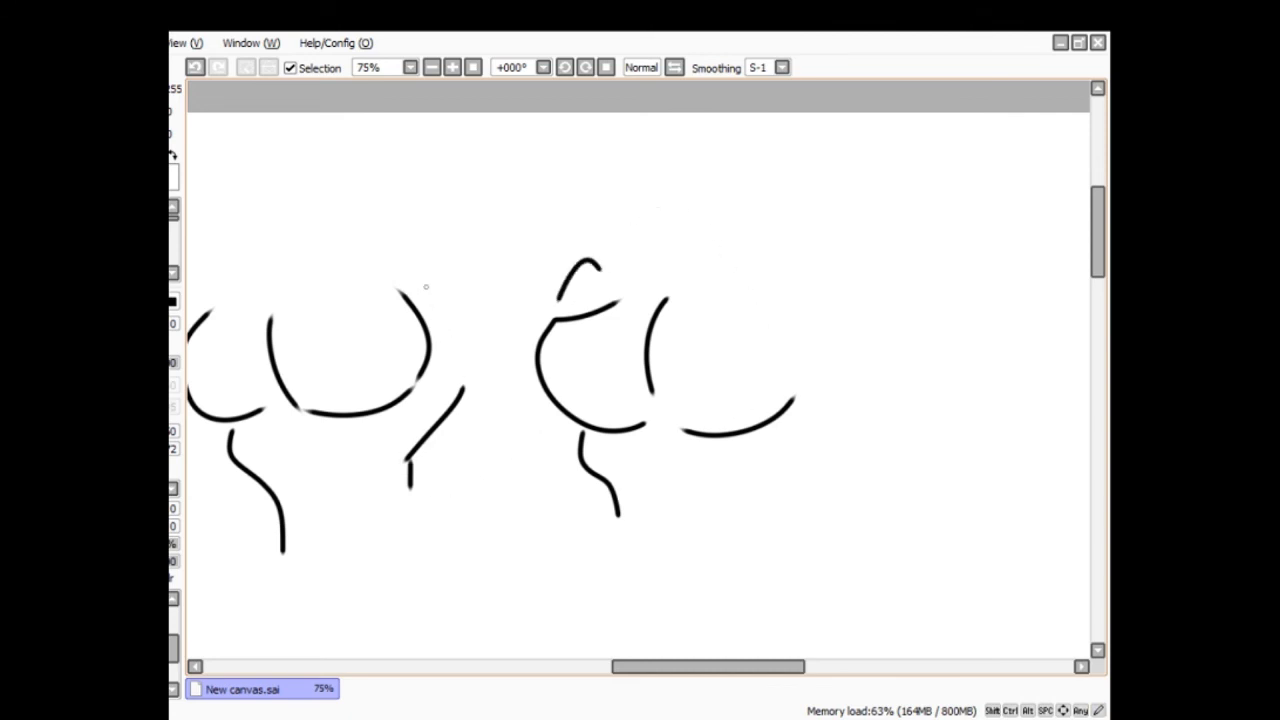
pyautogui.moveTo(424, 290); pyautogui.dragTo(490, 376)
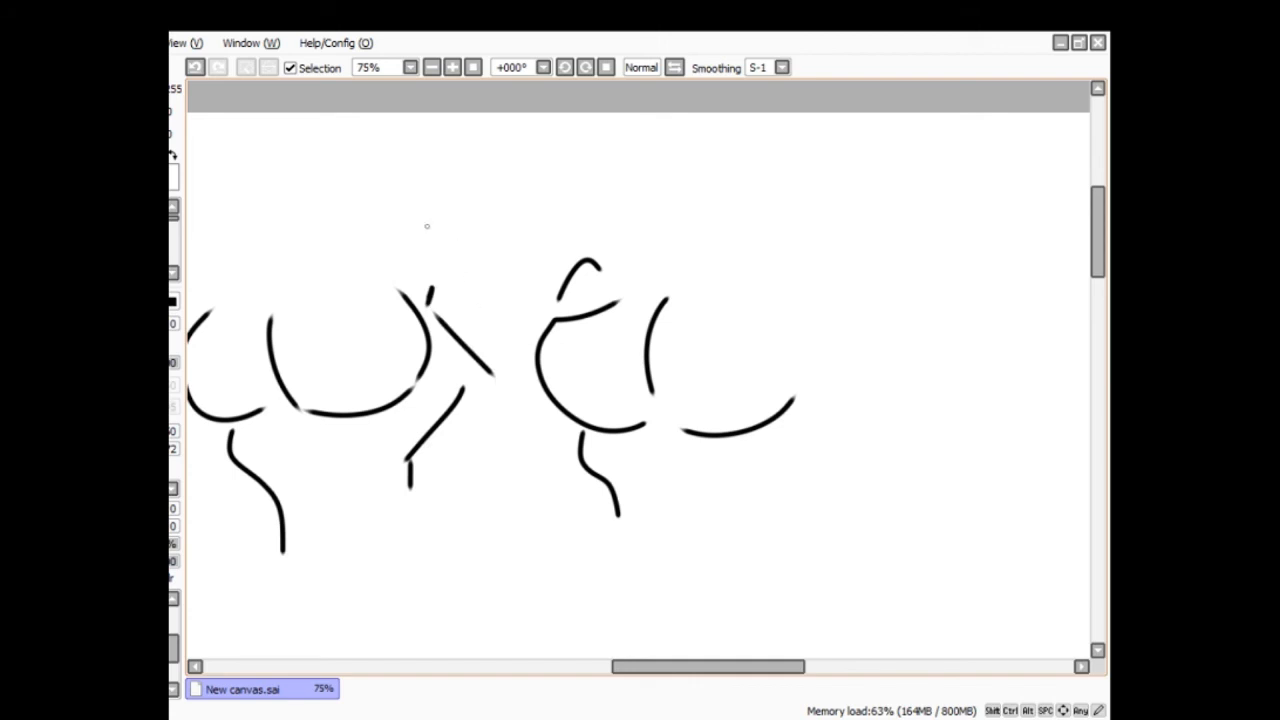
pyautogui.moveTo(428, 224); pyautogui.dragTo(522, 330)
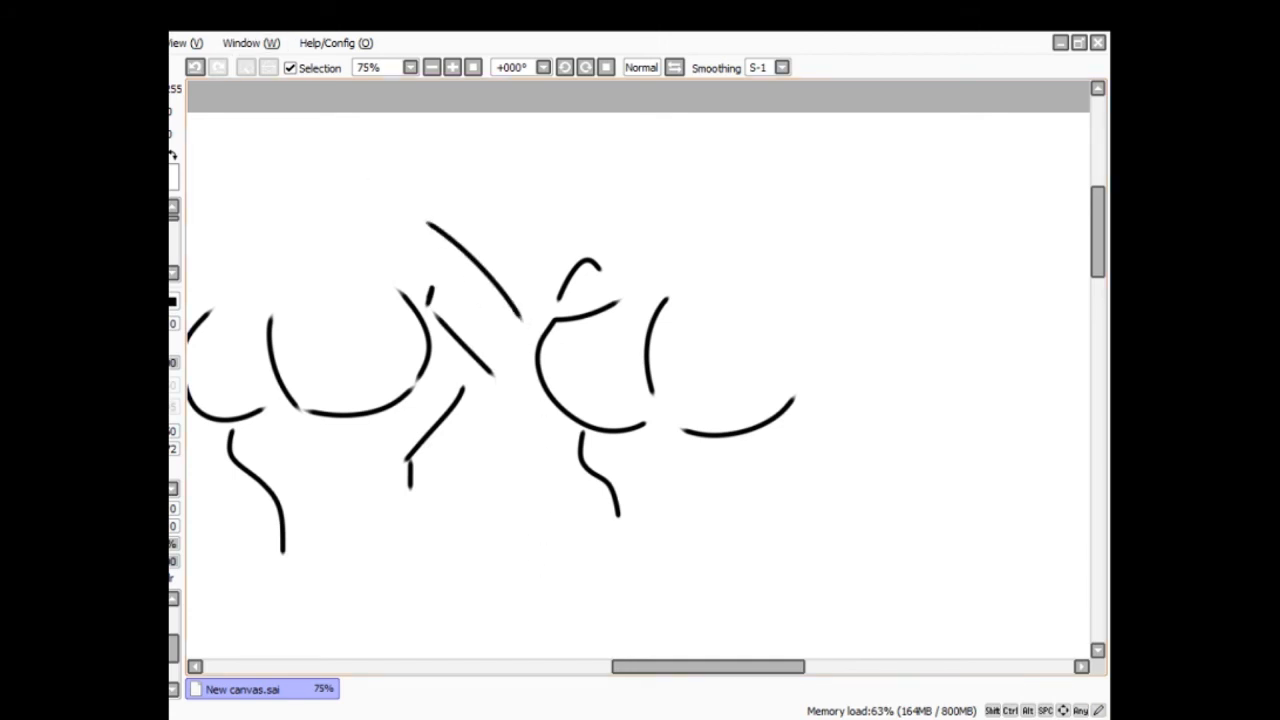
pyautogui.click(196, 68)
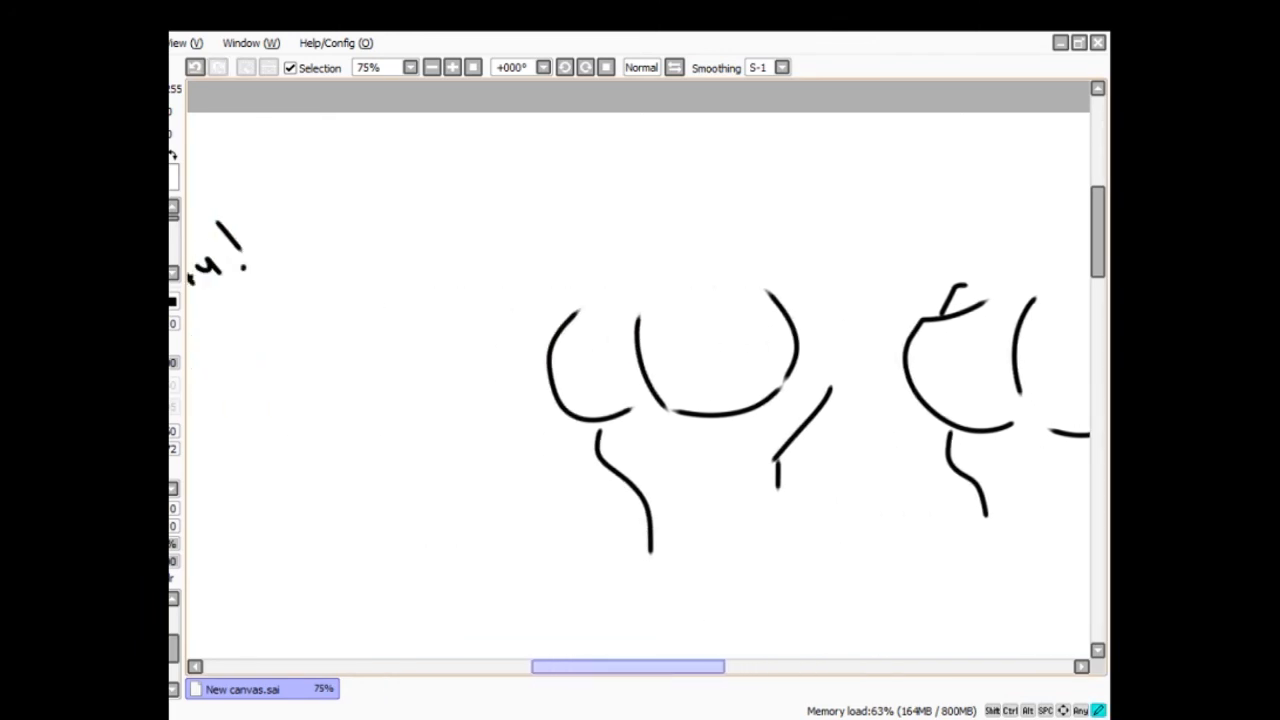
# - Draw a new left figure with a small round head labeled 3rd and a body beneath
pyautogui.moveTo(344, 404); pyautogui.dragTo(360, 490)
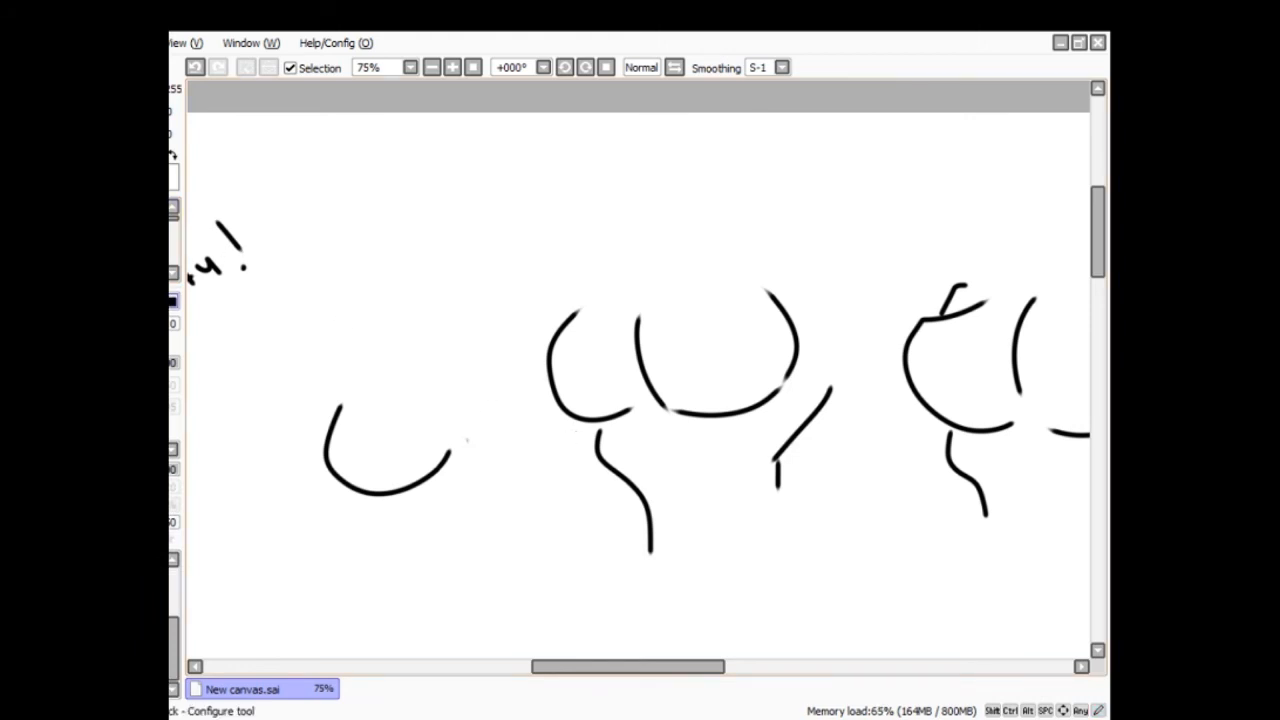
pyautogui.moveTo(476, 444); pyautogui.dragTo(590, 420)
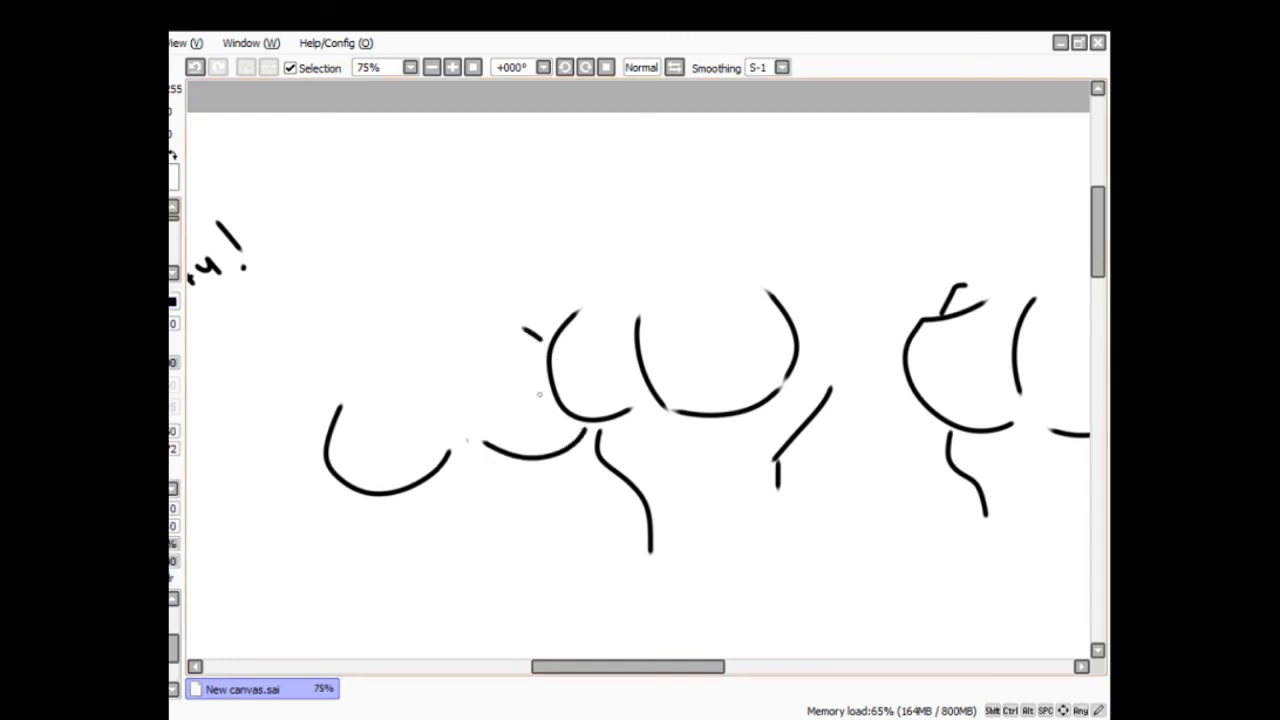
pyautogui.moveTo(376, 364); pyautogui.dragTo(440, 362)
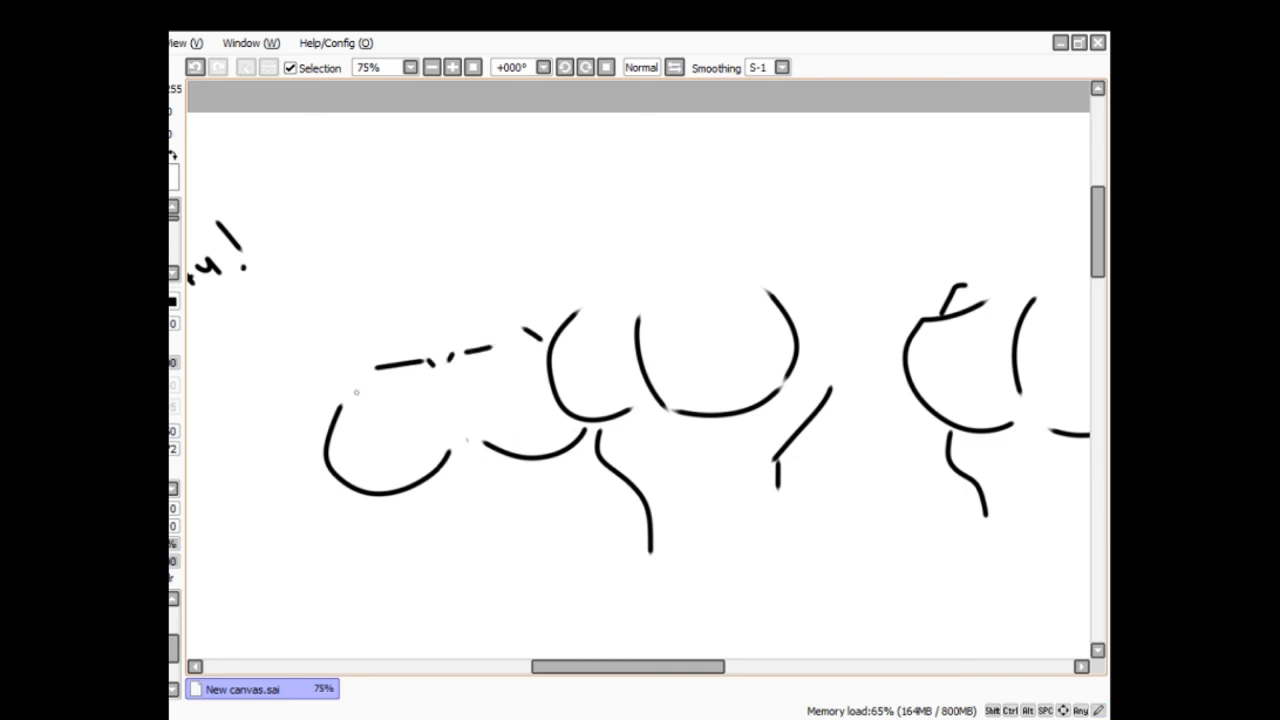
pyautogui.moveTo(360, 396); pyautogui.dragTo(376, 430)
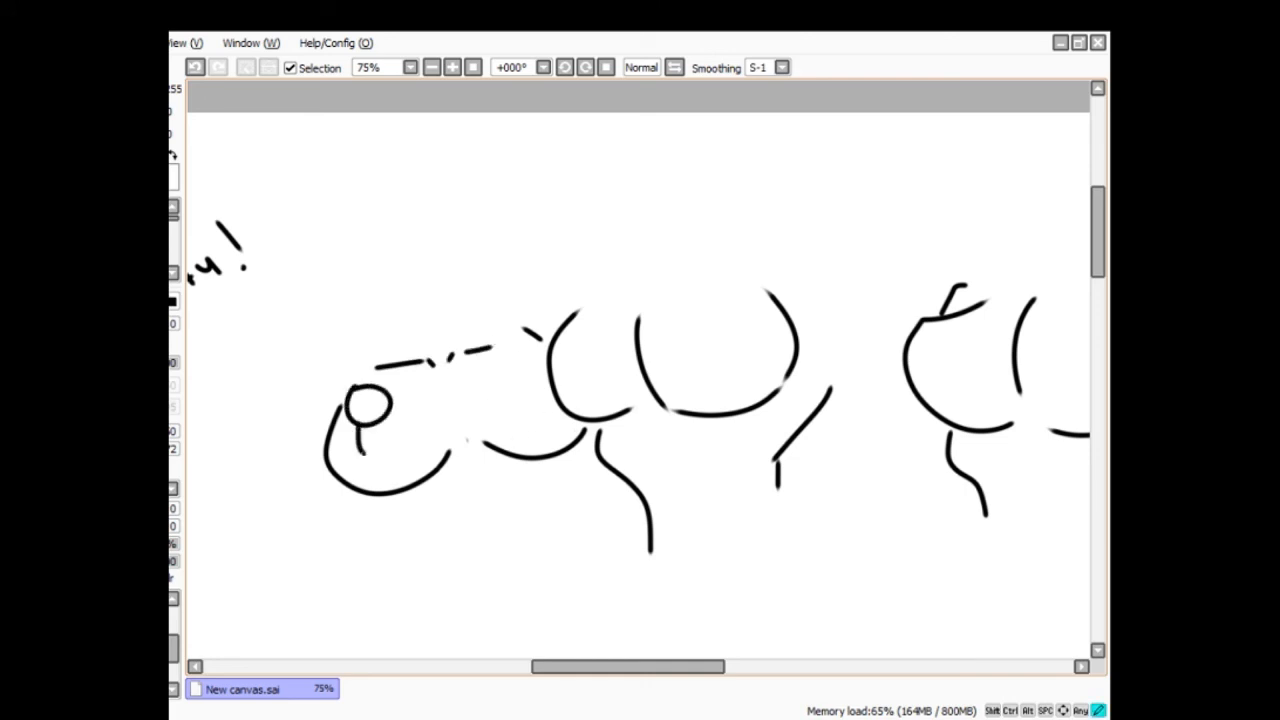
pyautogui.moveTo(380, 430); pyautogui.dragTo(400, 470)
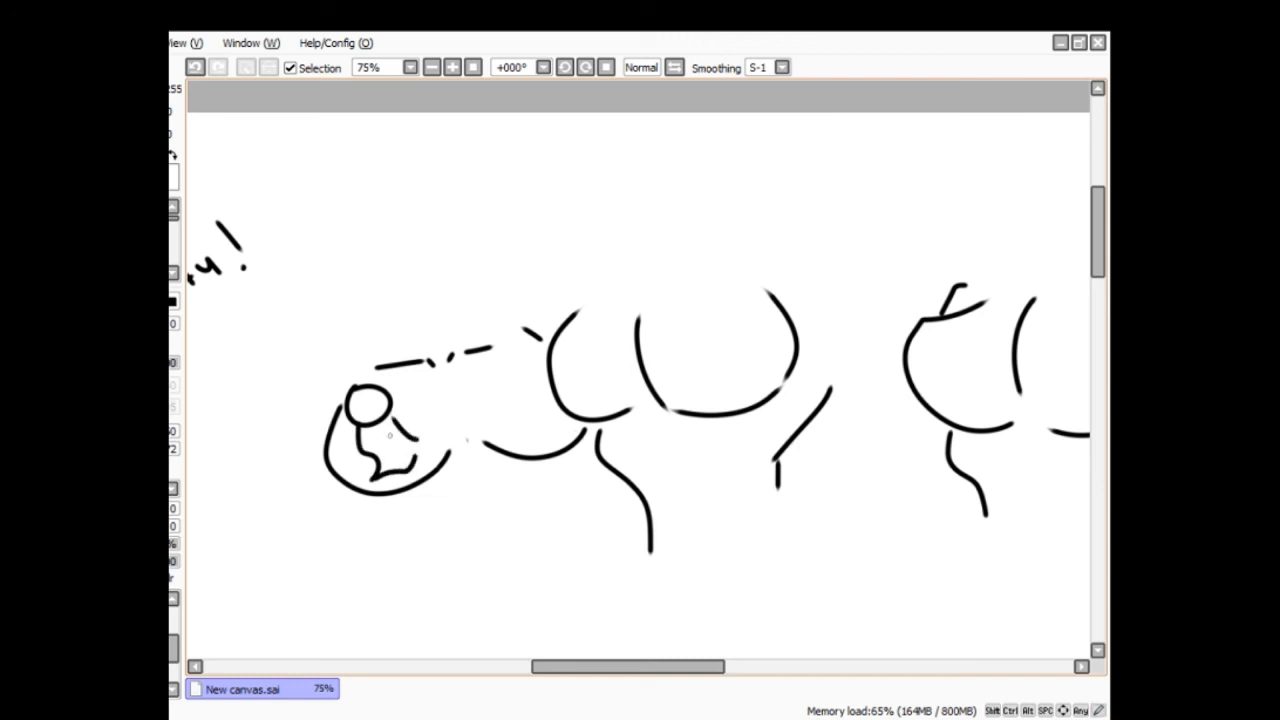
pyautogui.moveTo(376, 404); pyautogui.dragTo(396, 450)
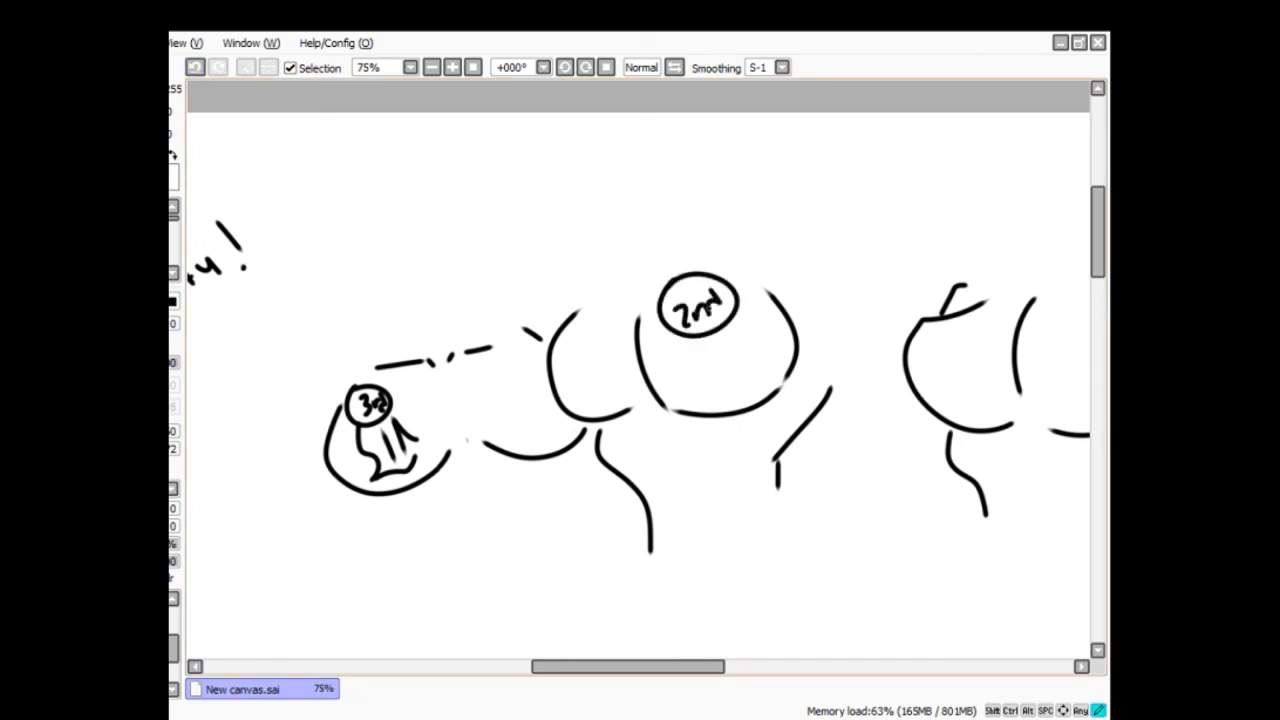
# - Draw the body under the 2nd head and add legs below the left figure
pyautogui.moveTo(684, 376); pyautogui.dragTo(784, 390)
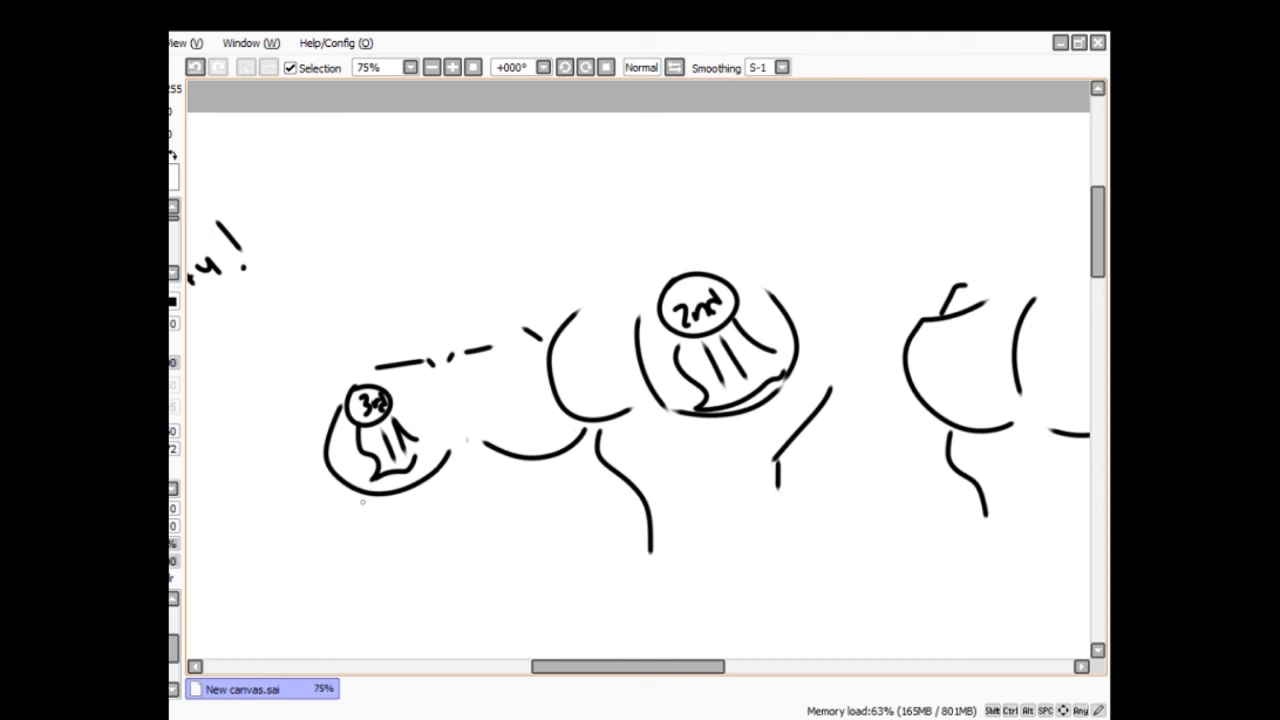
pyautogui.moveTo(340, 490); pyautogui.dragTo(410, 604)
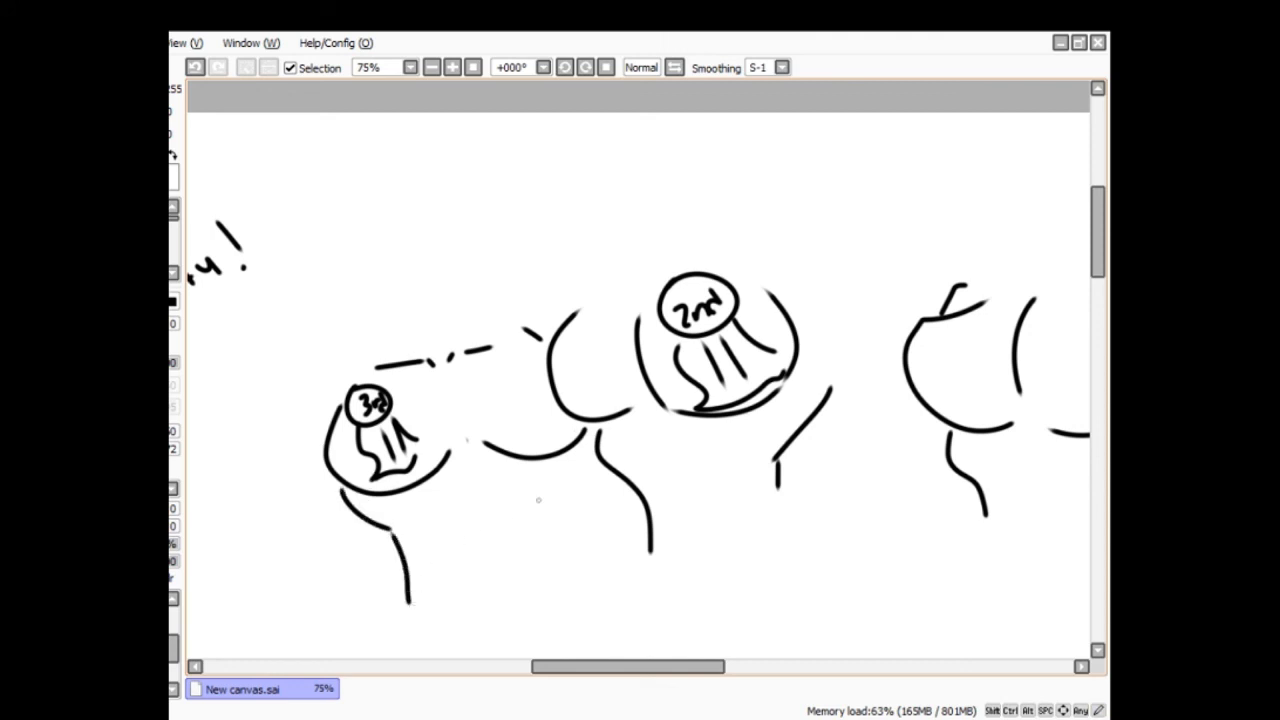
pyautogui.moveTo(600, 460); pyautogui.dragTo(590, 536)
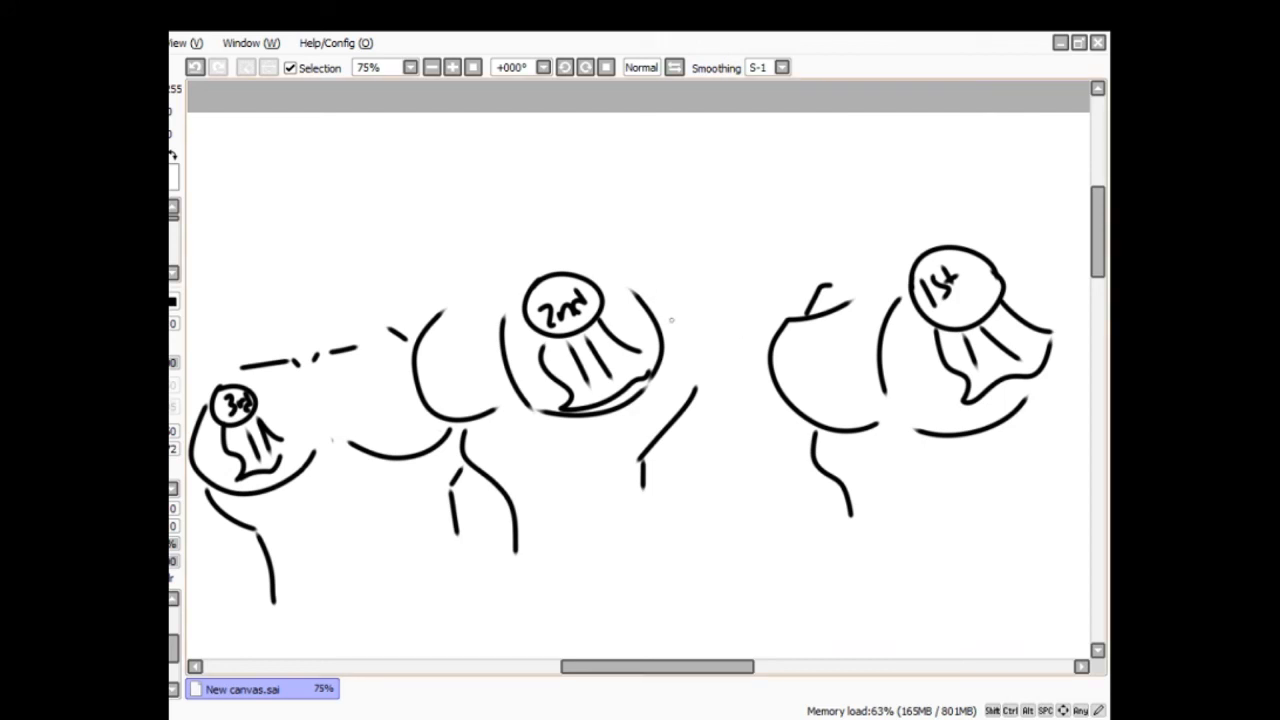
# - Draw a tall arched diagonal shape with parallel strokes between figures, plus a far-left edge curve
pyautogui.moveTo(656, 290); pyautogui.dragTo(690, 364)
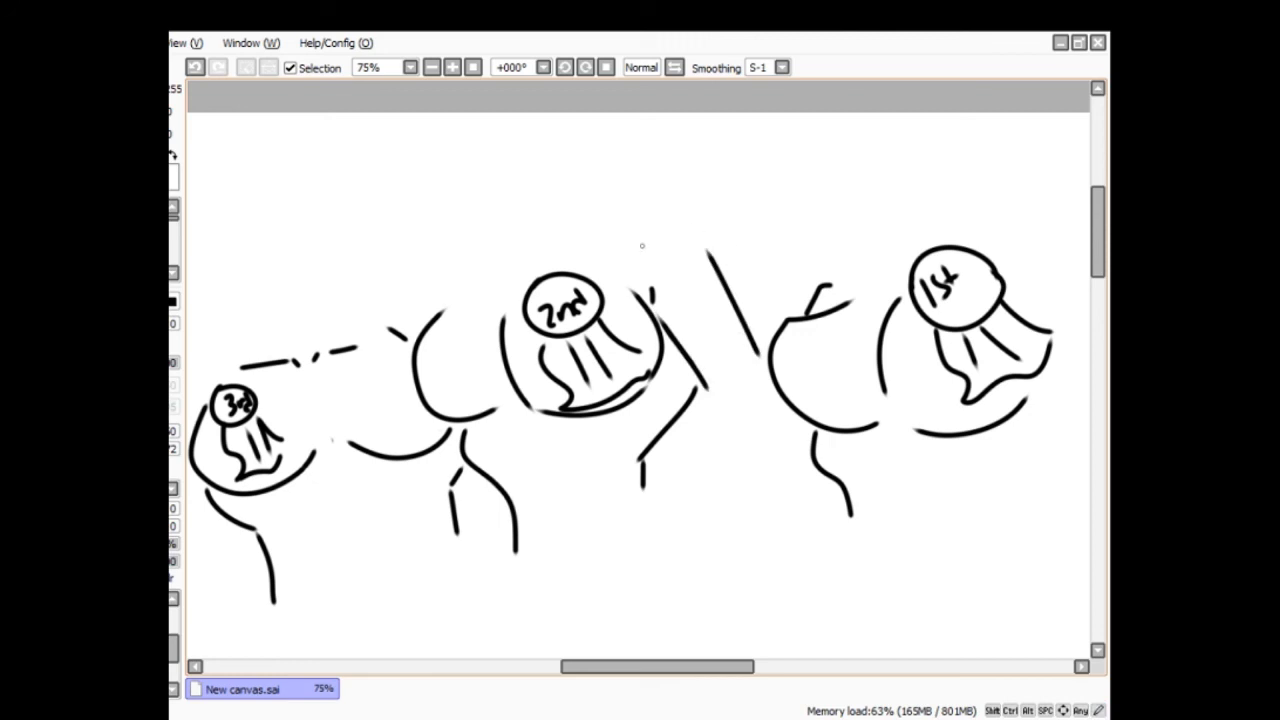
pyautogui.moveTo(624, 250); pyautogui.dragTo(700, 250)
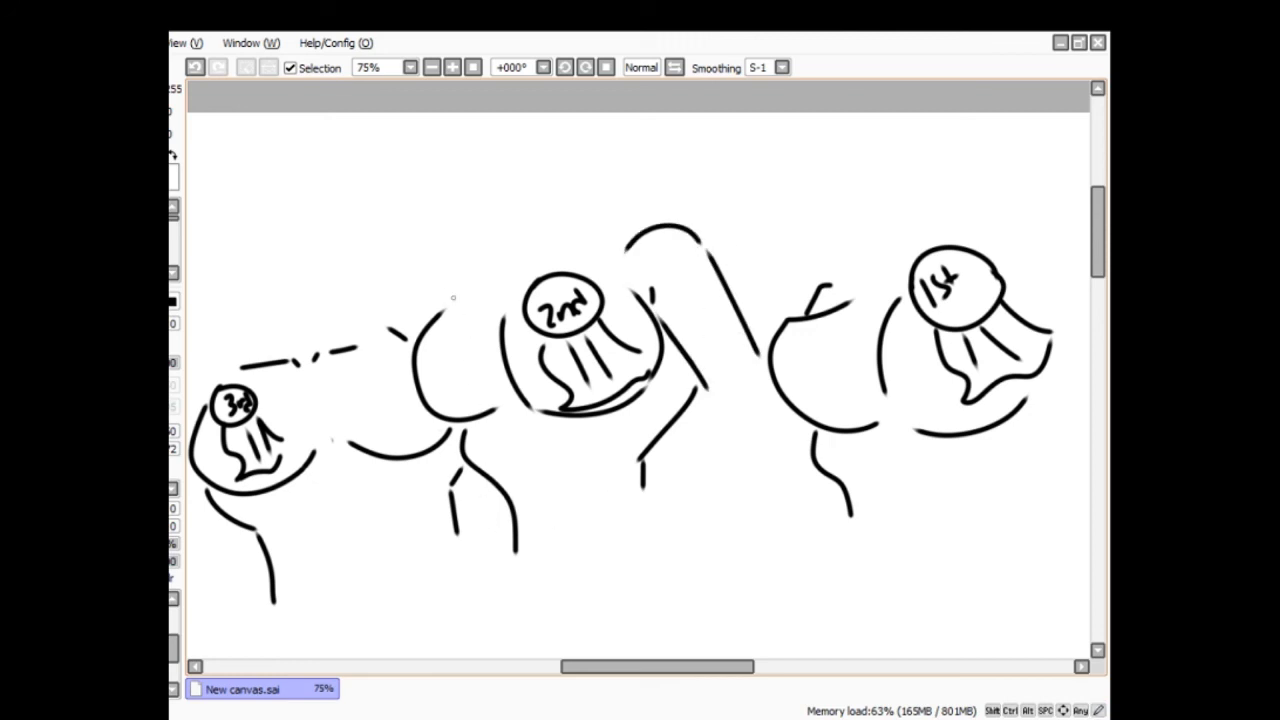
pyautogui.moveTo(828, 368)
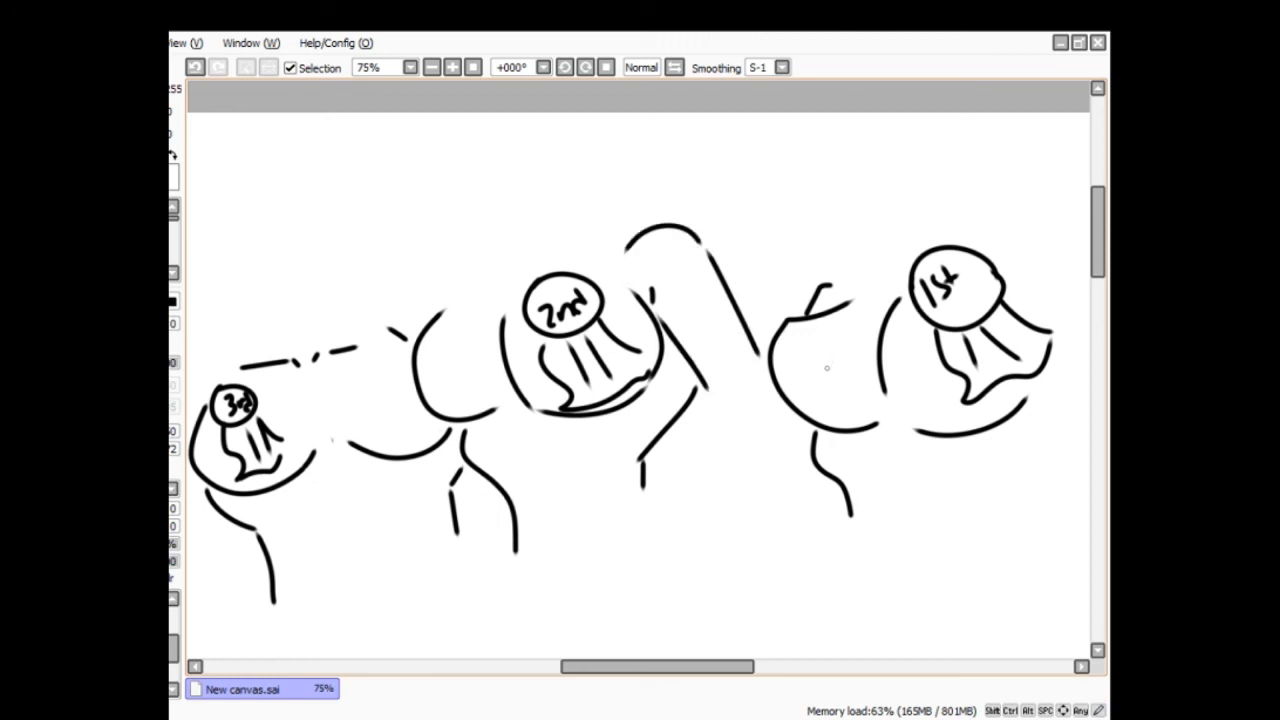
pyautogui.moveTo(700, 400); pyautogui.dragTo(652, 520)
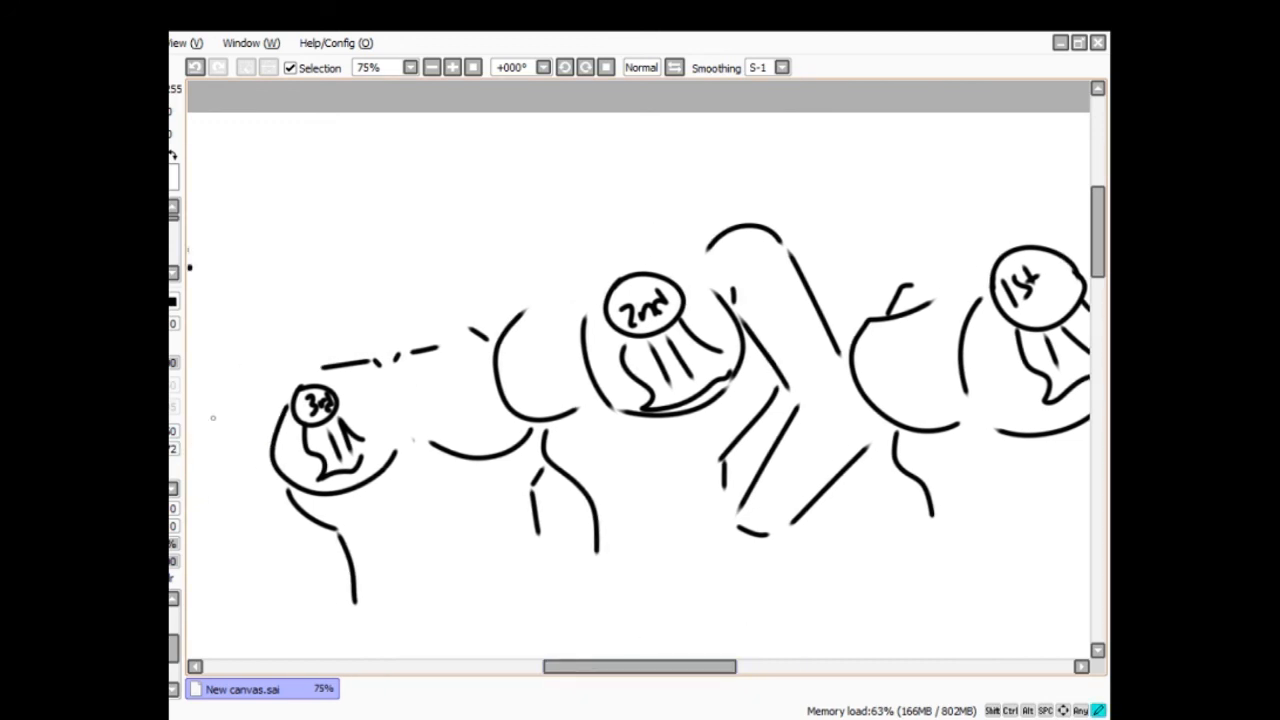
pyautogui.moveTo(230, 380); pyautogui.dragTo(218, 596)
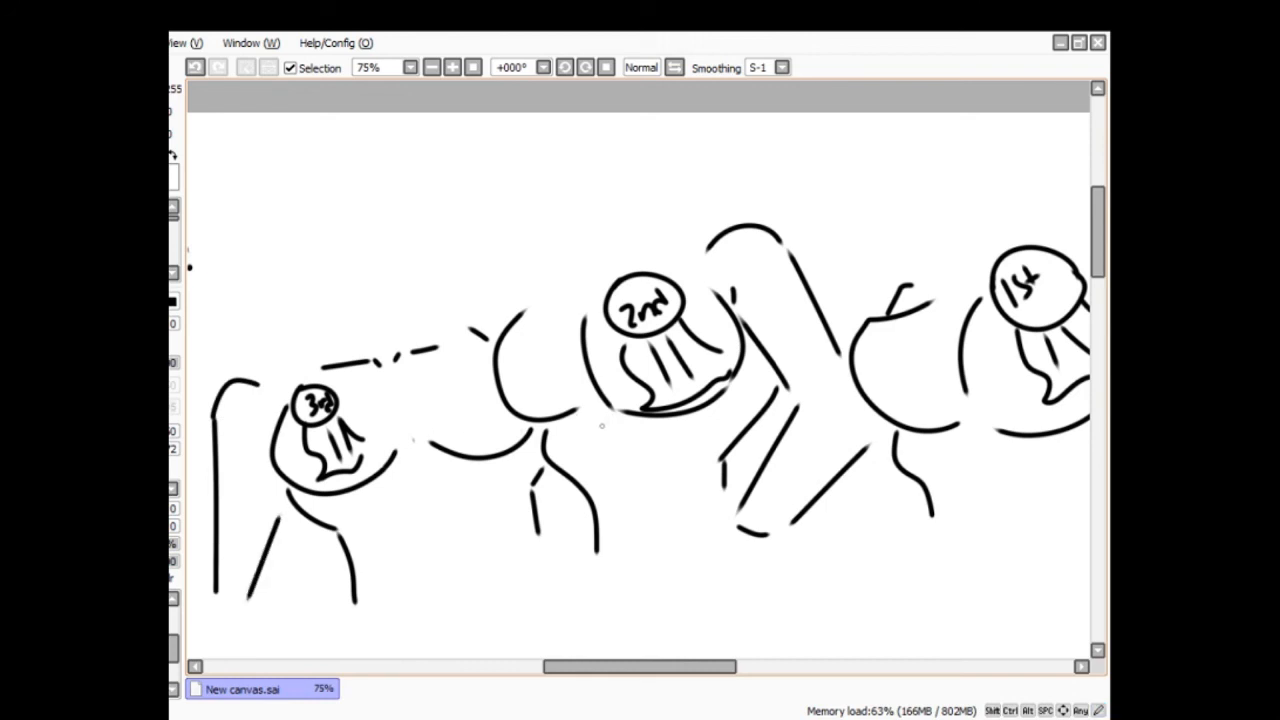
pyautogui.moveTo(616, 412)
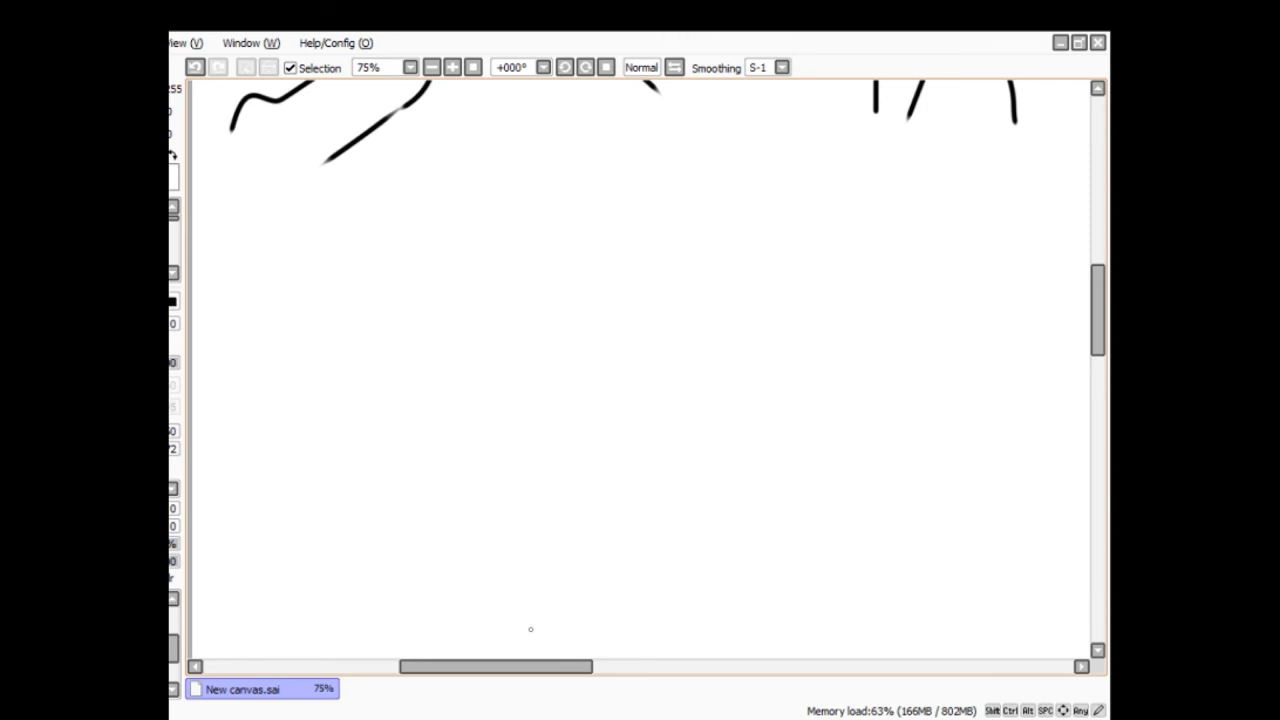
pyautogui.moveTo(400, 318)
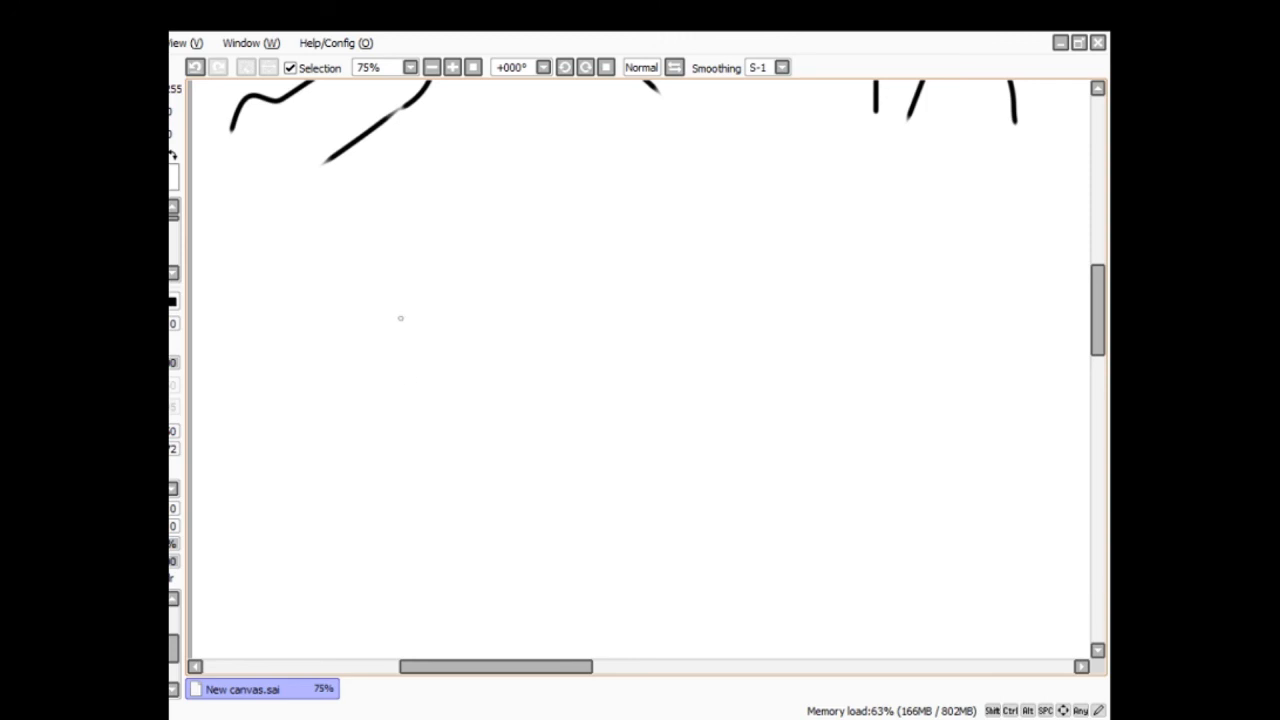
pyautogui.moveTo(396, 340)
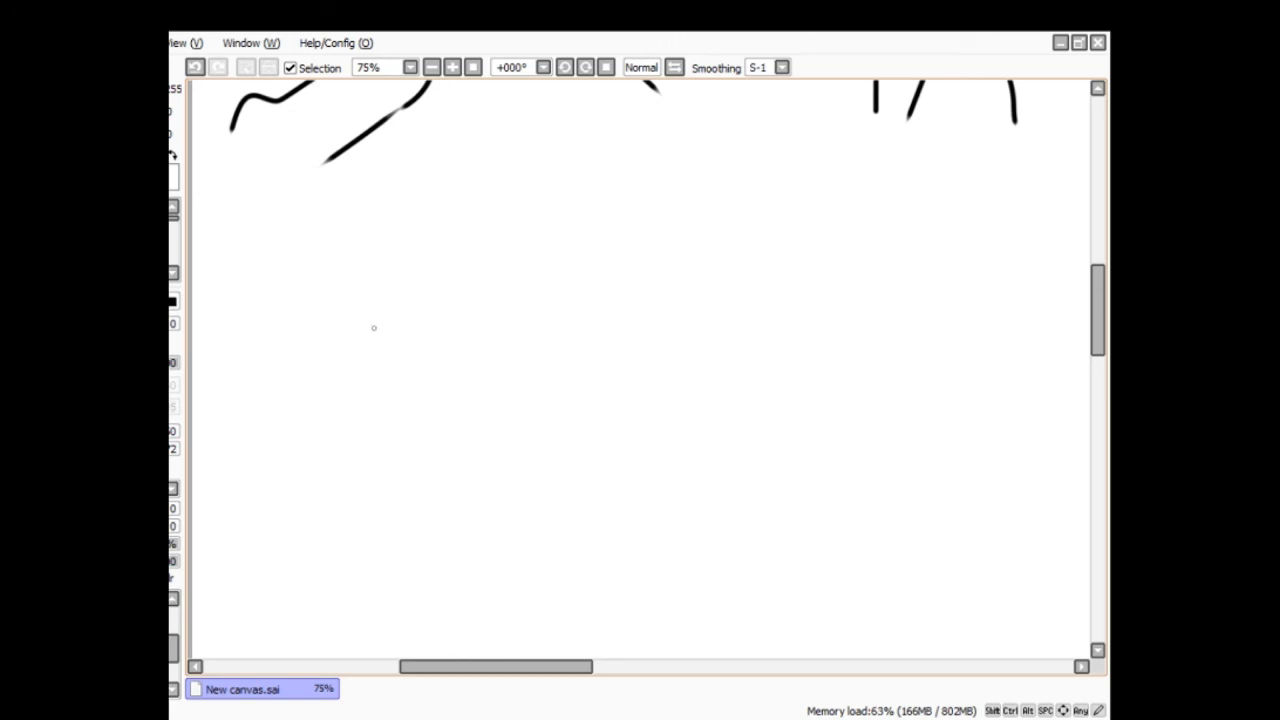
# - Handwrite the first caption letters "A G" in the blank area below the figures
pyautogui.moveTo(320, 352); pyautogui.dragTo(304, 408)
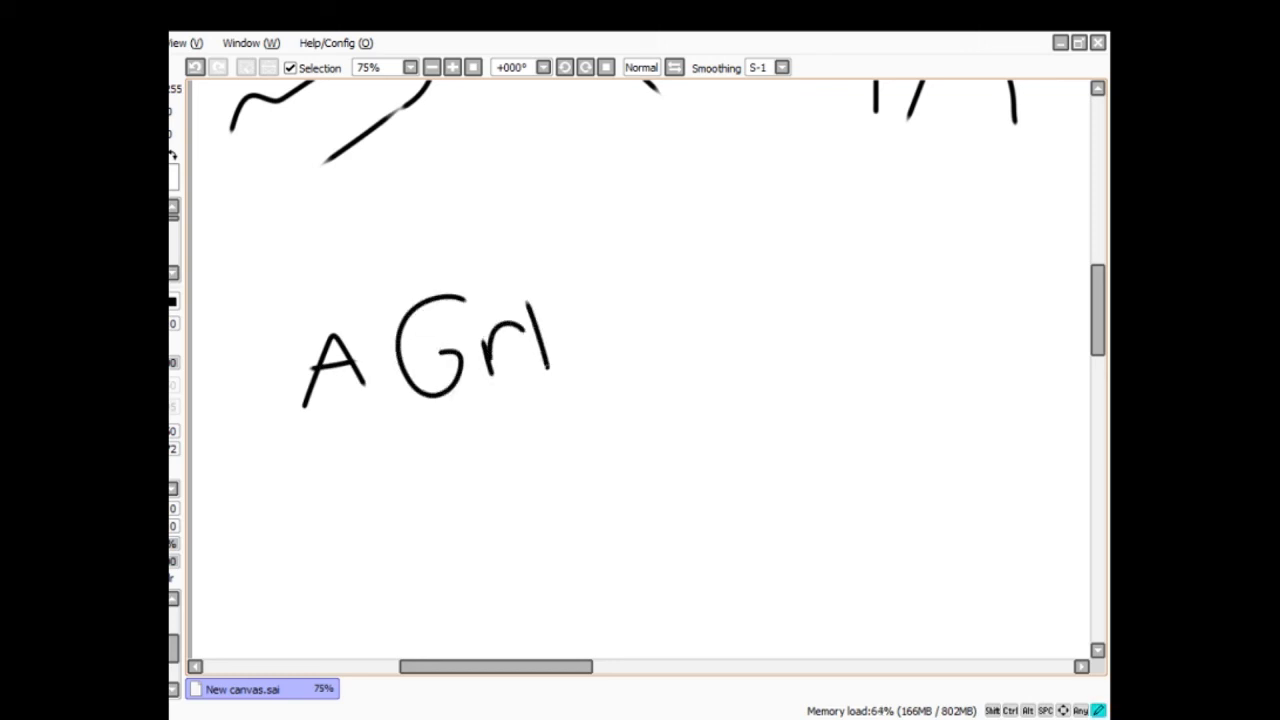
pyautogui.moveTo(560, 310); pyautogui.dragTo(650, 370)
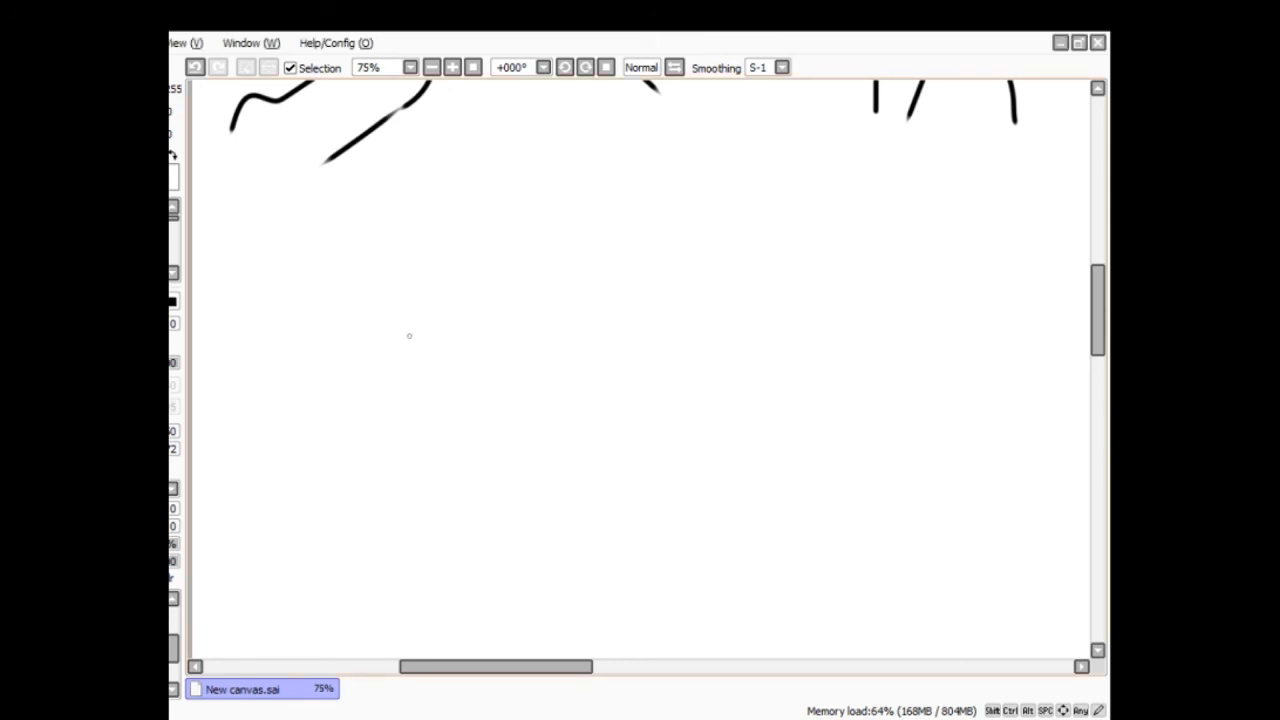
pyautogui.moveTo(392, 340)
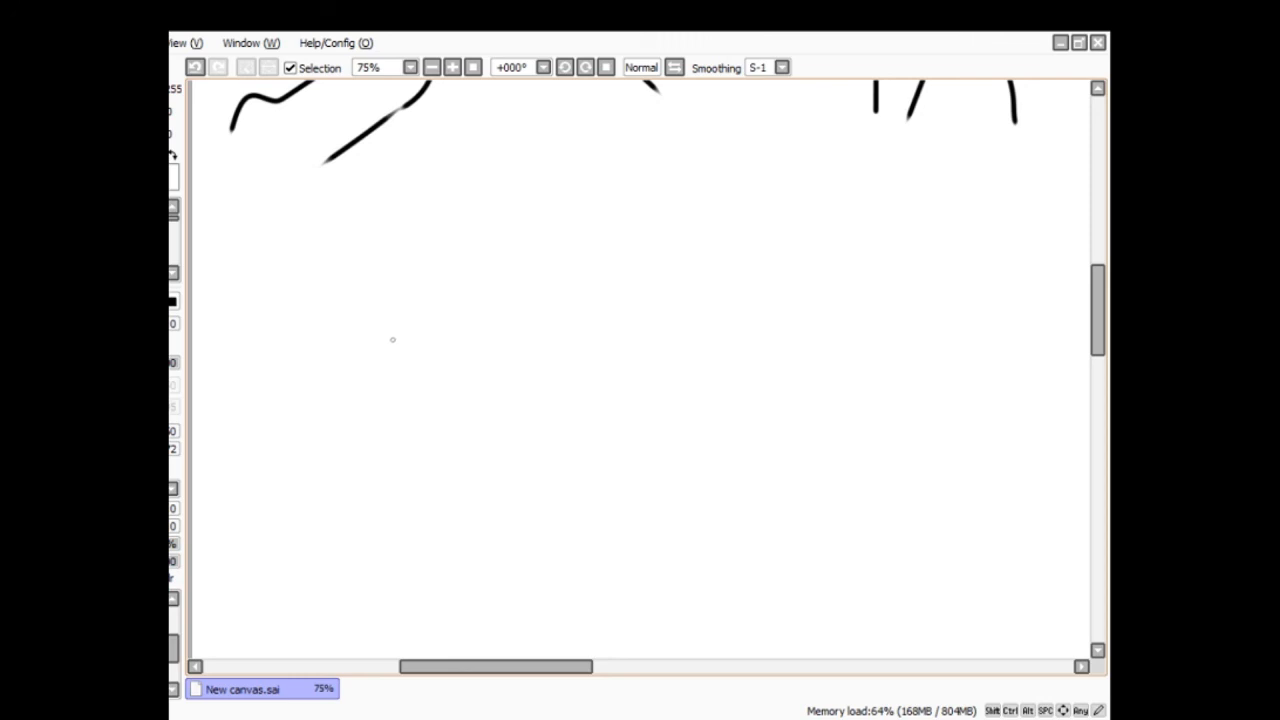
pyautogui.moveTo(400, 380)
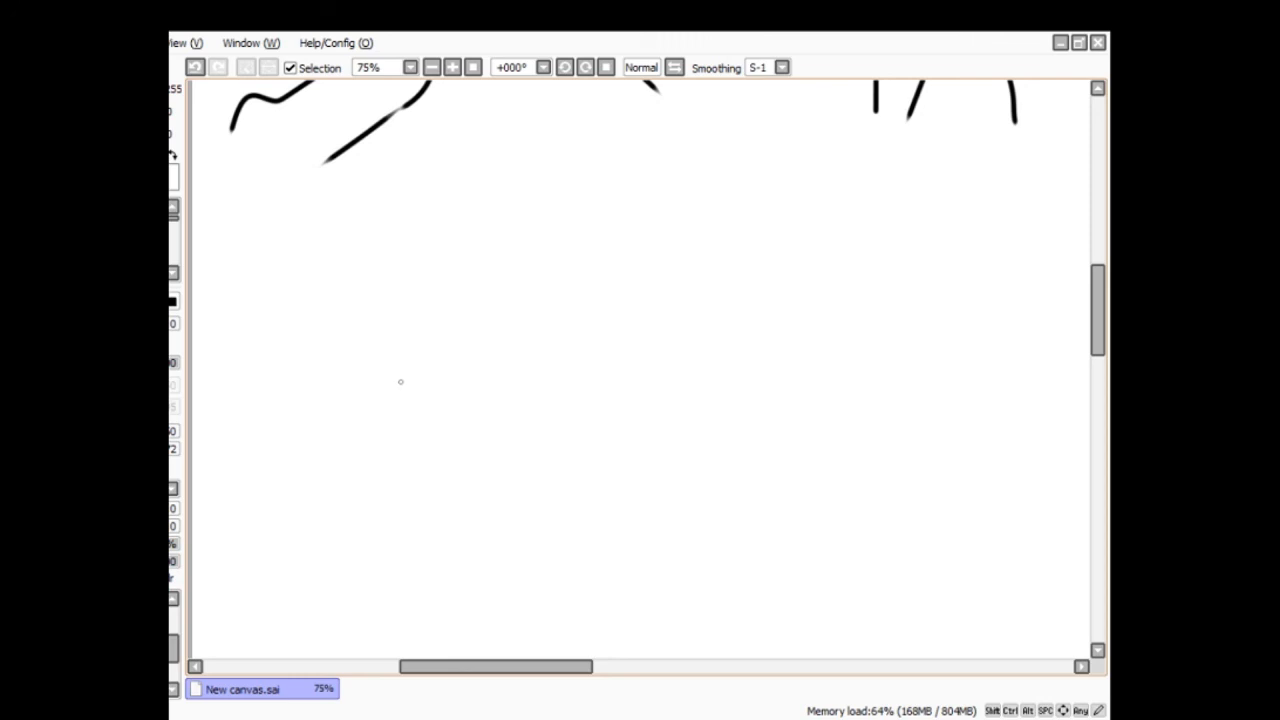
pyautogui.moveTo(378, 328)
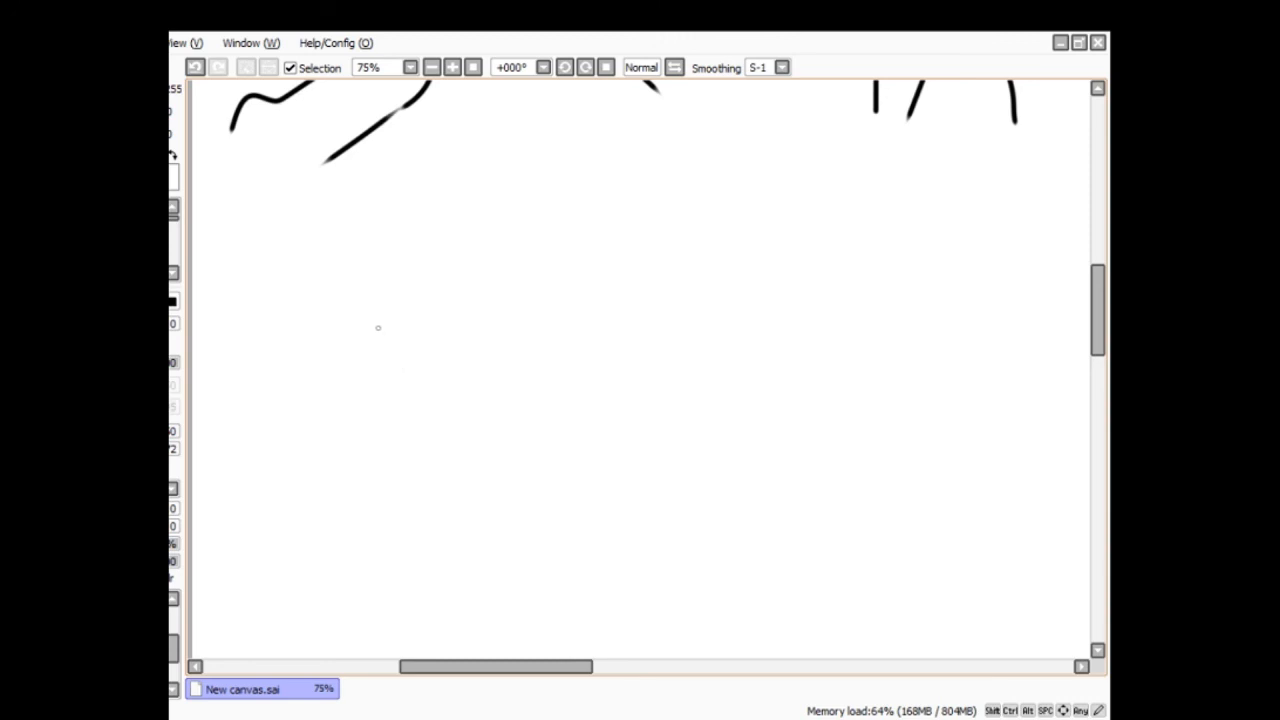
pyautogui.moveTo(388, 374)
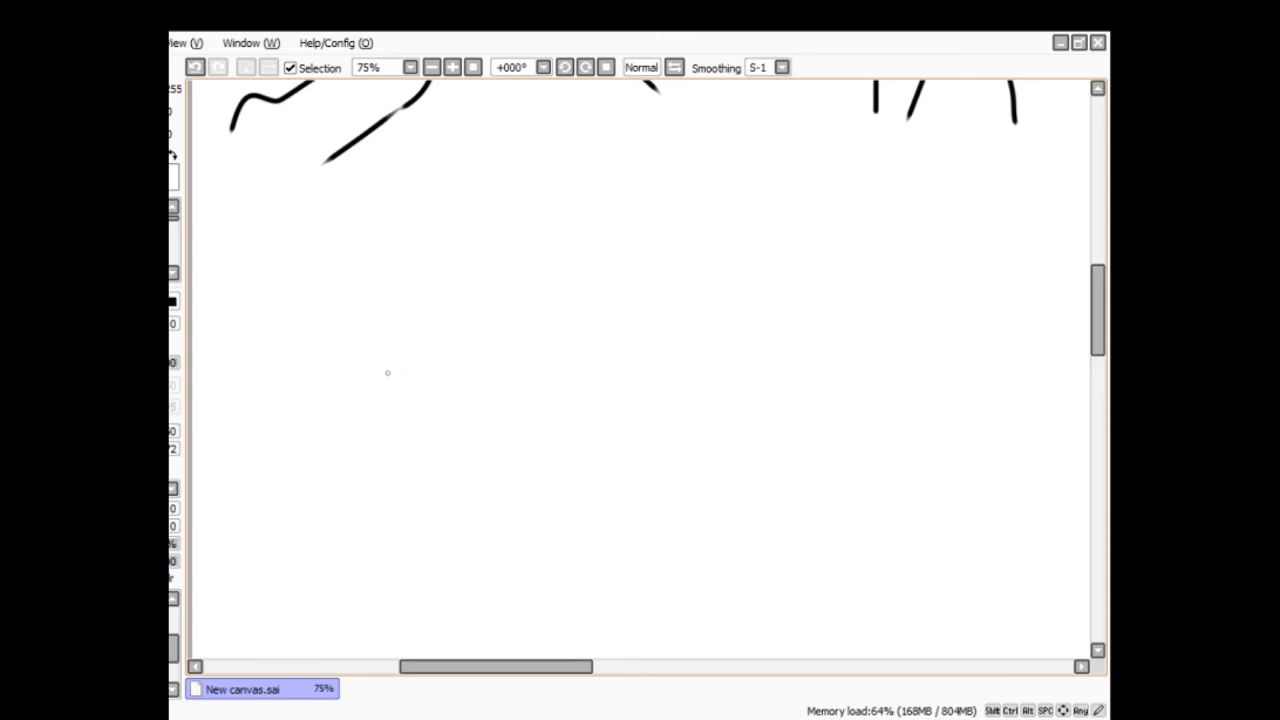
pyautogui.moveTo(376, 318)
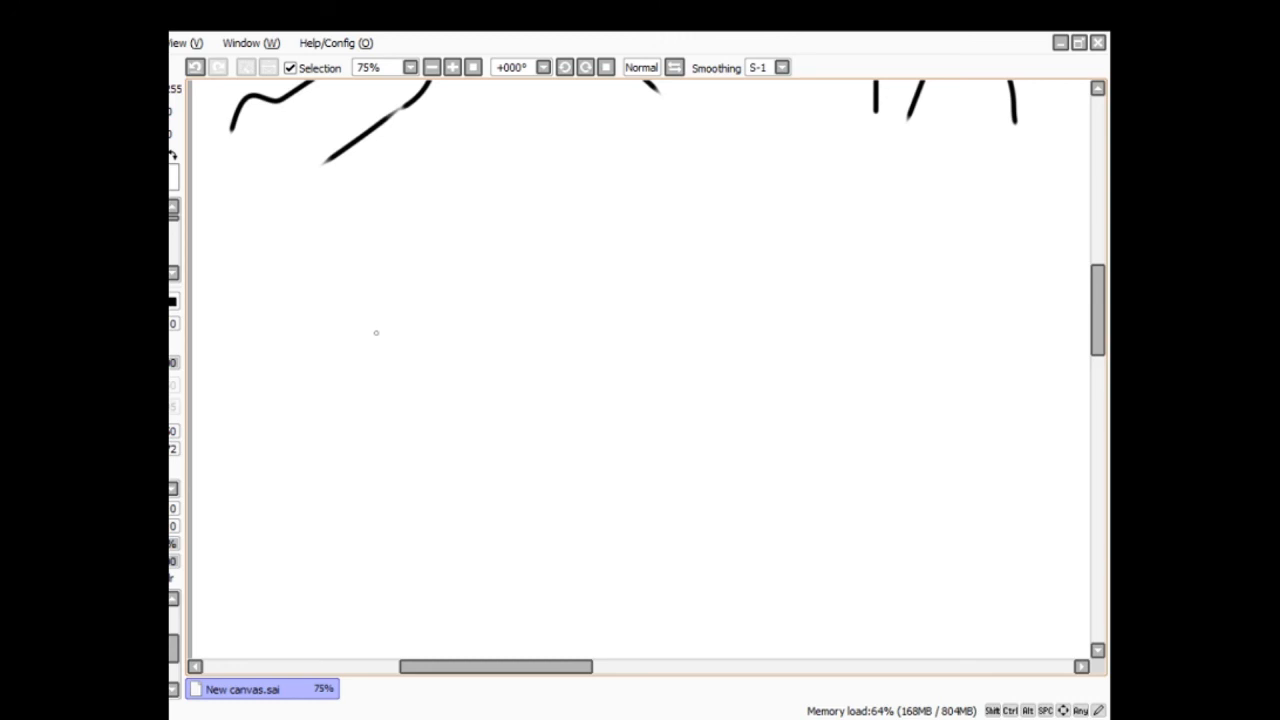
pyautogui.moveTo(378, 336)
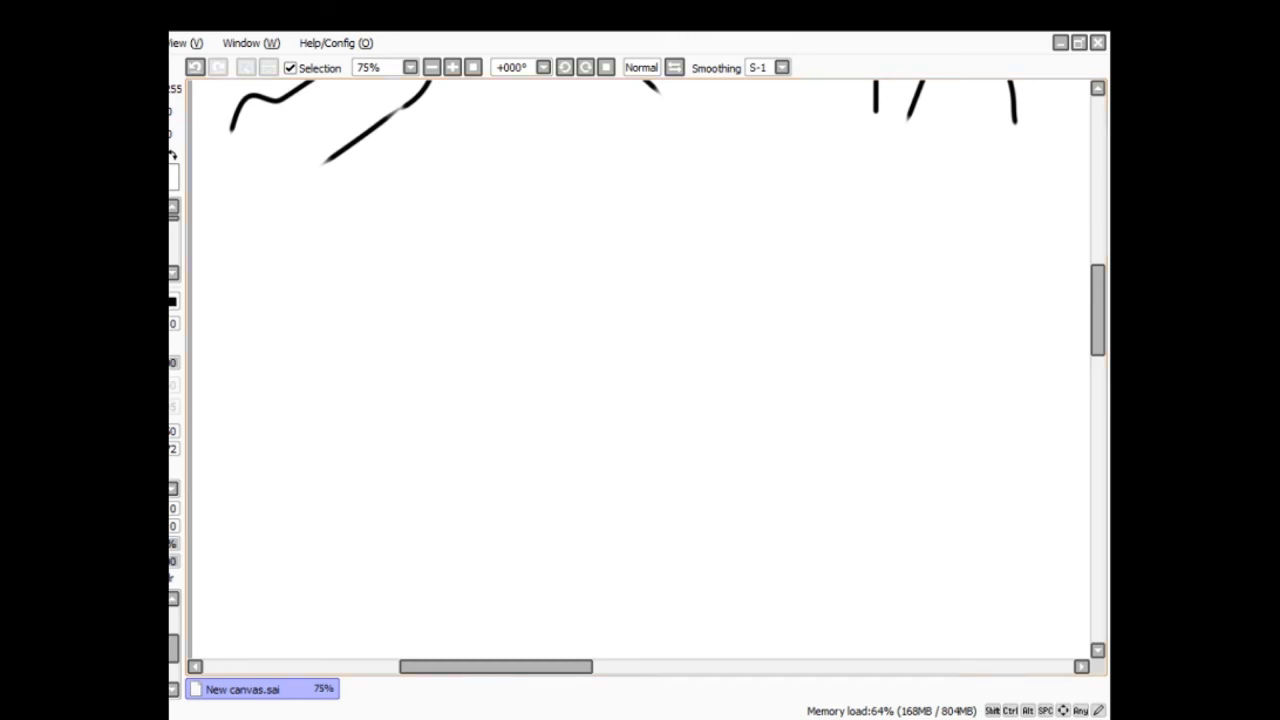
pyautogui.moveTo(334, 486)
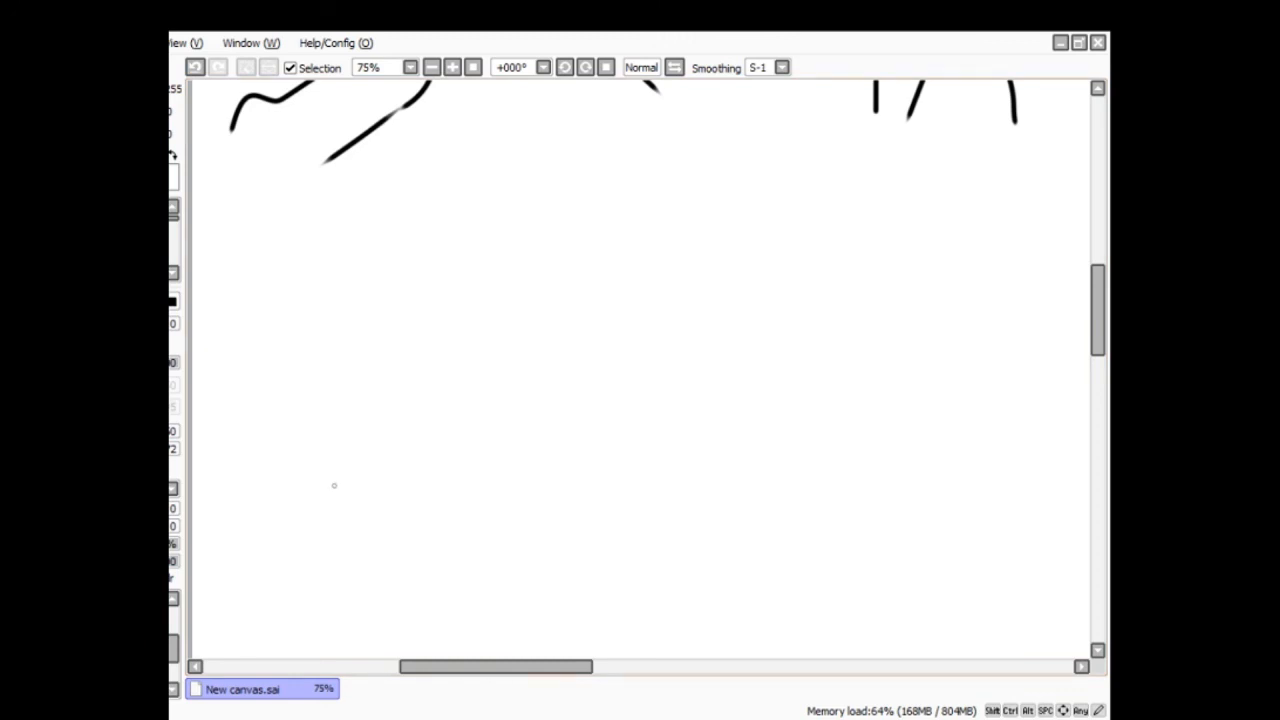
# - Draw the sack's wavy outline with fold lines across its top and right side
pyautogui.moveTo(262, 524); pyautogui.dragTo(262, 576)
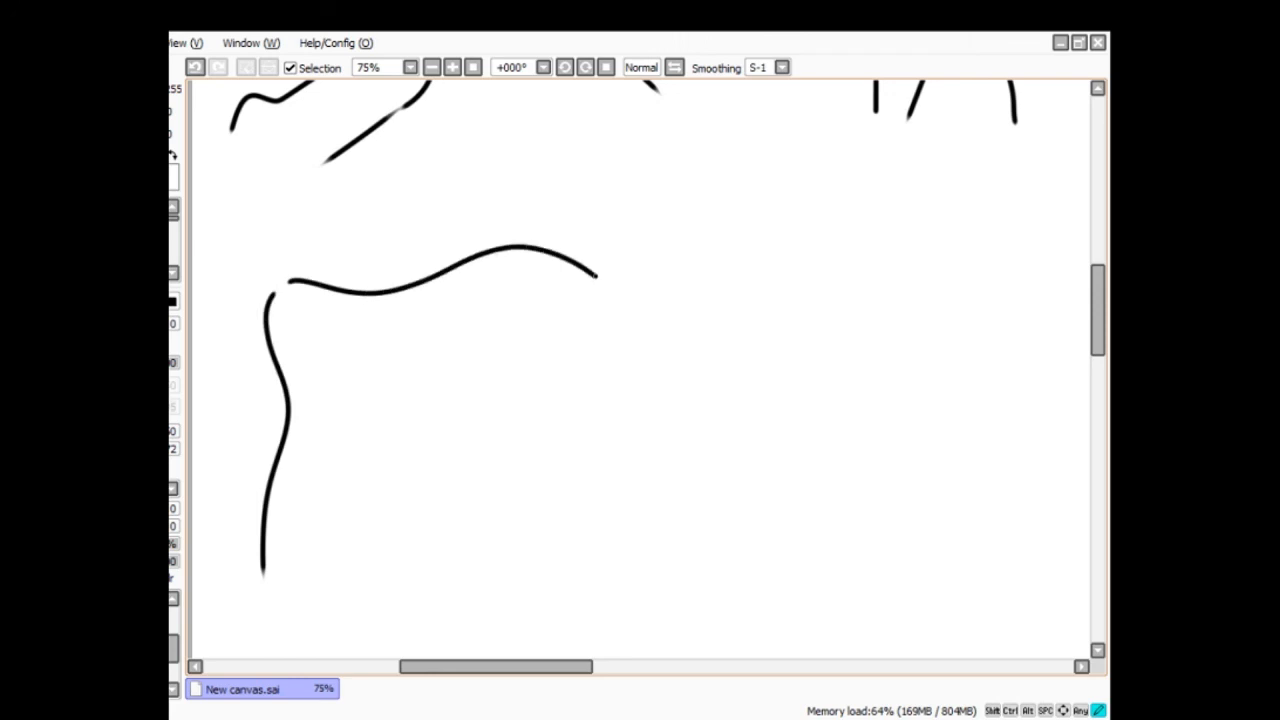
pyautogui.moveTo(596, 272); pyautogui.dragTo(652, 508)
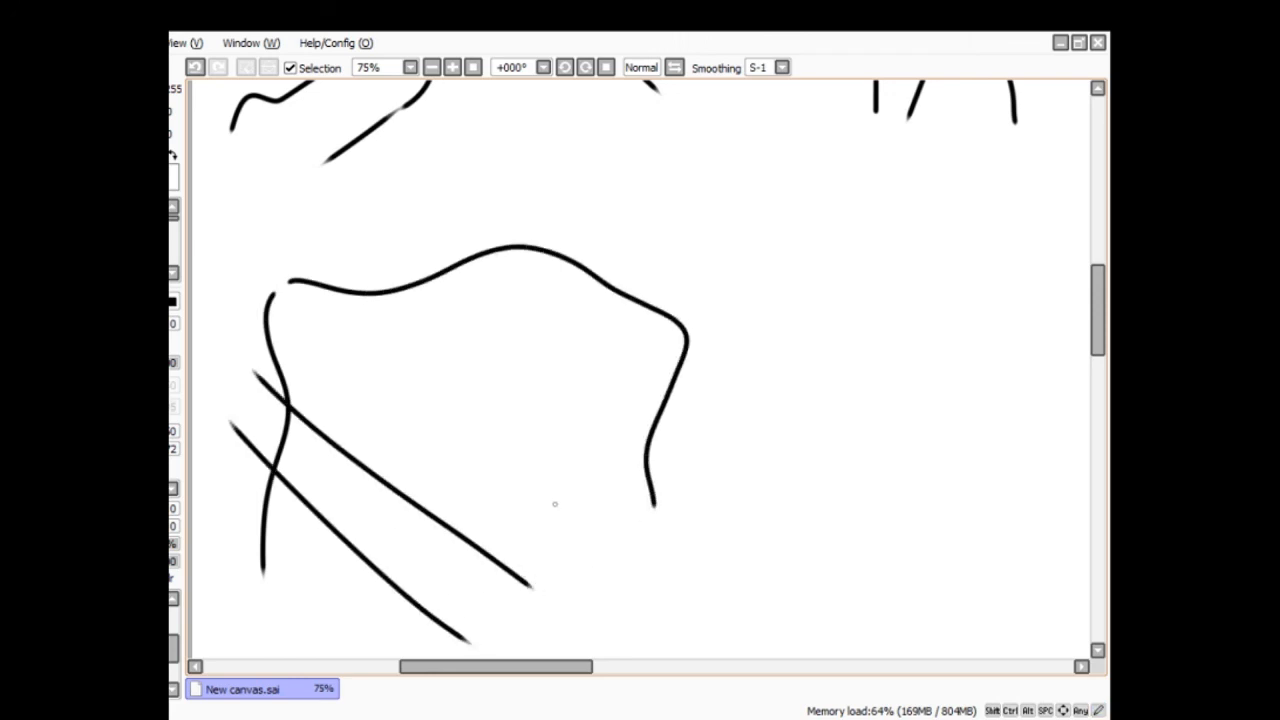
pyautogui.moveTo(300, 320); pyautogui.dragTo(540, 310)
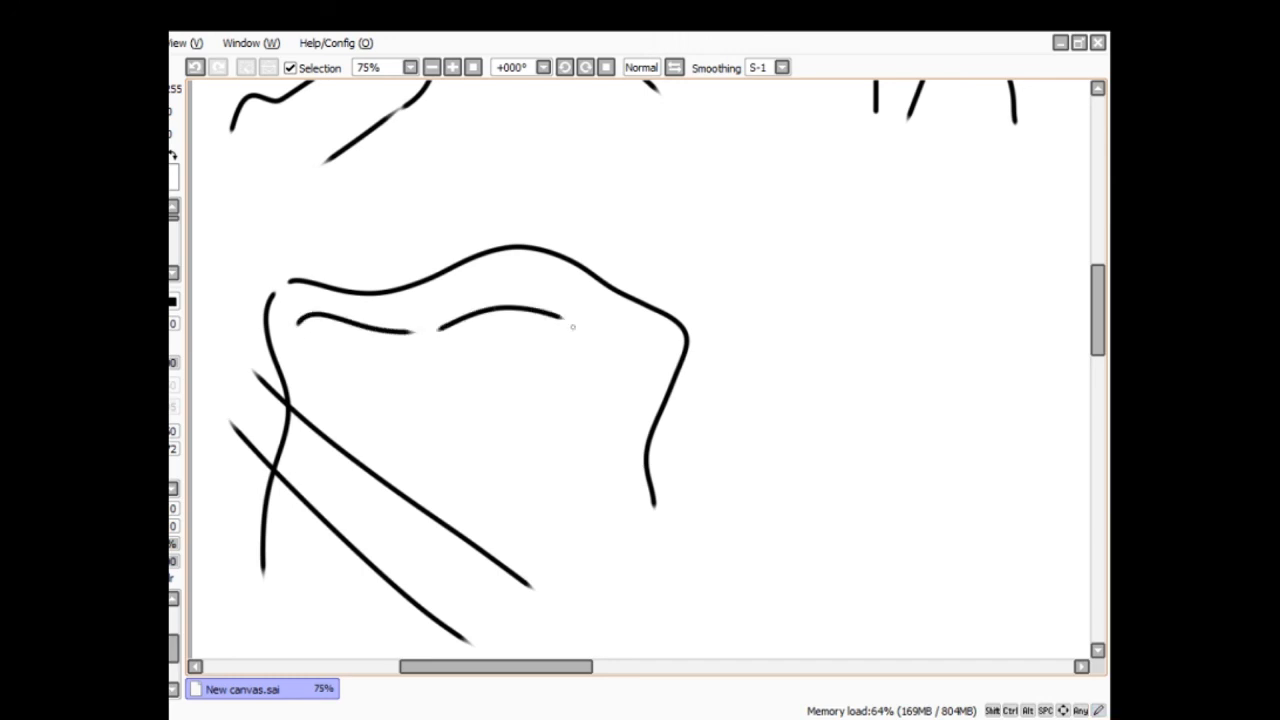
pyautogui.moveTo(616, 344); pyautogui.dragTo(584, 584)
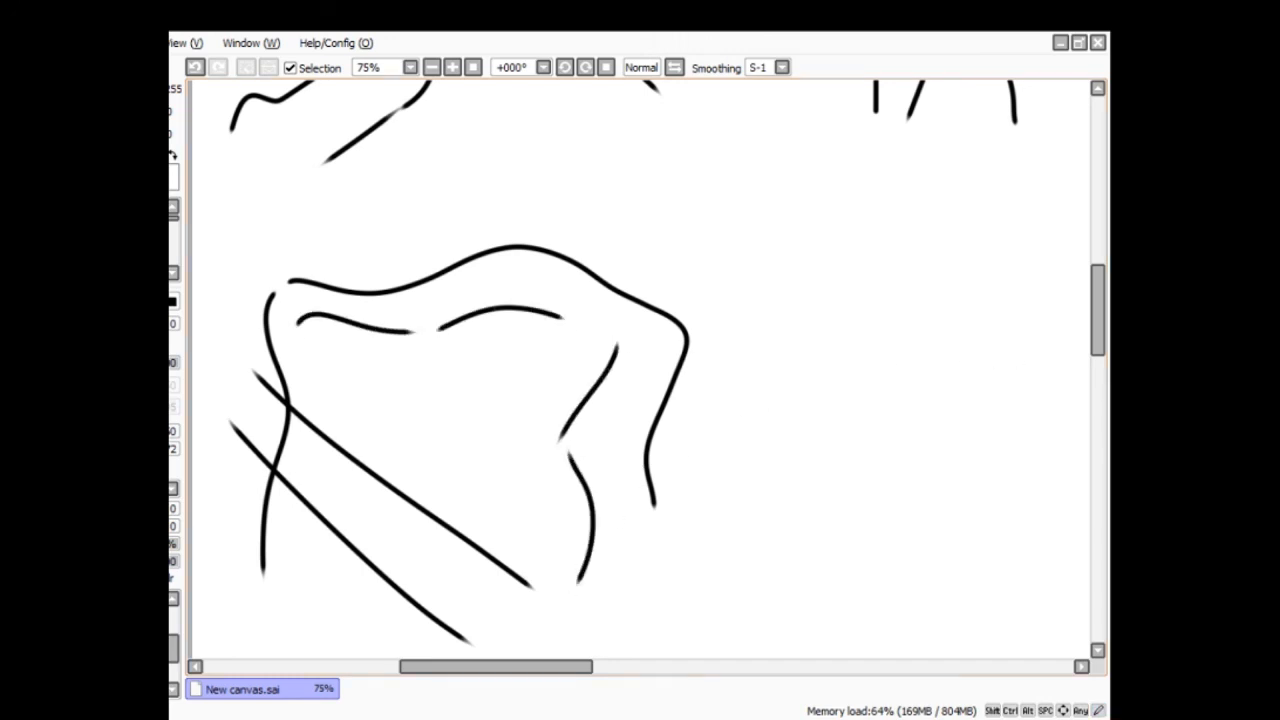
# - Extend the broad strap's edge lines diagonally across the sack
pyautogui.scroll(-3)
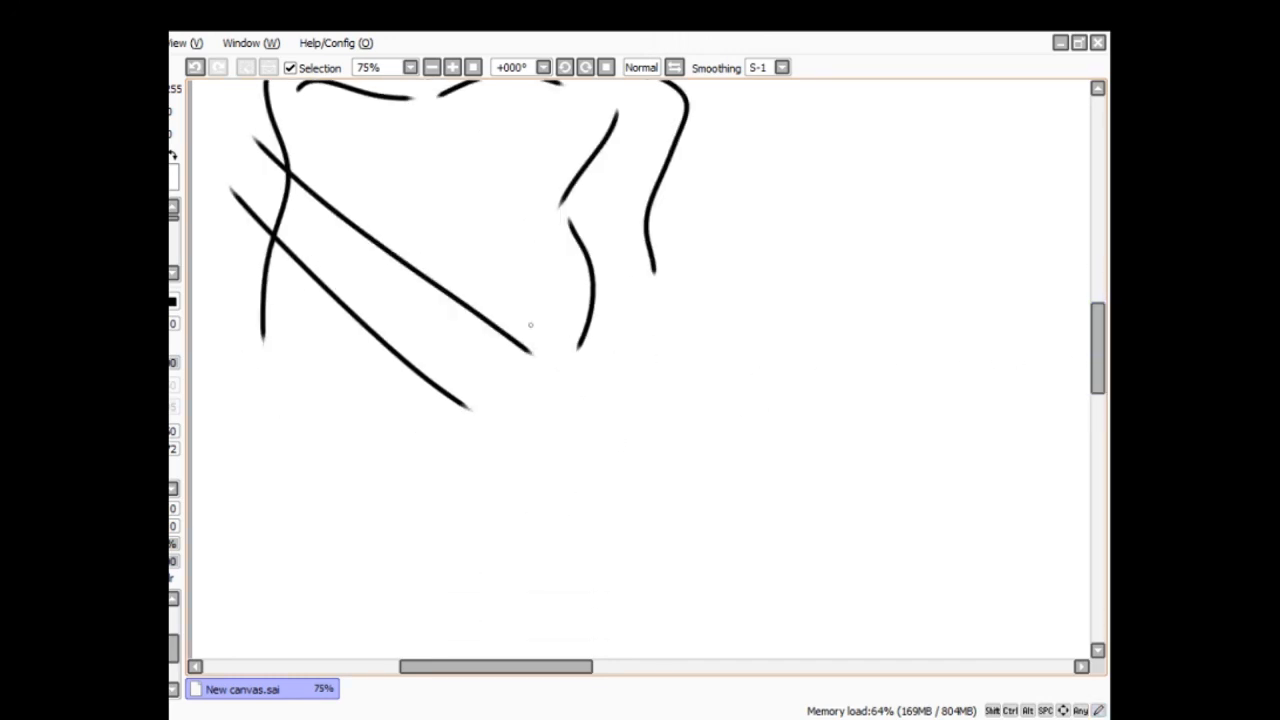
pyautogui.moveTo(530, 324); pyautogui.dragTo(590, 476)
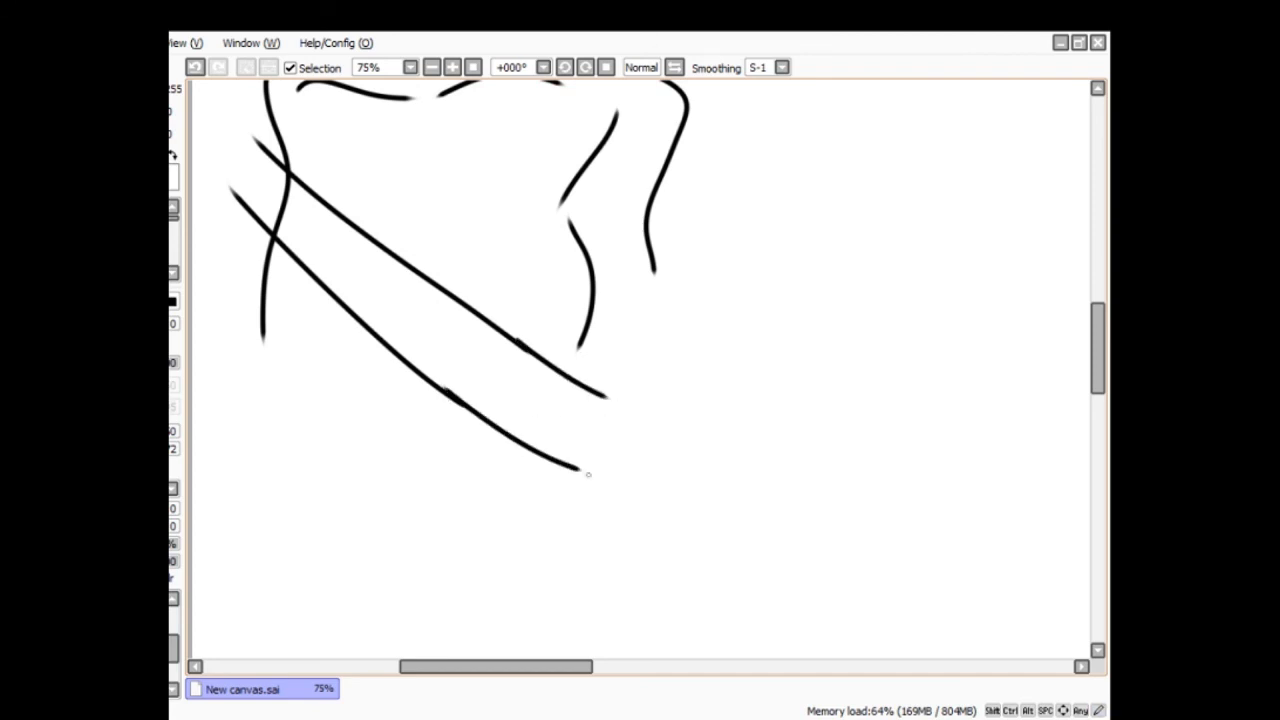
pyautogui.moveTo(616, 404); pyautogui.dragTo(650, 510)
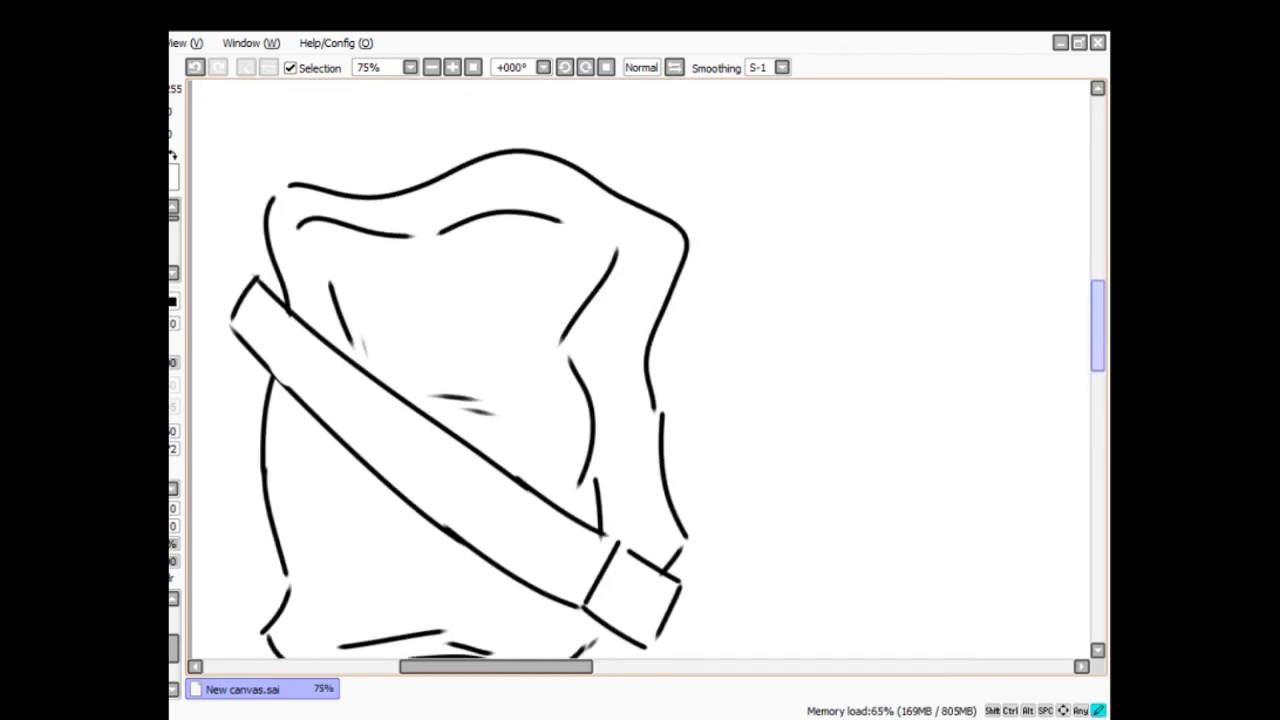
pyautogui.scroll(-3)
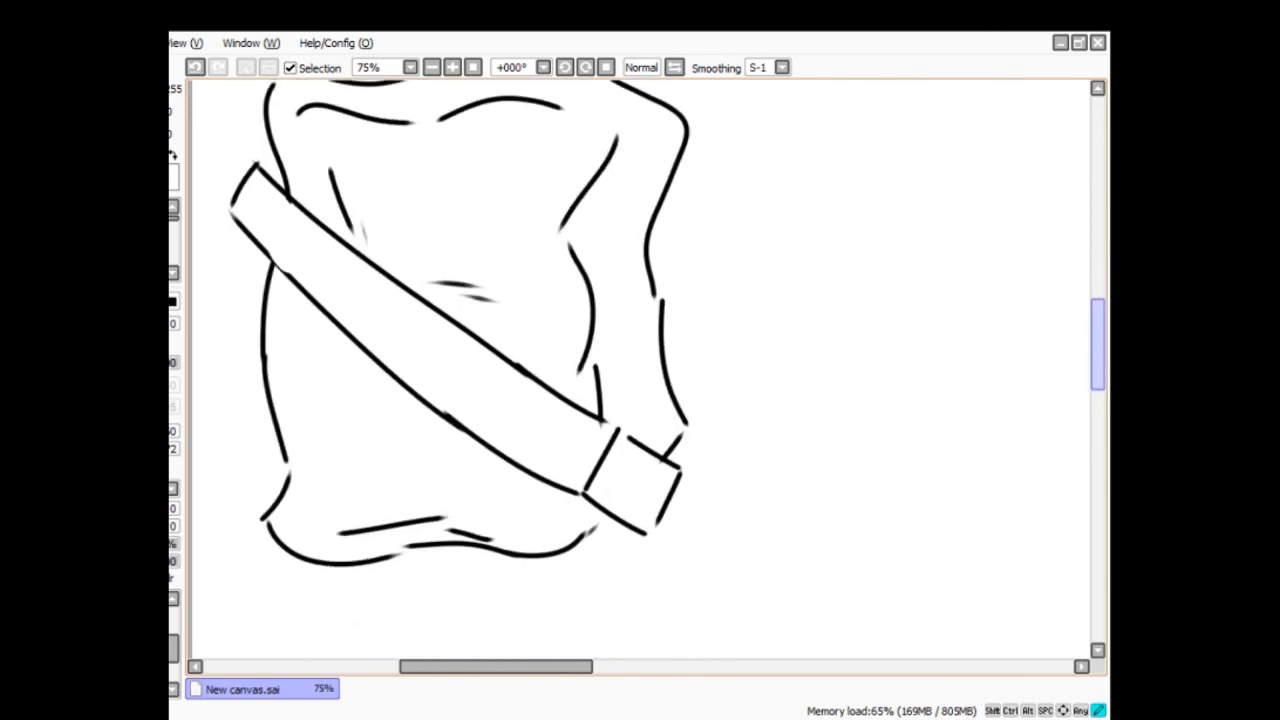
pyautogui.scroll(-3)
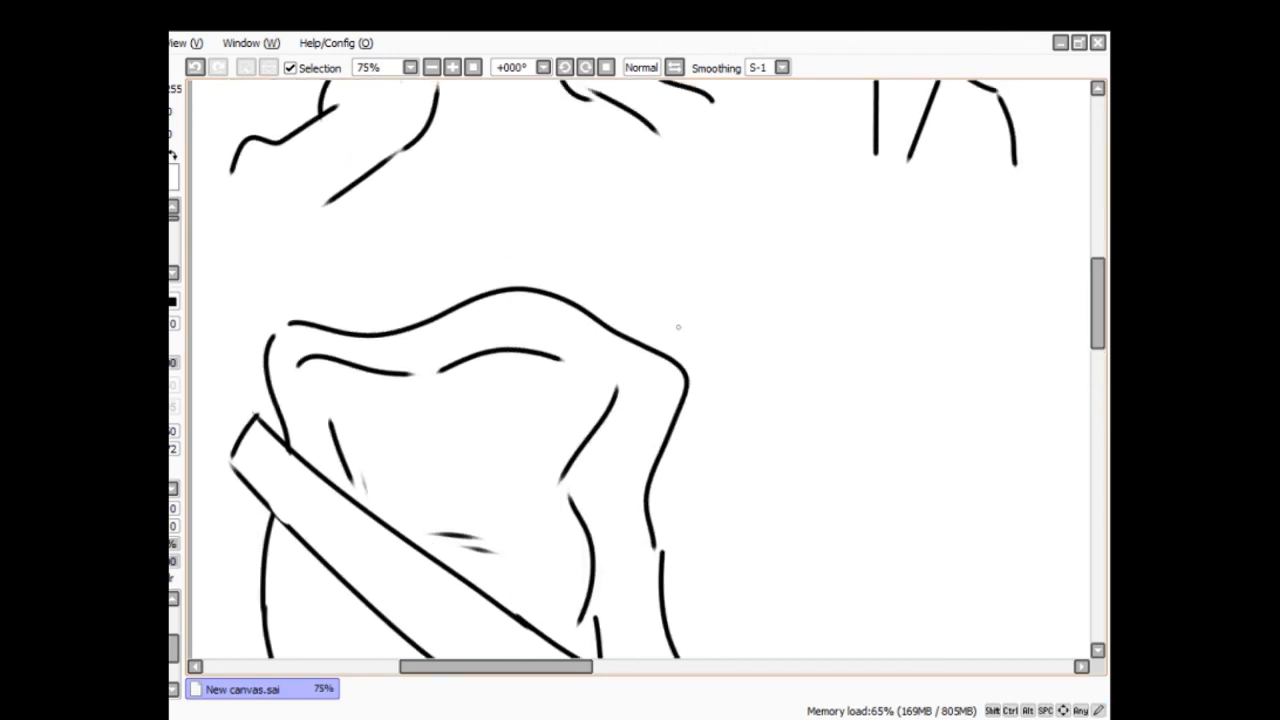
# - Handwrite "mrs. Anime is on a grand Adventure!" beside the sack
pyautogui.moveTo(680, 320); pyautogui.dragTo(764, 324)
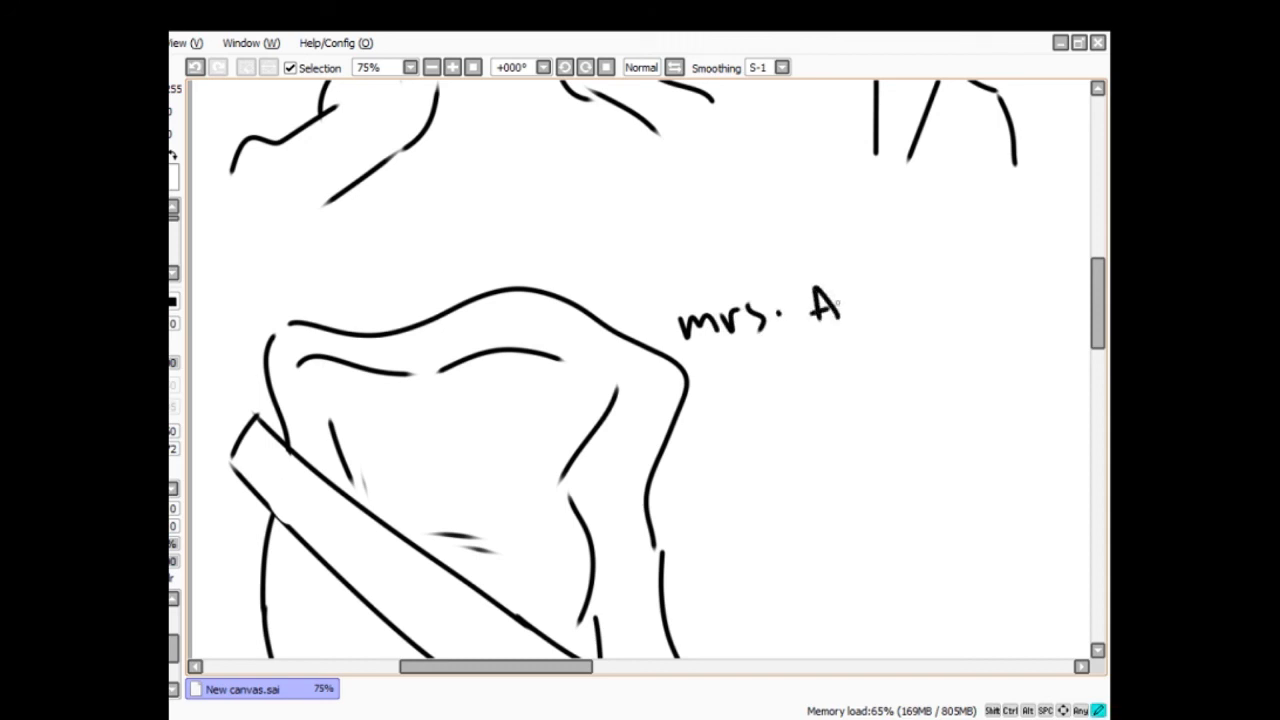
pyautogui.moveTo(844, 310); pyautogui.dragTo(910, 310)
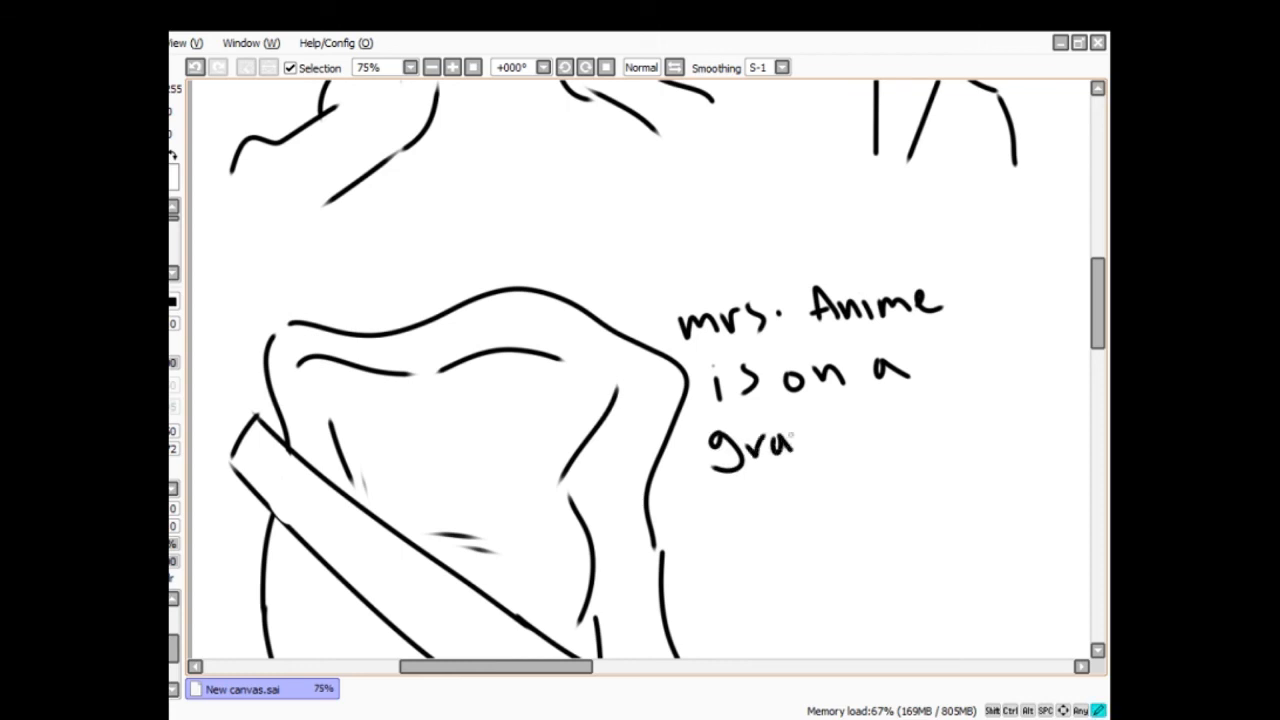
pyautogui.moveTo(790, 444); pyautogui.dragTo(850, 436)
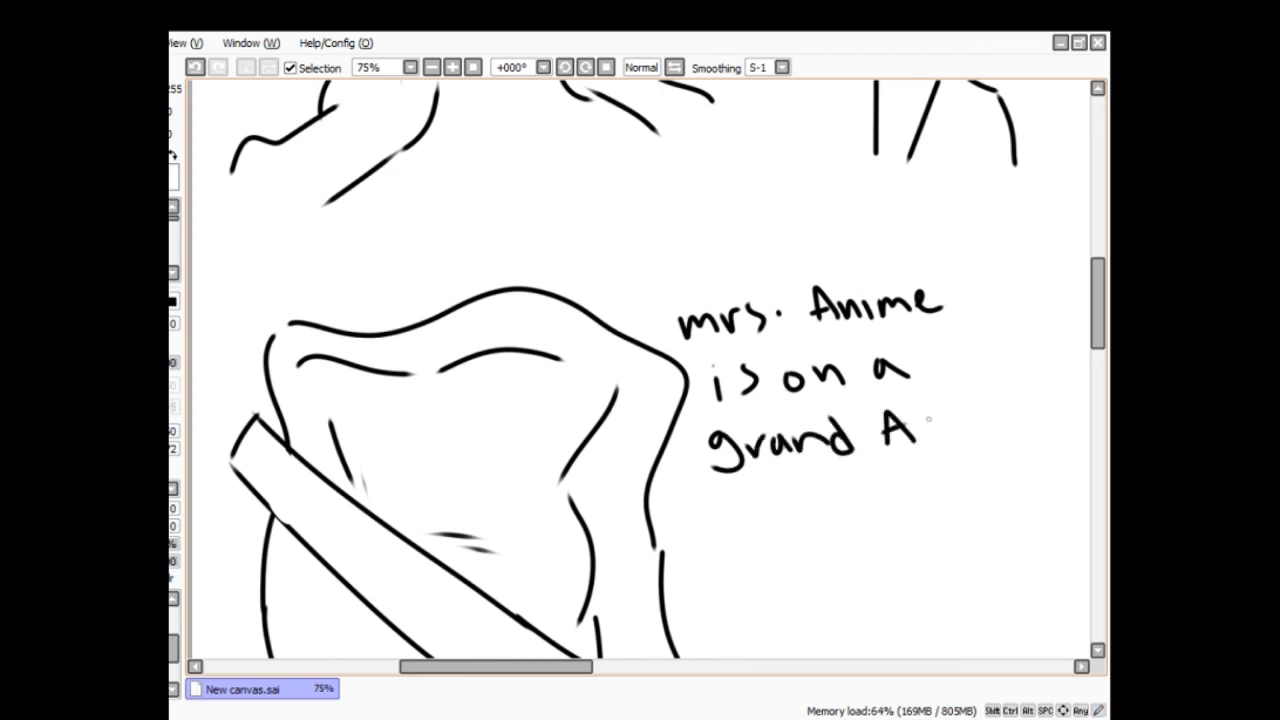
pyautogui.moveTo(916, 430); pyautogui.dragTo(984, 420)
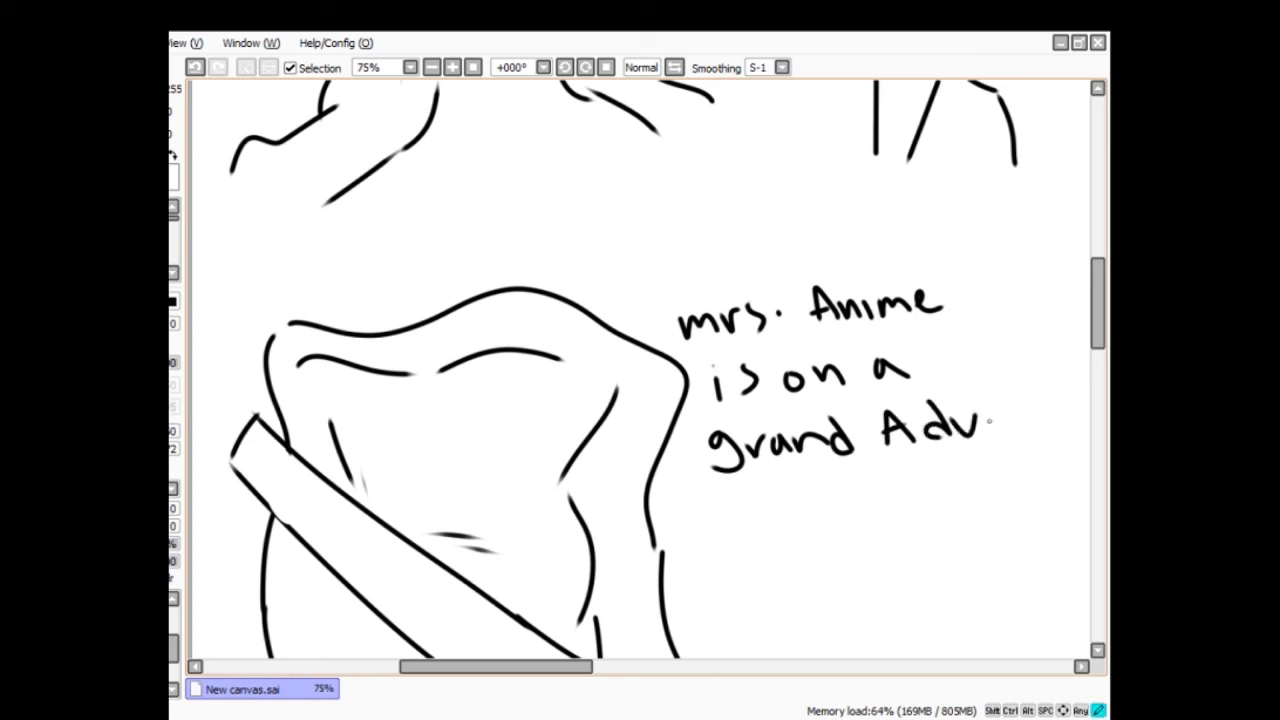
pyautogui.moveTo(990, 414); pyautogui.dragTo(1044, 400)
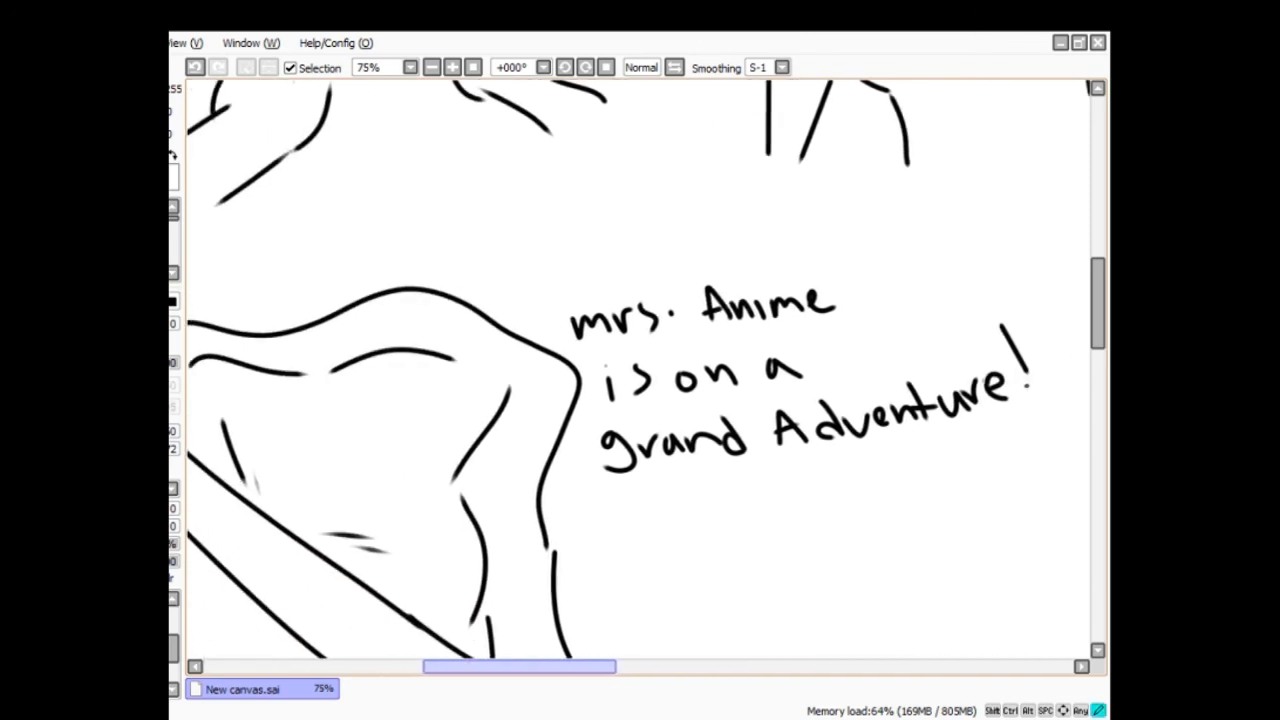
# - Sketch the curled figure's head, sleeping face, hair, body and hand inside the sack
pyautogui.scroll(-3)
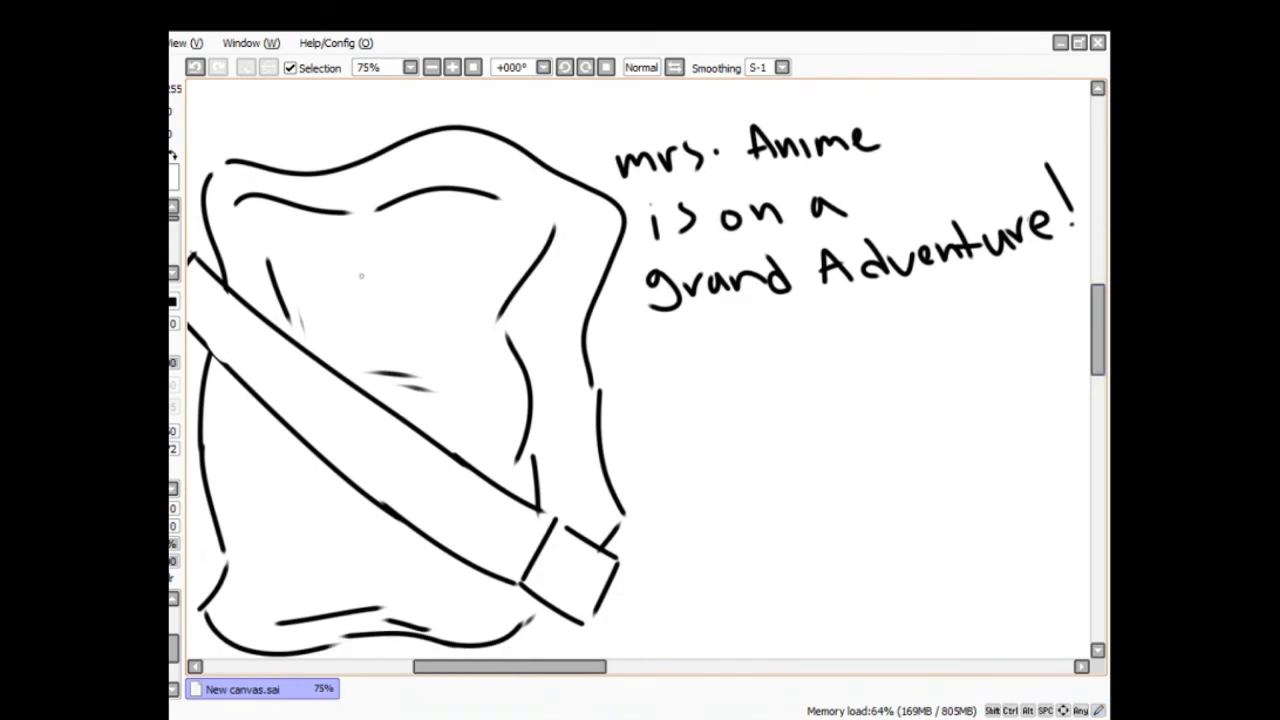
pyautogui.moveTo(300, 240); pyautogui.dragTo(364, 304)
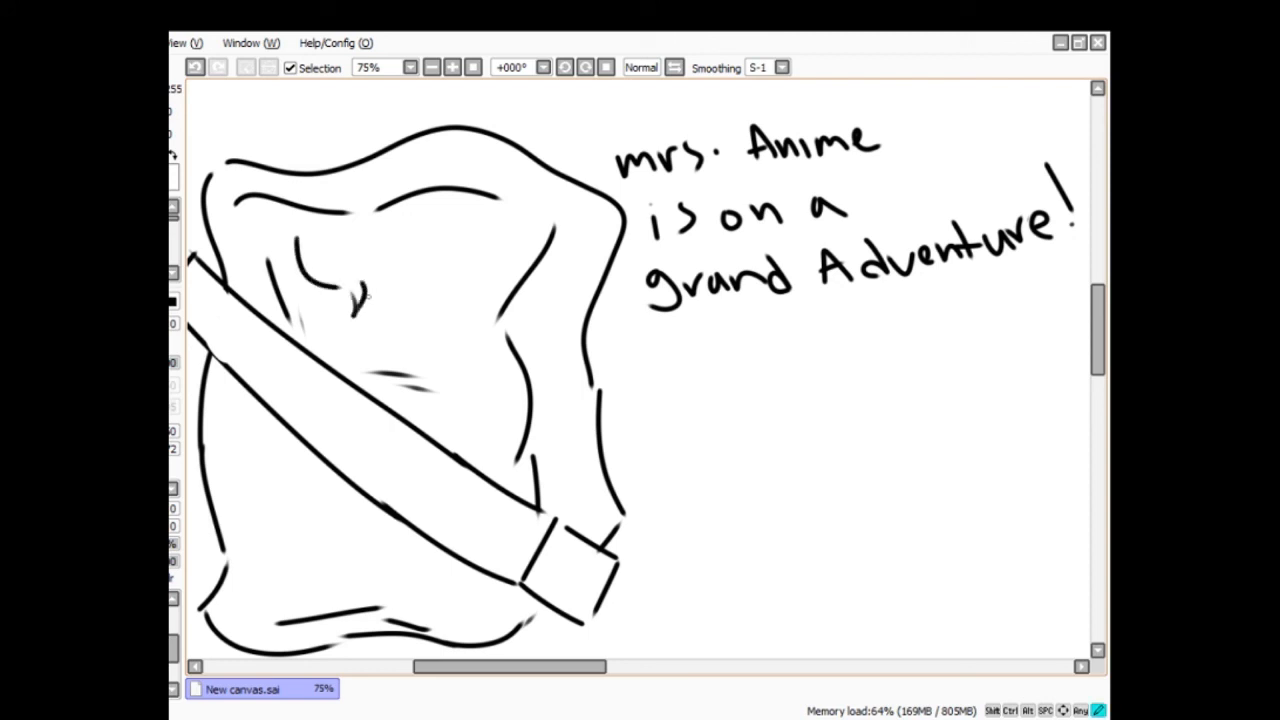
pyautogui.moveTo(360, 290); pyautogui.dragTo(440, 360)
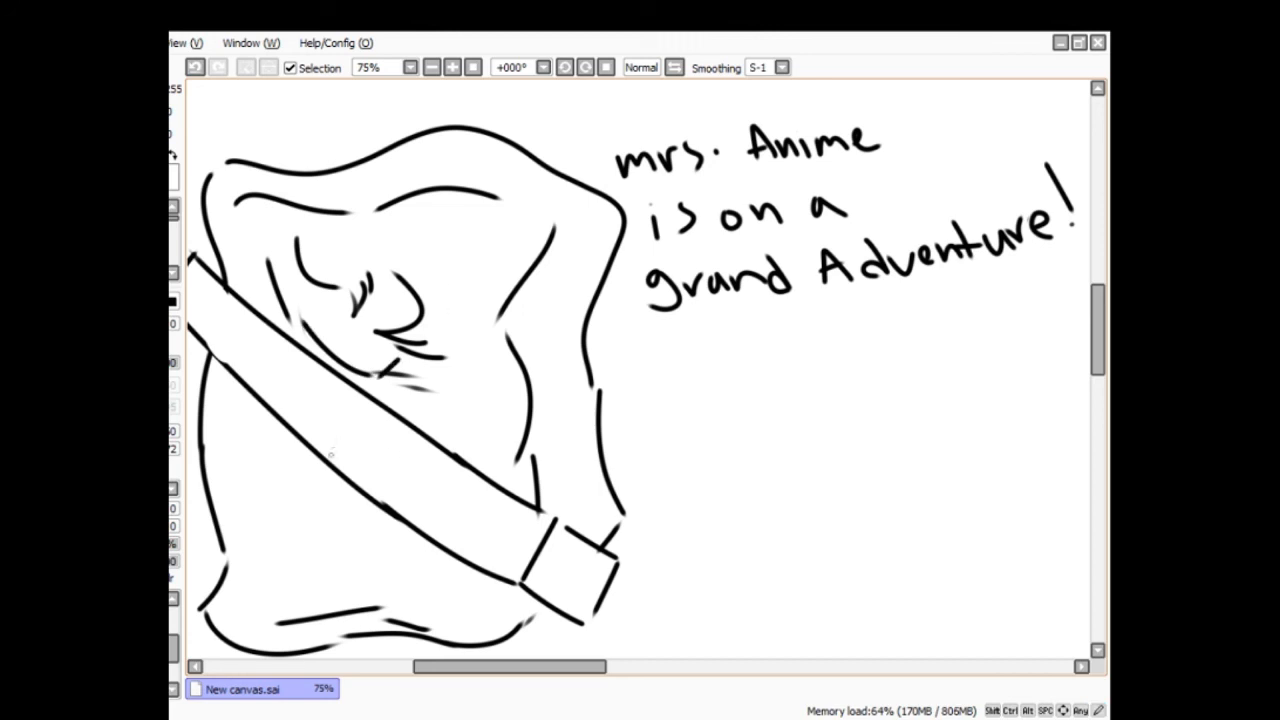
pyautogui.moveTo(410, 400); pyautogui.dragTo(492, 342)
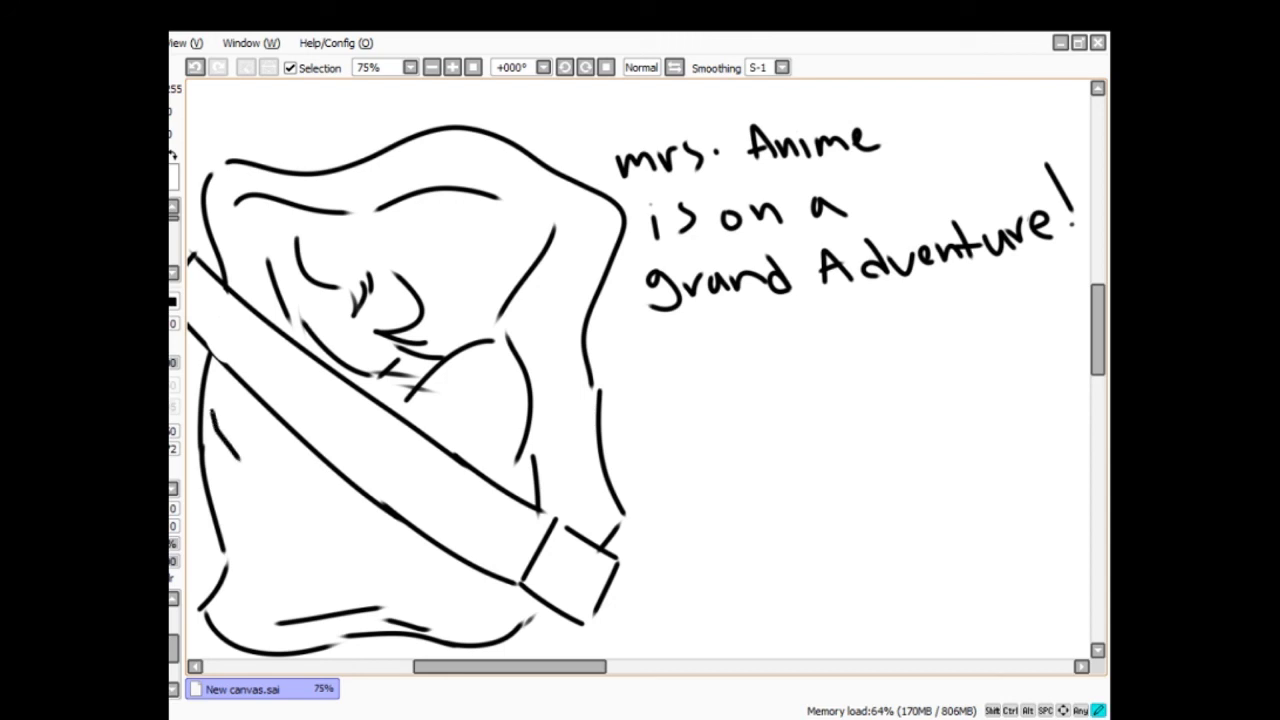
pyautogui.moveTo(210, 414); pyautogui.dragTo(244, 408)
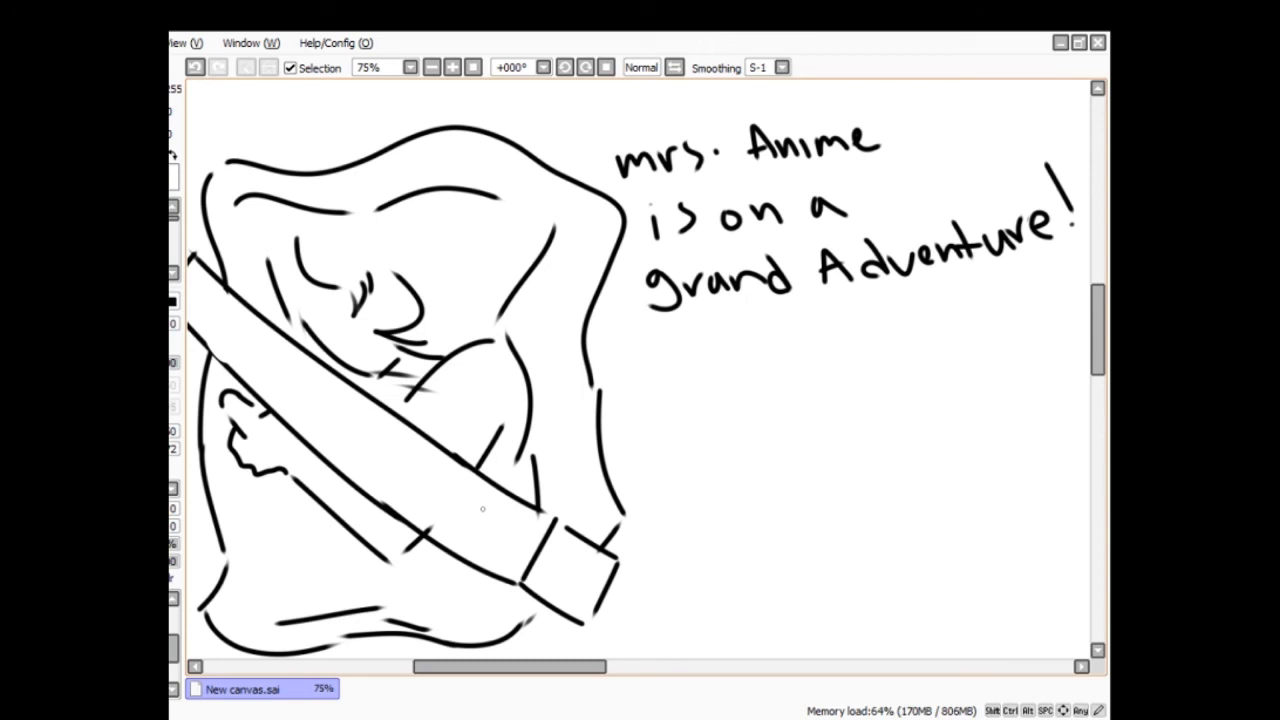
pyautogui.moveTo(572, 392)
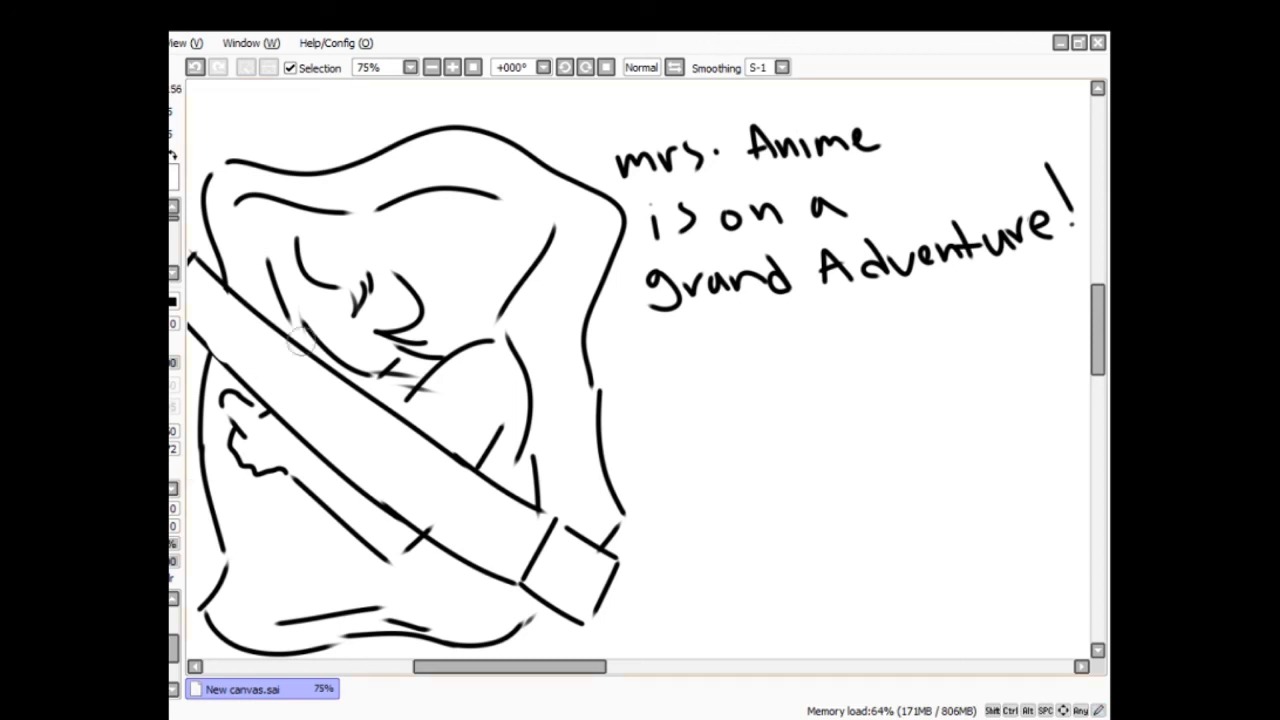
# - Paint the curled figure's hair orange under the line art, removing the first misplaced patch
pyautogui.moveTo(304, 230); pyautogui.dragTo(356, 280)
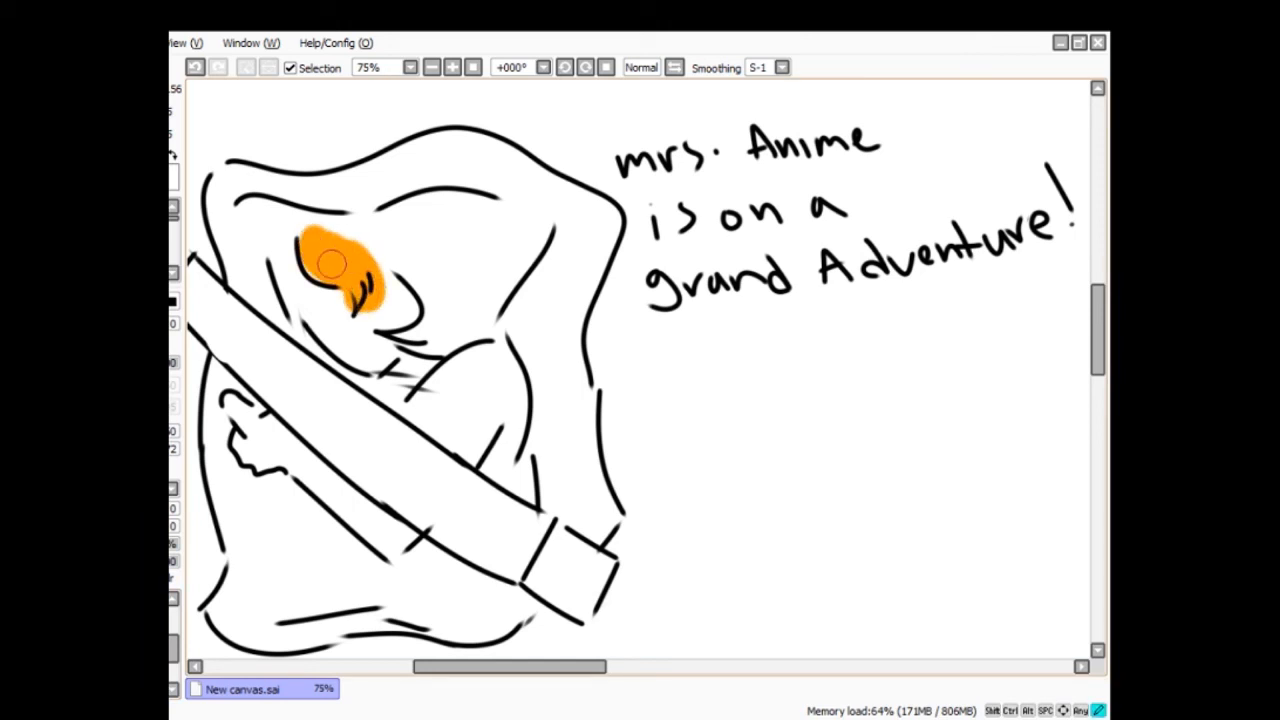
pyautogui.click(336, 264)
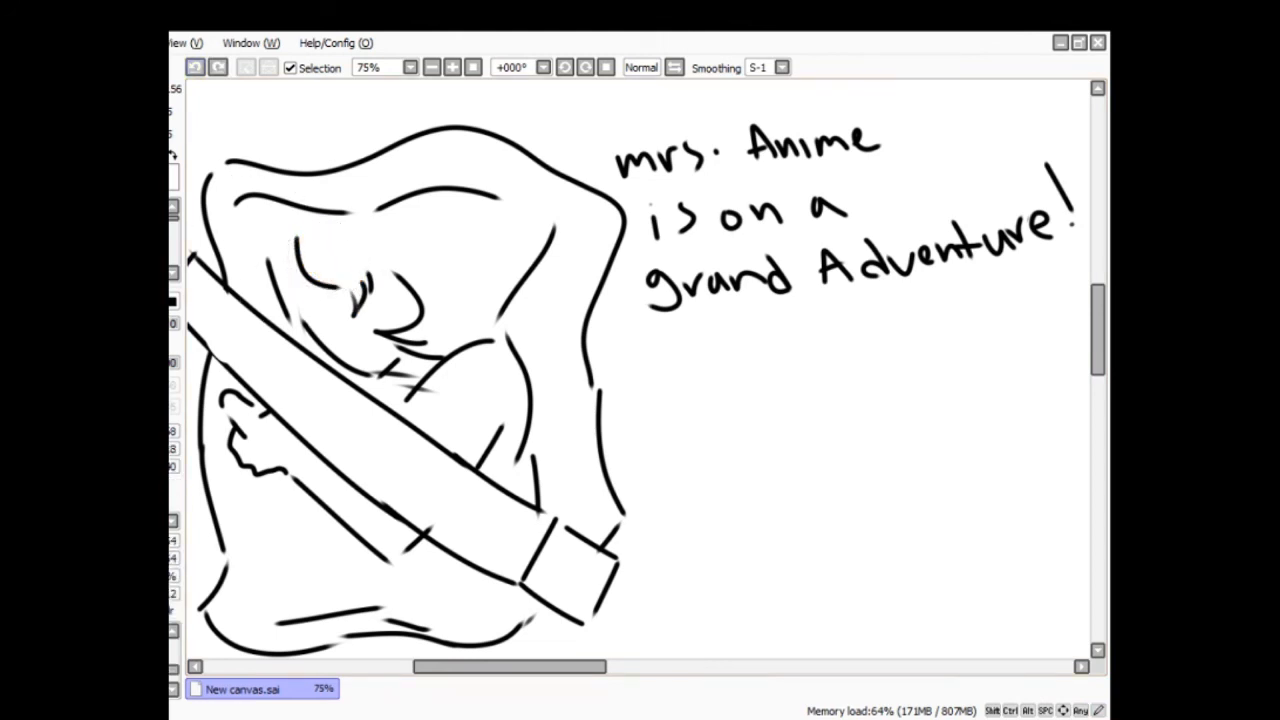
pyautogui.moveTo(316, 244); pyautogui.dragTo(340, 284)
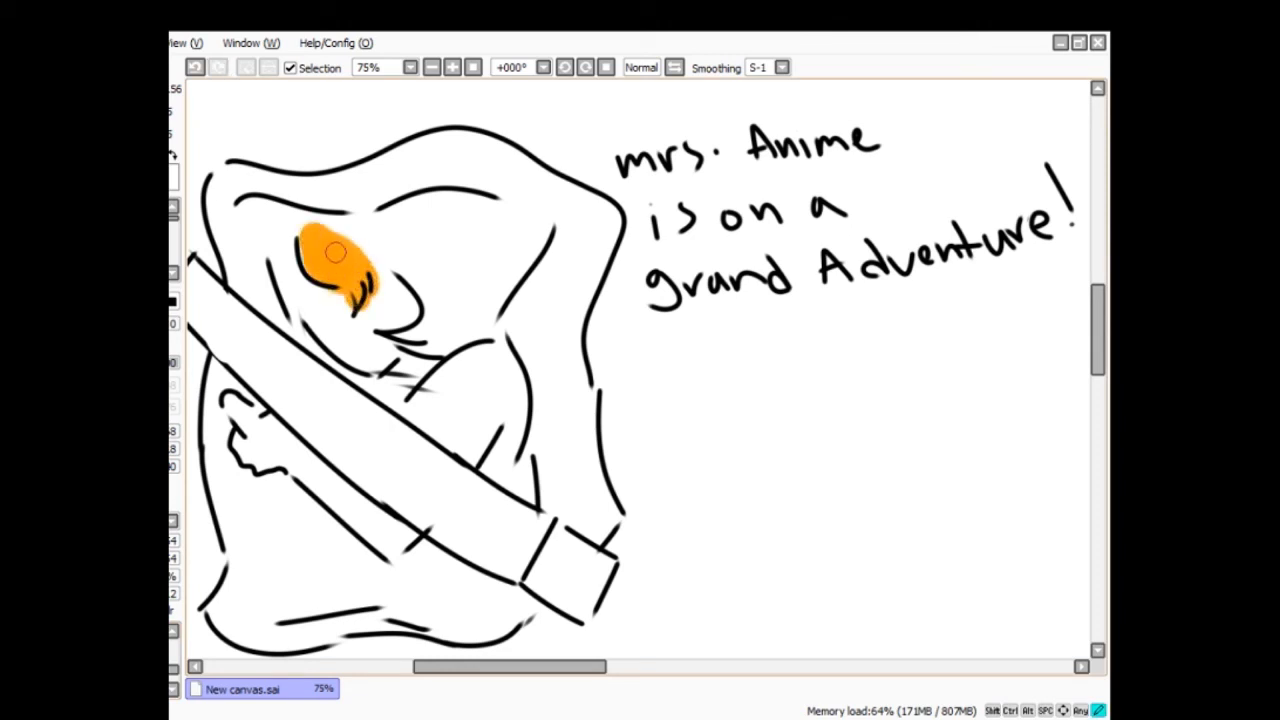
pyautogui.moveTo(336, 252); pyautogui.dragTo(444, 336)
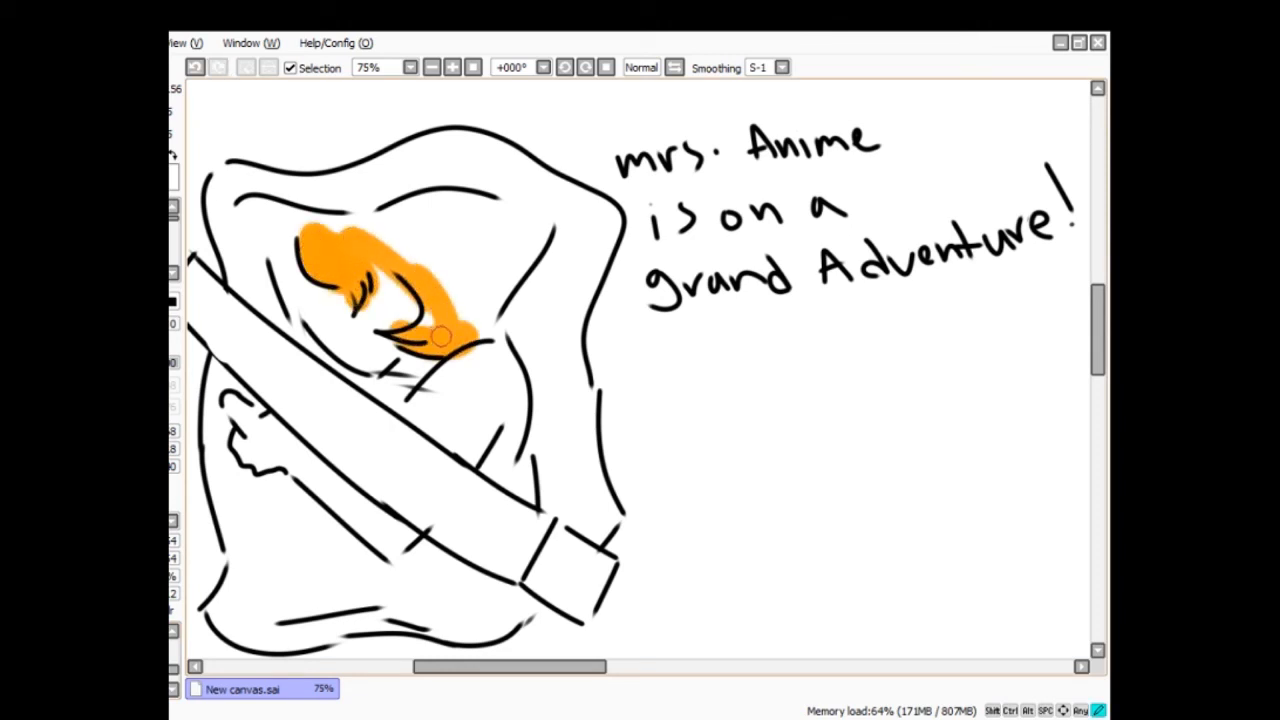
pyautogui.moveTo(444, 336); pyautogui.dragTo(464, 250)
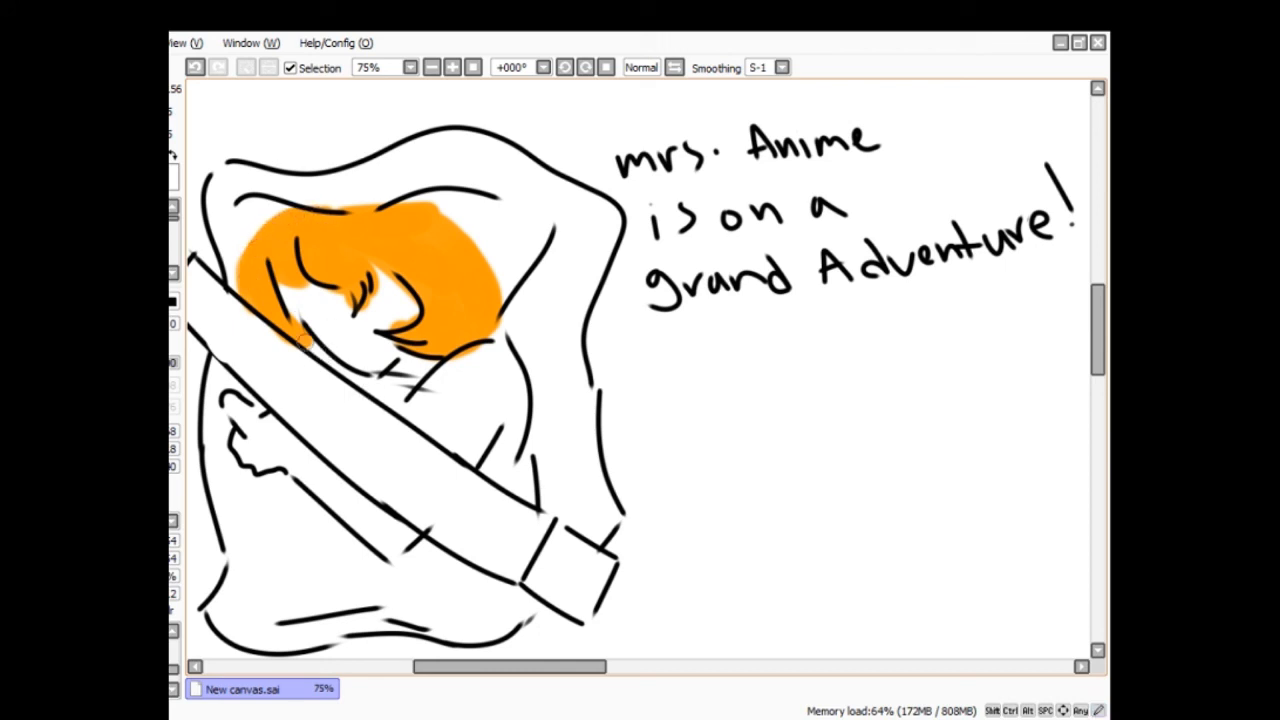
pyautogui.moveTo(300, 340); pyautogui.dragTo(400, 396)
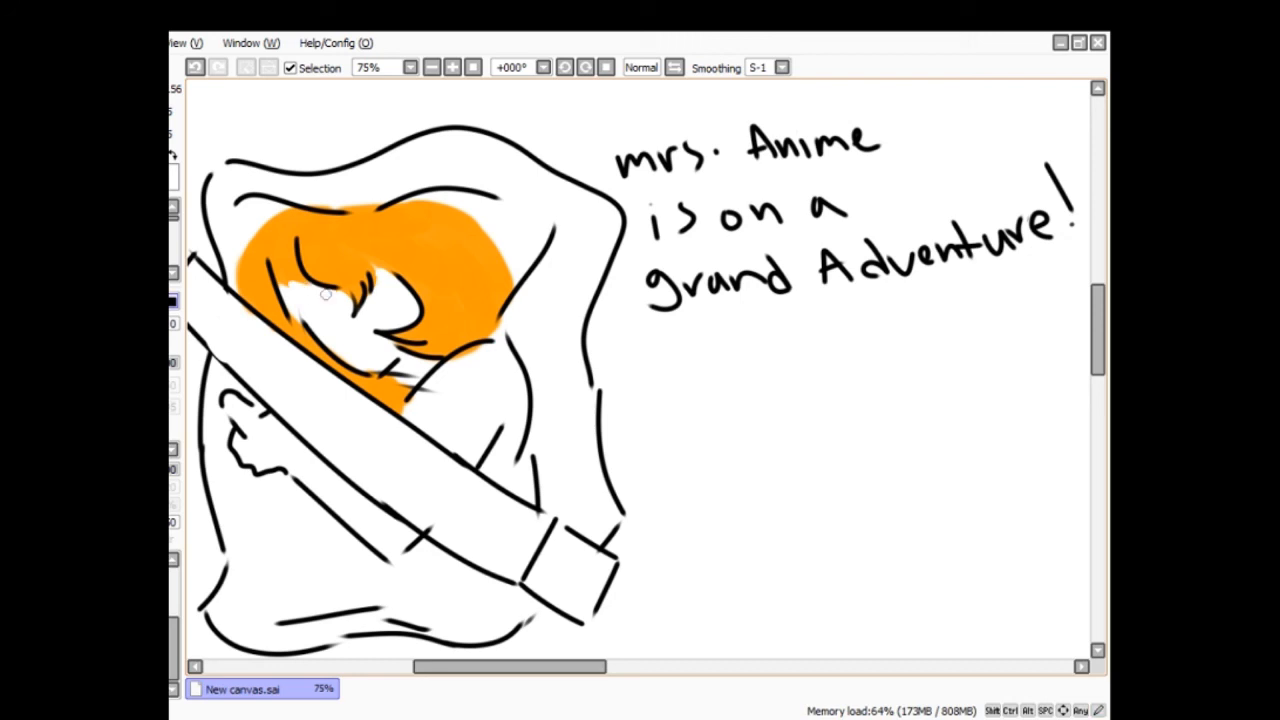
pyautogui.moveTo(392, 352)
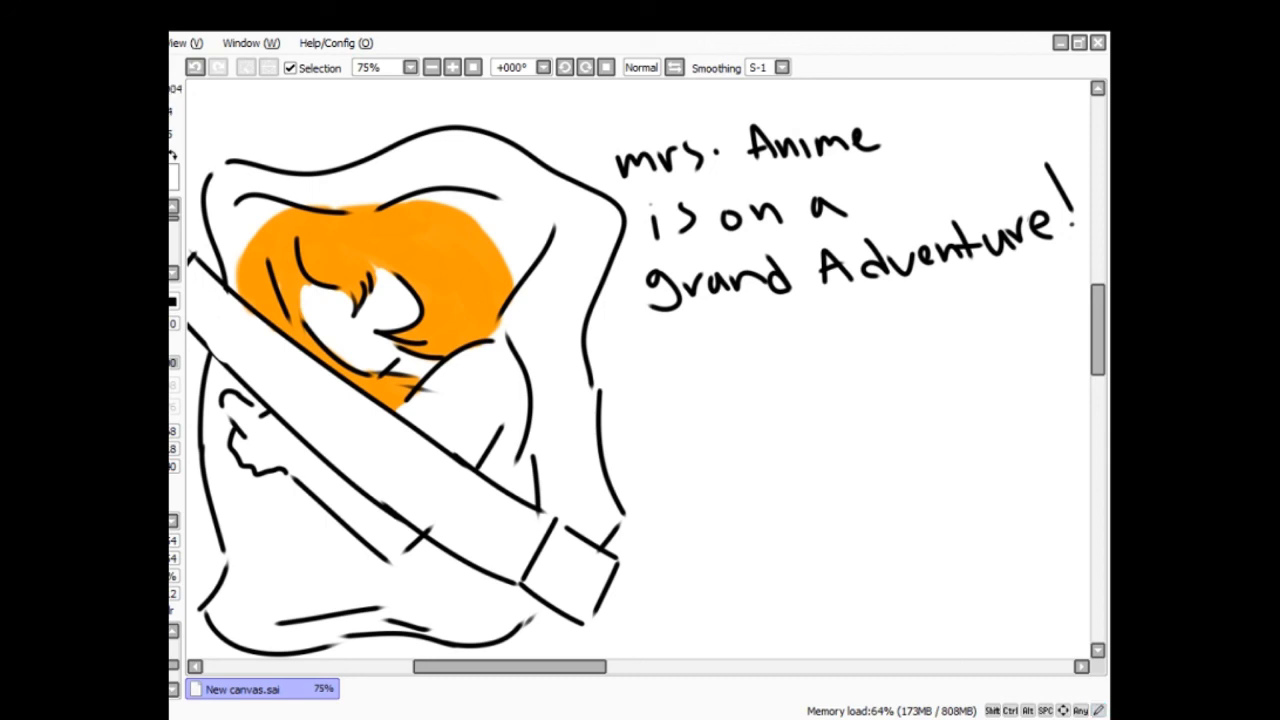
pyautogui.moveTo(252, 238)
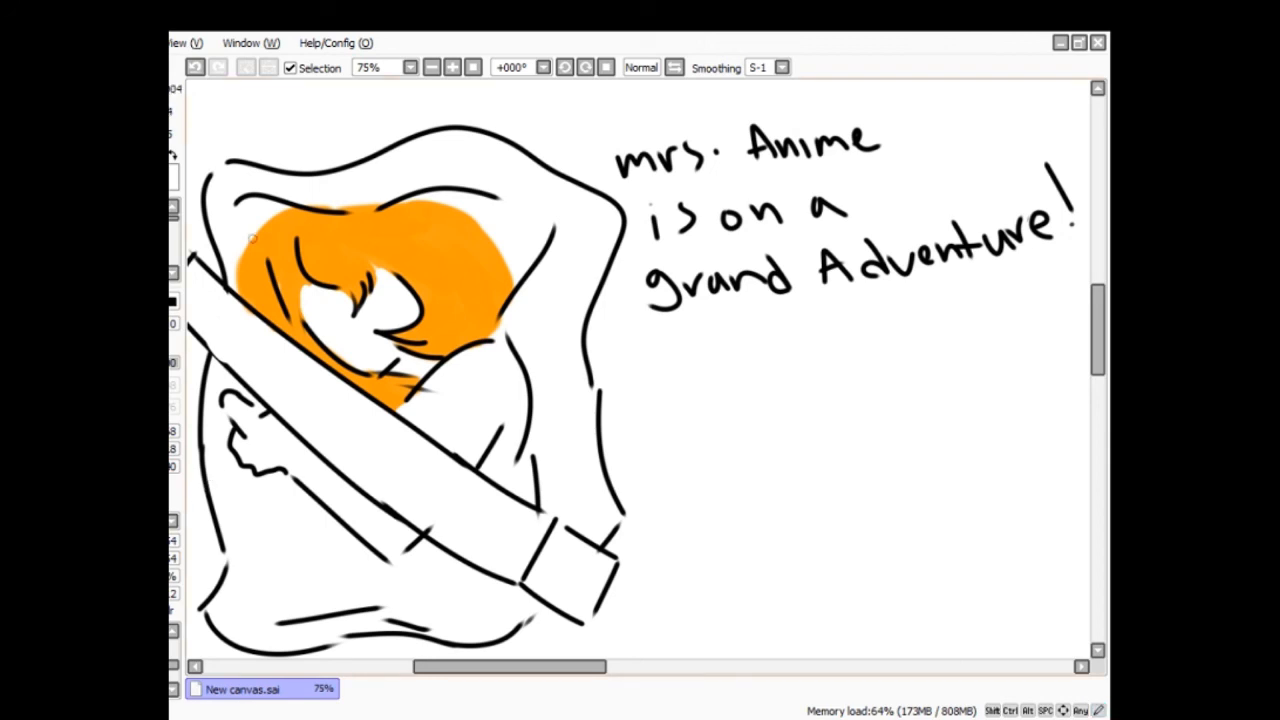
# - Add pink blush to the cheek and colour details around the closed eye
pyautogui.moveTo(330, 336); pyautogui.dragTo(360, 316)
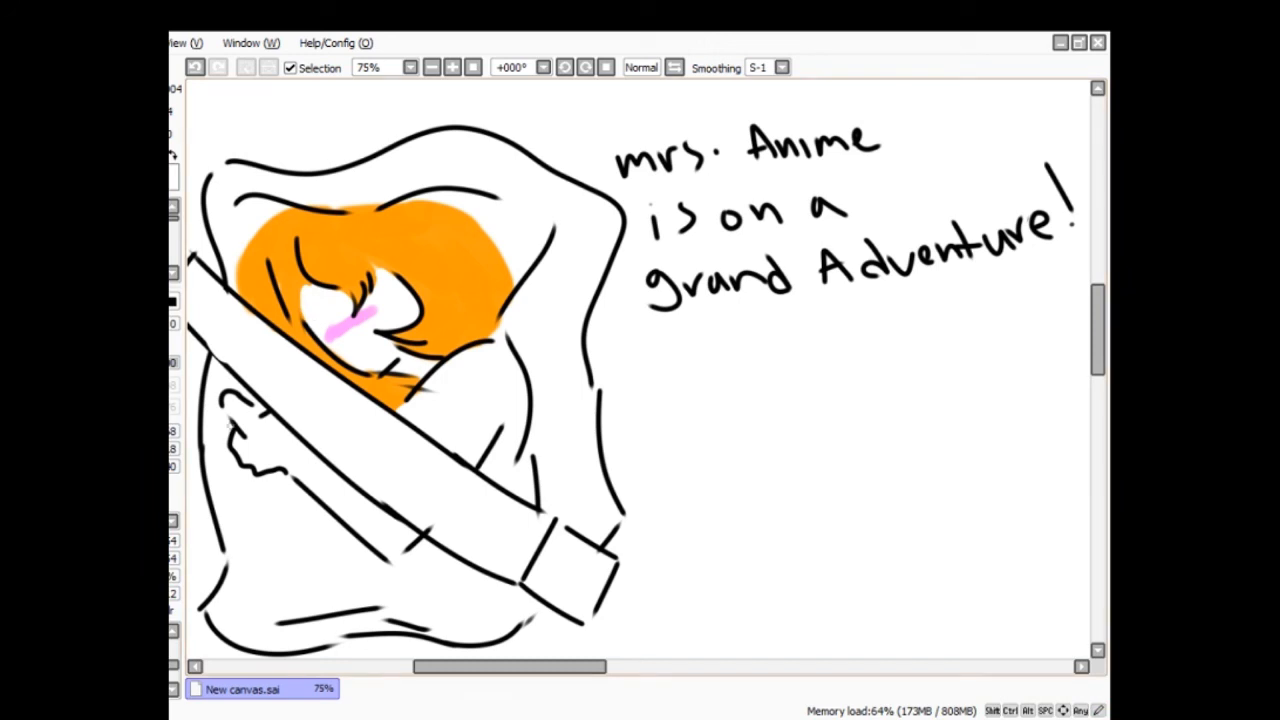
pyautogui.click(324, 310)
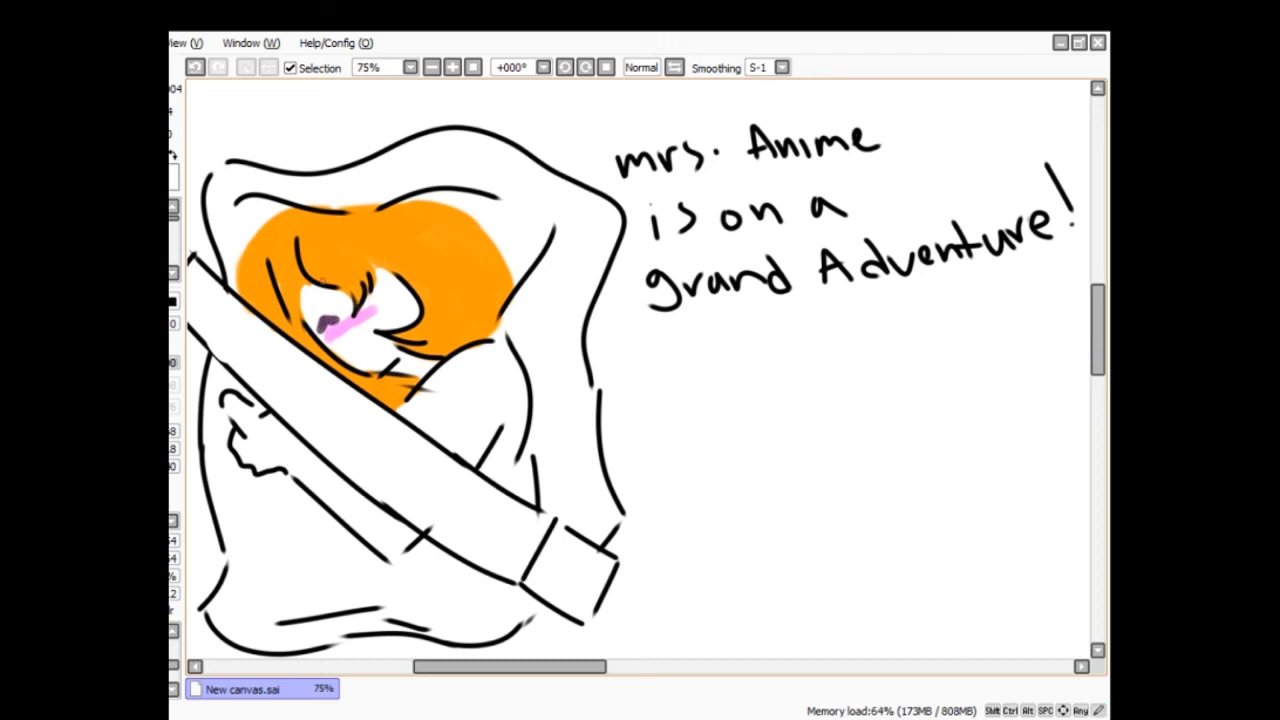
pyautogui.click(316, 300)
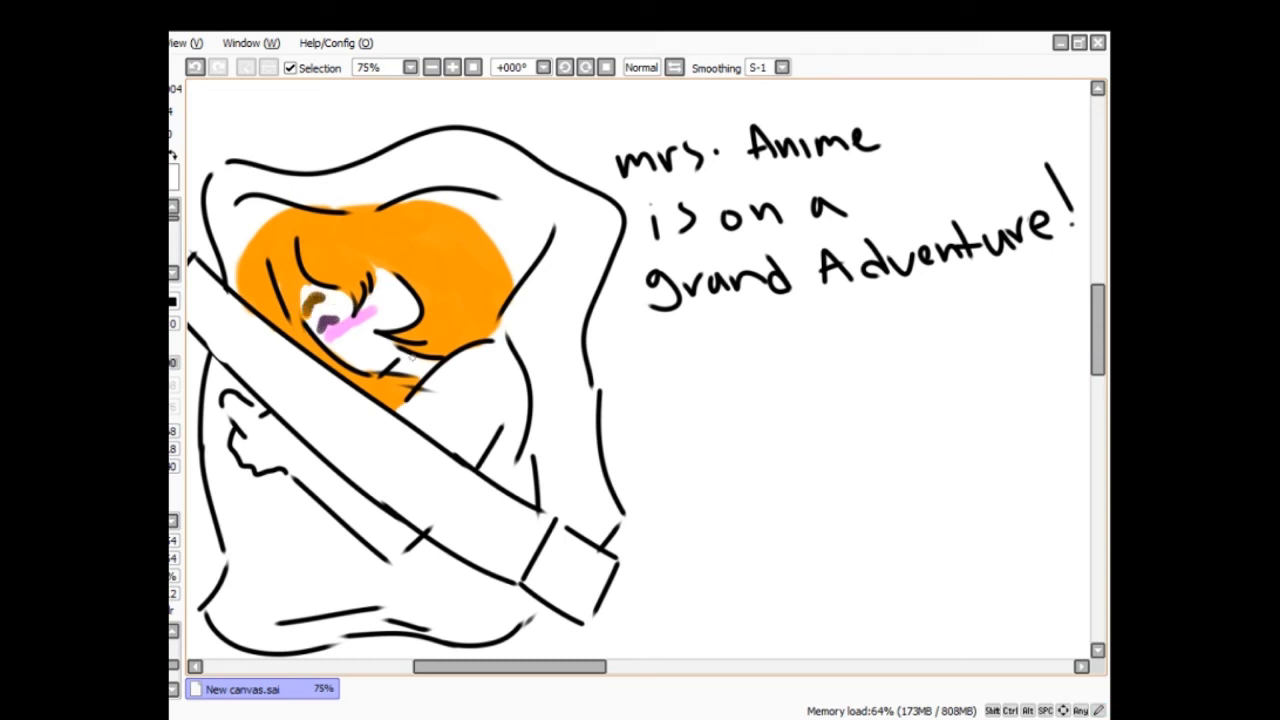
pyautogui.moveTo(336, 310); pyautogui.dragTo(356, 344)
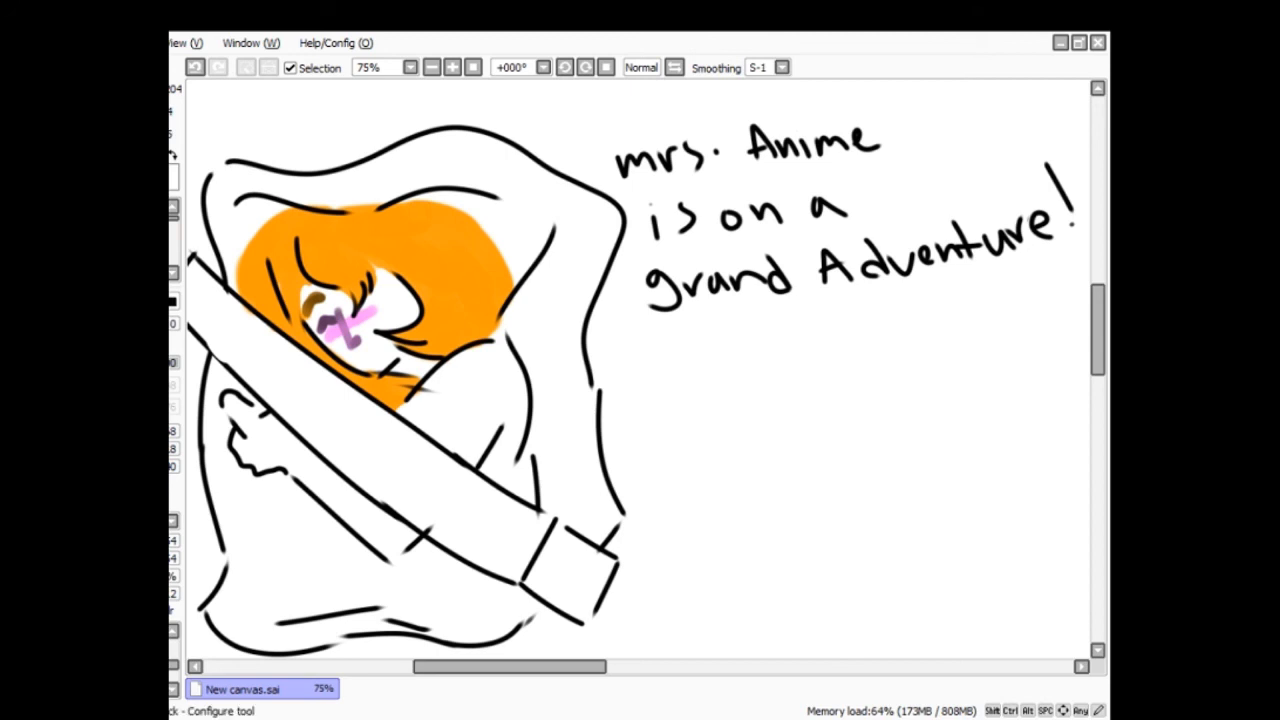
pyautogui.moveTo(282, 448)
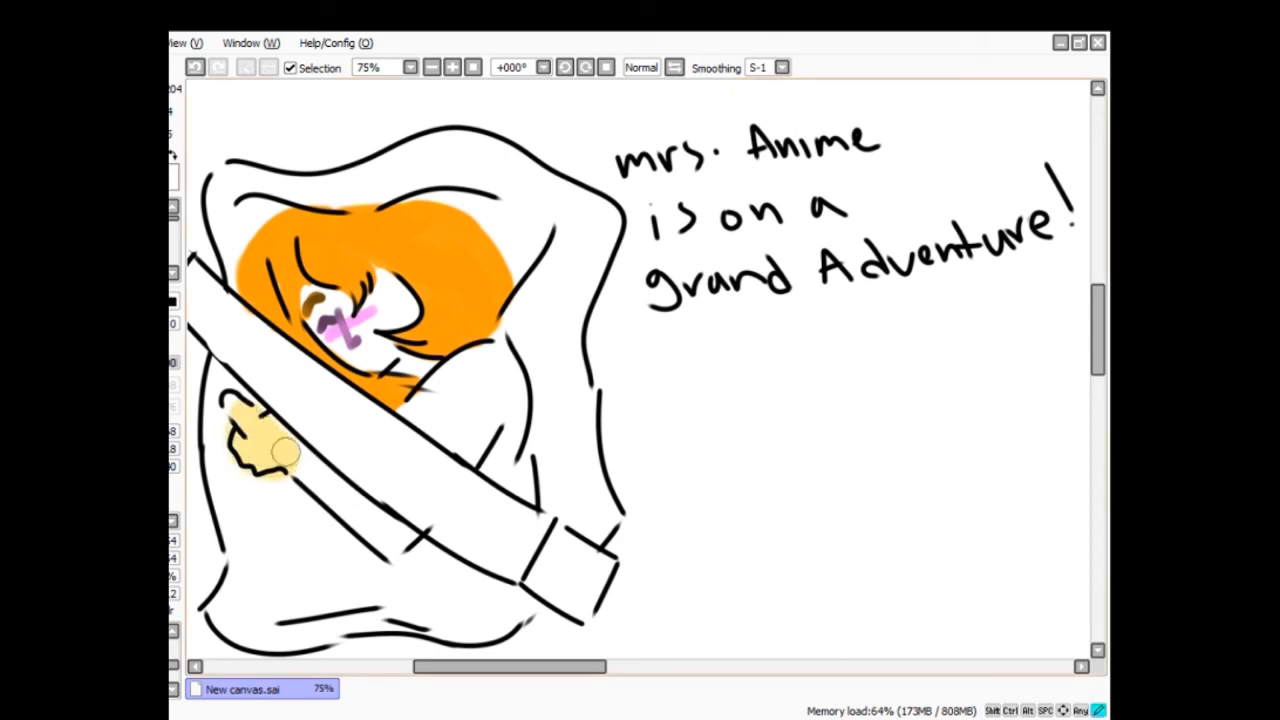
# - Colour the hand and skin in yellow tones and fill the mark on the girl's face
pyautogui.moveTo(264, 450); pyautogui.dragTo(390, 530)
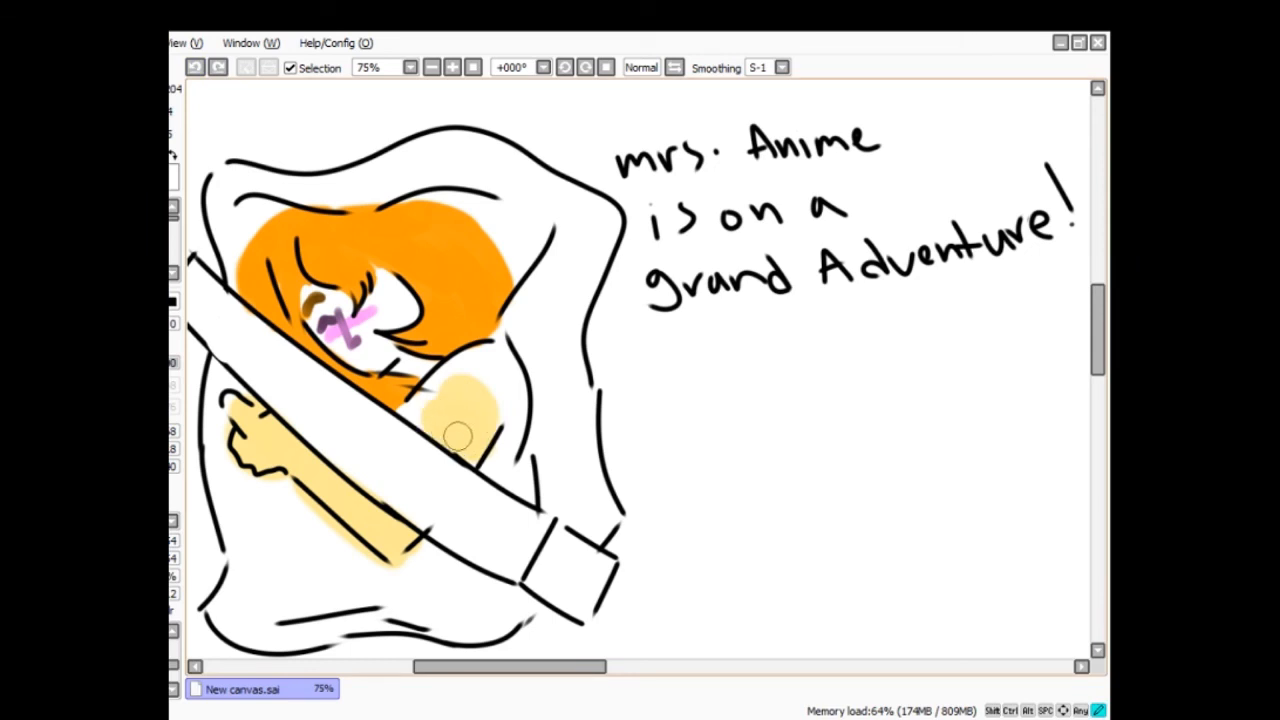
pyautogui.moveTo(456, 436); pyautogui.dragTo(484, 400)
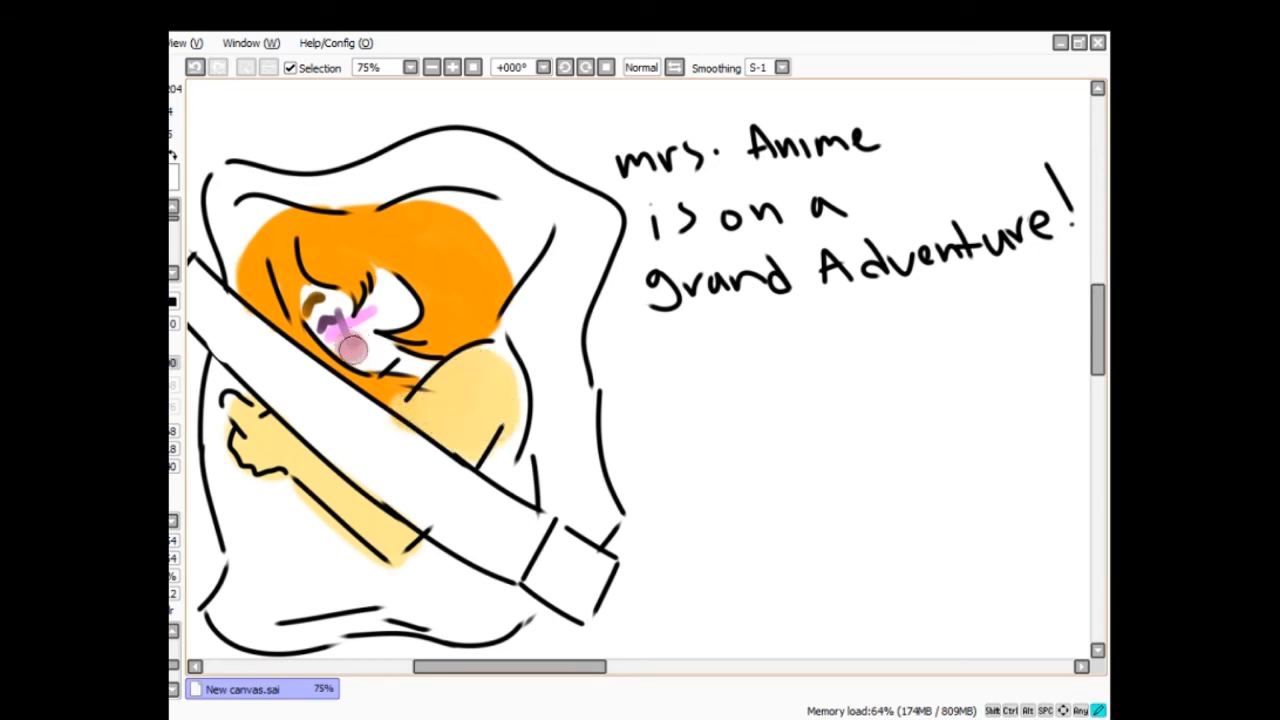
pyautogui.click(196, 68)
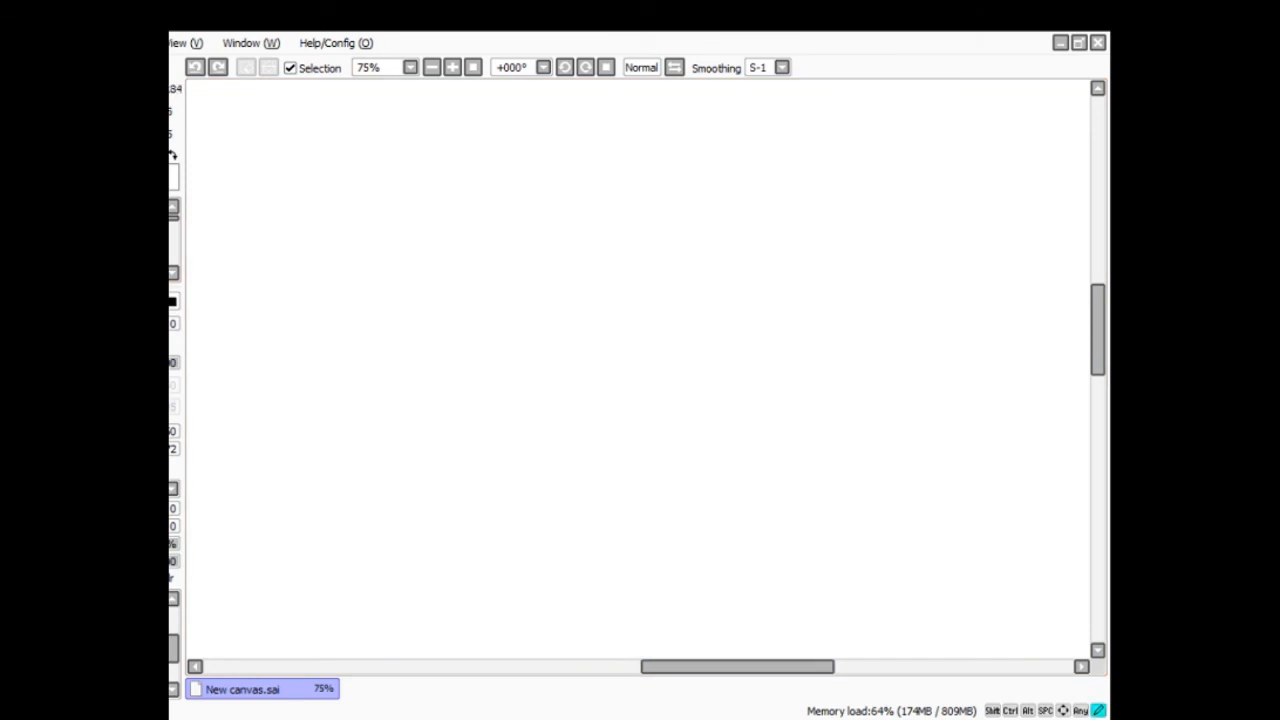
pyautogui.moveTo(338, 370)
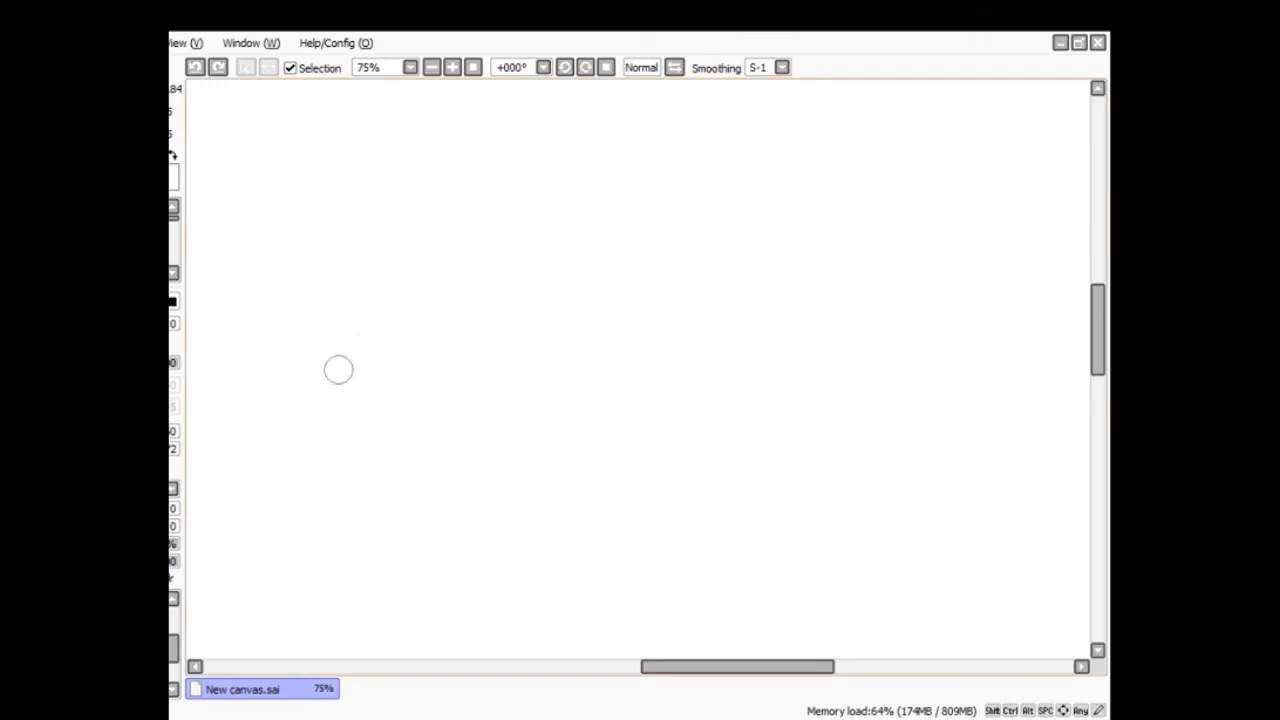
pyautogui.moveTo(364, 320)
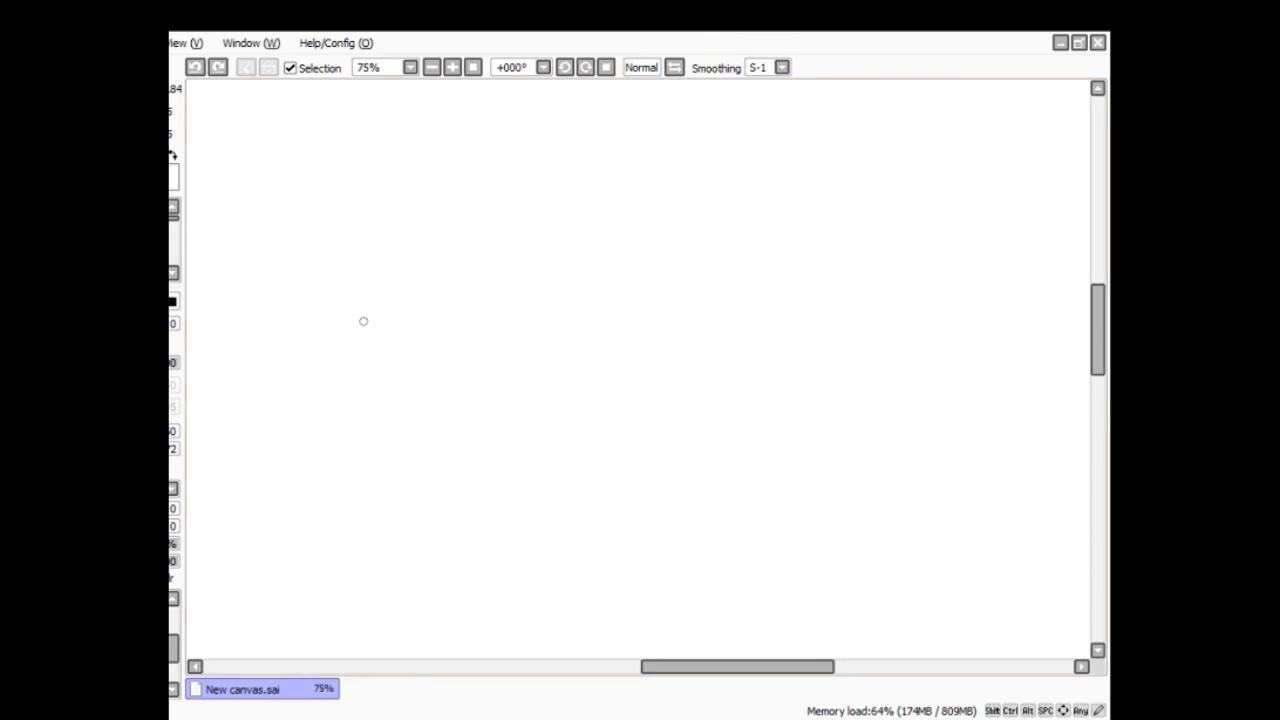
pyautogui.moveTo(256, 420)
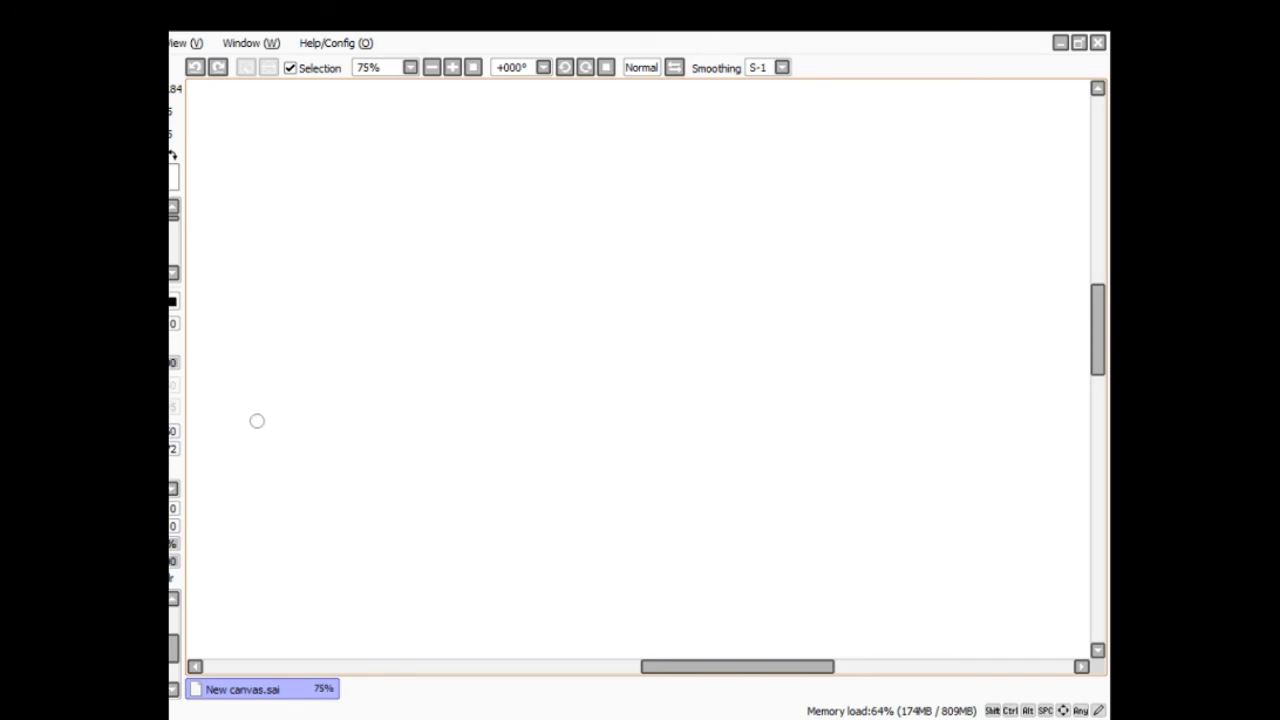
# - Write a red M with following letters, undo back to the M and redraw the letters
pyautogui.moveTo(240, 440); pyautogui.dragTo(360, 280)
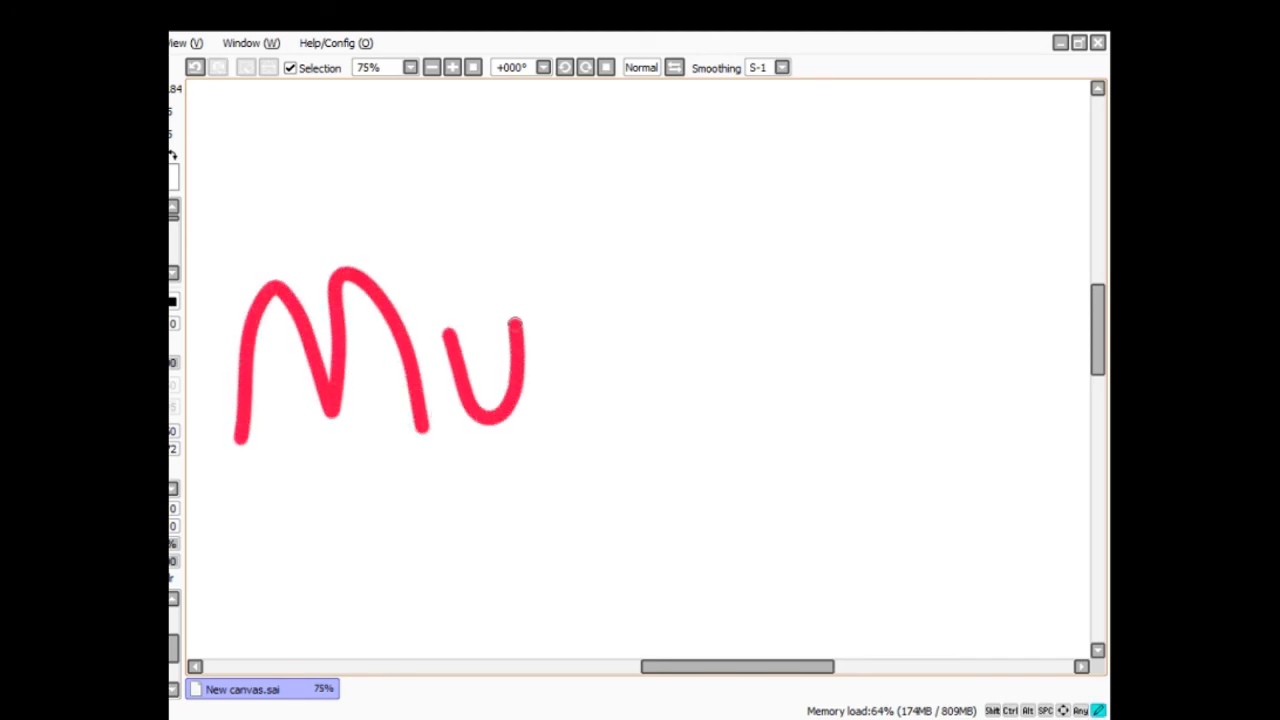
pyautogui.moveTo(516, 324); pyautogui.dragTo(570, 410)
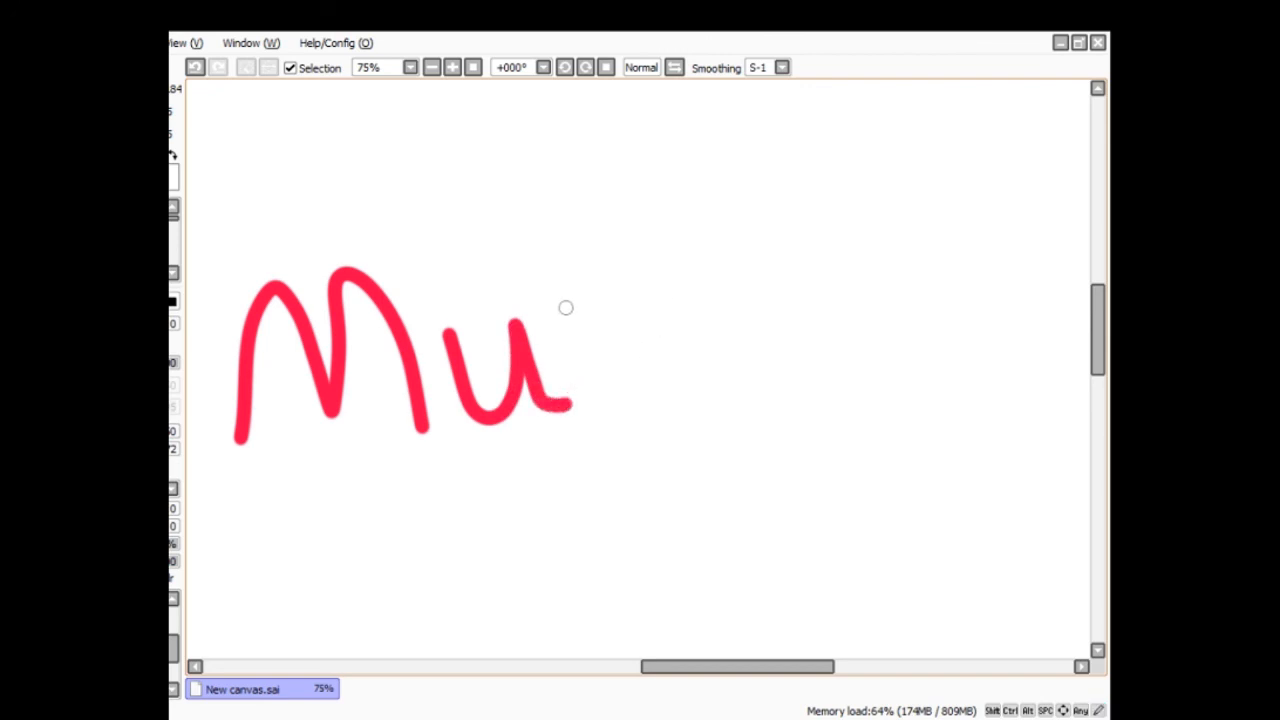
pyautogui.moveTo(564, 310); pyautogui.dragTo(664, 344)
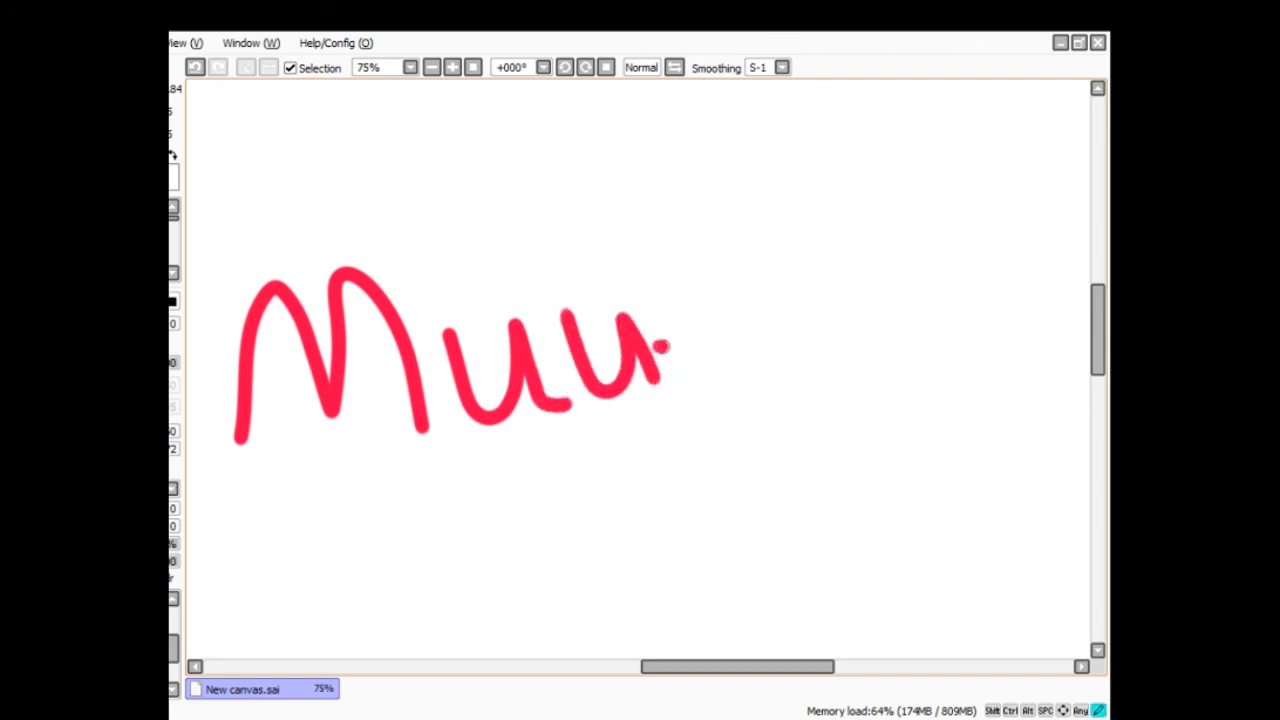
pyautogui.moveTo(660, 348); pyautogui.dragTo(710, 348)
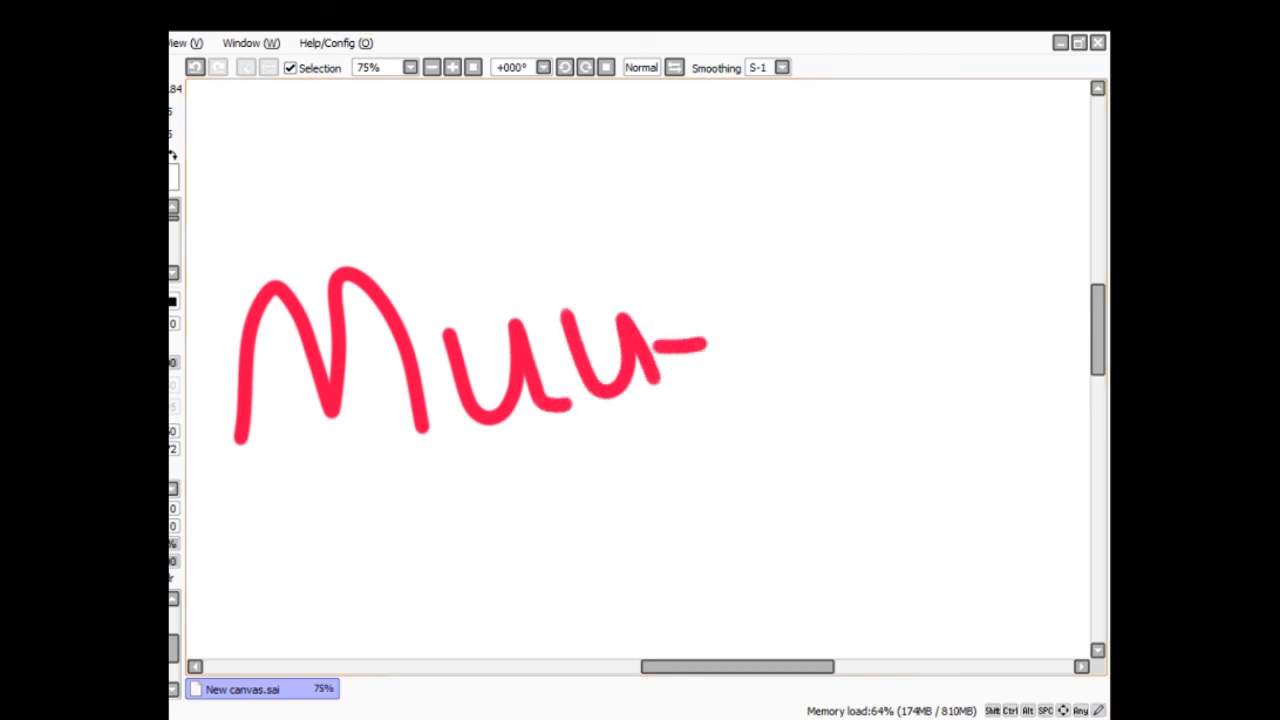
pyautogui.press('ctrl+z')
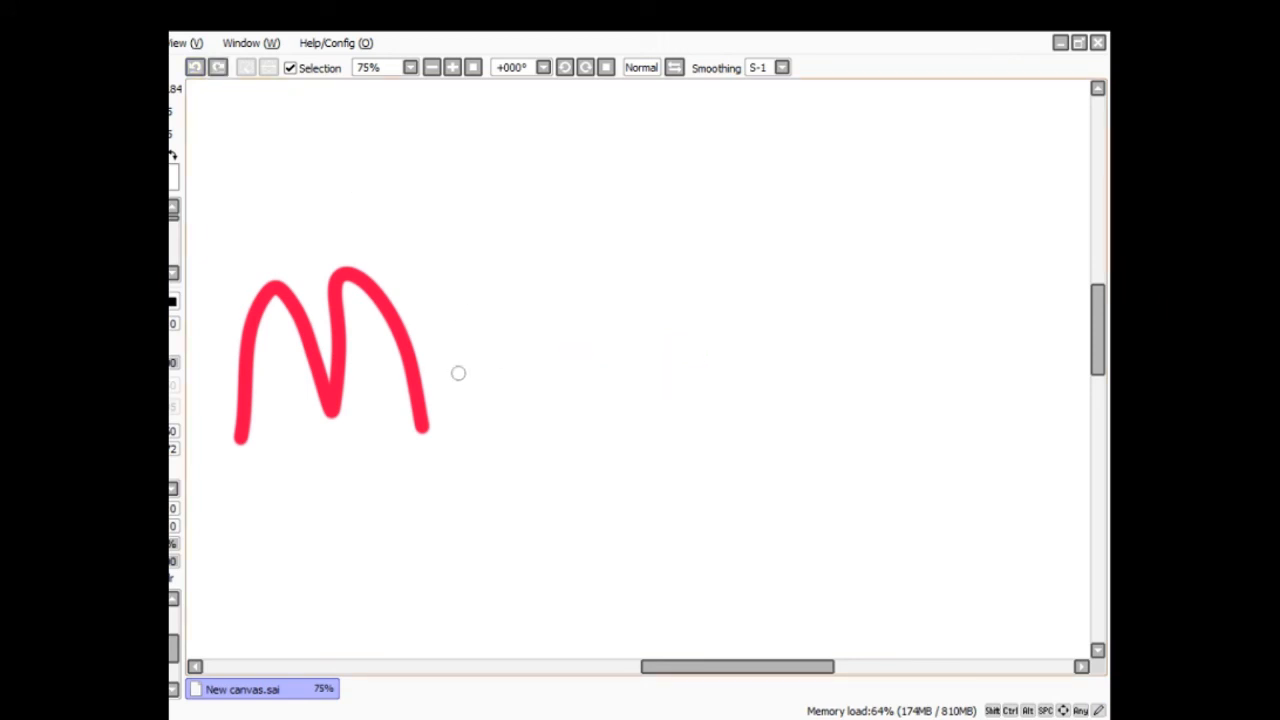
pyautogui.moveTo(460, 376); pyautogui.dragTo(536, 344)
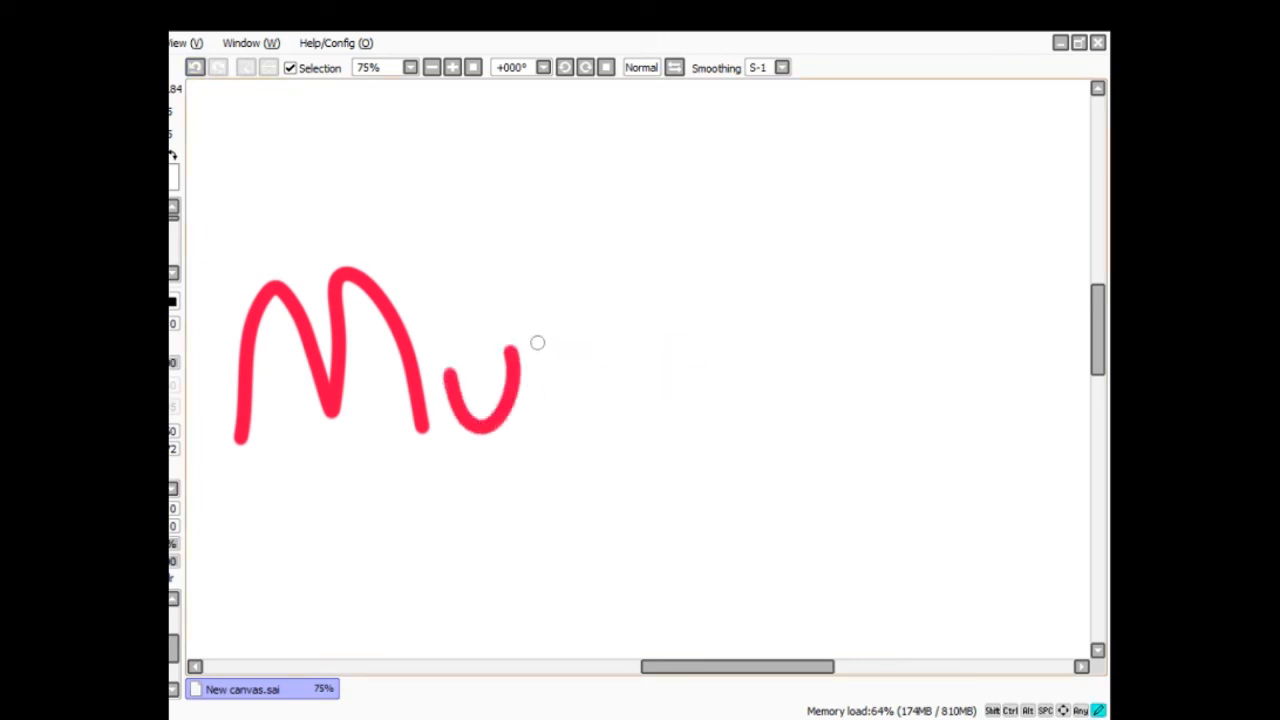
pyautogui.moveTo(536, 344); pyautogui.dragTo(620, 400)
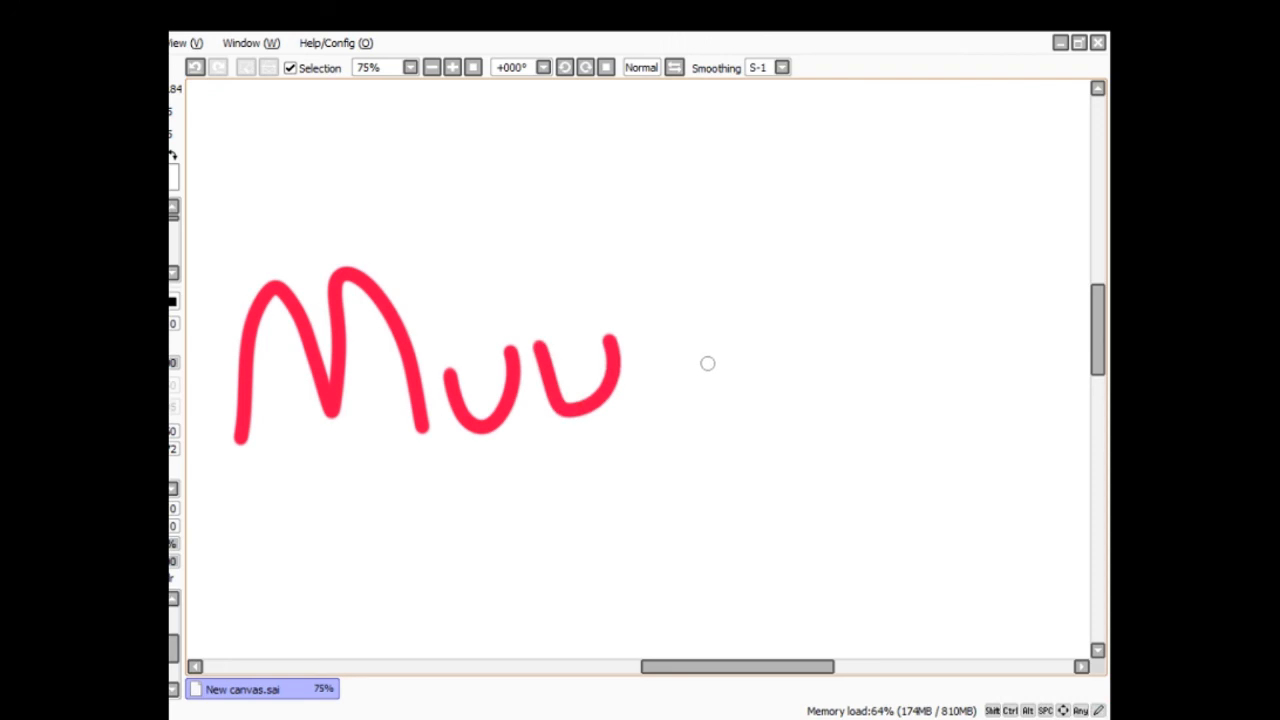
pyautogui.moveTo(702, 364)
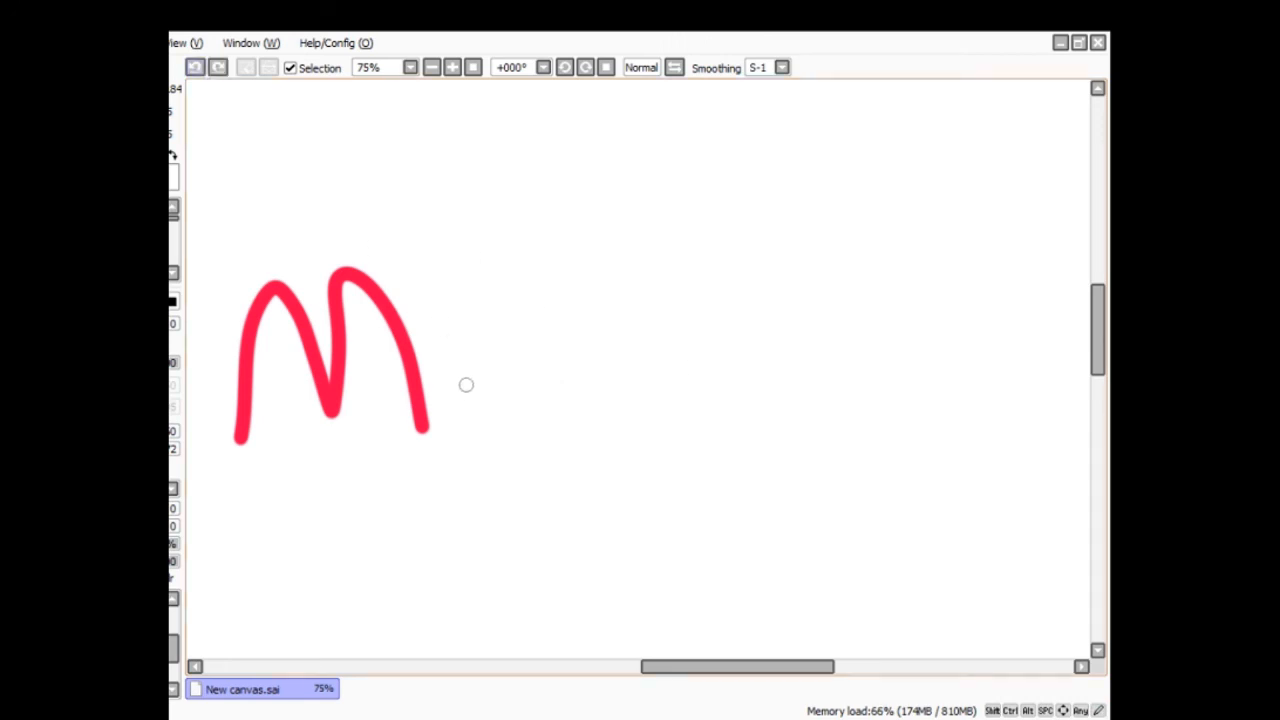
# - Rewrite the letters after the M to finish the word Moootherrr in red
pyautogui.moveTo(464, 384); pyautogui.dragTo(556, 324)
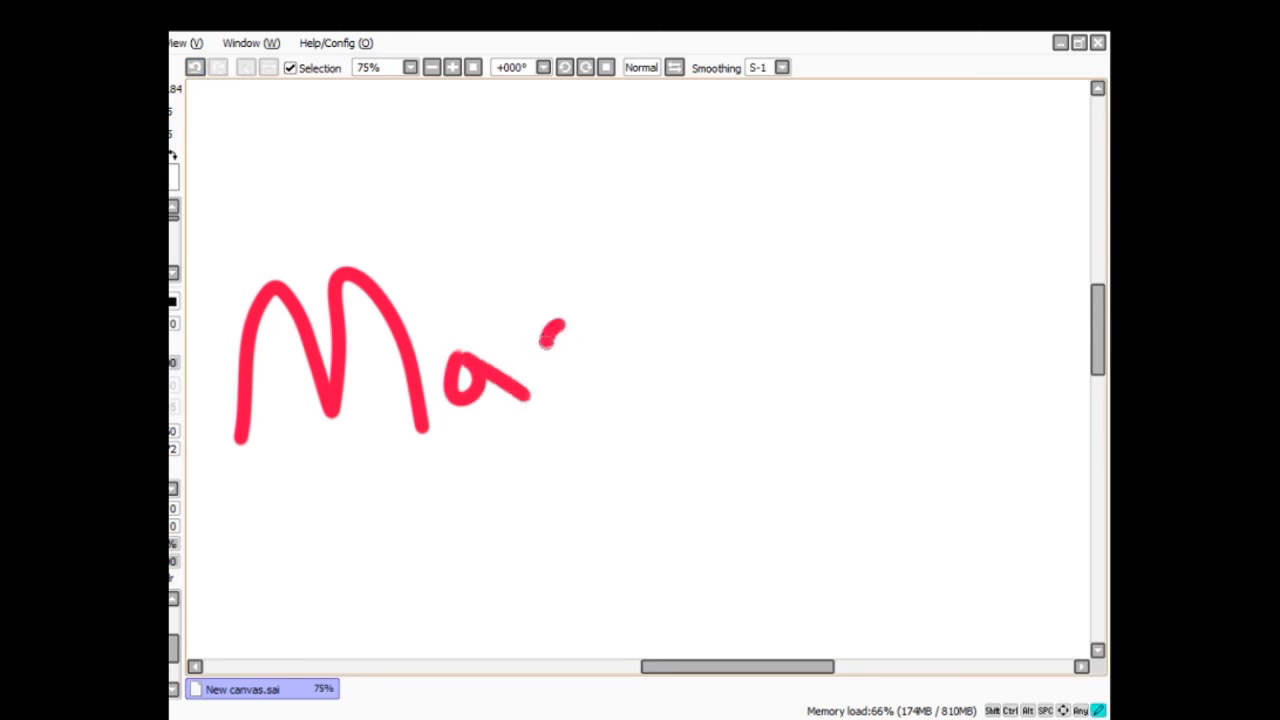
pyautogui.moveTo(556, 320); pyautogui.dragTo(624, 384)
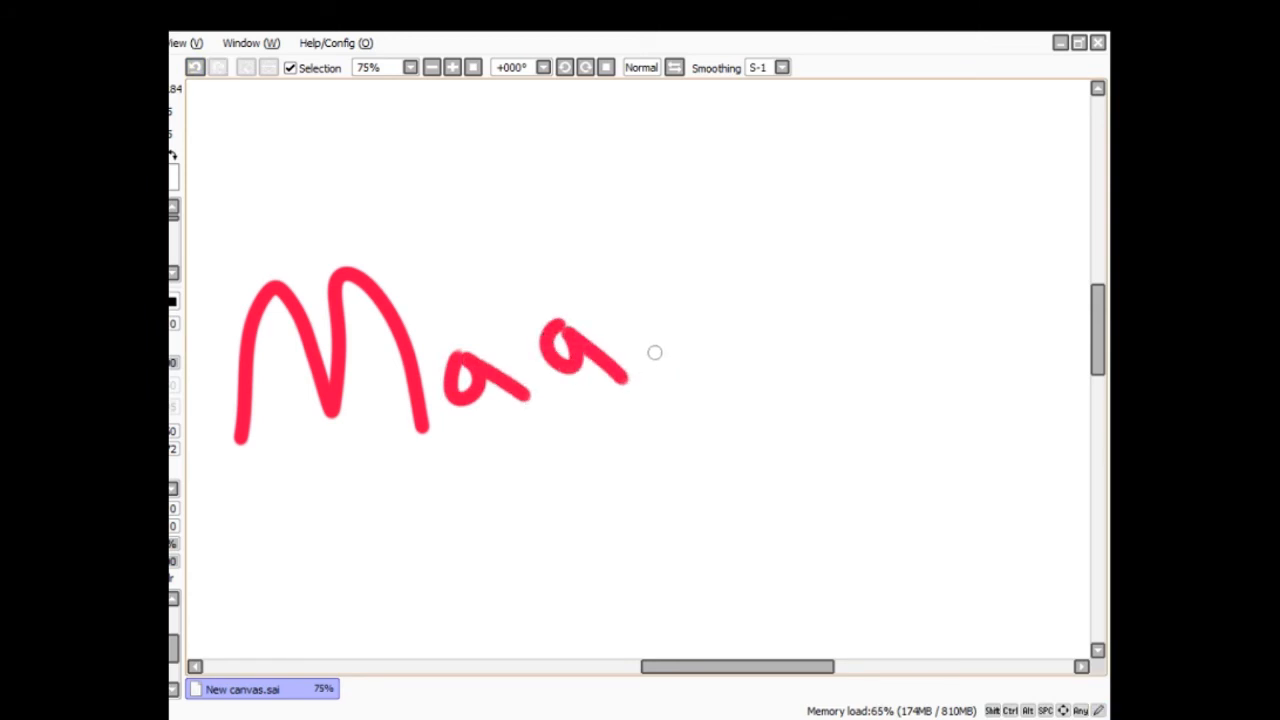
pyautogui.moveTo(640, 356); pyautogui.dragTo(716, 324)
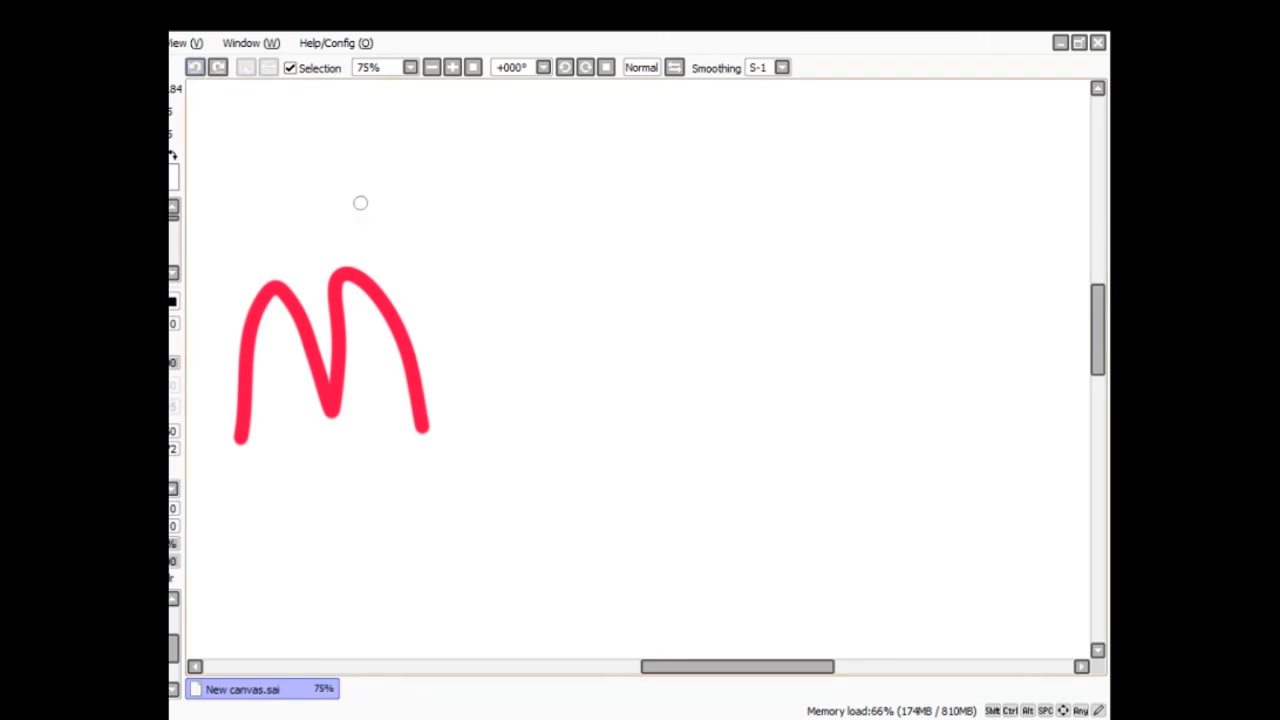
pyautogui.moveTo(456, 356); pyautogui.dragTo(560, 400)
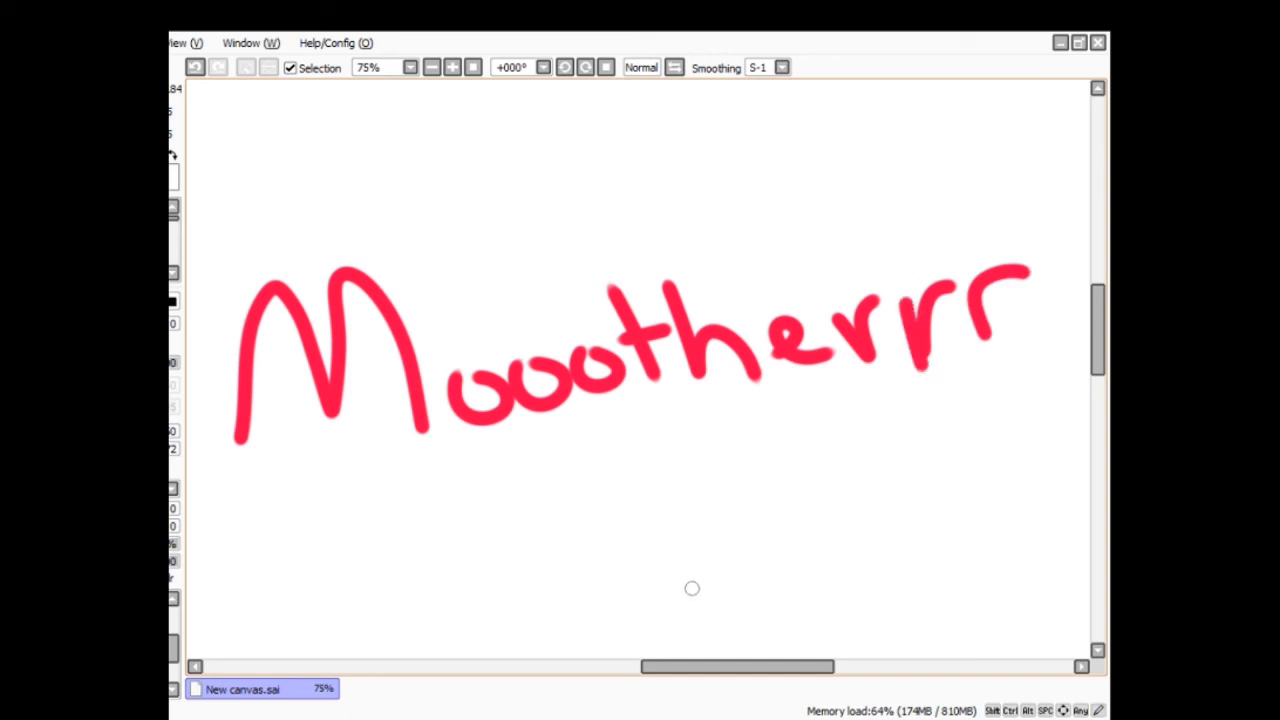
# - Underline Moootherrr in red and add a star-like splat beside the underline
pyautogui.moveTo(490, 490); pyautogui.dragTo(850, 516)
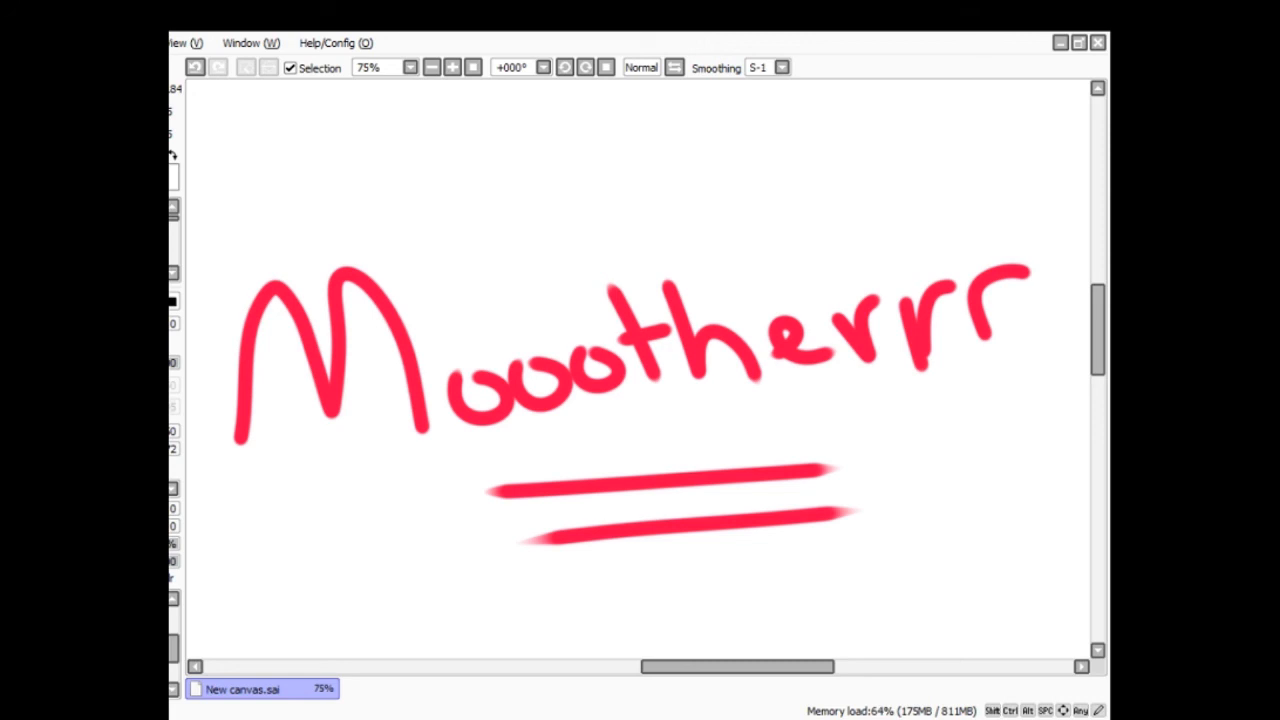
pyautogui.moveTo(442, 204)
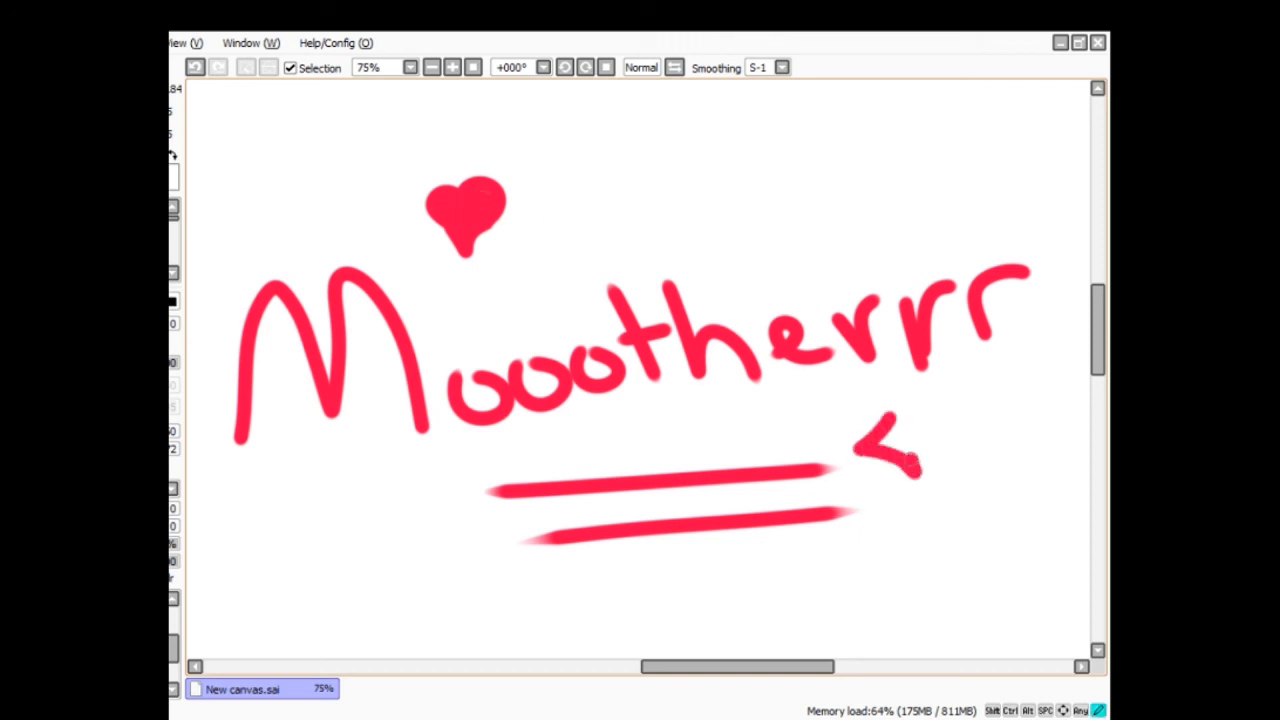
pyautogui.moveTo(880, 440); pyautogui.dragTo(930, 464)
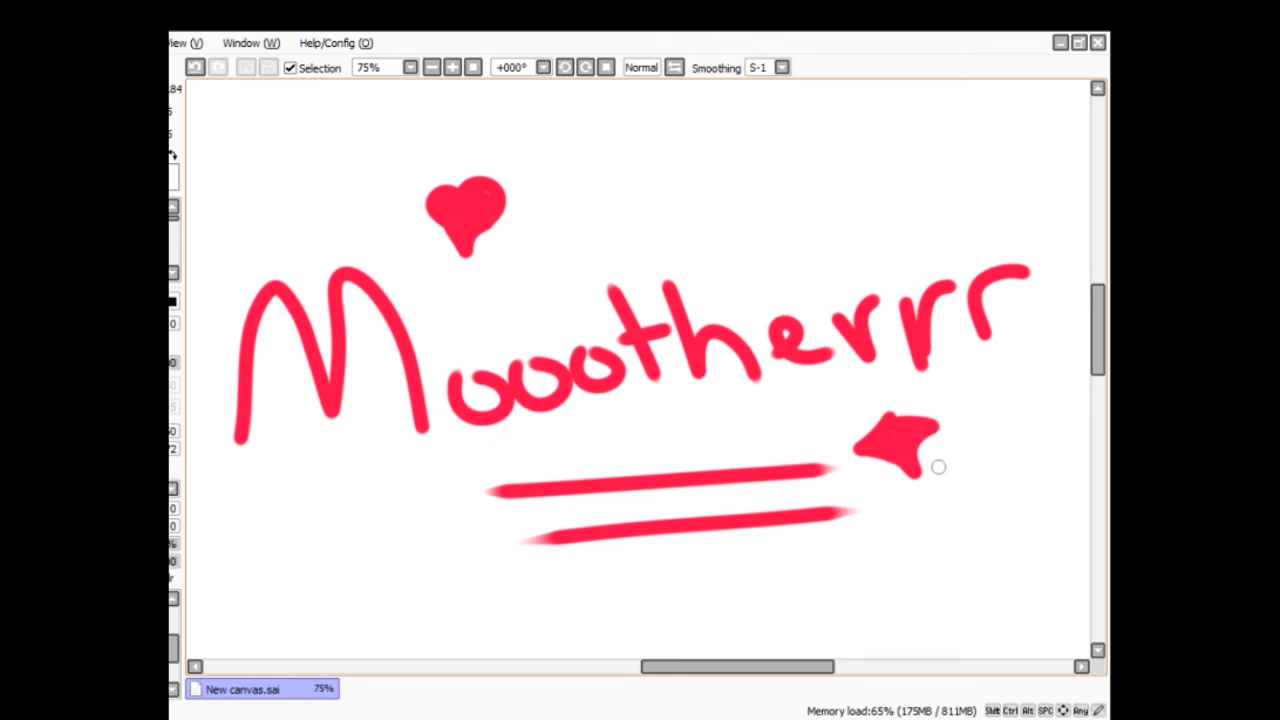
pyautogui.moveTo(406, 534)
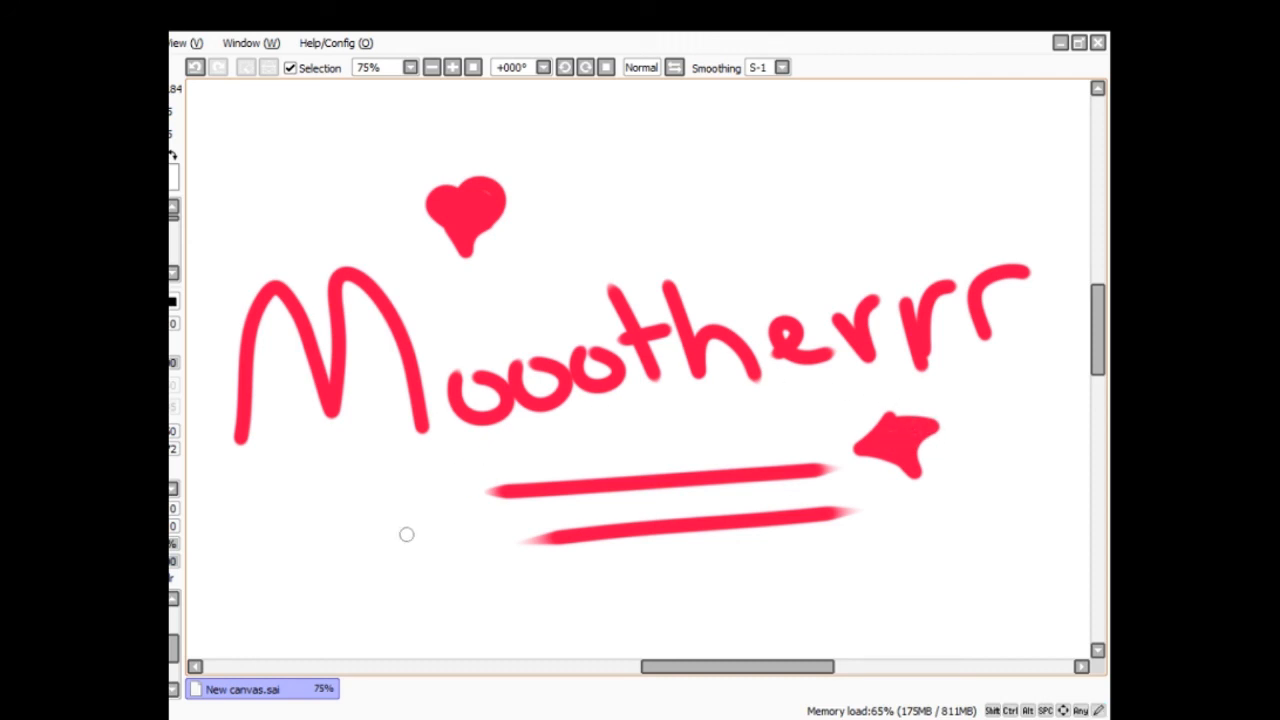
pyautogui.moveTo(408, 540)
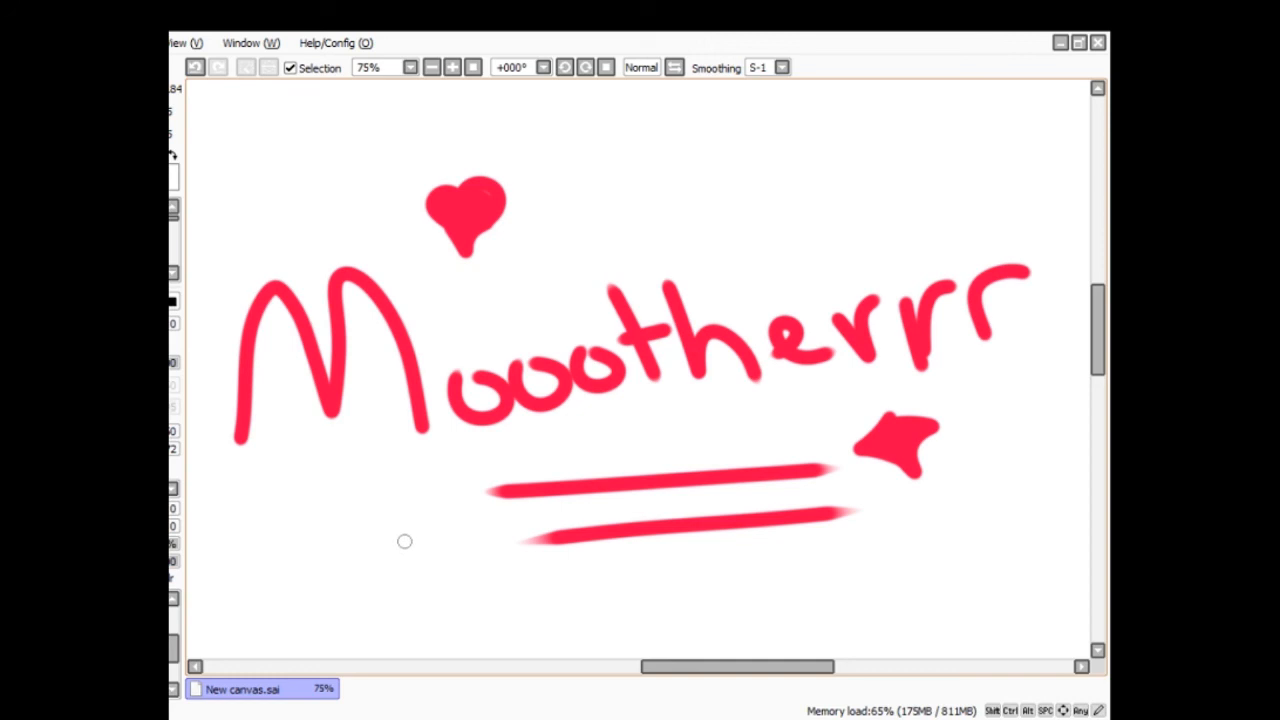
pyautogui.moveTo(416, 556)
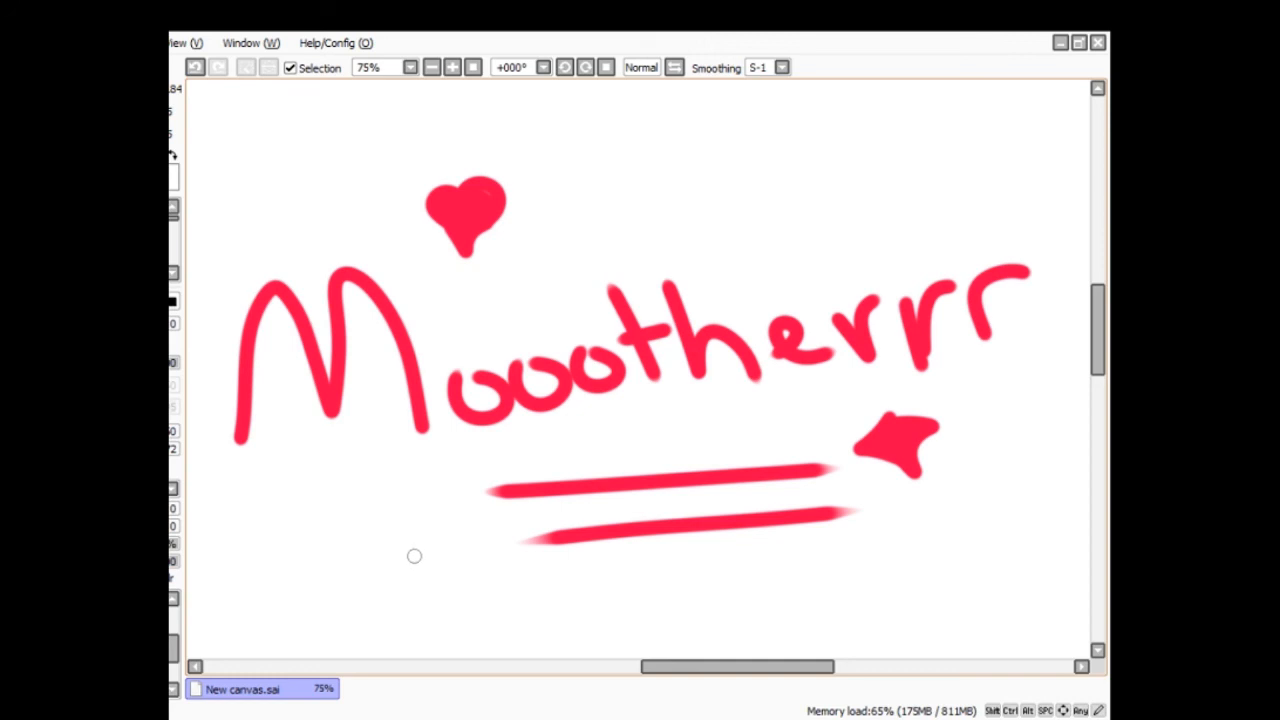